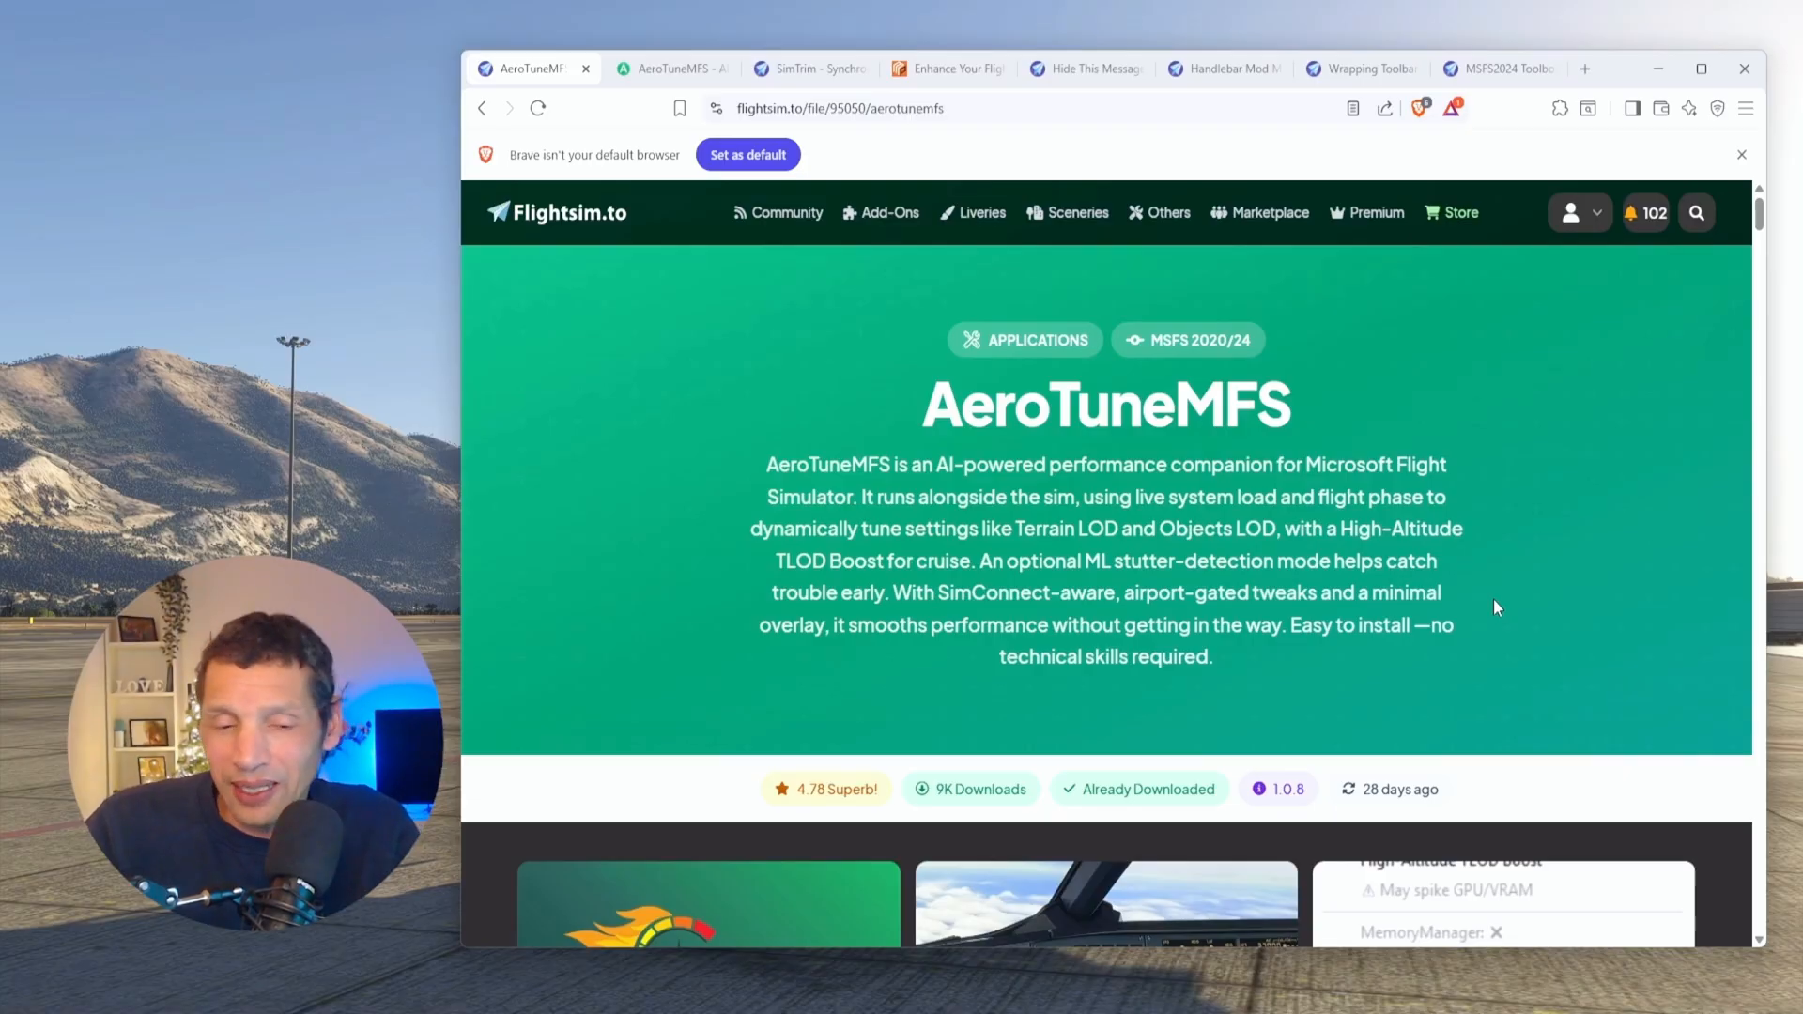
Step: Enlarge the AeroTuneMFS logo screenshot and advance to the next gallery image
scroll(up, 3)
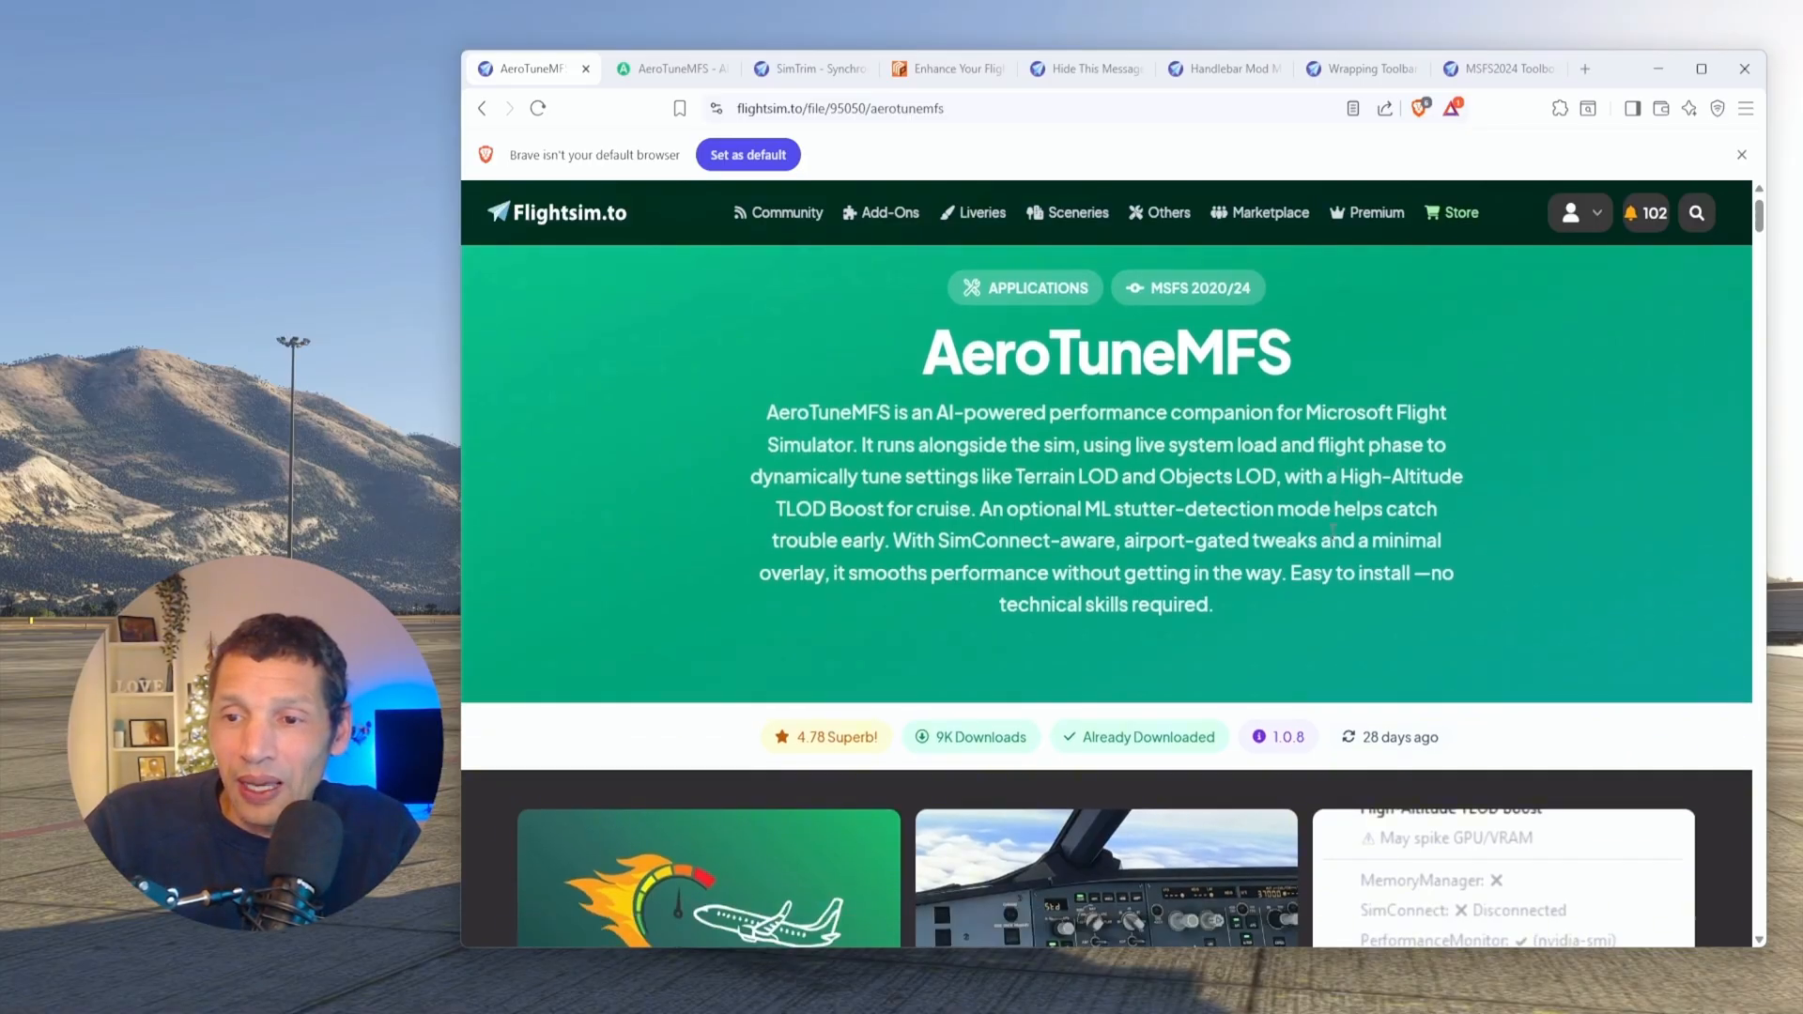
scroll(down, 3)
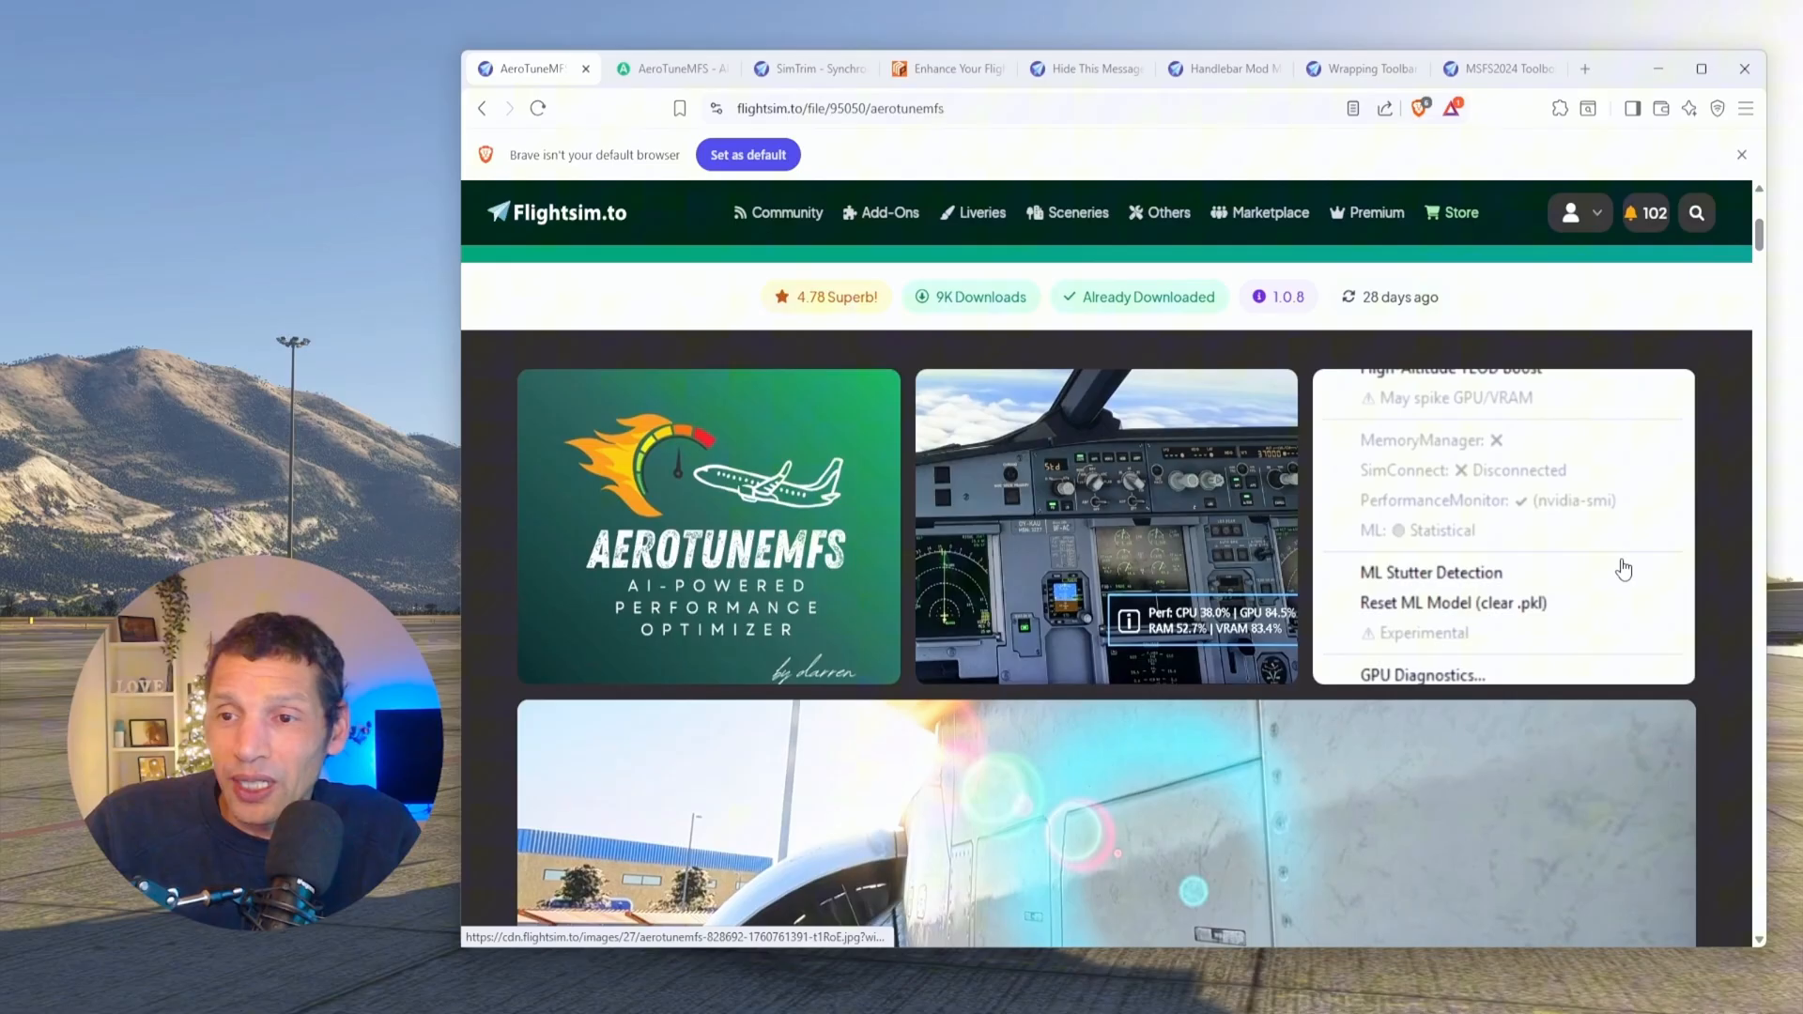
click(710, 526)
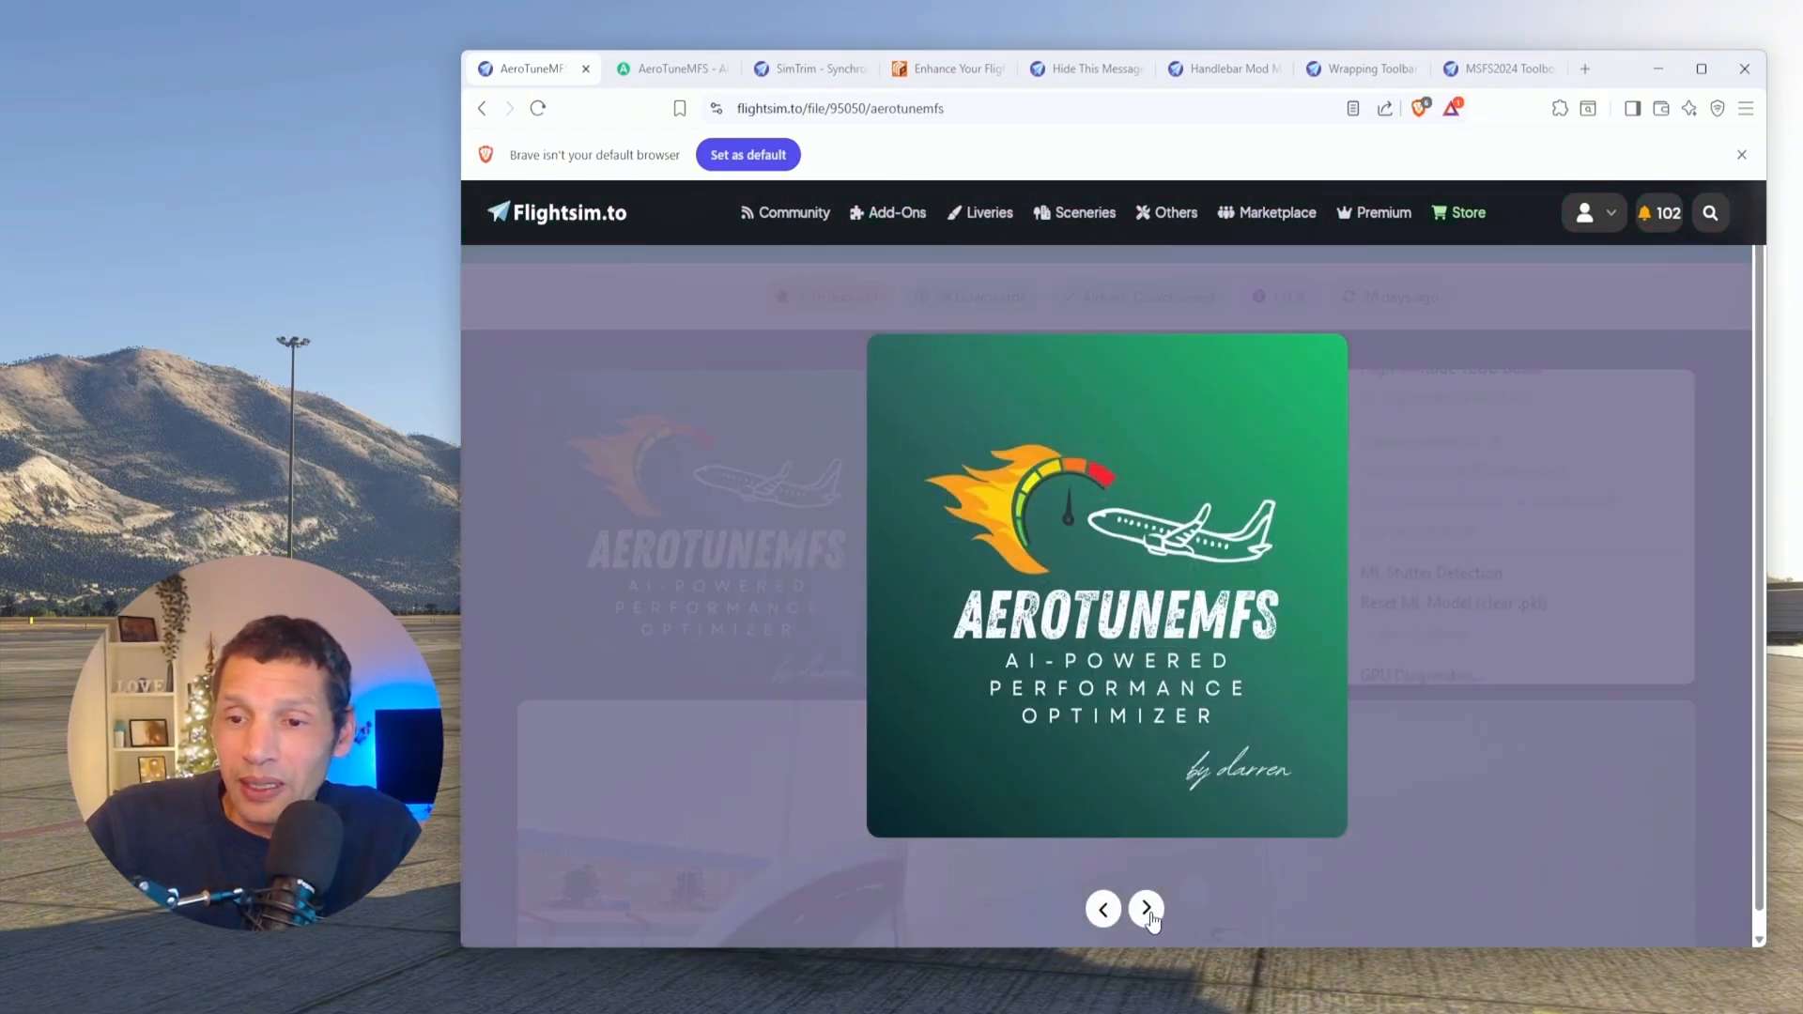
click(1146, 908)
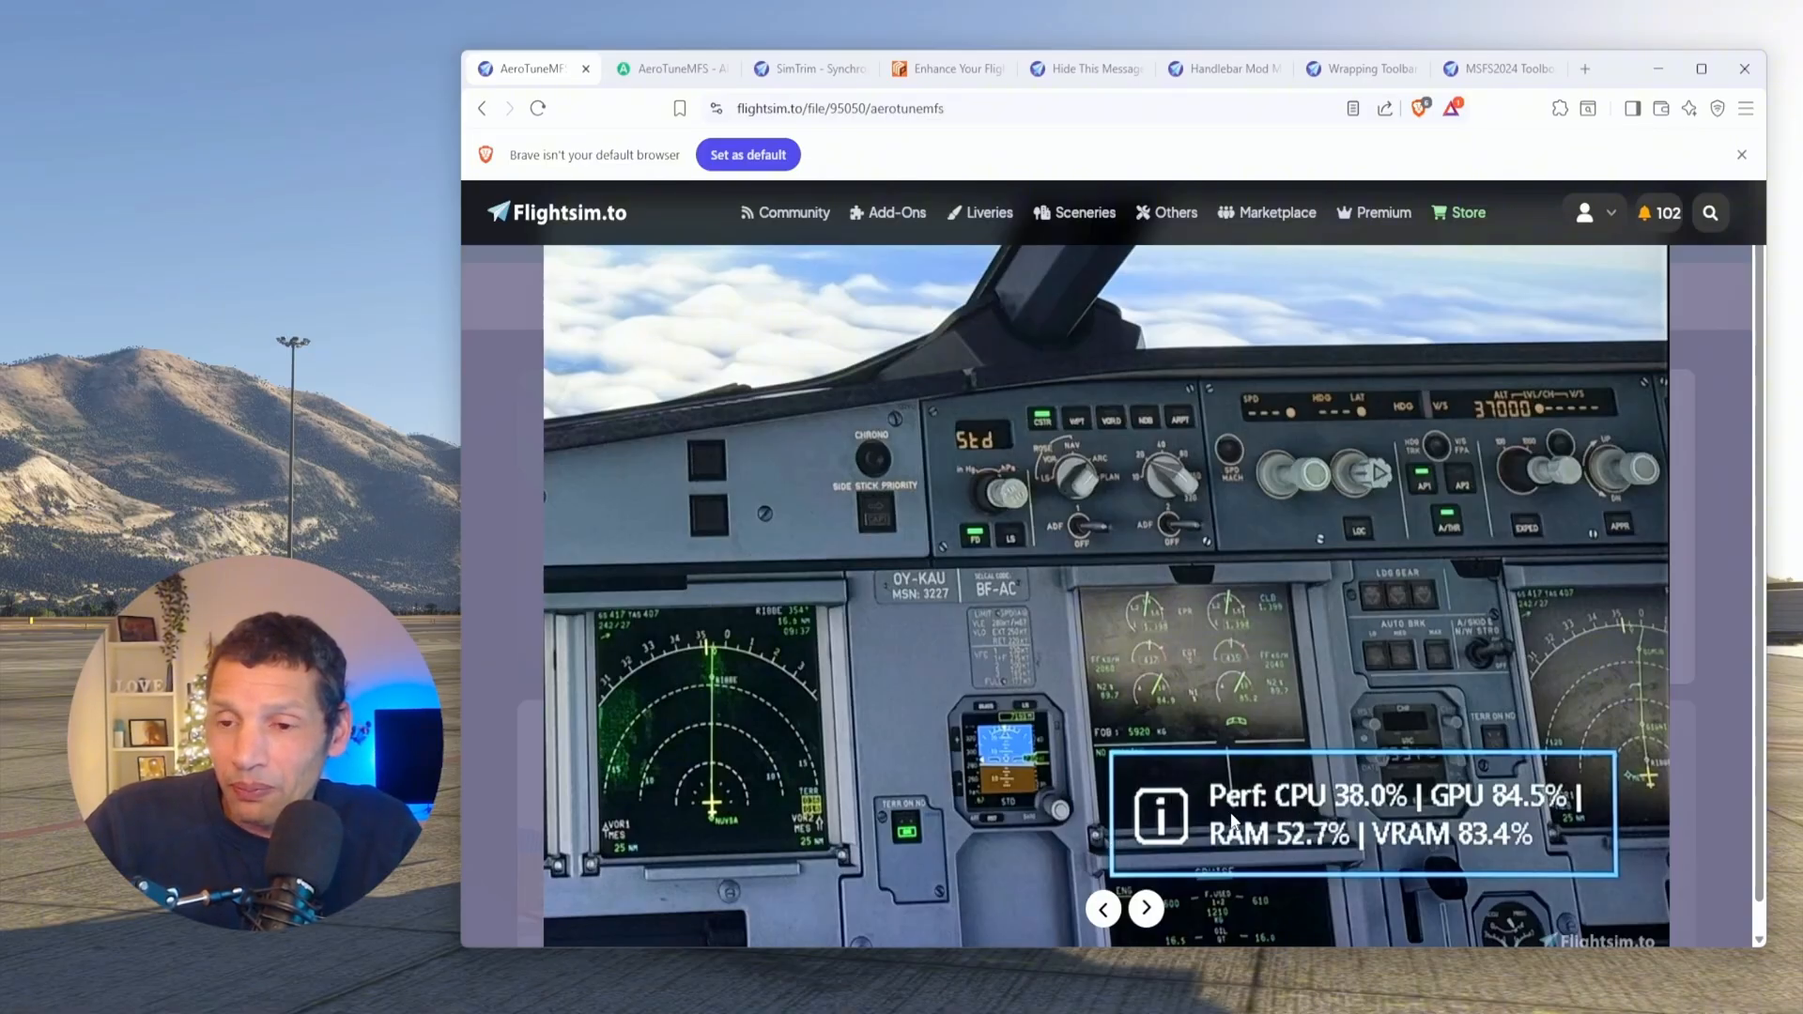
mouse_move(1159, 943)
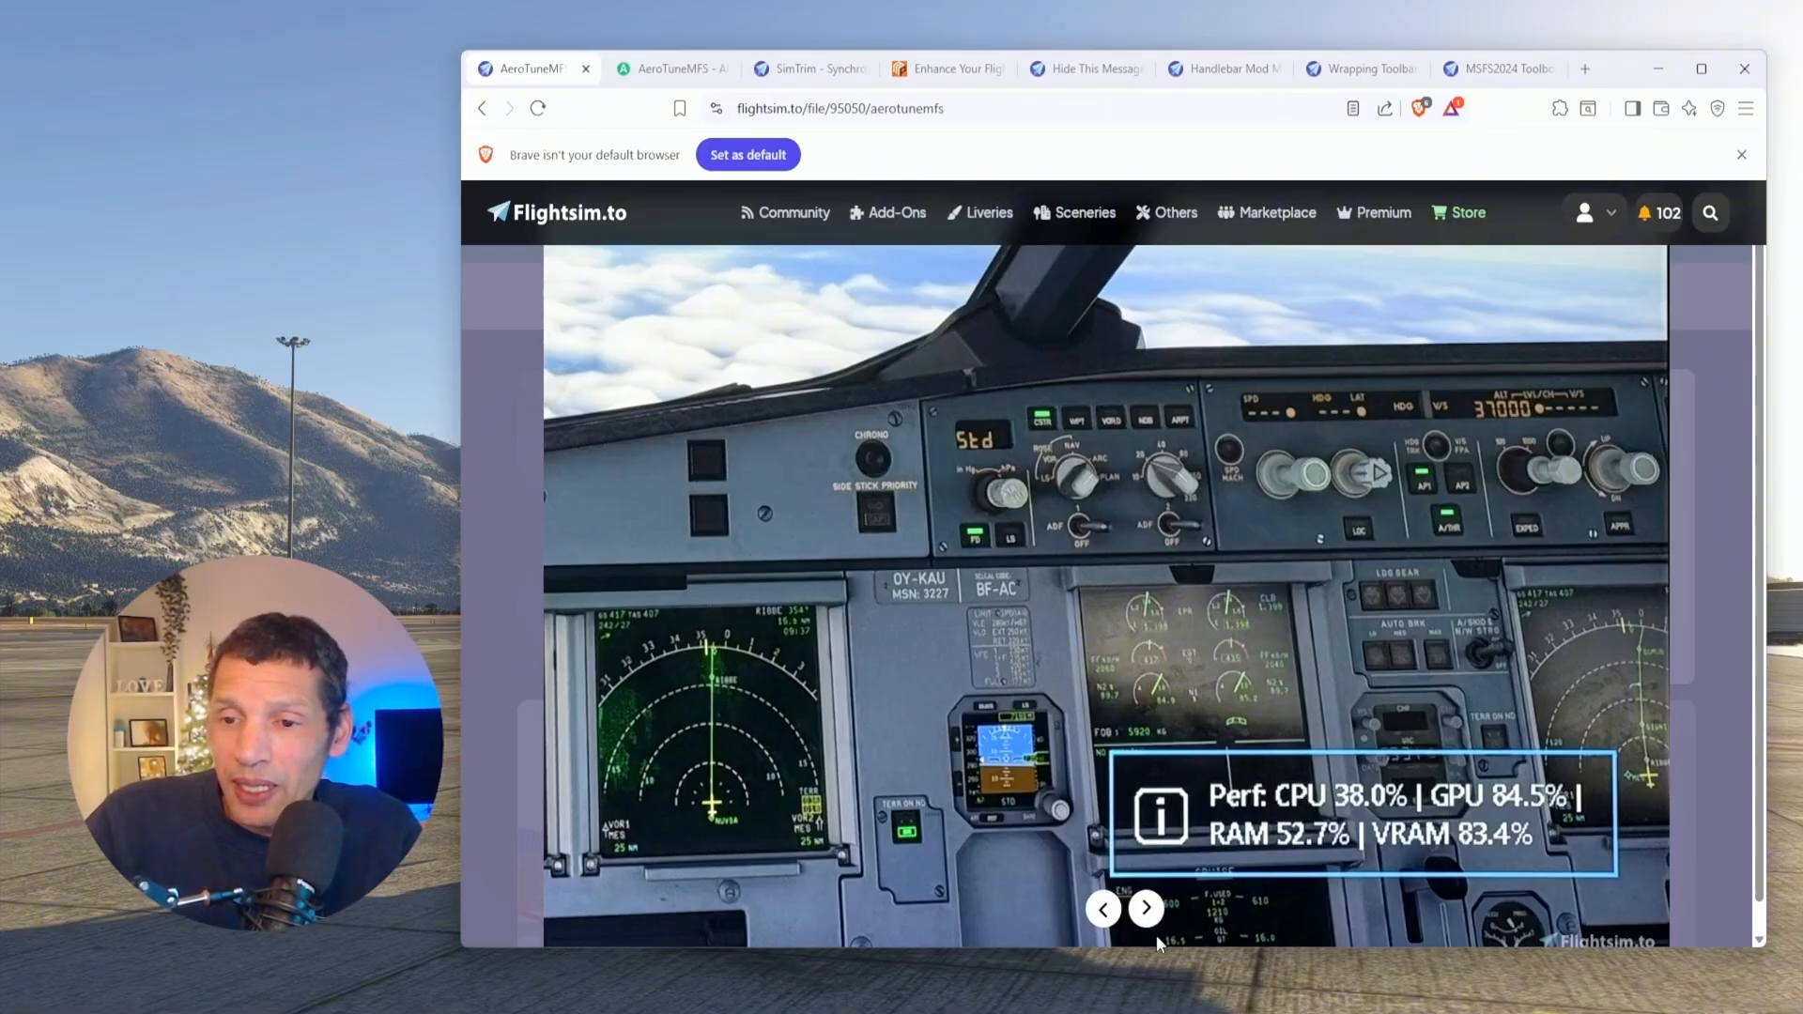
mouse_move(1147, 908)
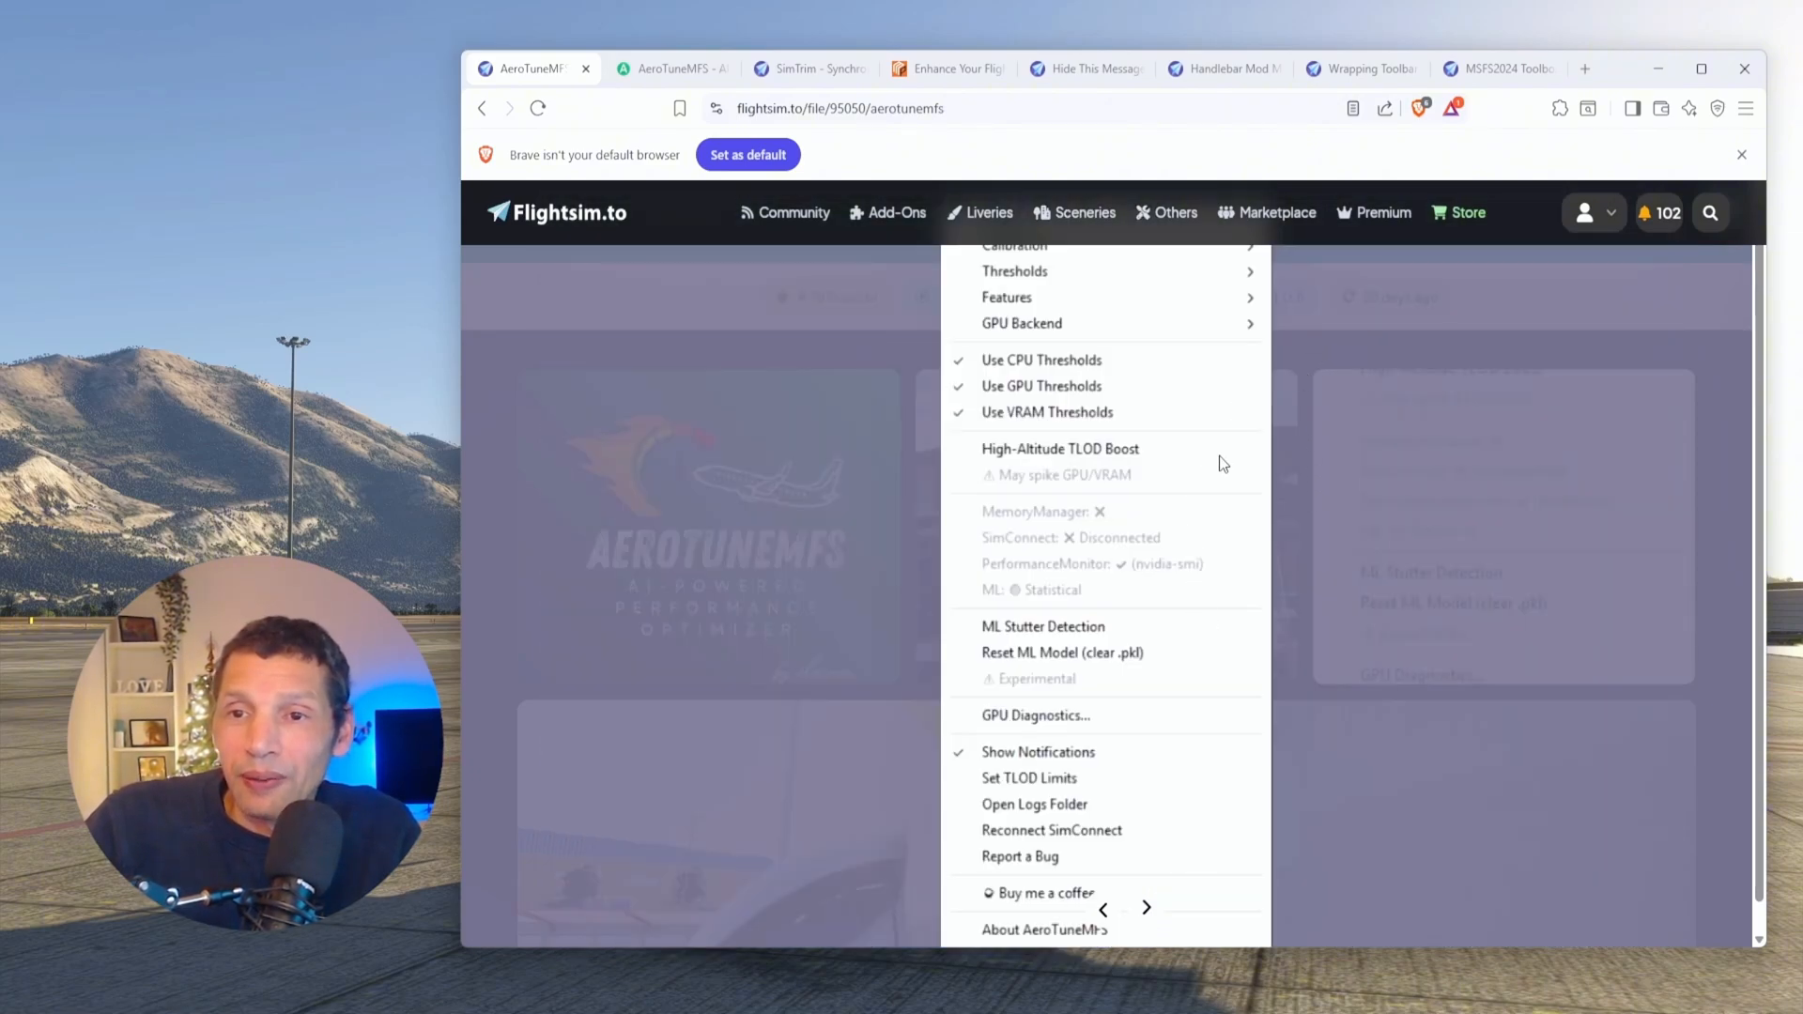
mouse_move(1133, 493)
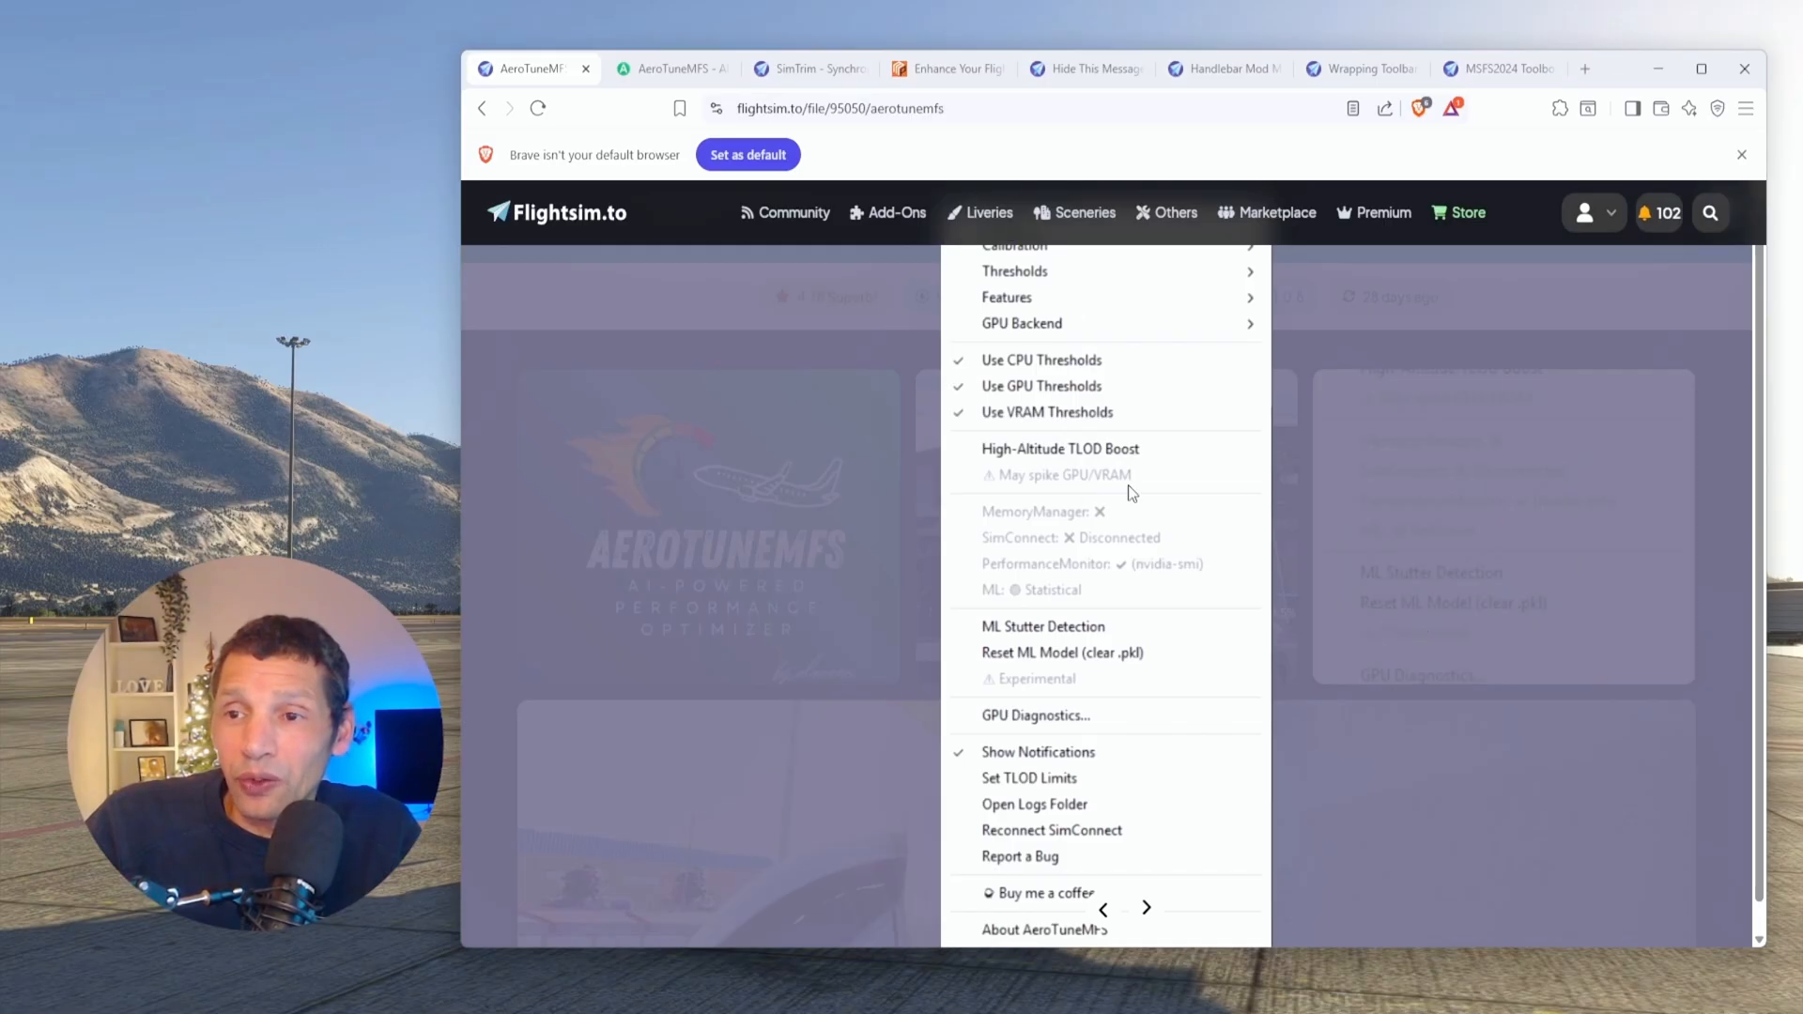
mouse_move(1081, 911)
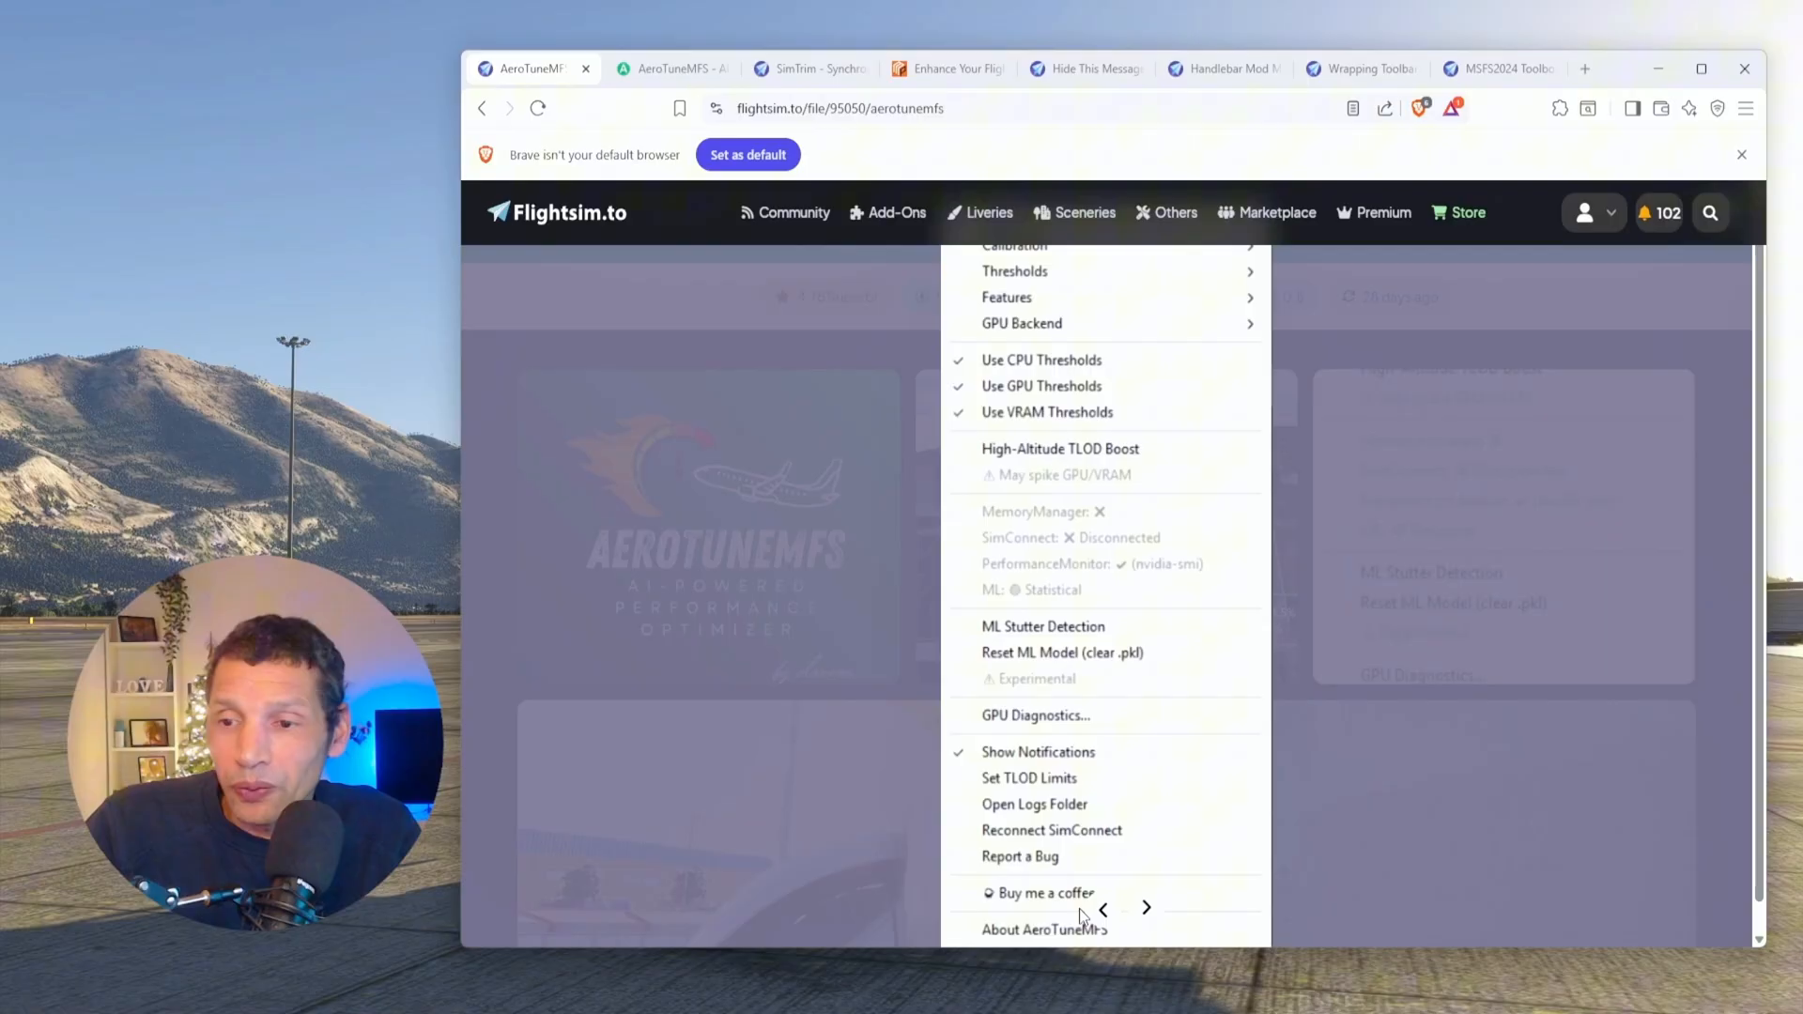
mouse_move(1010, 267)
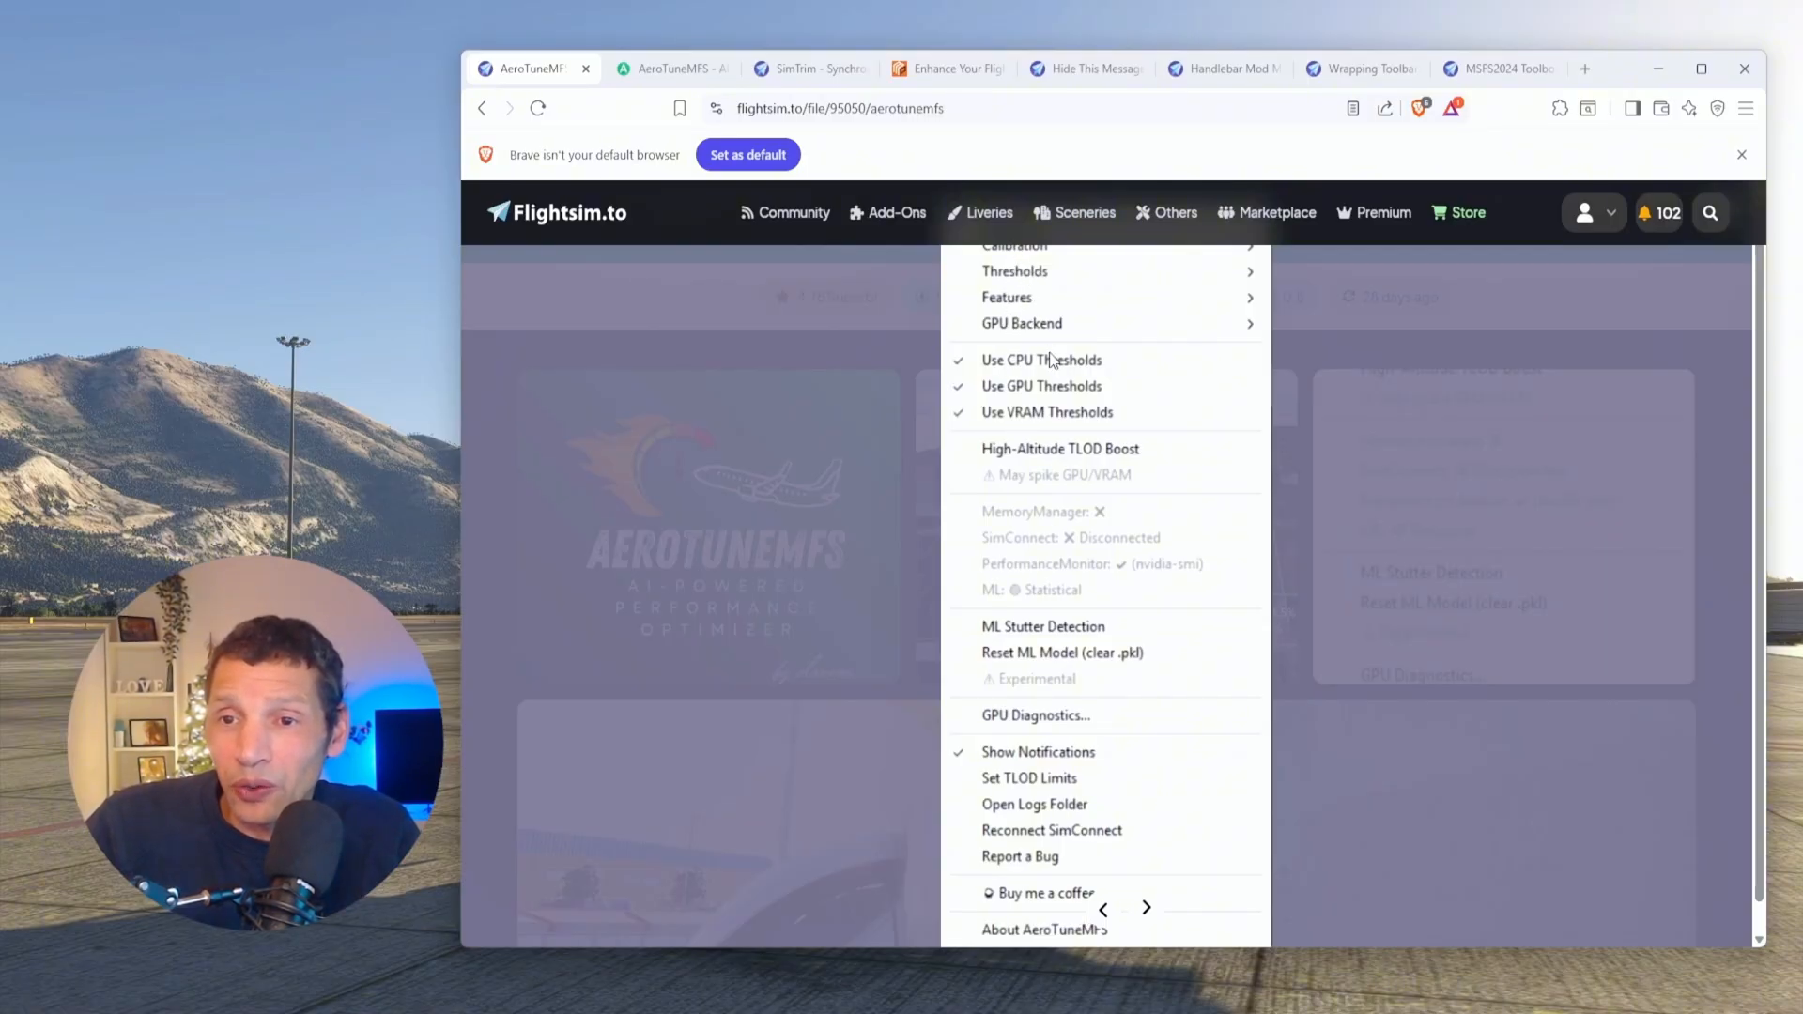
mouse_move(1057, 685)
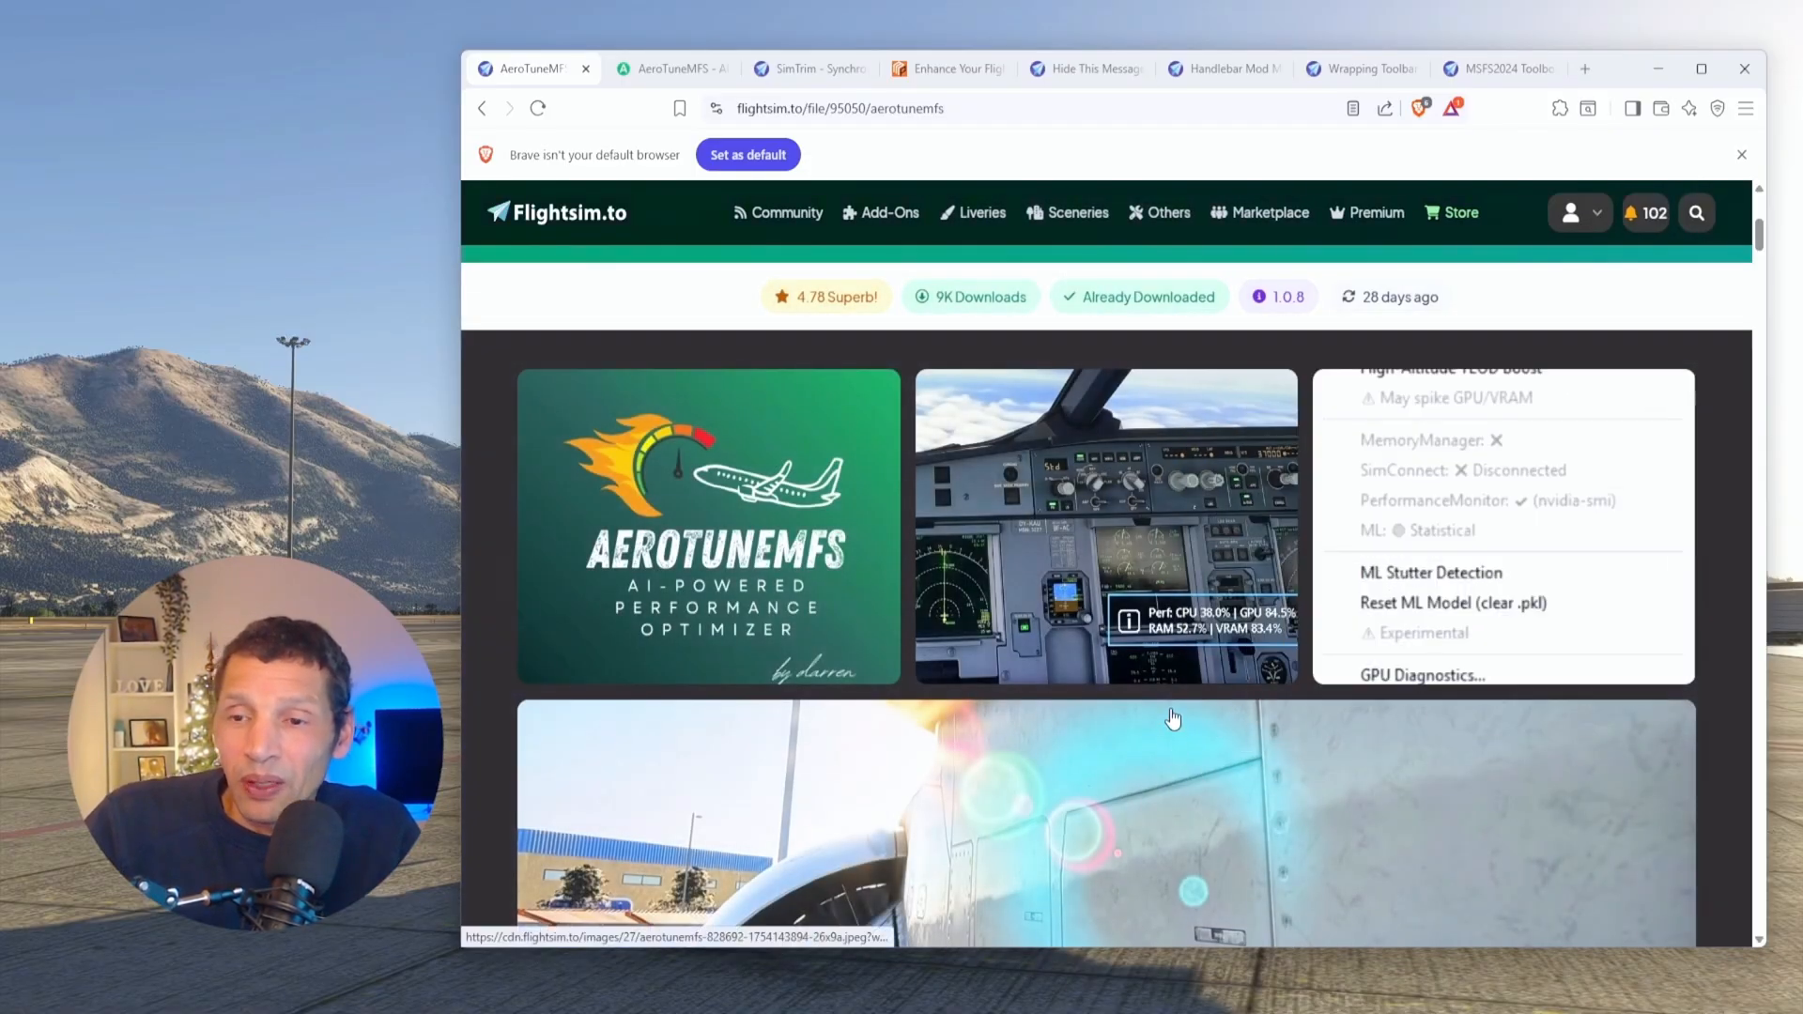
mouse_move(672, 68)
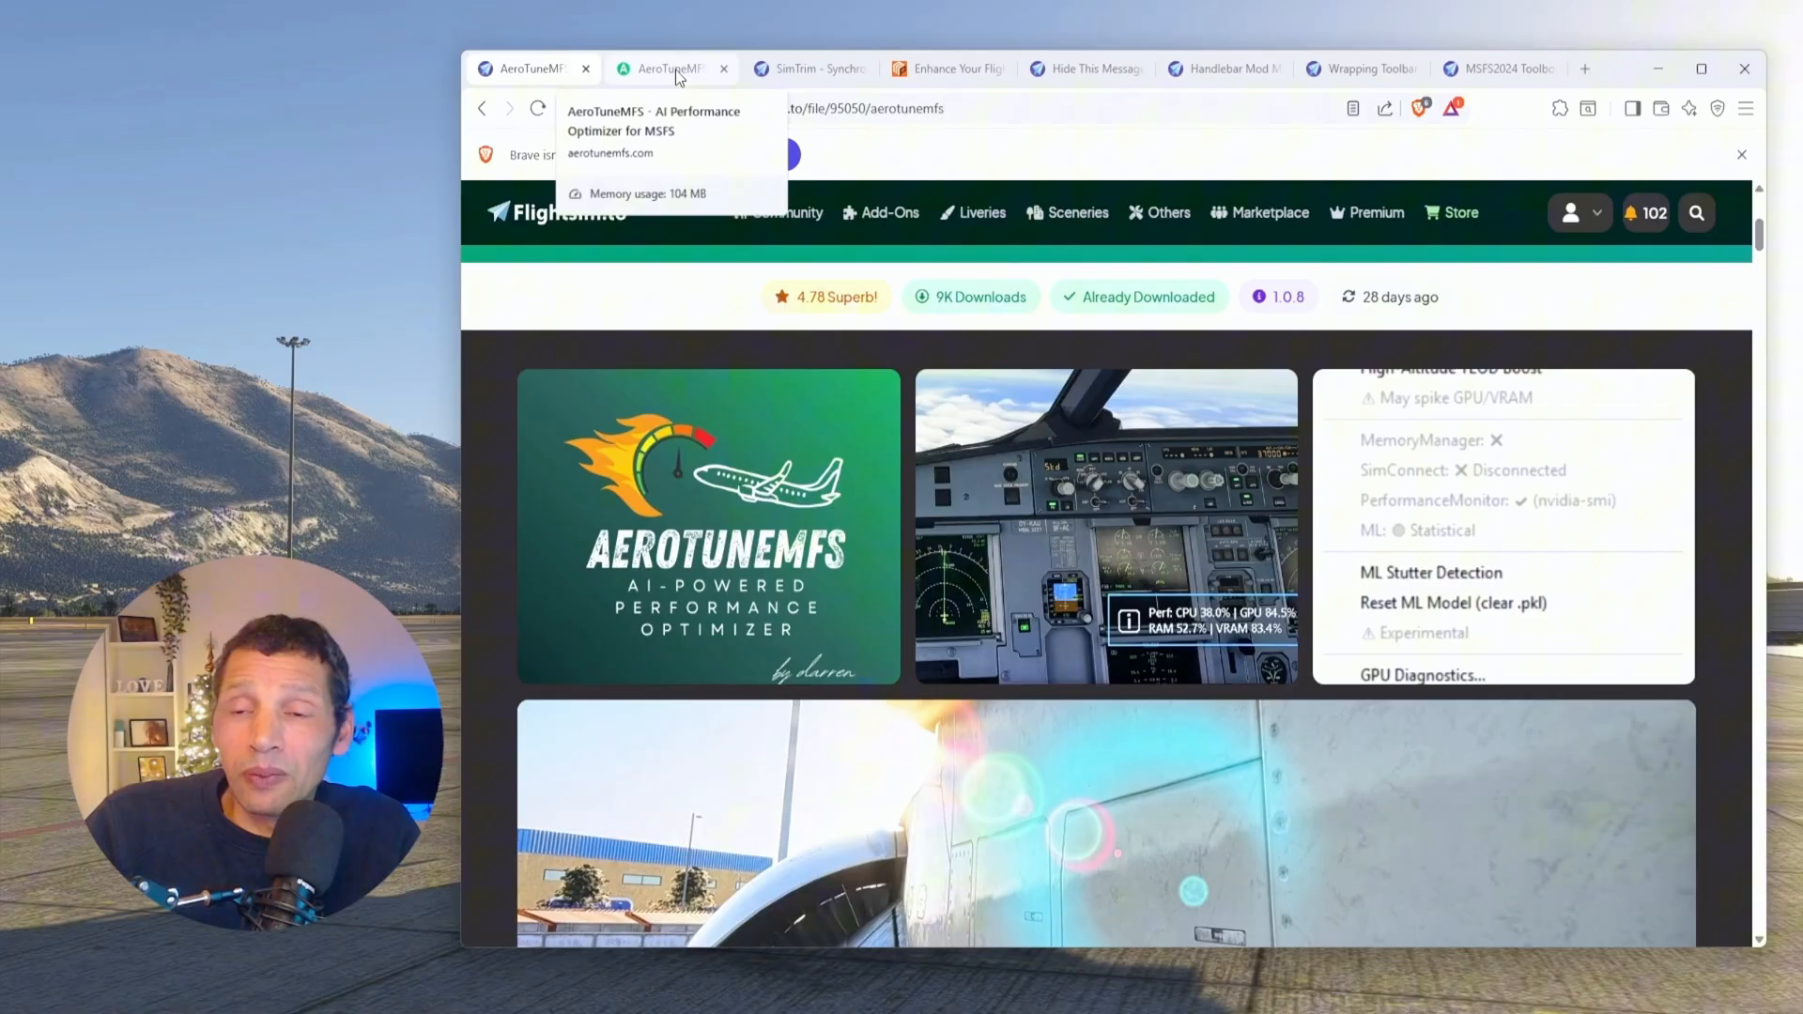
Step: Switch to the official AeroTuneMFS website and browse its Why AeroTuneMFS and How It Works sections
click(670, 69)
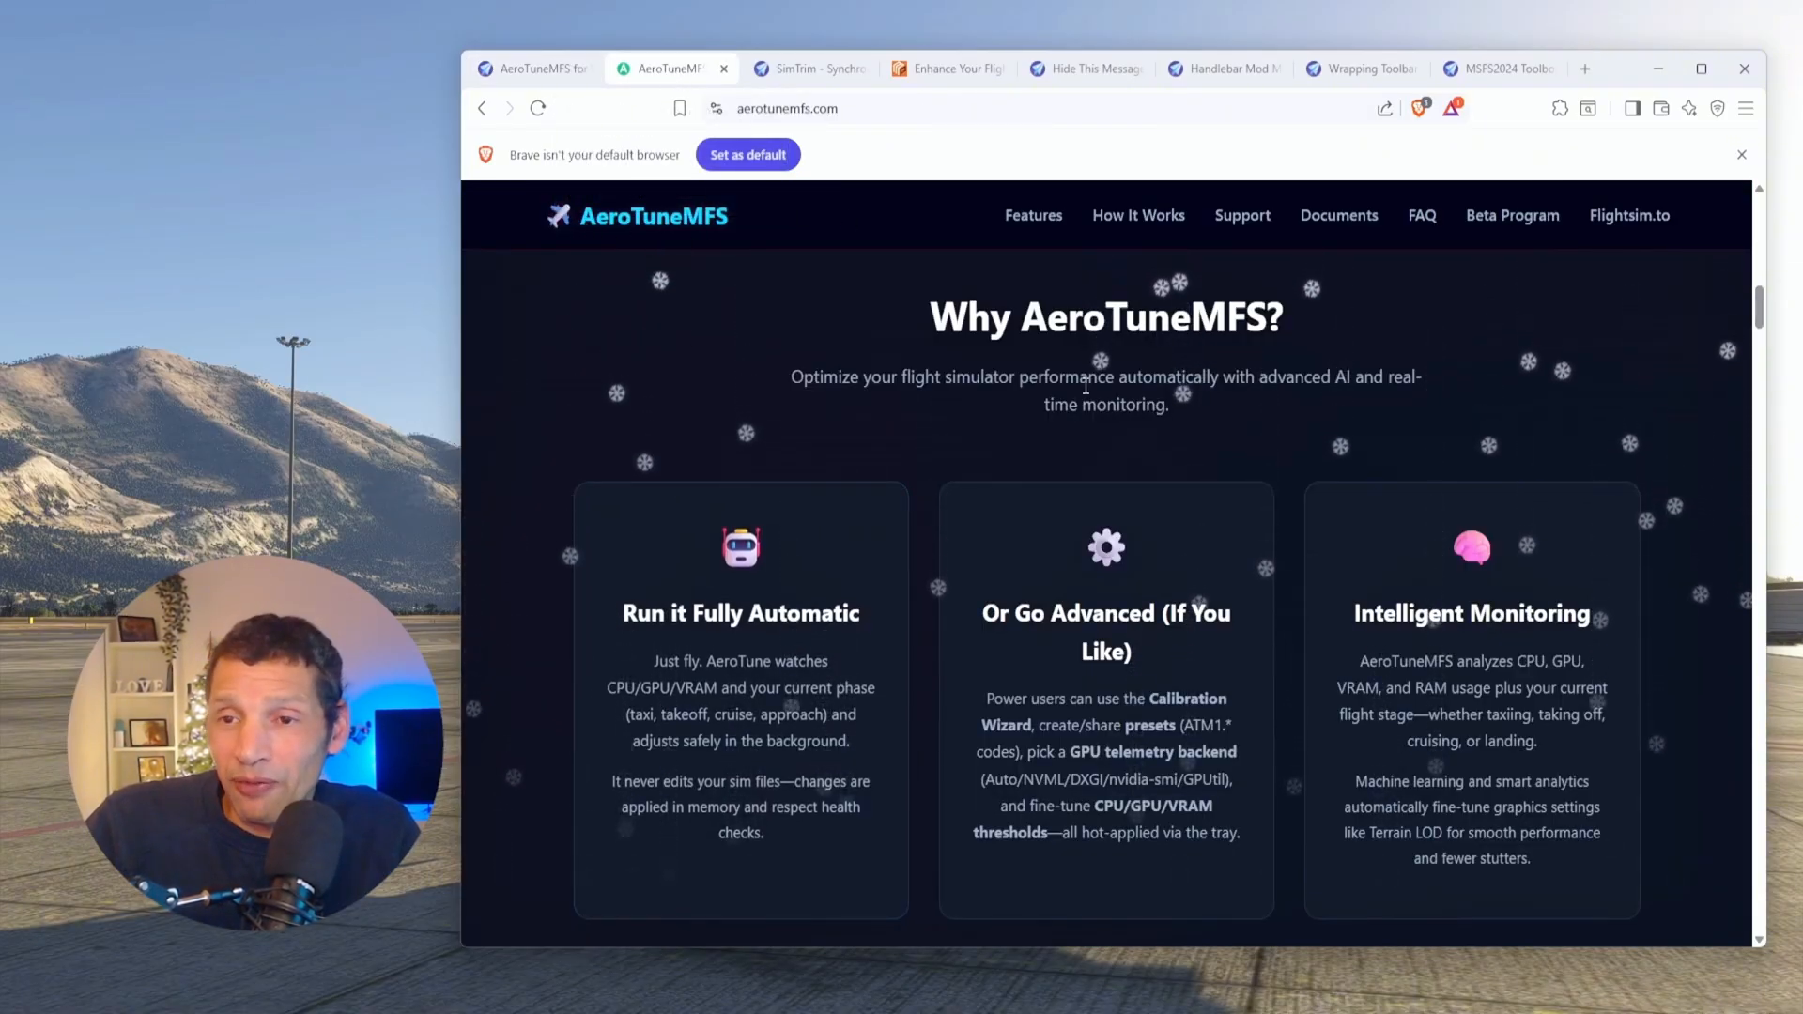
scroll(down, 3)
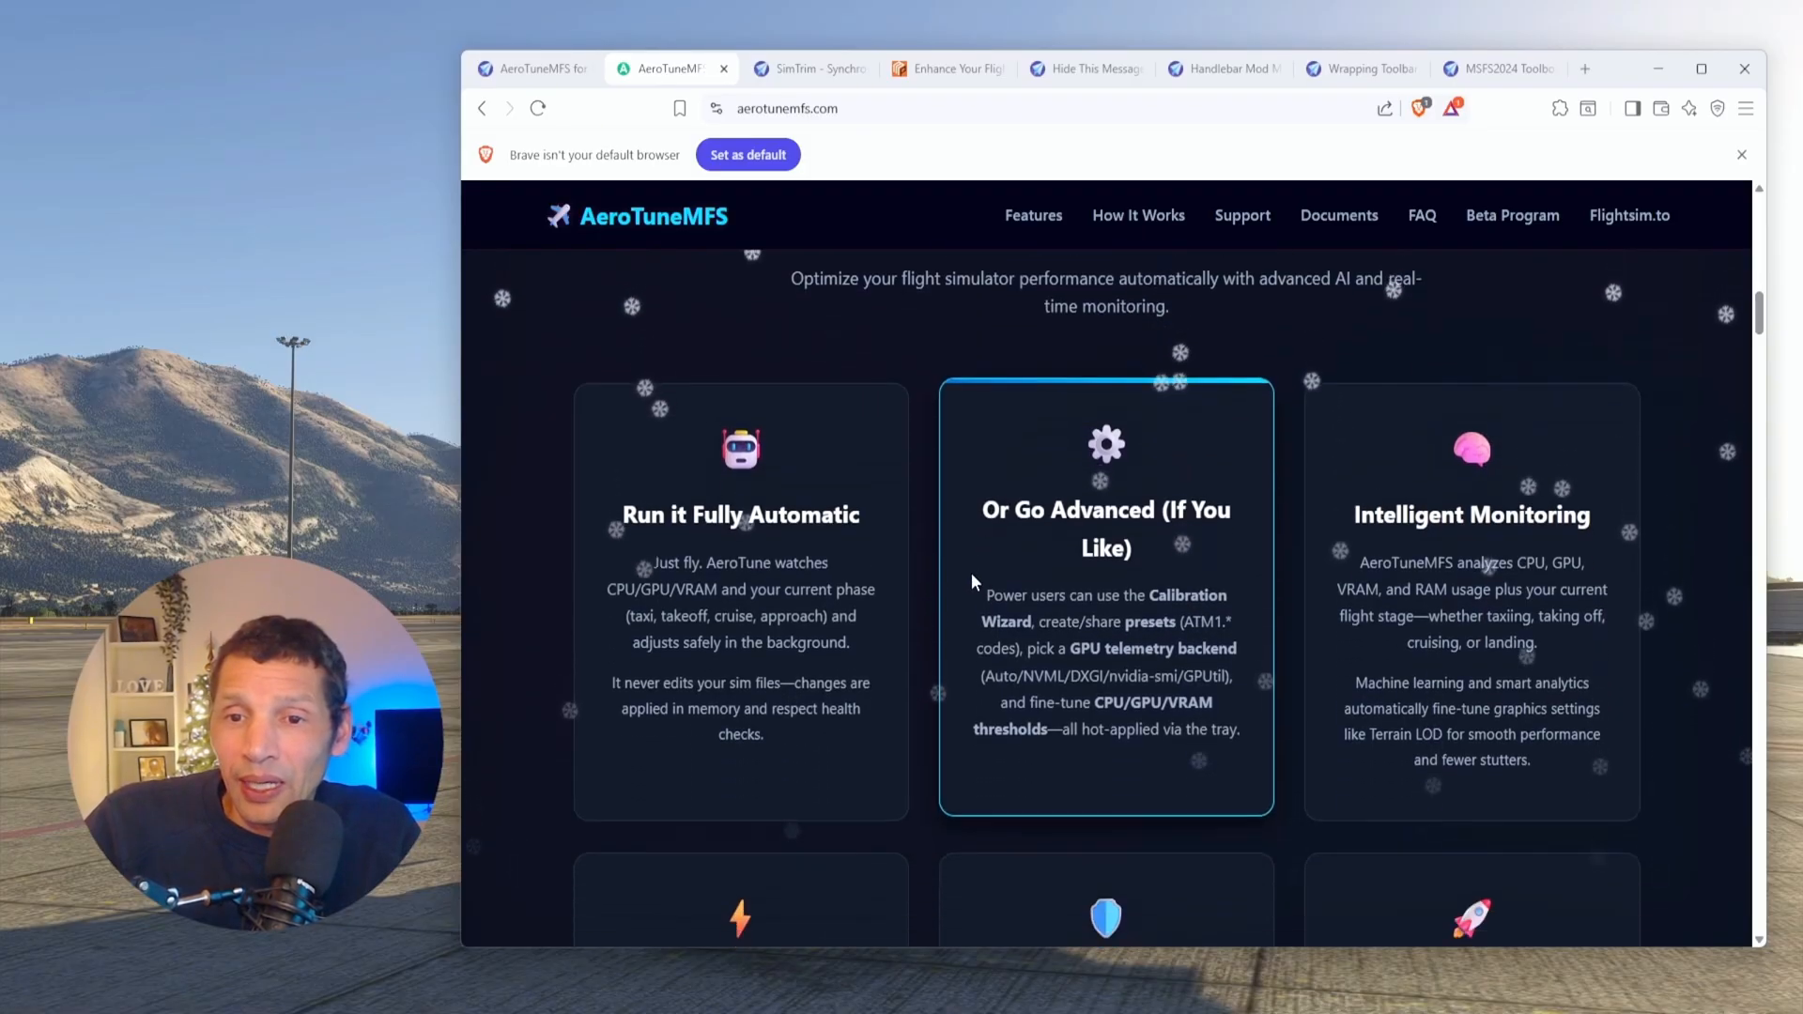
mouse_move(938, 472)
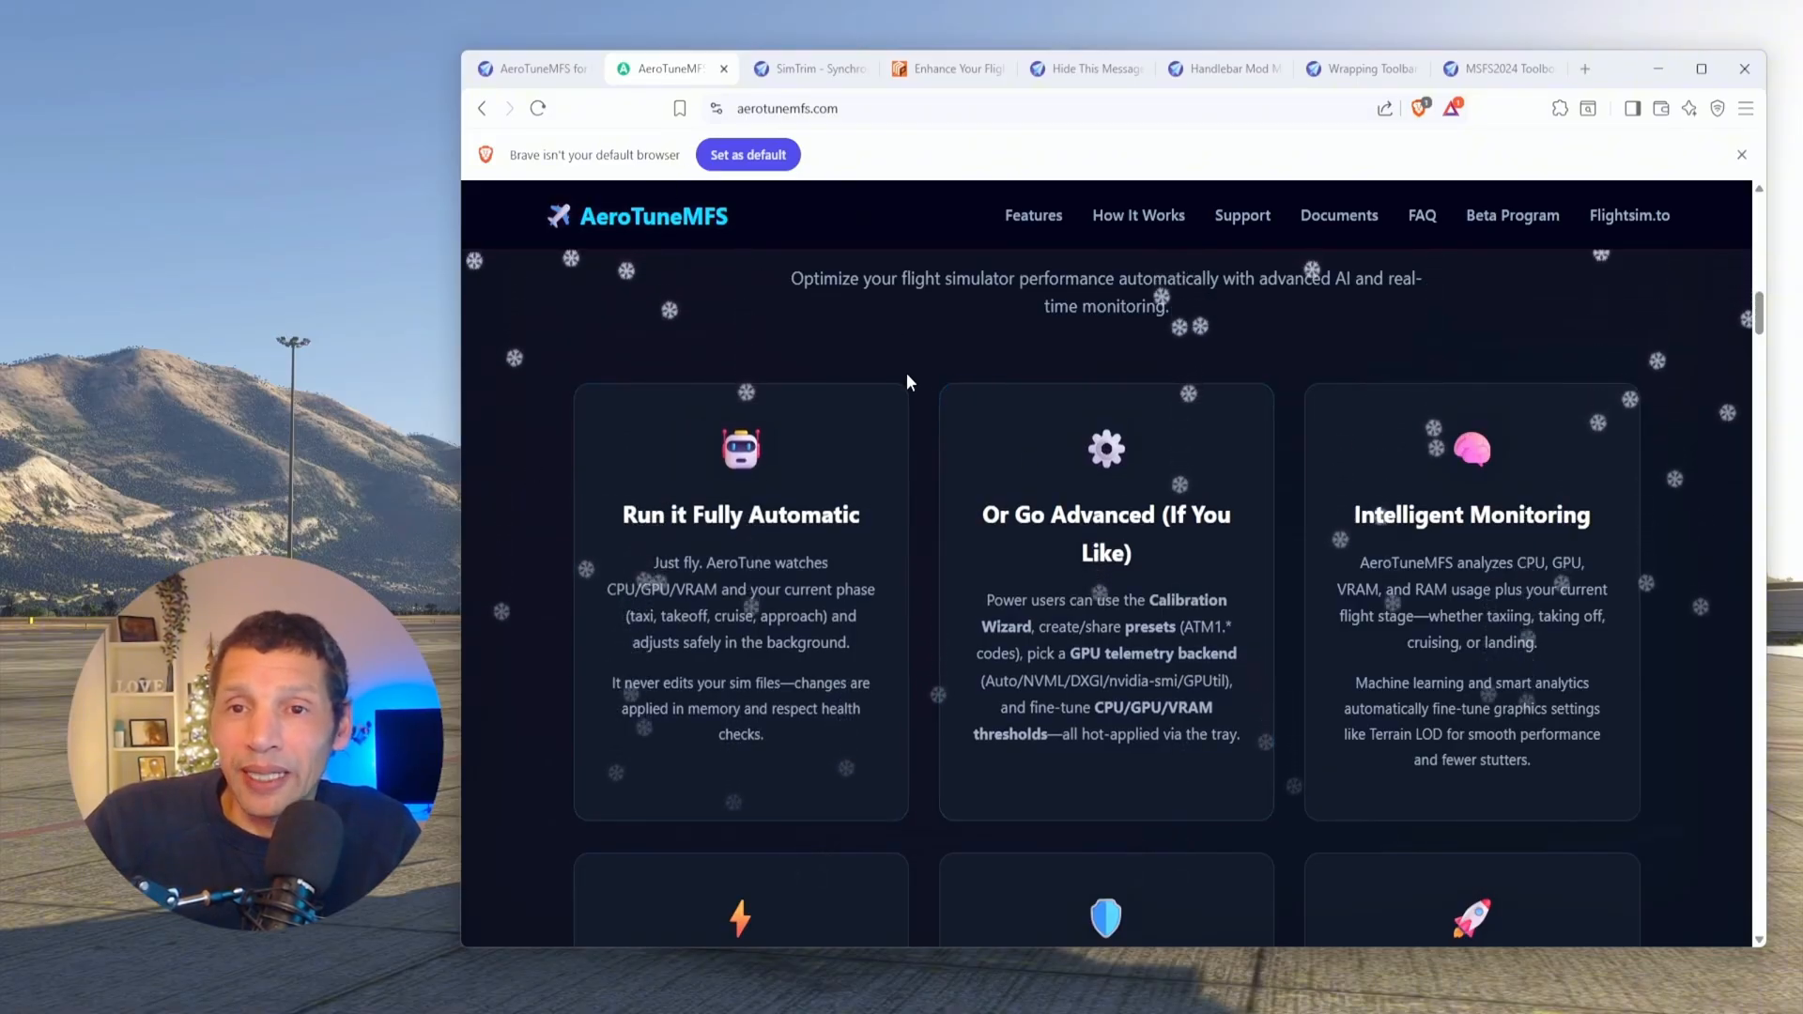
scroll(down, 3)
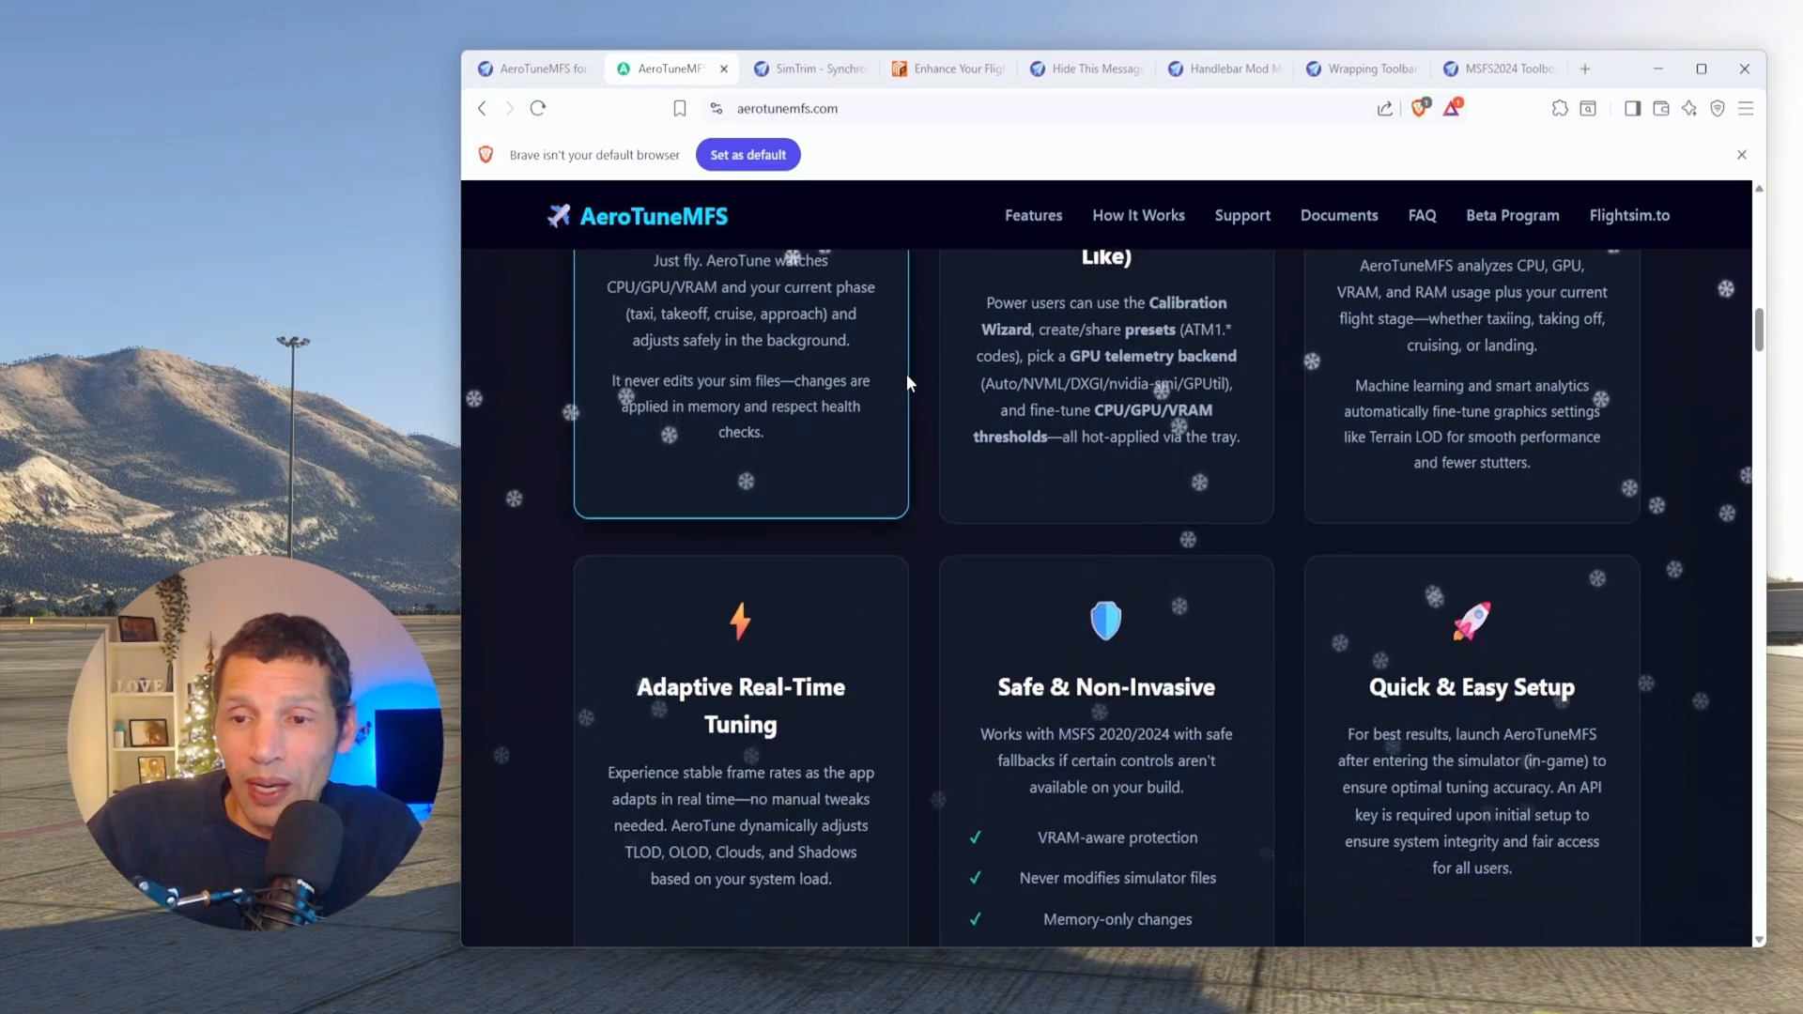
scroll(down, 3)
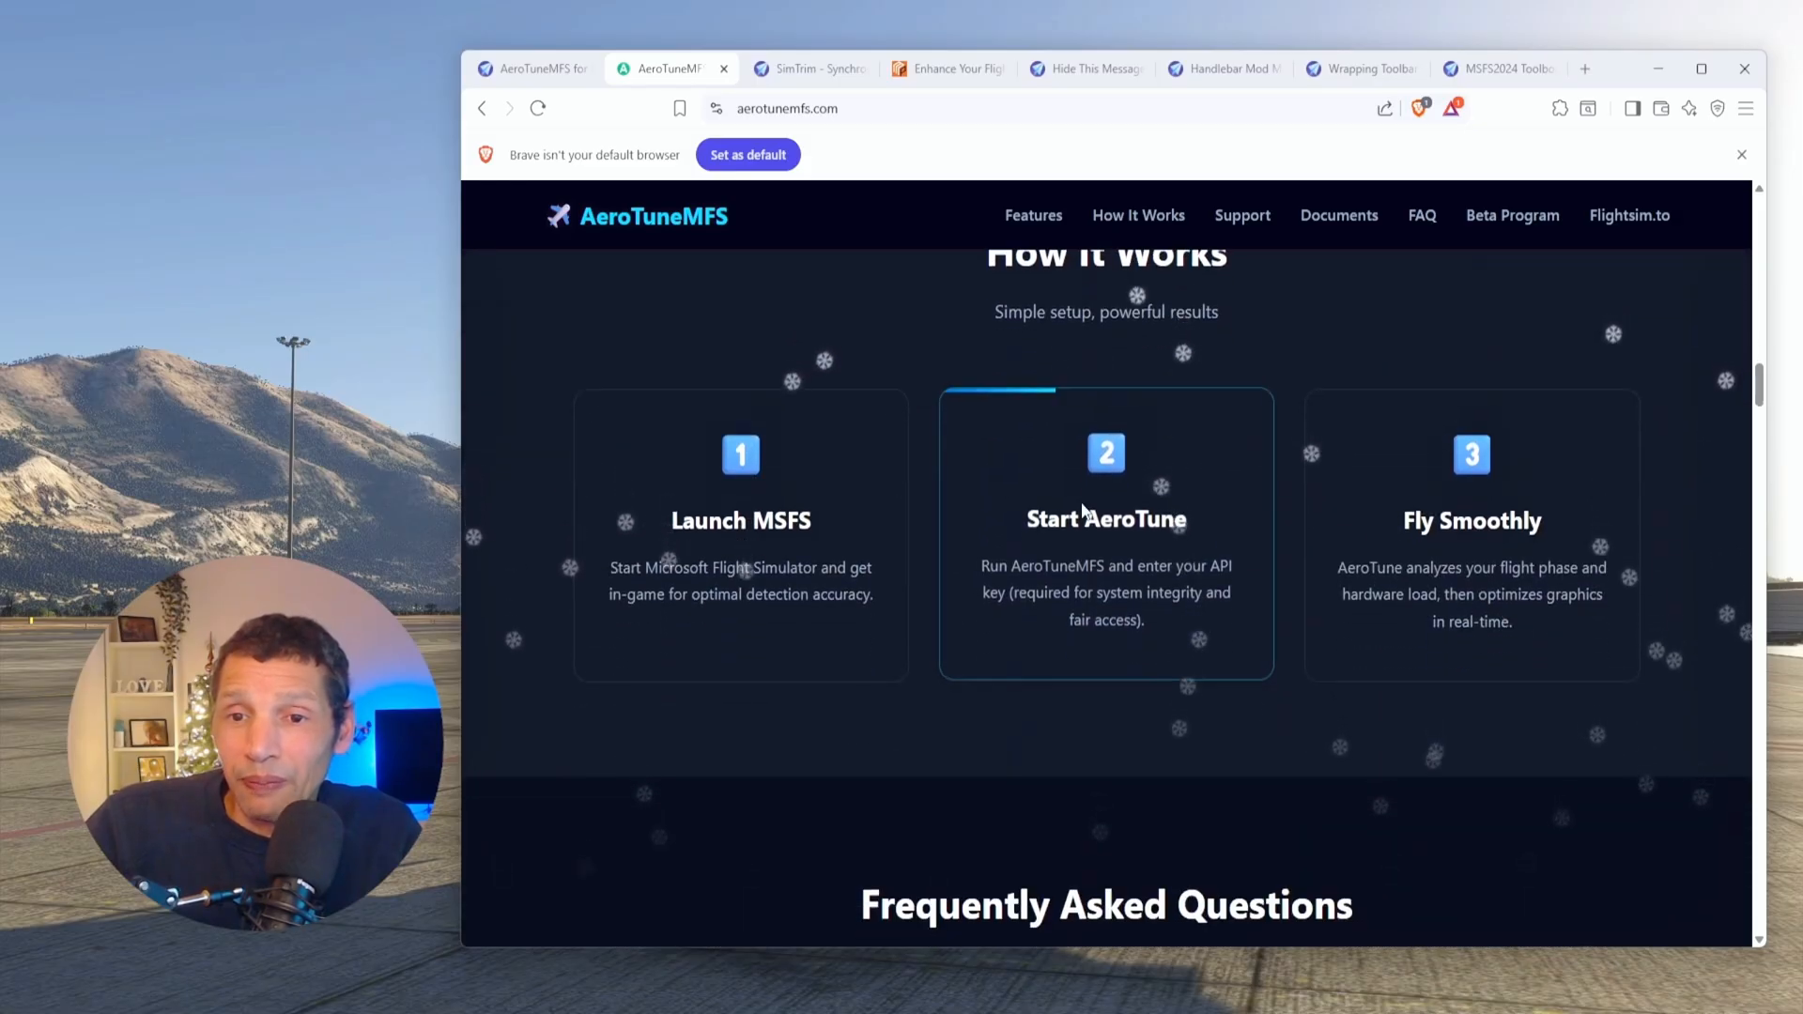
scroll(up, 3)
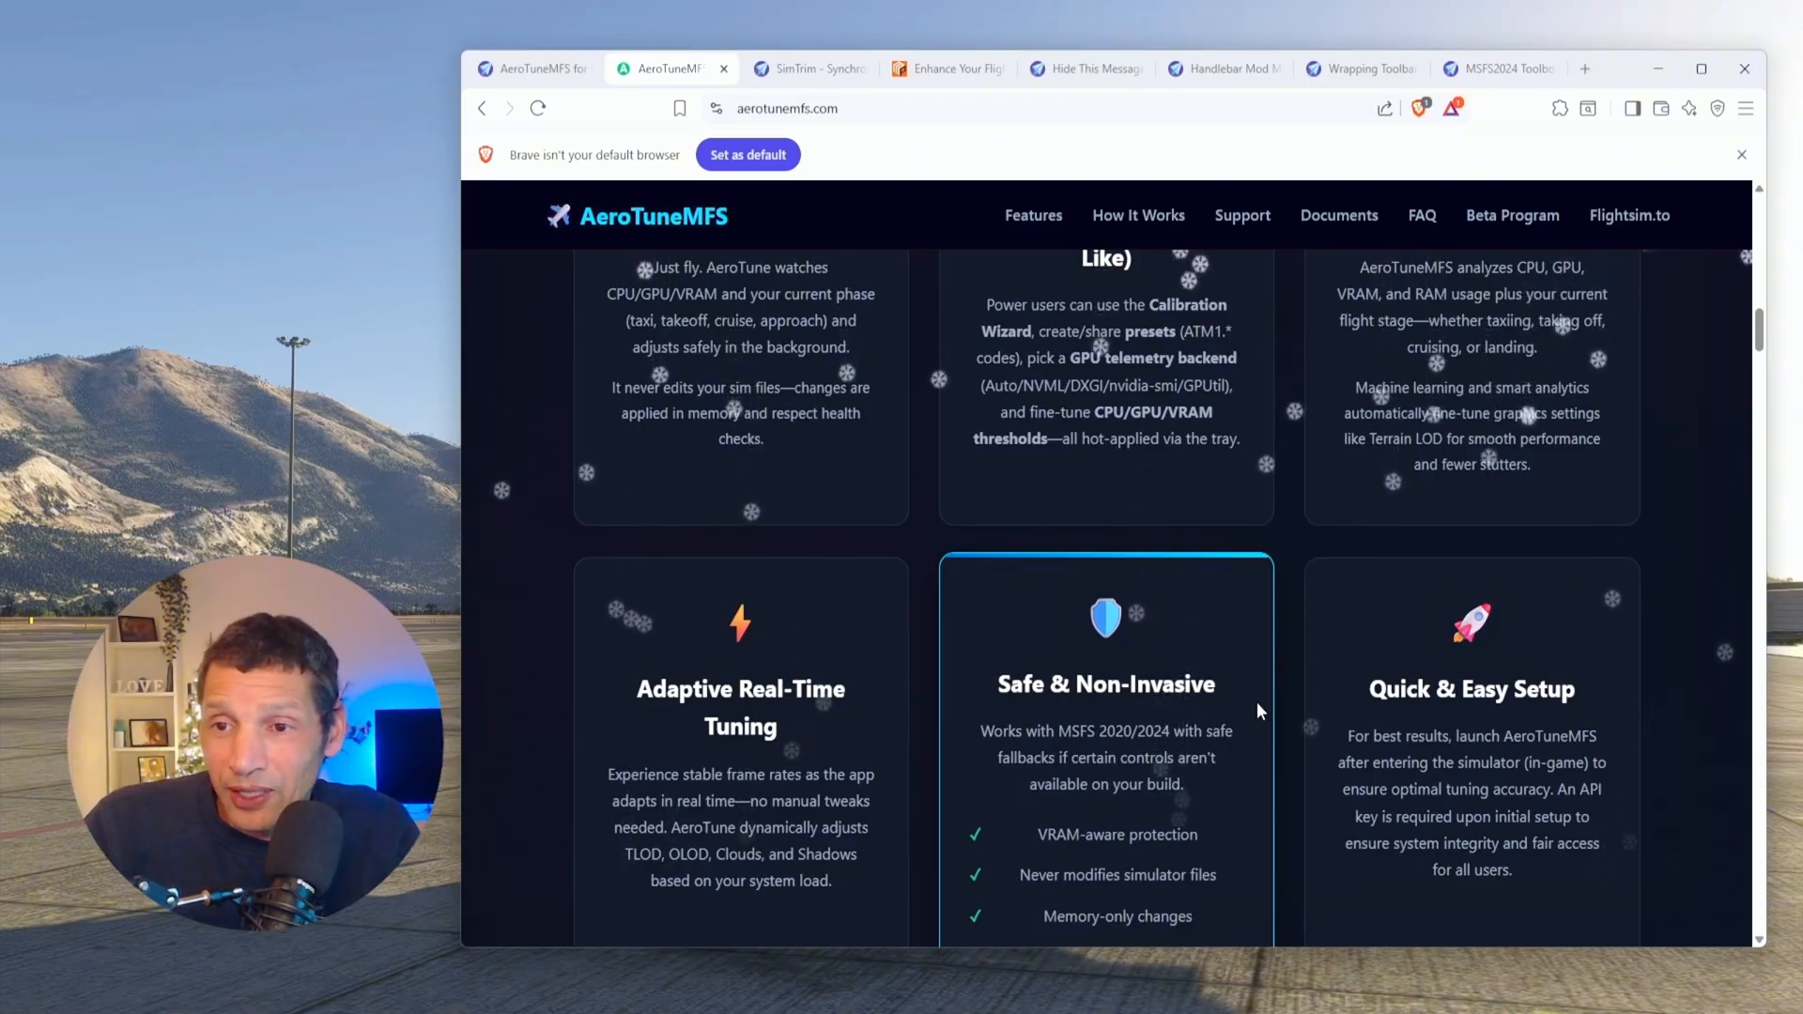
scroll(up, 3)
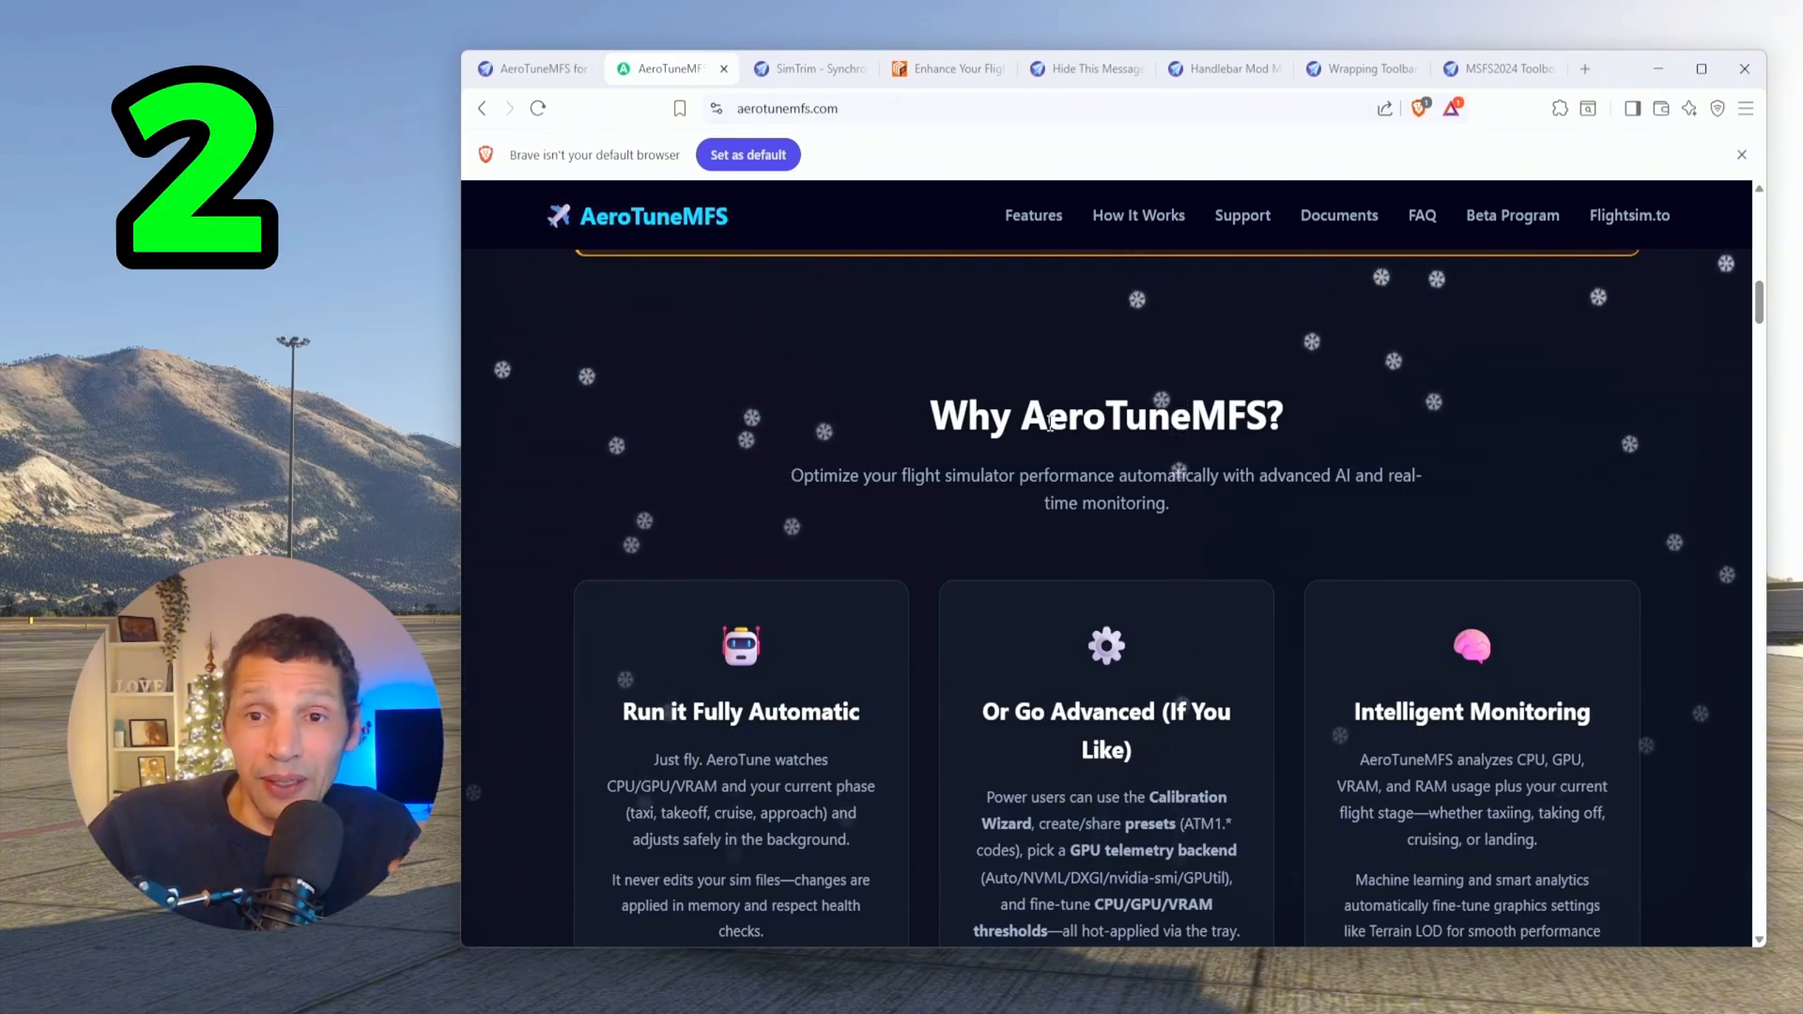
Step: Switch to the SimTrim trim wheel page and scroll to its rating, downloads and screenshots
click(808, 68)
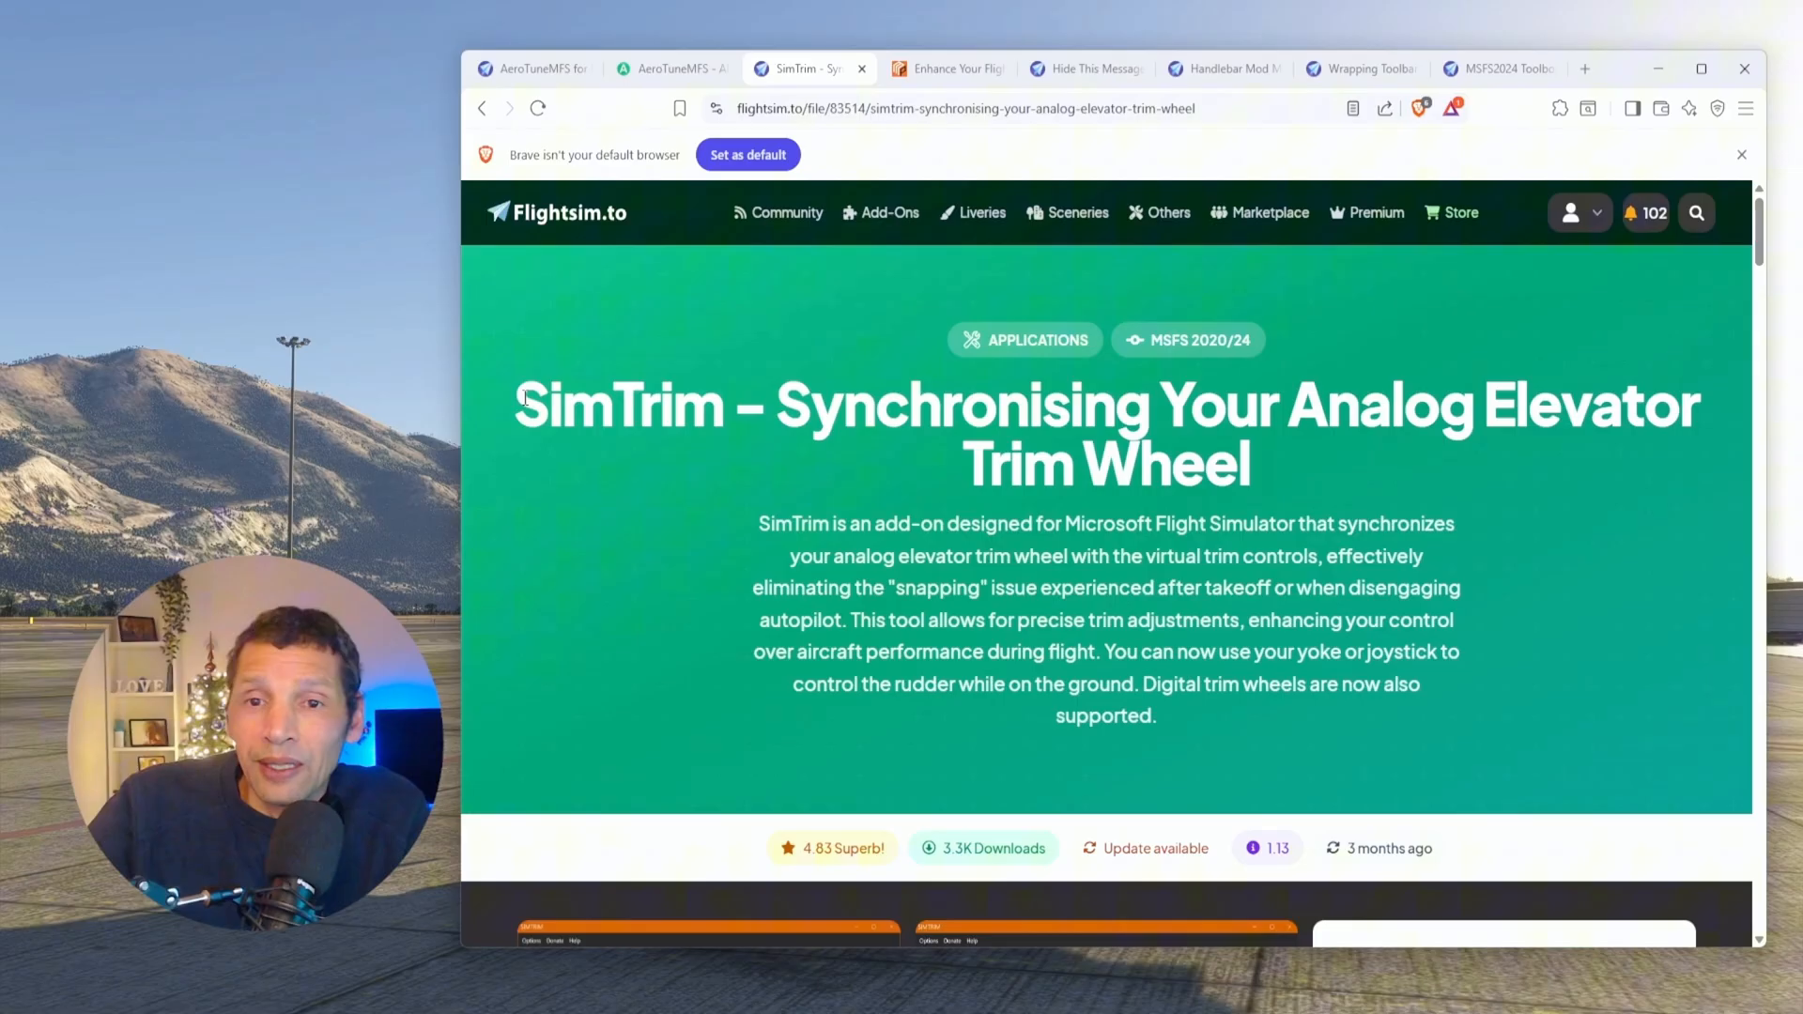
mouse_move(1478, 466)
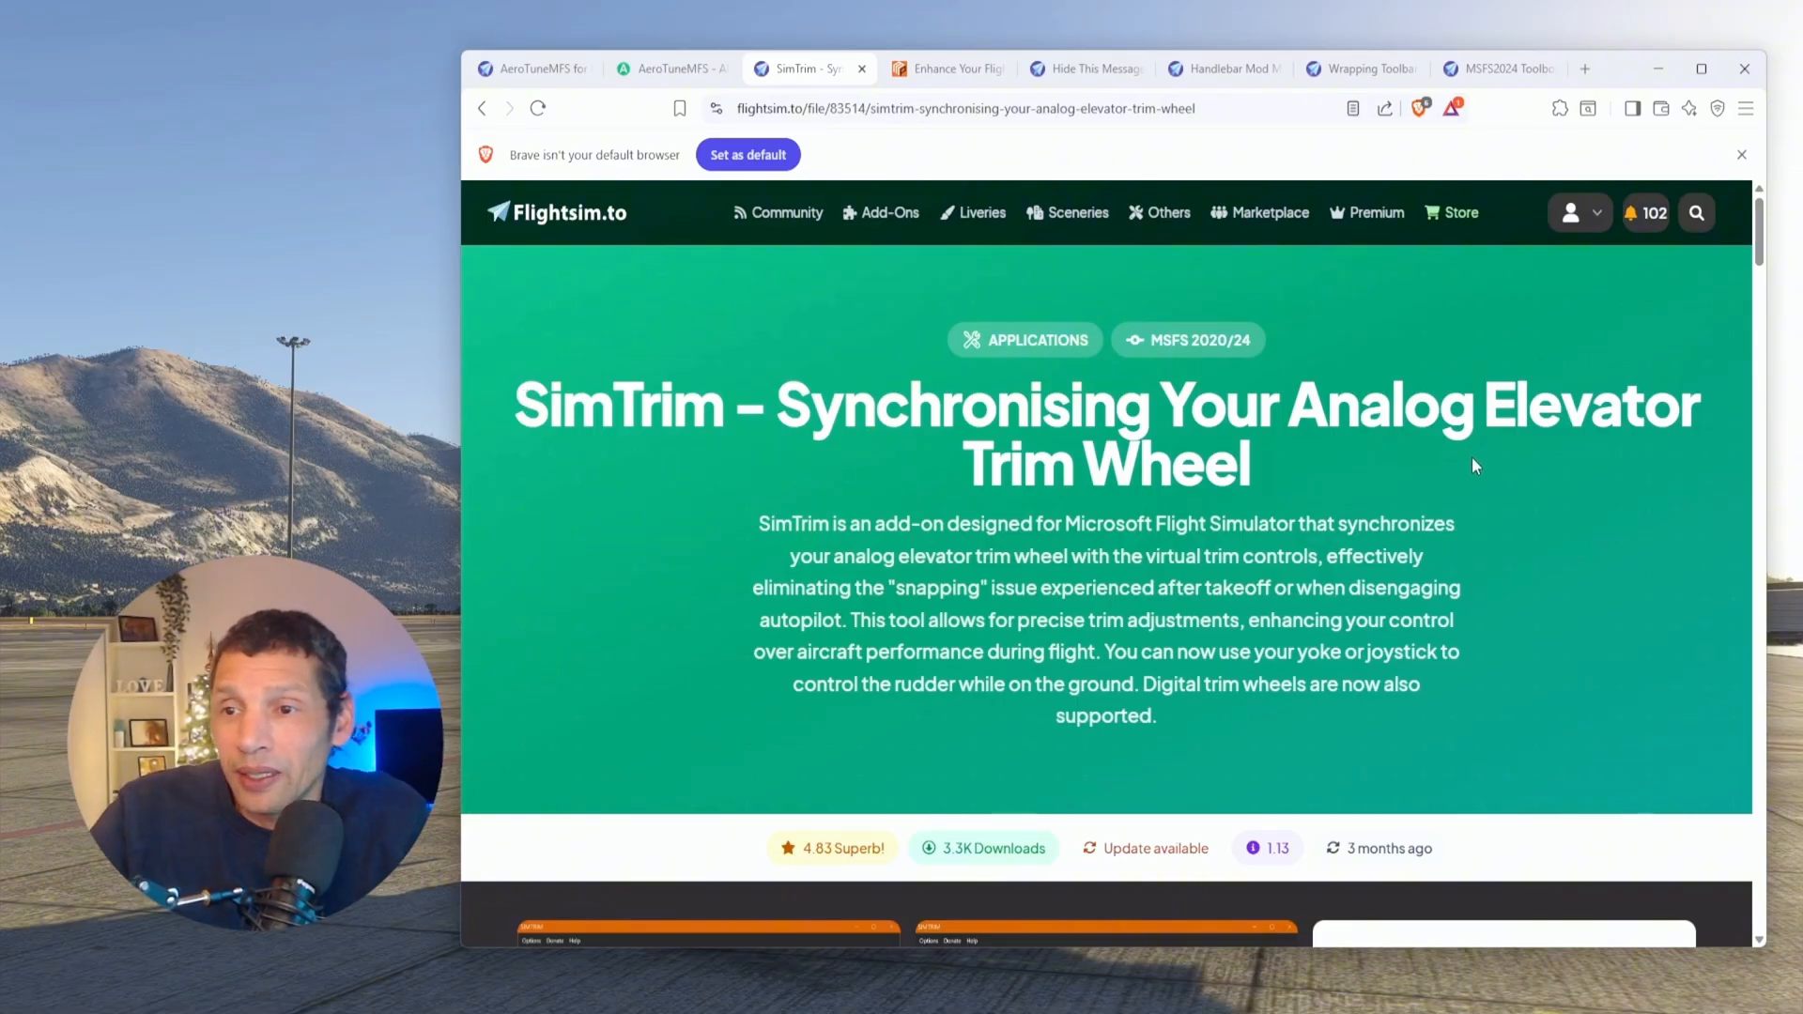
mouse_move(1423, 481)
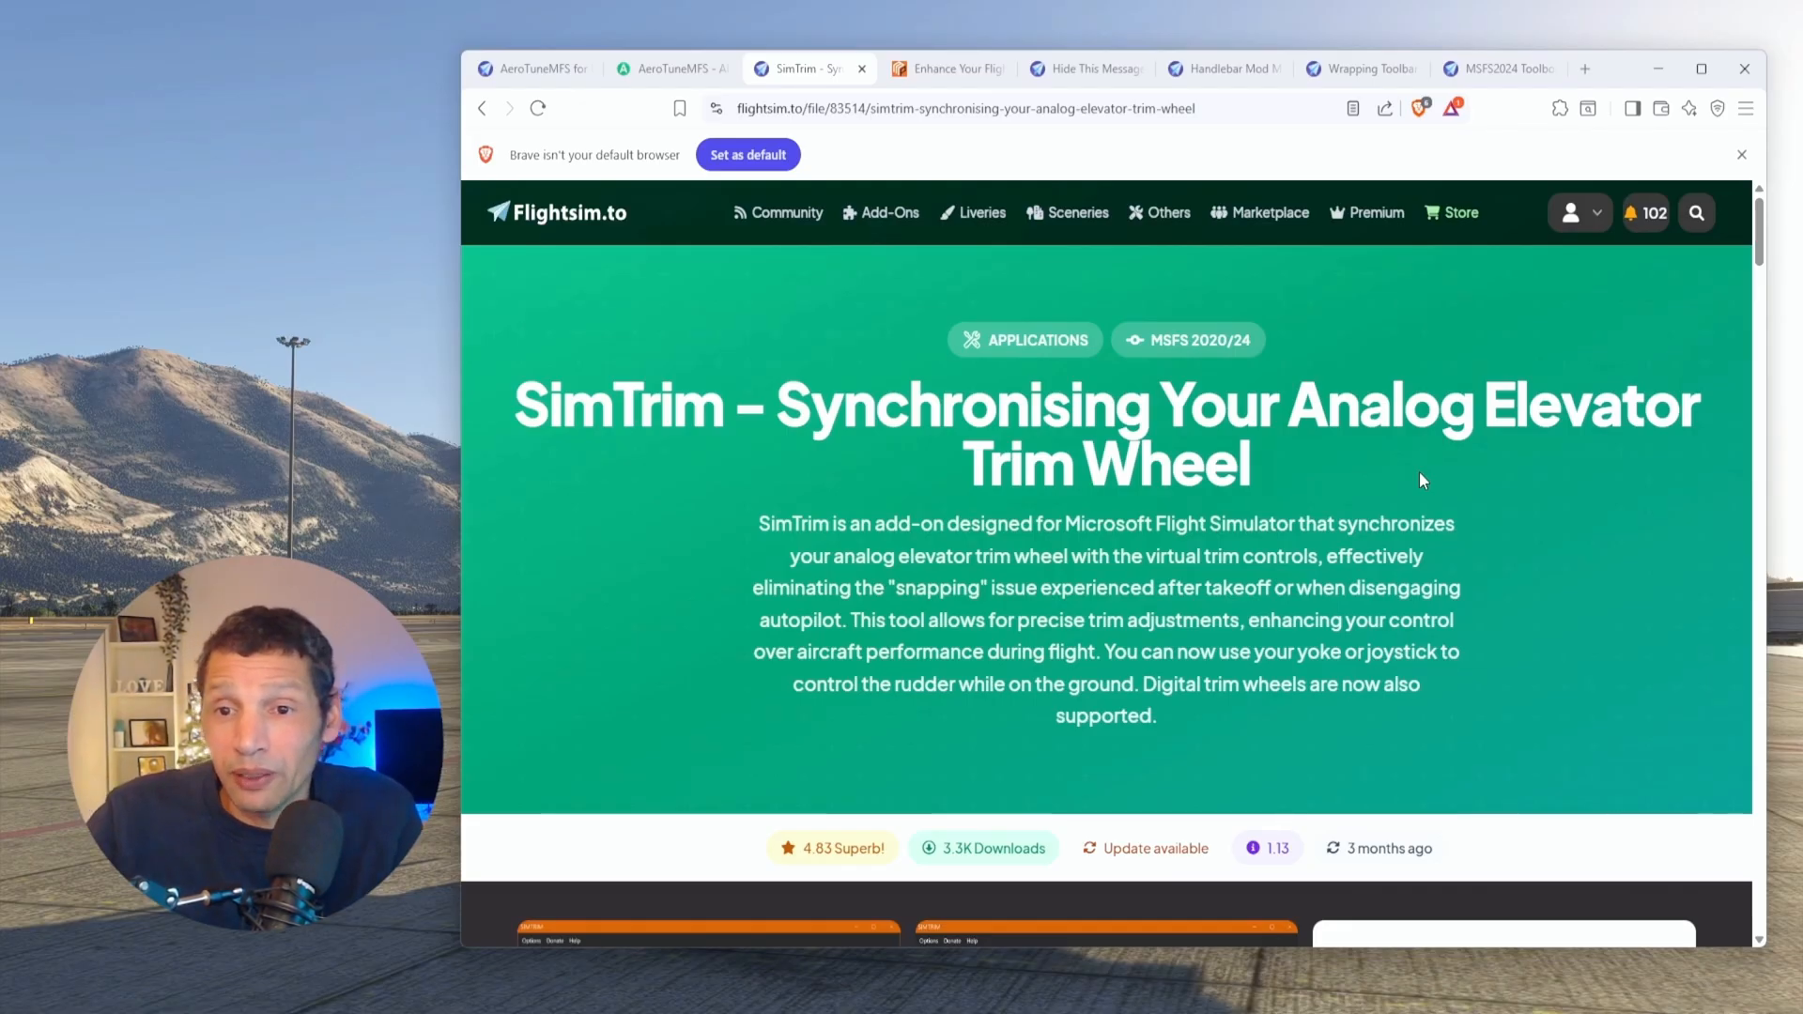
mouse_move(1271, 550)
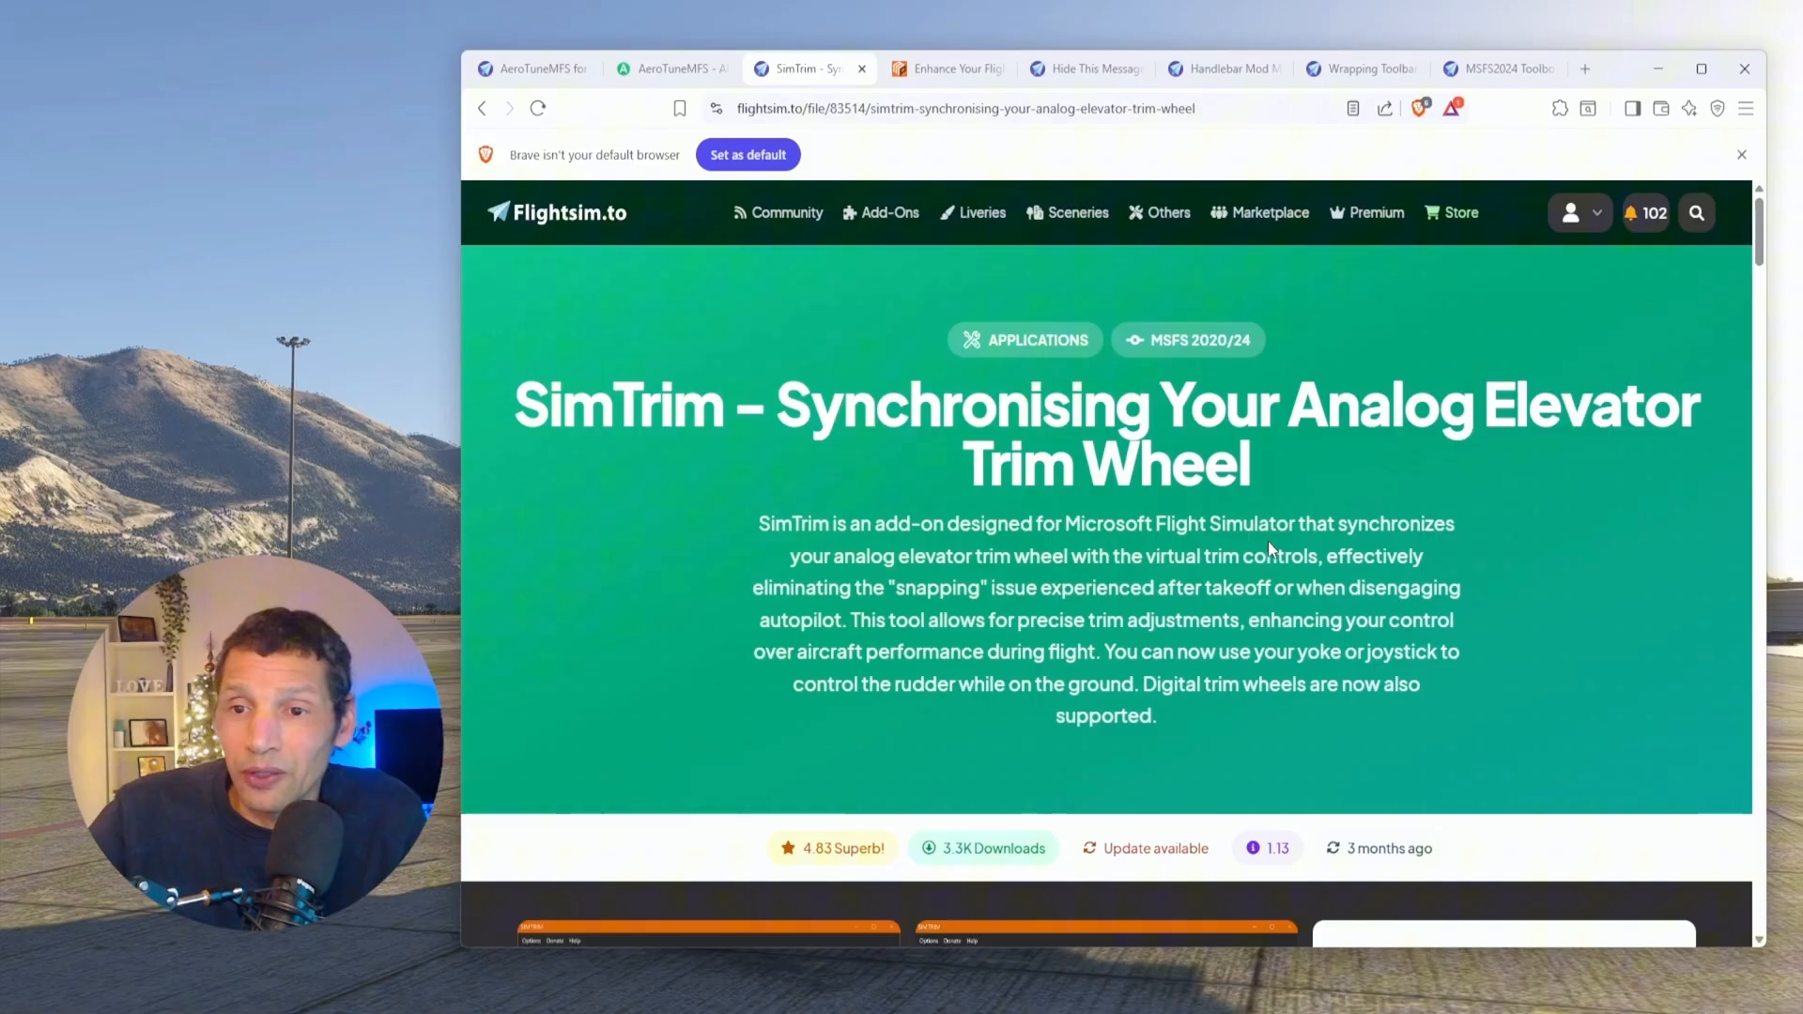
scroll(down, 3)
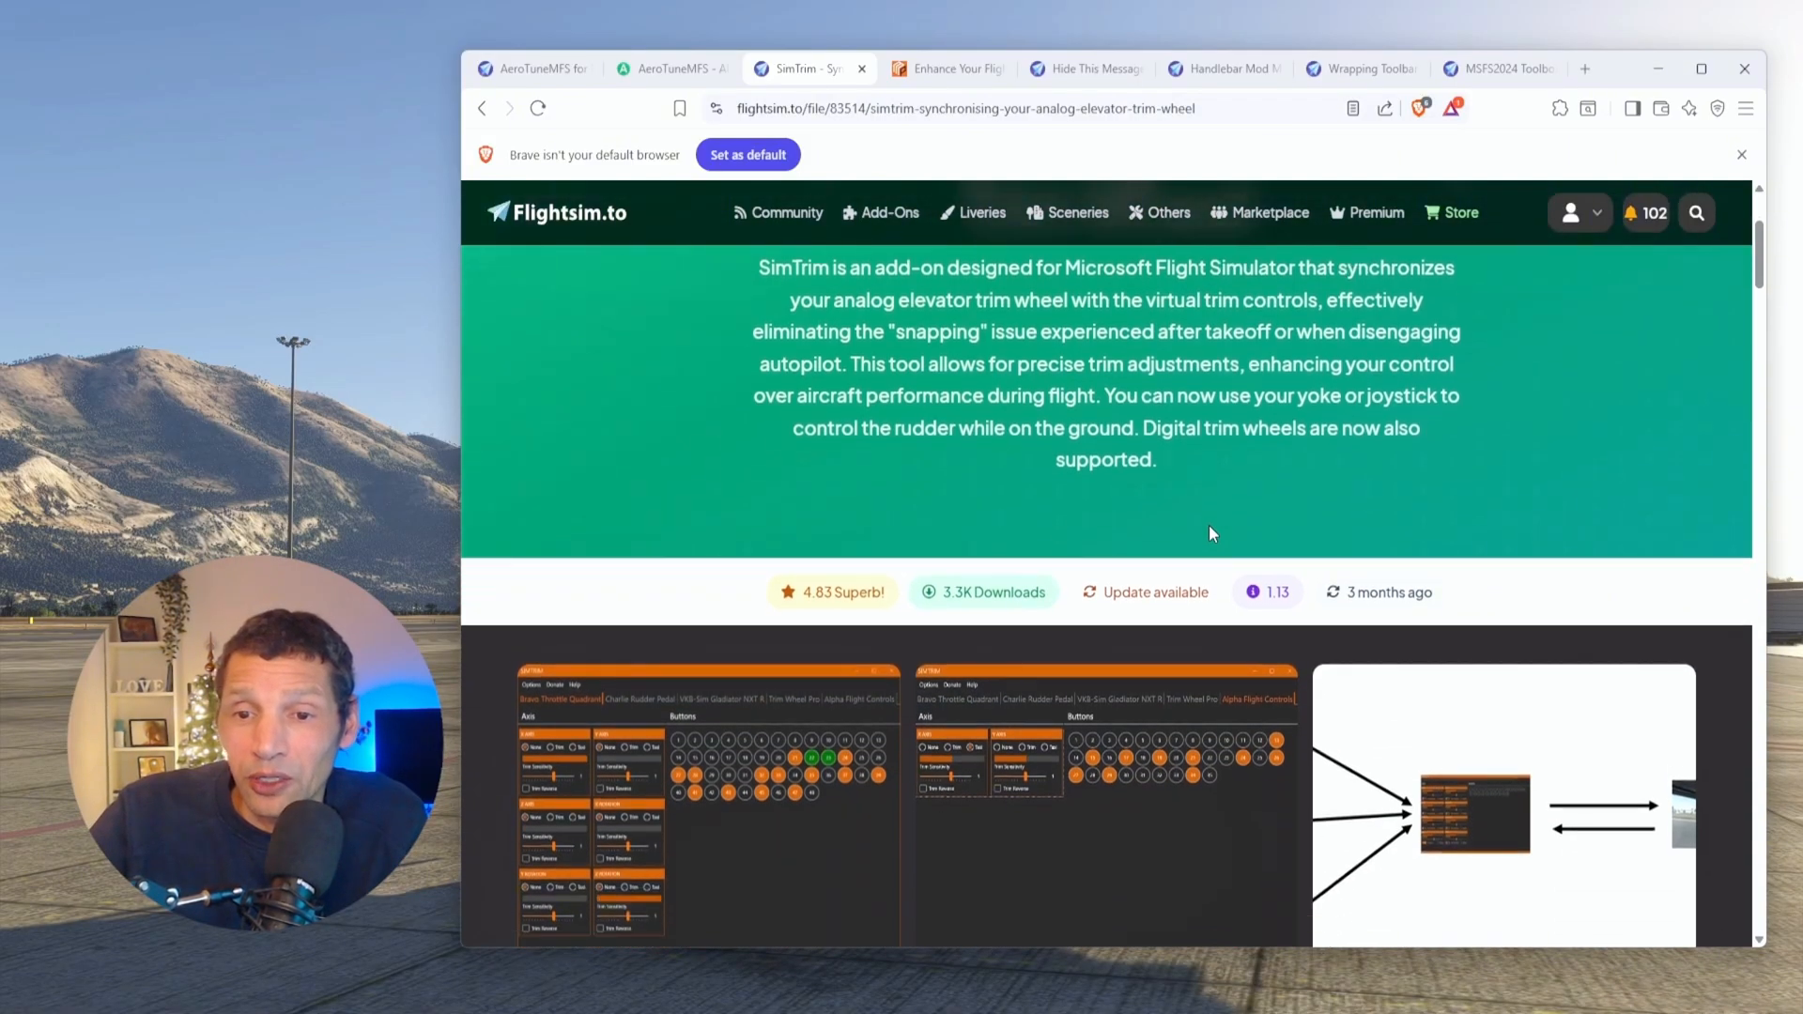
scroll(down, 3)
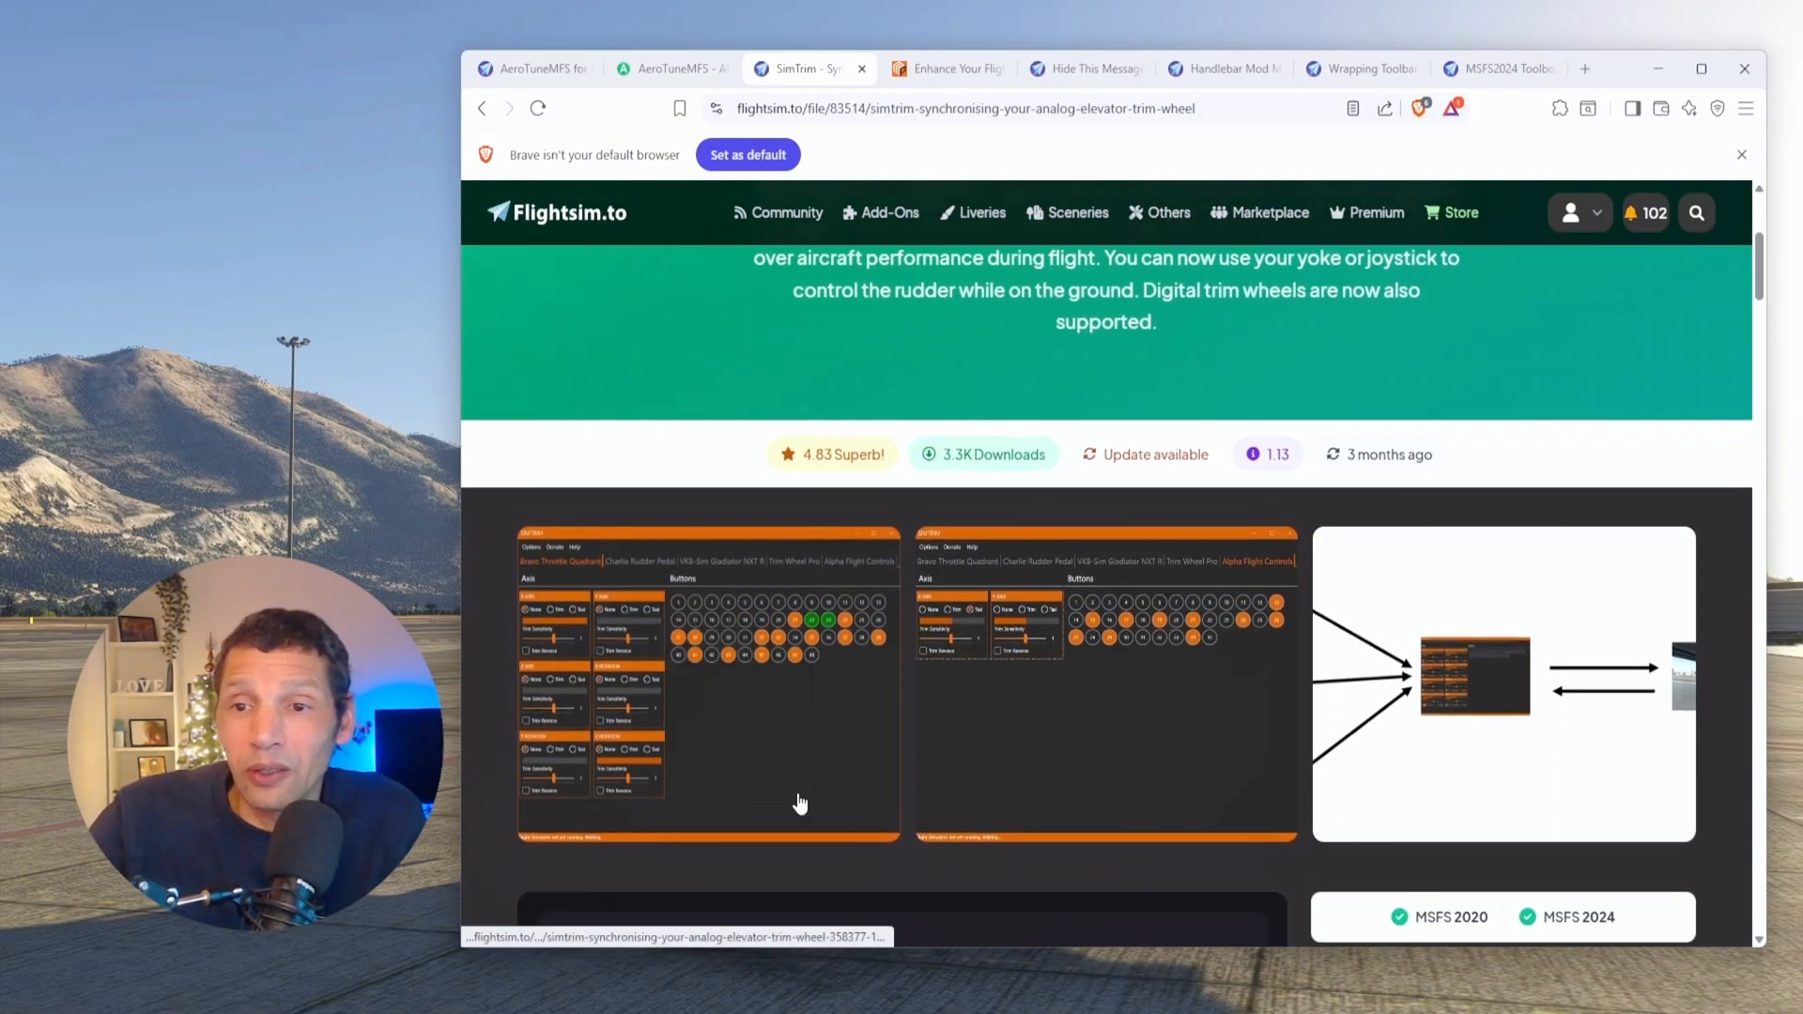
Step: Enlarge the SimTrim settings screenshot and advance to the Alpha Flight Controls mappings
click(708, 682)
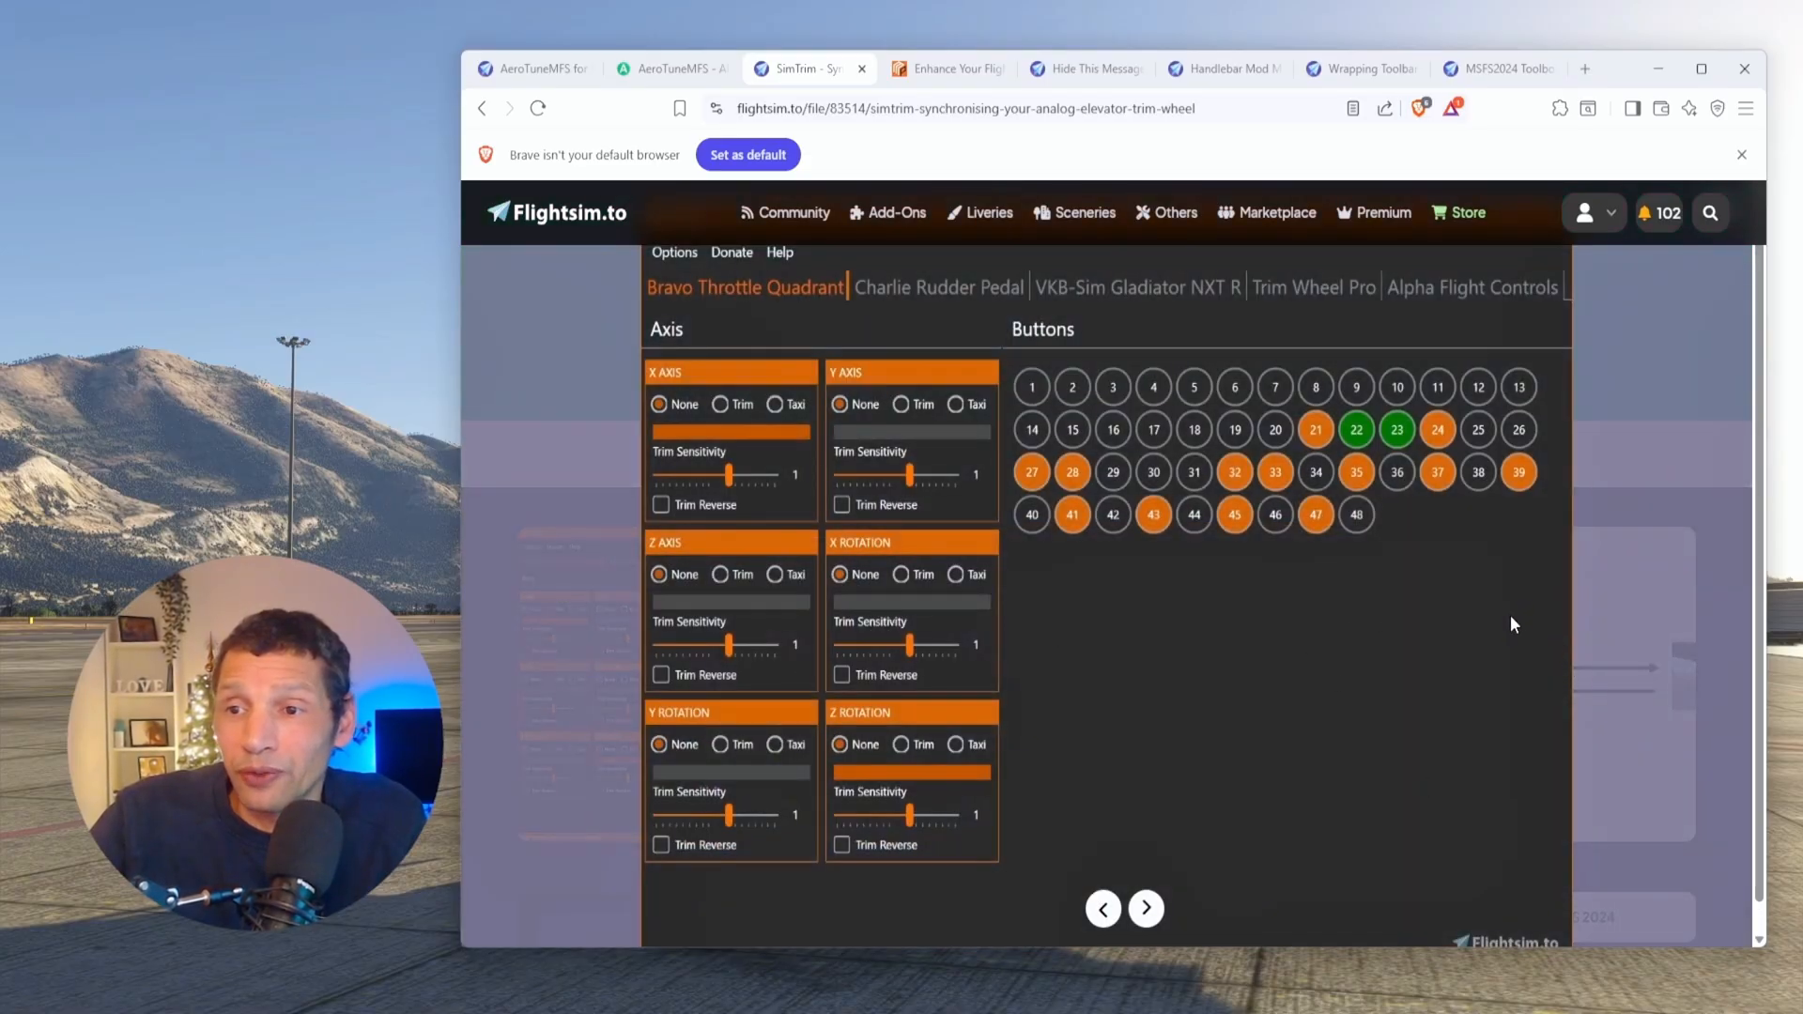
mouse_move(676, 311)
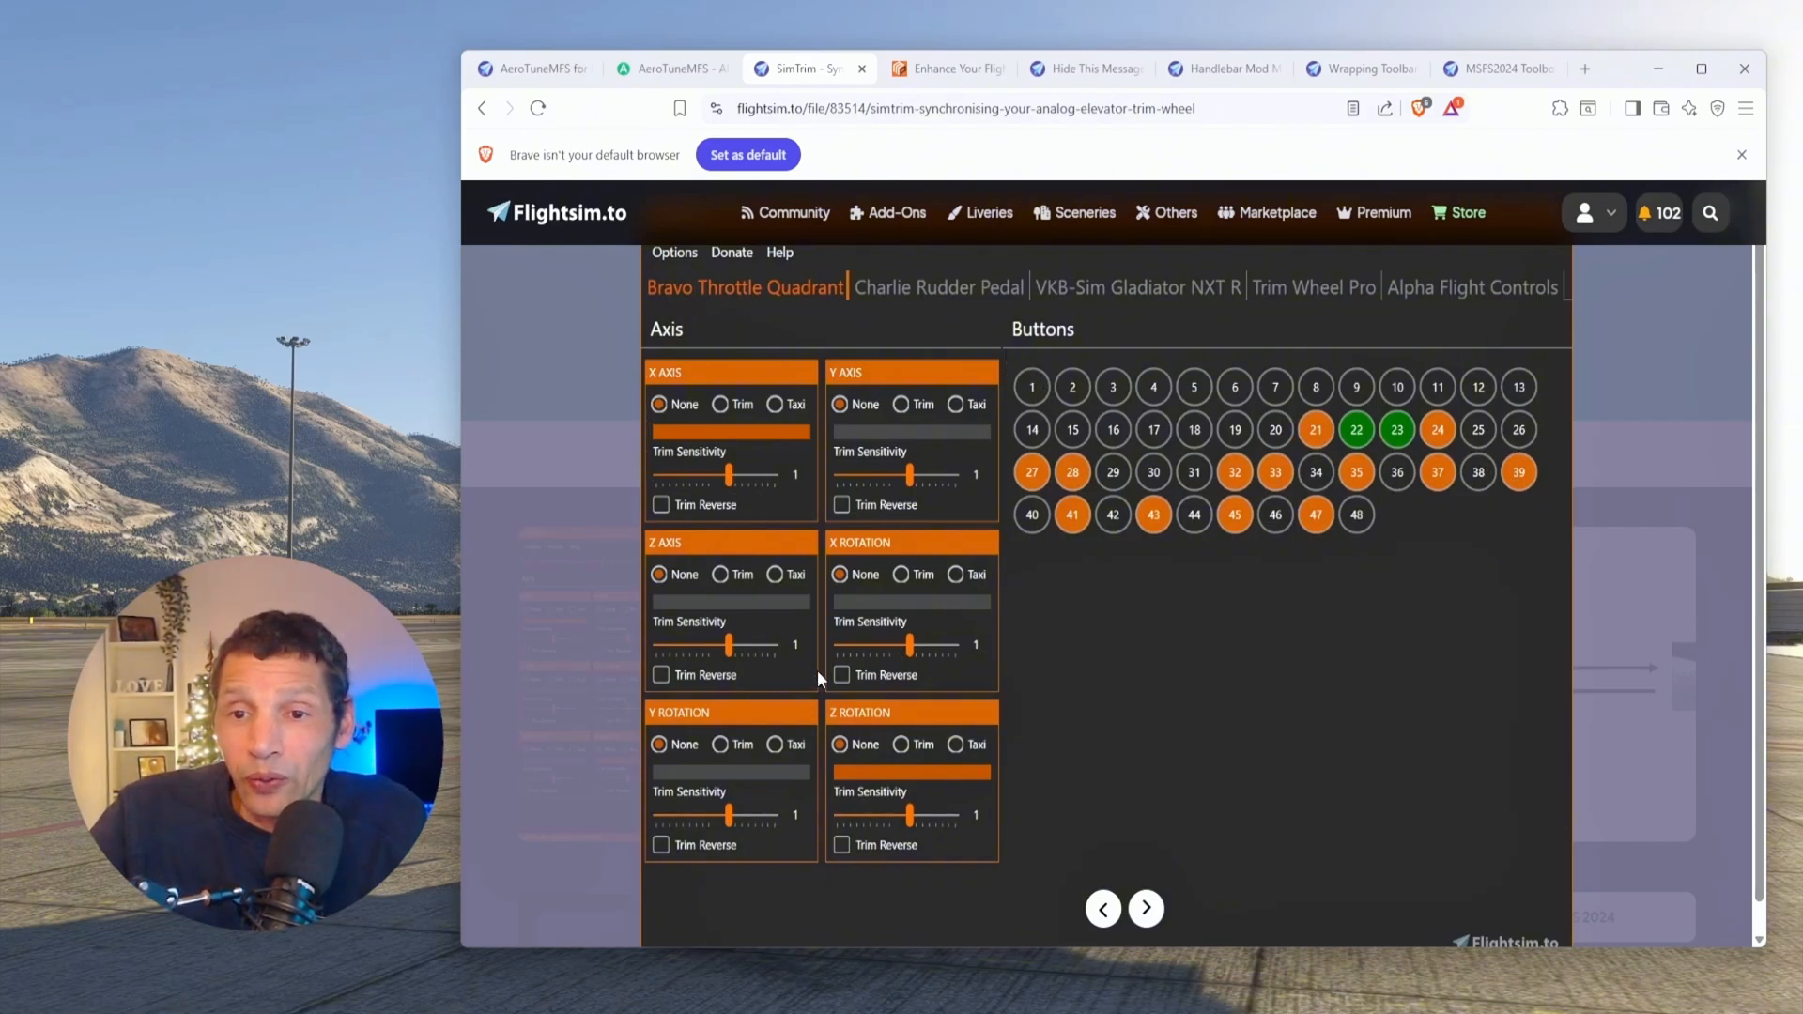
mouse_move(1006, 678)
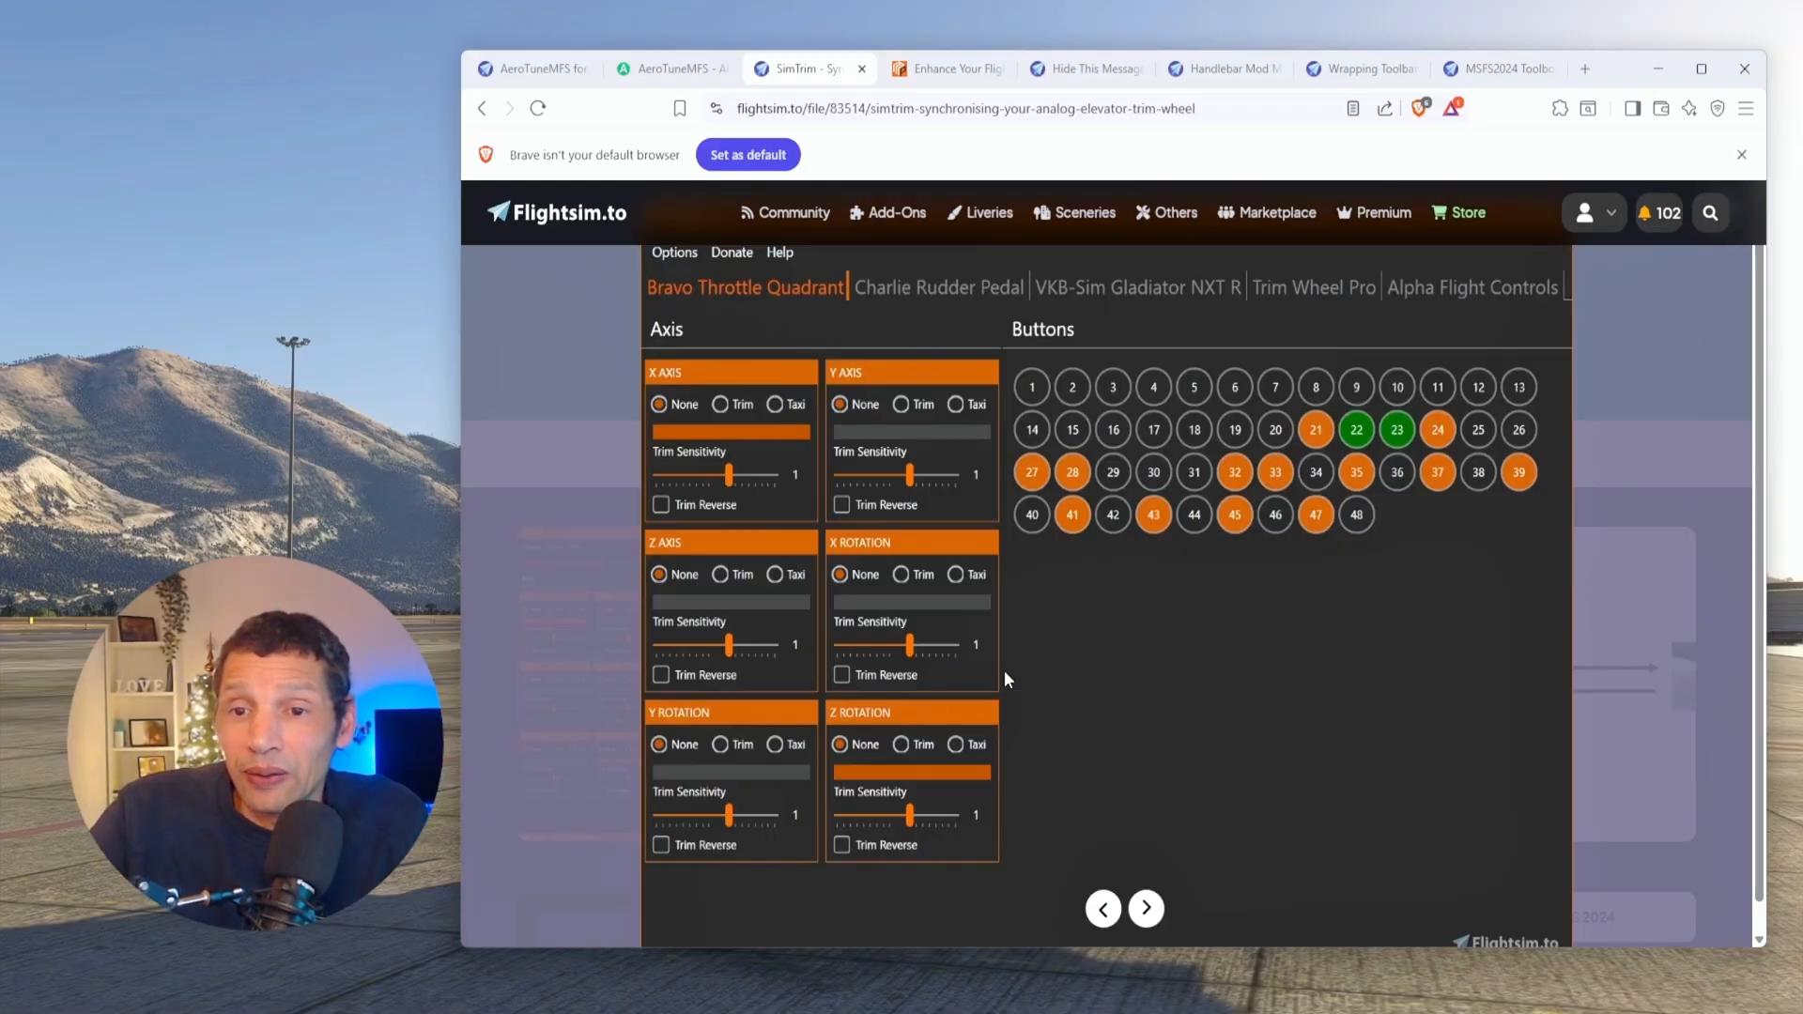
mouse_move(880, 664)
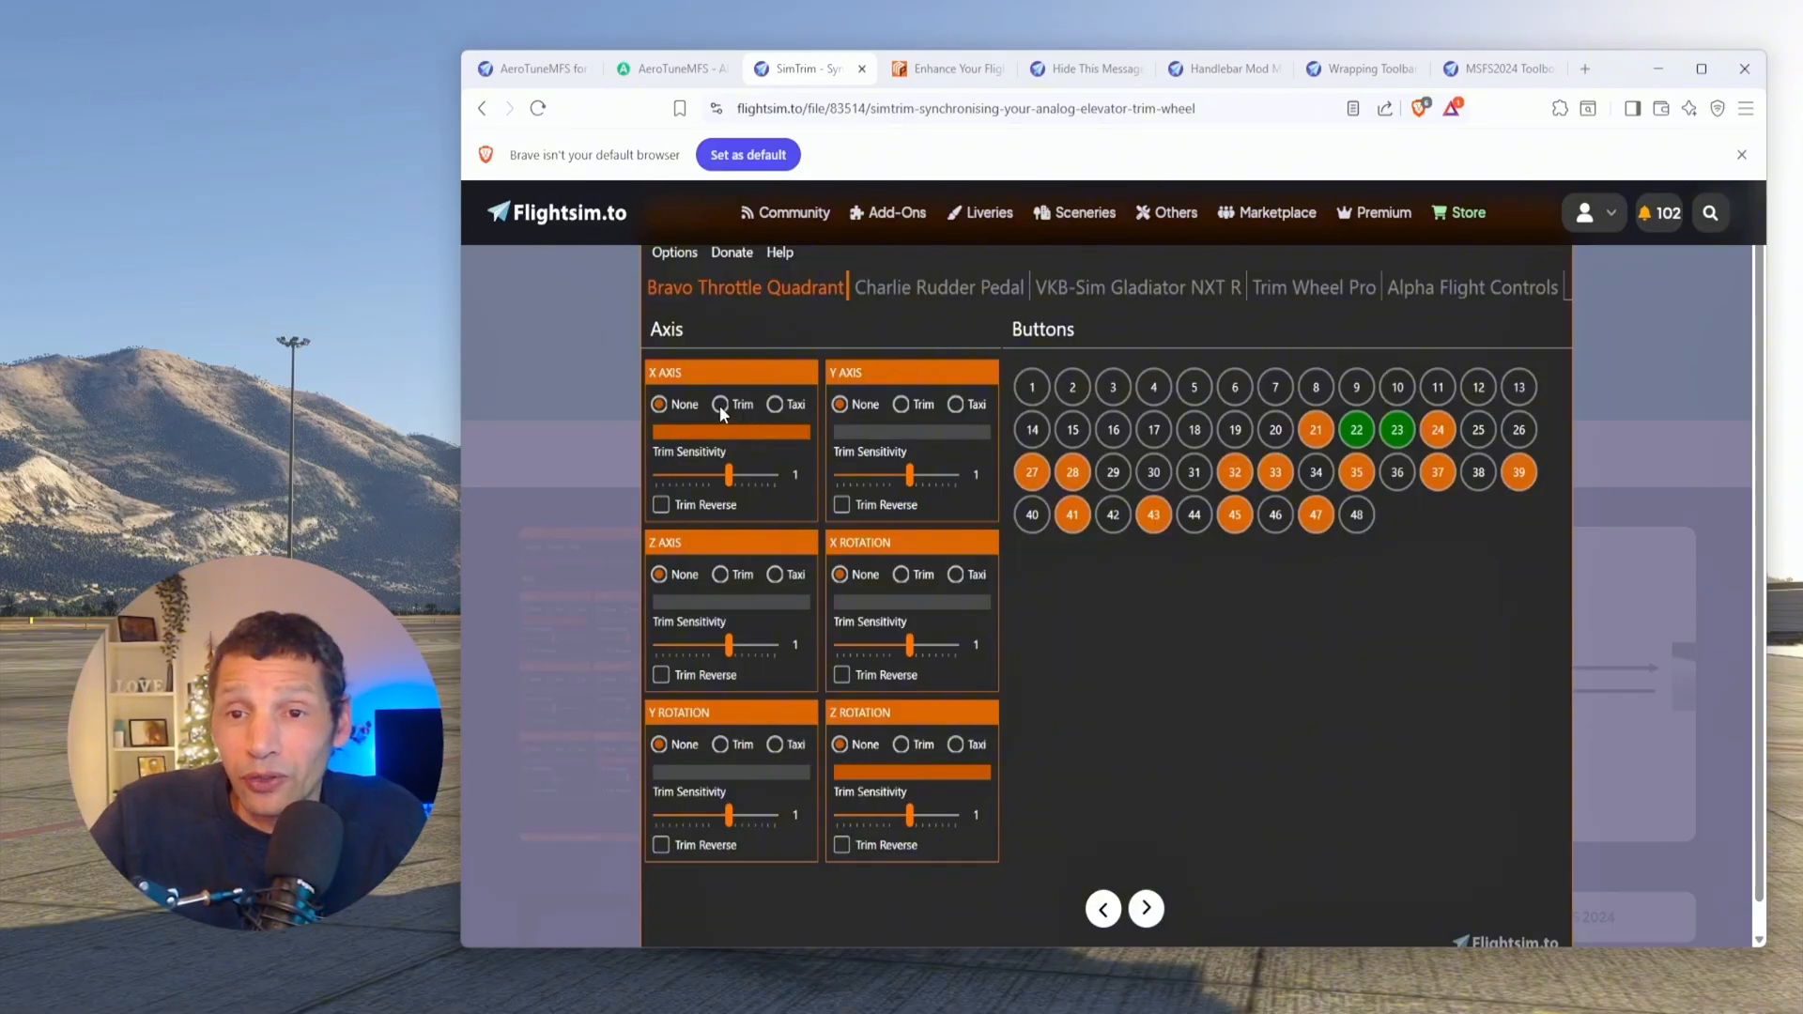
mouse_move(723, 235)
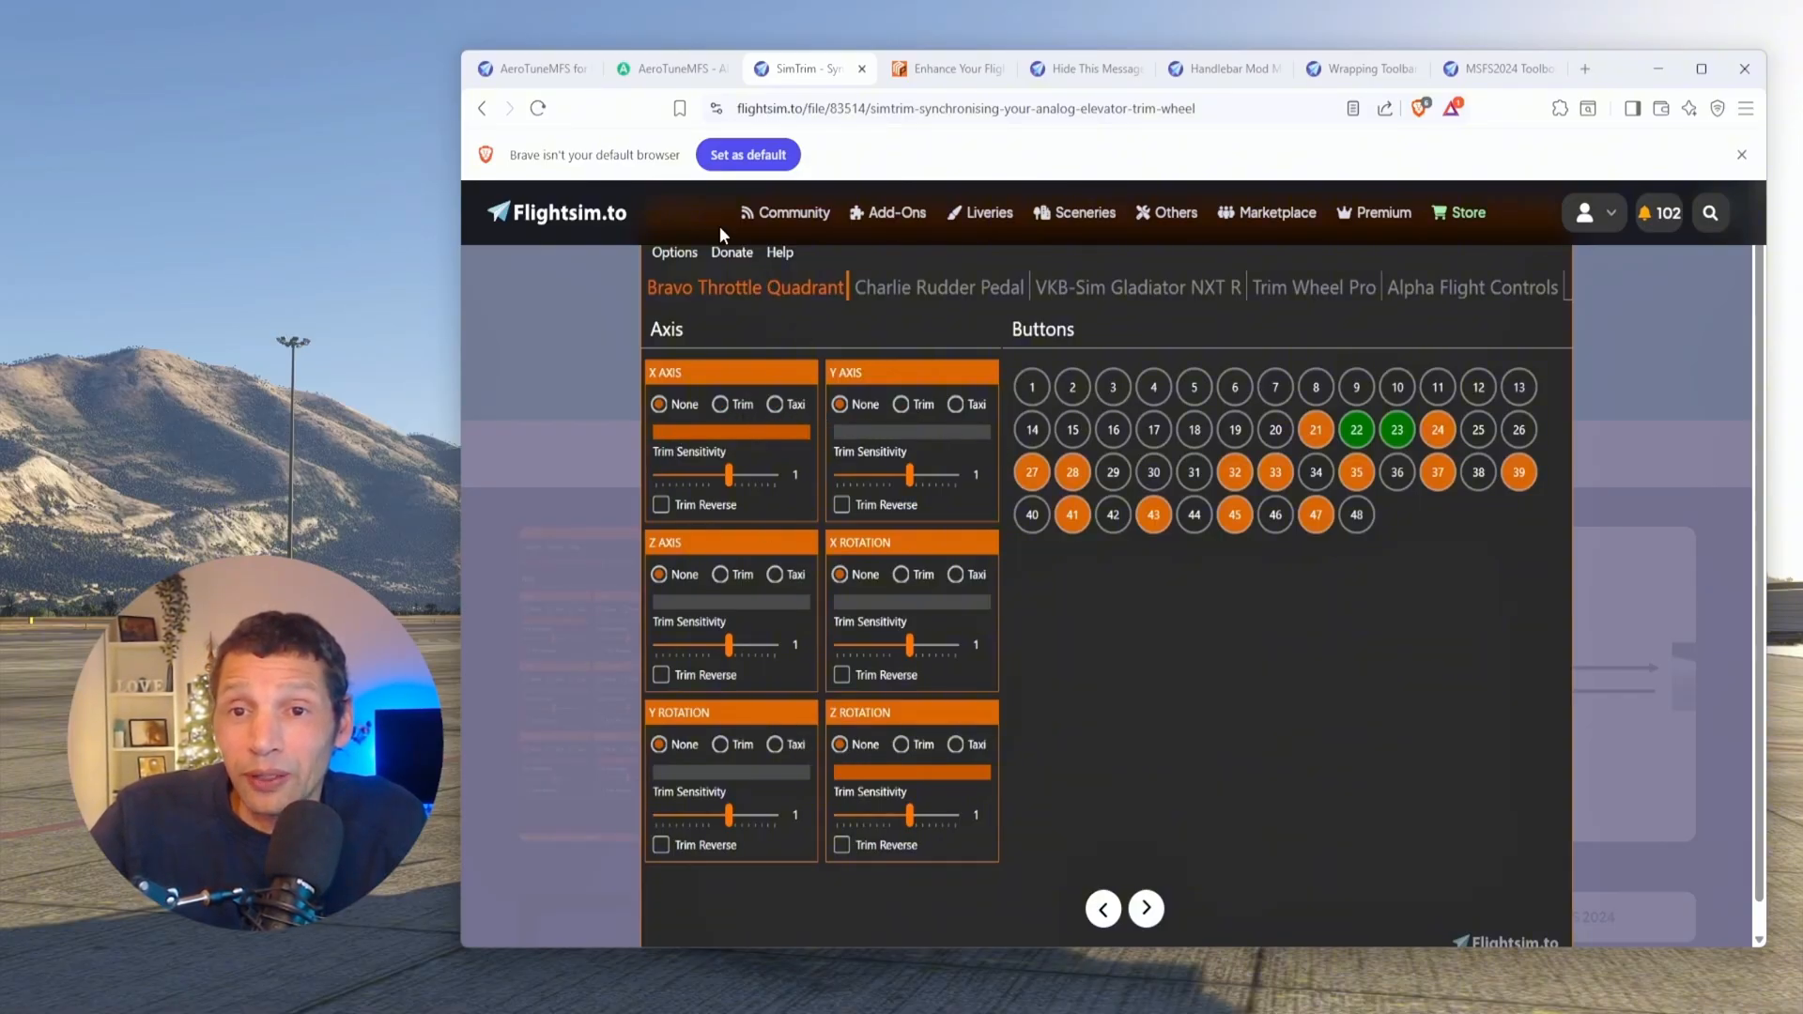
click(1472, 287)
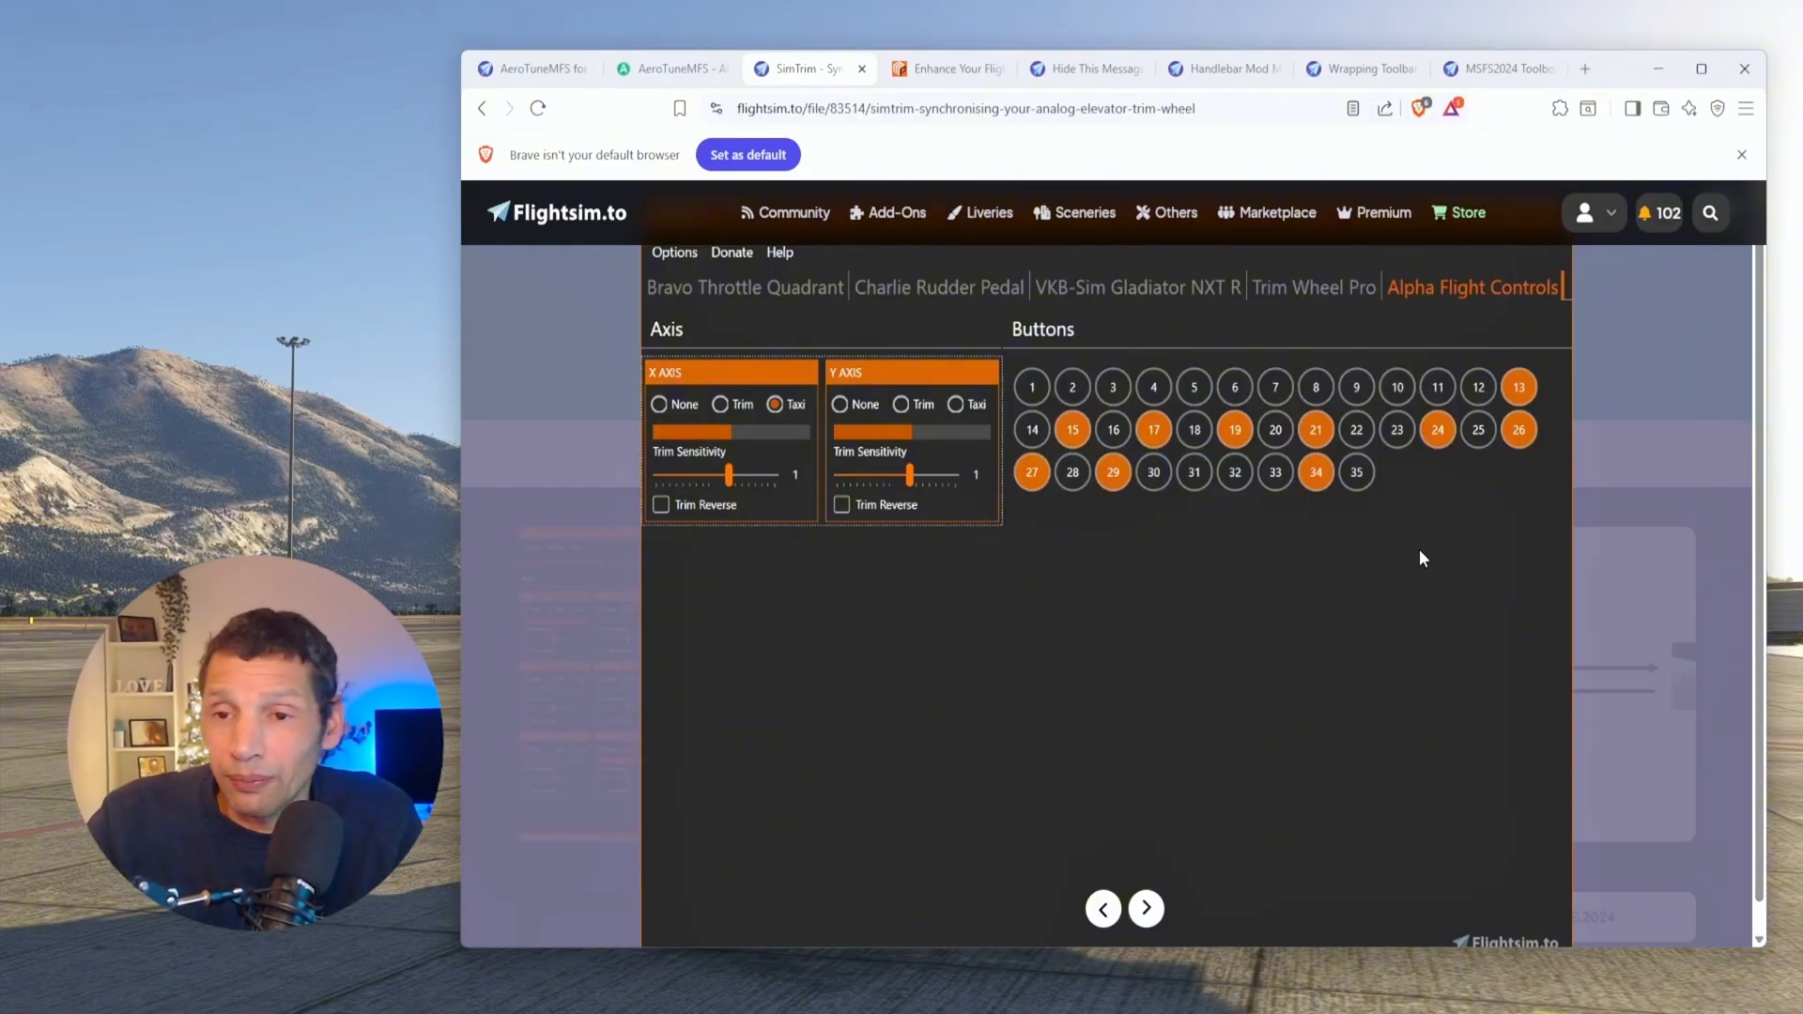
mouse_move(1208, 677)
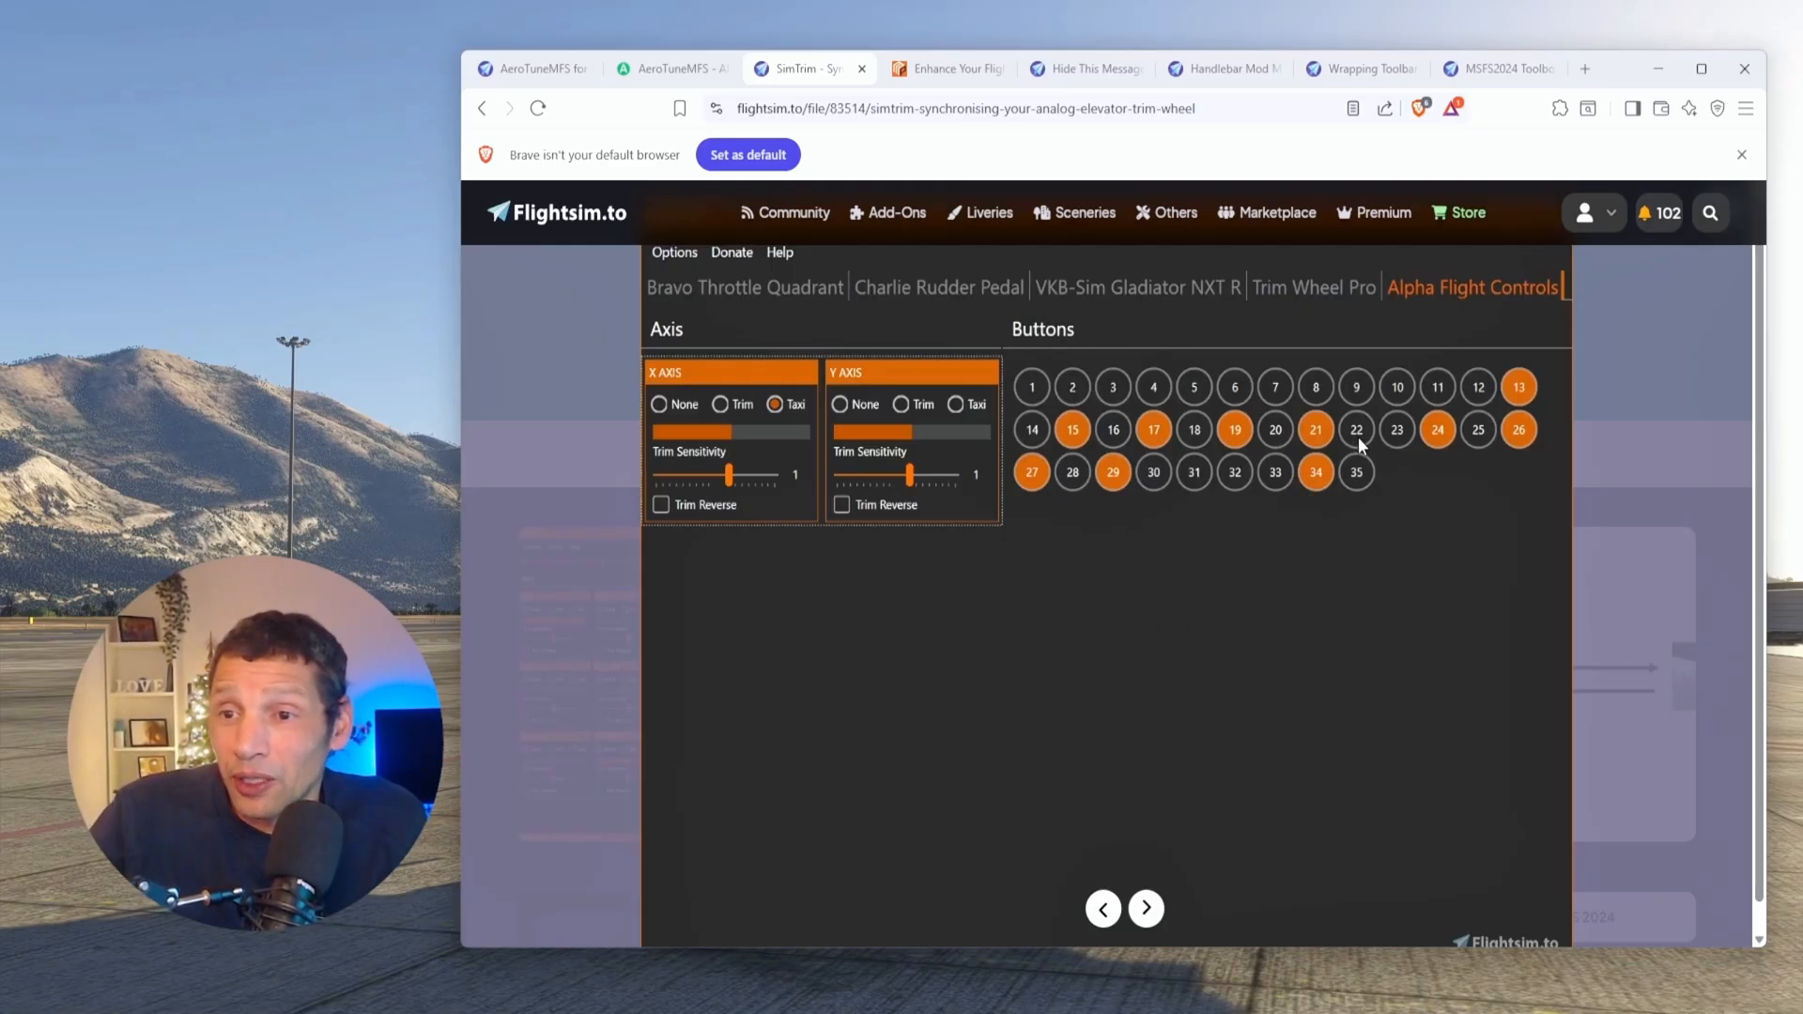
mouse_move(1409, 437)
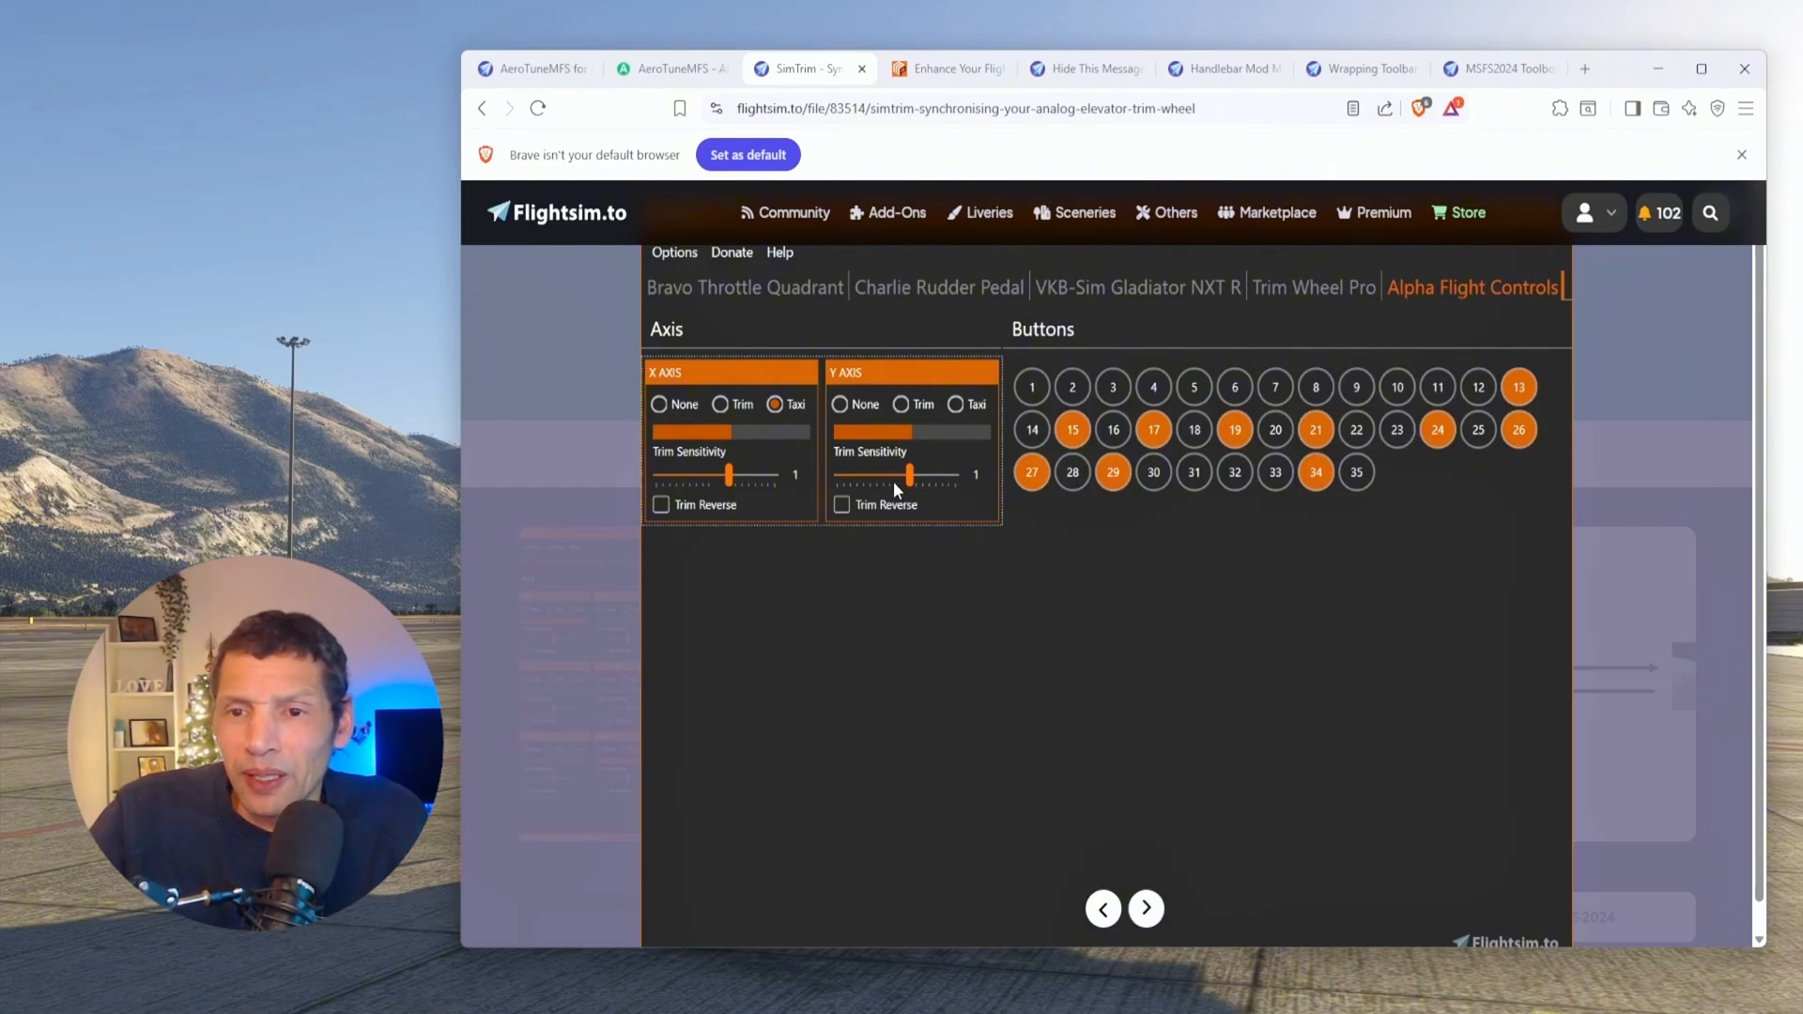
mouse_move(912, 476)
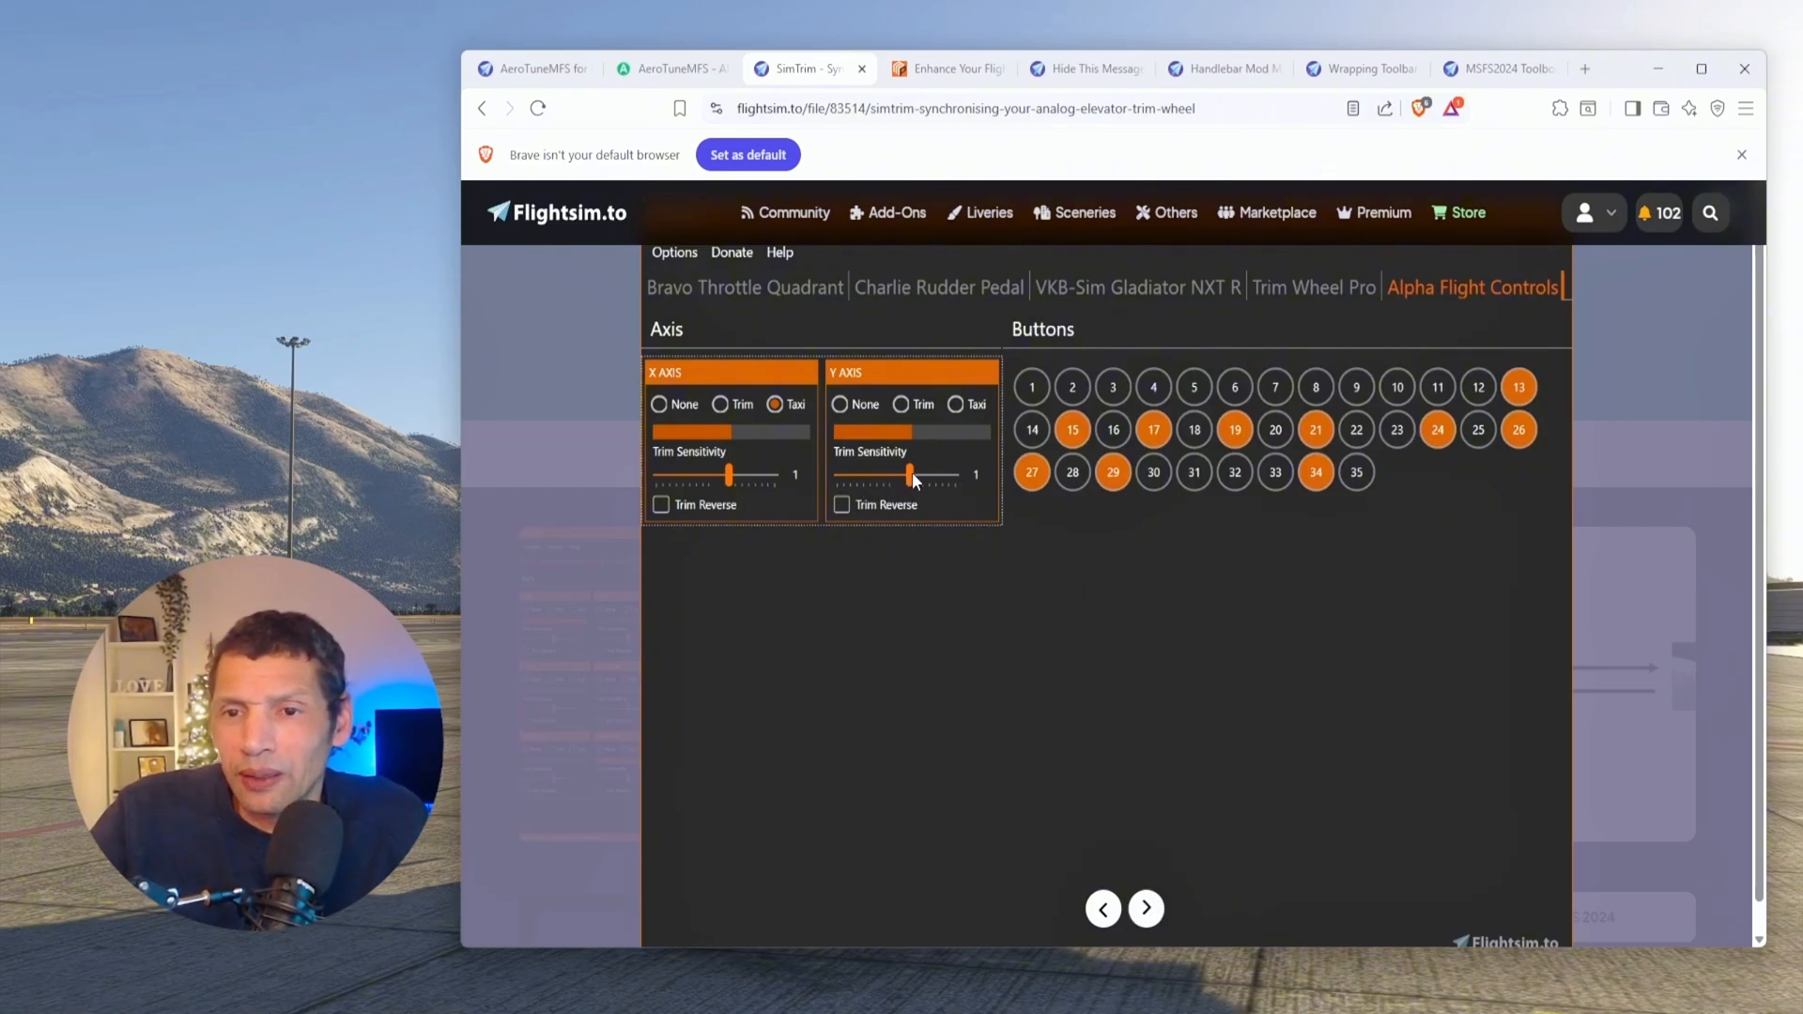
mouse_move(1085, 557)
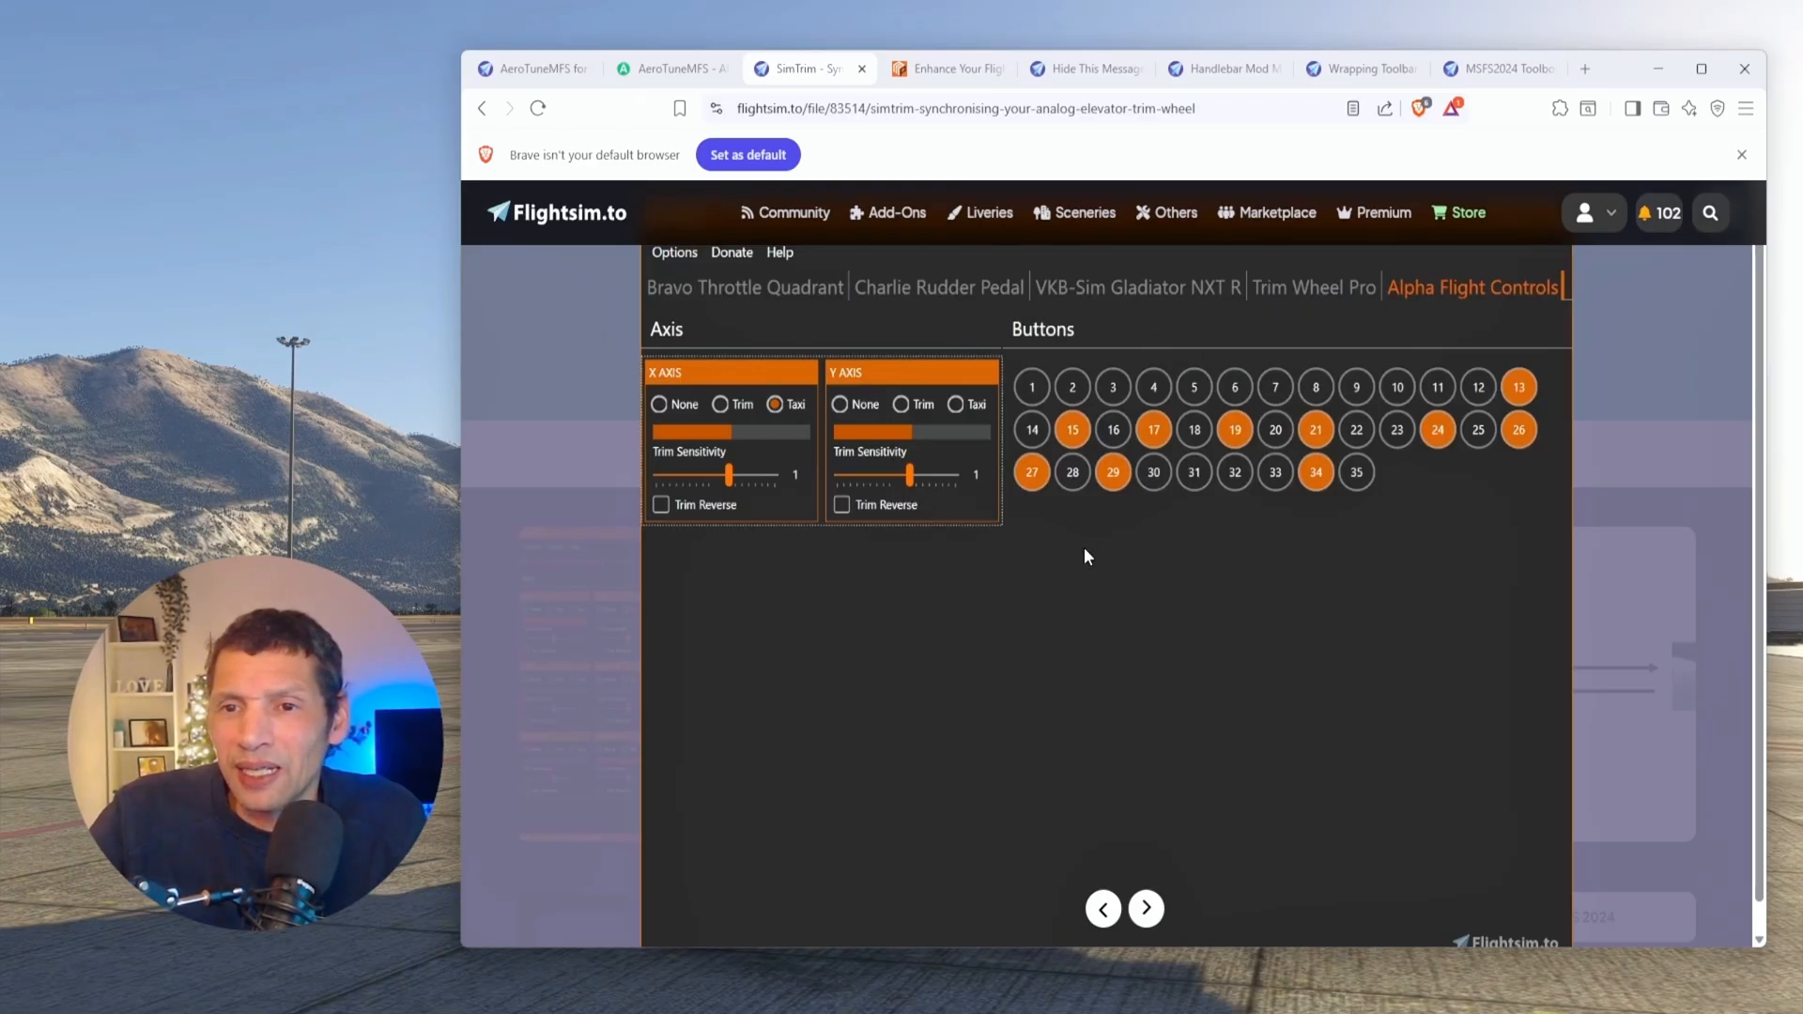
Step: Show the SimTrim controller-to-simulator diagram, then move on to the Makers Point SimTrim page
click(1146, 908)
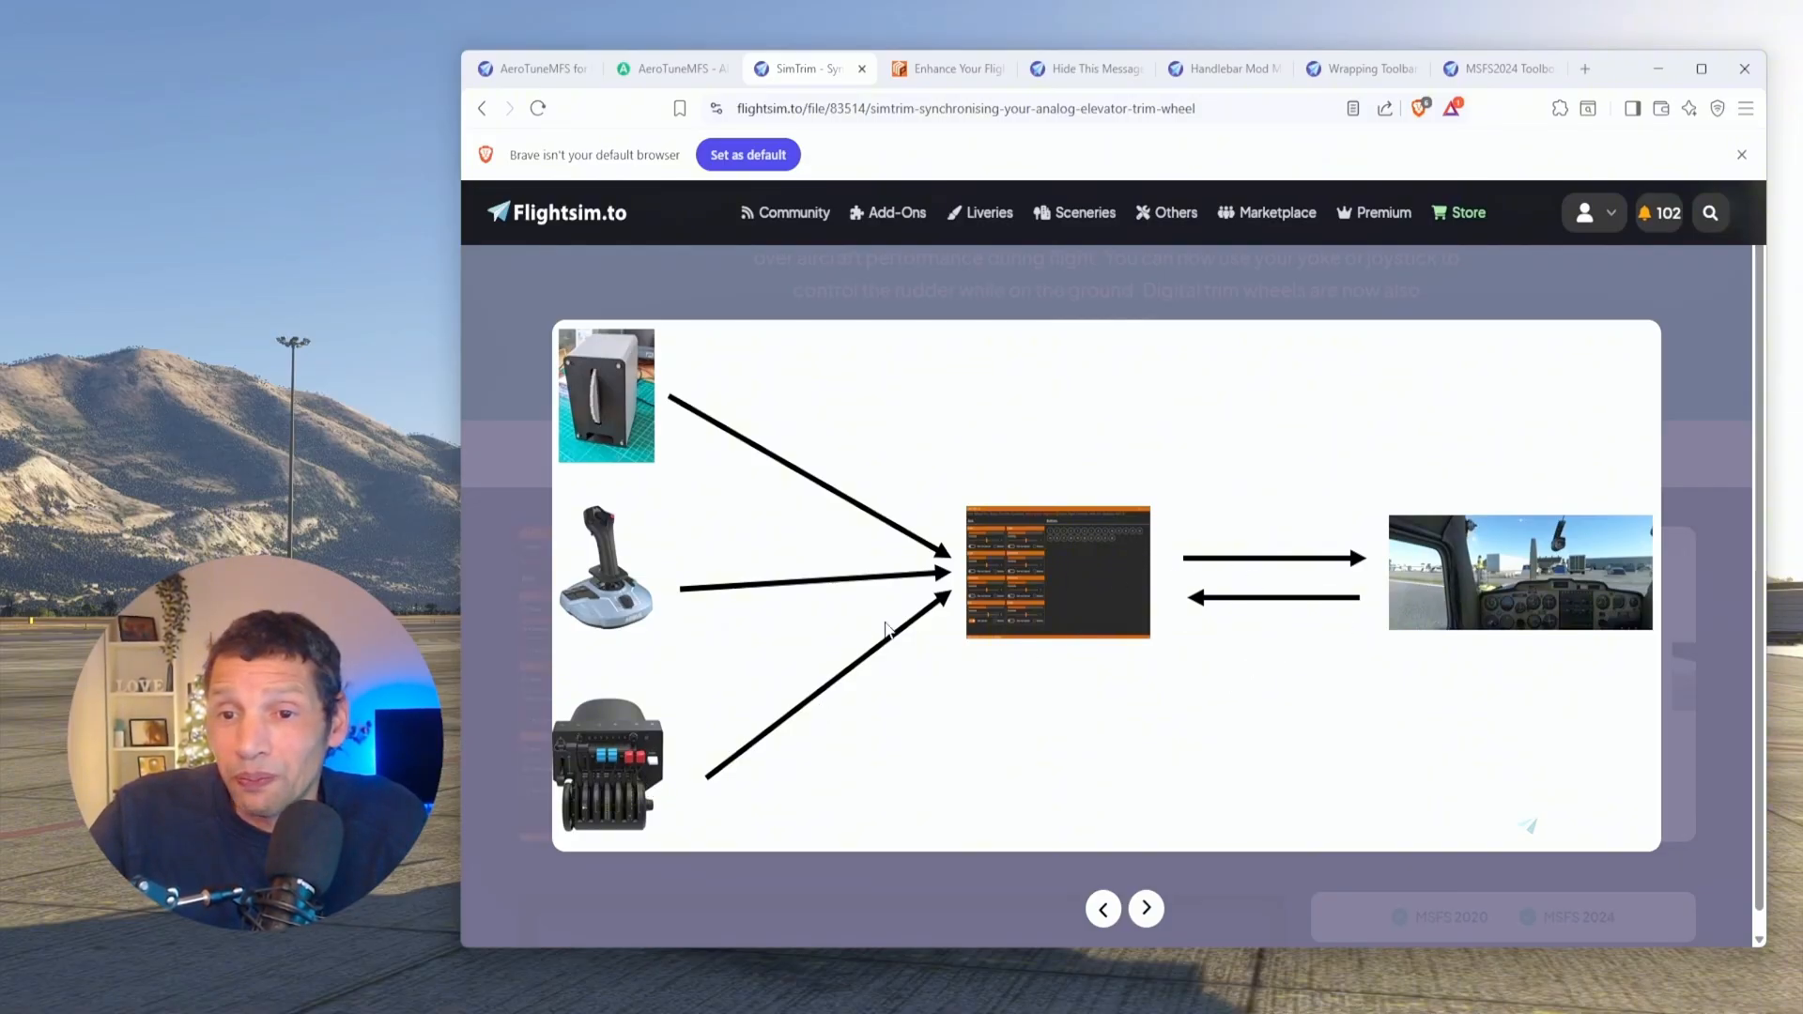
mouse_move(1421, 708)
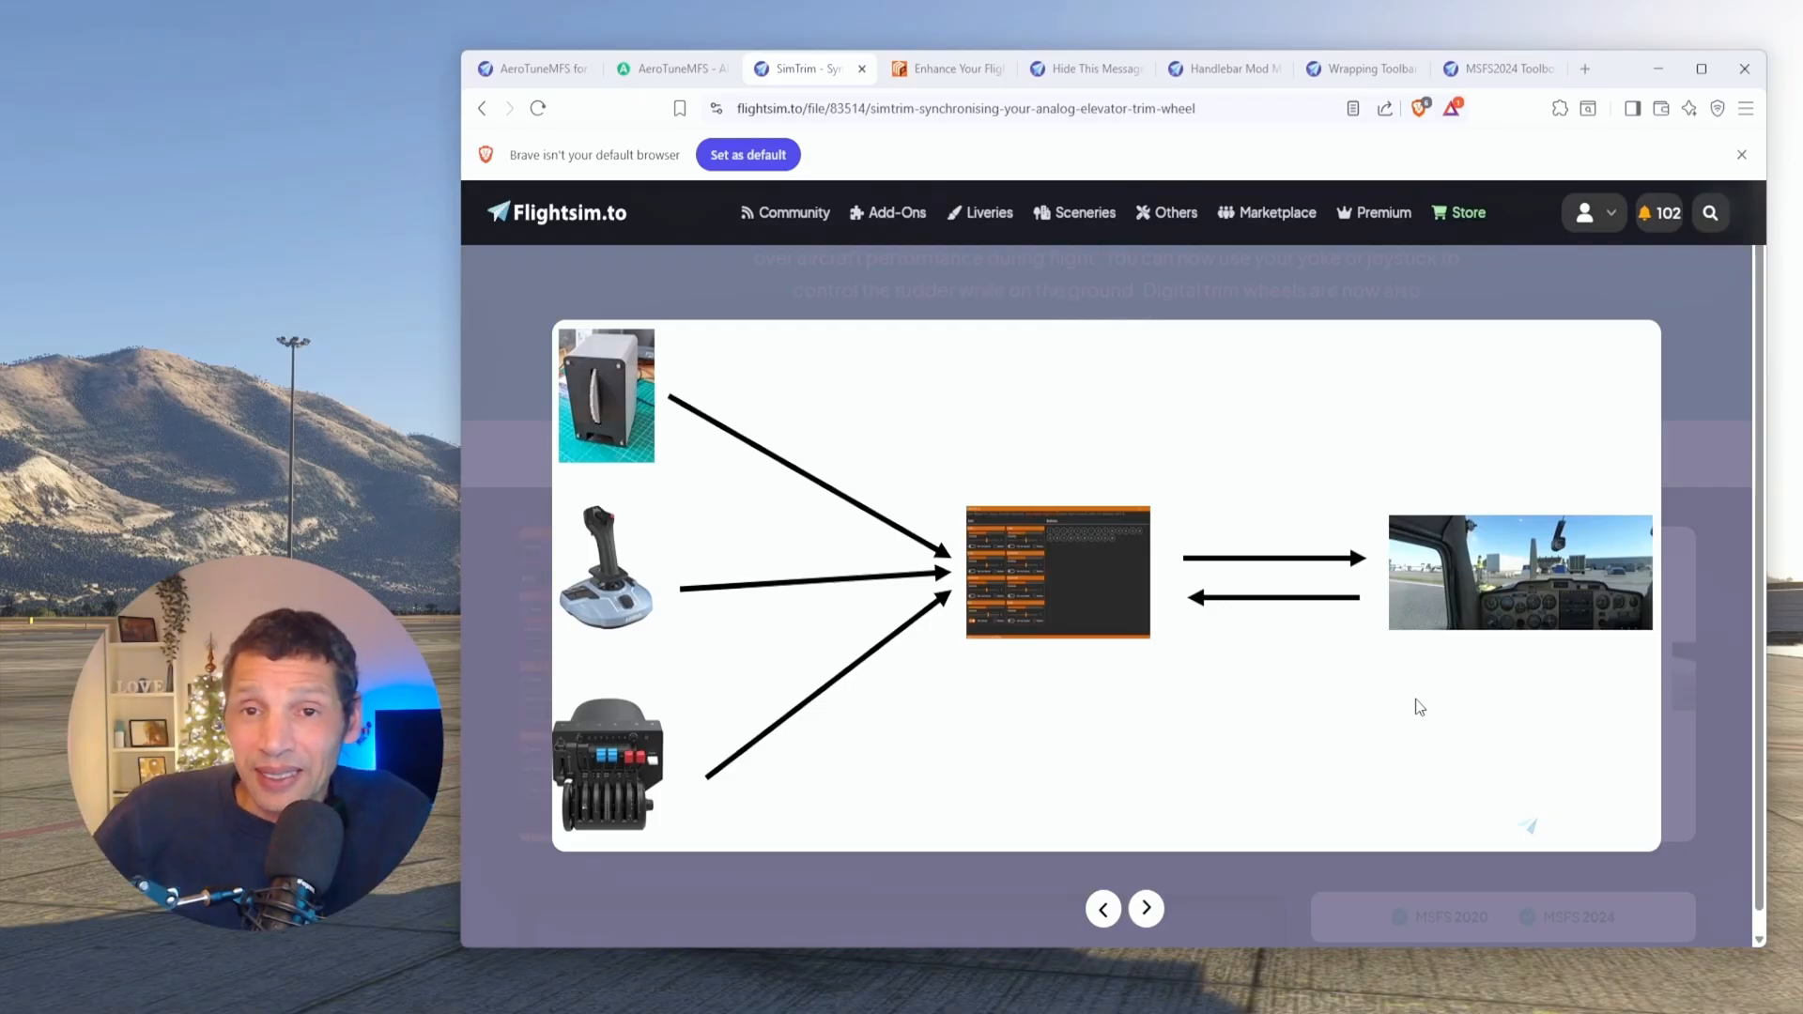
mouse_move(1446, 784)
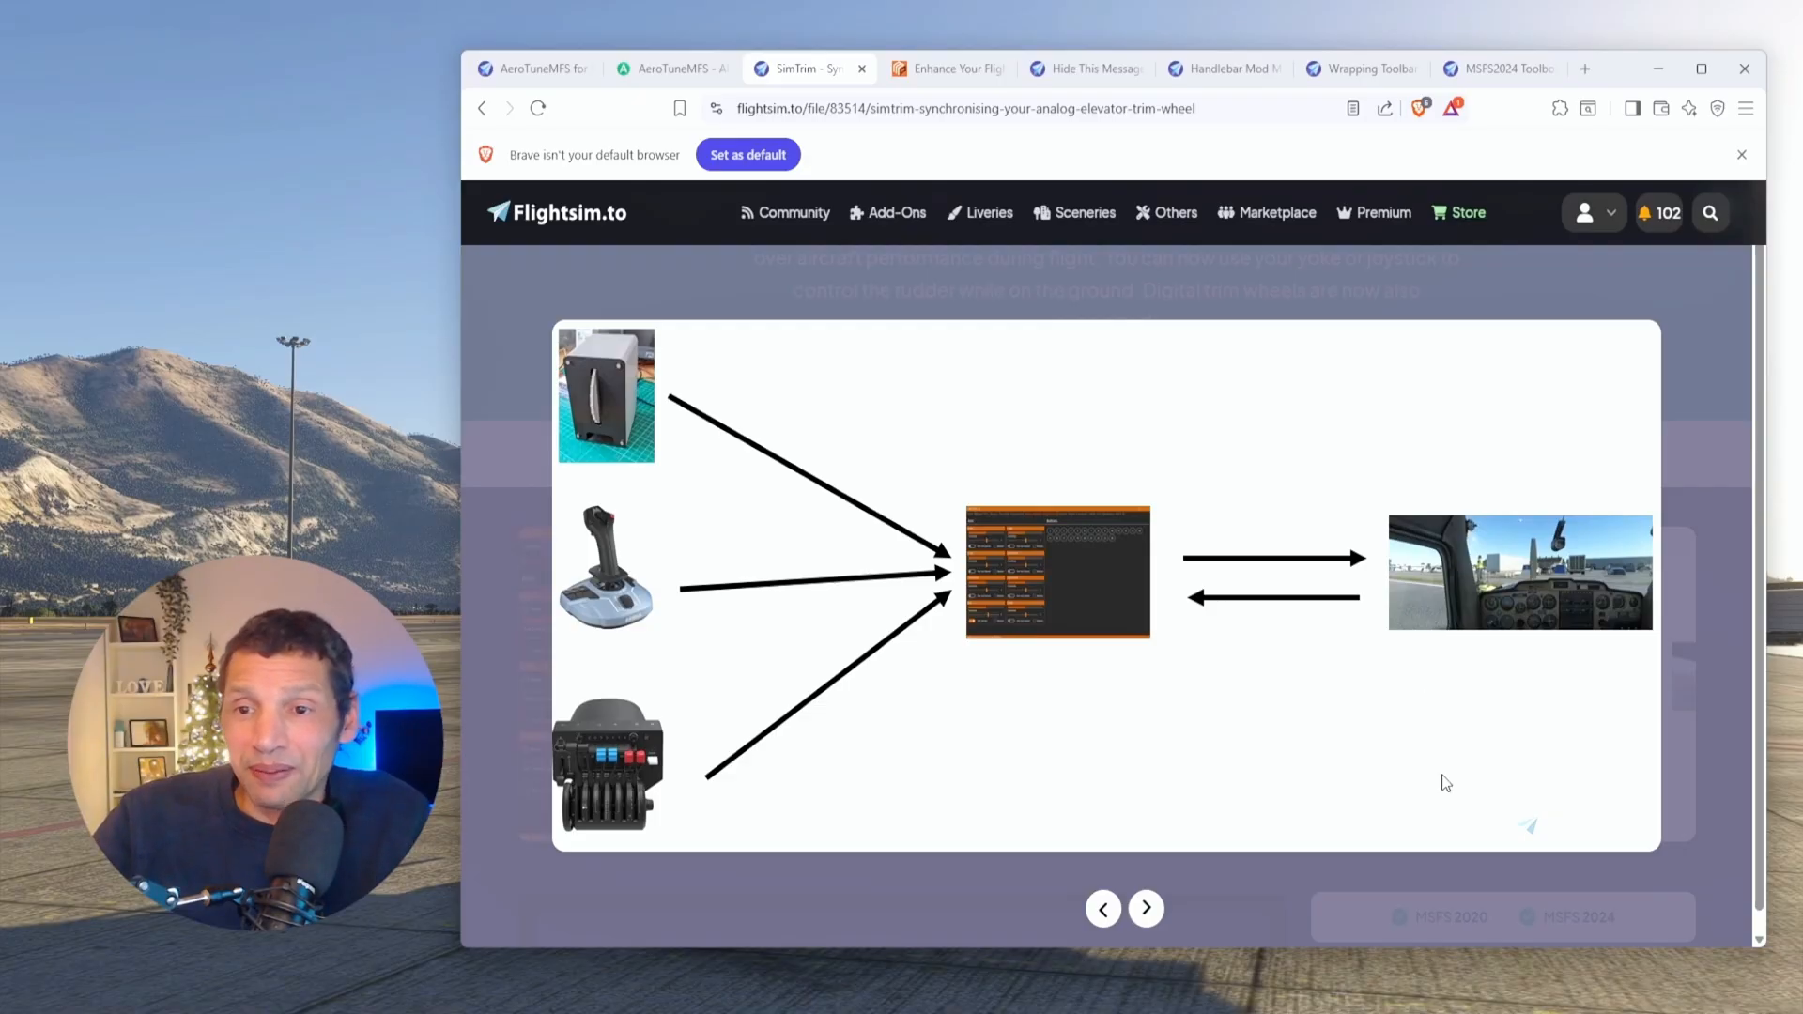
mouse_move(1362, 722)
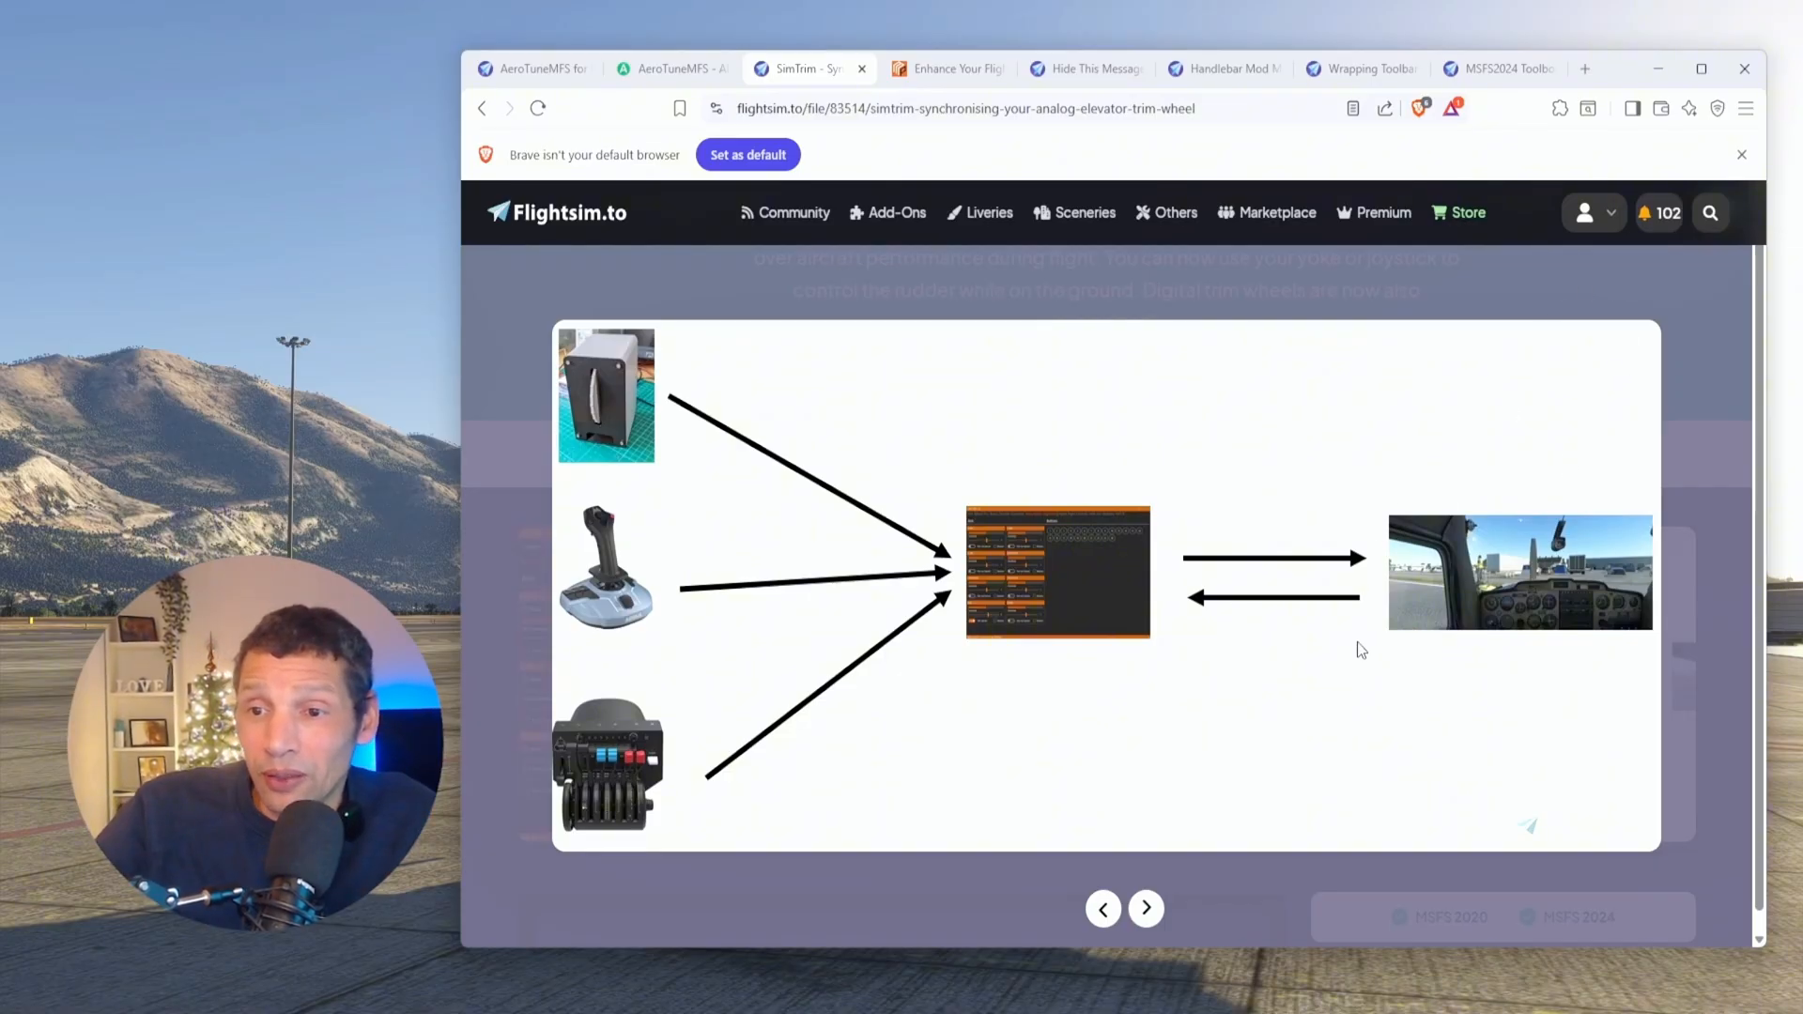
mouse_move(1348, 688)
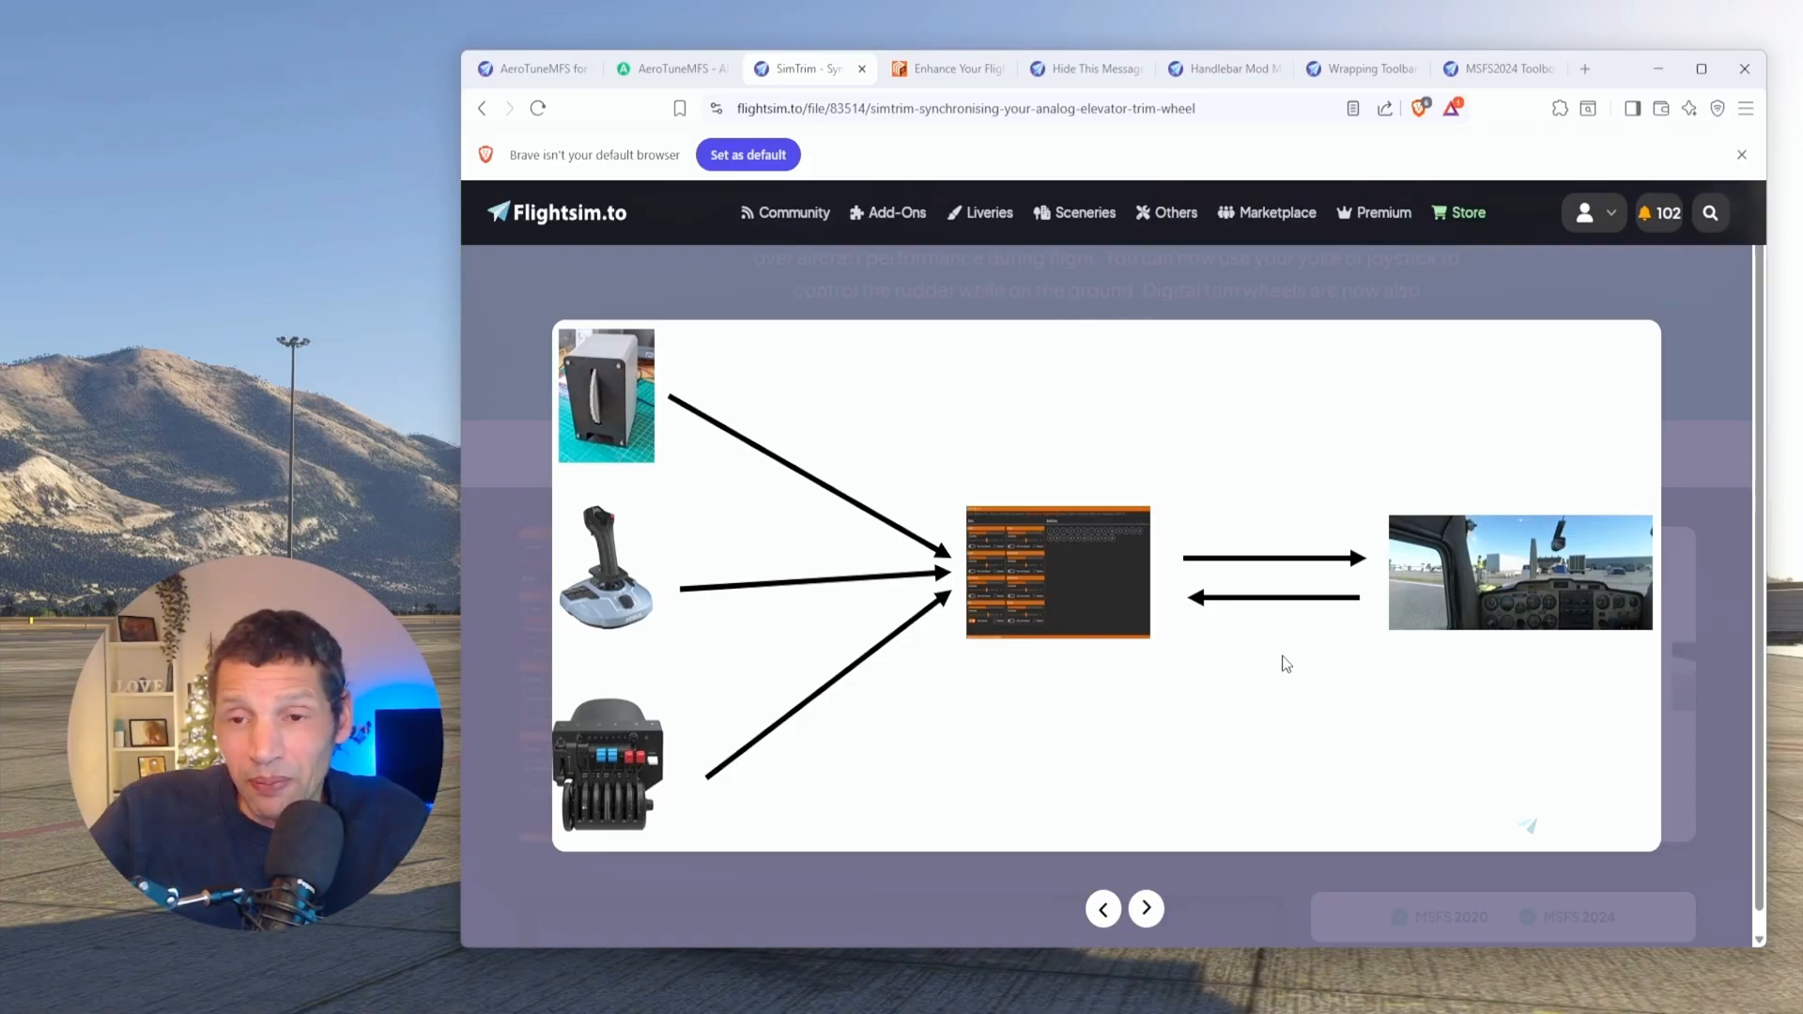
mouse_move(876, 594)
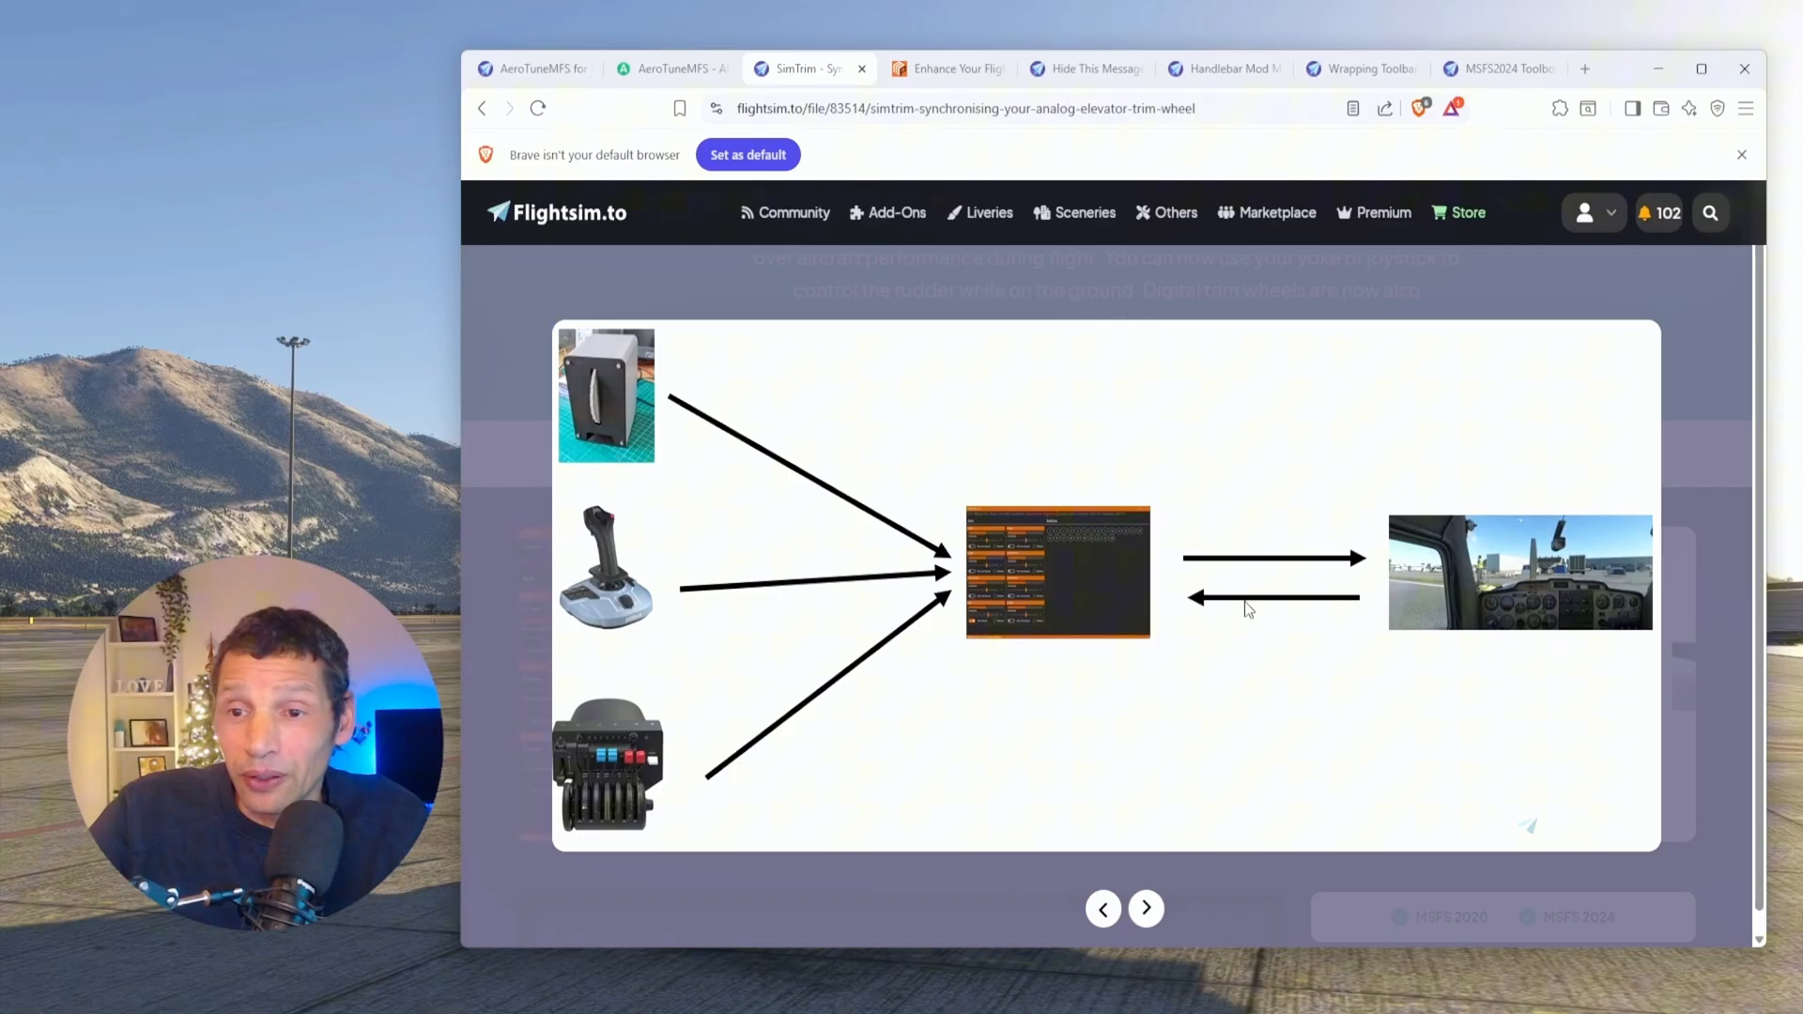
mouse_move(1627, 612)
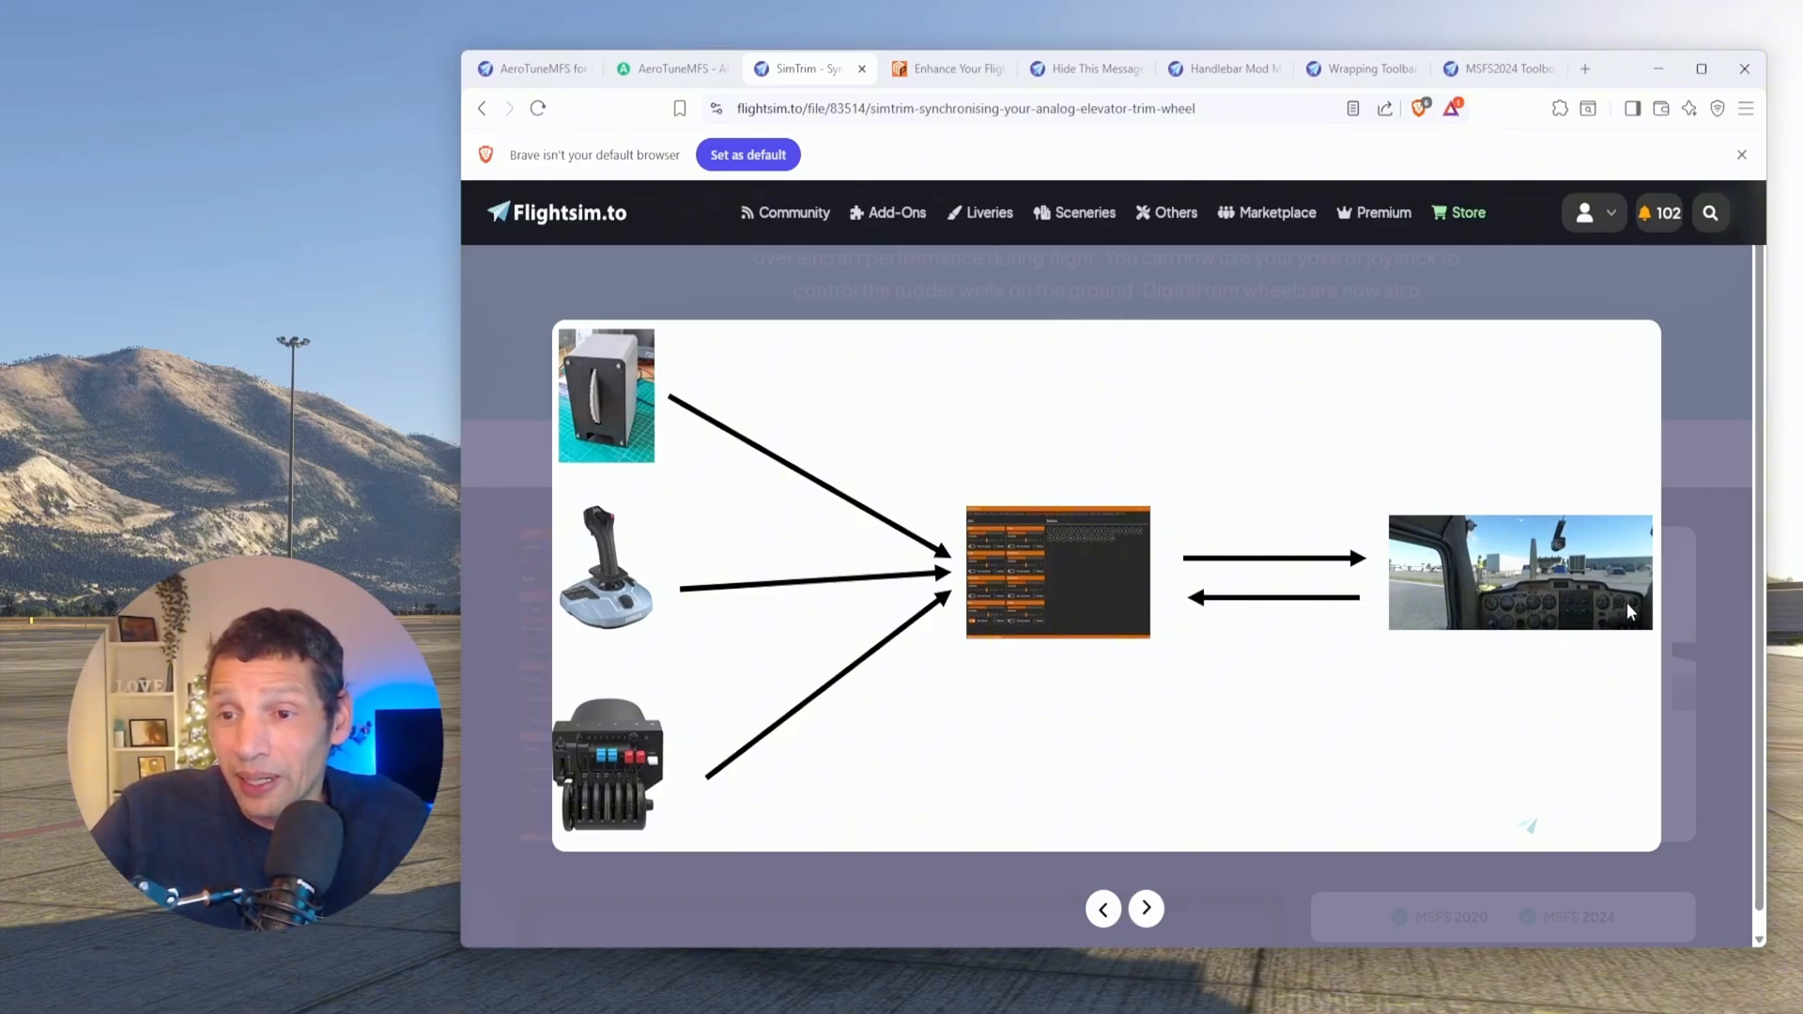
mouse_move(1132, 395)
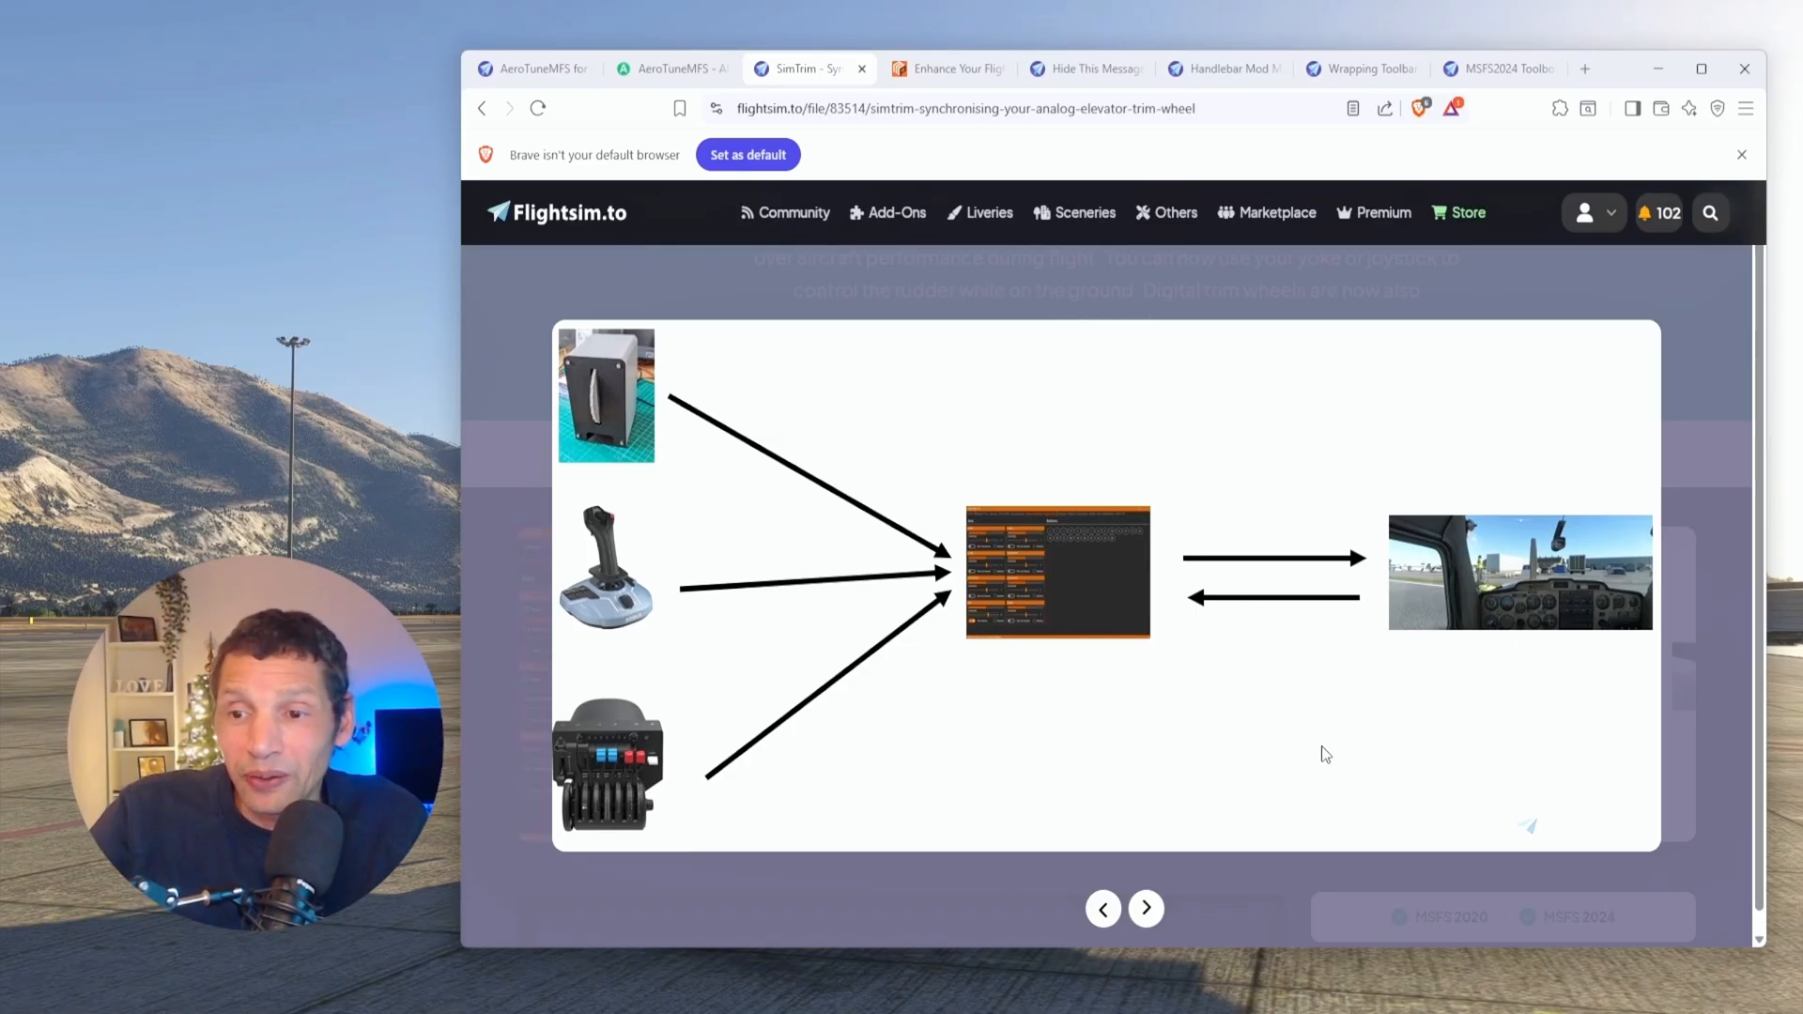
mouse_move(1177, 879)
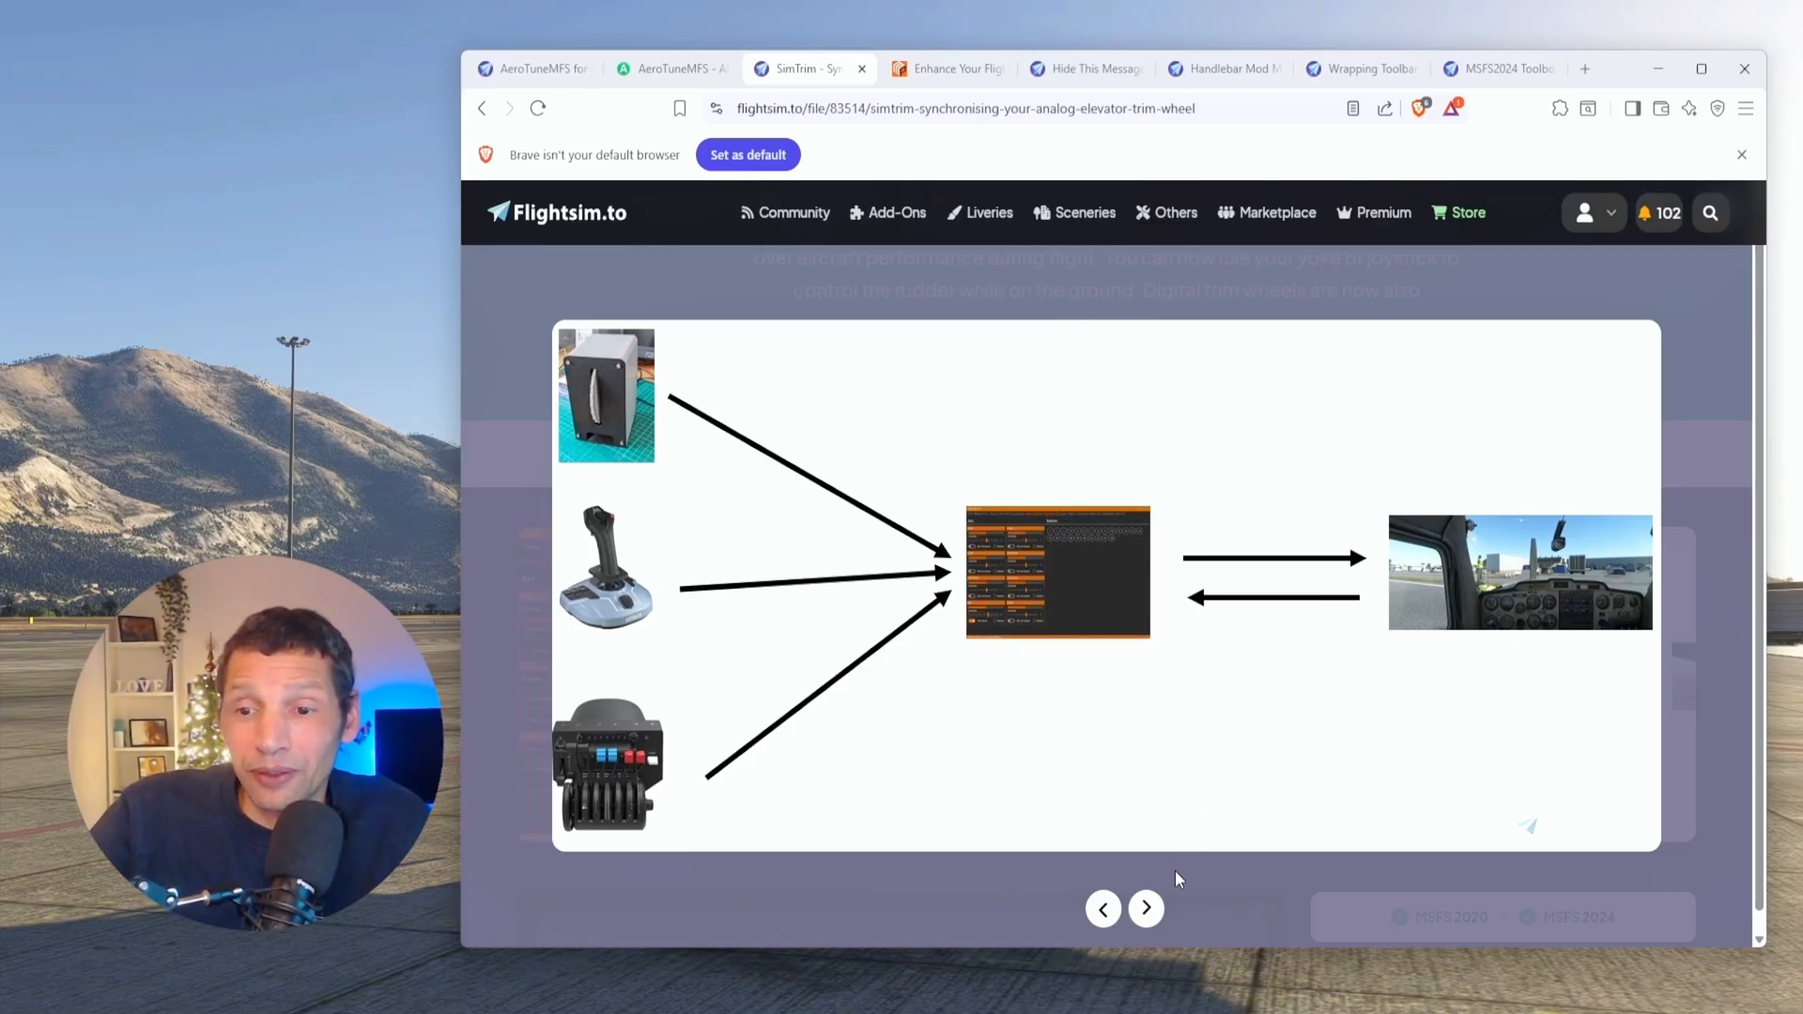
mouse_move(1146, 907)
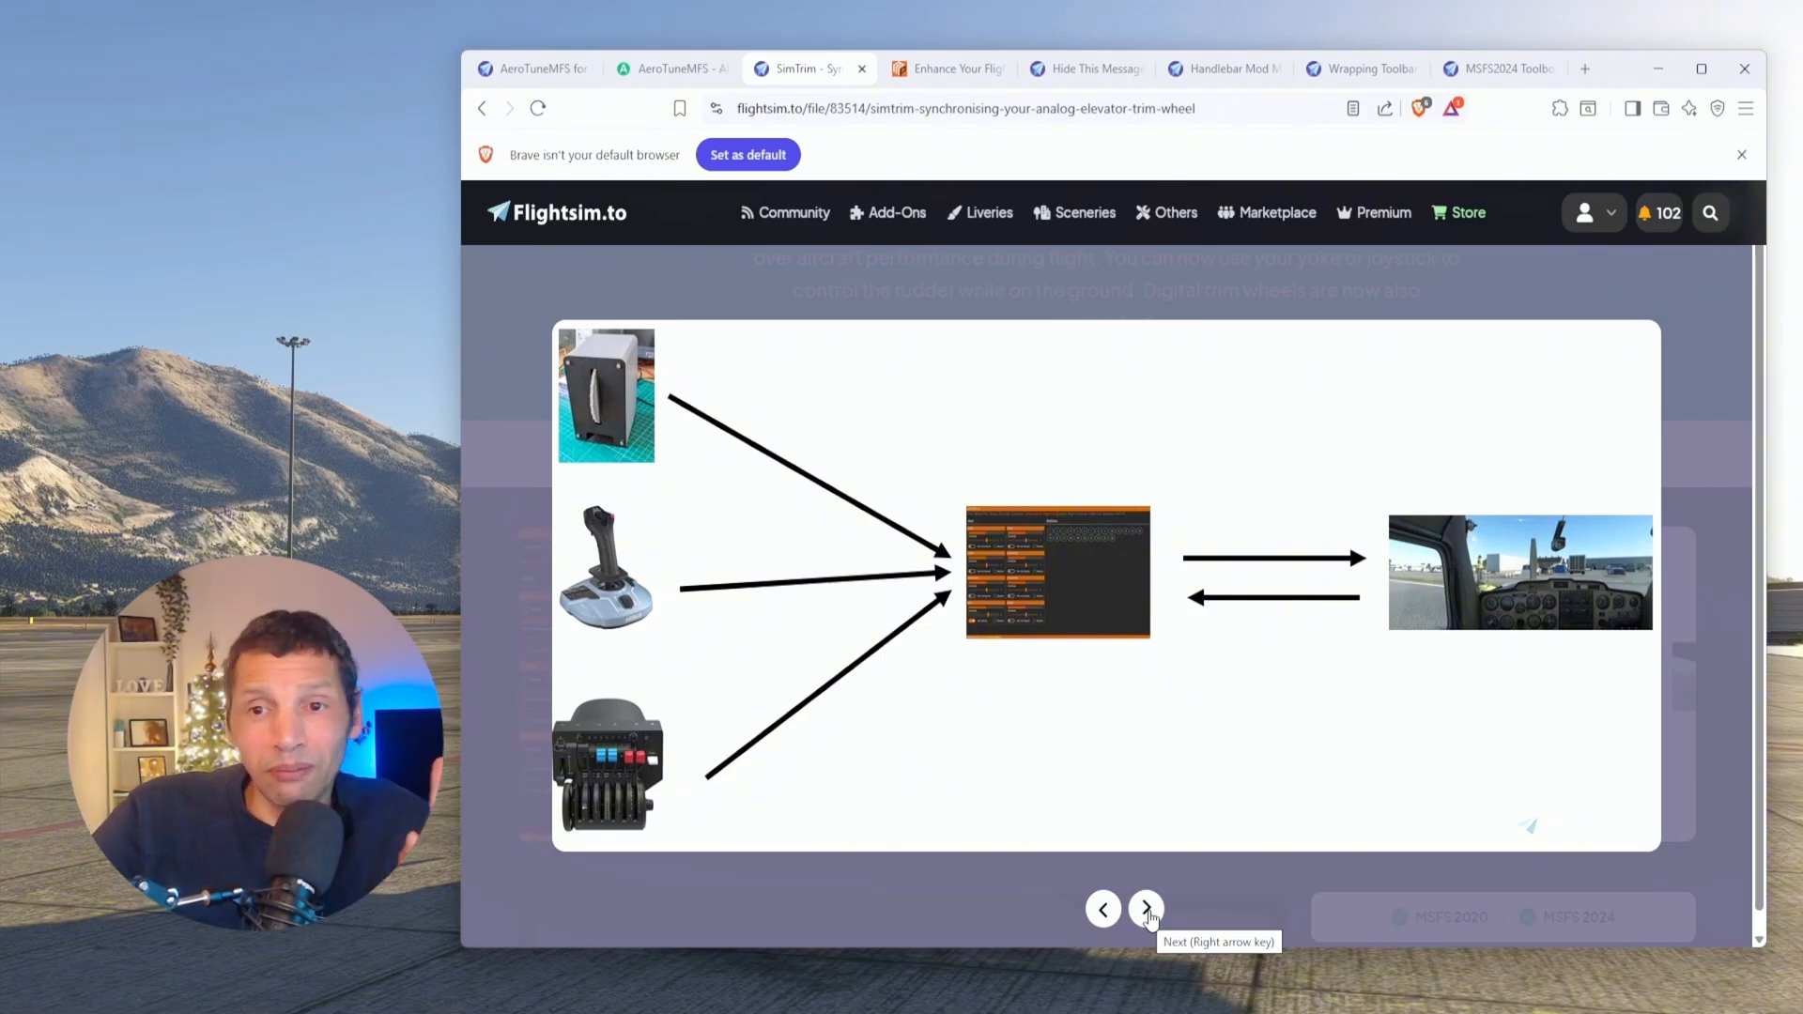
click(947, 69)
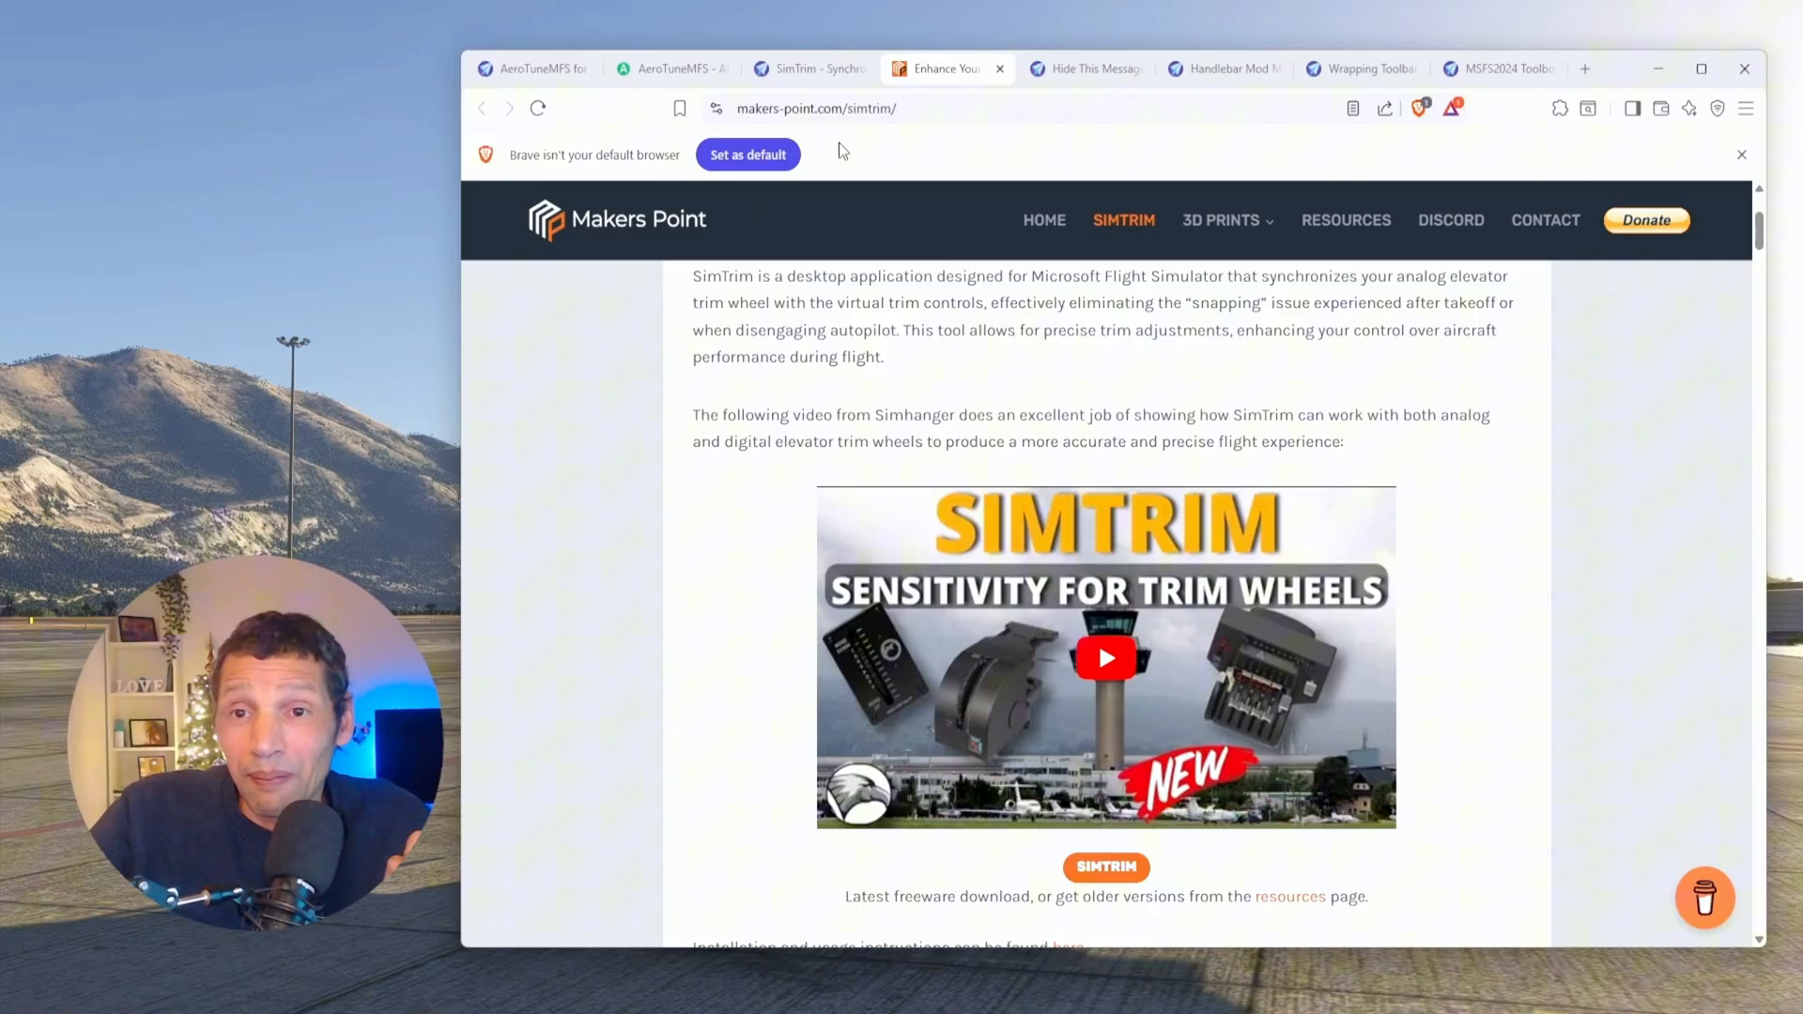
scroll(down, 3)
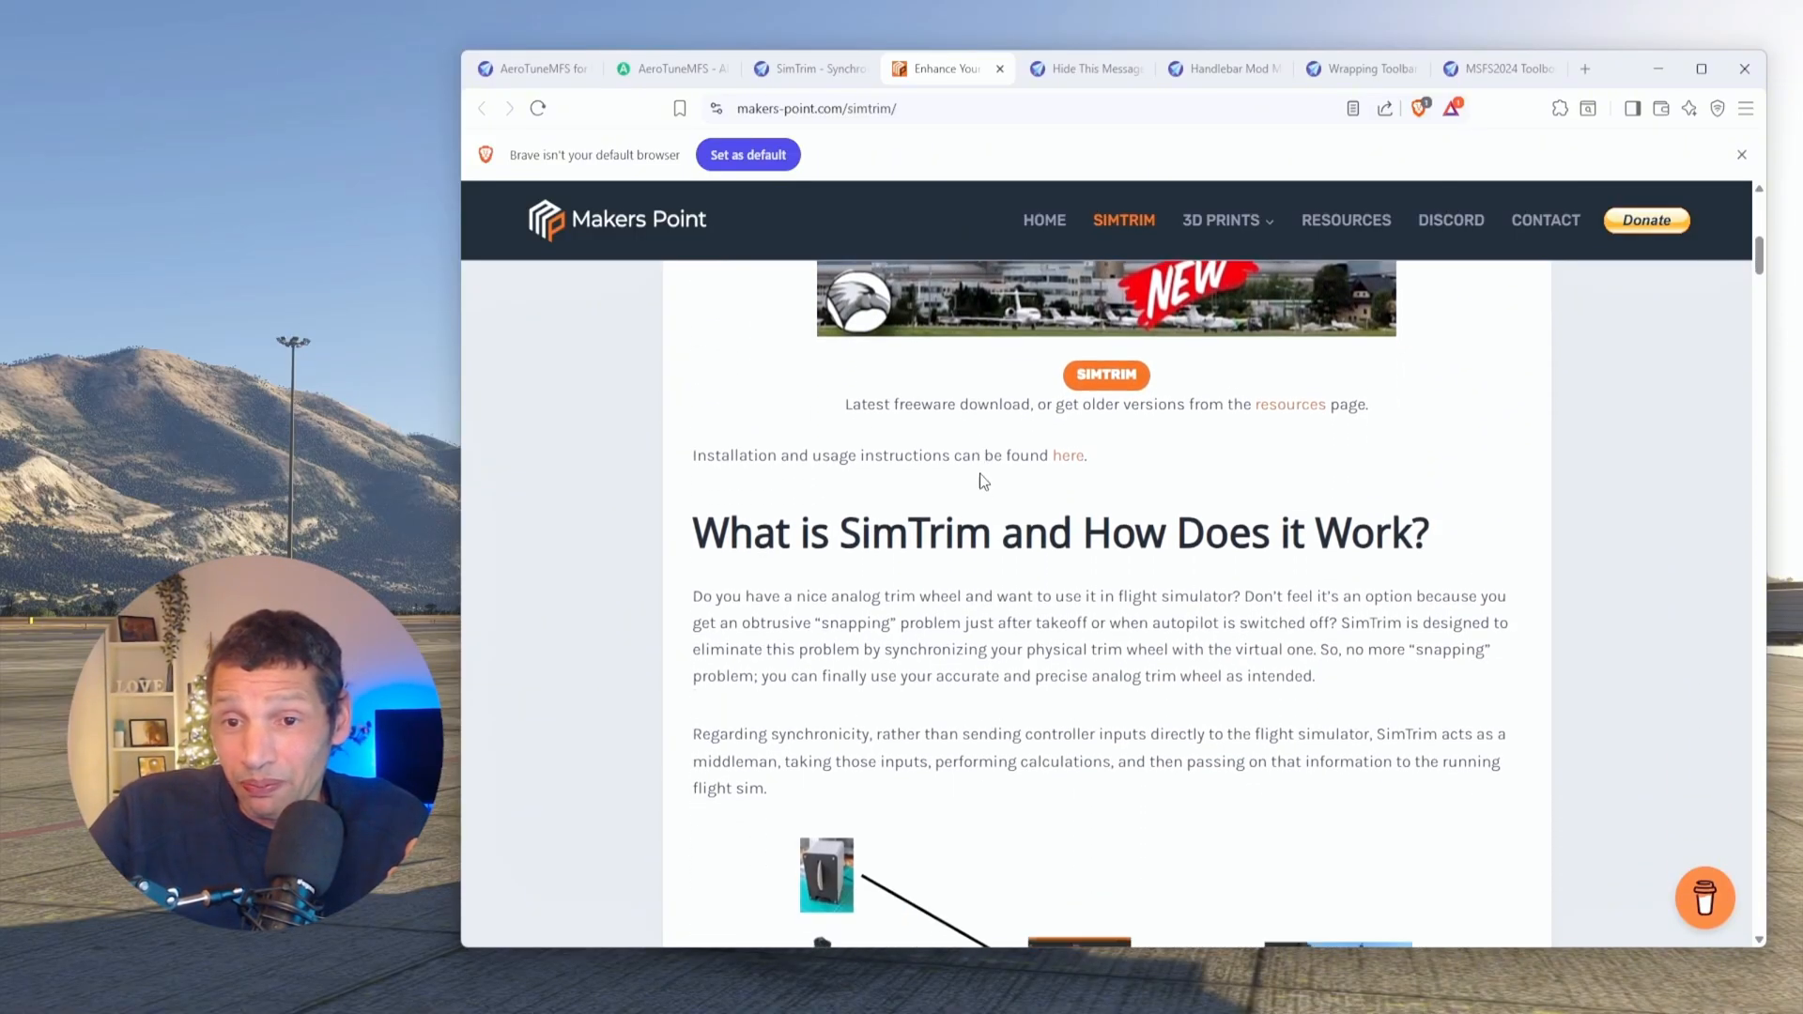
scroll(down, 3)
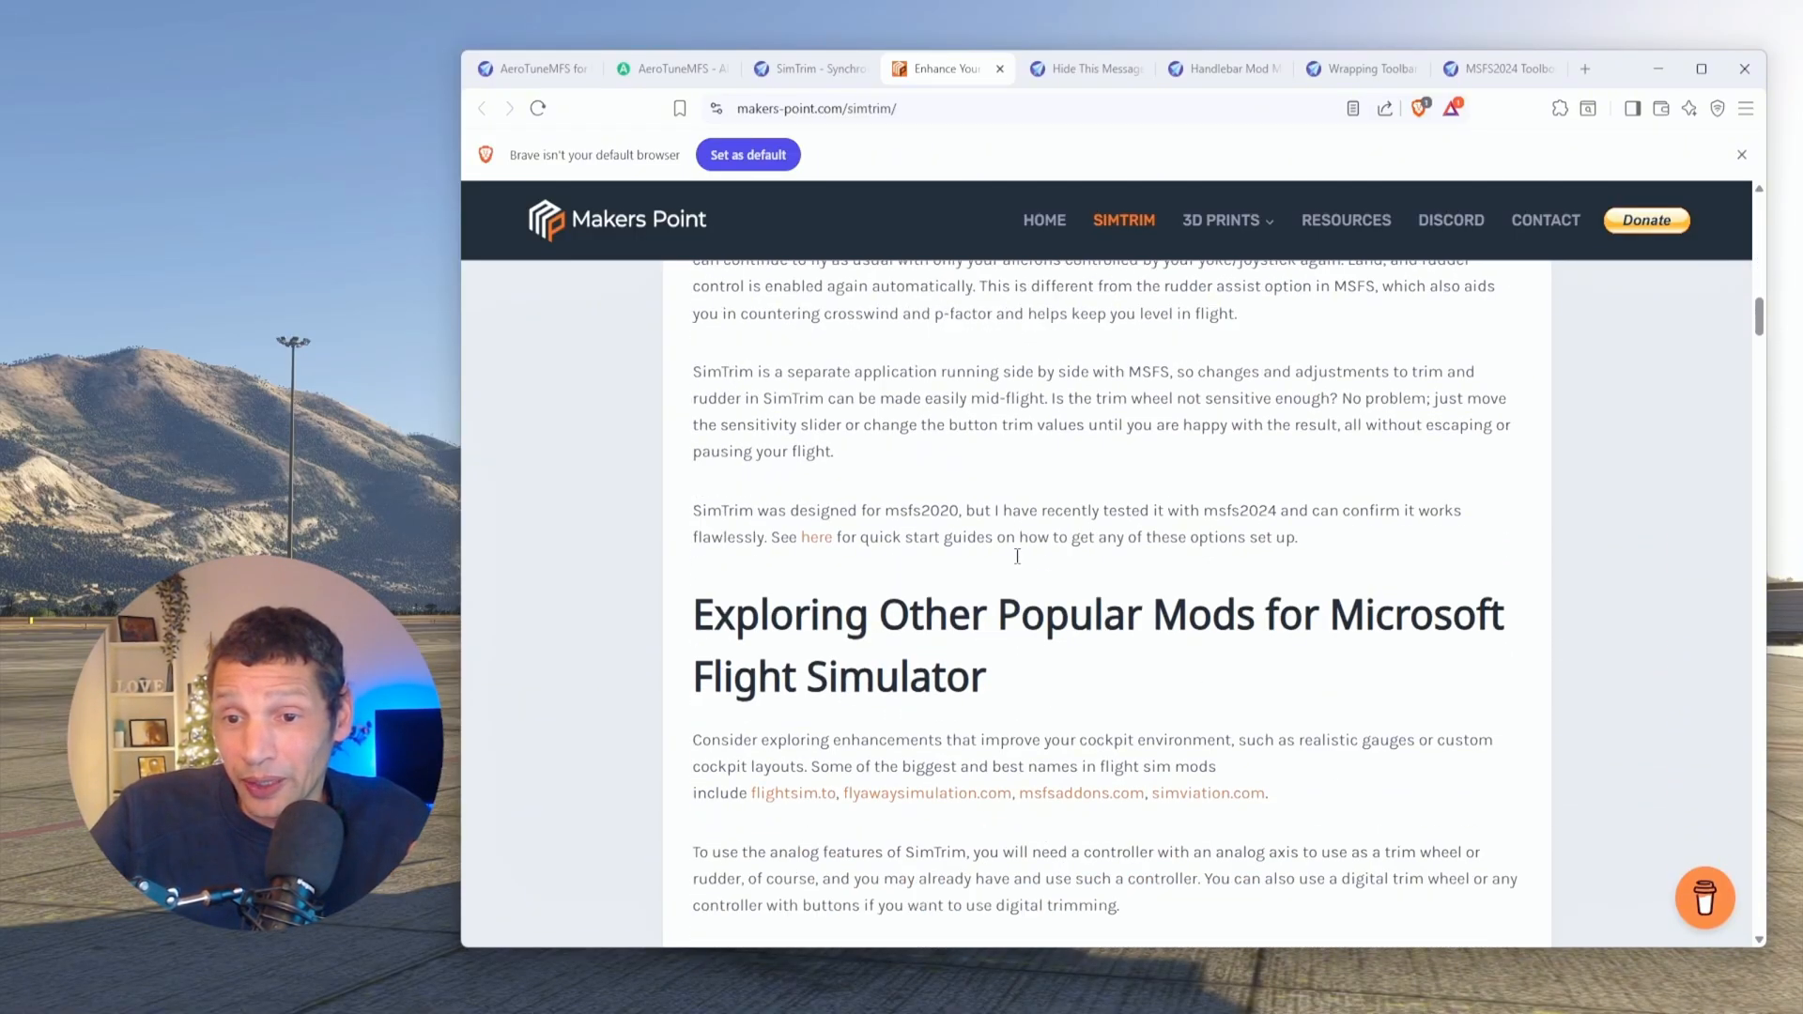
scroll(down, 3)
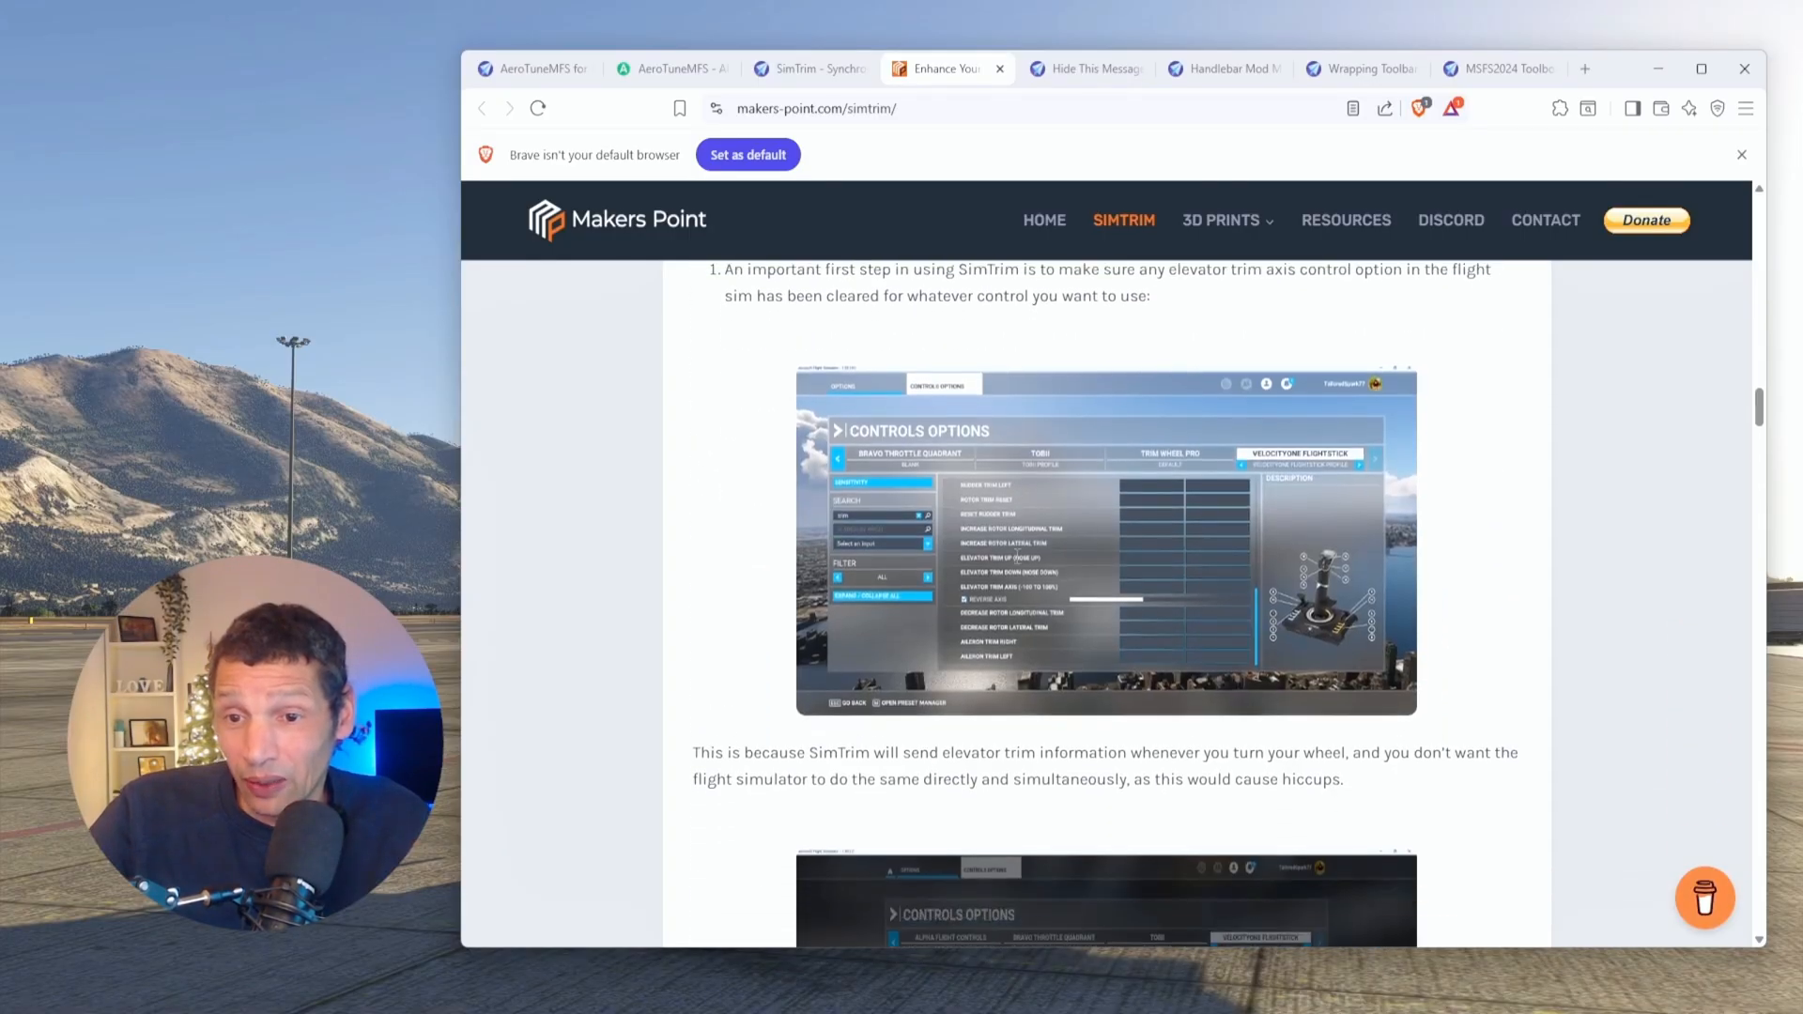
scroll(down, 3)
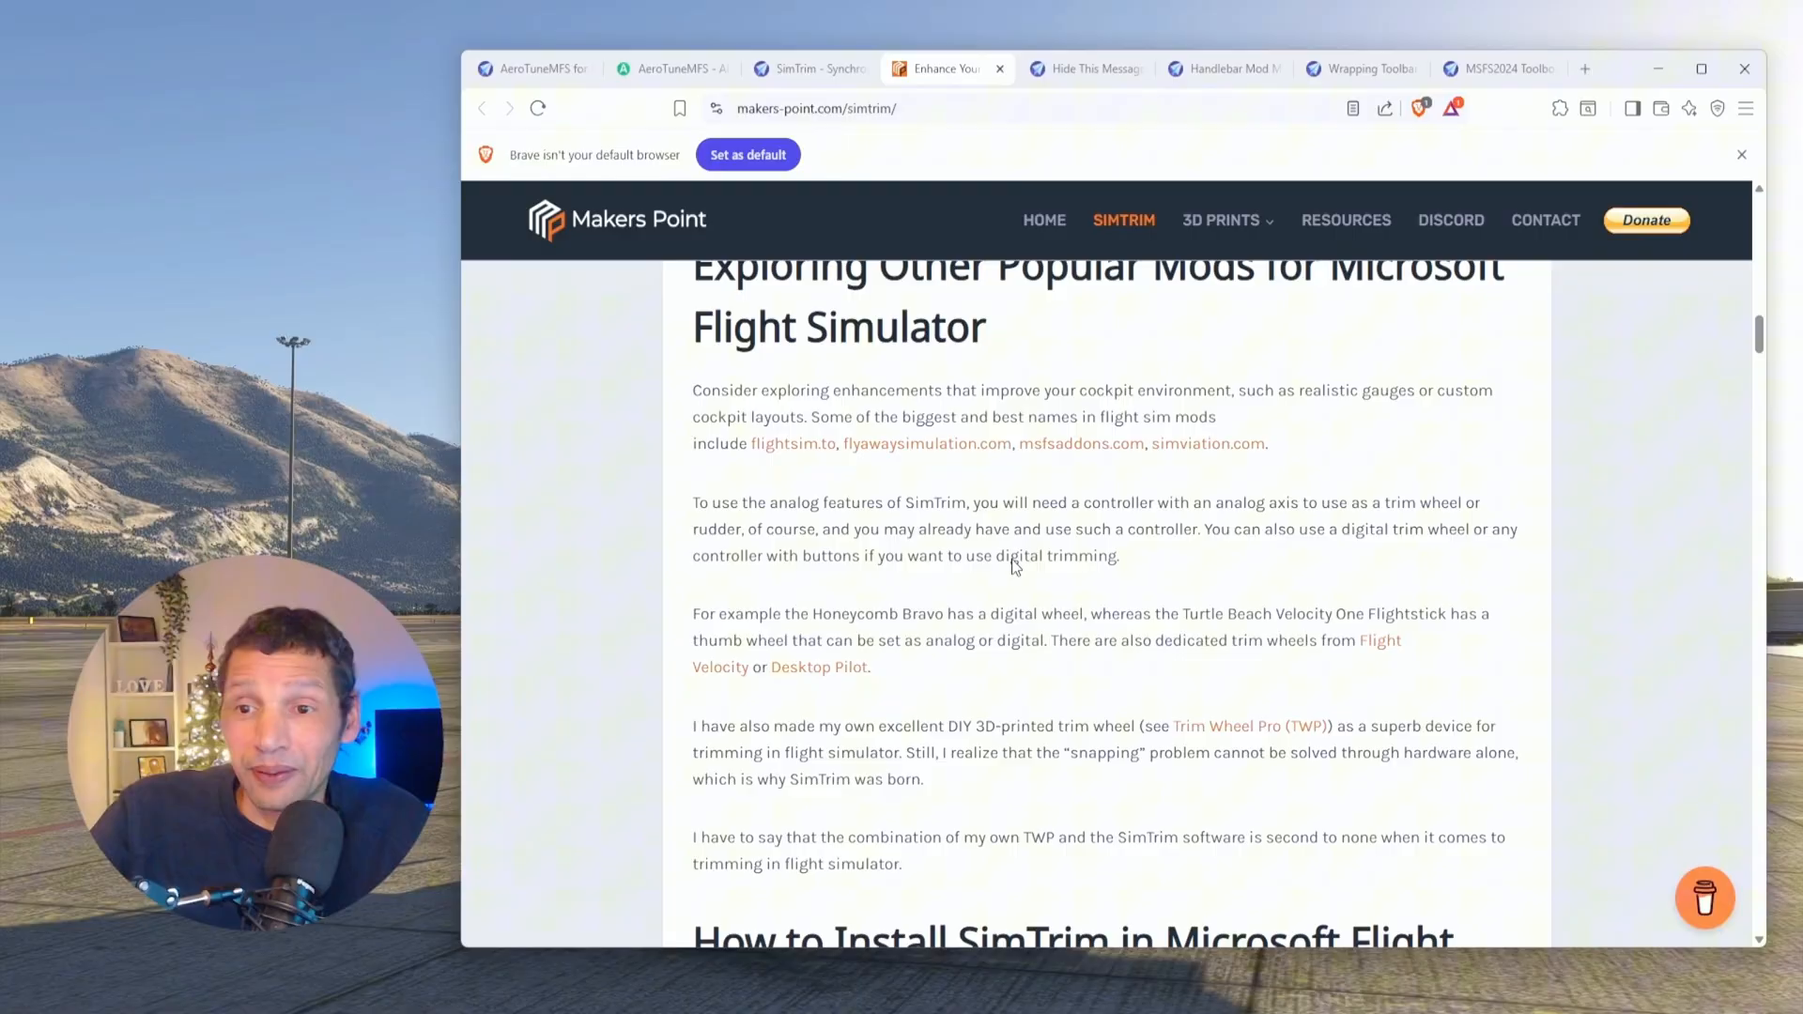
scroll(up, 3)
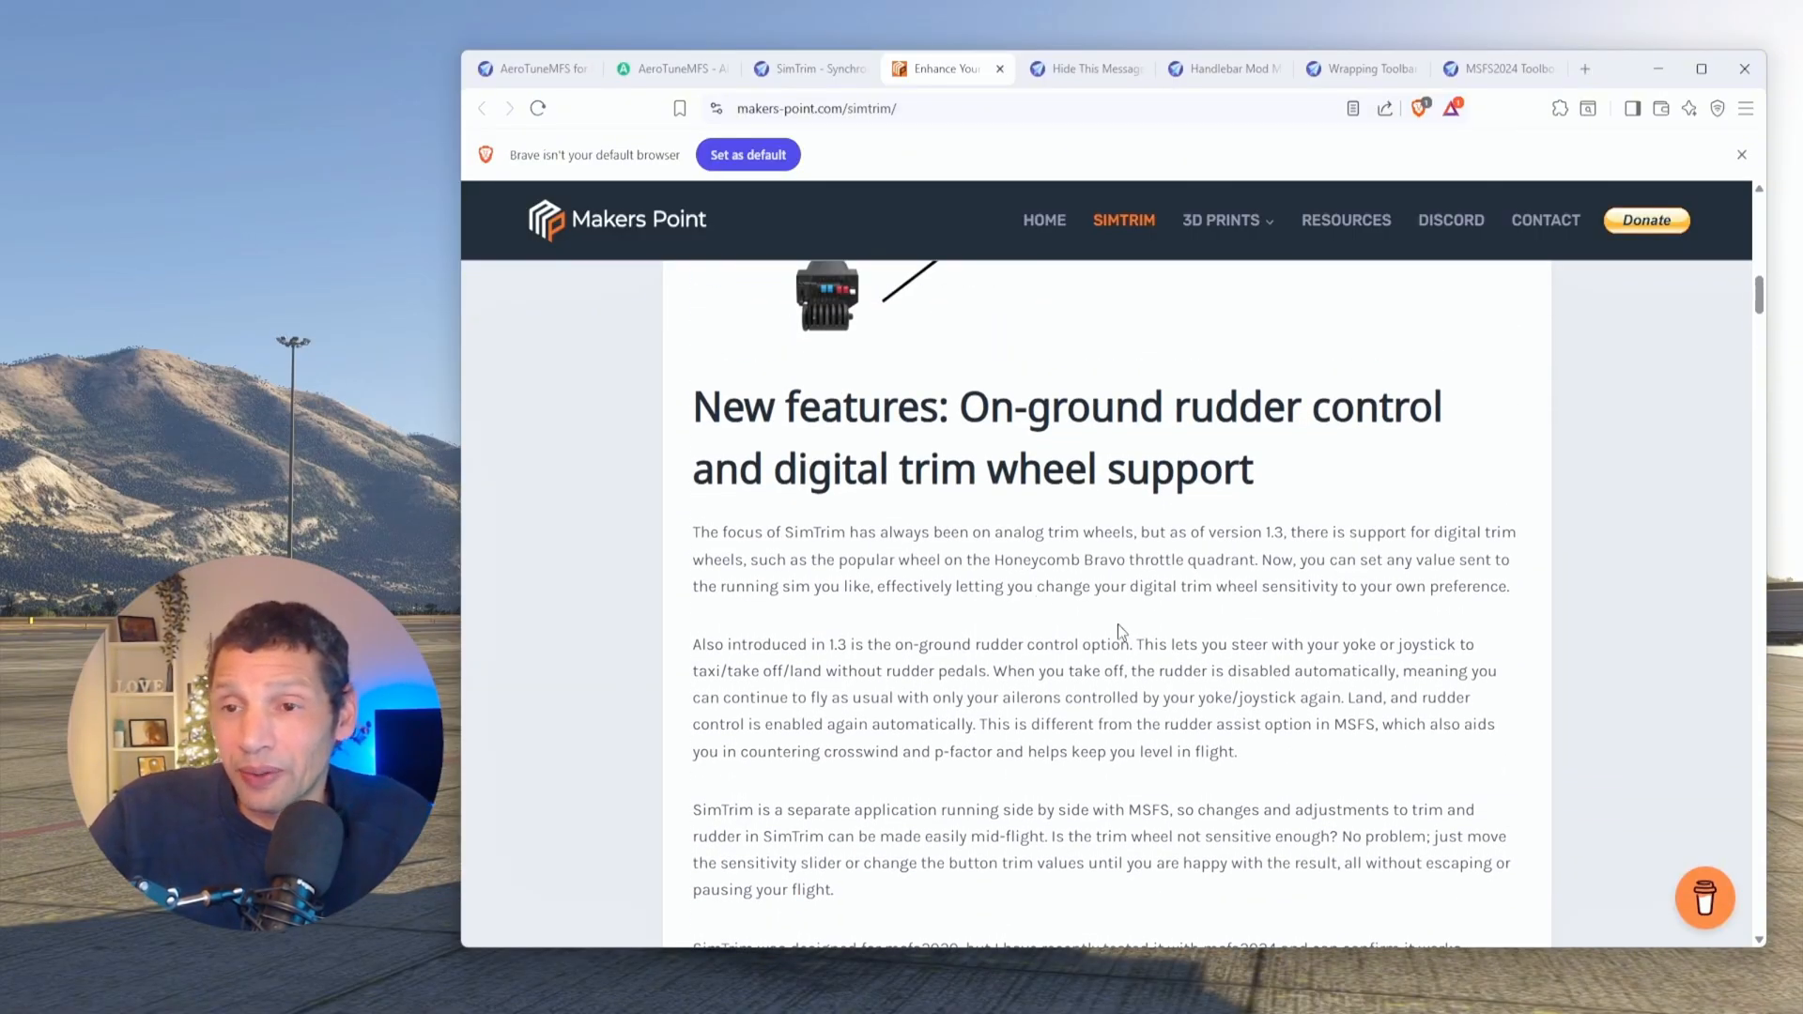
scroll(up, 3)
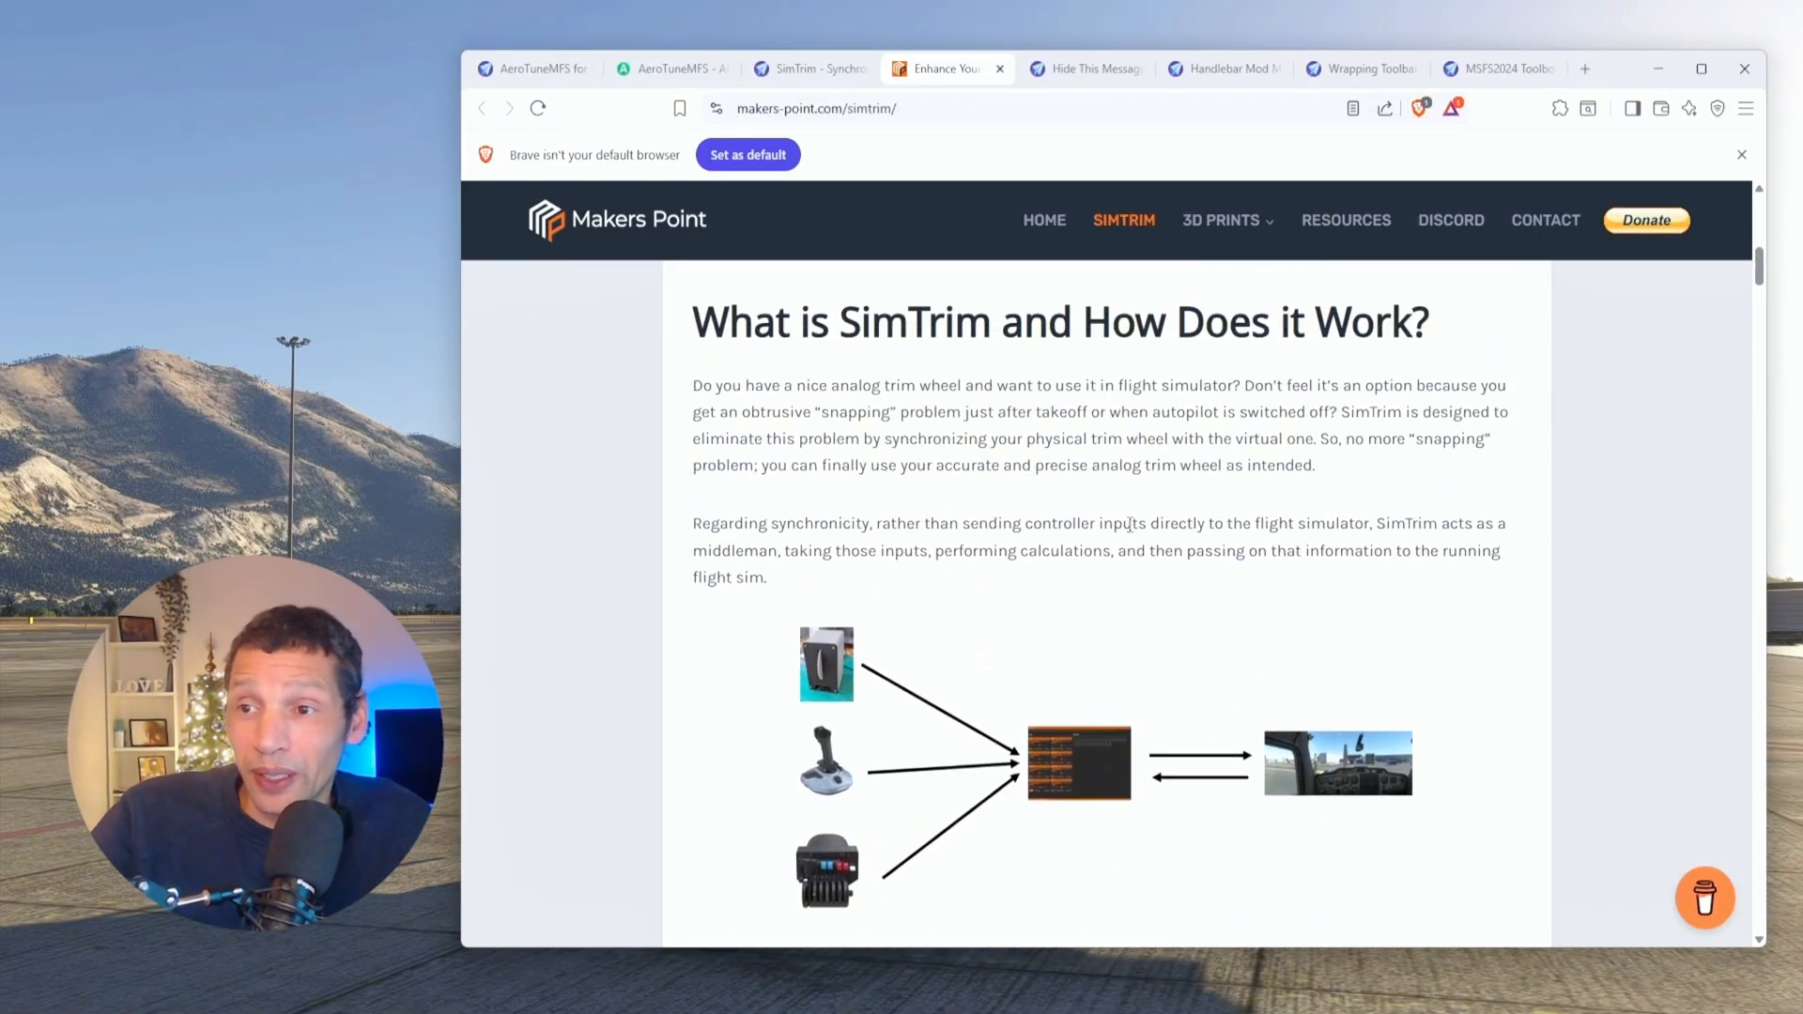
scroll(up, 3)
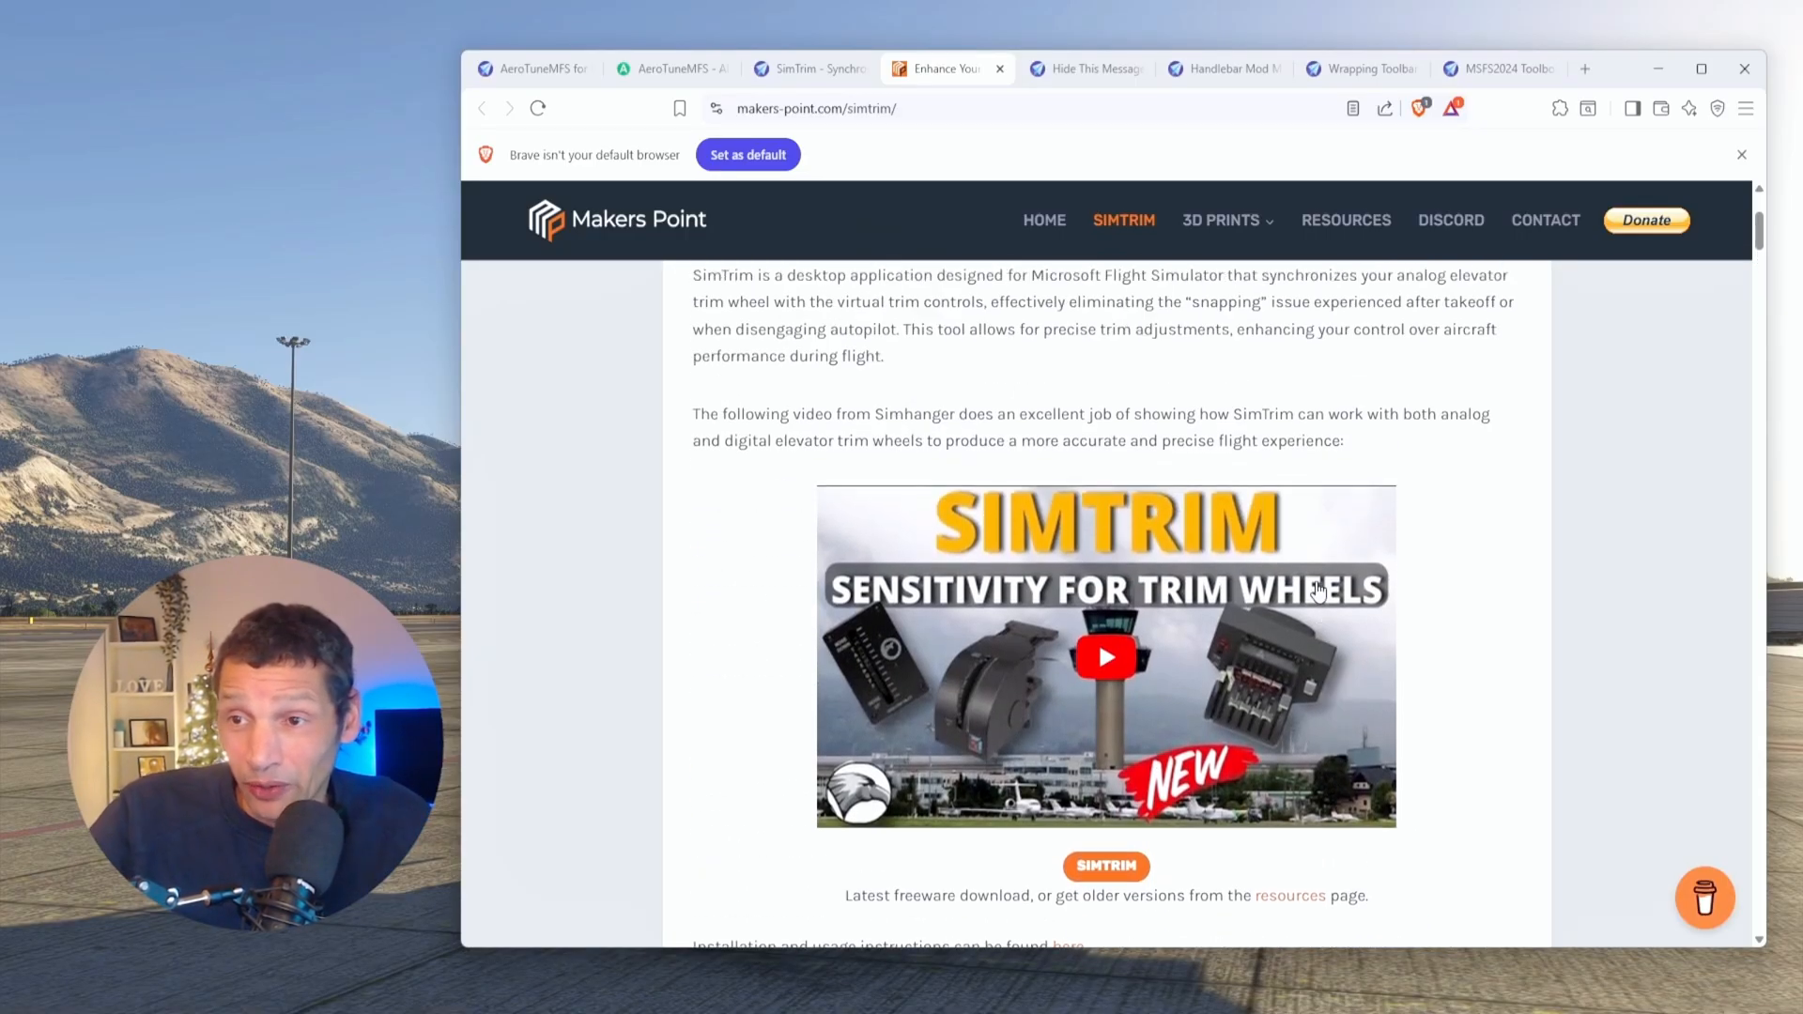
scroll(up, 3)
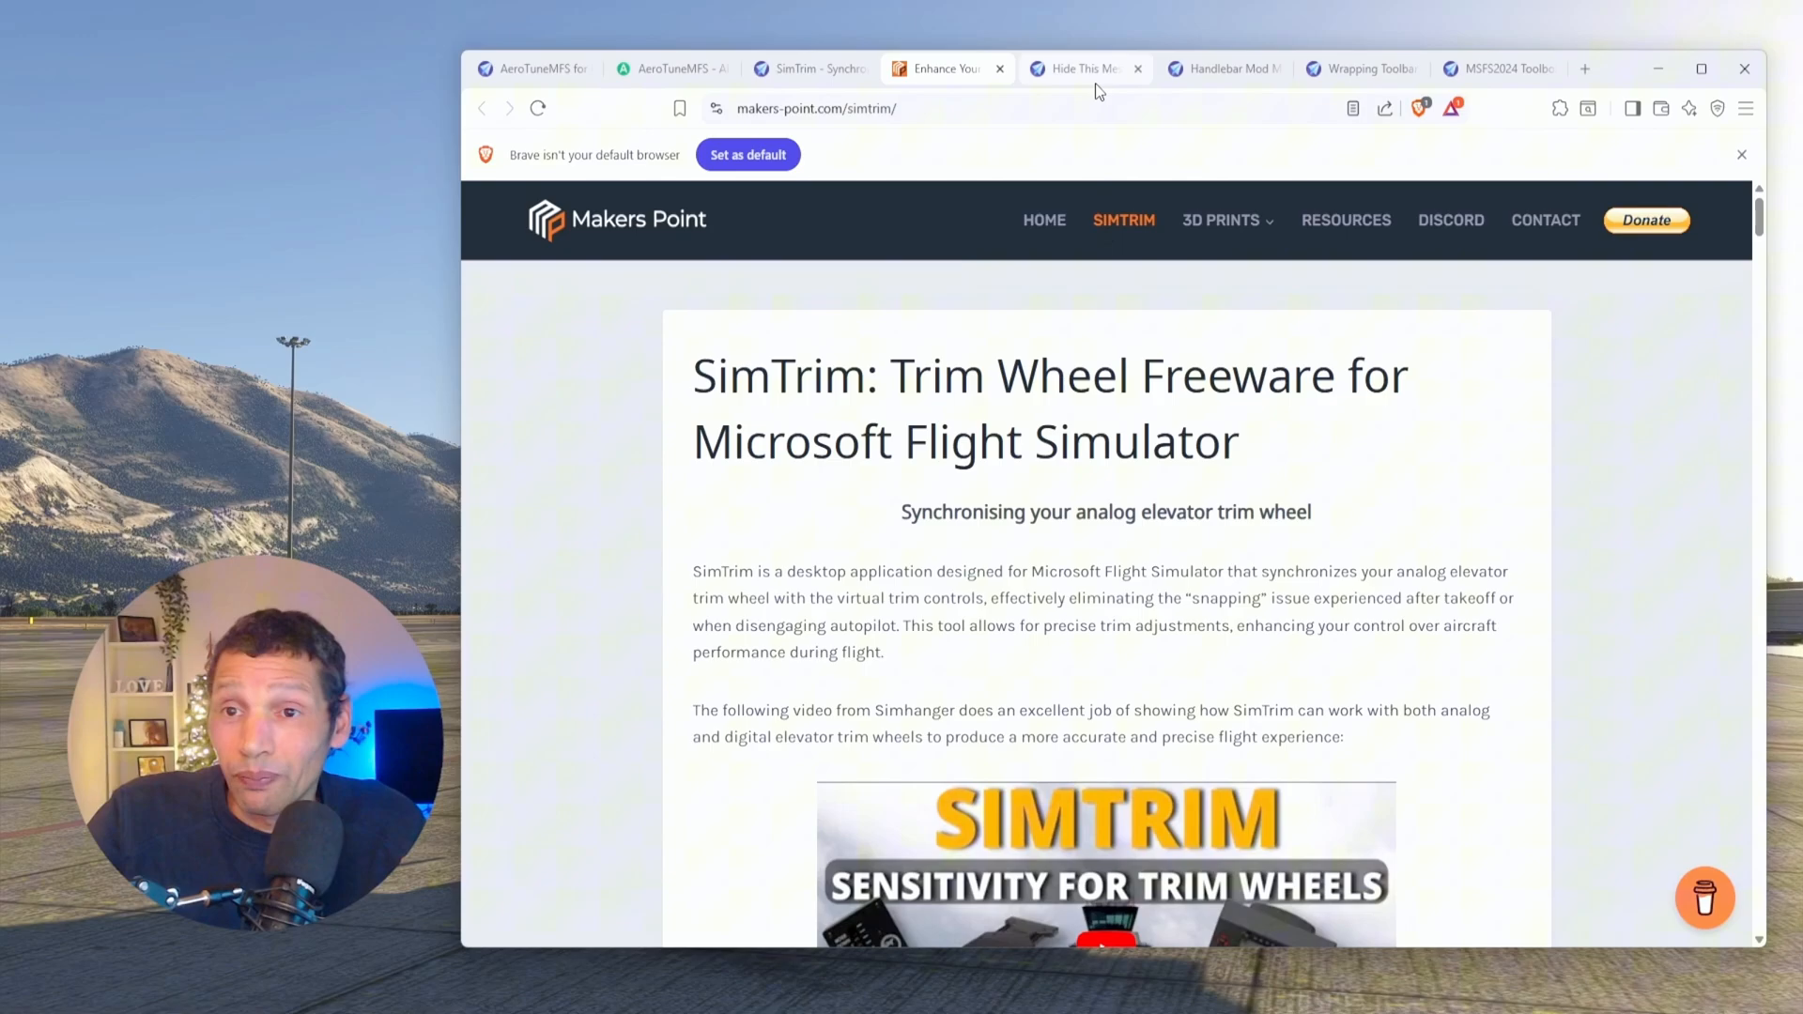
mouse_move(1081, 69)
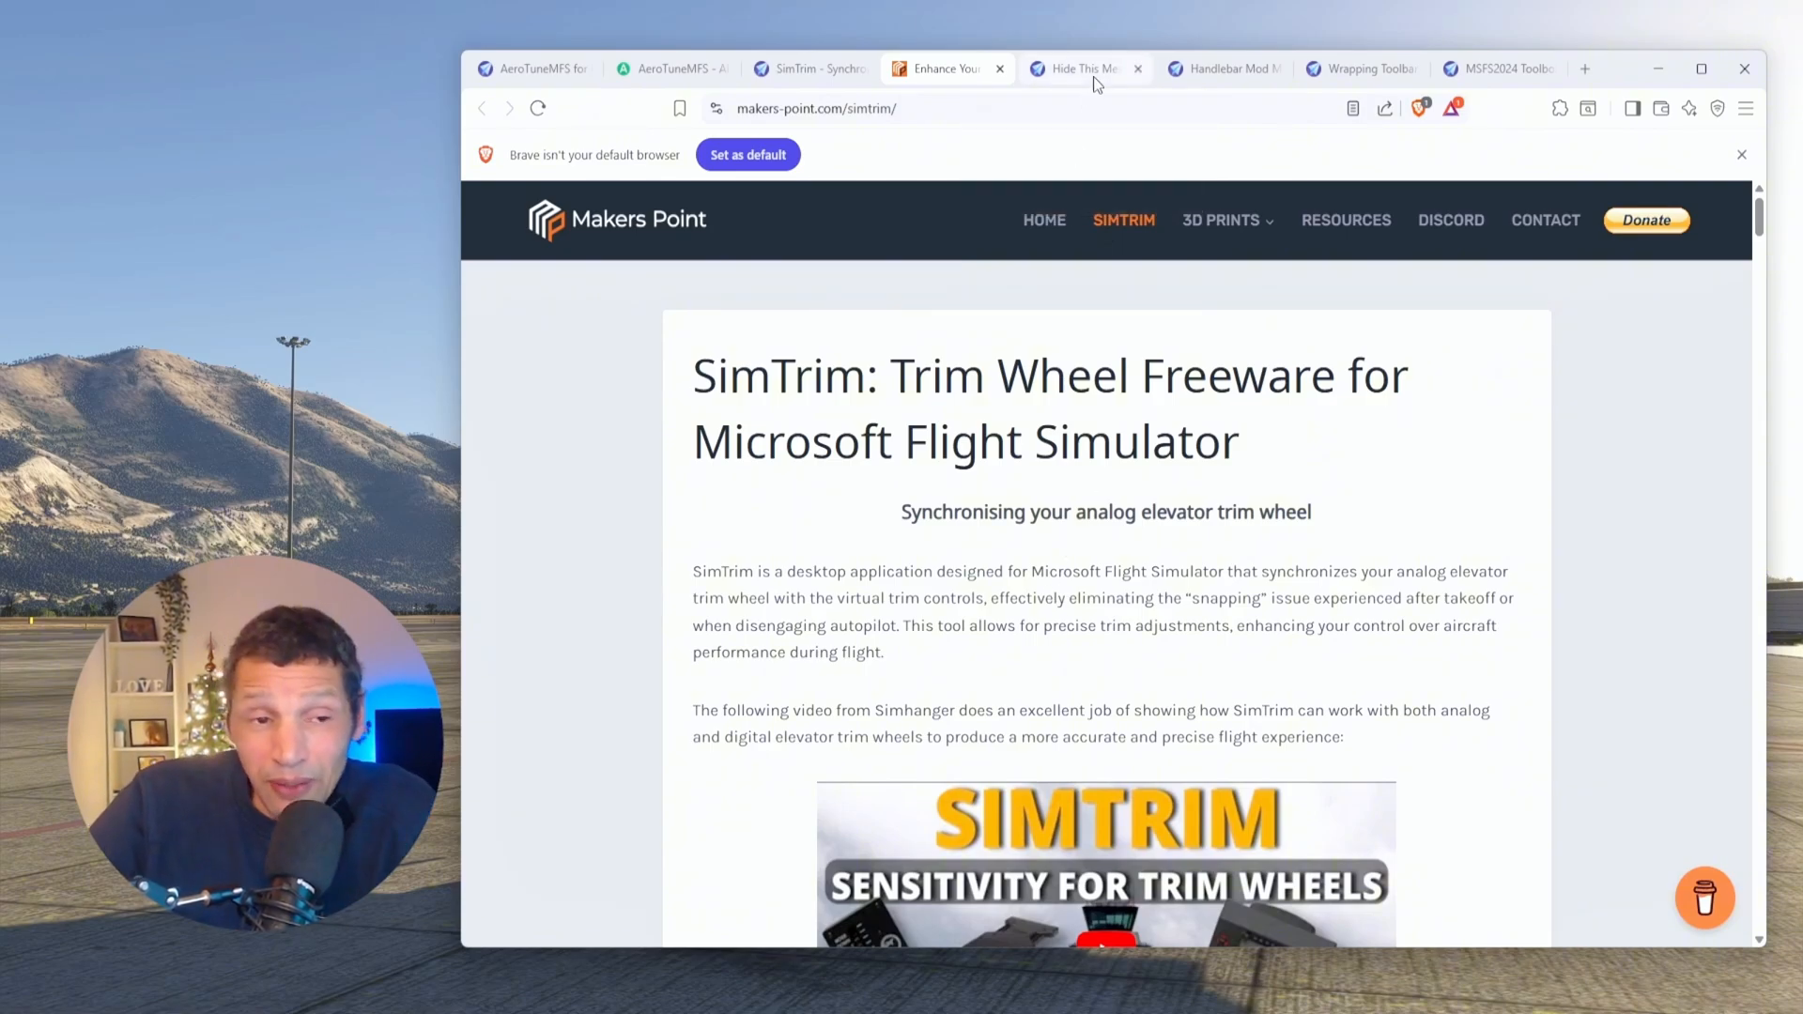
mouse_move(1085, 68)
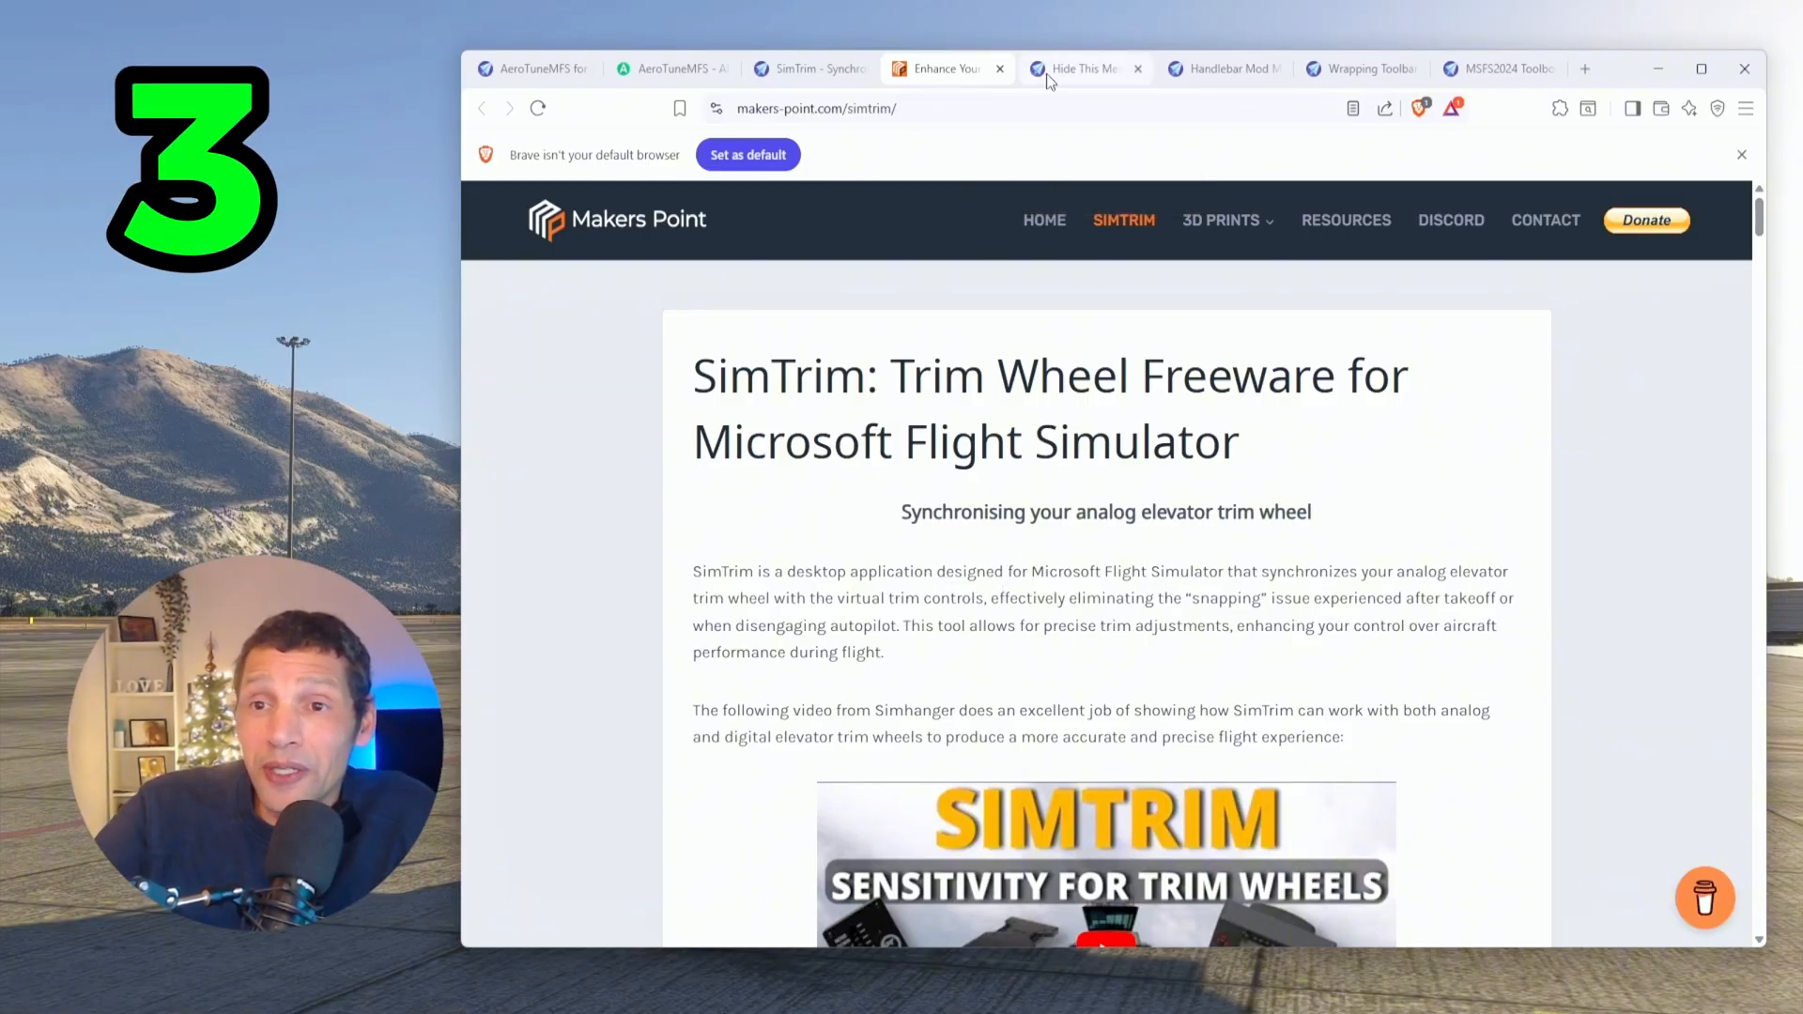
Step: Switch to the Hide This Message add-on page and scroll down to its screenshots
click(1077, 69)
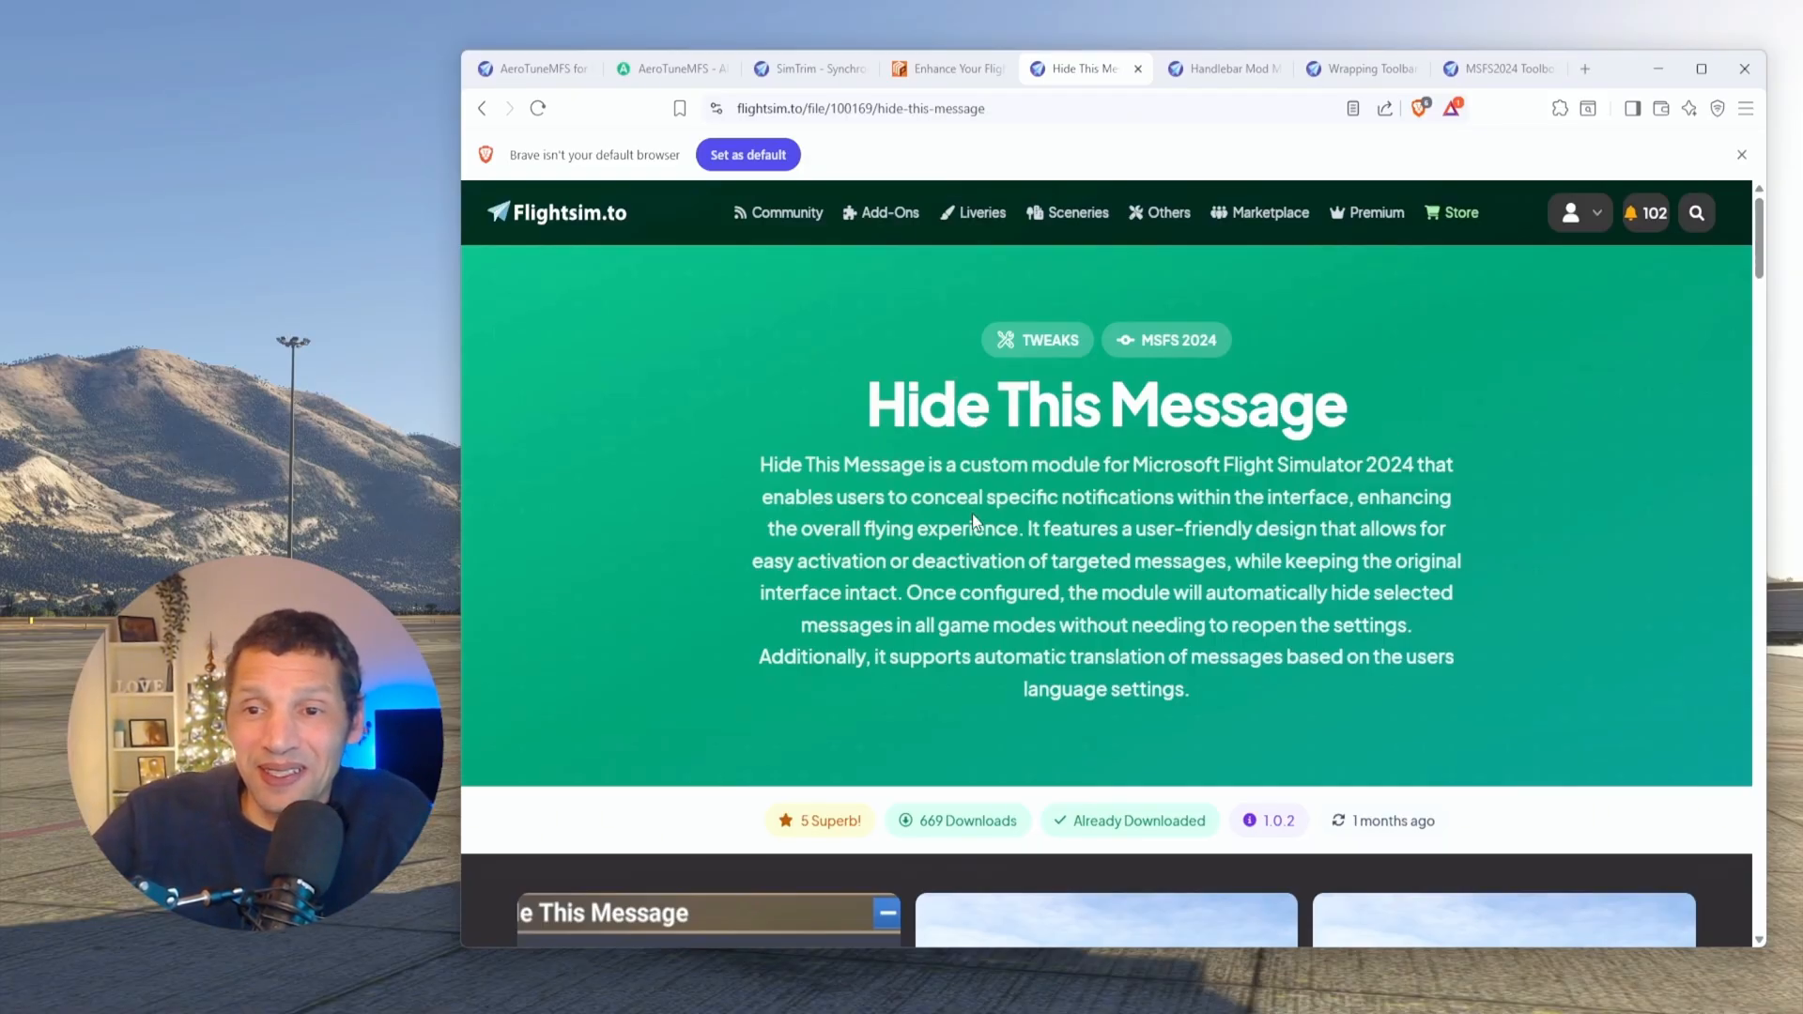
mouse_move(709, 567)
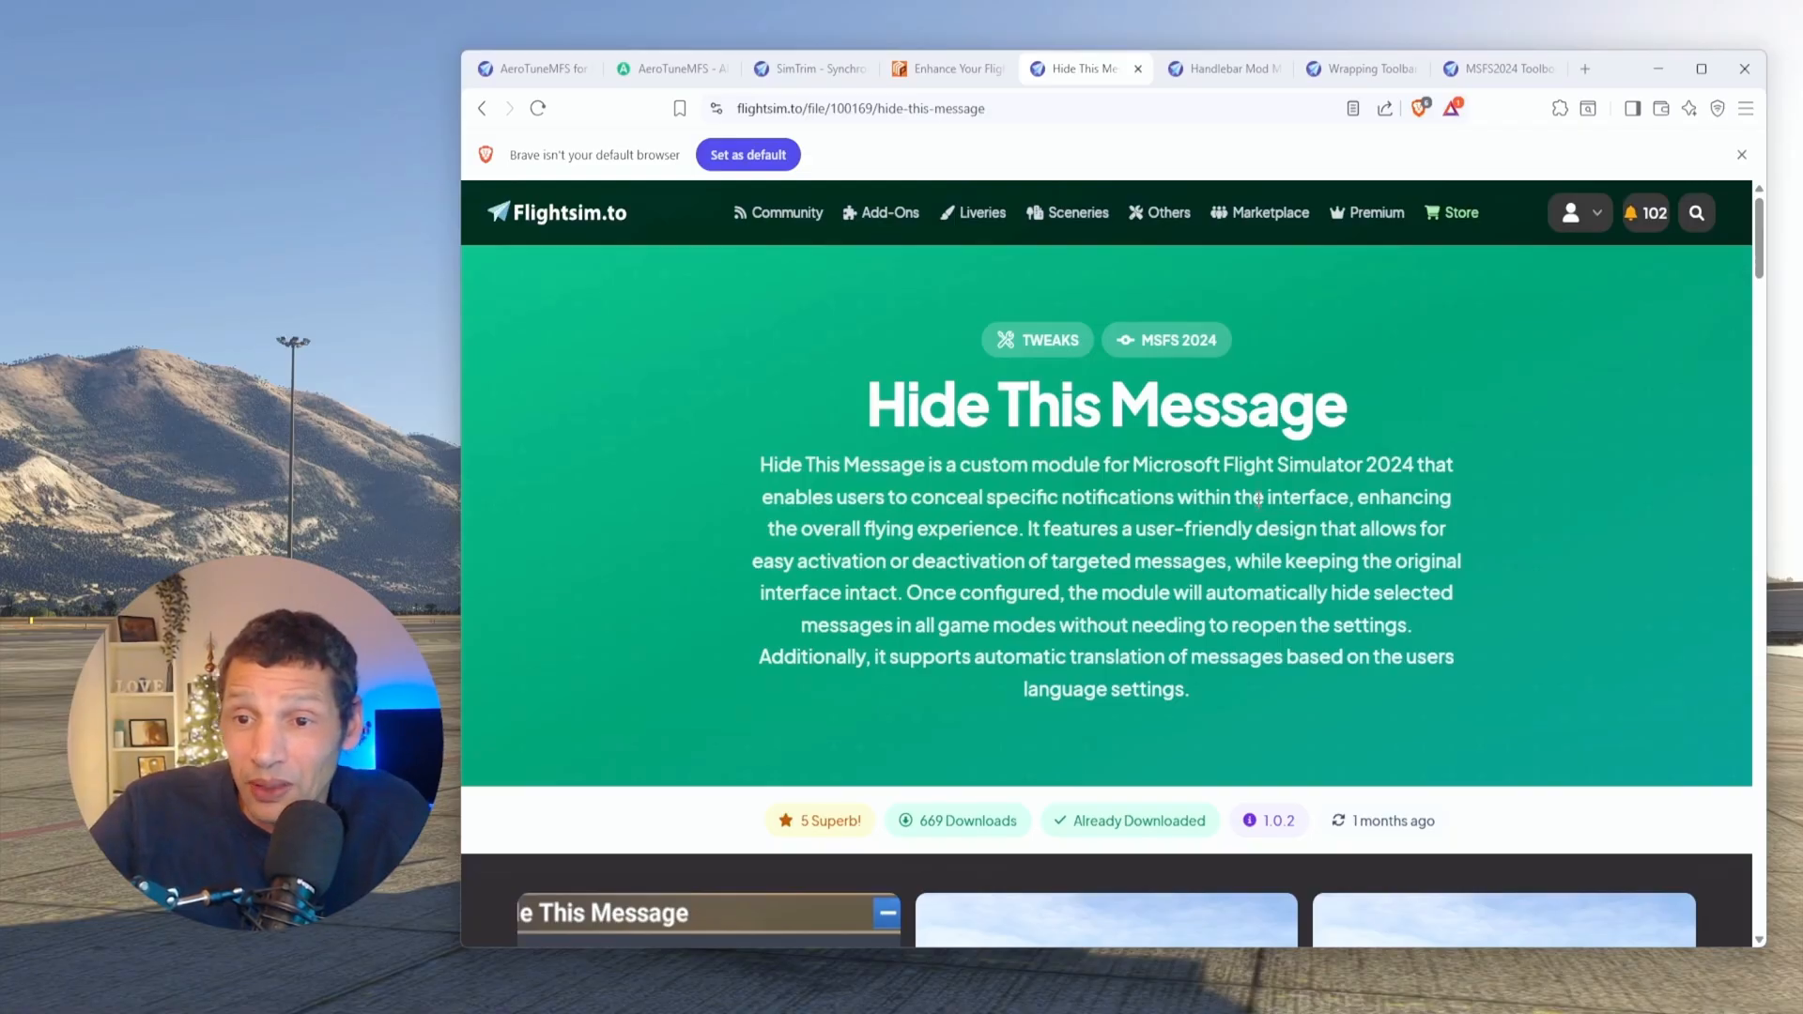
scroll(down, 3)
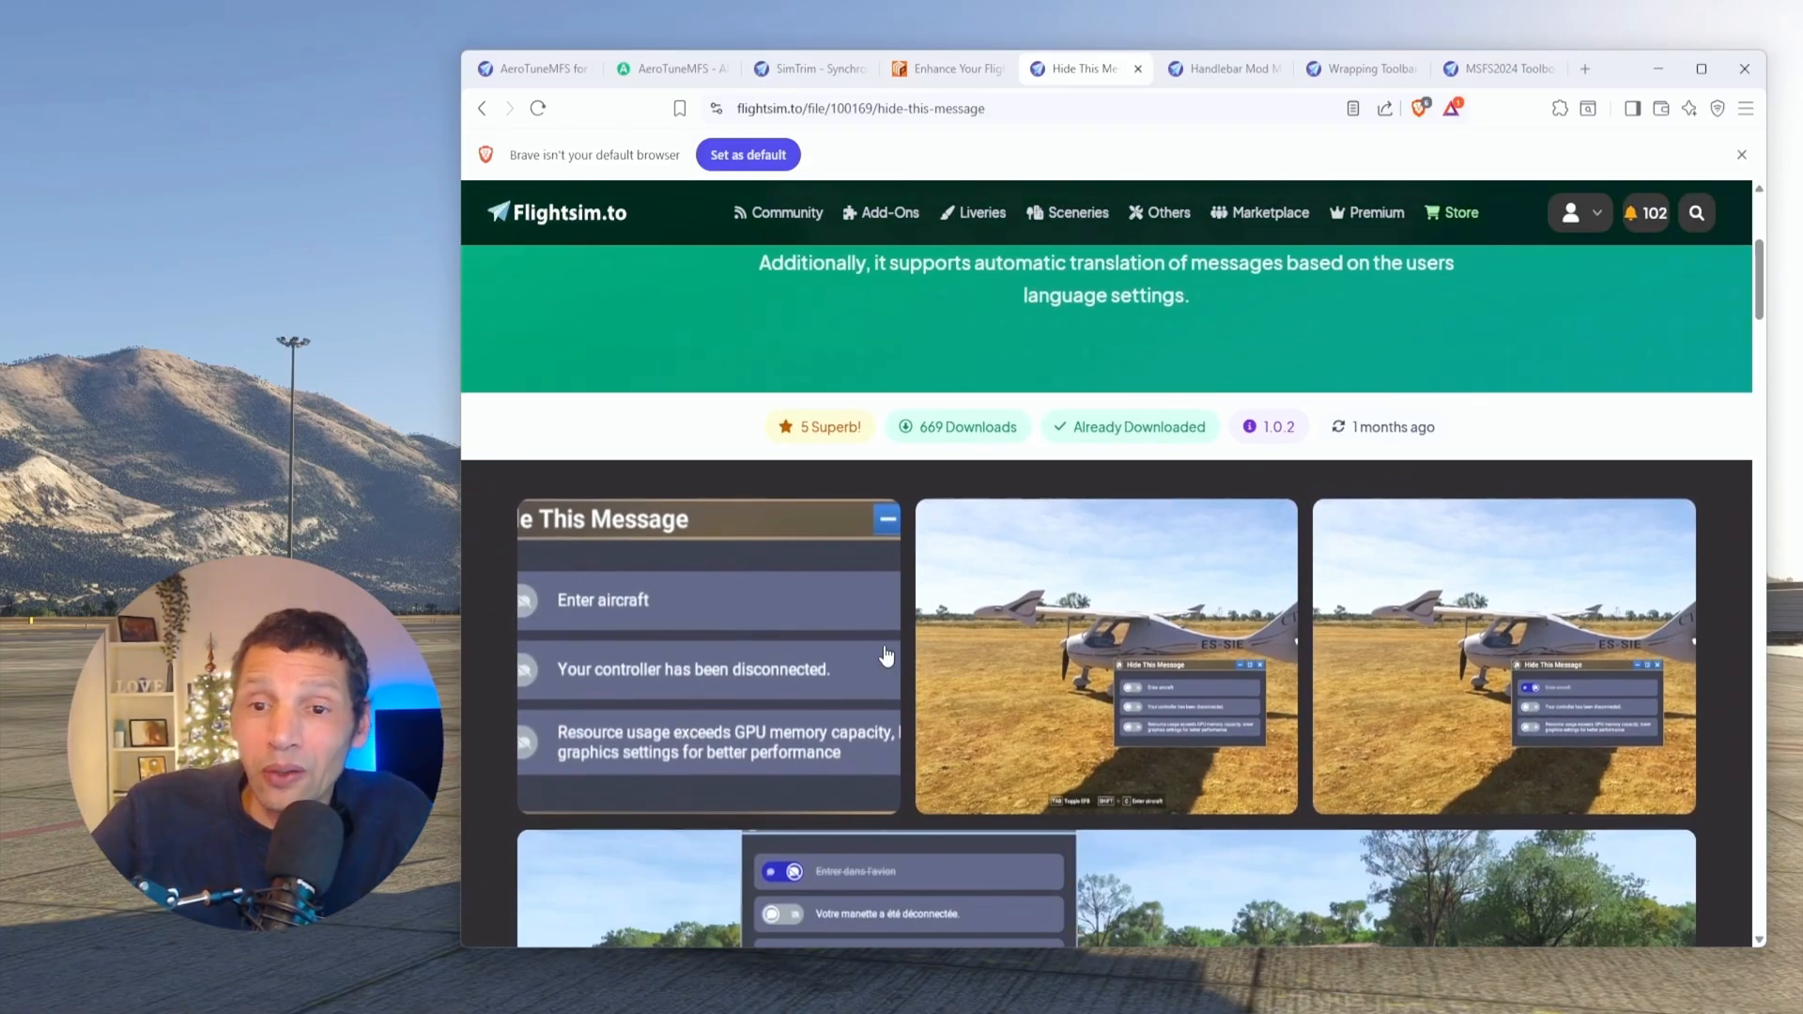
mouse_move(1103, 713)
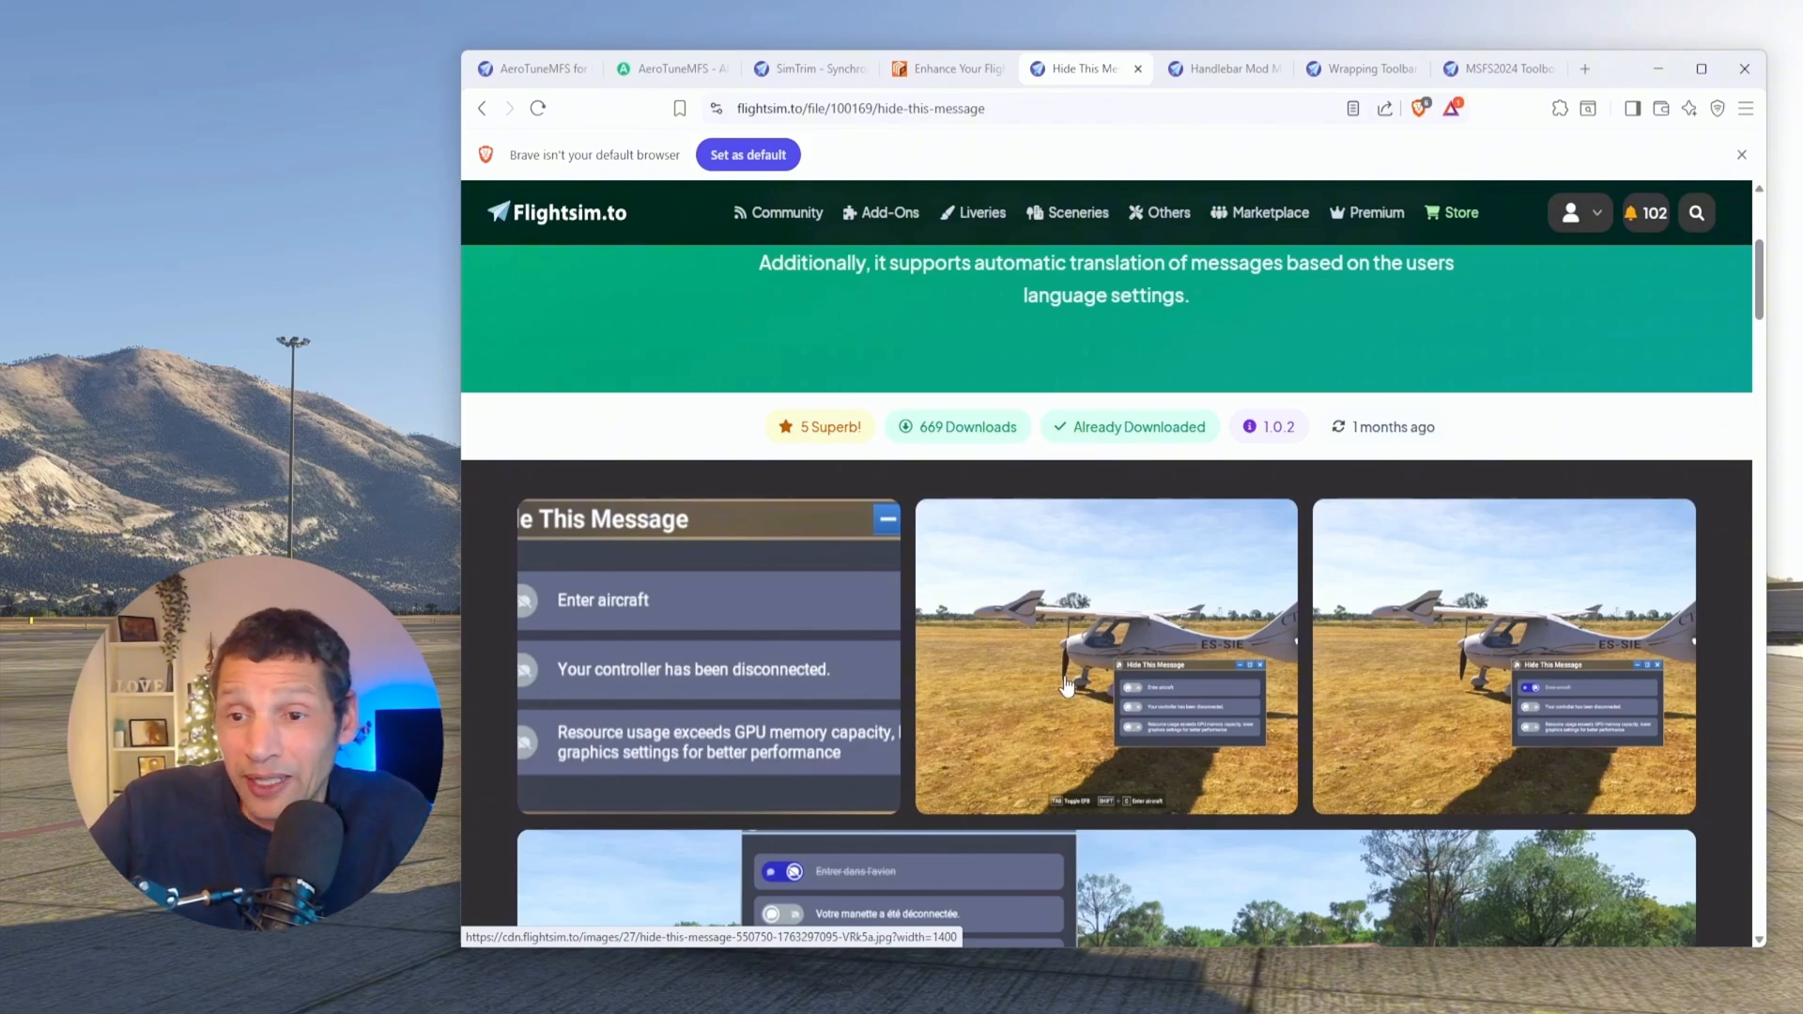
mouse_move(1161, 615)
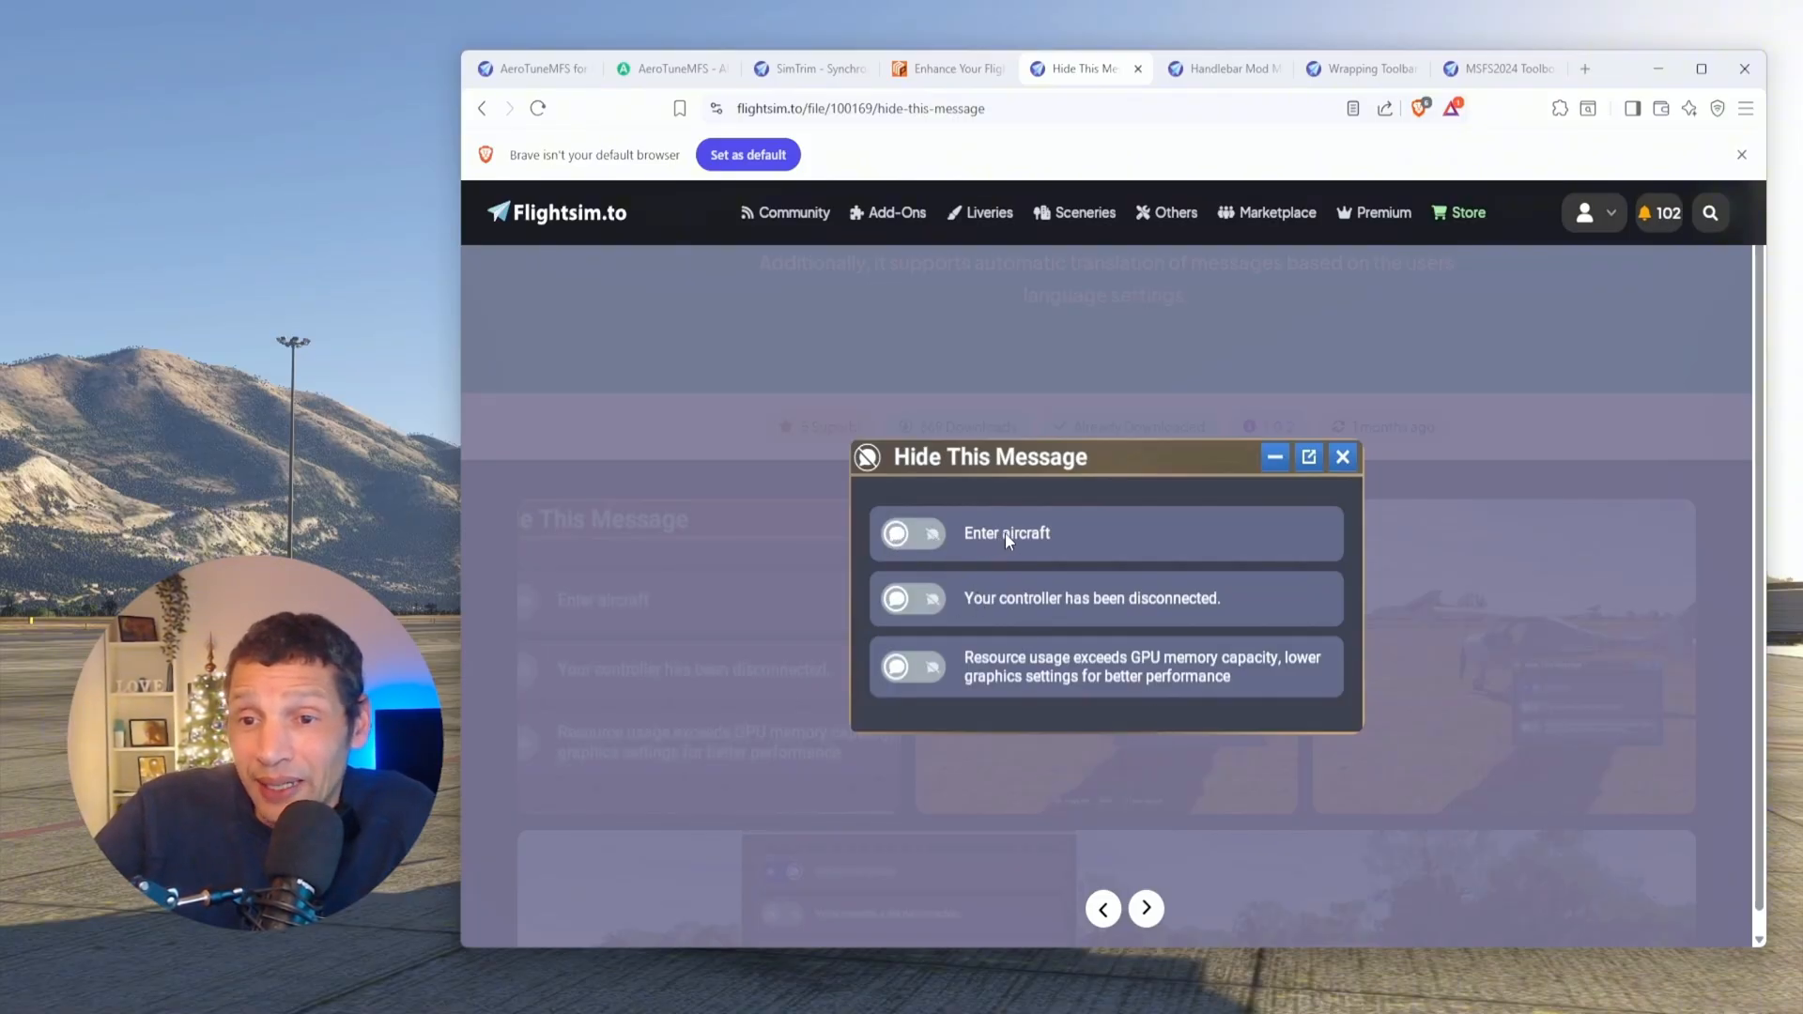
mouse_move(1029, 614)
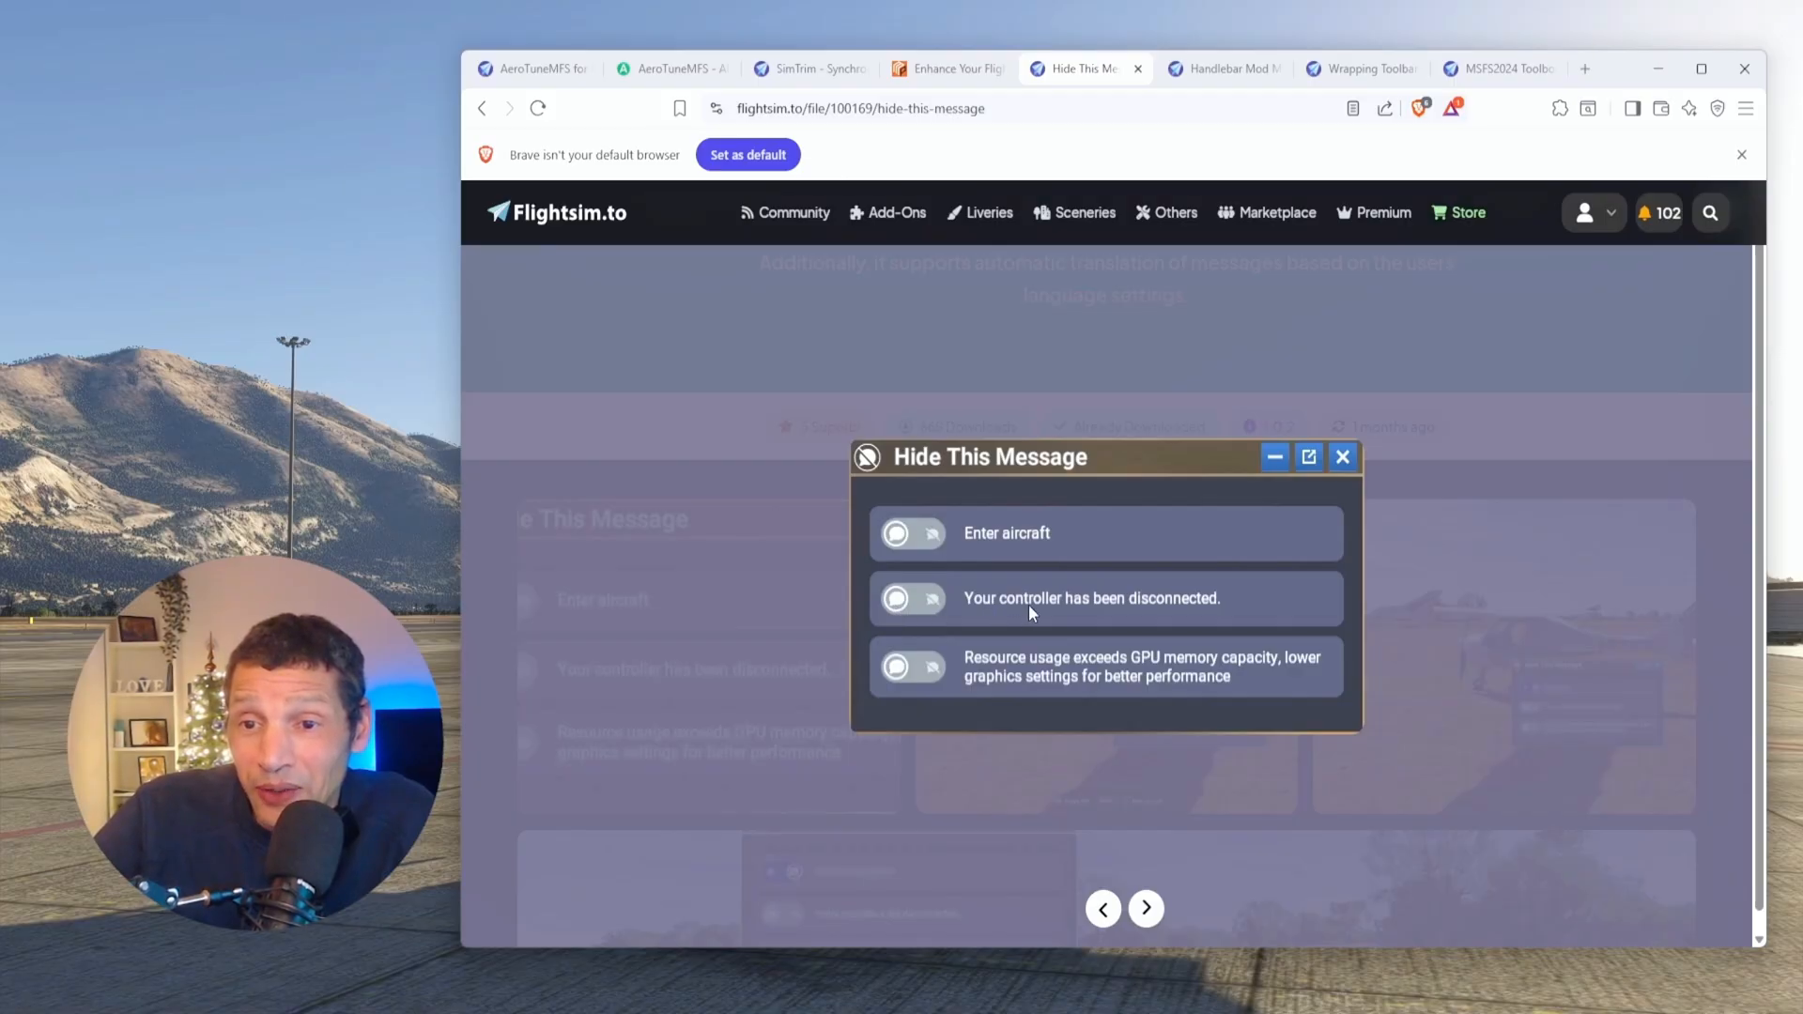
mouse_move(1090, 686)
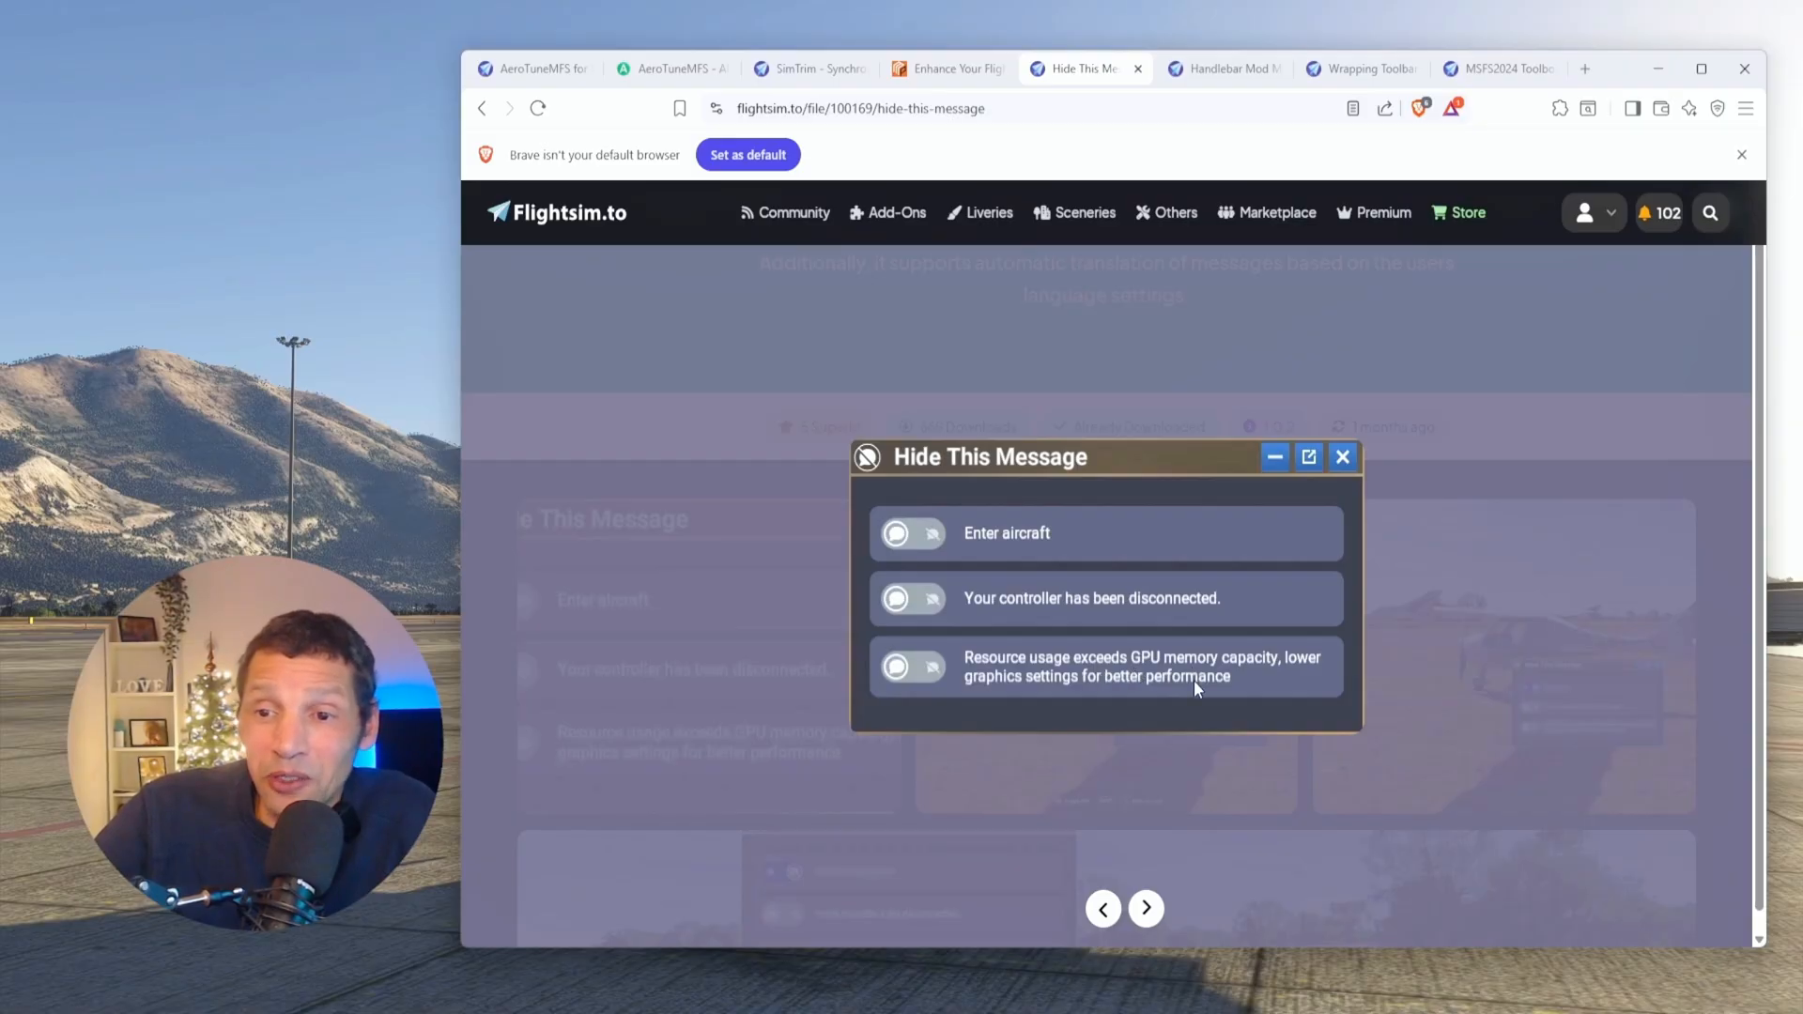
mouse_move(1337, 693)
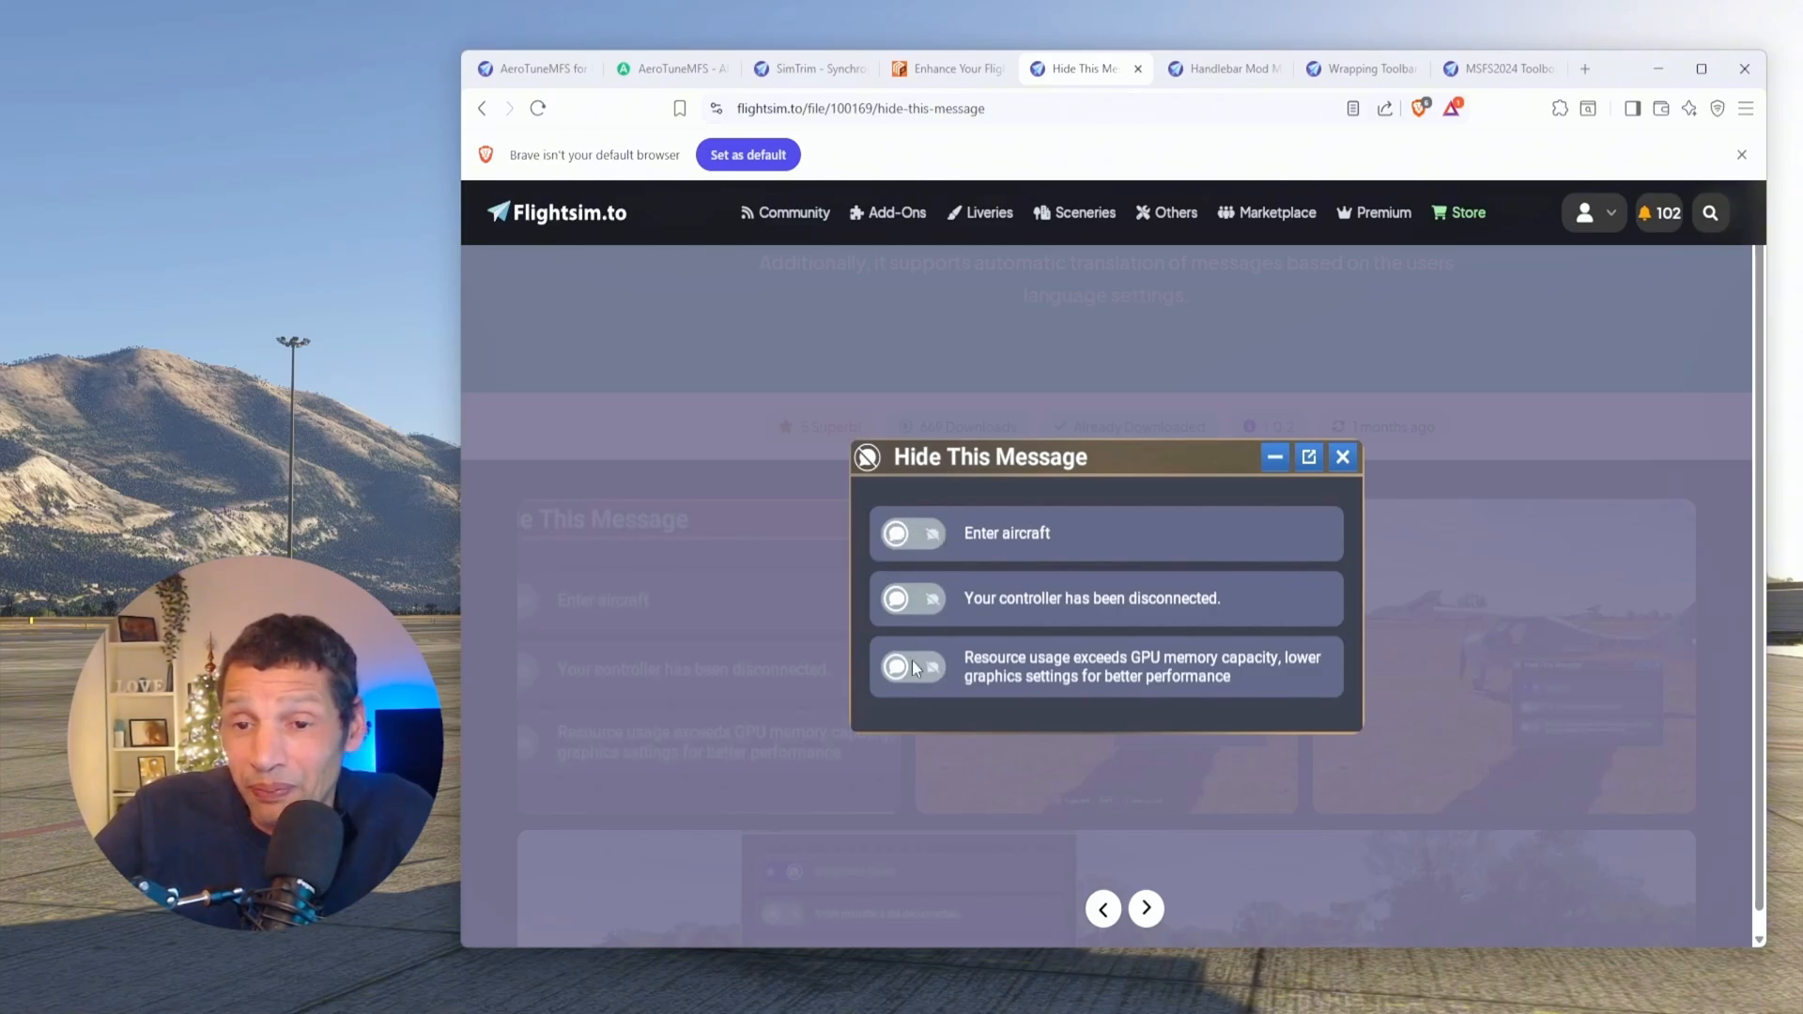
mouse_move(1156, 943)
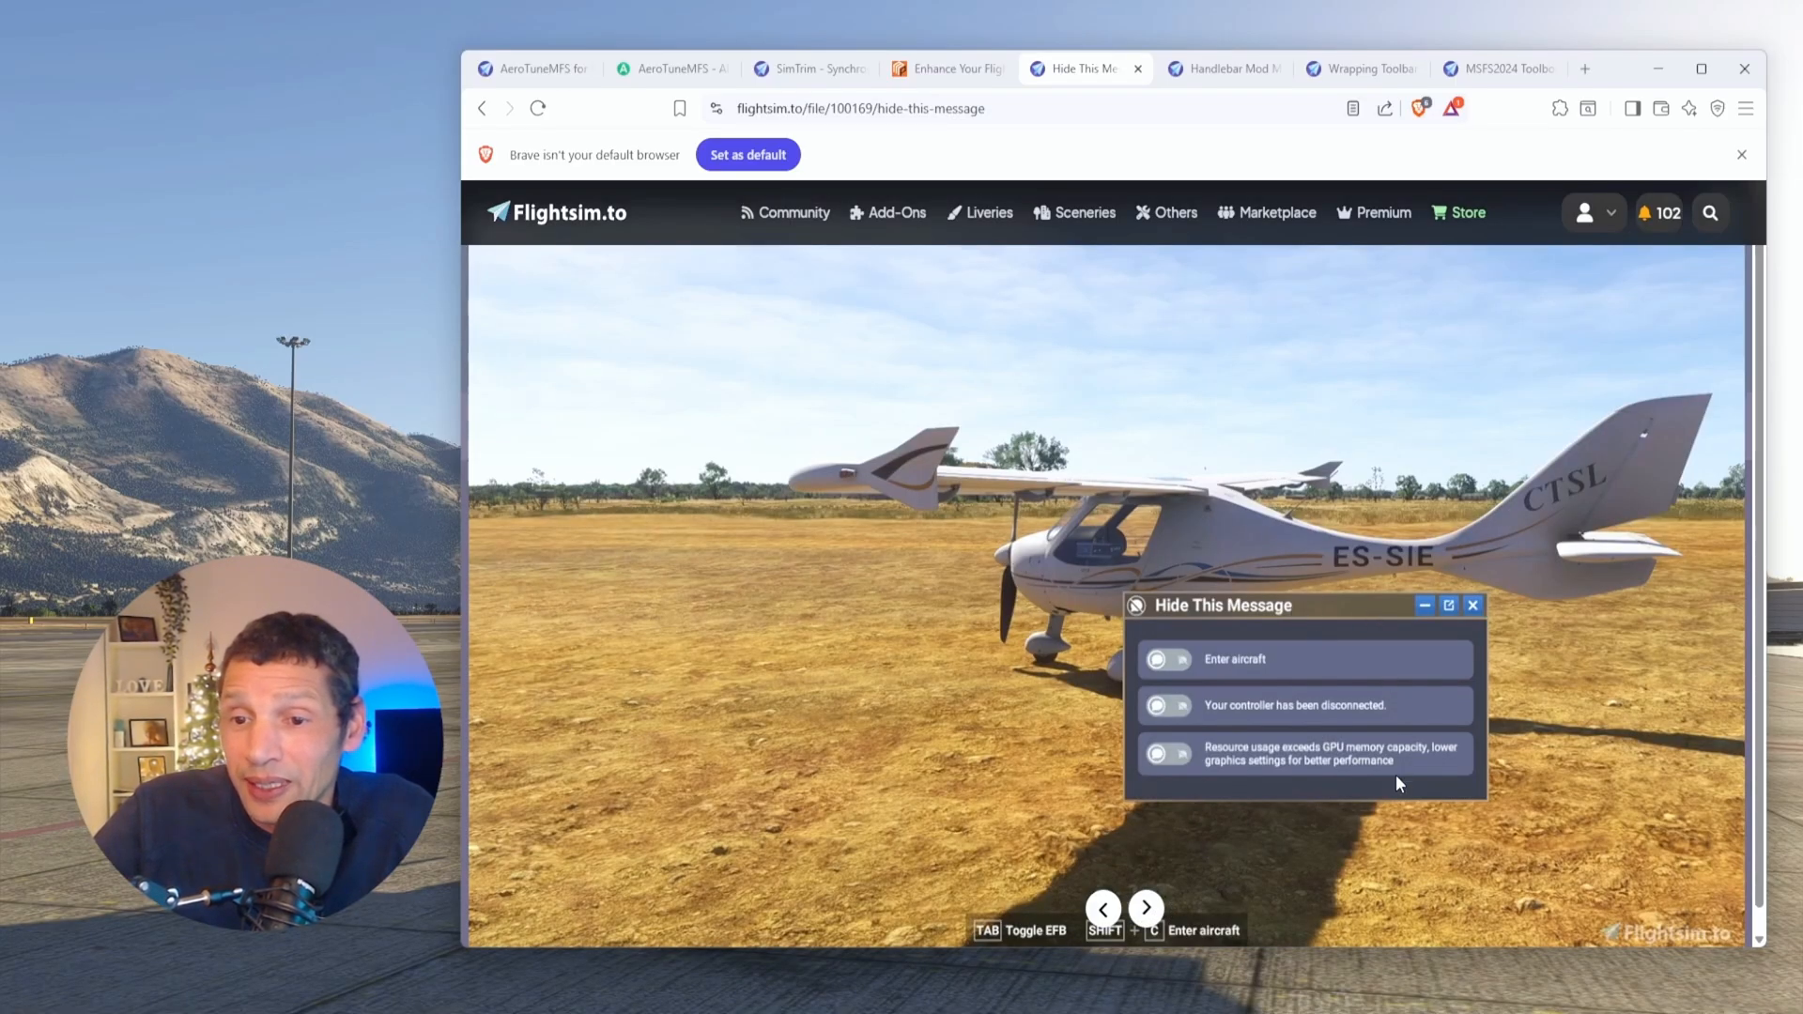
mouse_move(1010, 941)
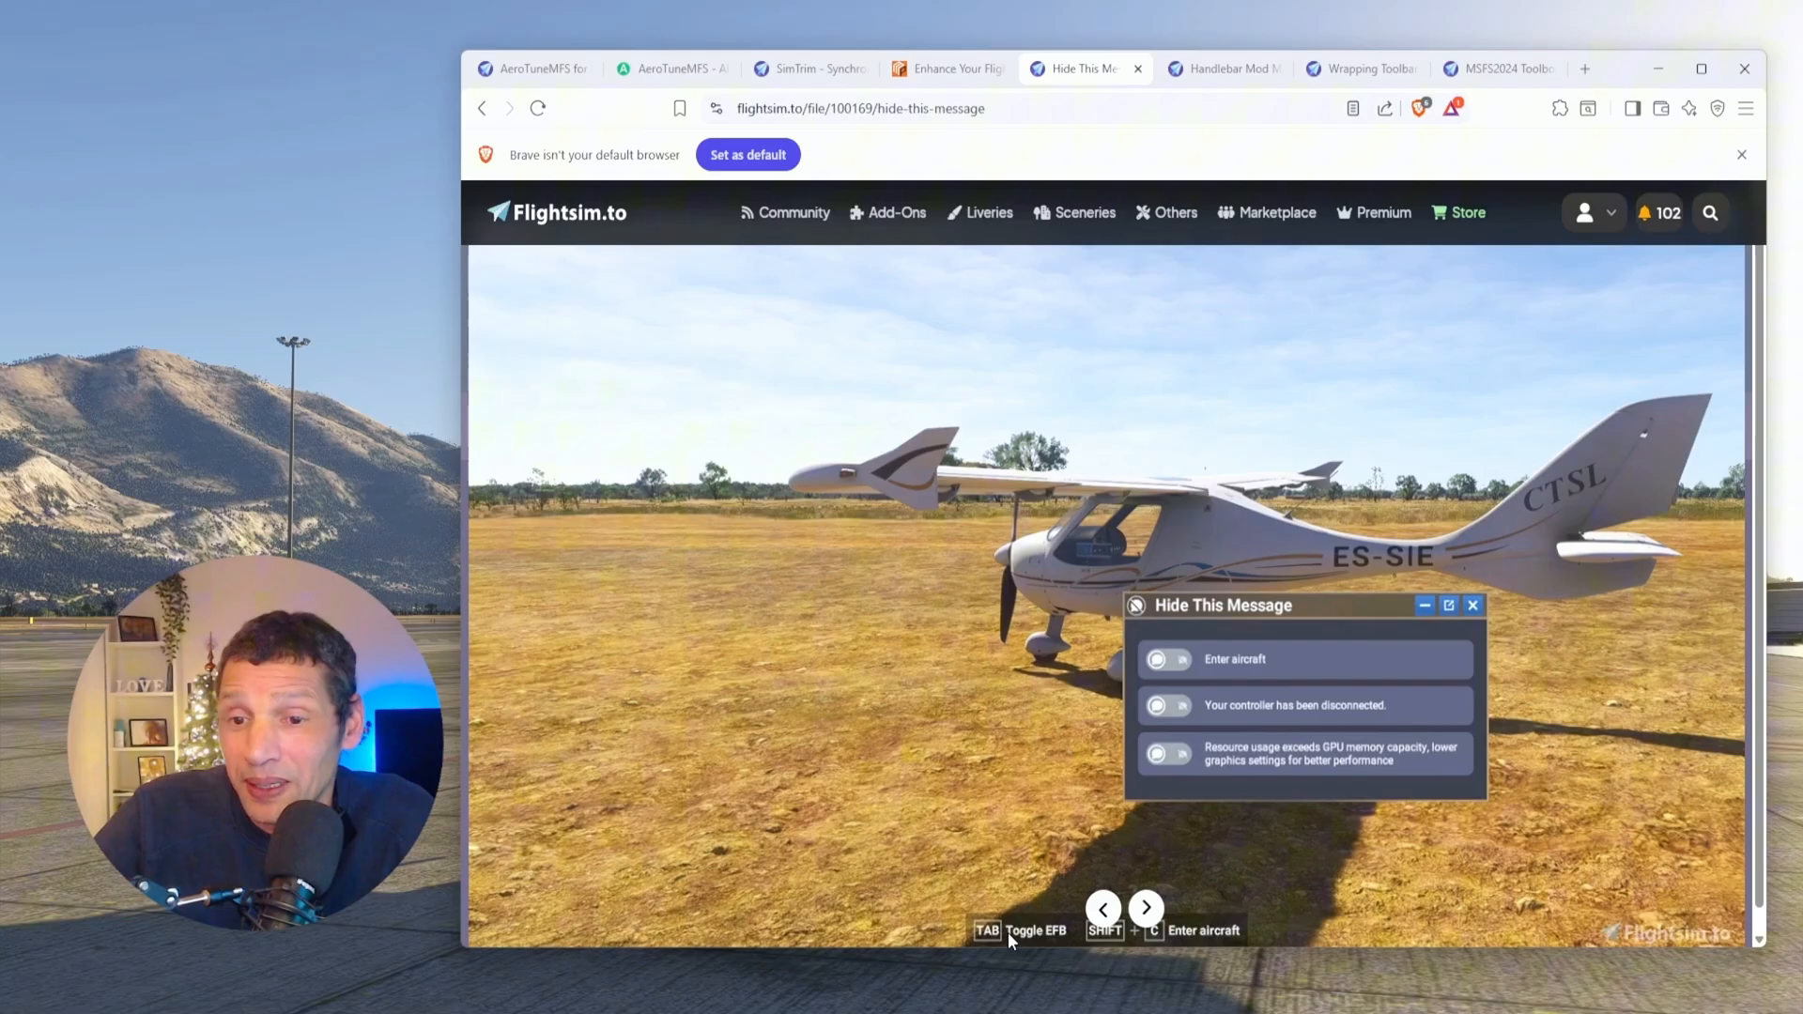
mouse_move(1294, 855)
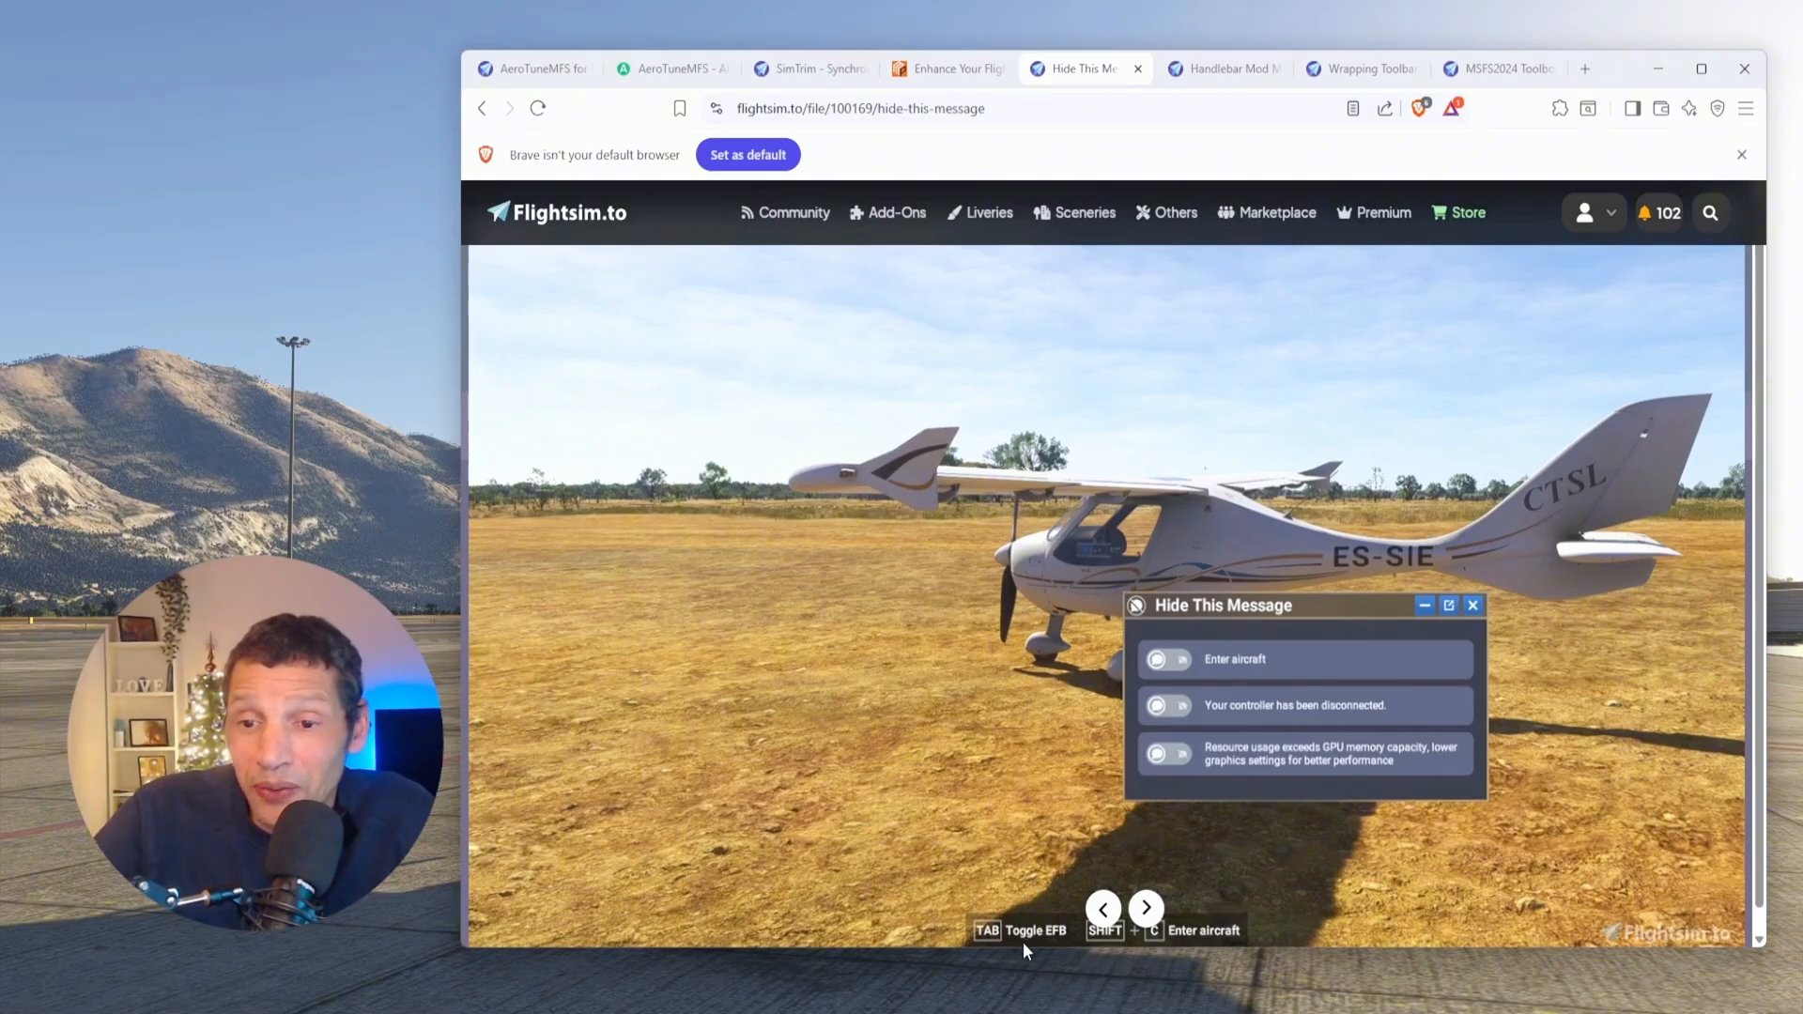
Step: Advance through the Hide This Message screenshots to the one with Enter aircraft hidden
click(1167, 660)
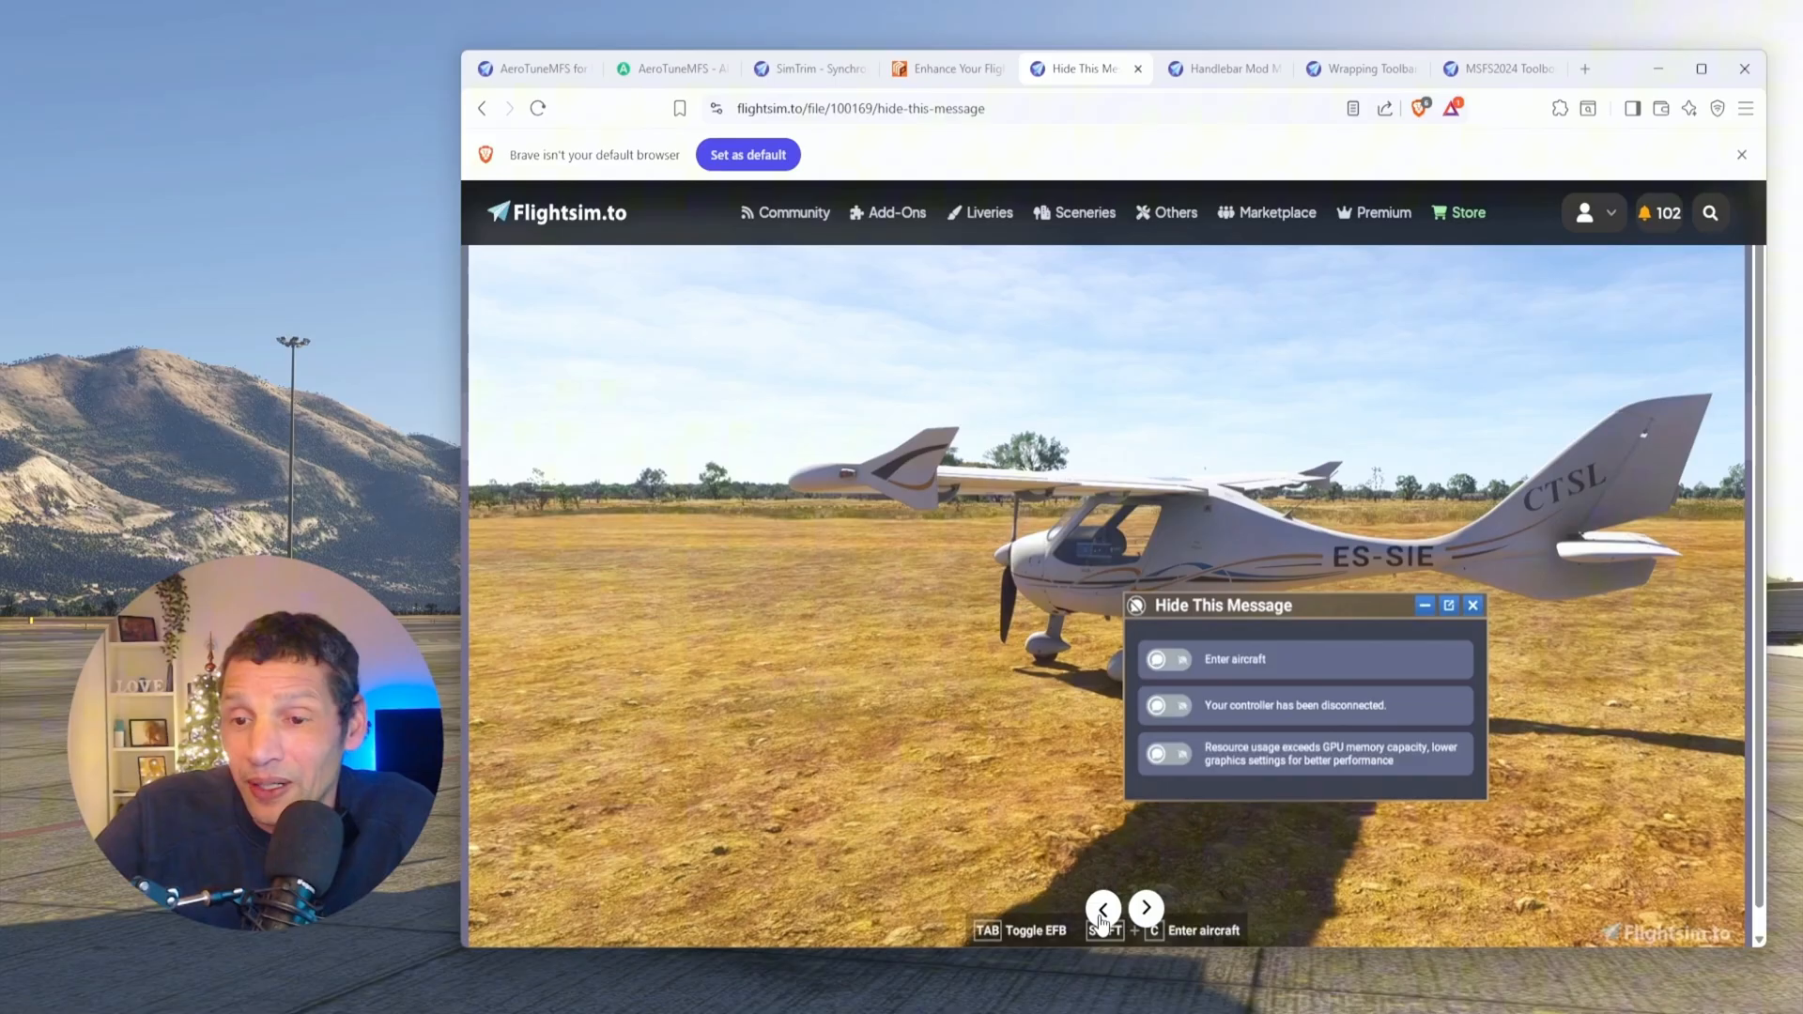
click(1159, 659)
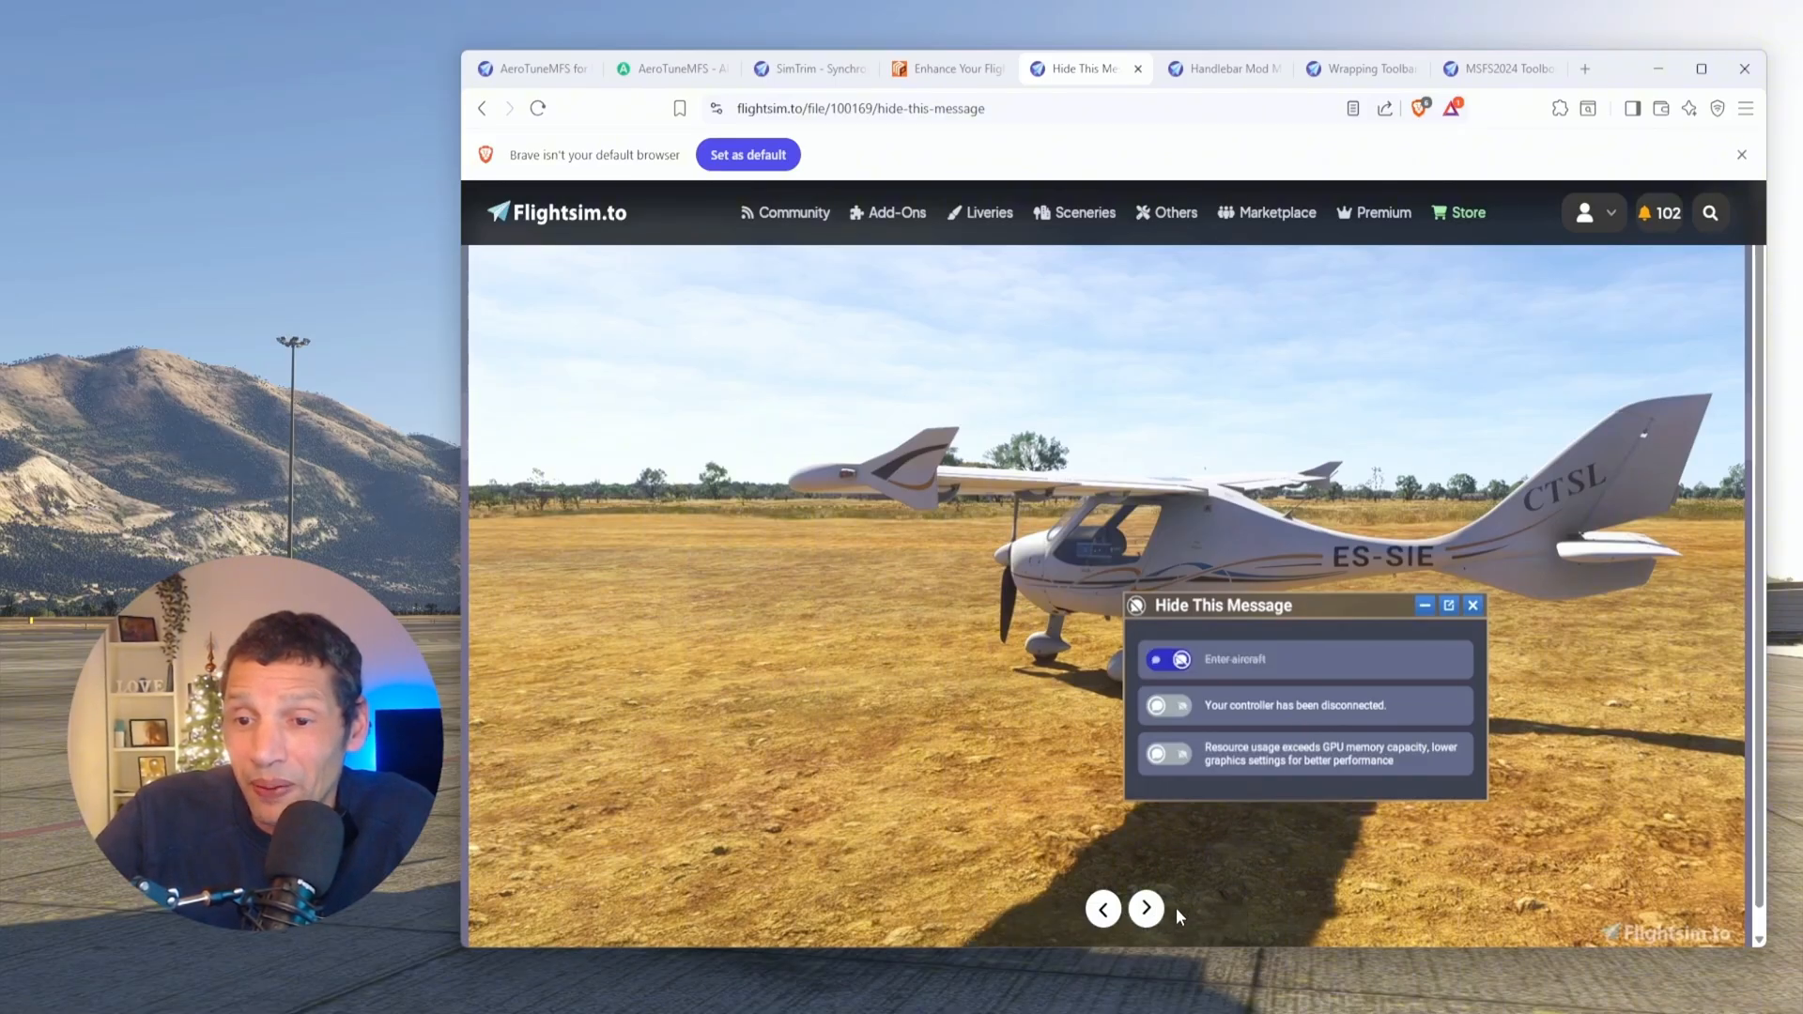
mouse_move(1156, 937)
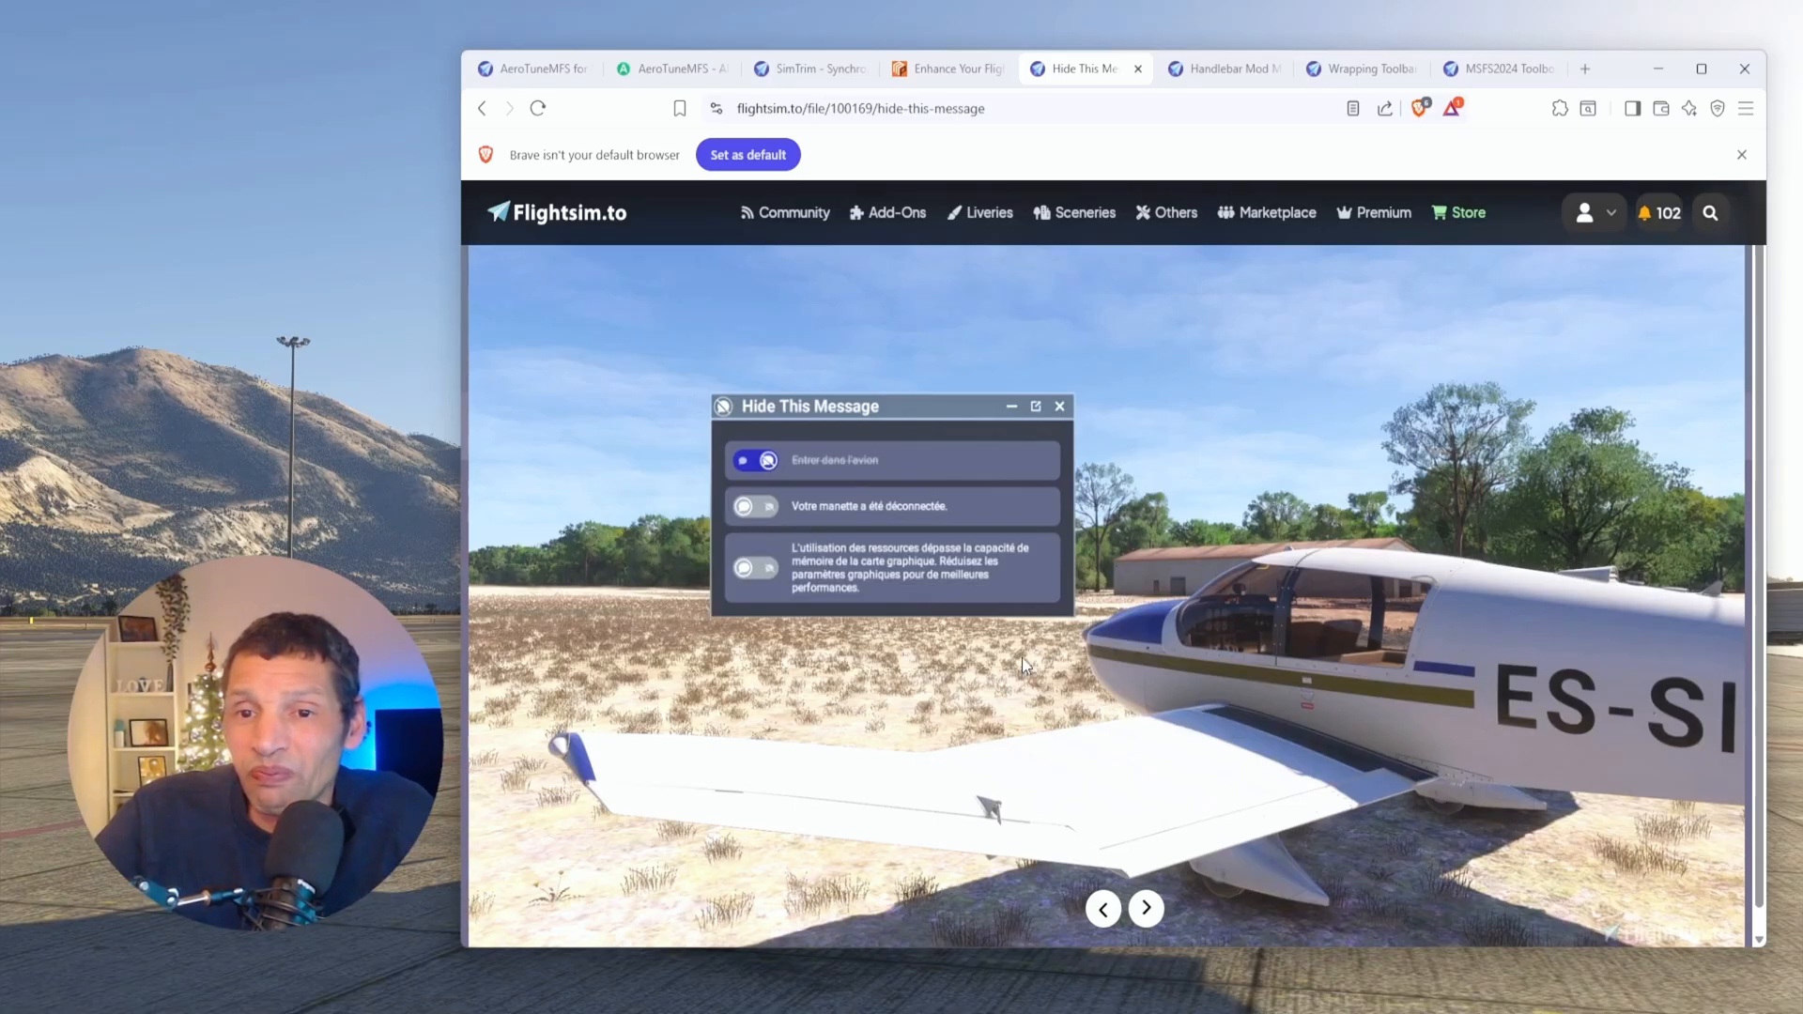
mouse_move(1180, 784)
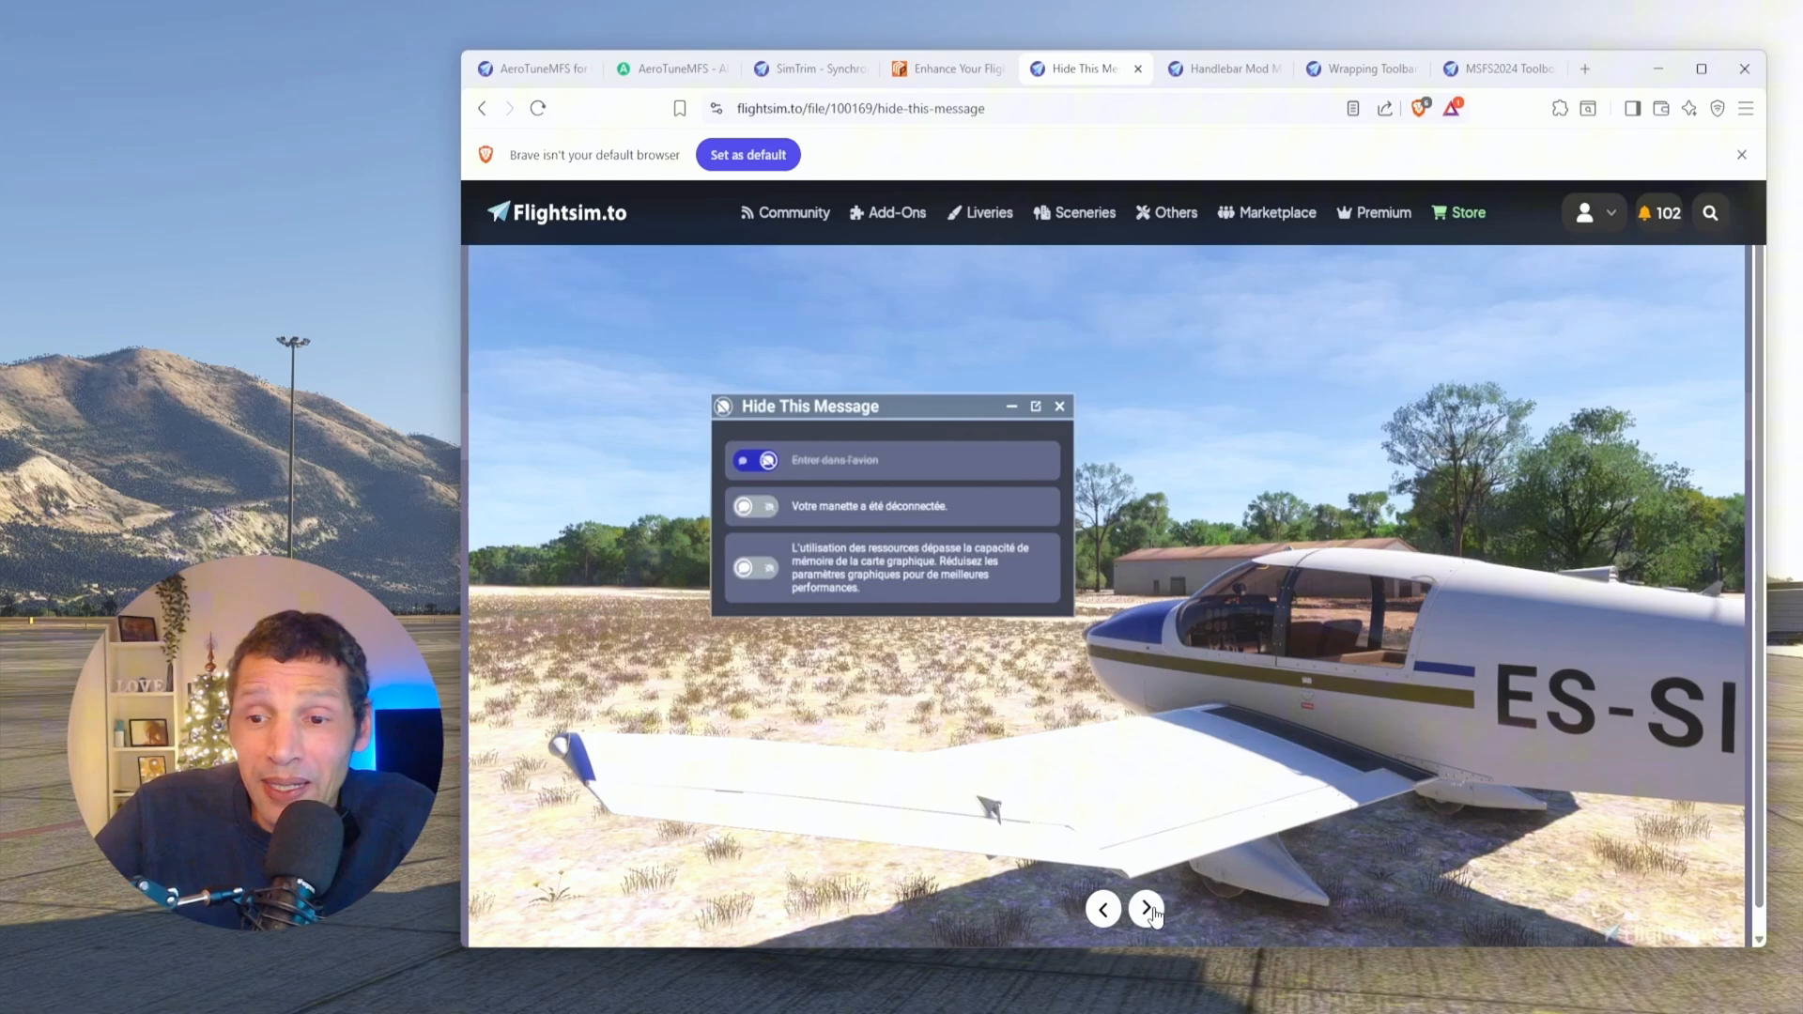
mouse_move(1145, 909)
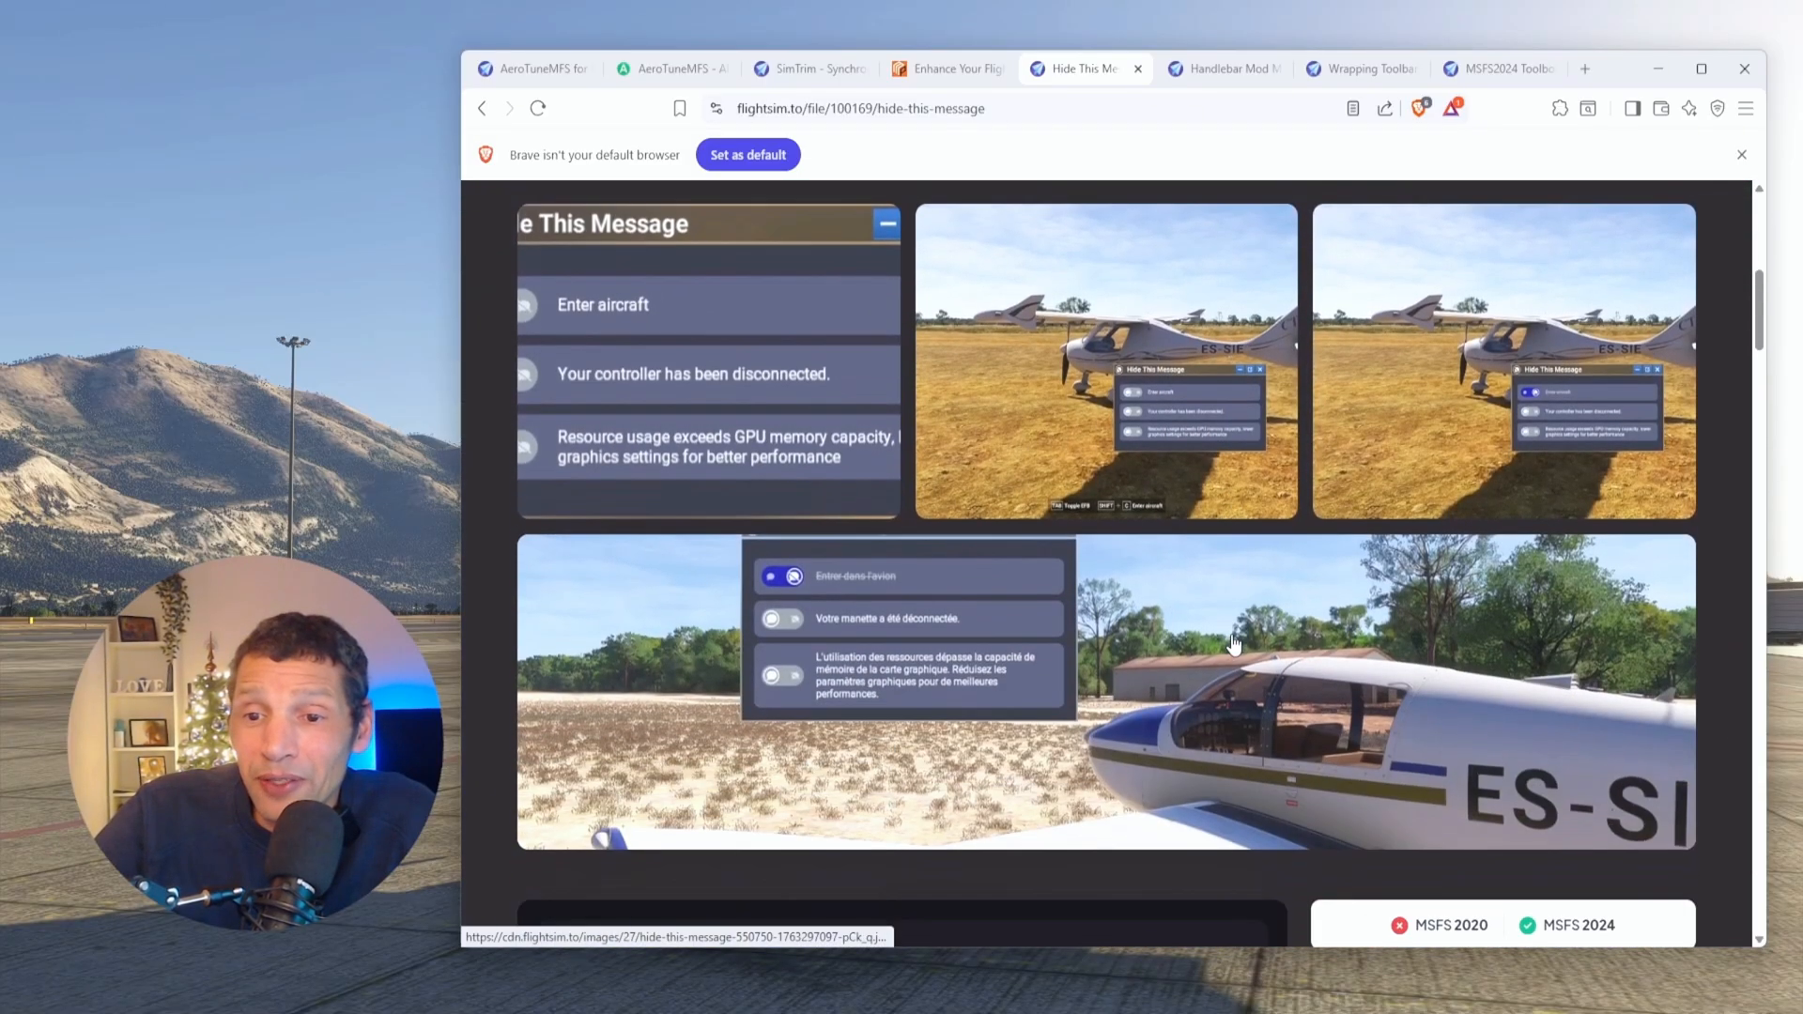
scroll(down, 3)
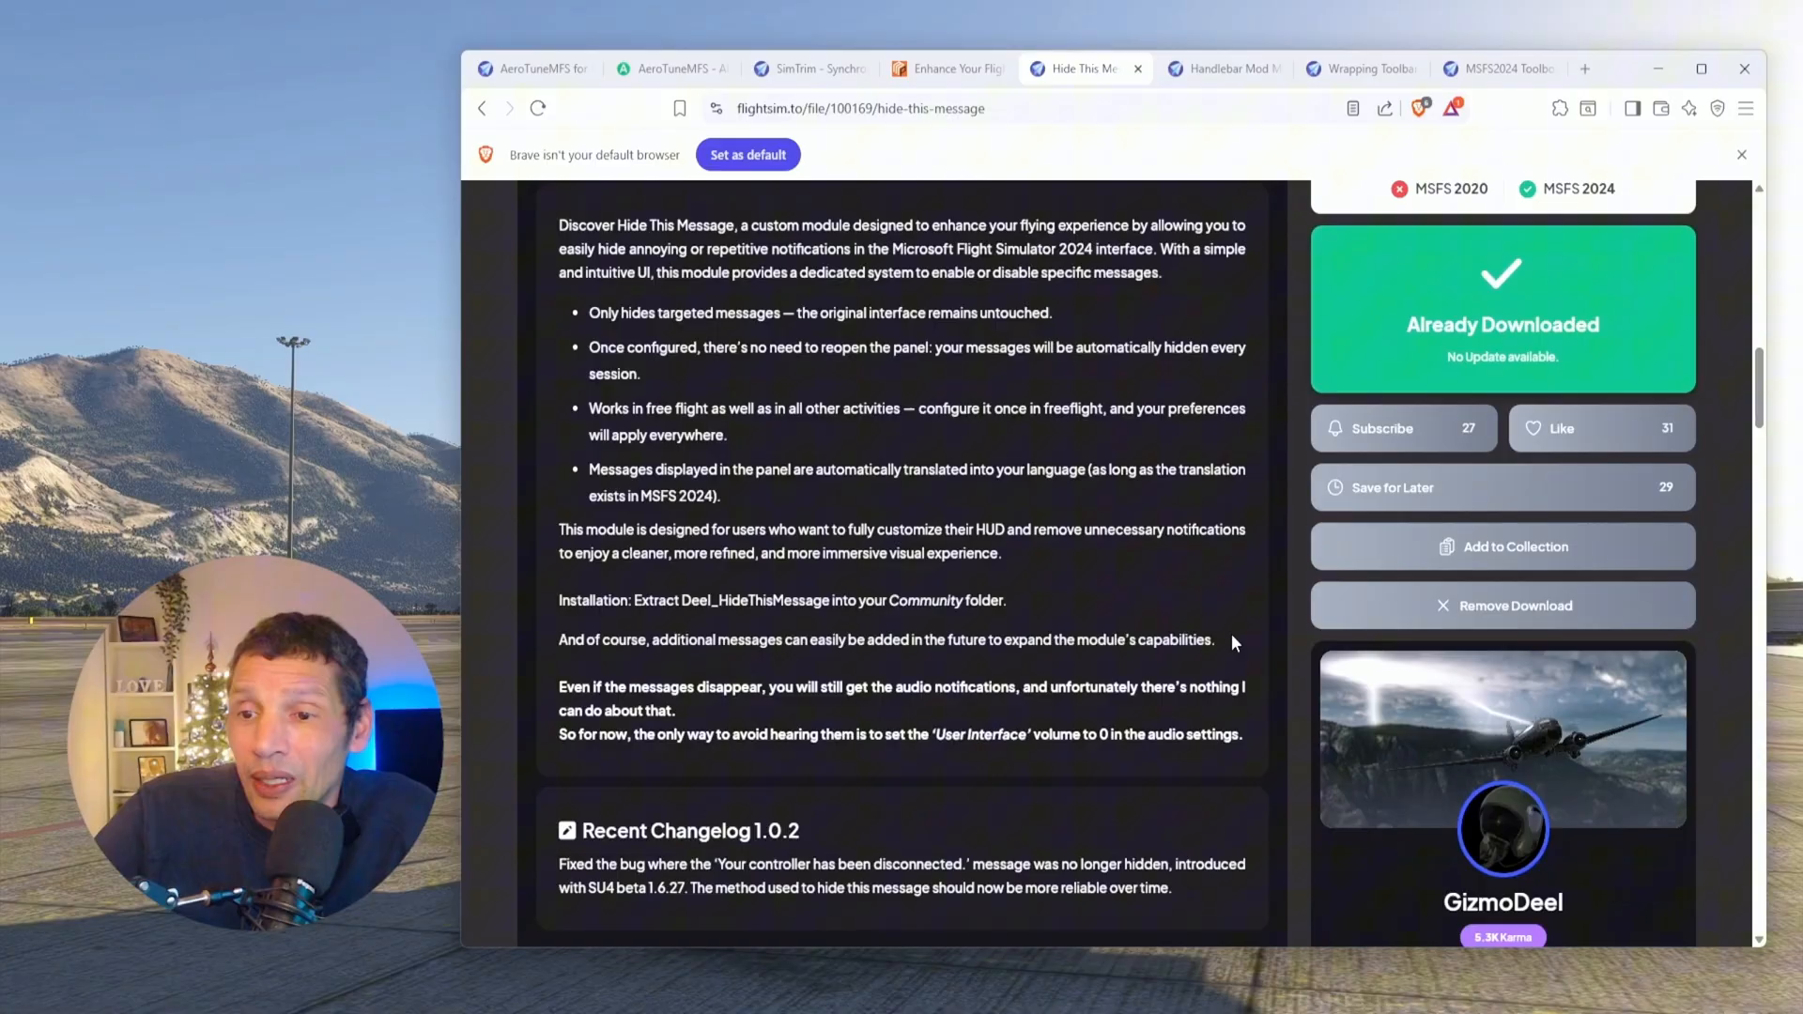
scroll(down, 3)
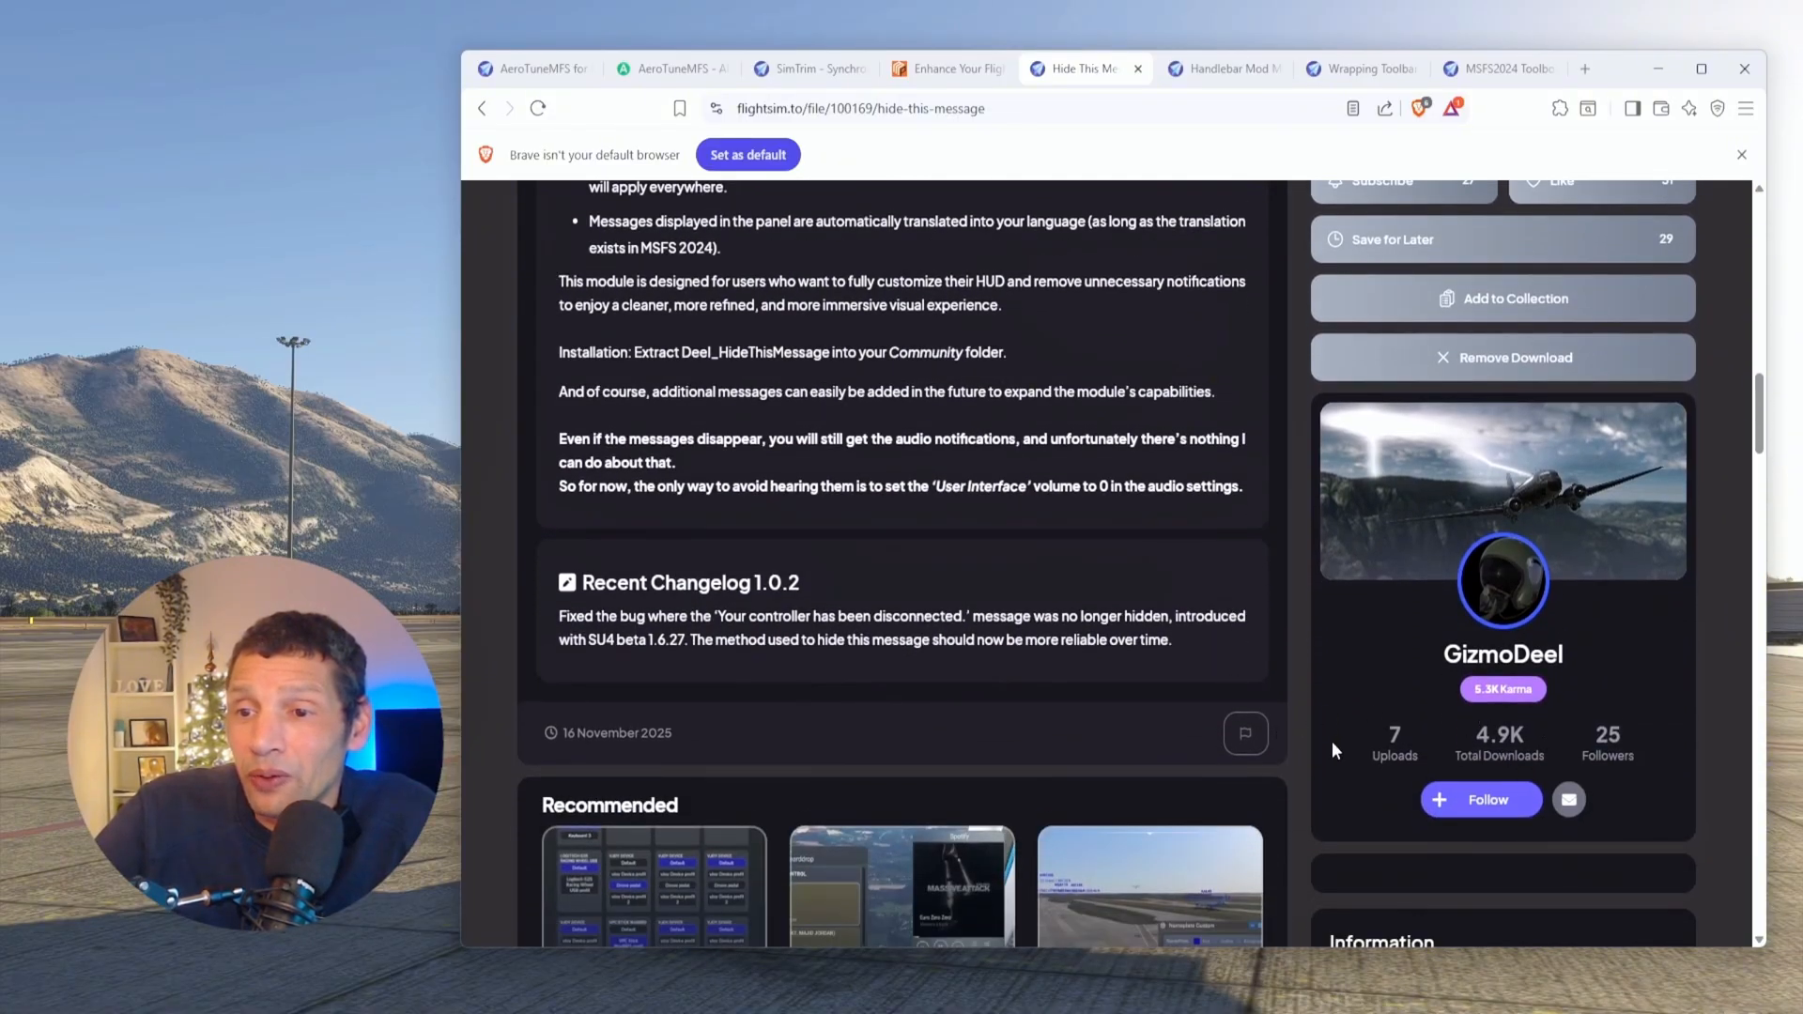
scroll(down, 3)
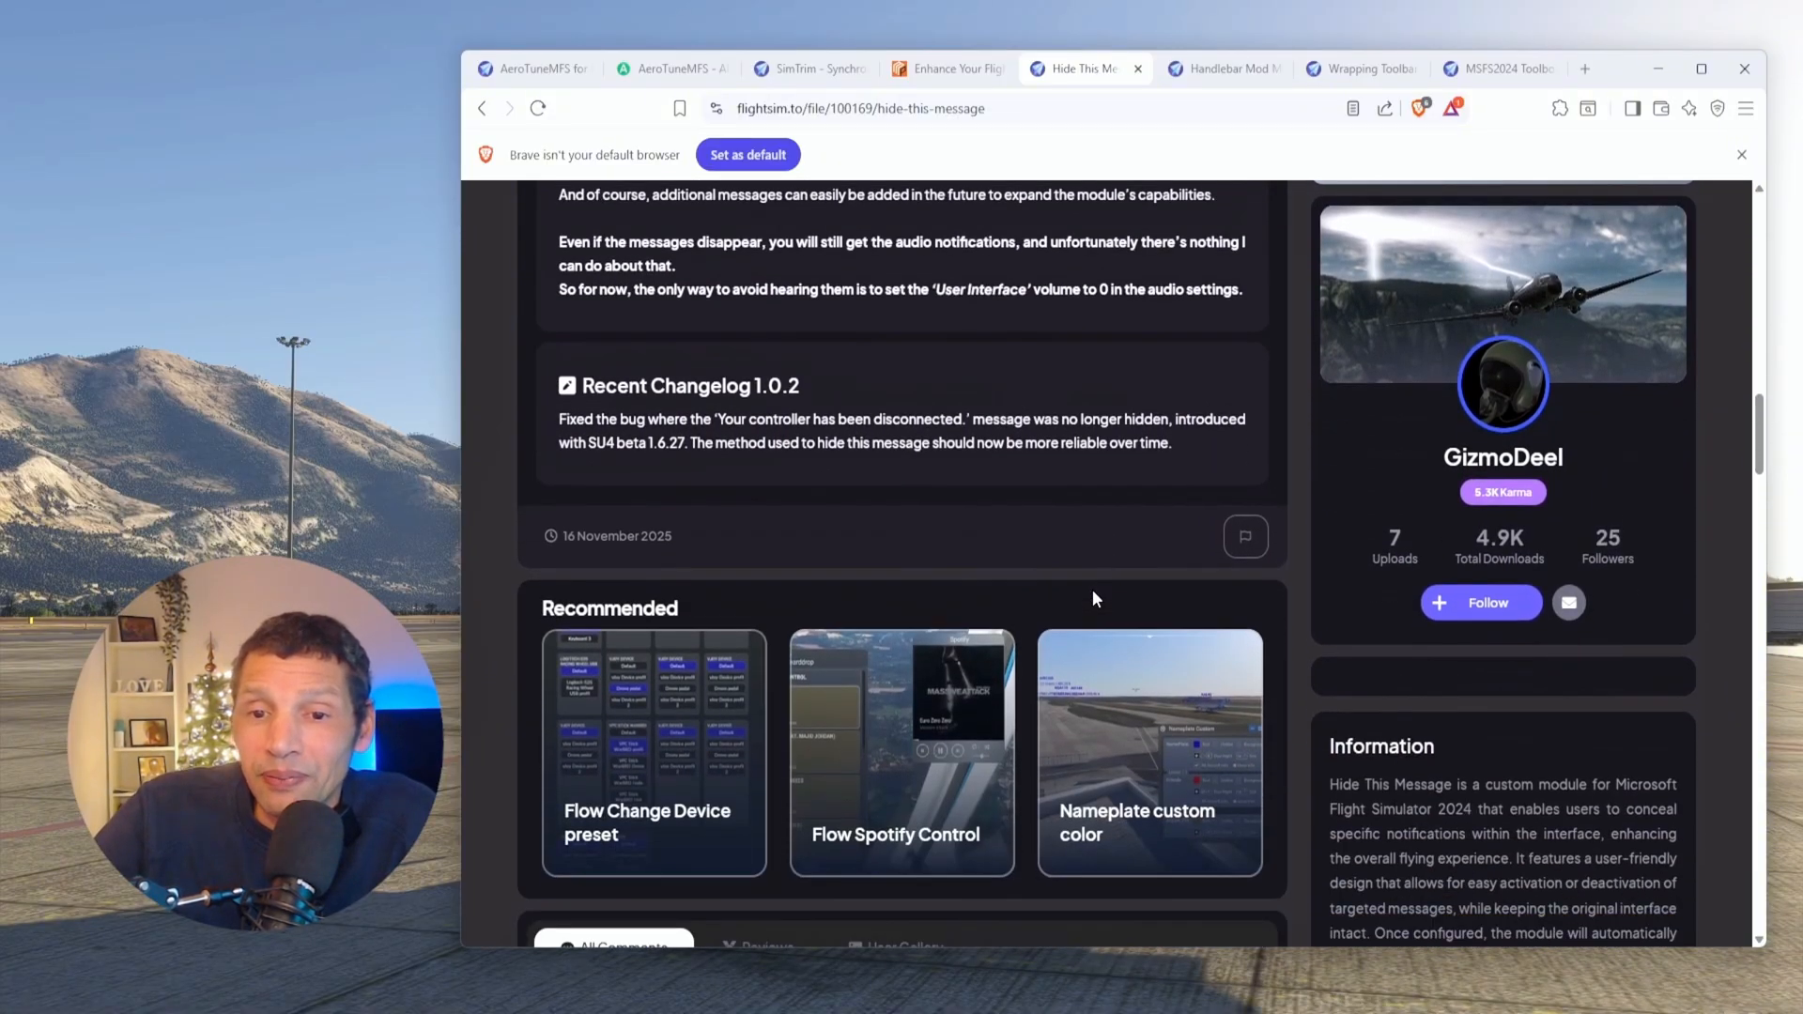
scroll(up, 3)
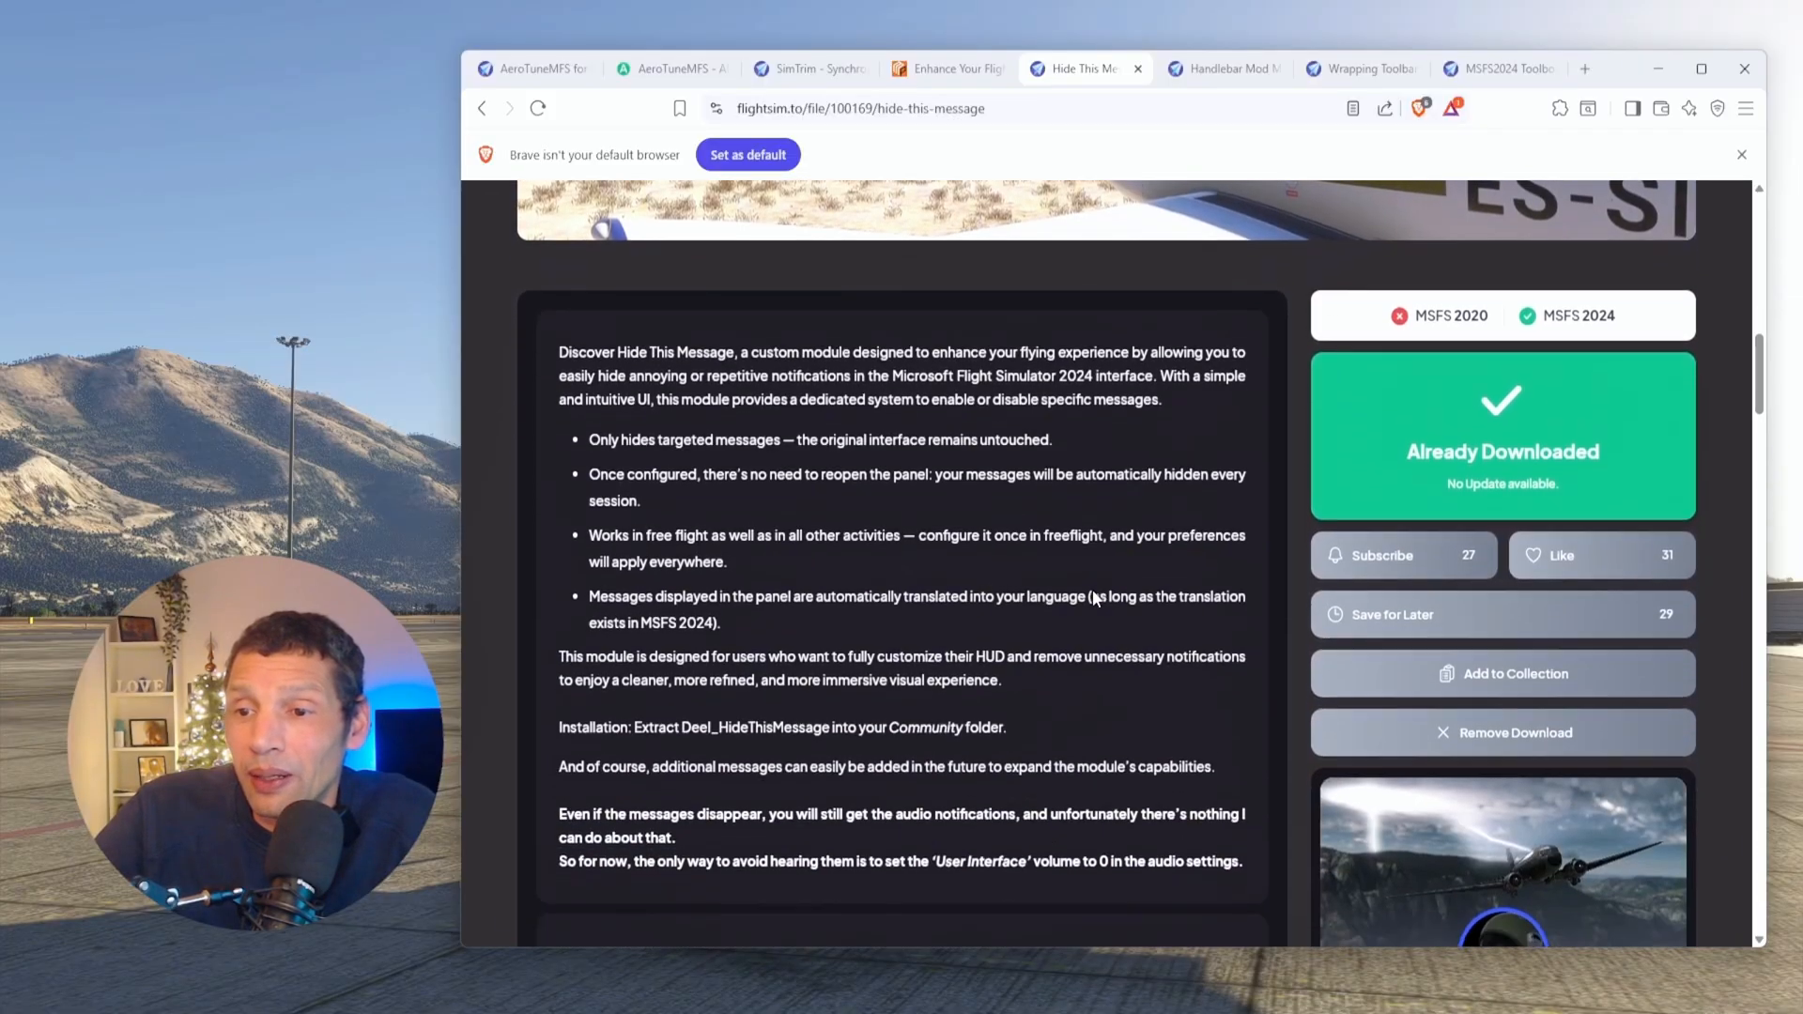
scroll(down, 3)
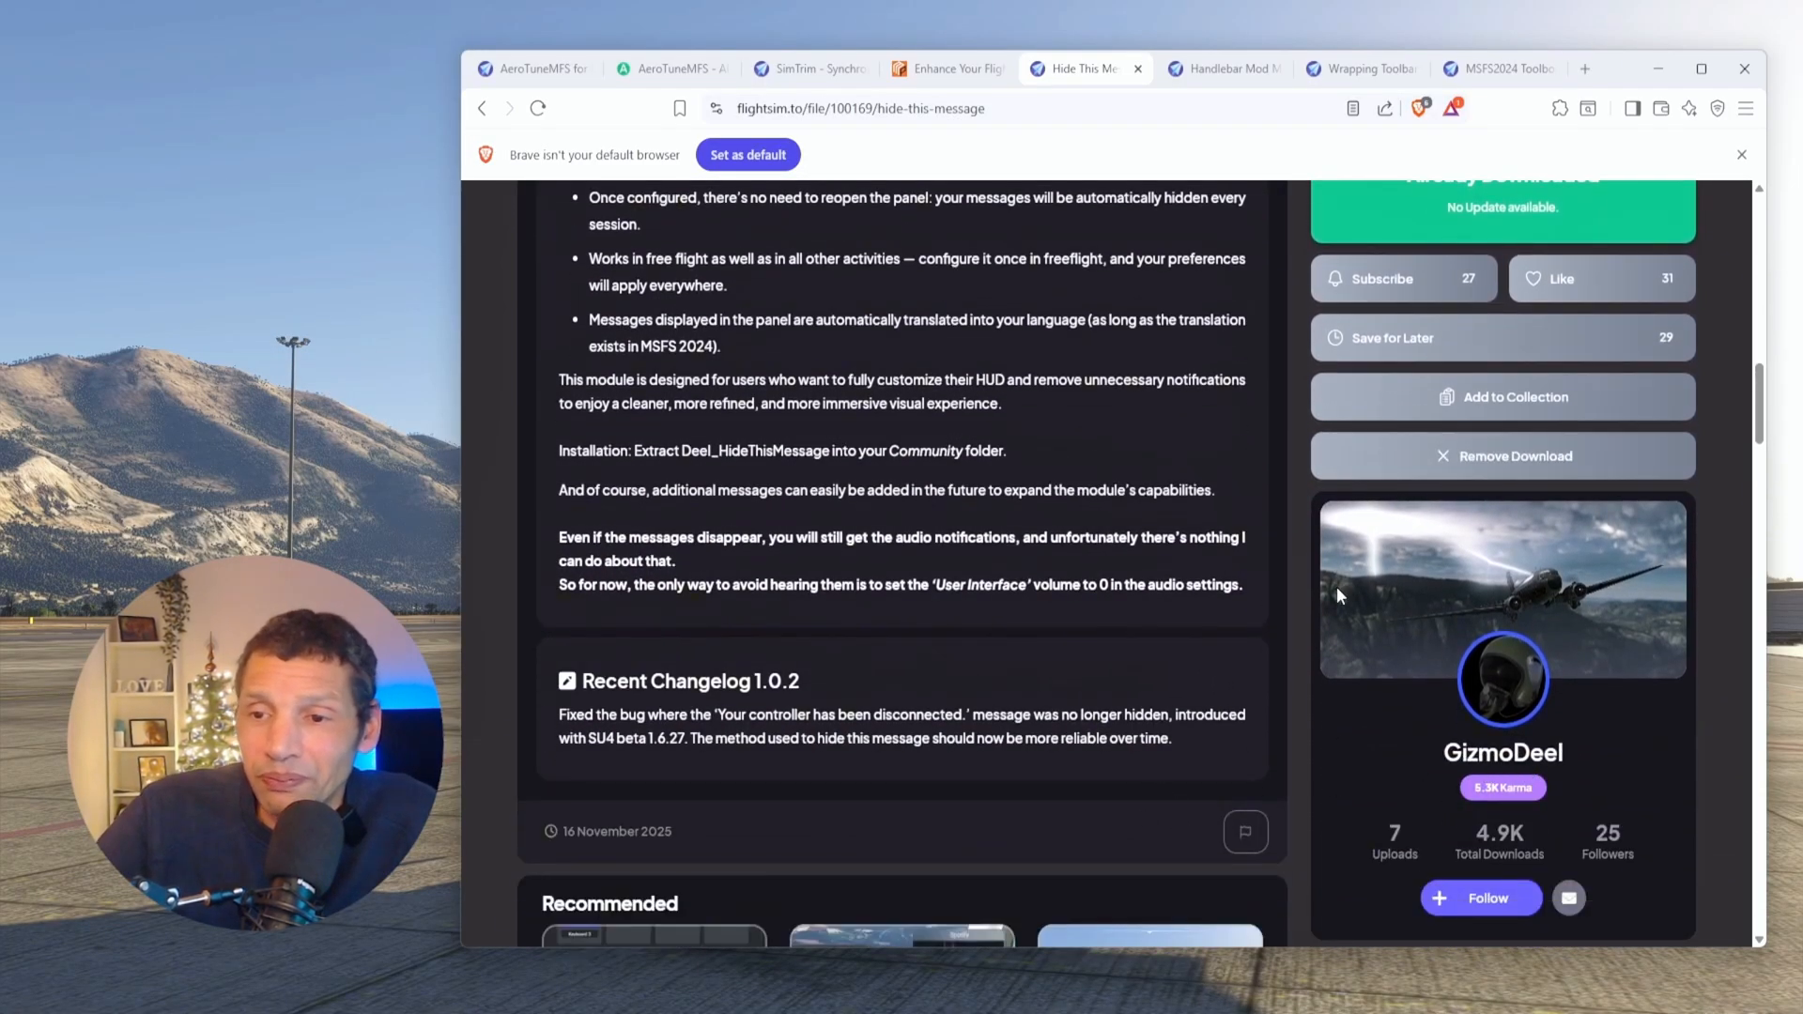
scroll(up, 3)
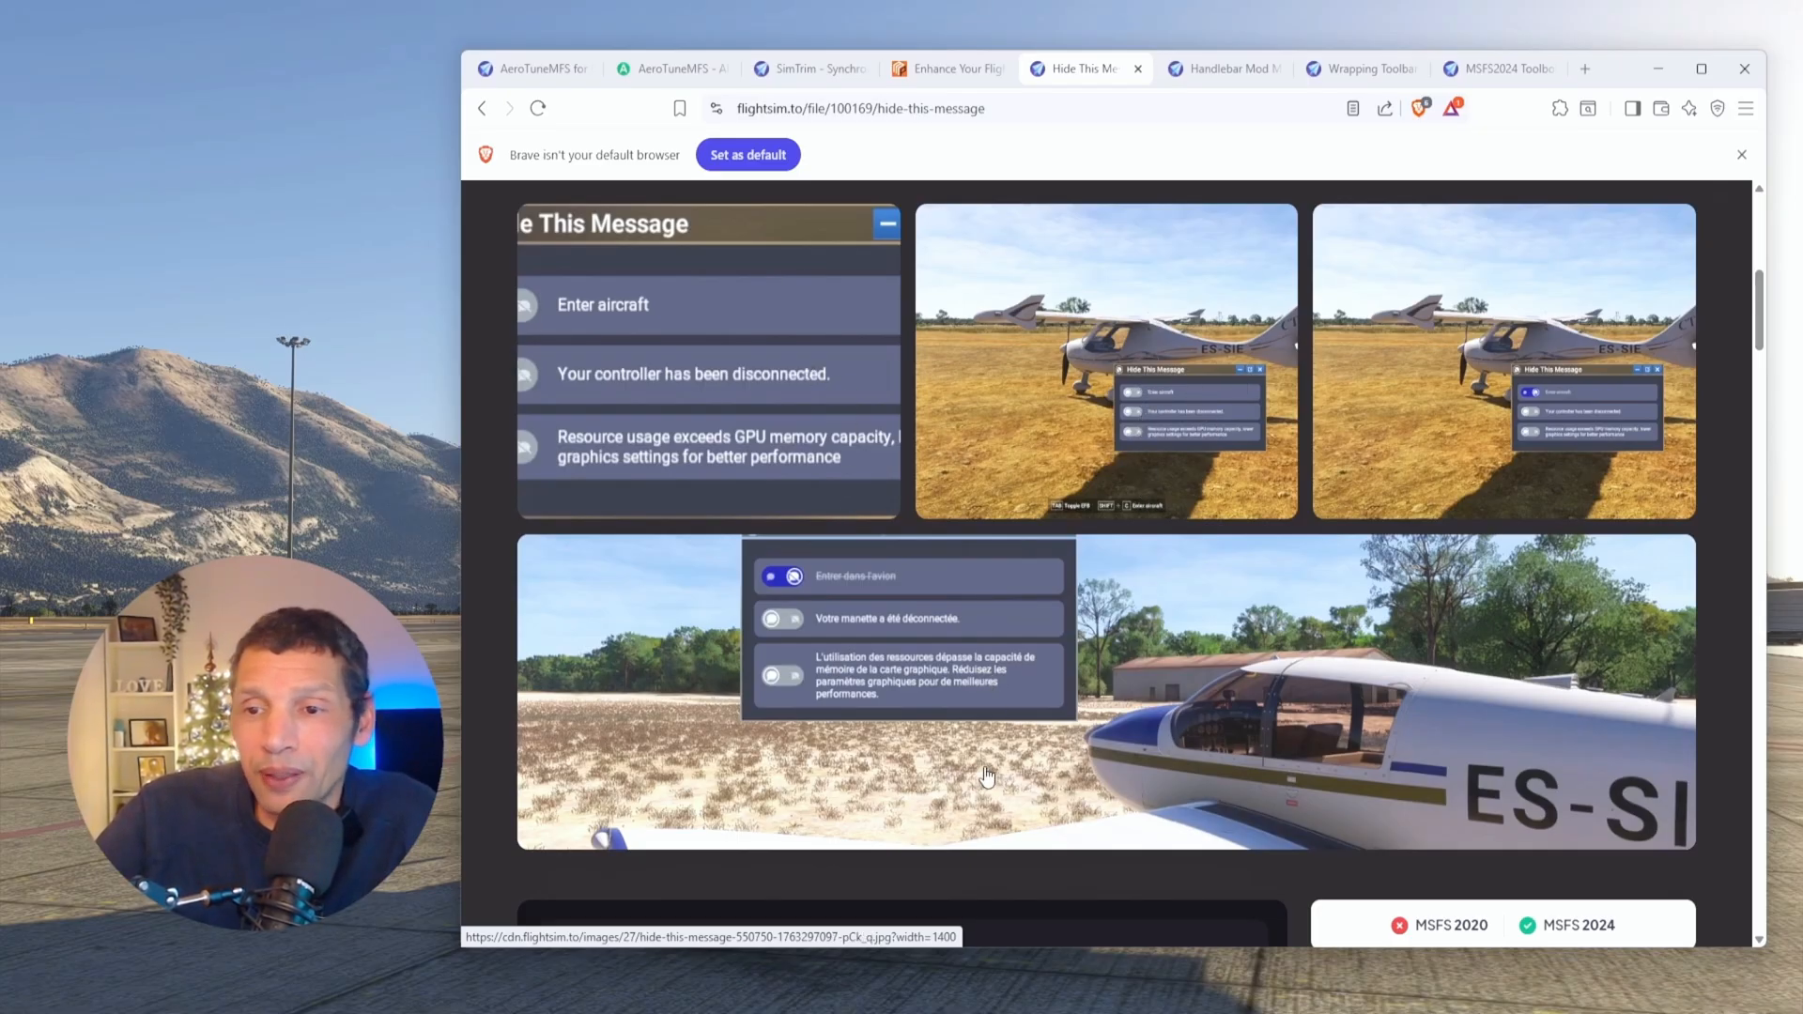
mouse_move(1004, 680)
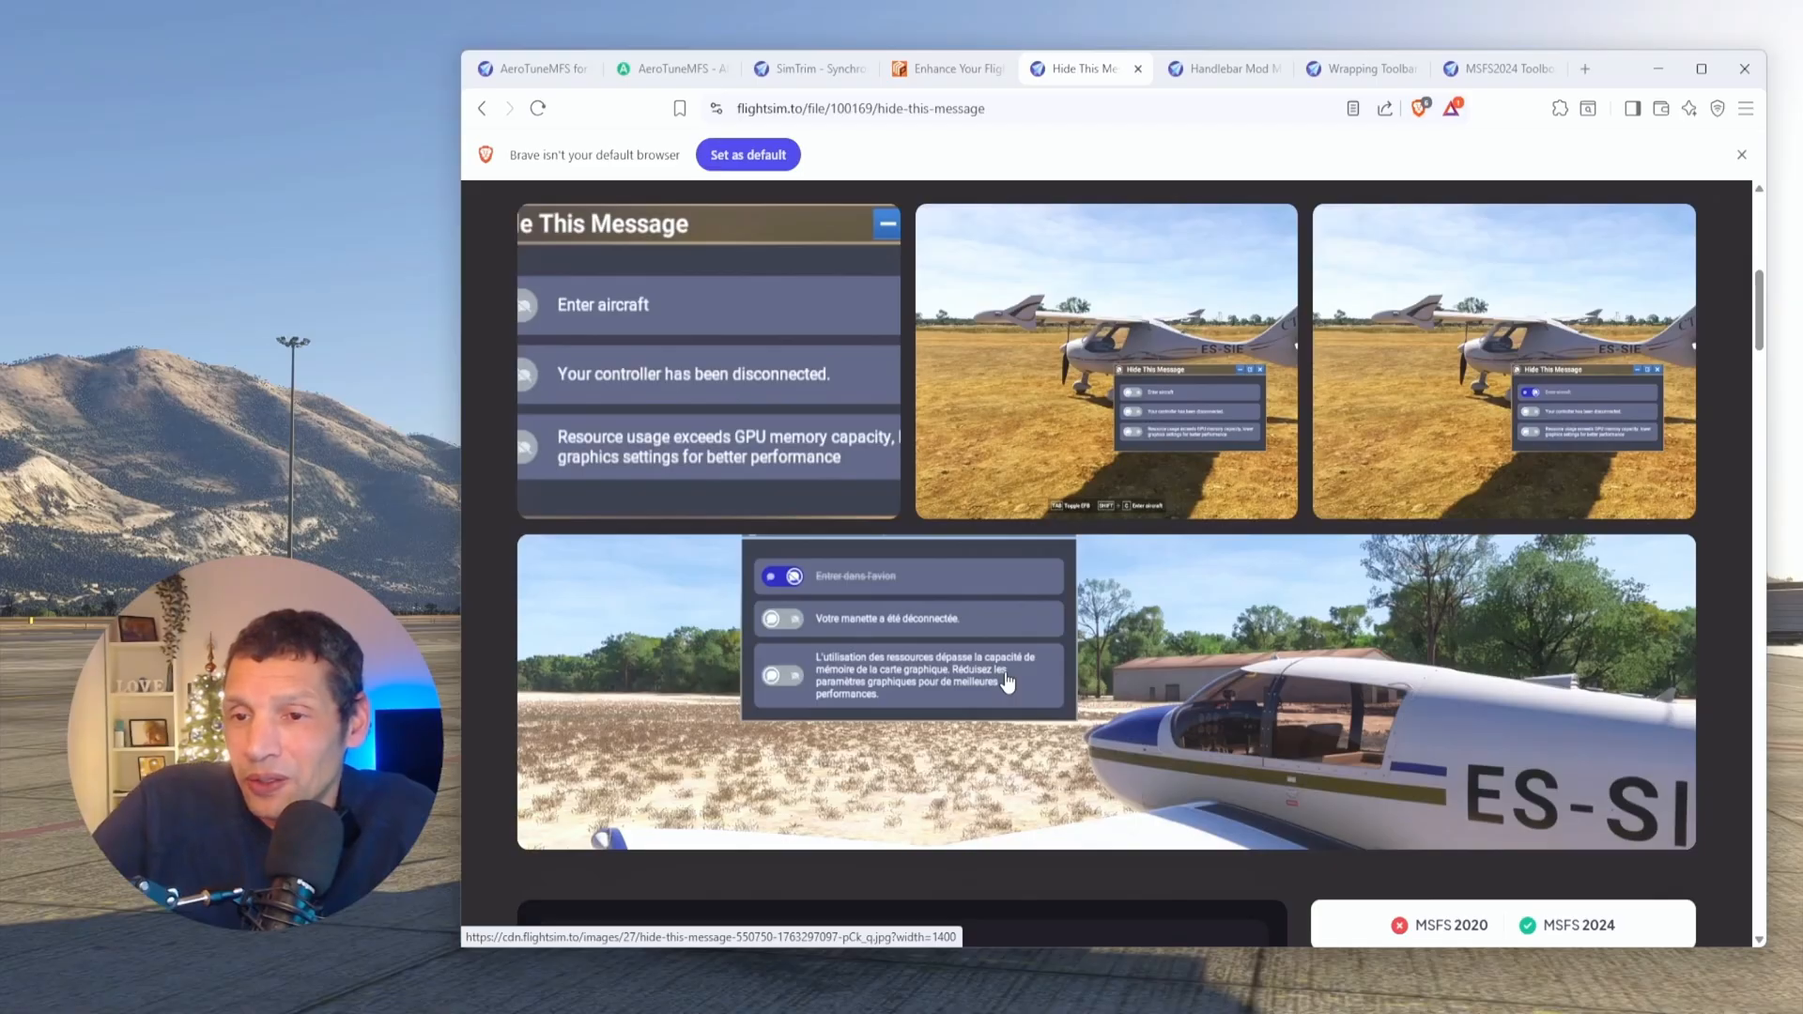
mouse_move(992, 495)
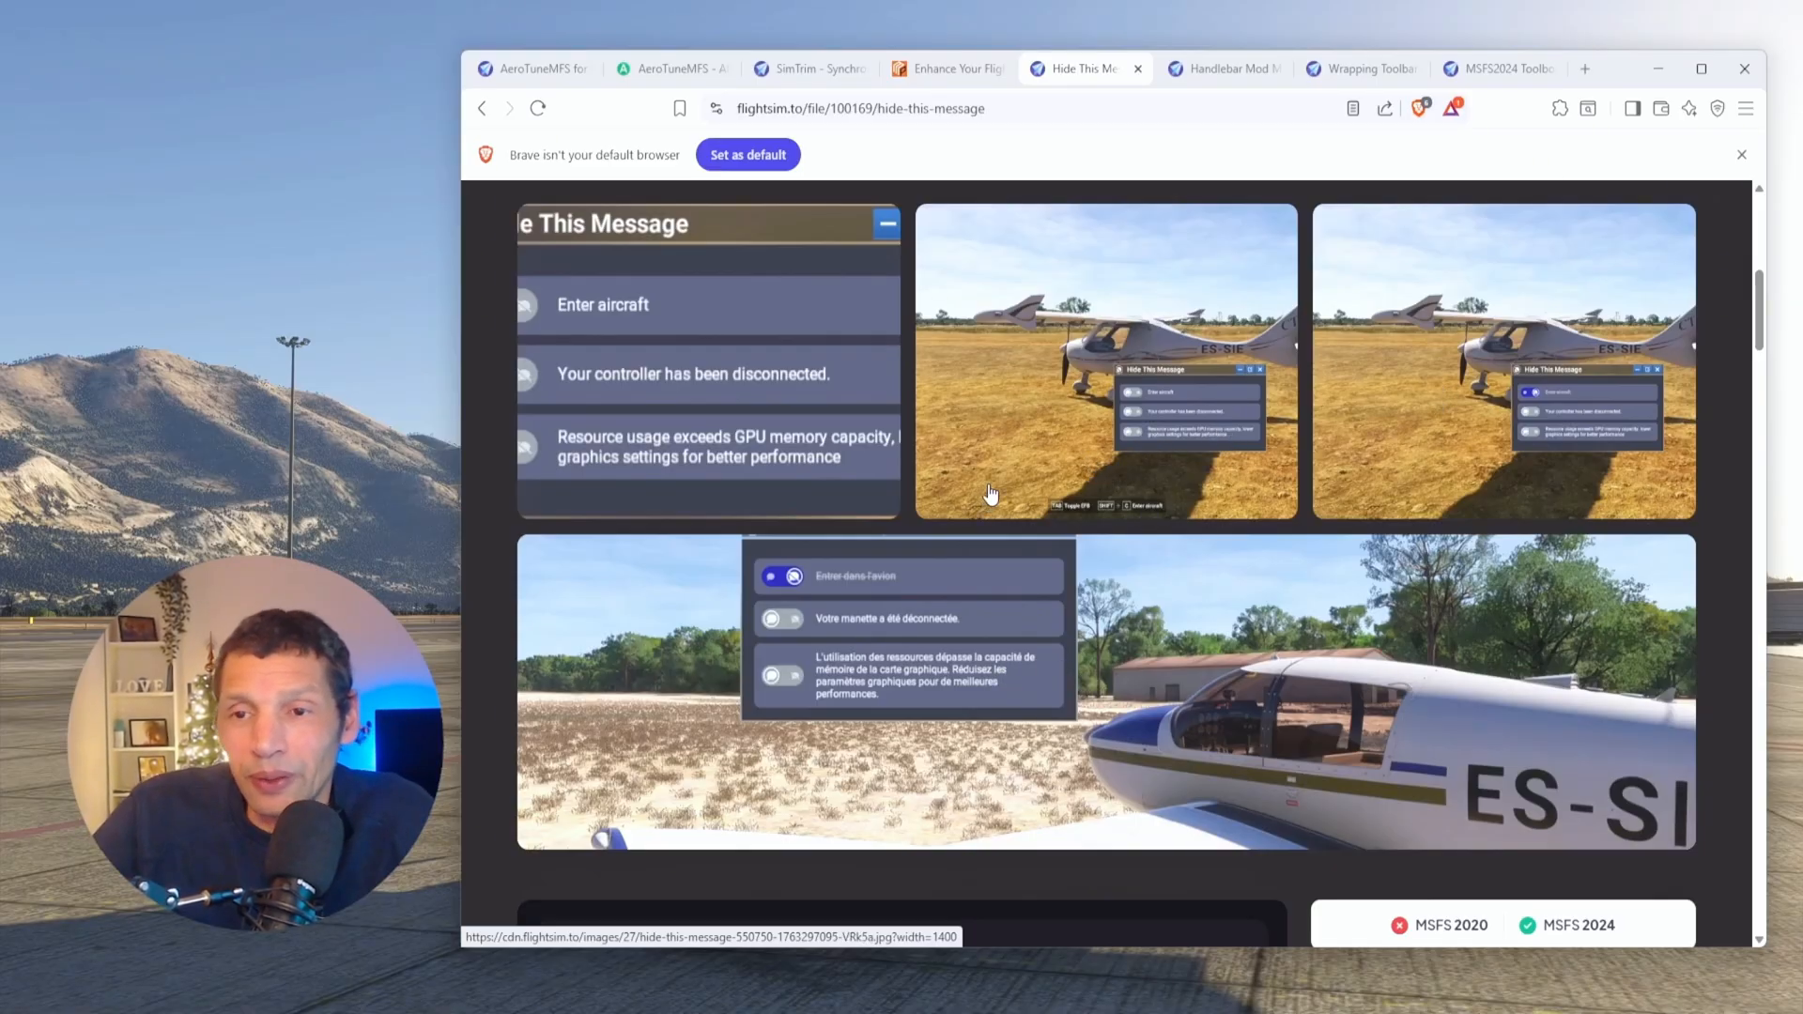
scroll(up, 3)
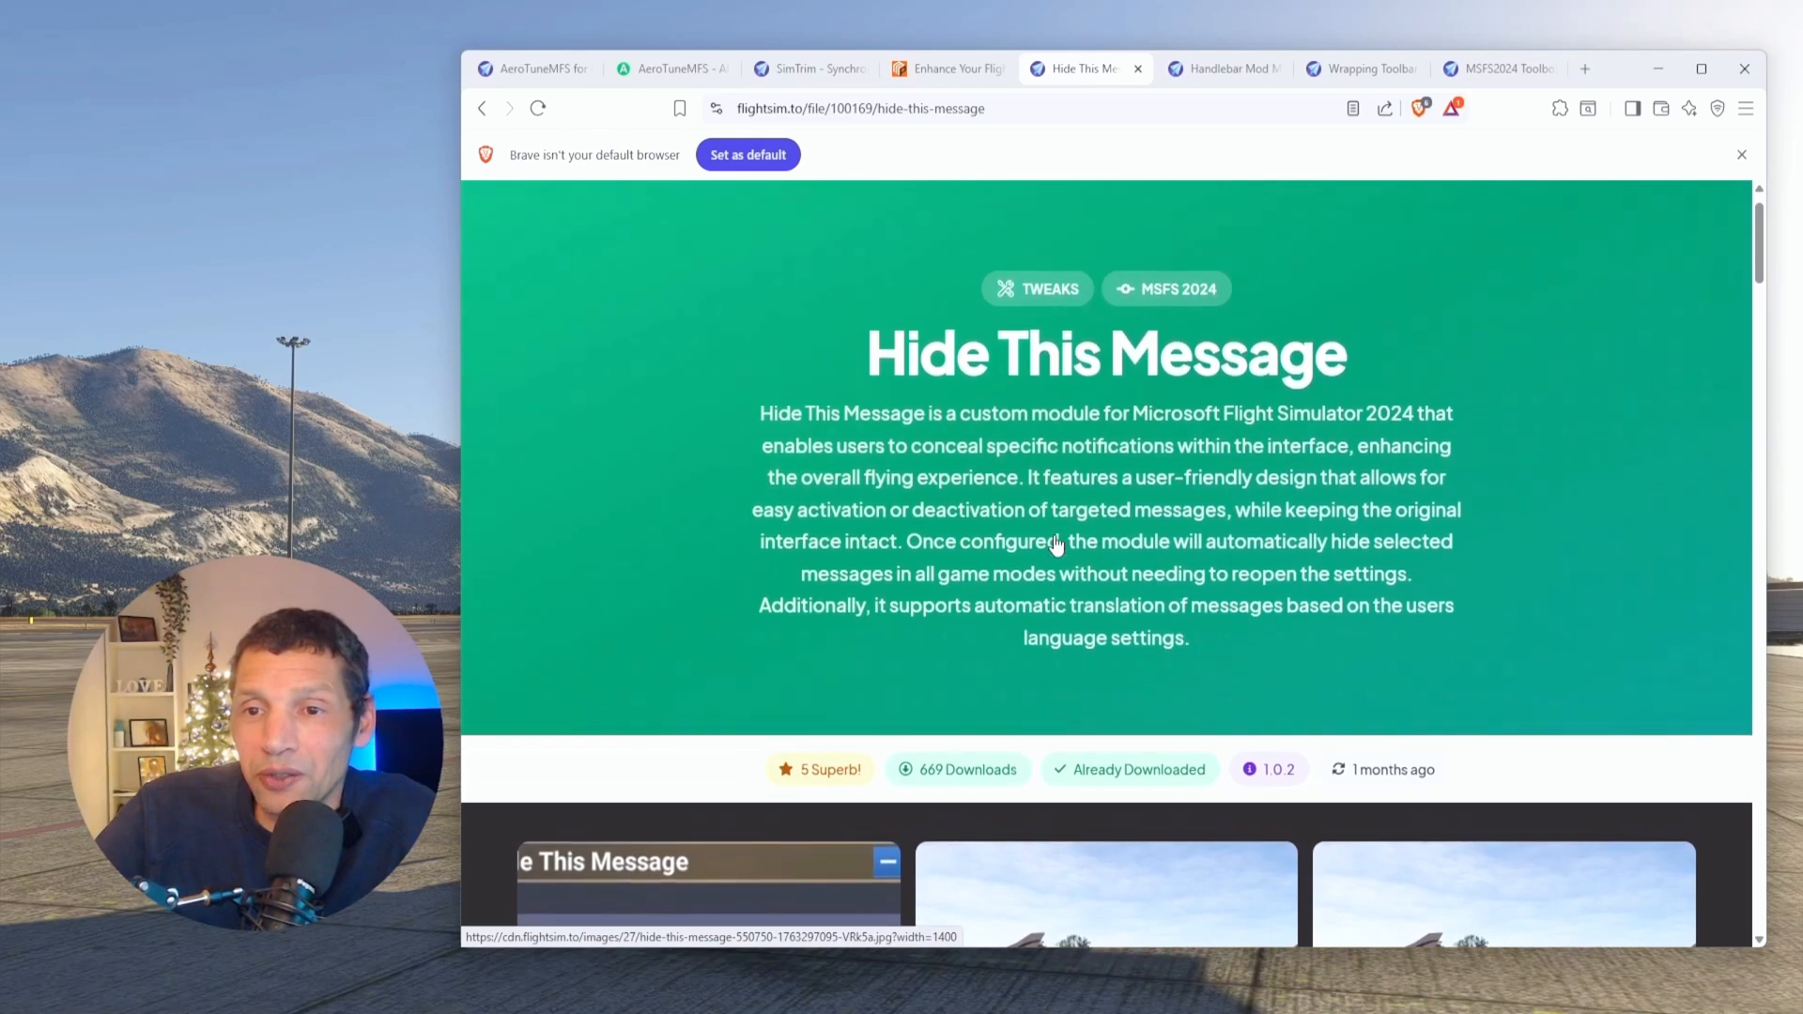
scroll(up, 3)
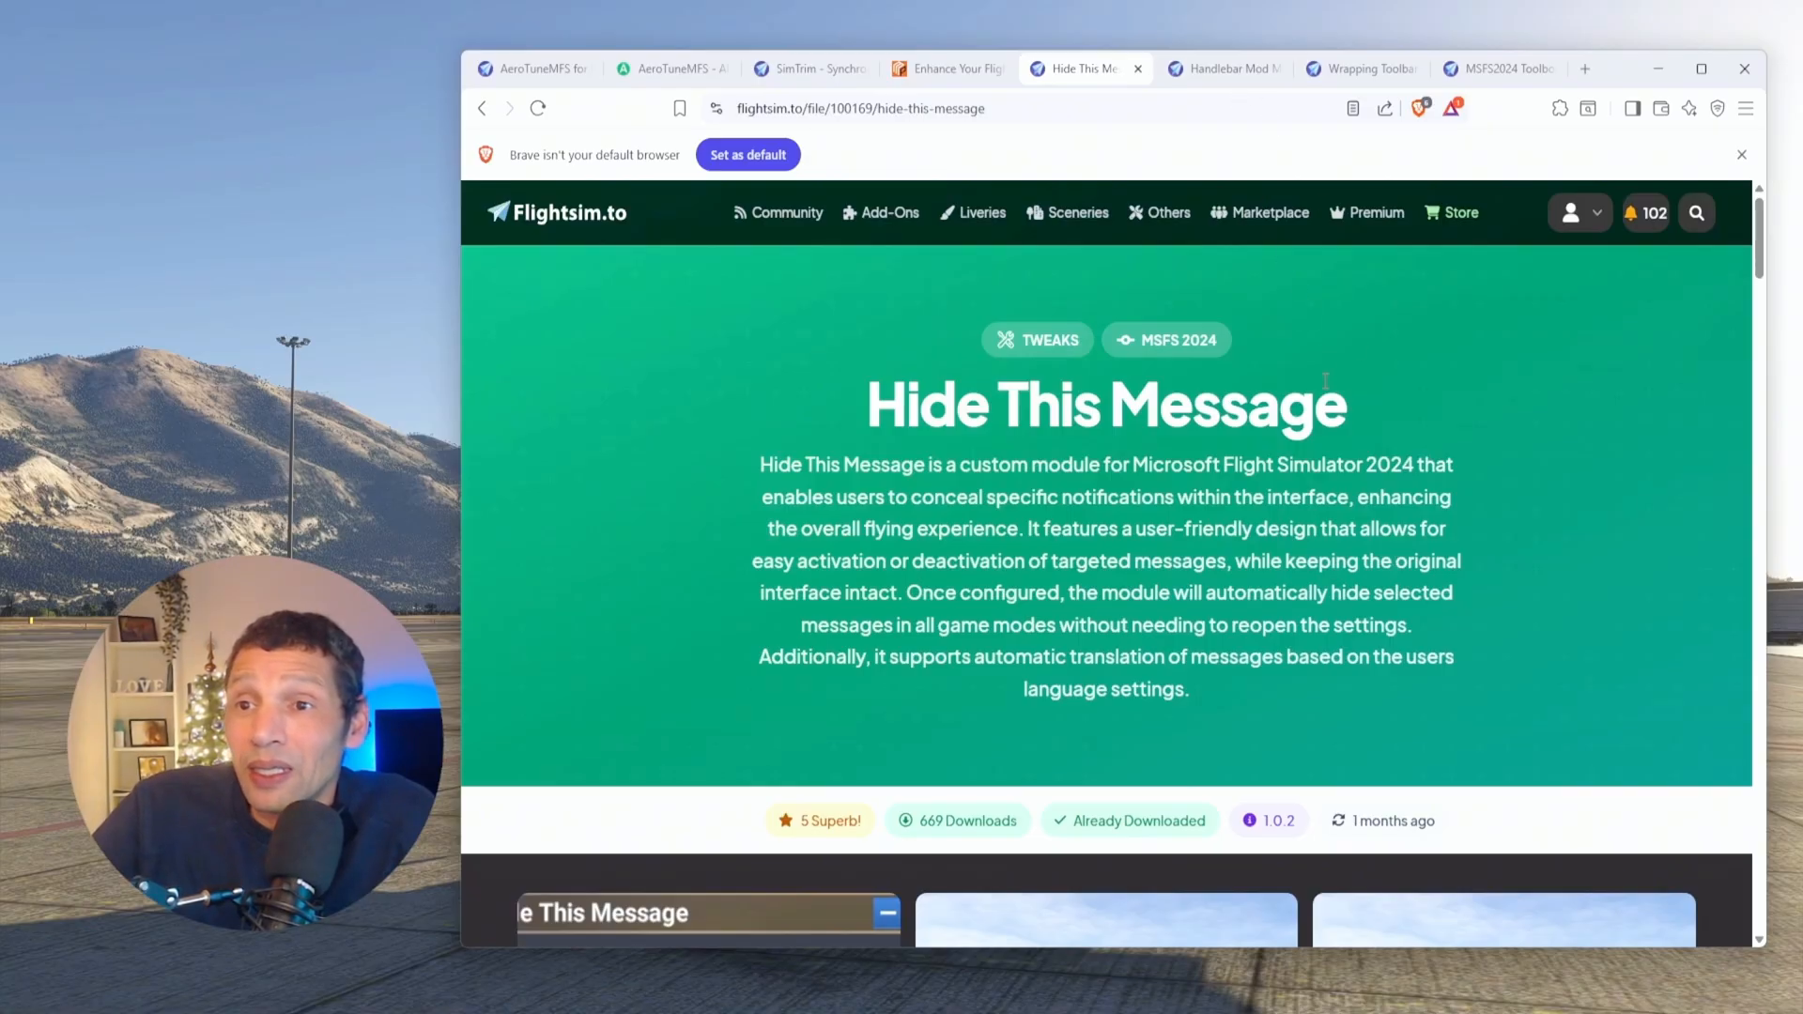
mouse_move(1334, 363)
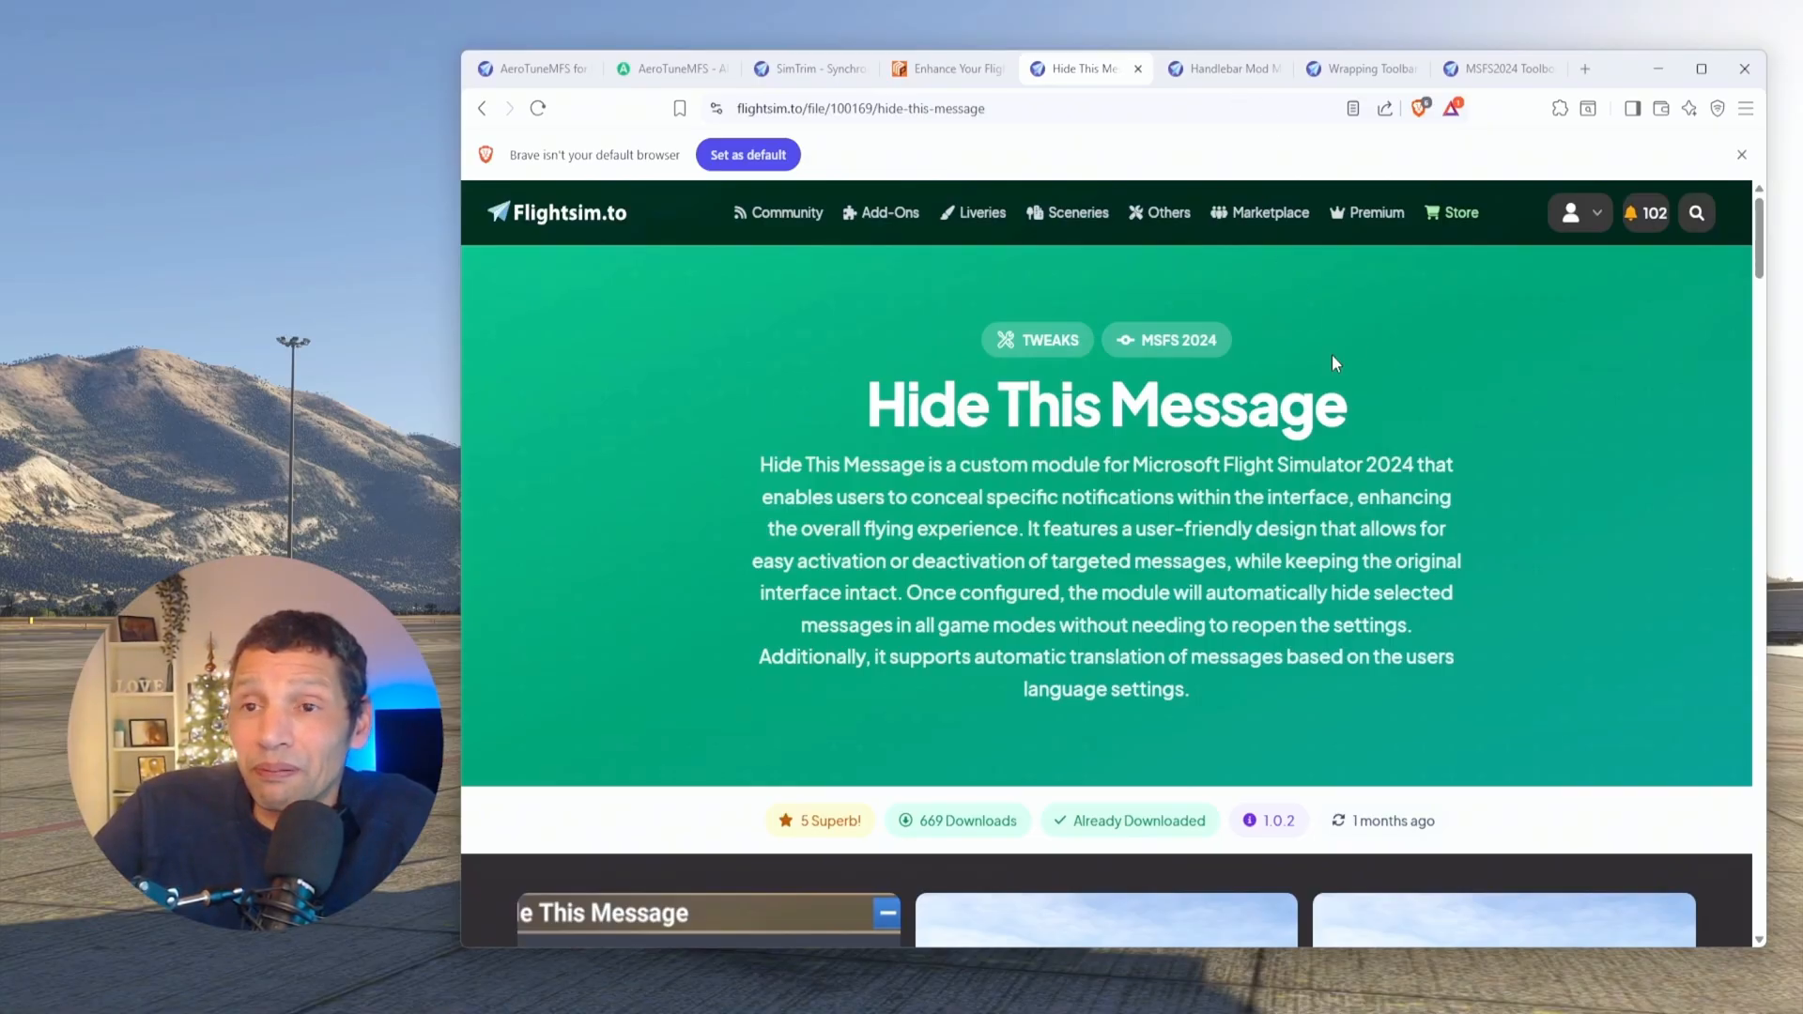
mouse_move(1221, 69)
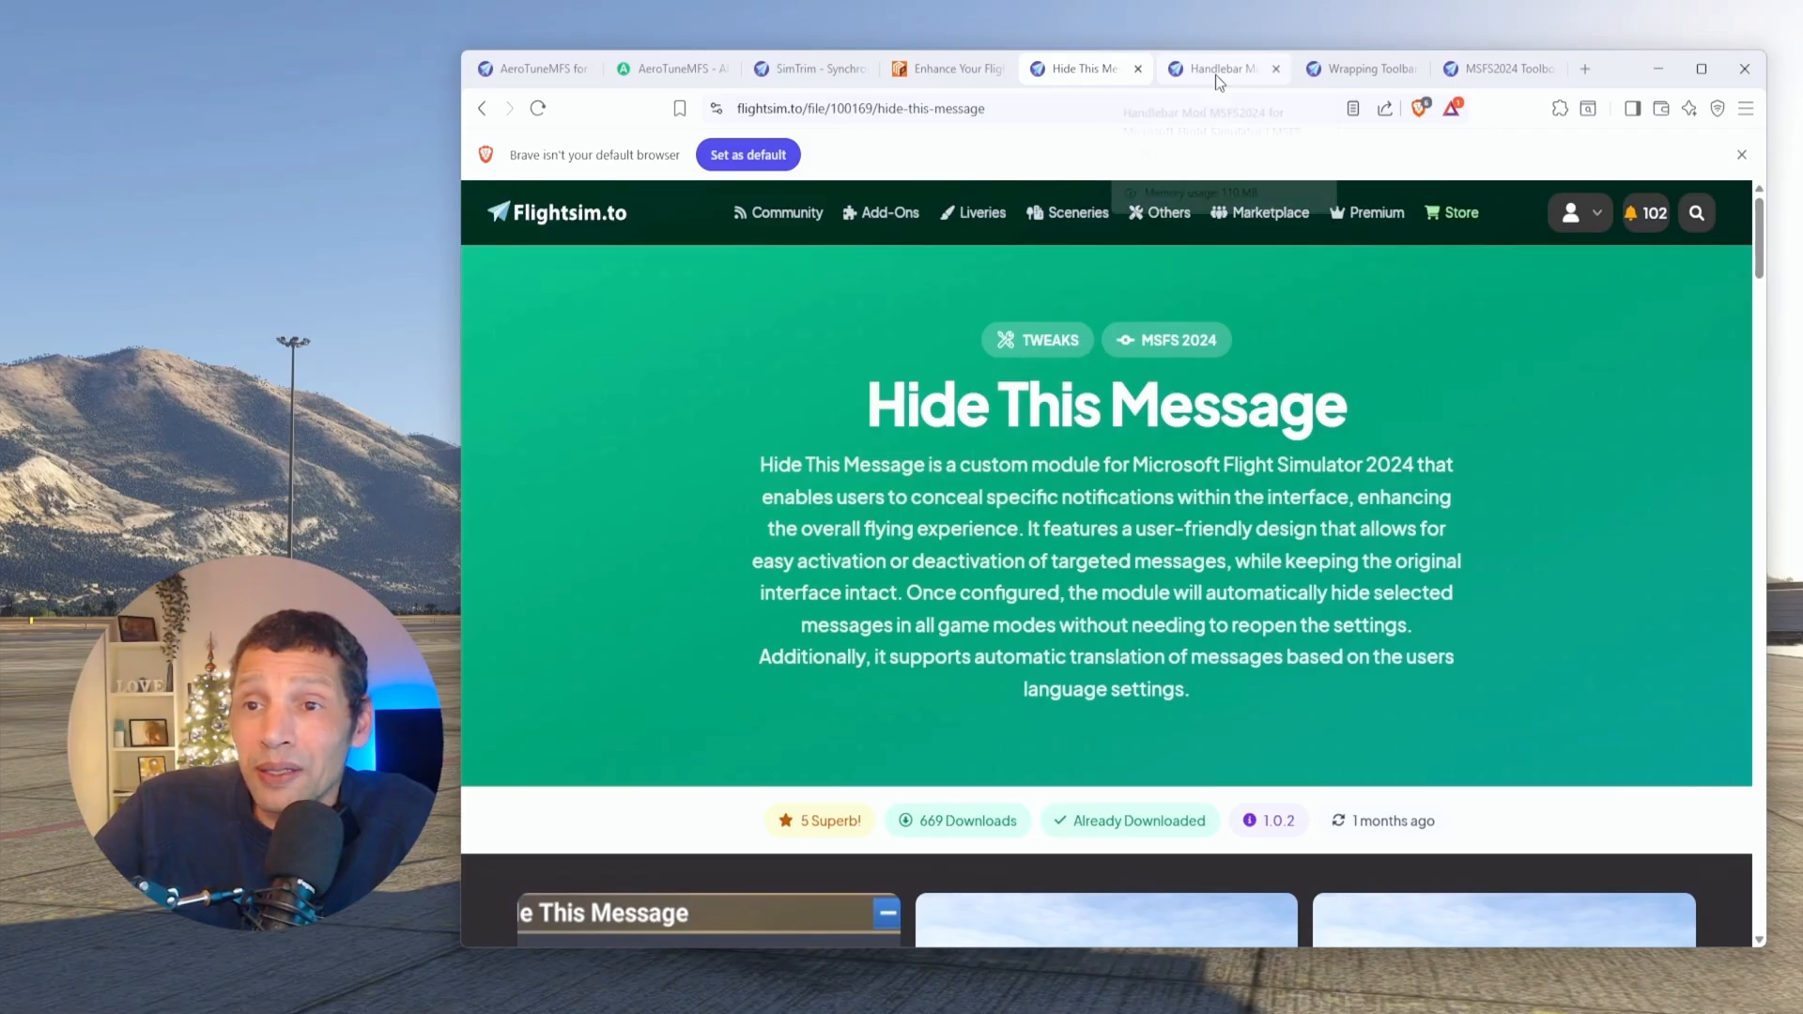
mouse_move(1219, 69)
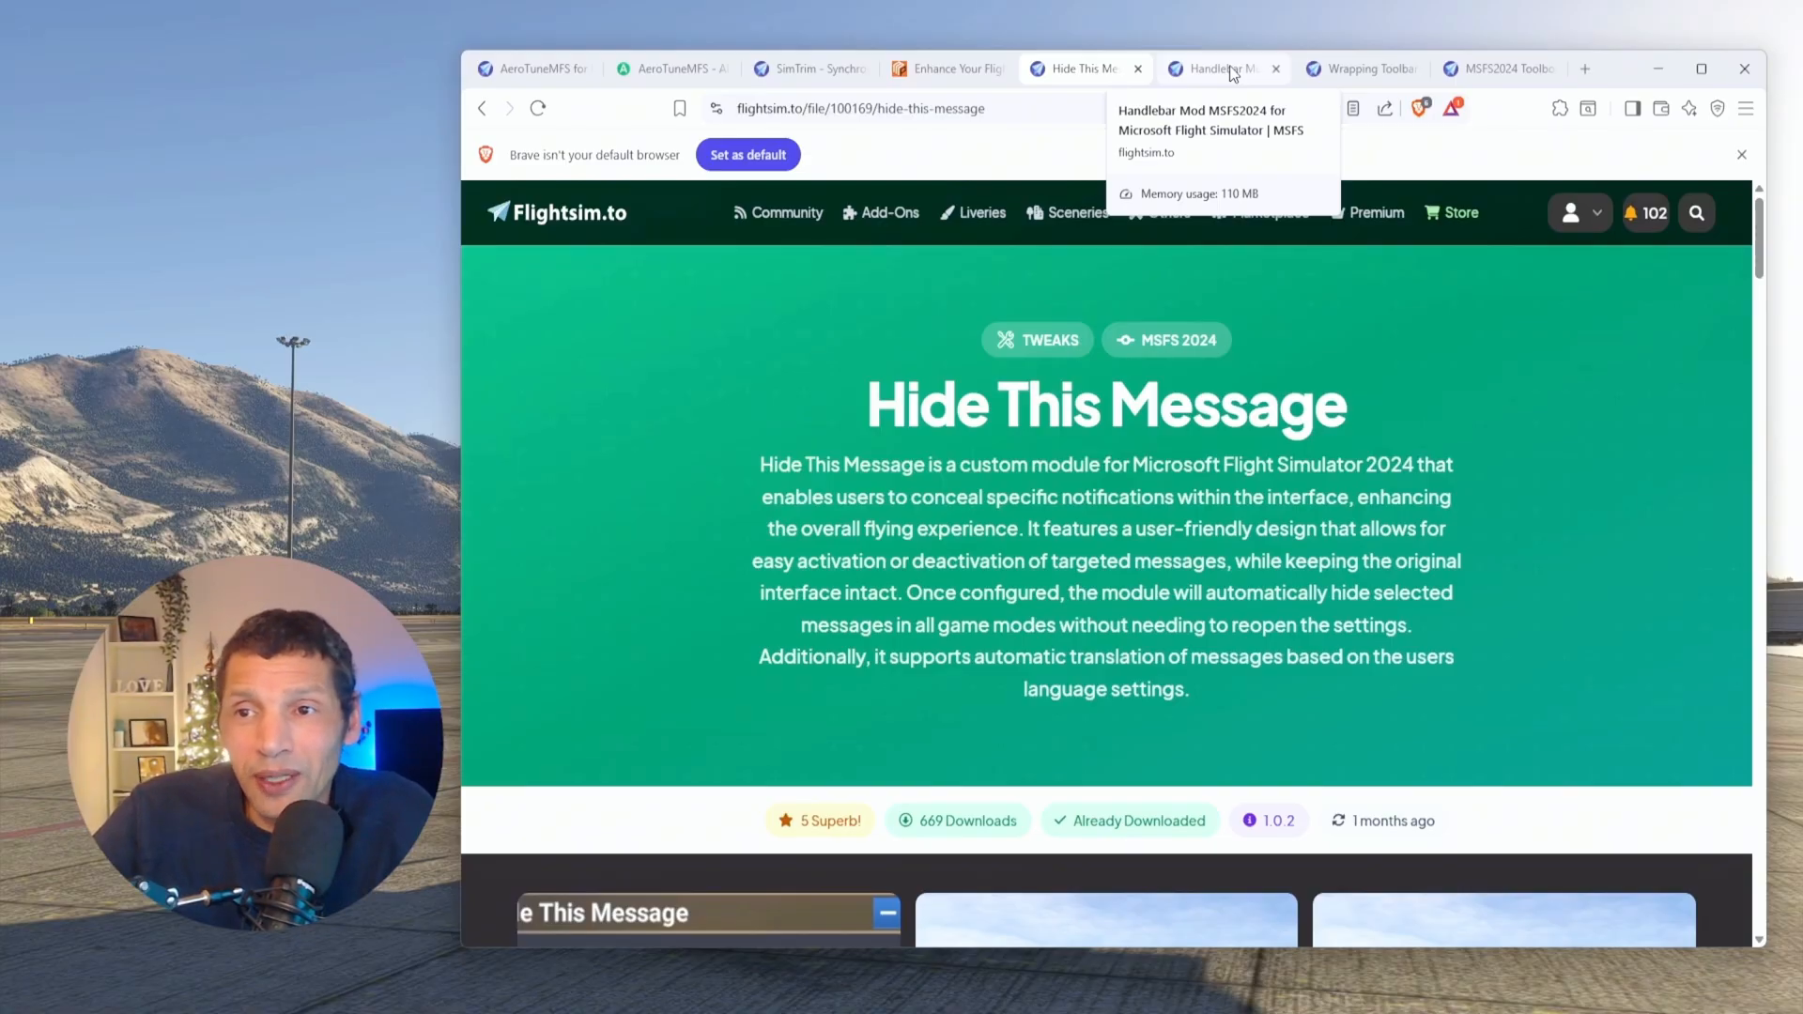
mouse_move(1318, 47)
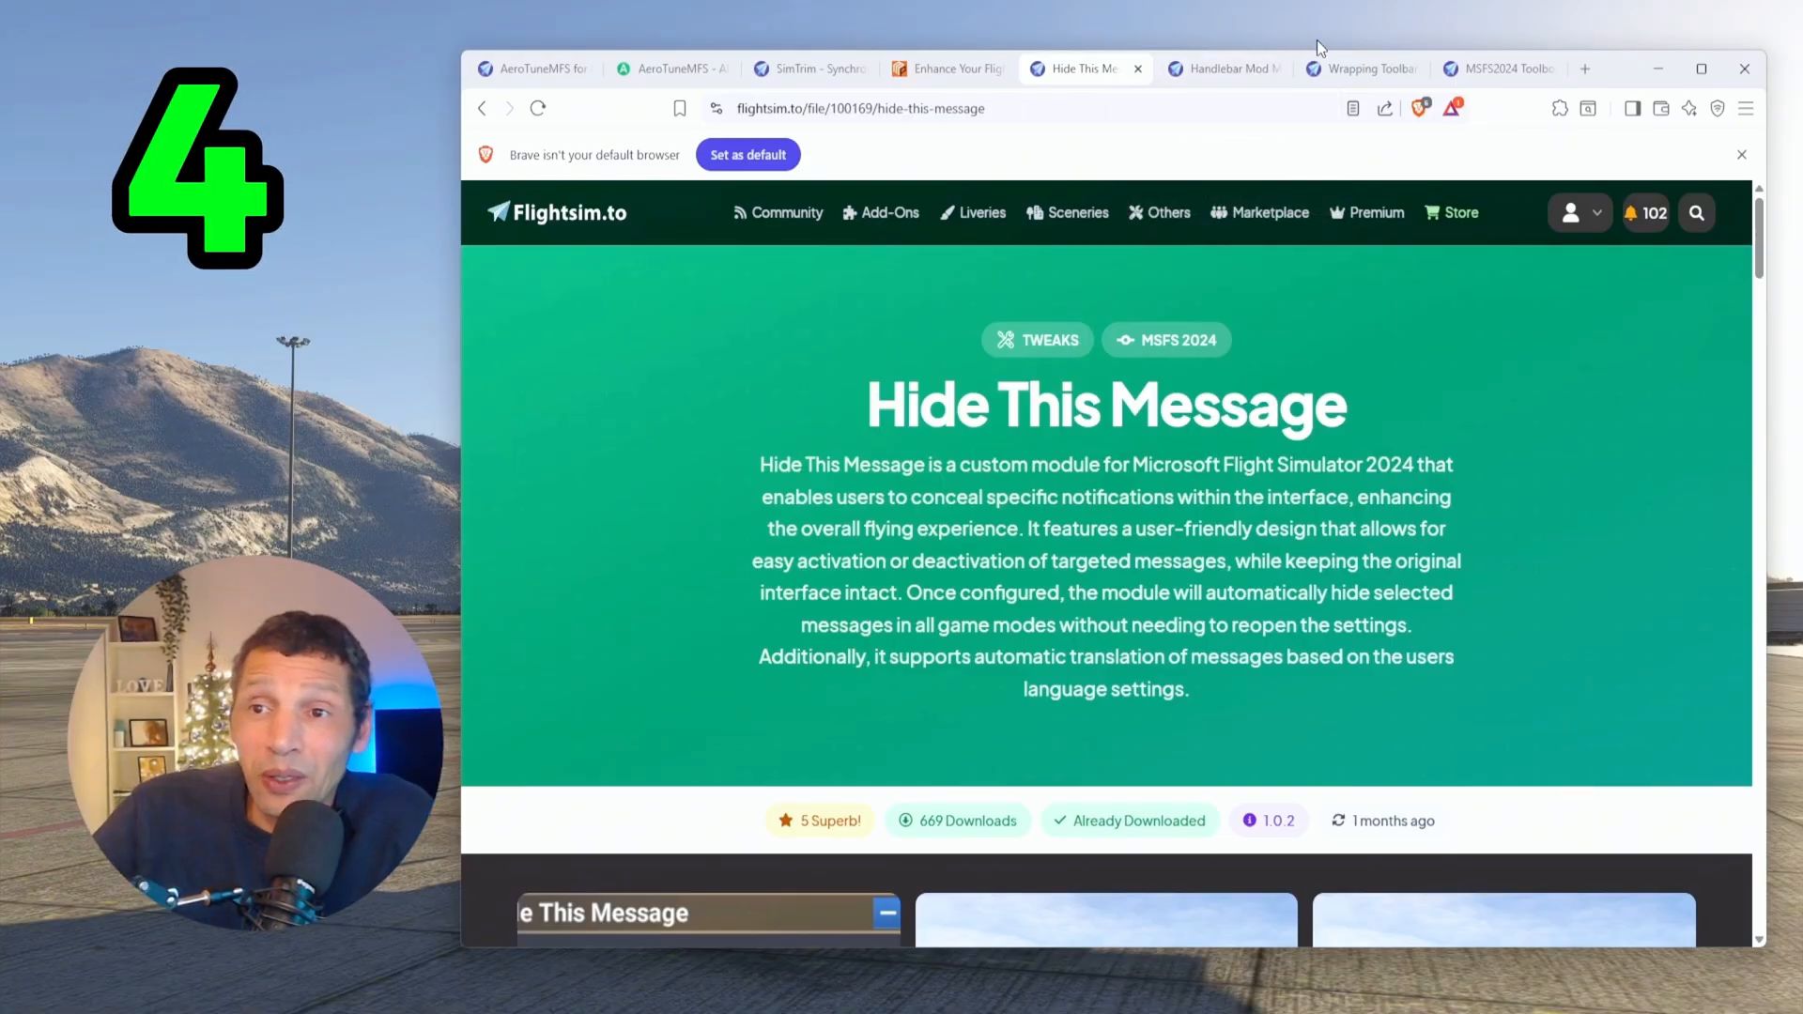
mouse_move(1221, 68)
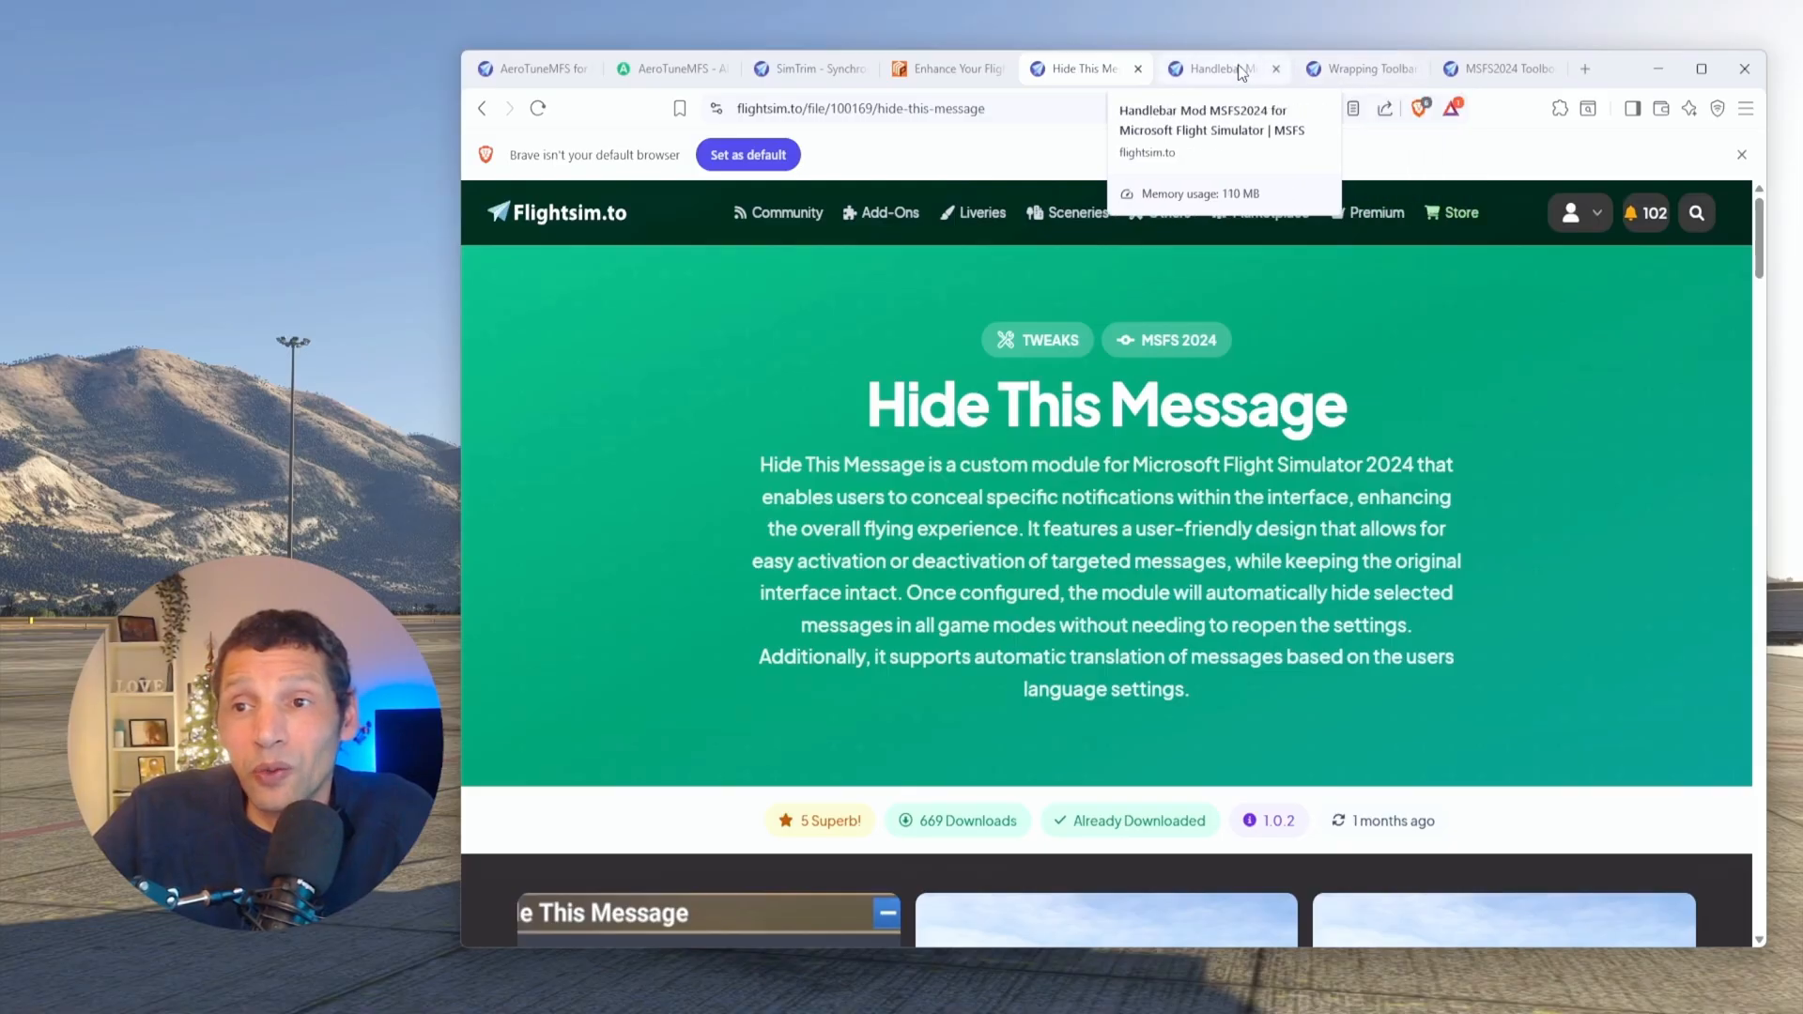
Step: Switch from Hide This Message to the Handlebar Mod MSFS2024 add-on page
click(1213, 69)
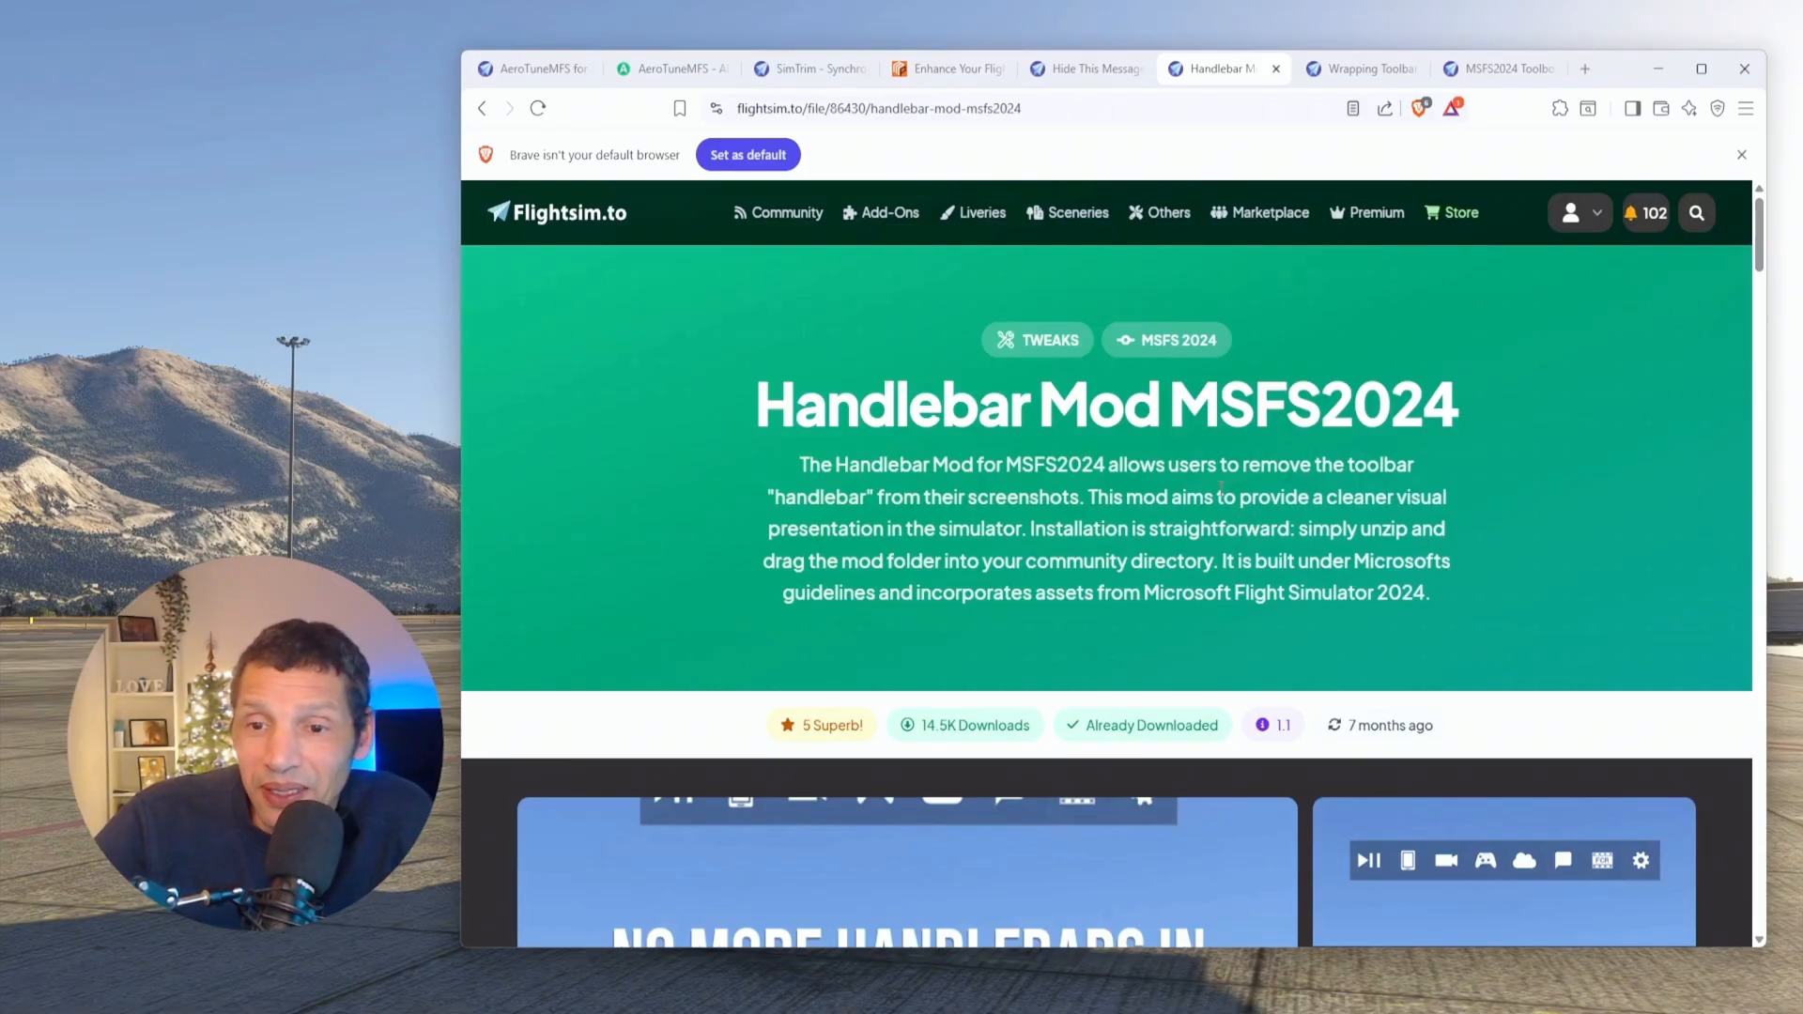
scroll(down, 3)
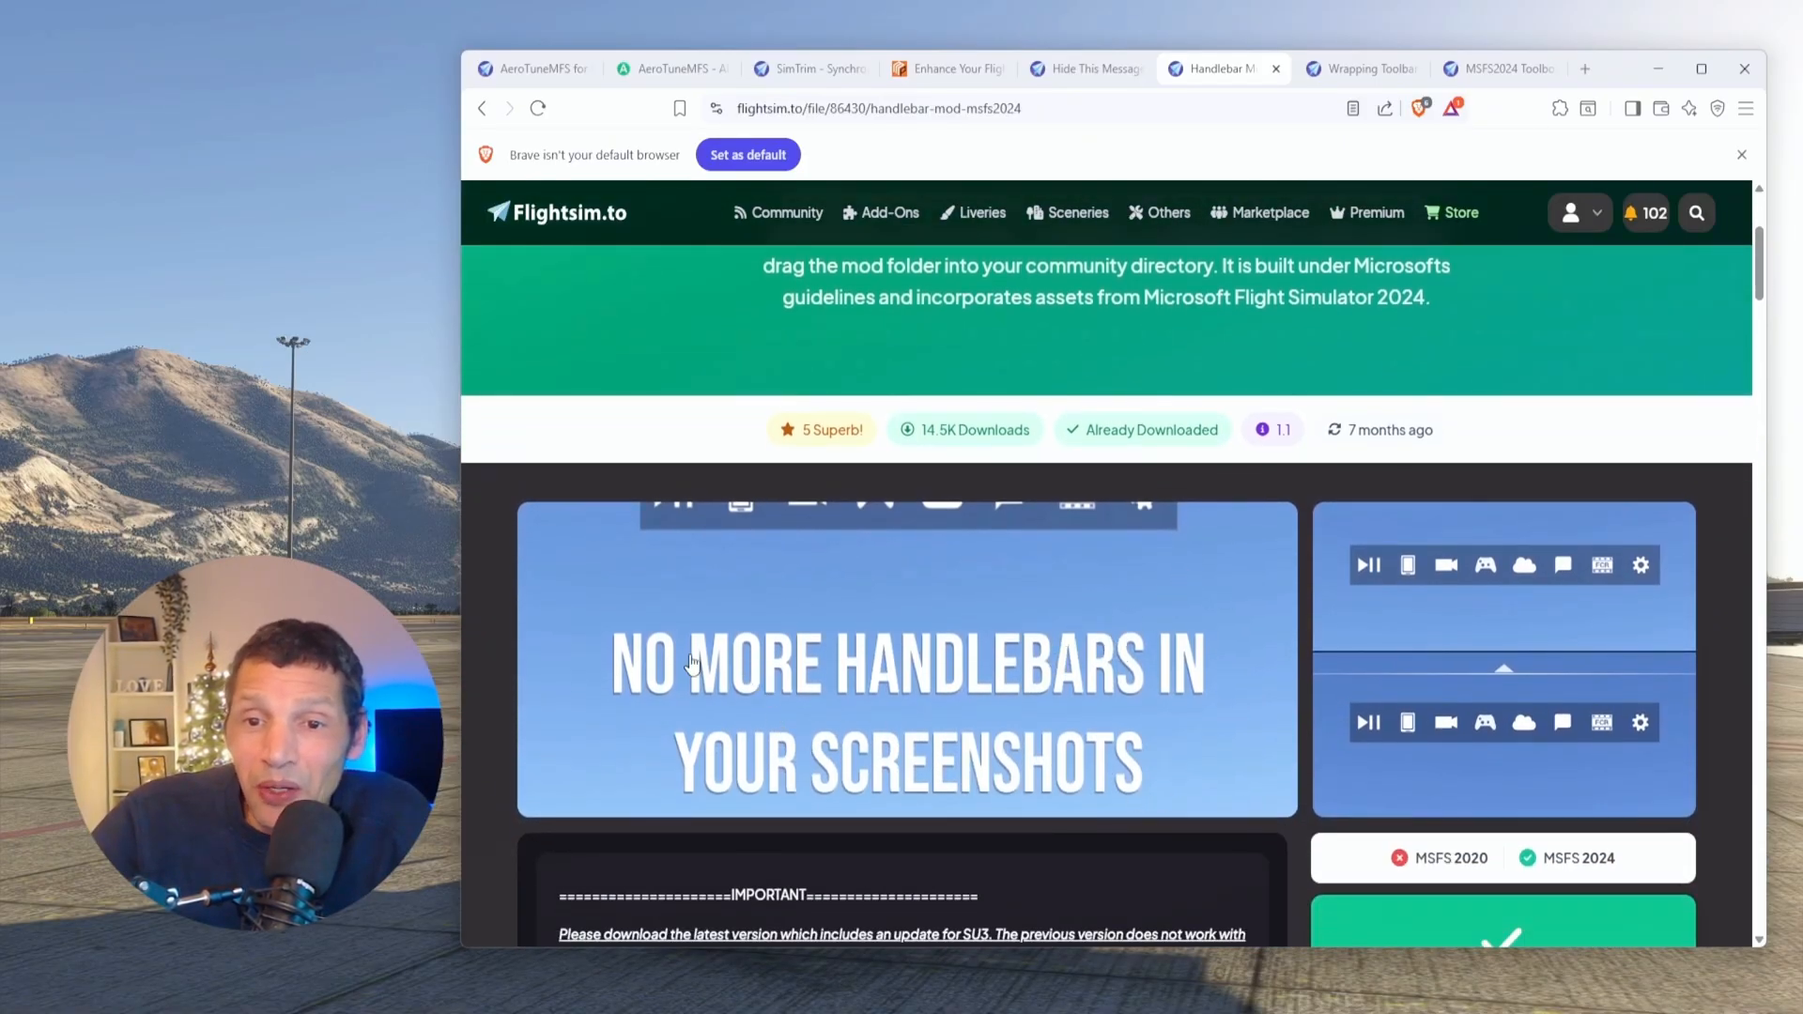
mouse_move(947, 724)
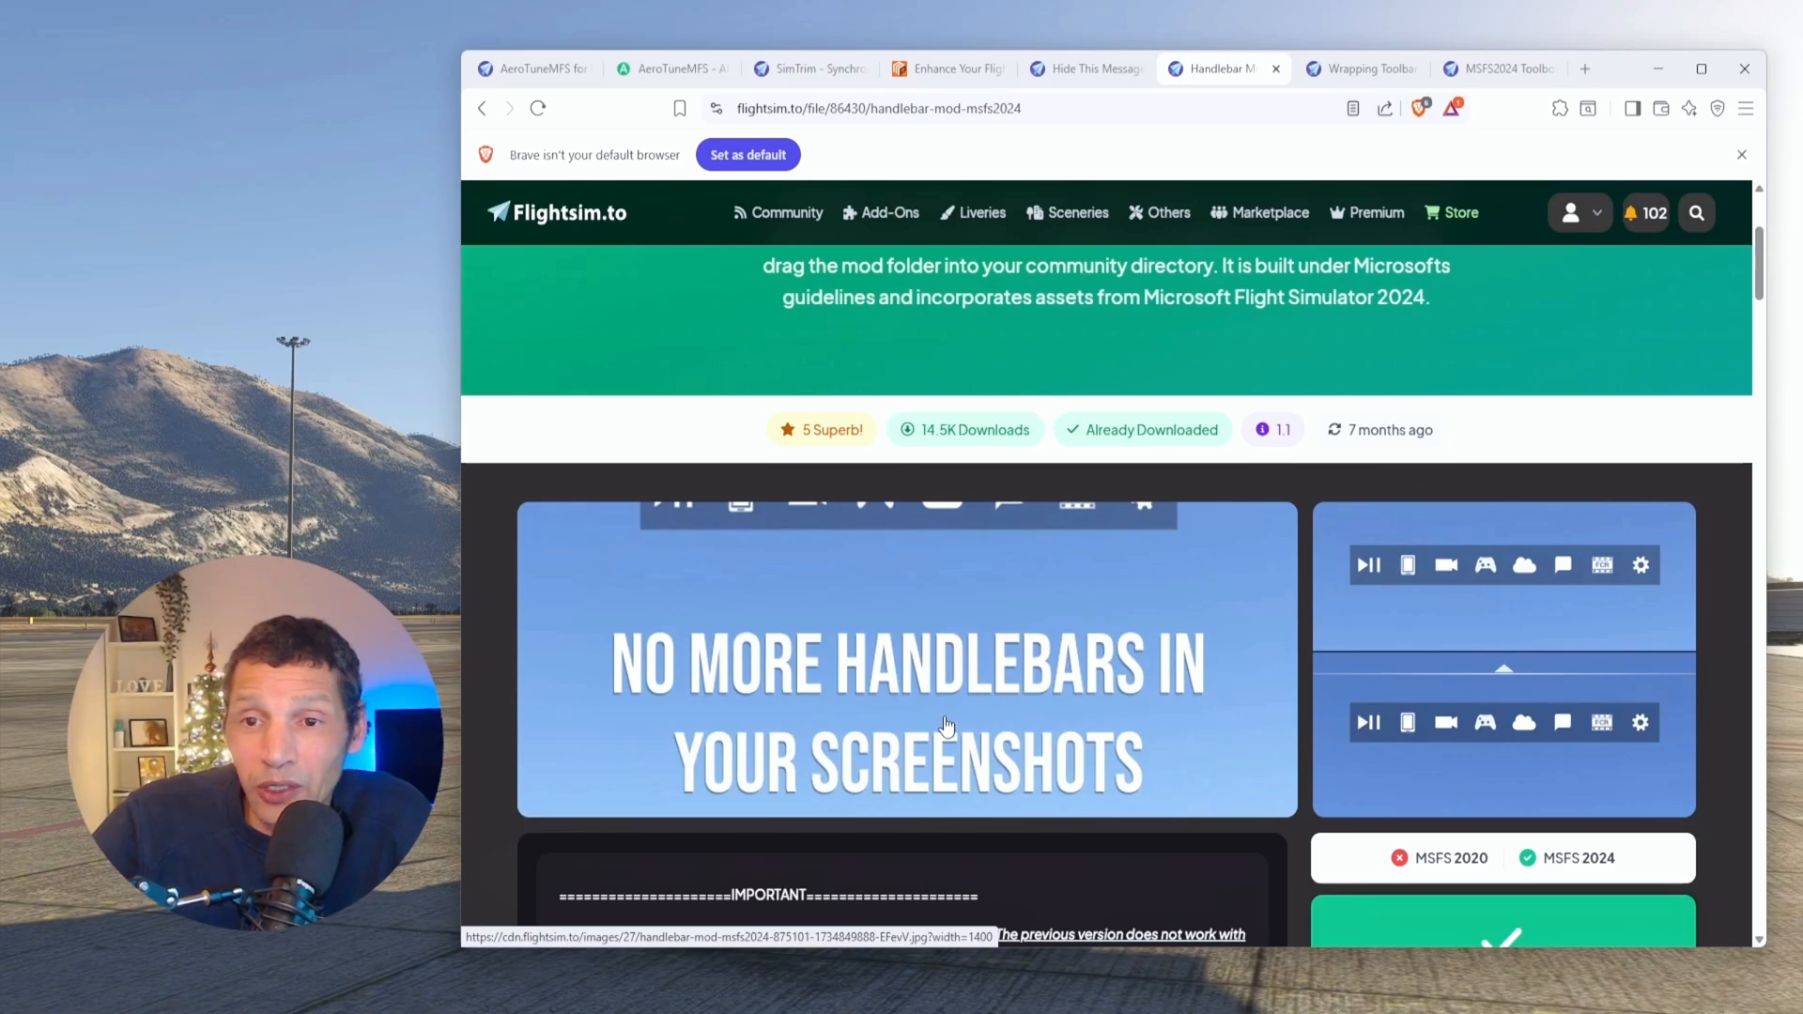
scroll(down, 3)
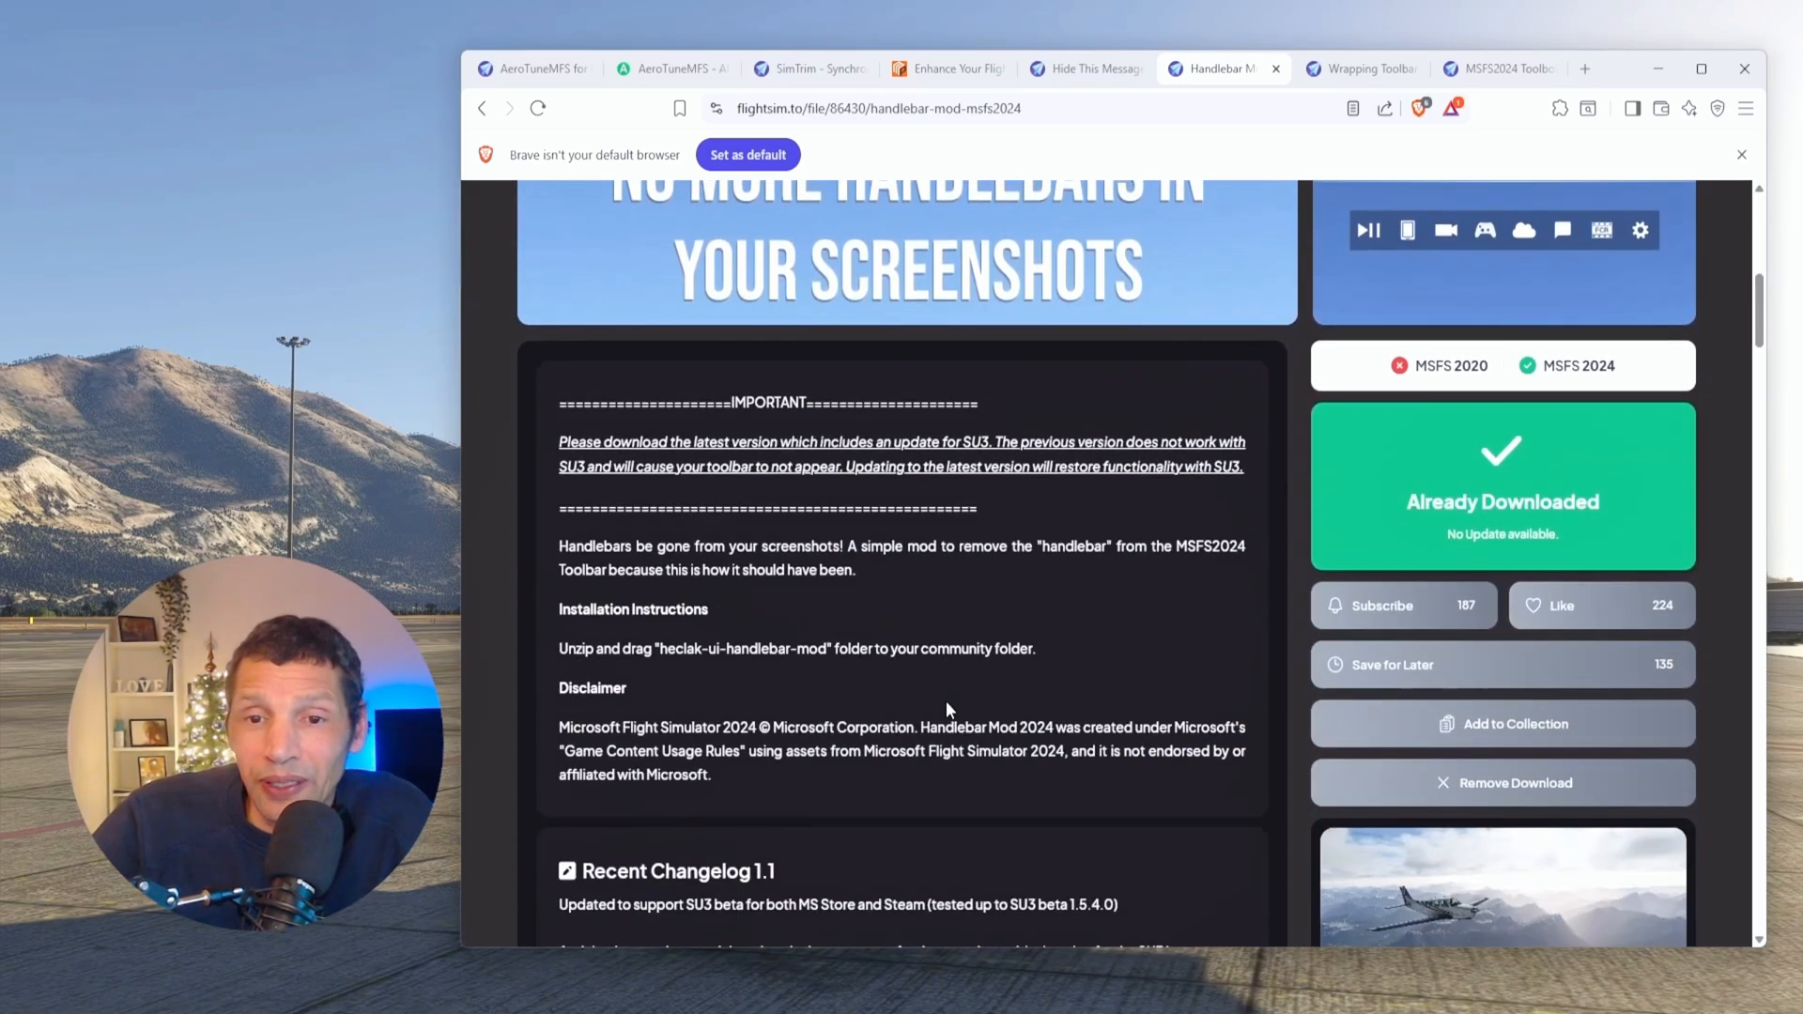
scroll(up, 3)
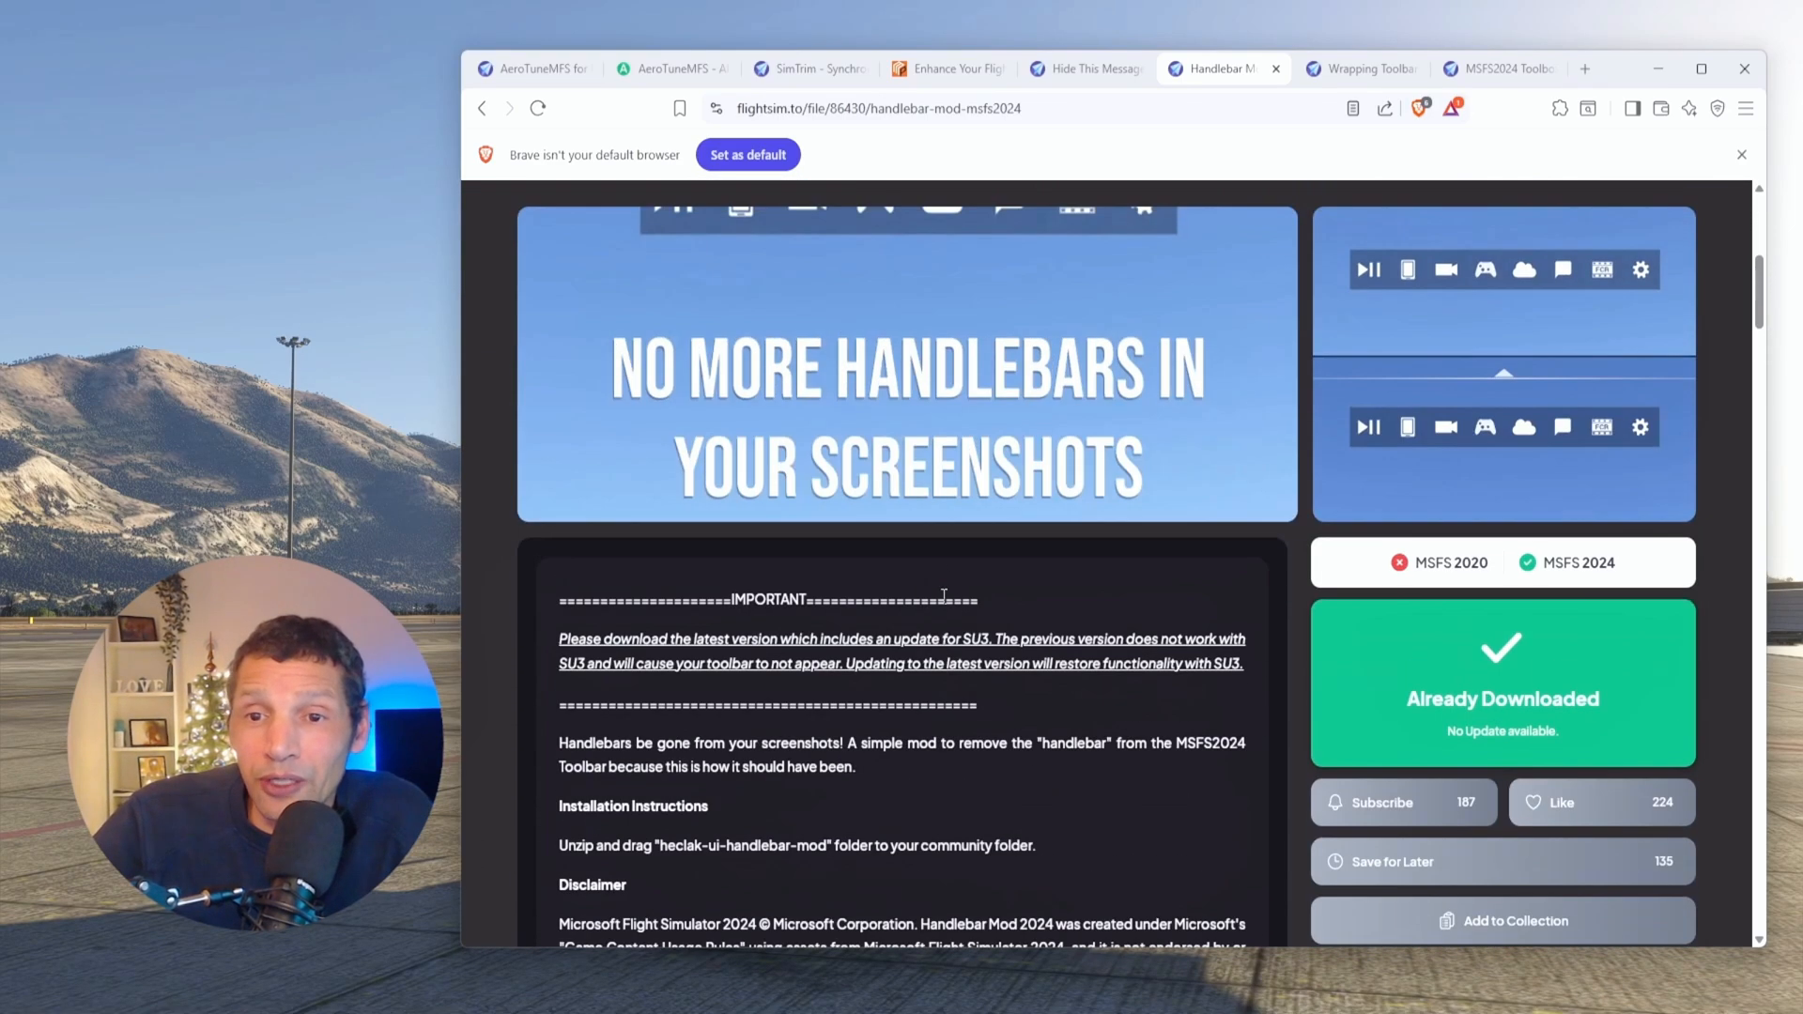
click(906, 366)
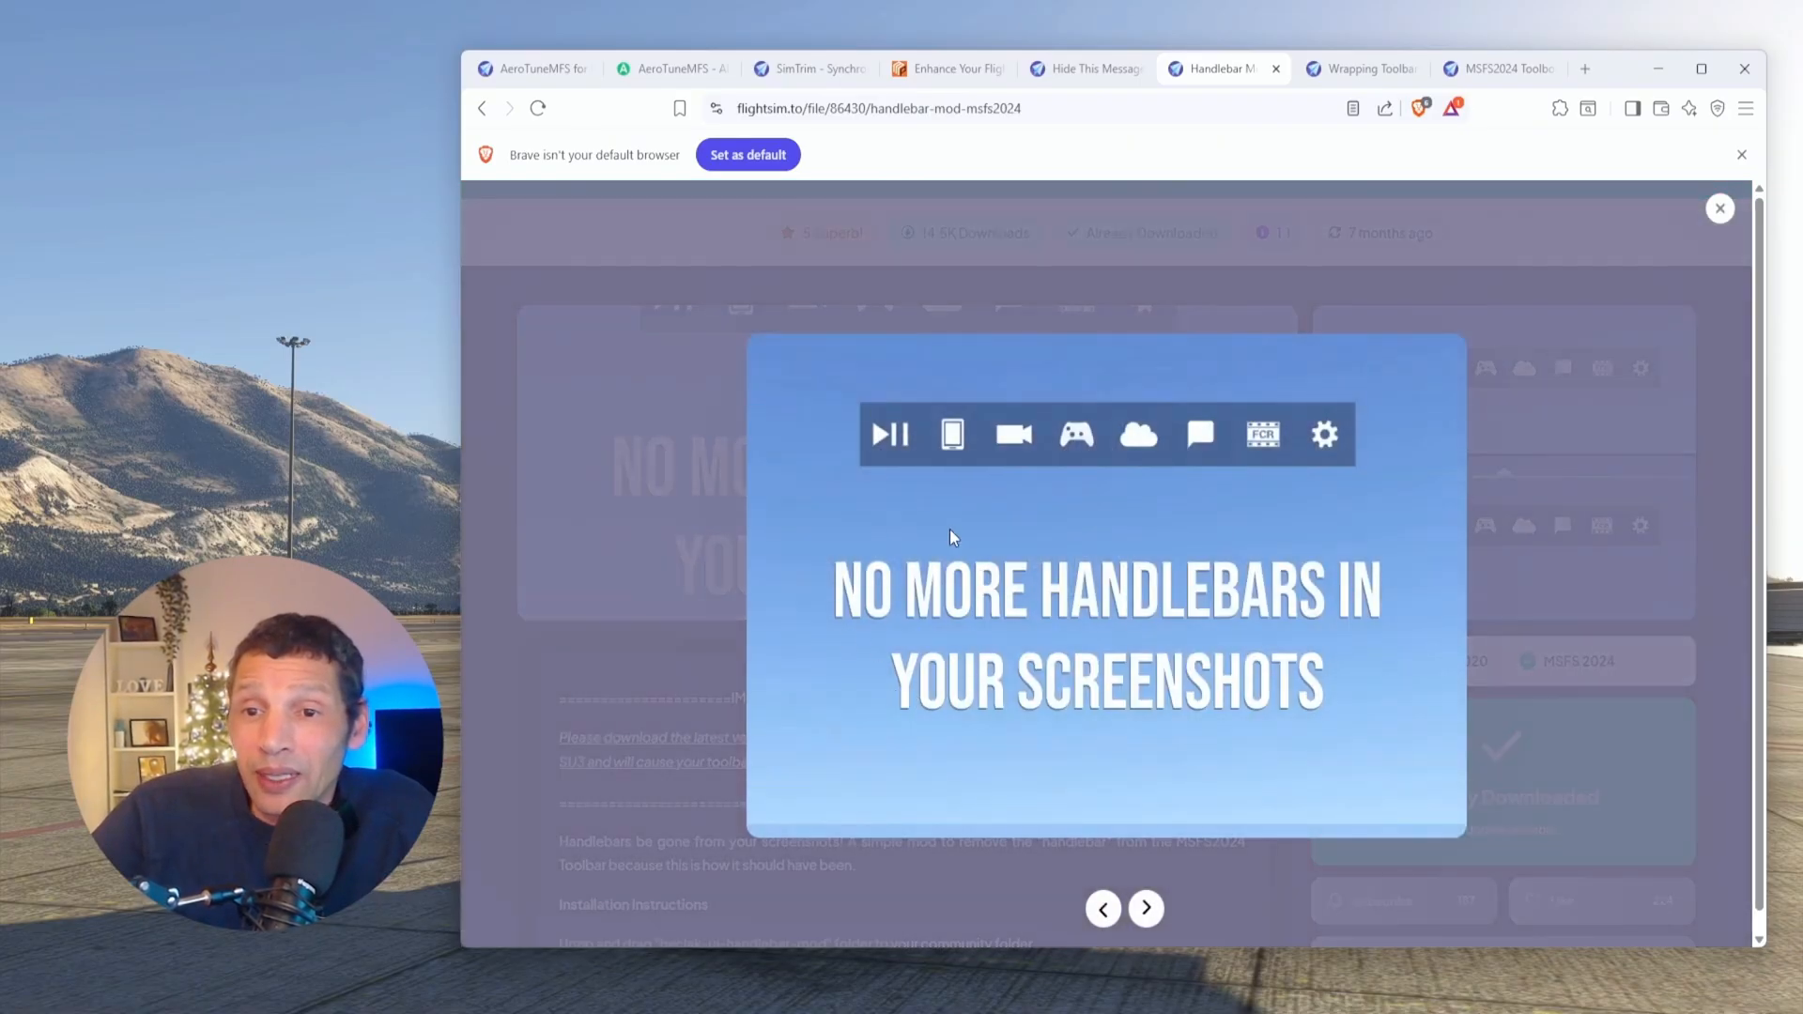
mouse_move(857, 403)
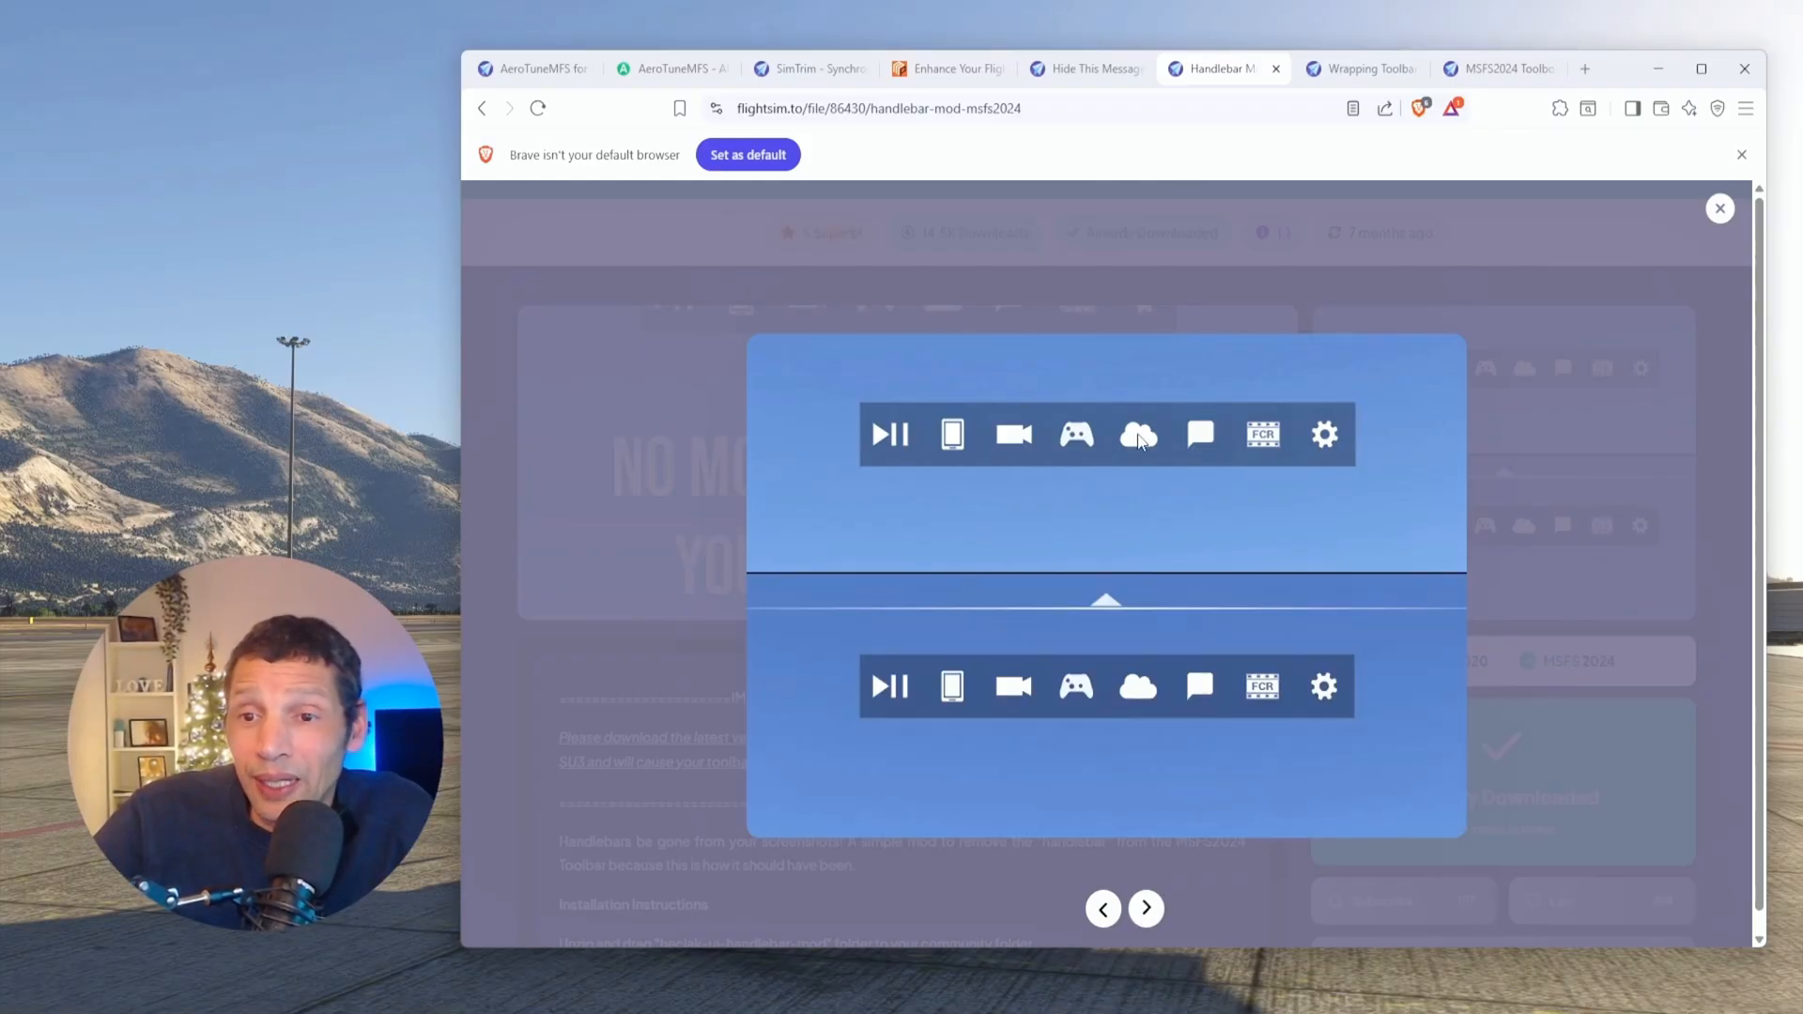
mouse_move(744, 624)
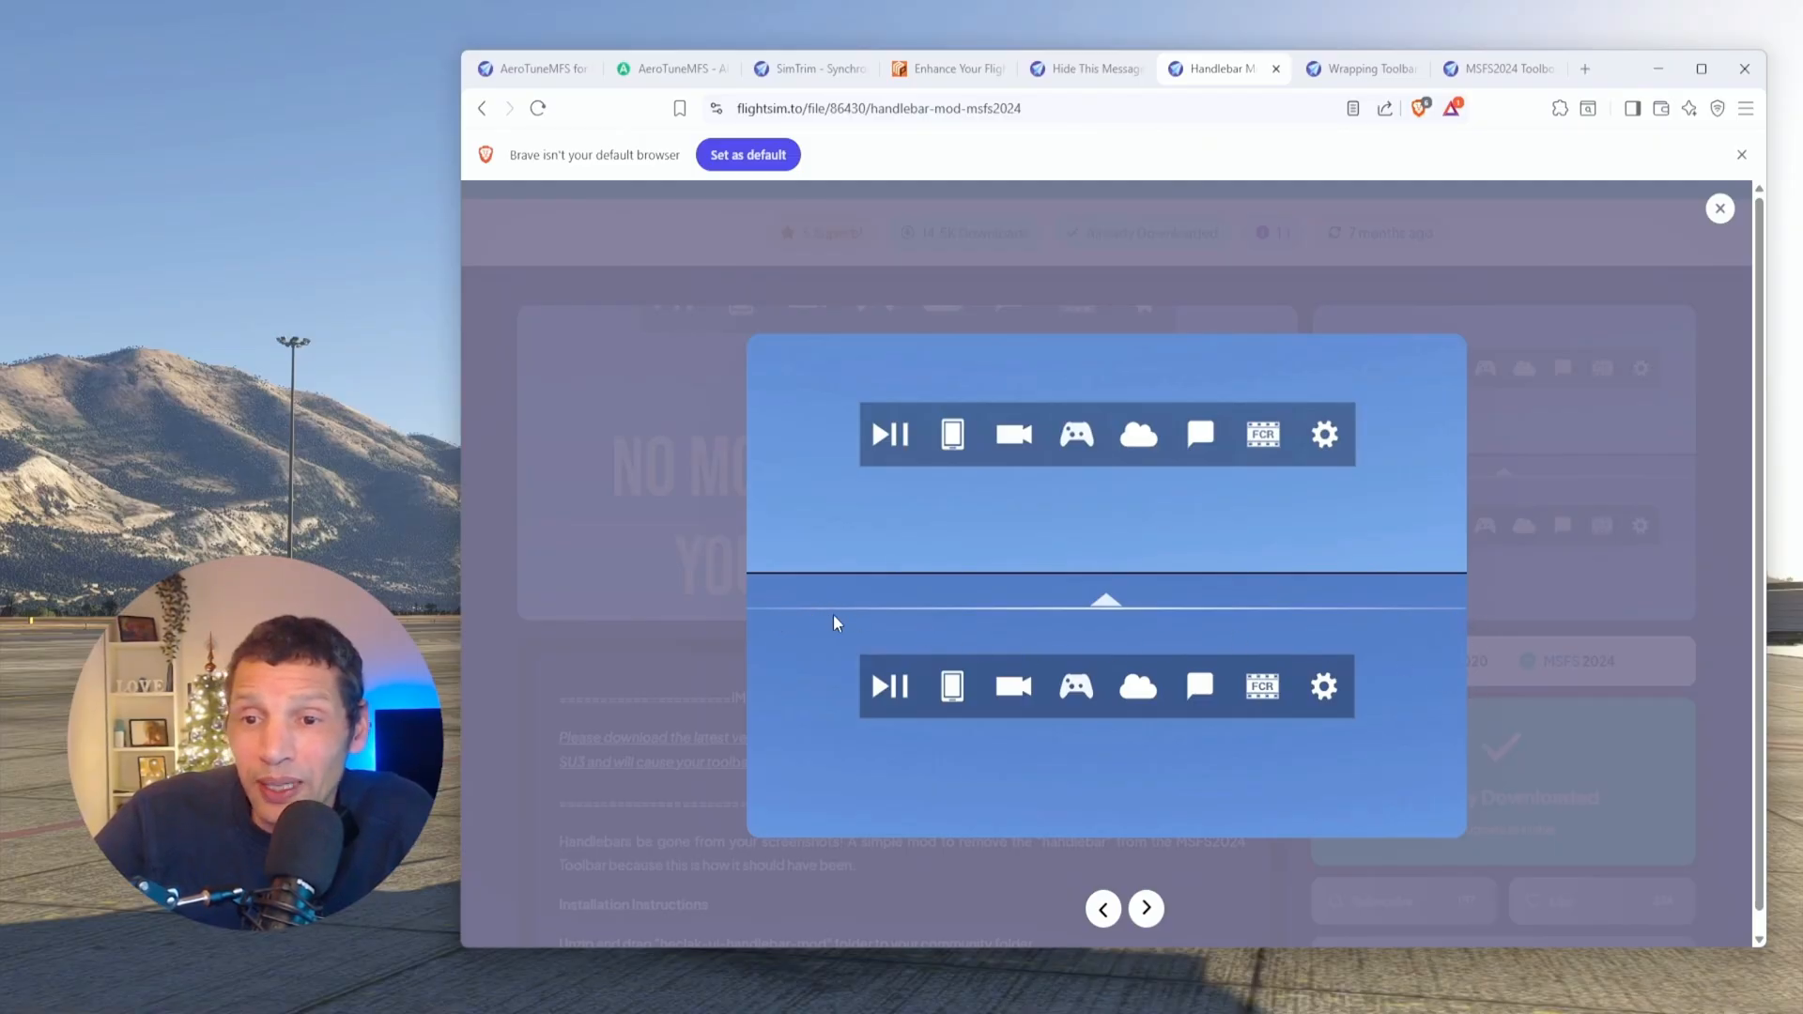
mouse_move(1496, 635)
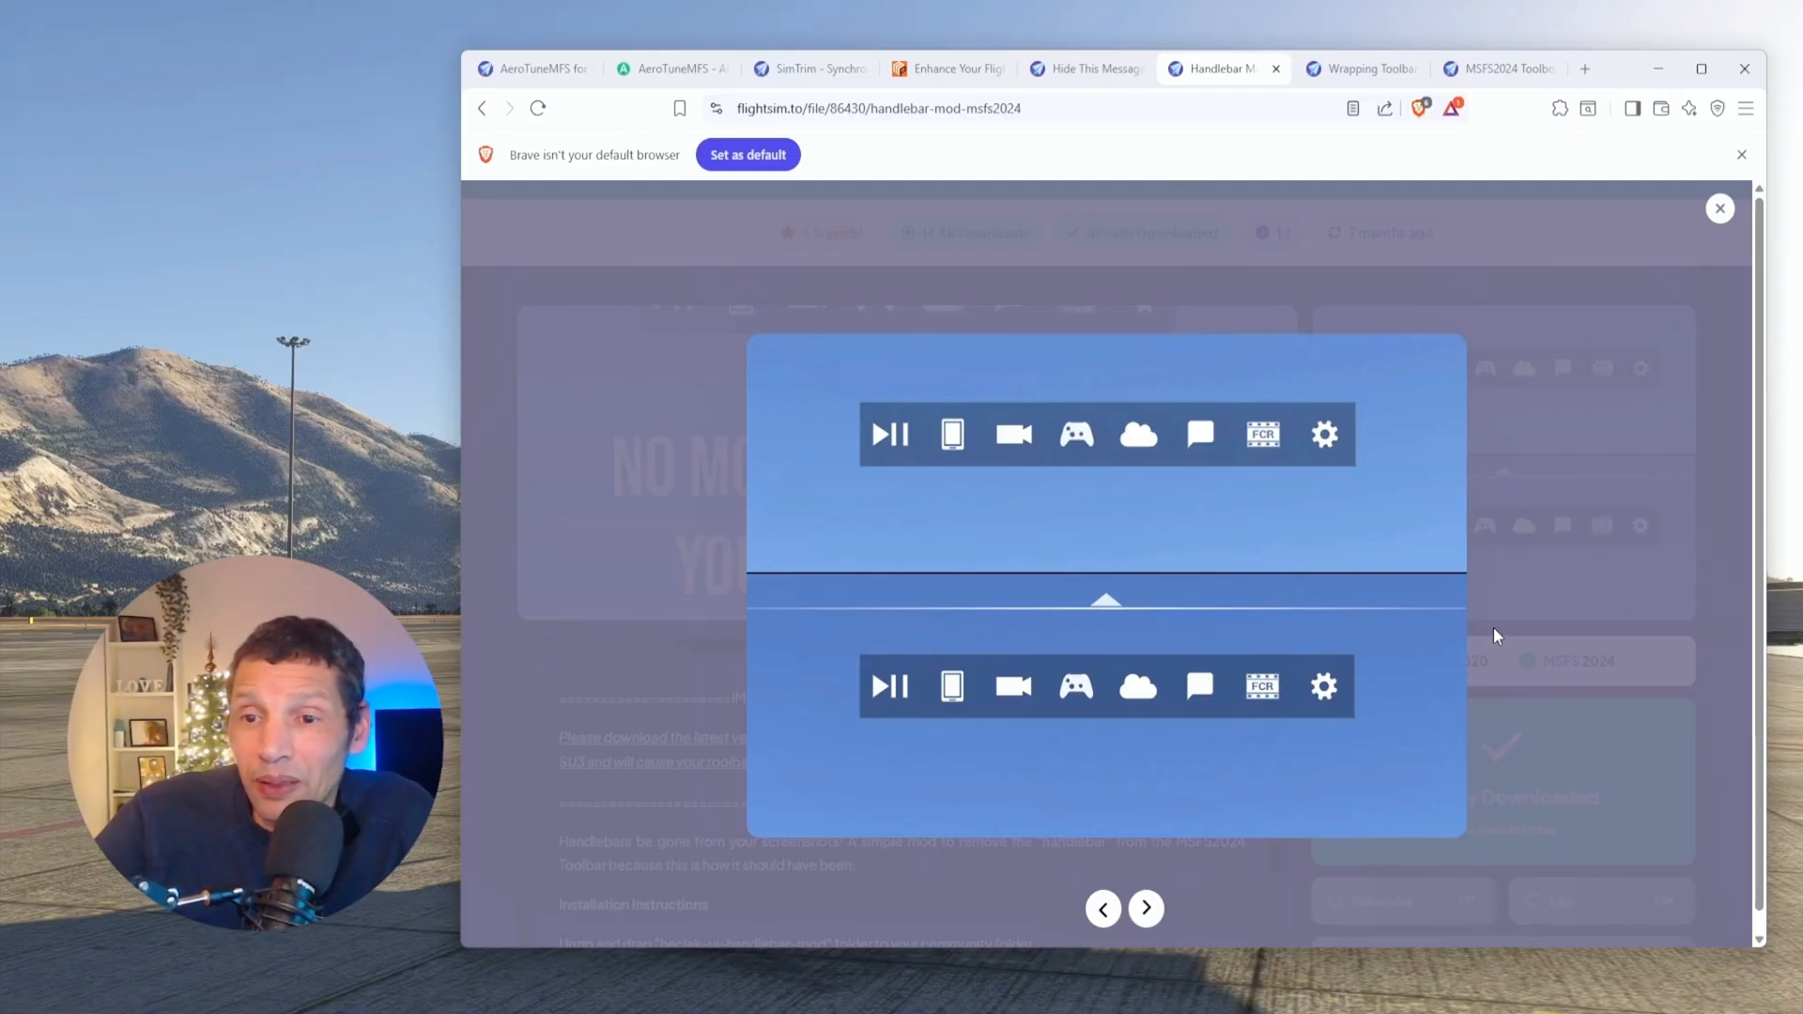
mouse_move(895, 410)
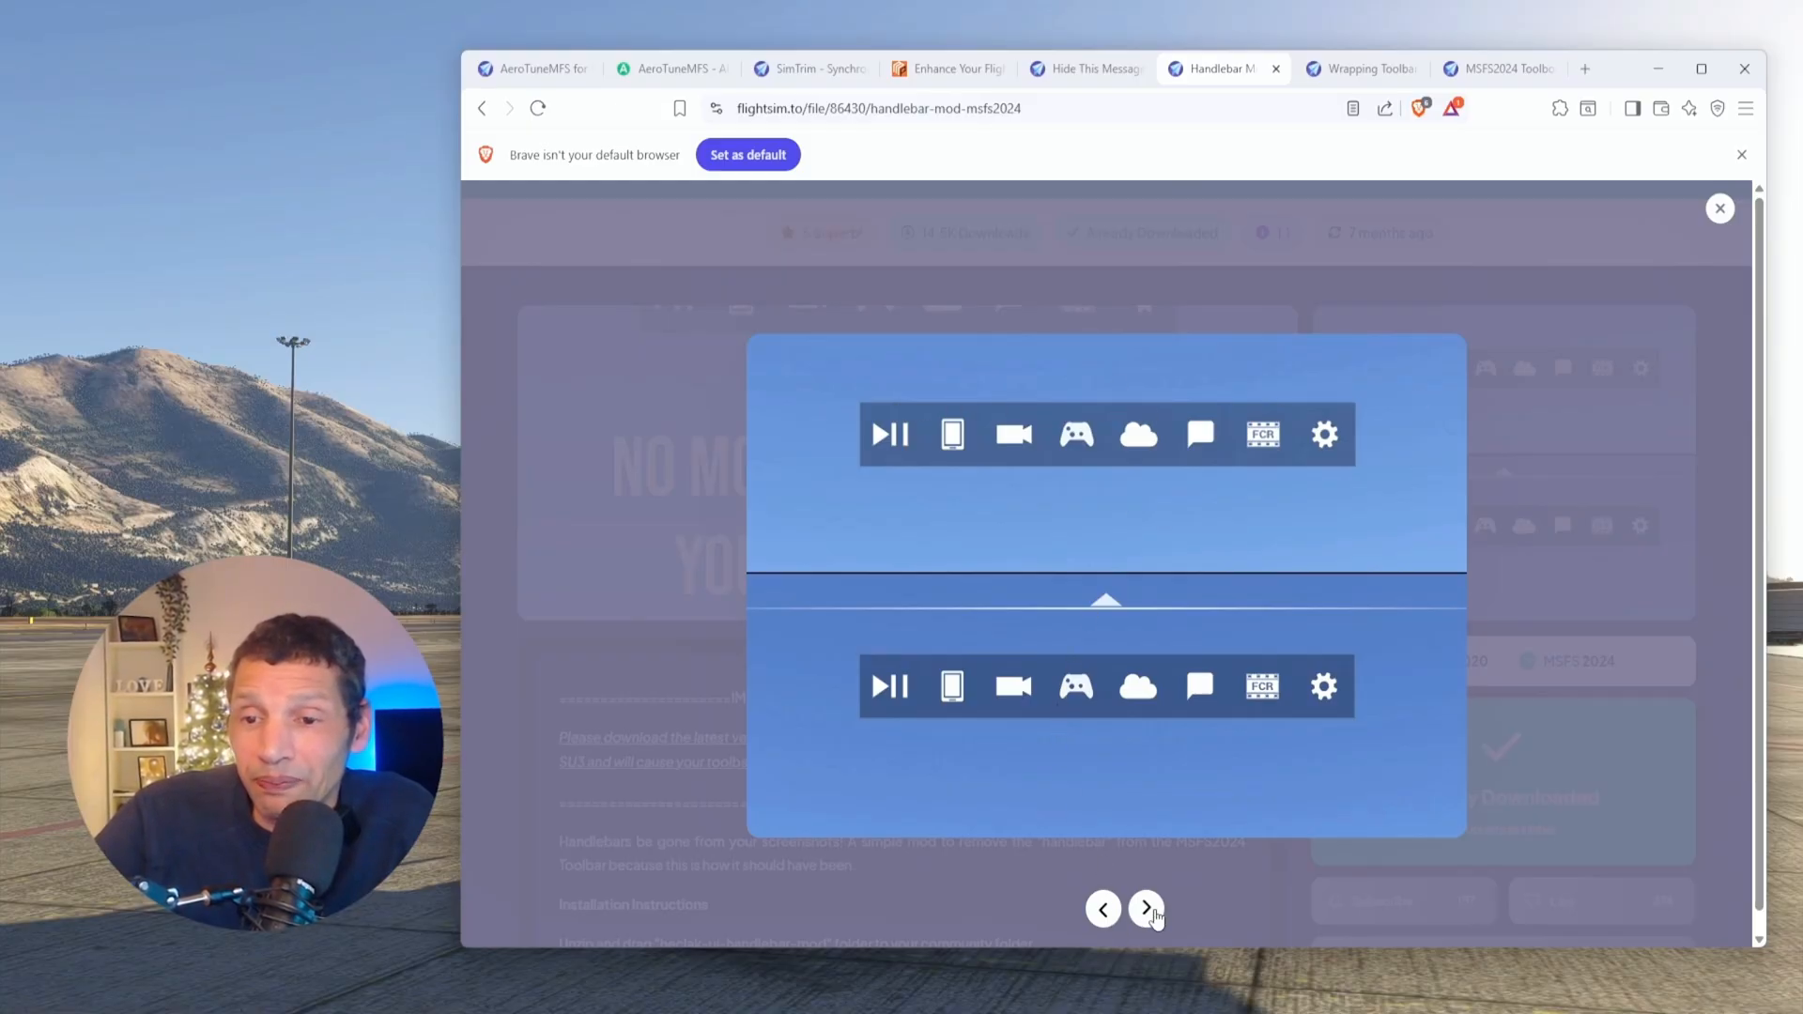
mouse_move(1146, 908)
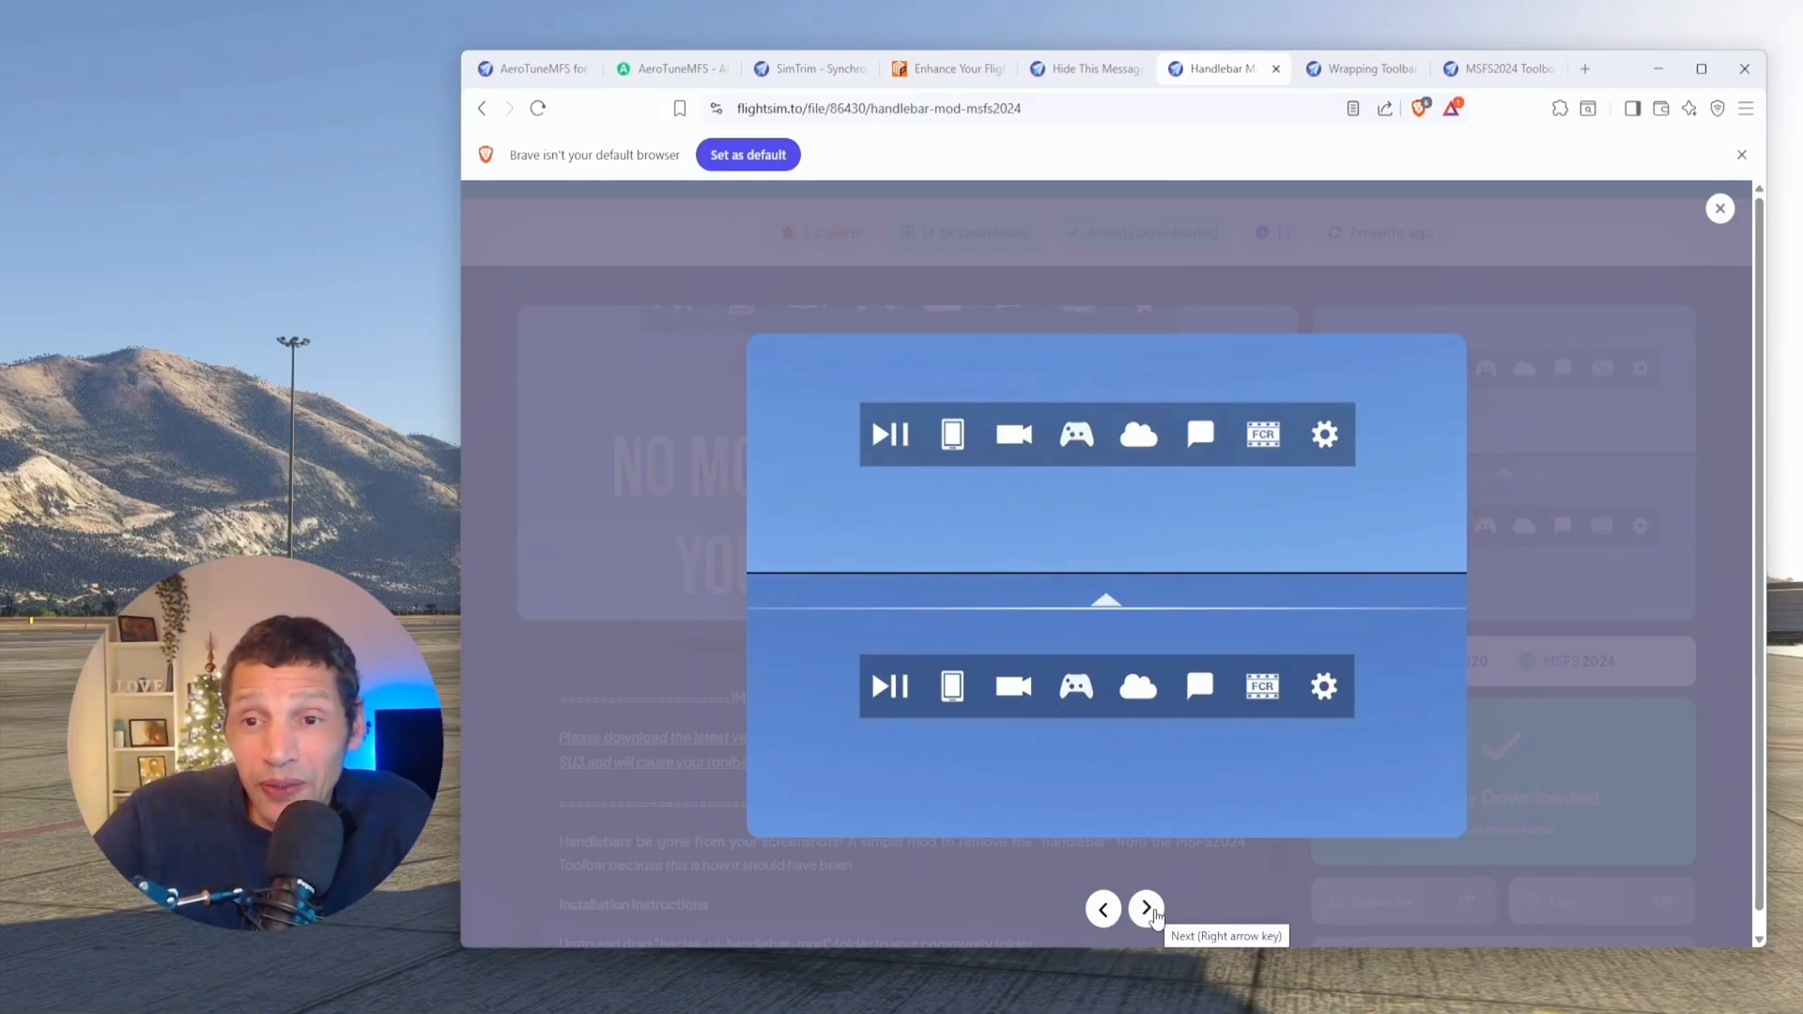
click(1144, 908)
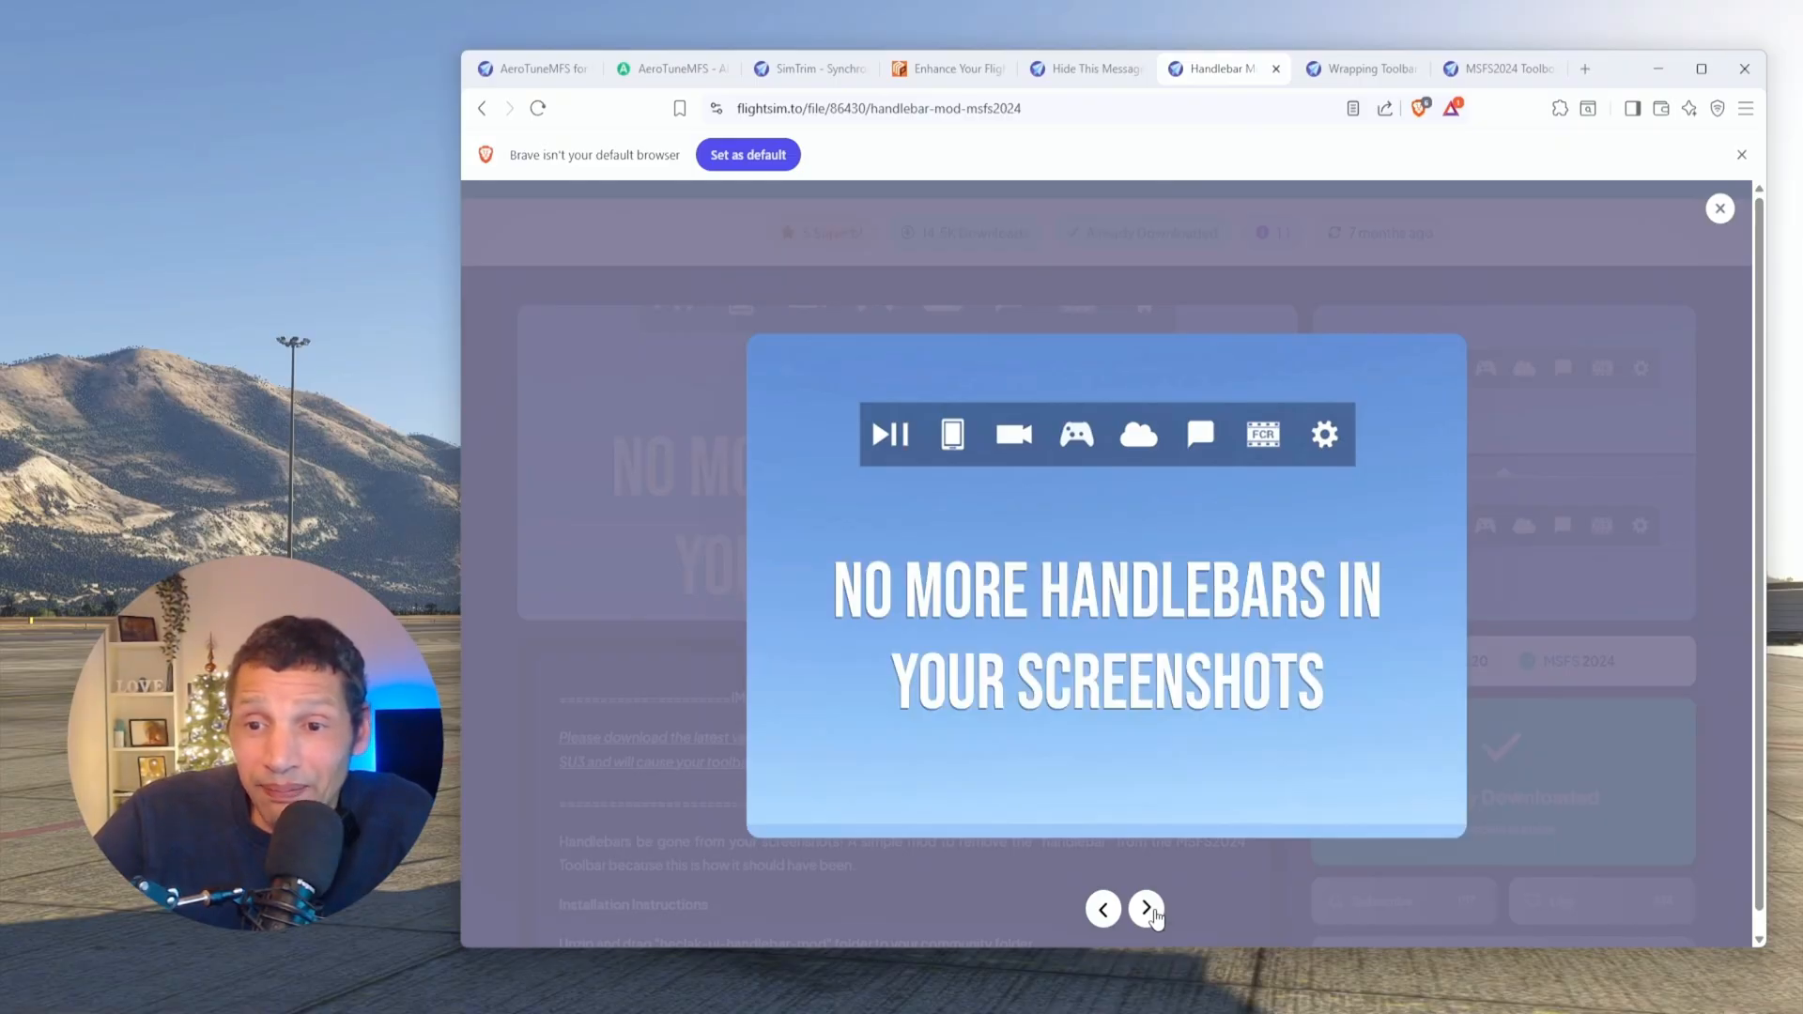
click(1145, 908)
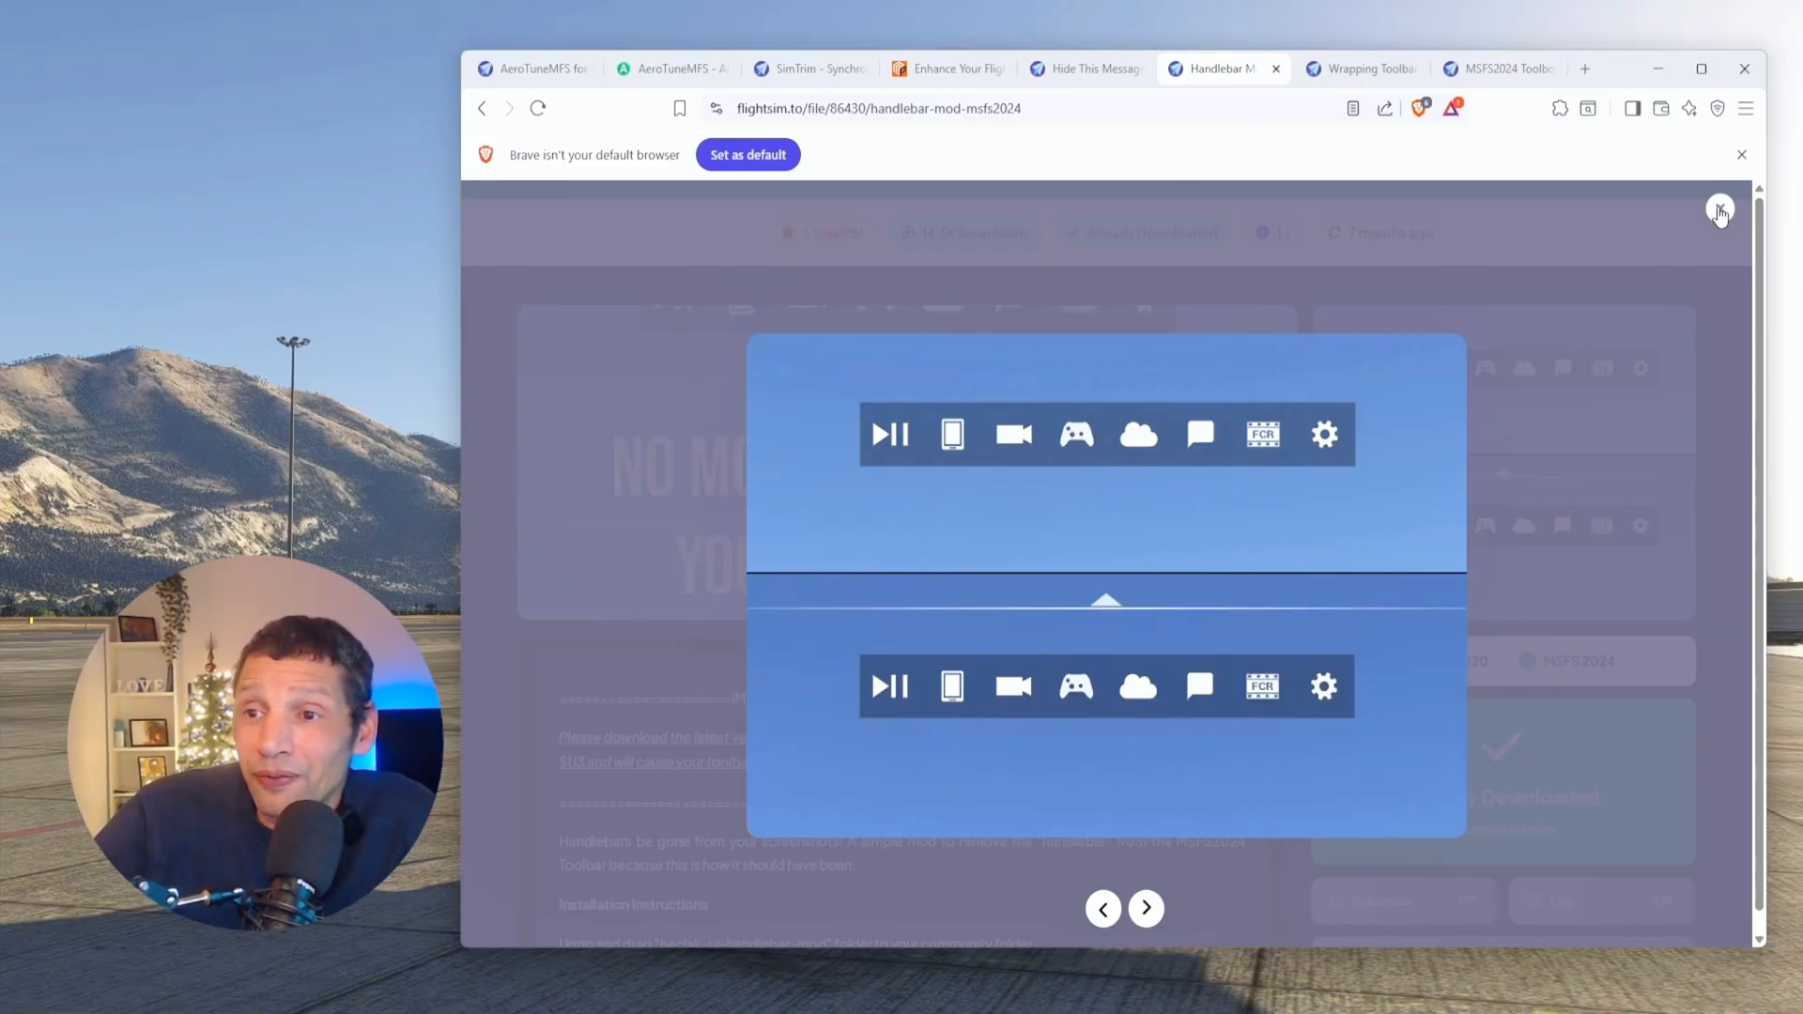
click(1721, 210)
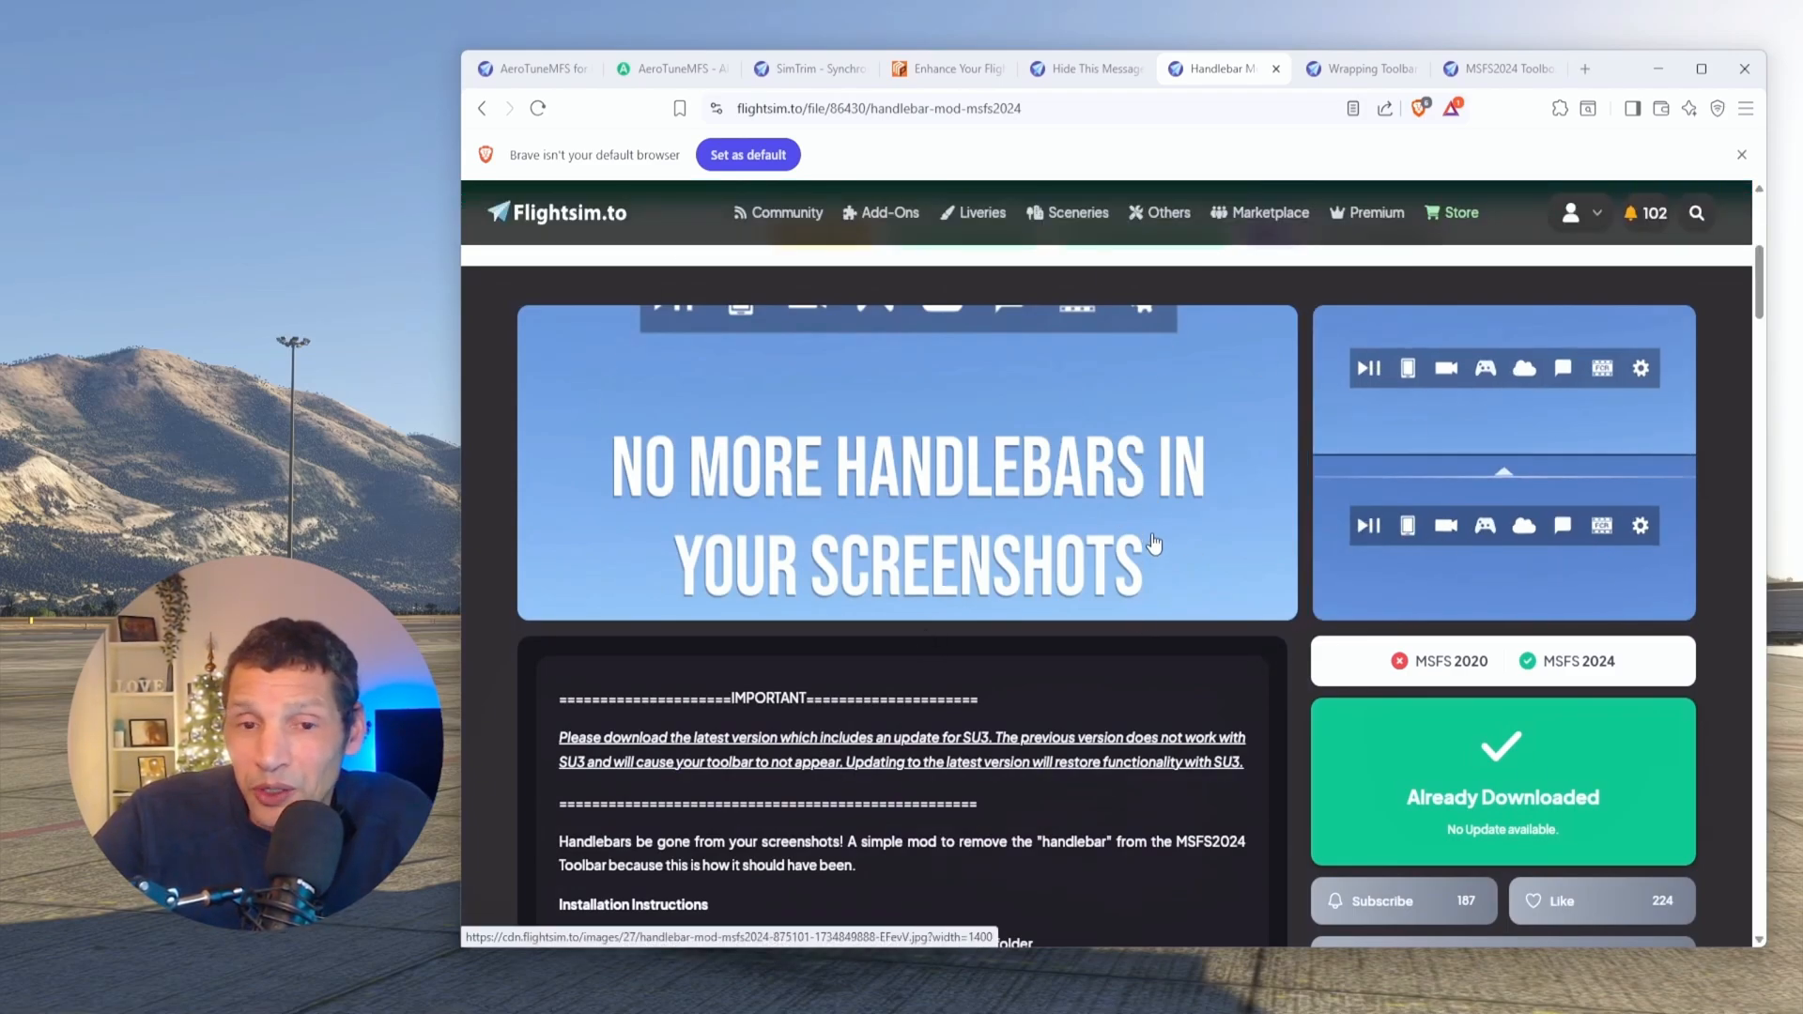
mouse_move(1217, 584)
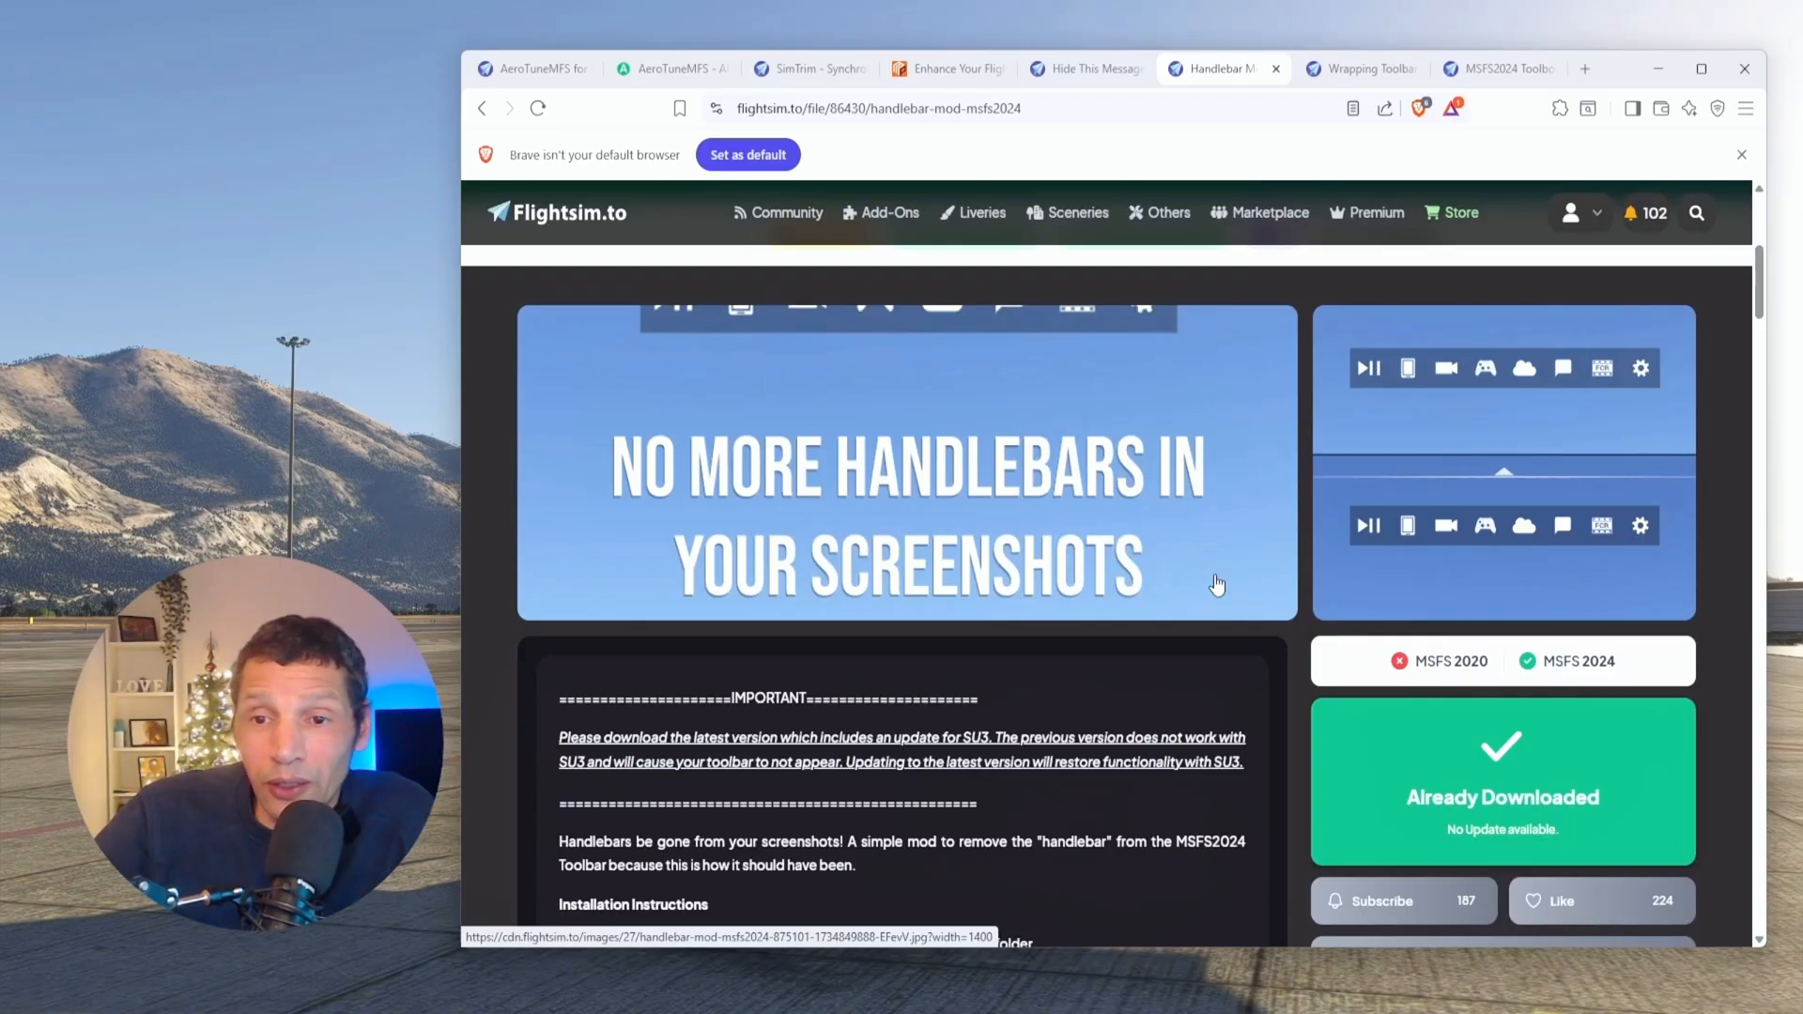
mouse_move(1296, 522)
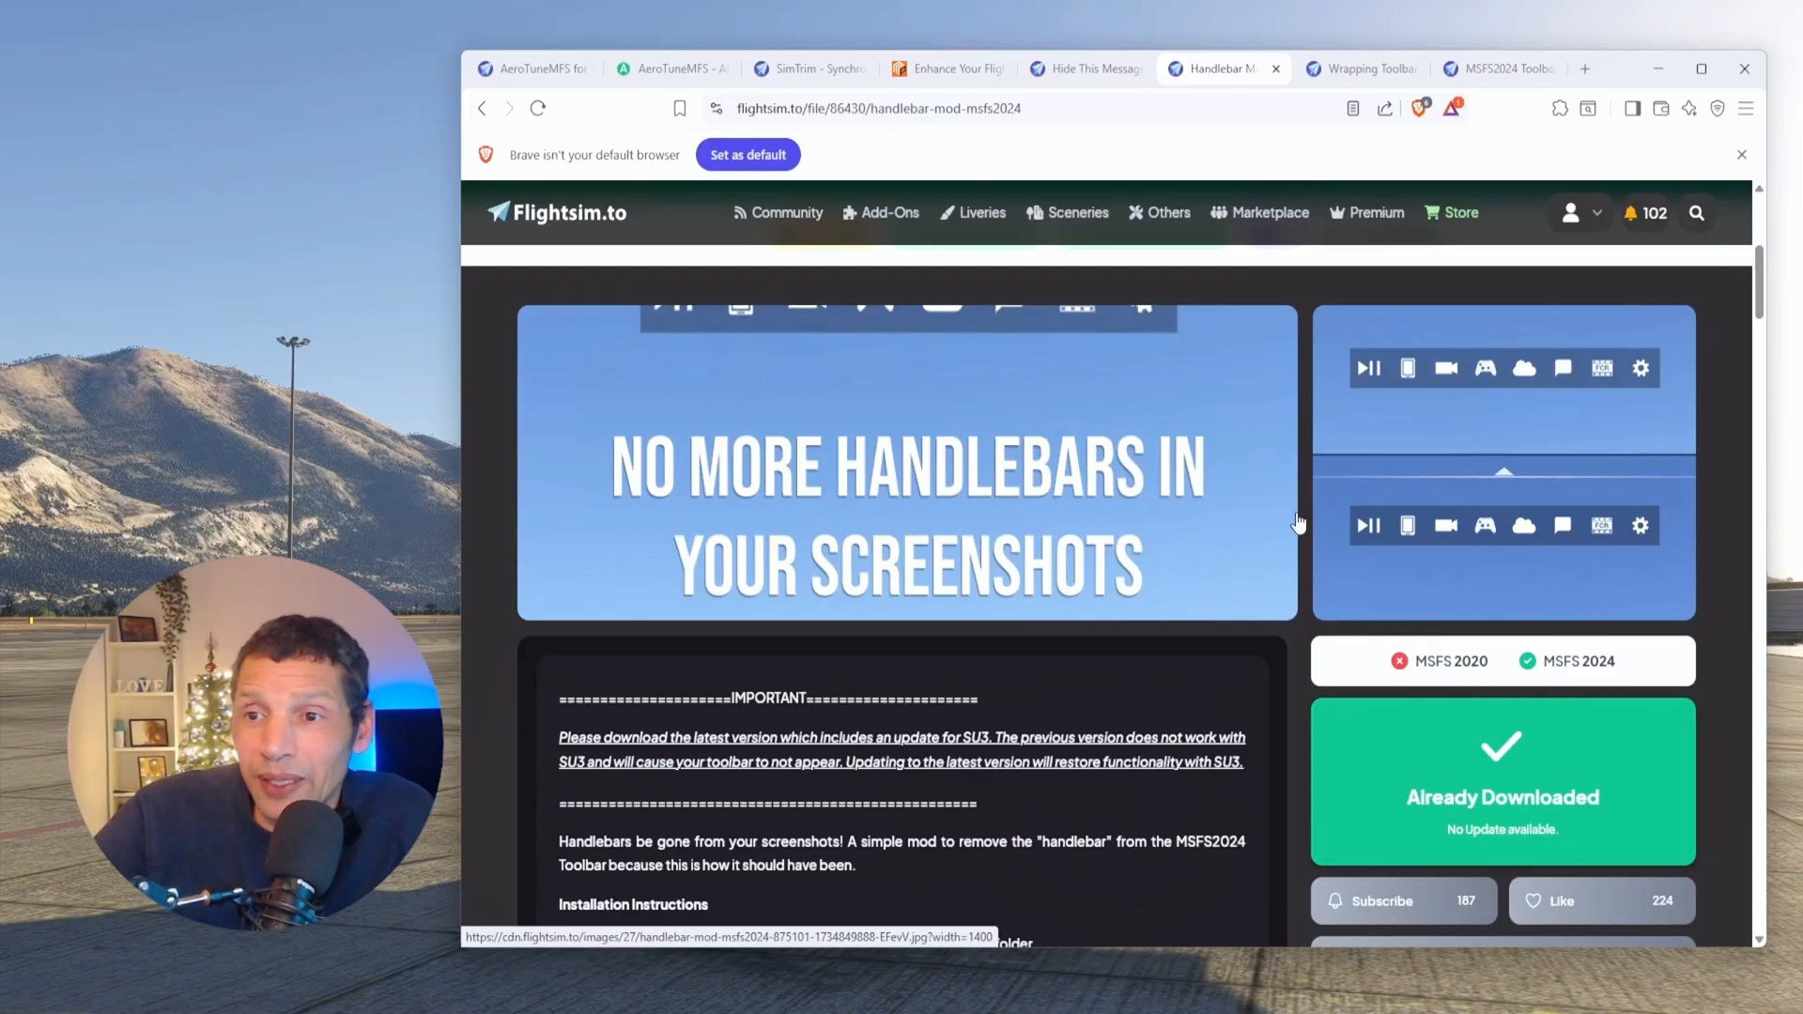
mouse_move(977, 647)
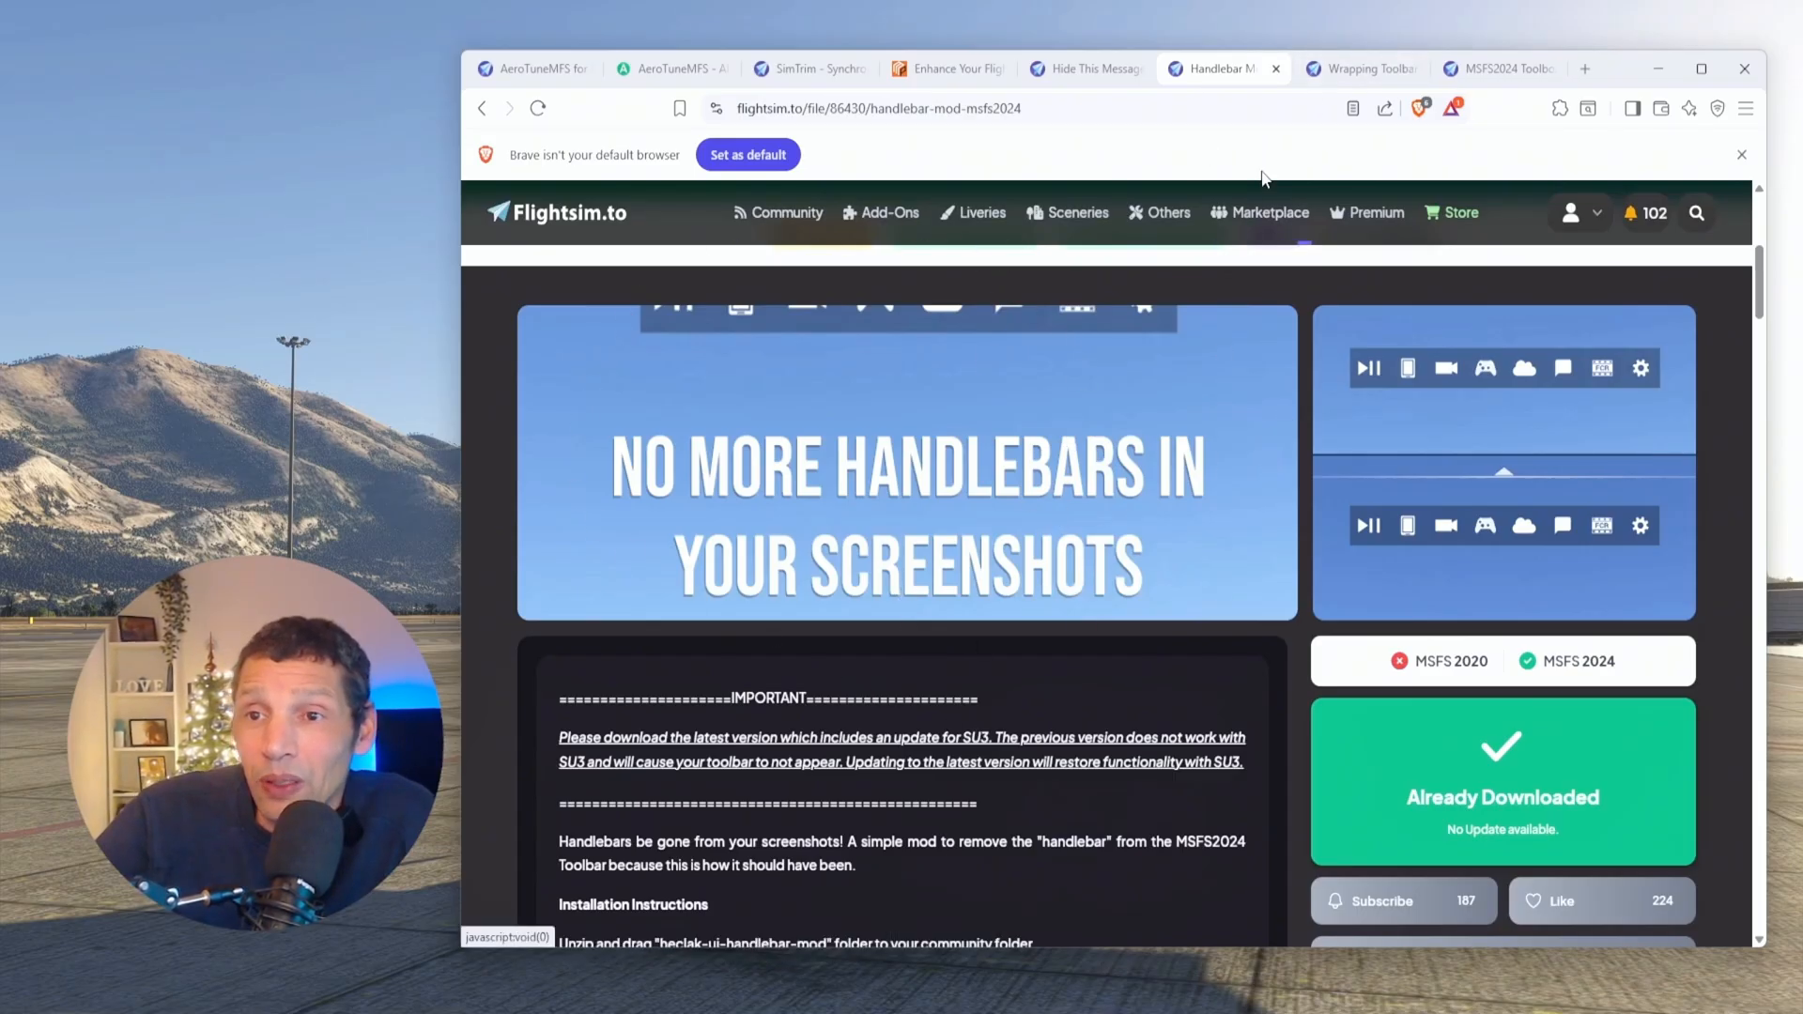
Step: Switch to the Wrapping Toolbar page and enlarge its two-row toolbar screenshot
click(1362, 68)
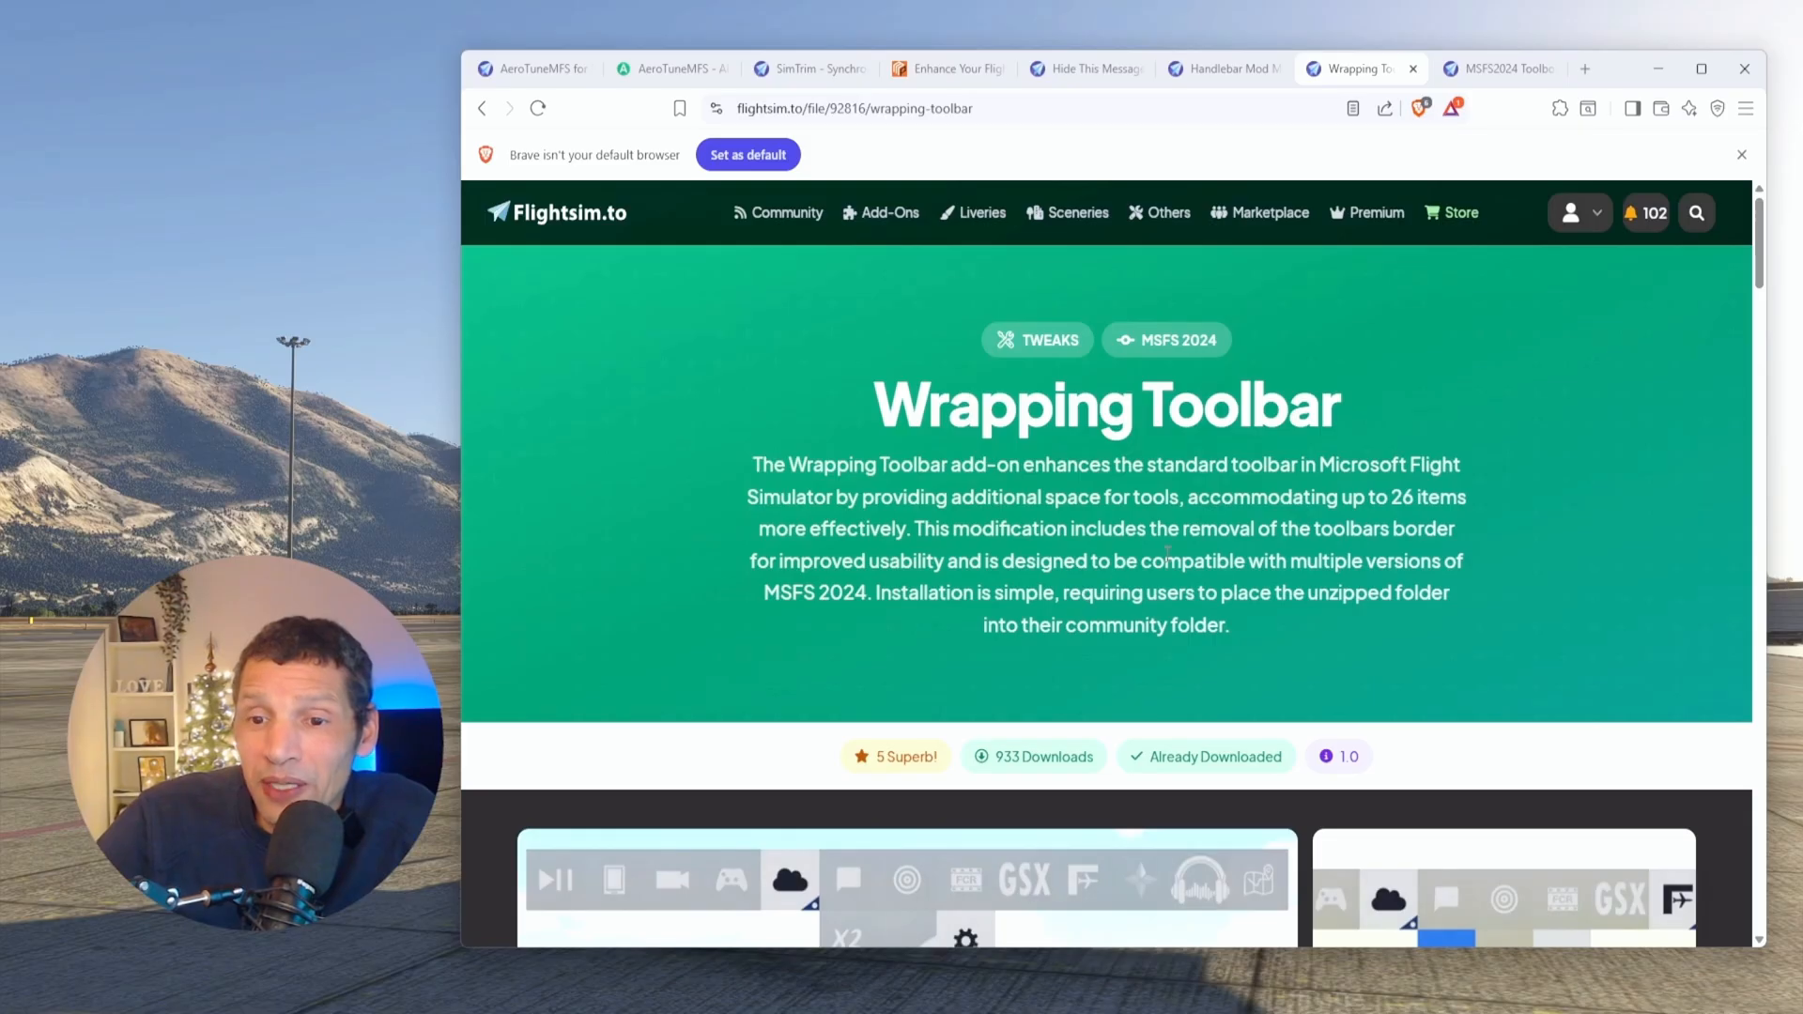
mouse_move(978, 517)
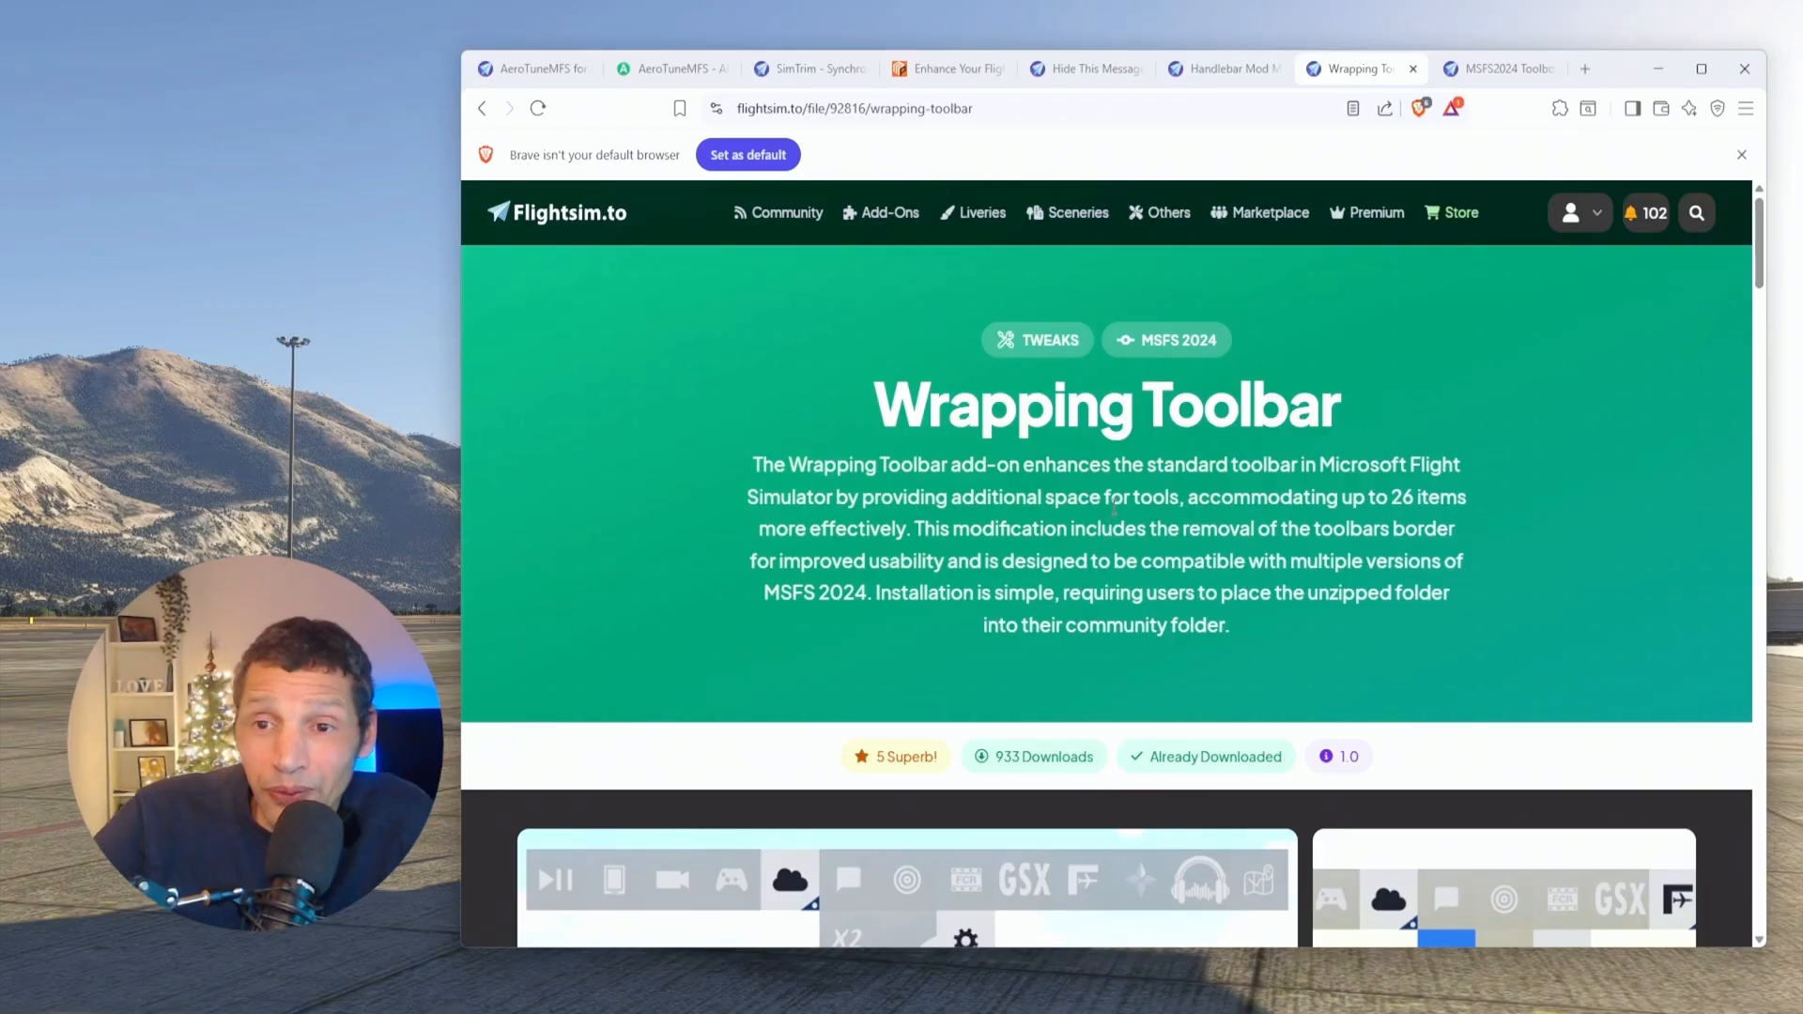
scroll(down, 3)
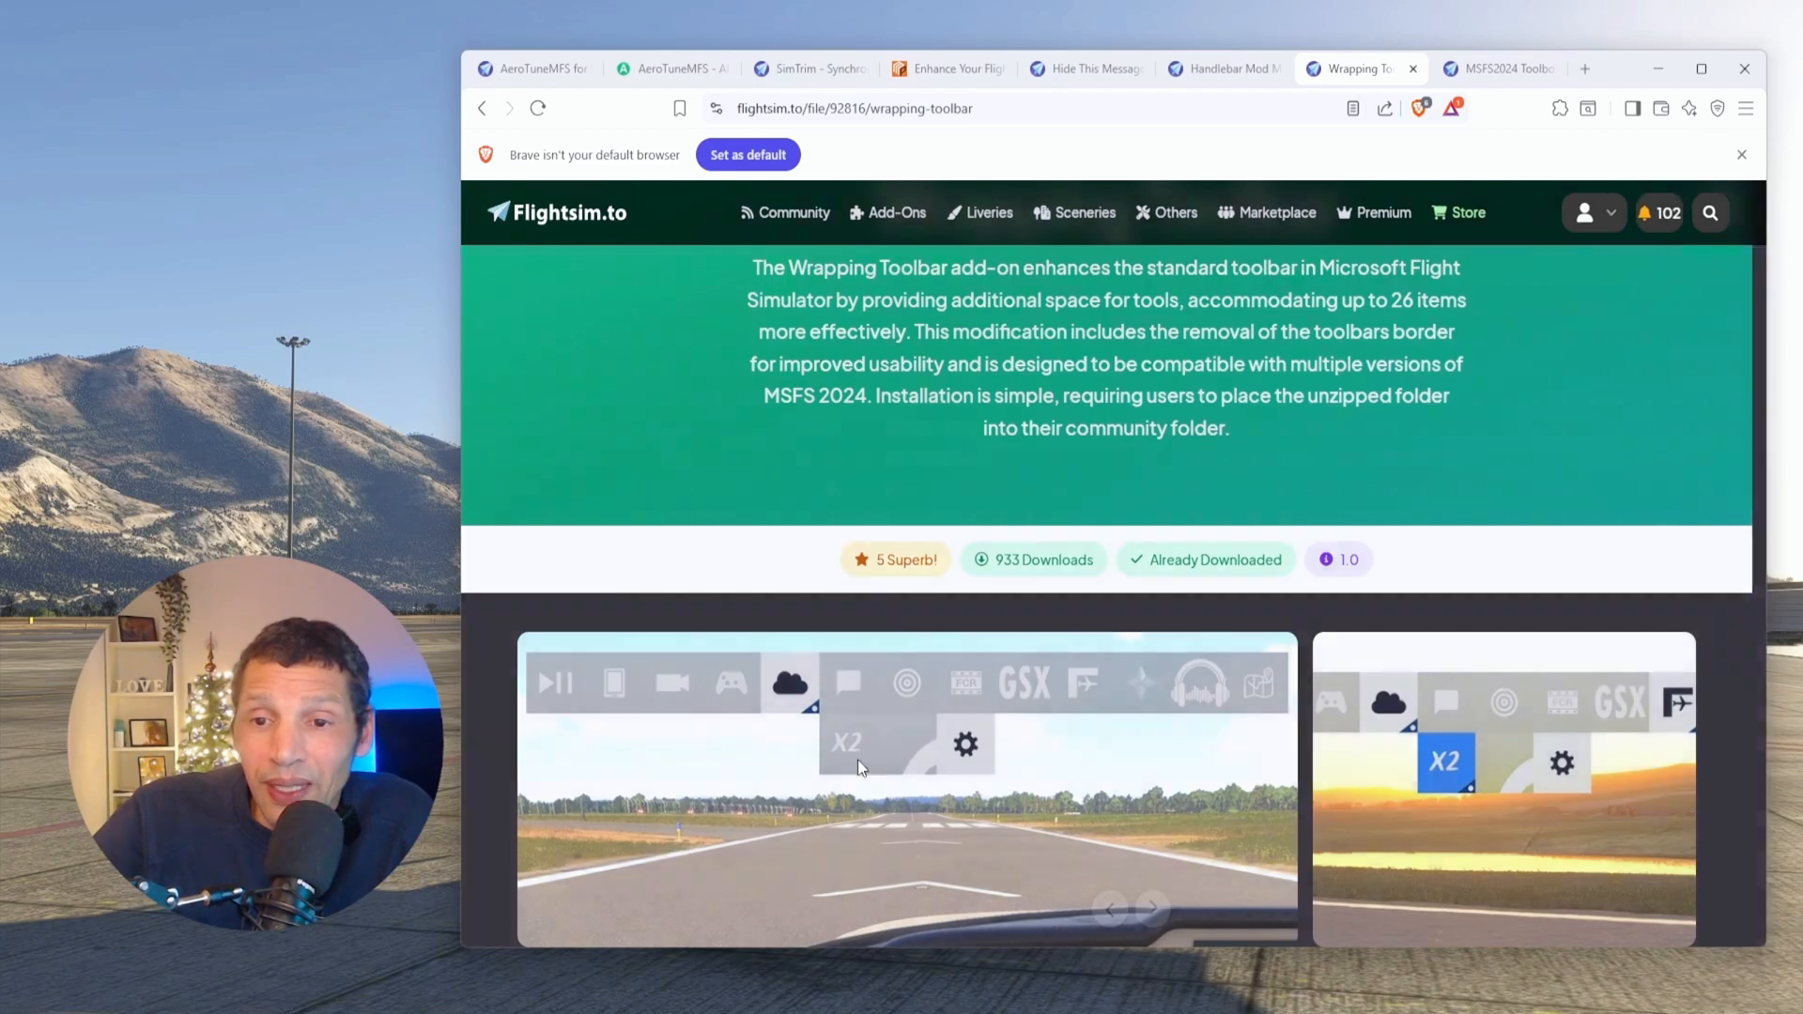
click(907, 789)
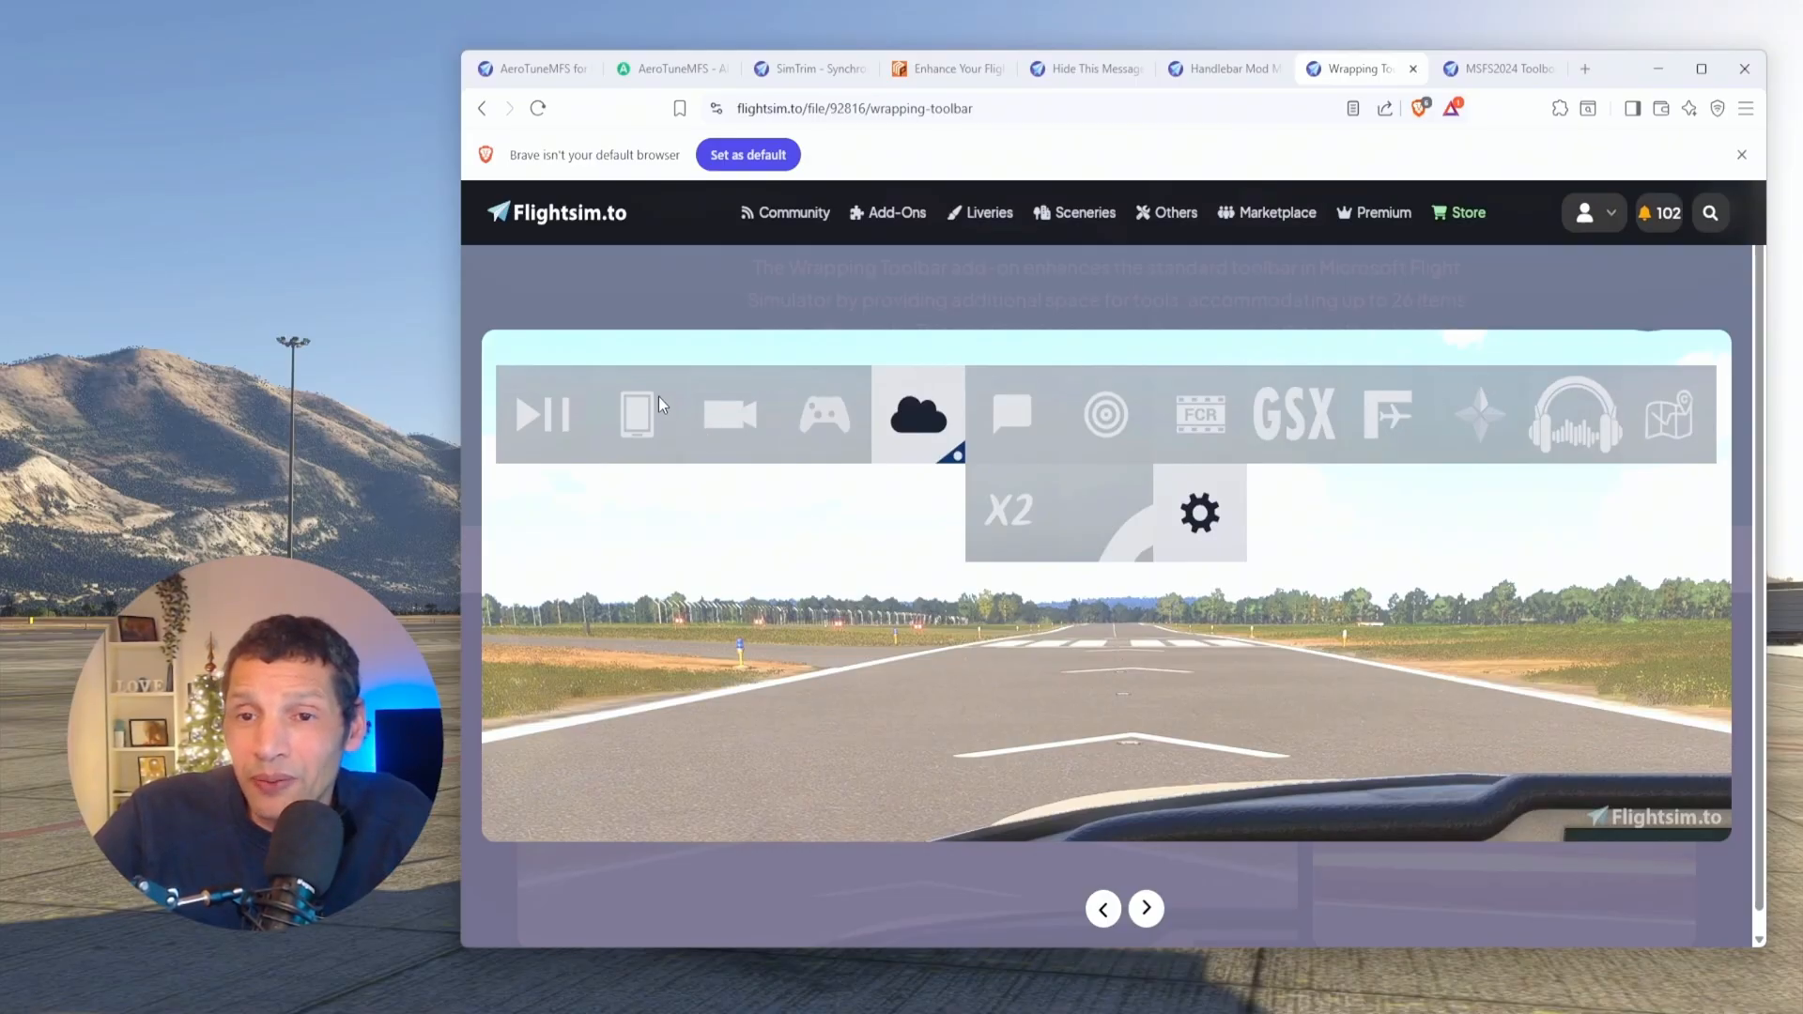
mouse_move(742, 420)
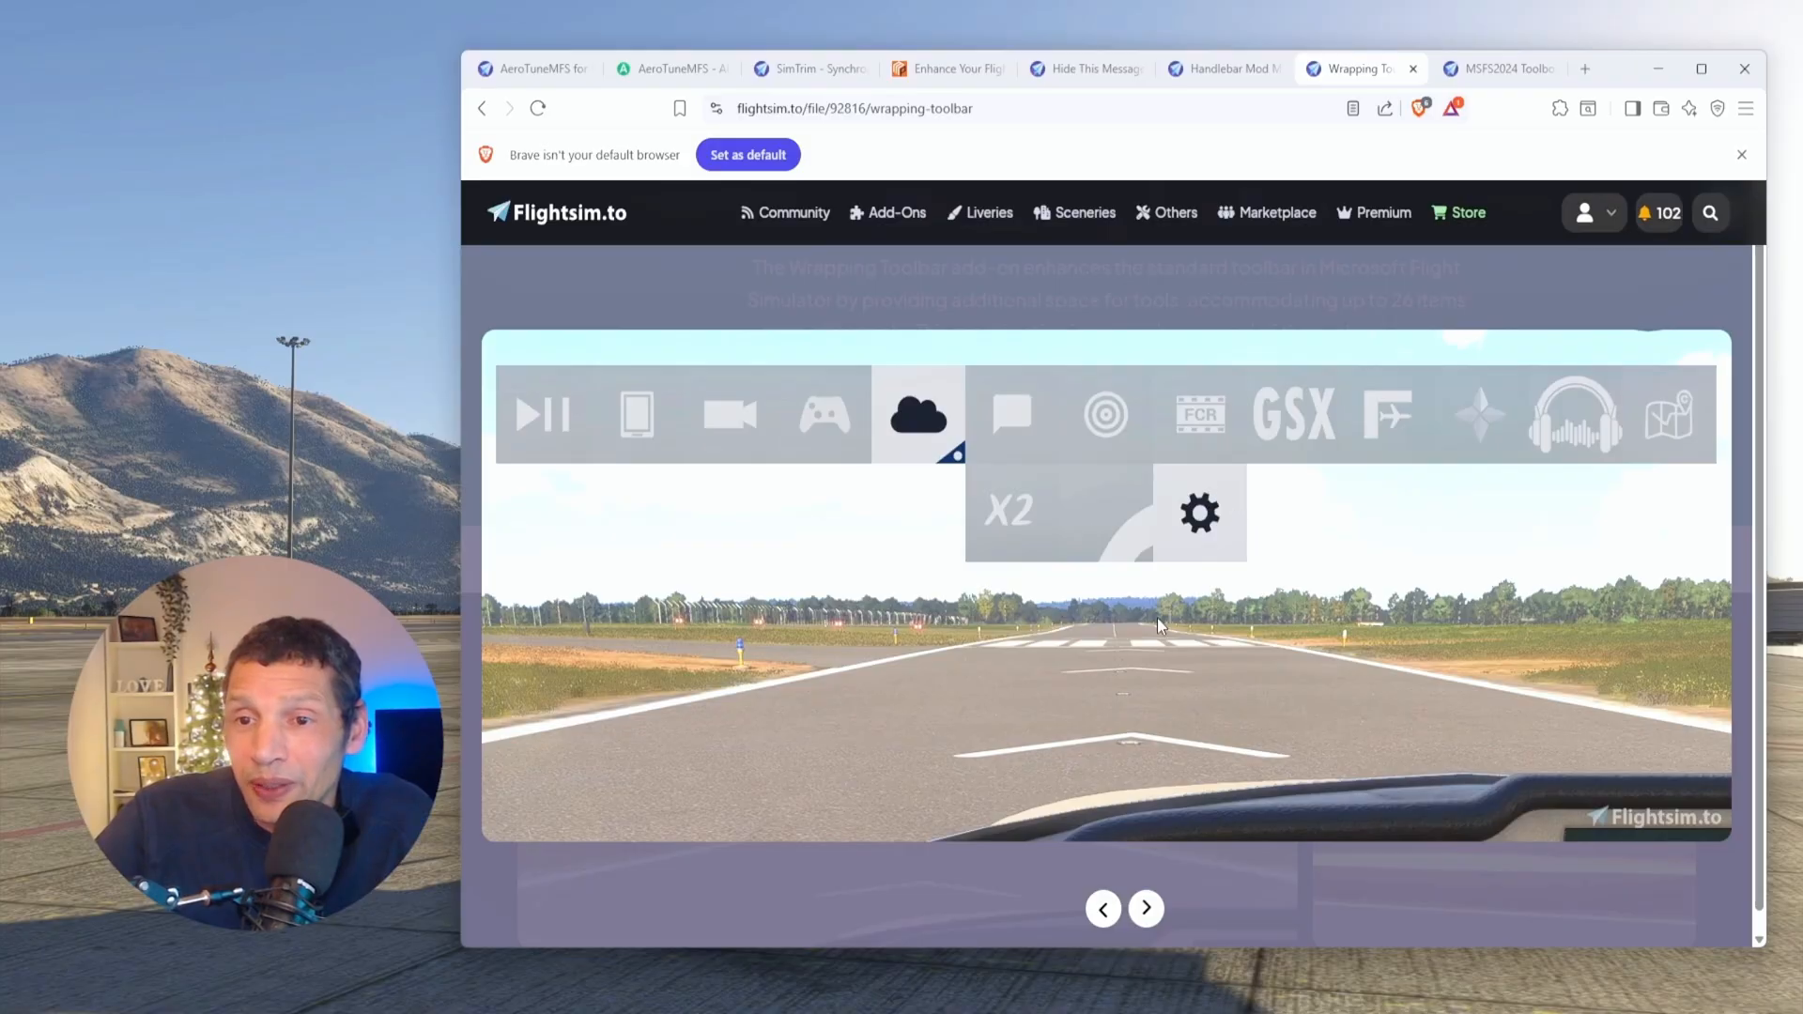
mouse_move(1207, 541)
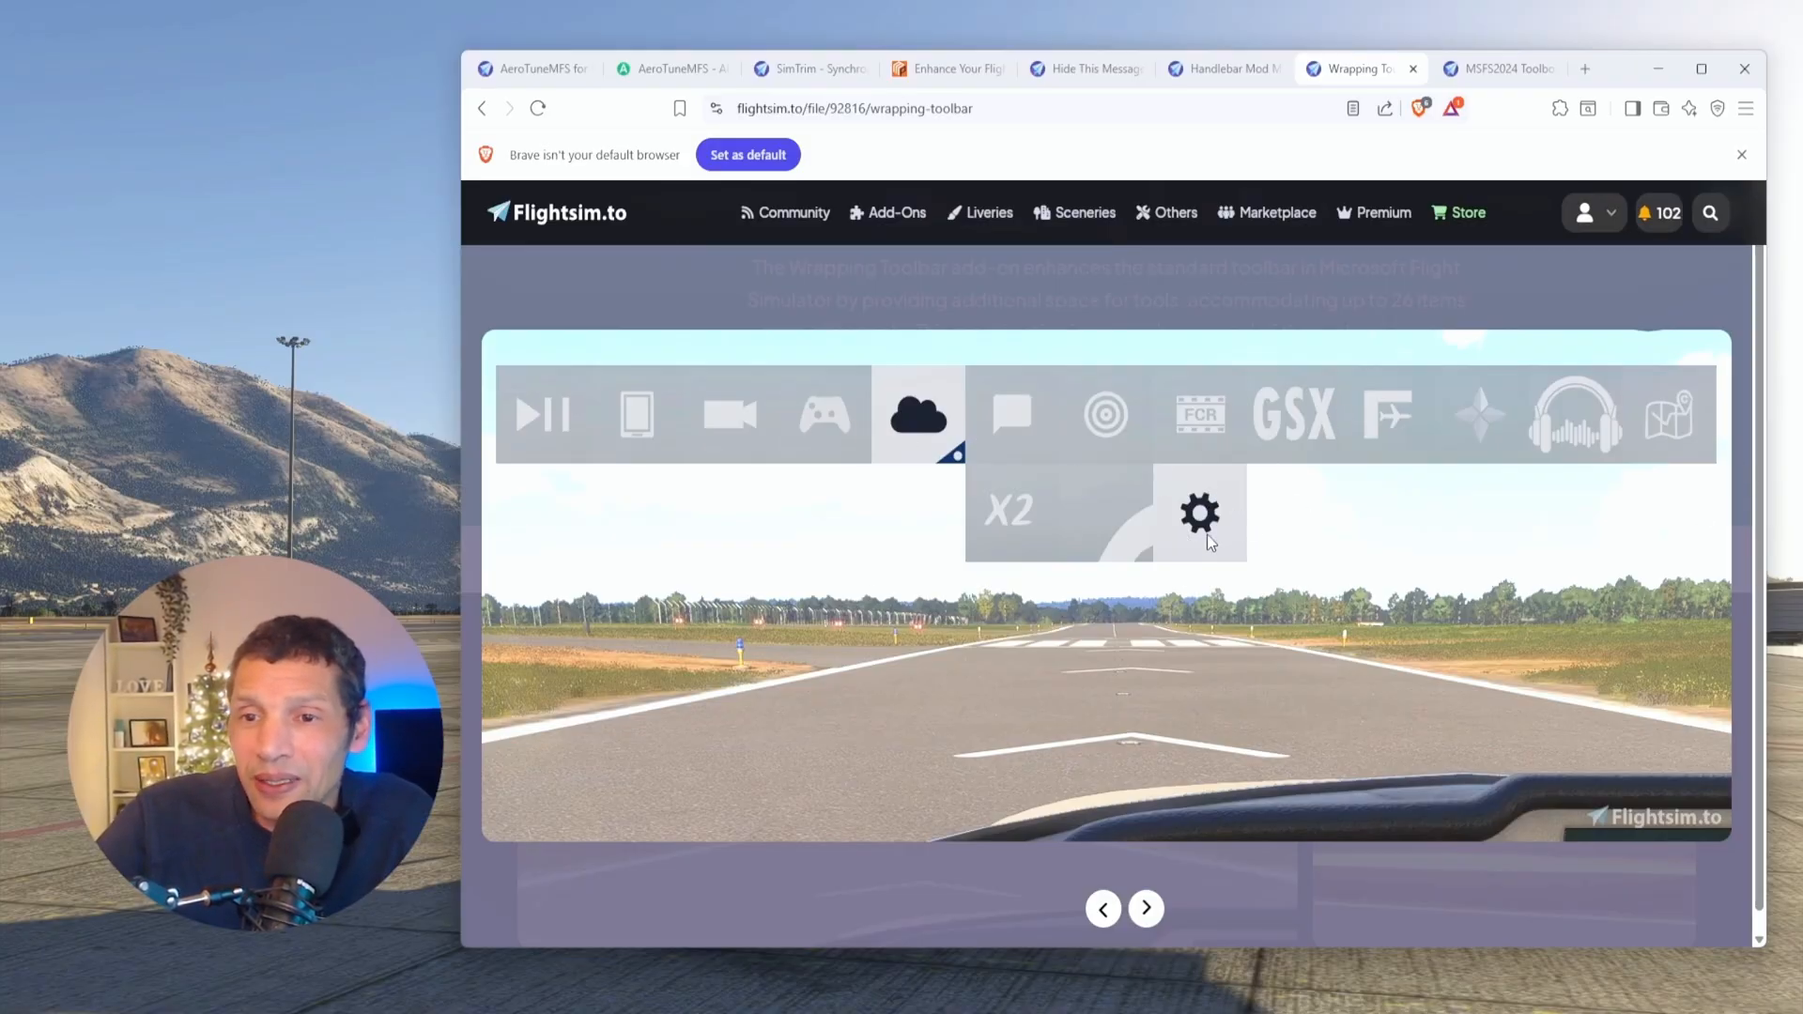
mouse_move(1156, 921)
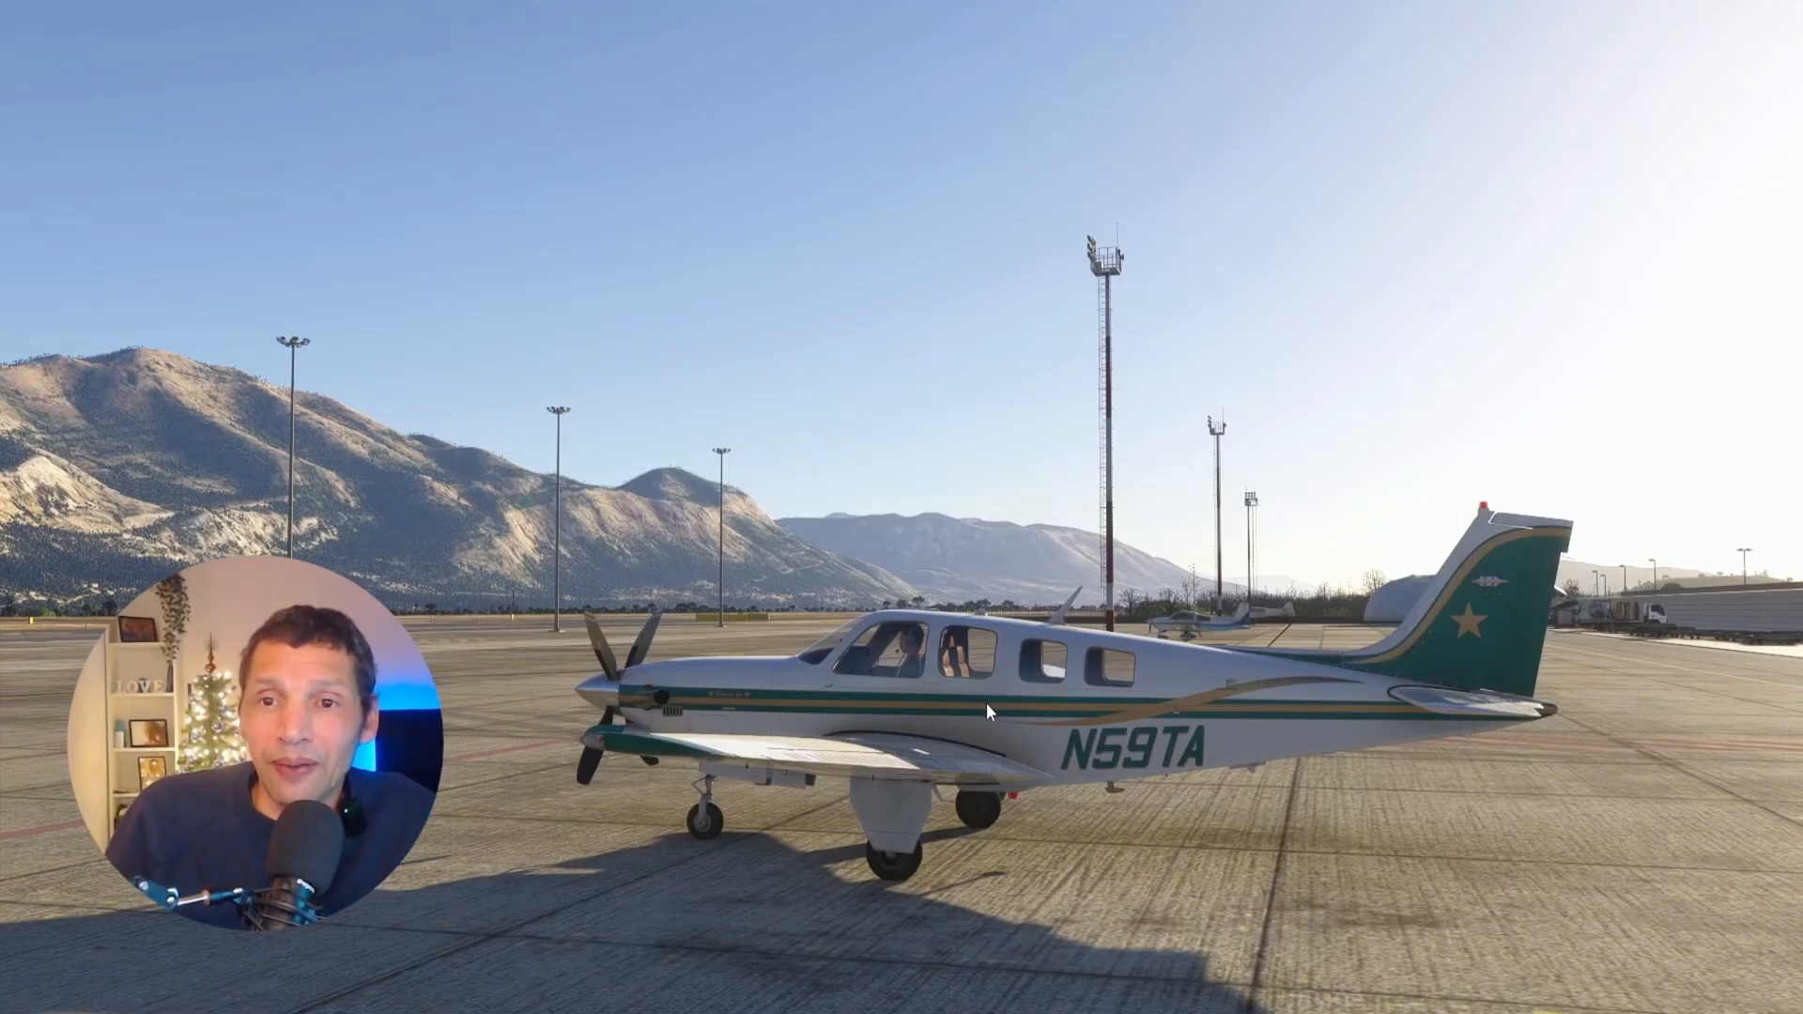
mouse_move(896, 171)
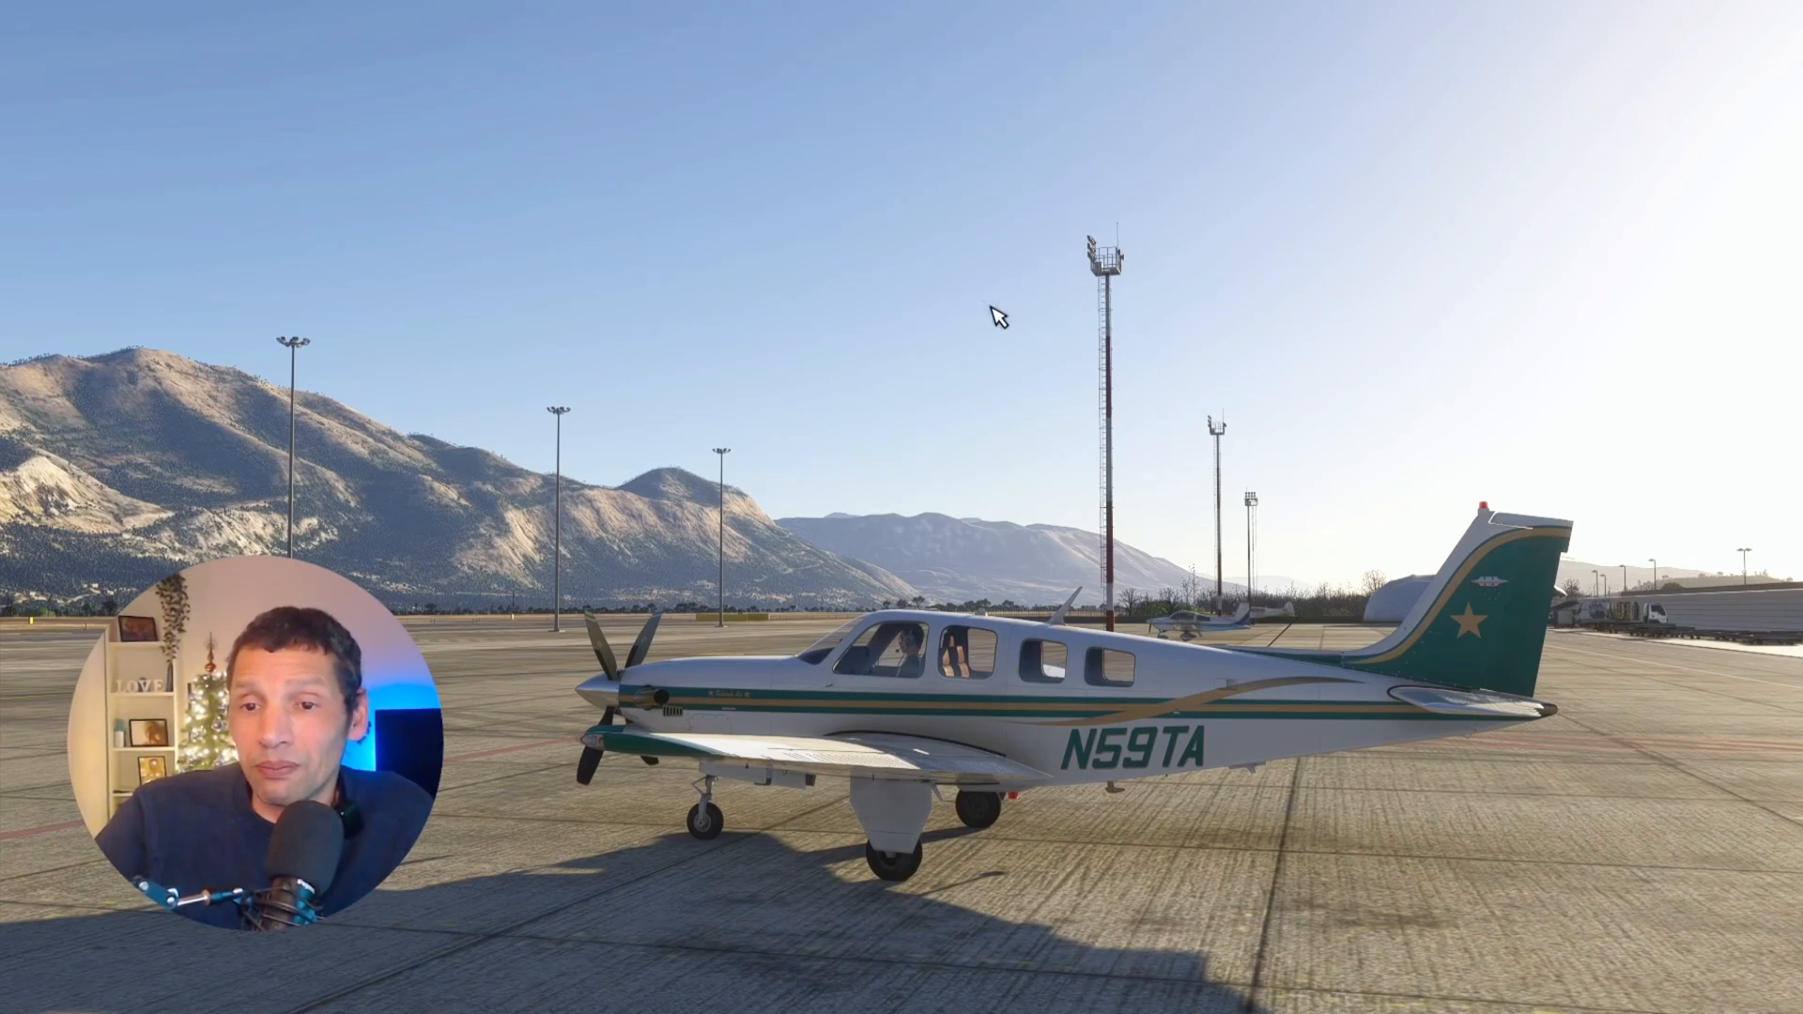
mouse_move(1159, 874)
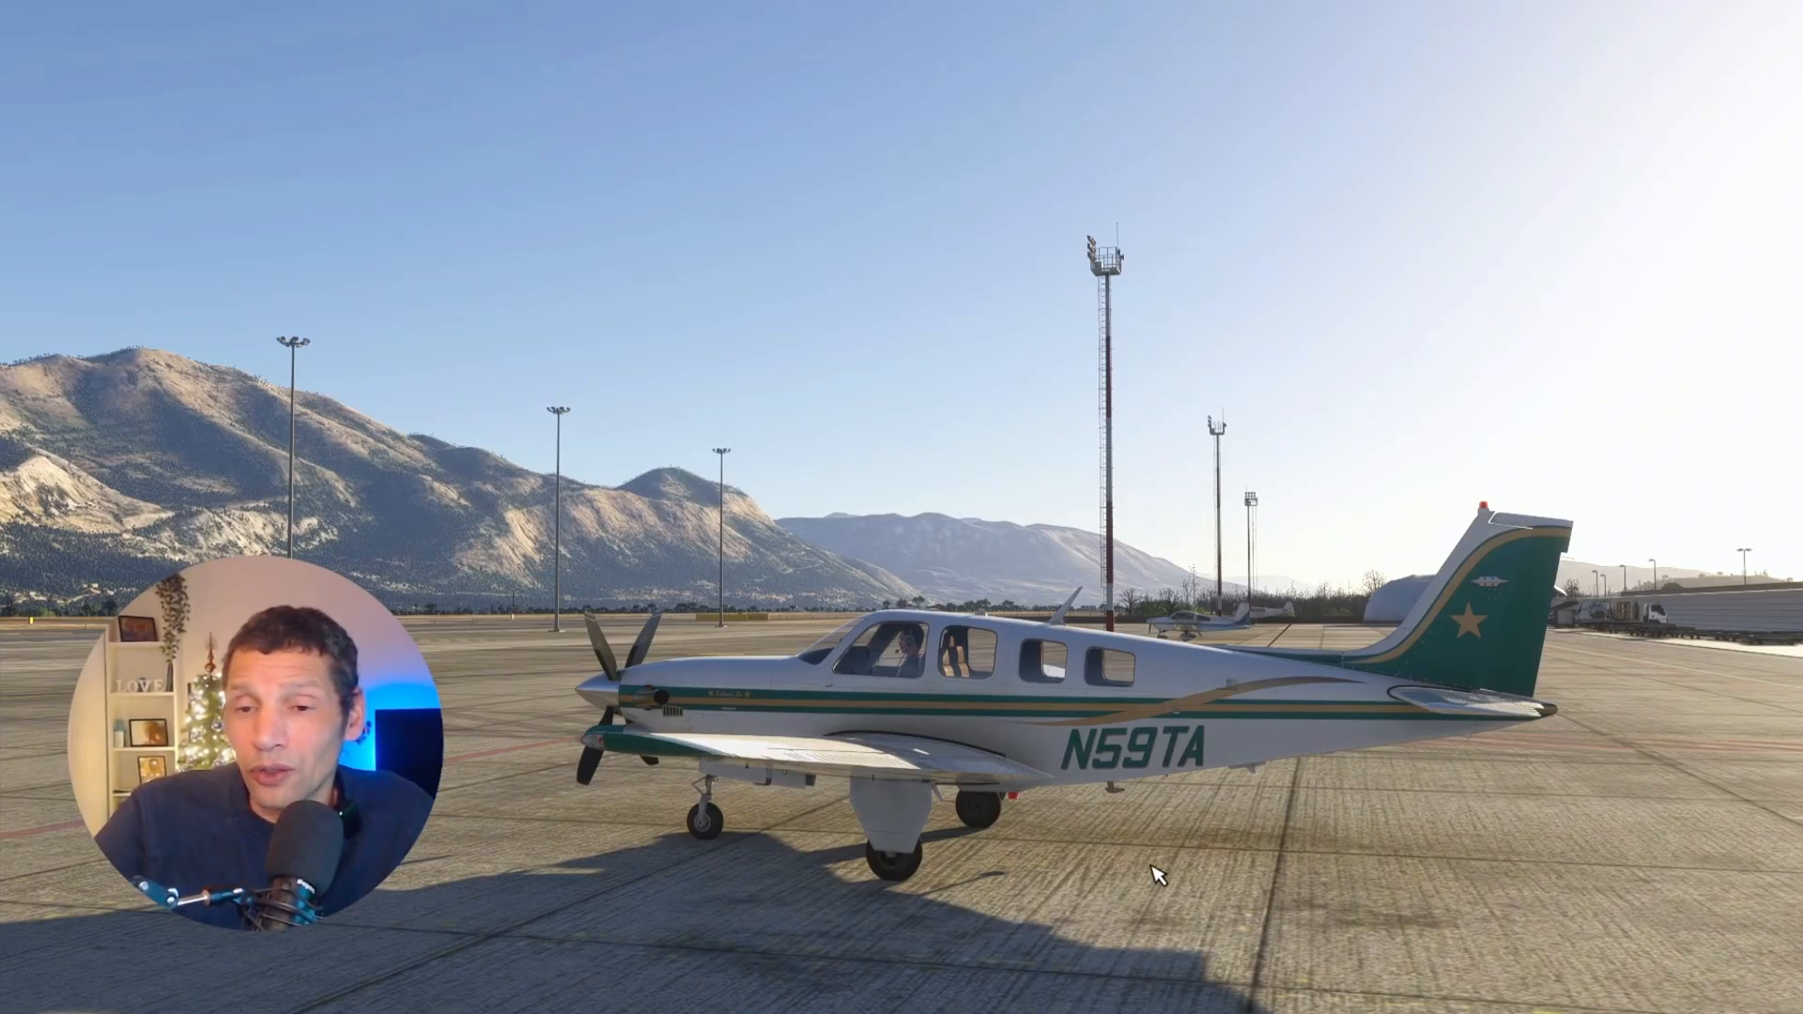
mouse_move(717, 207)
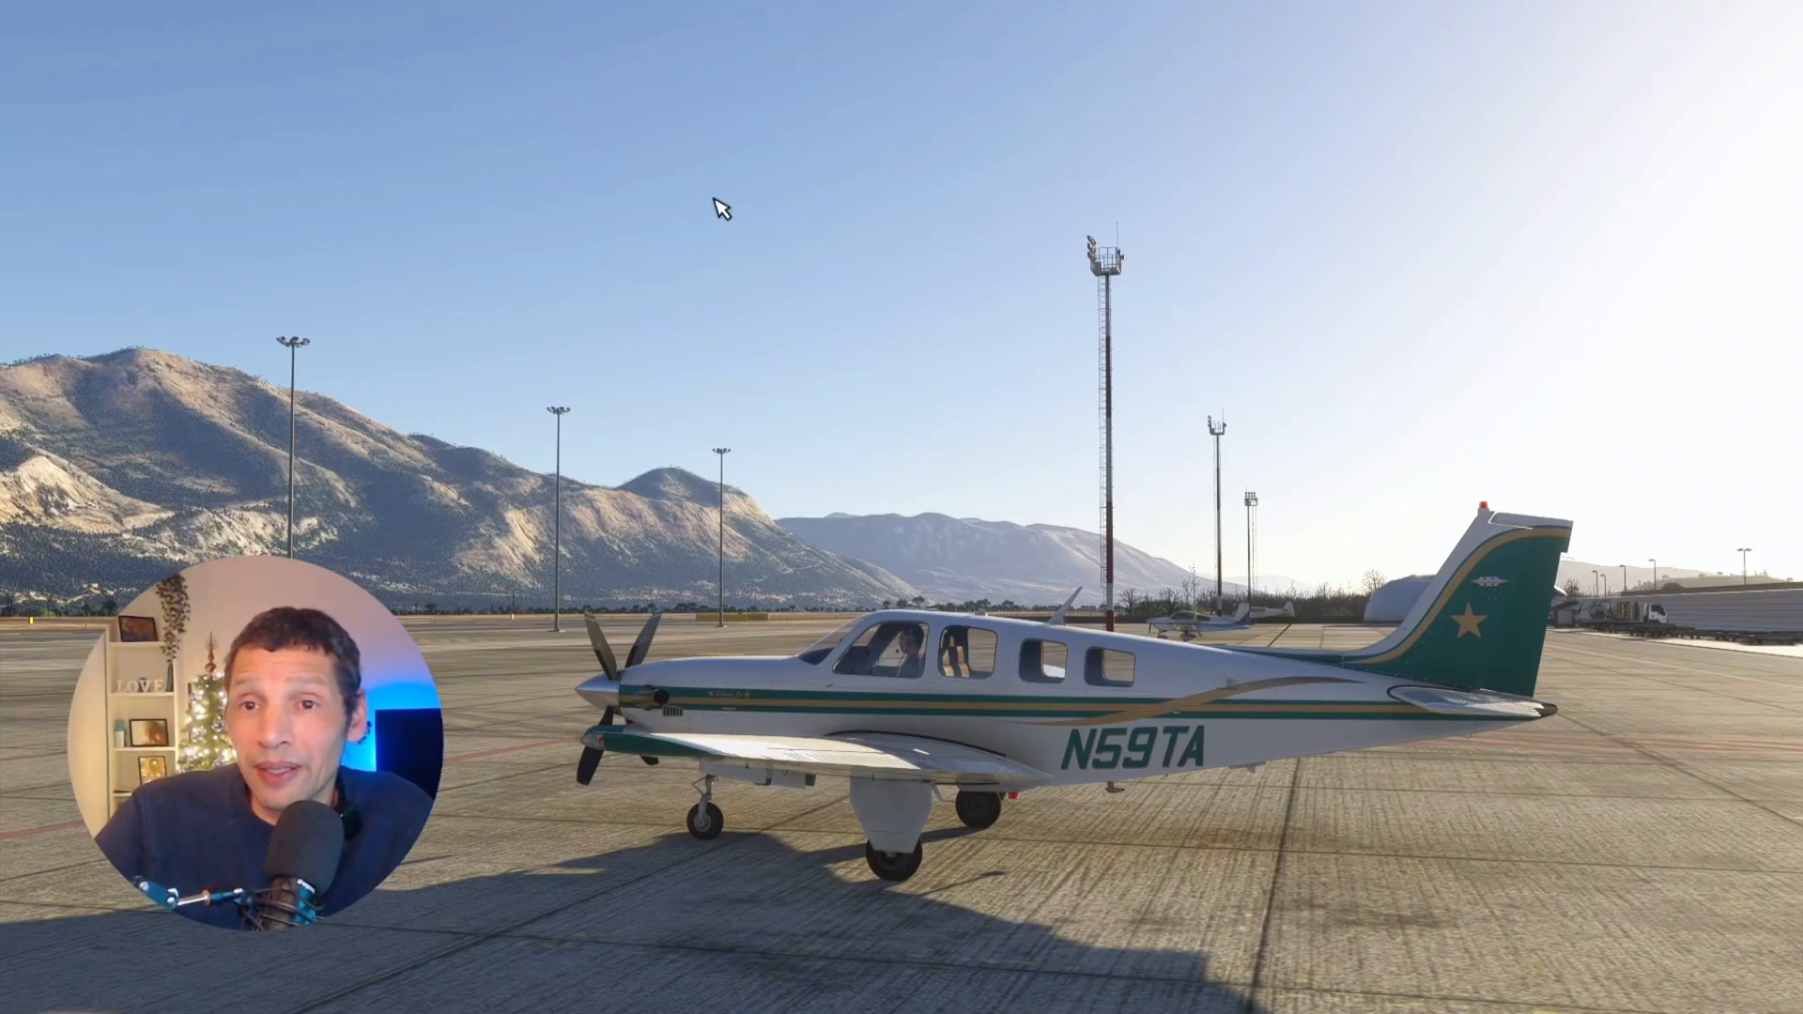
mouse_move(811, 284)
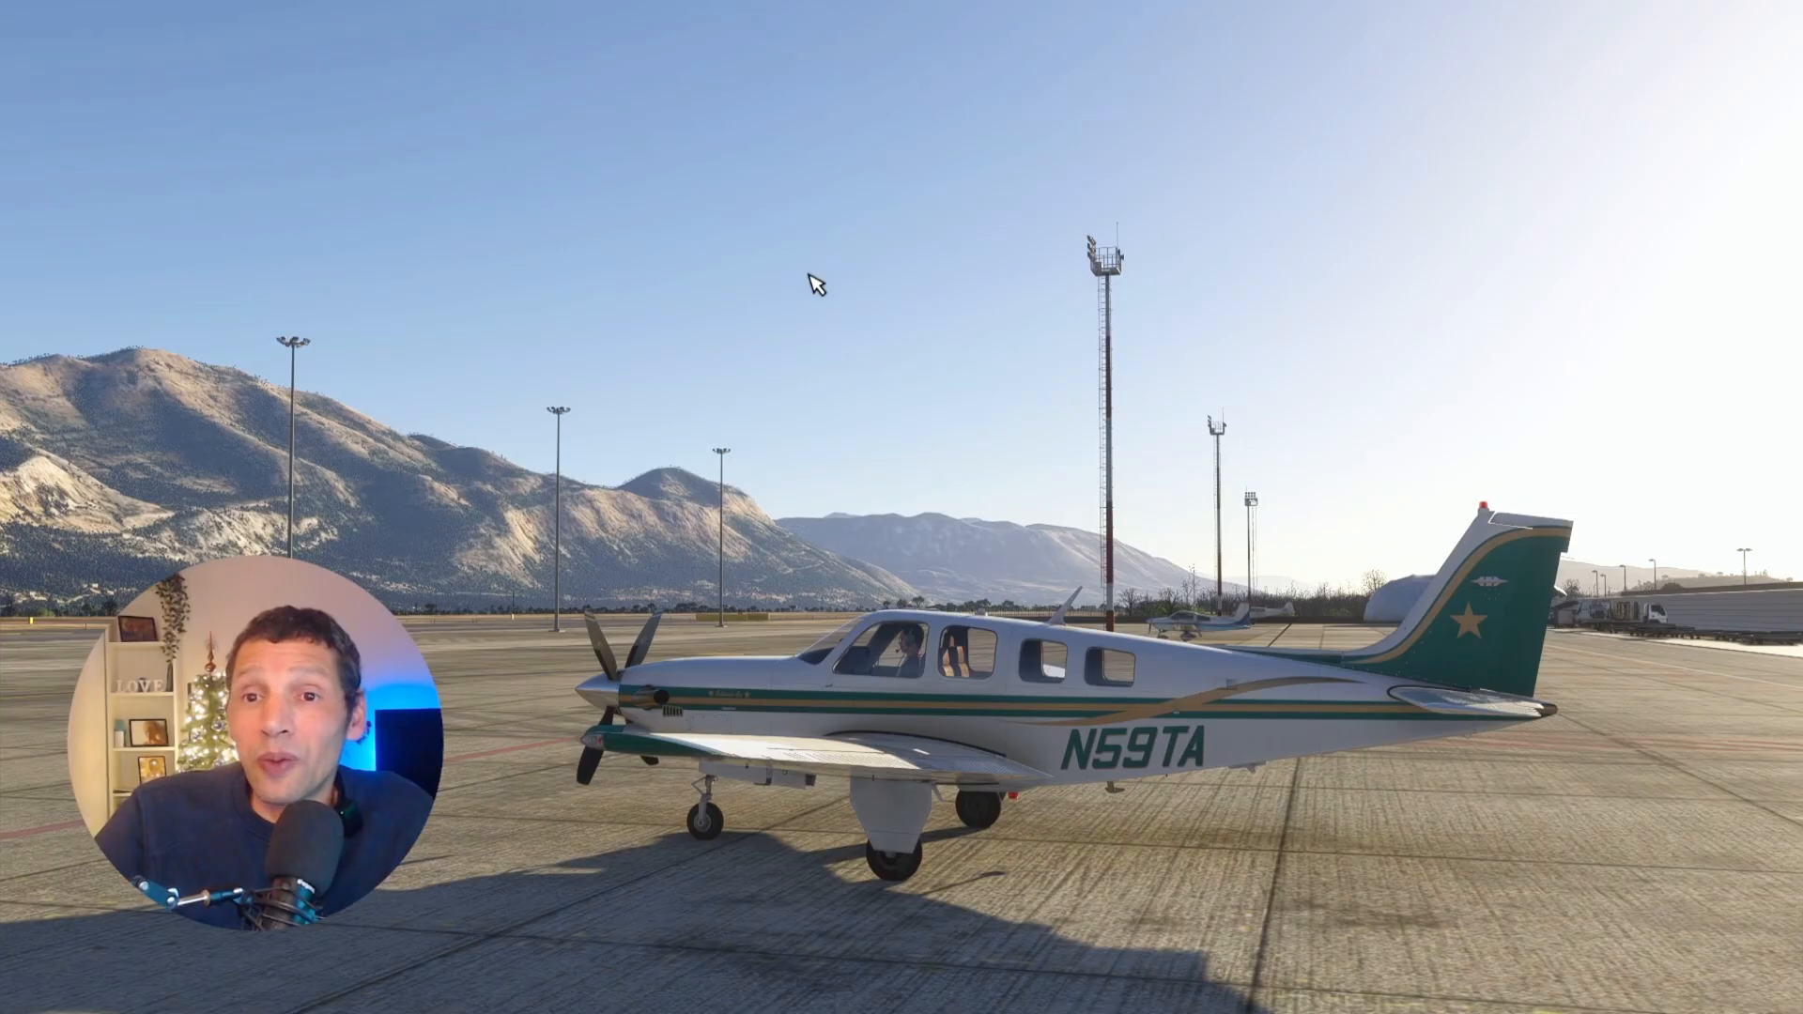
mouse_move(980, 673)
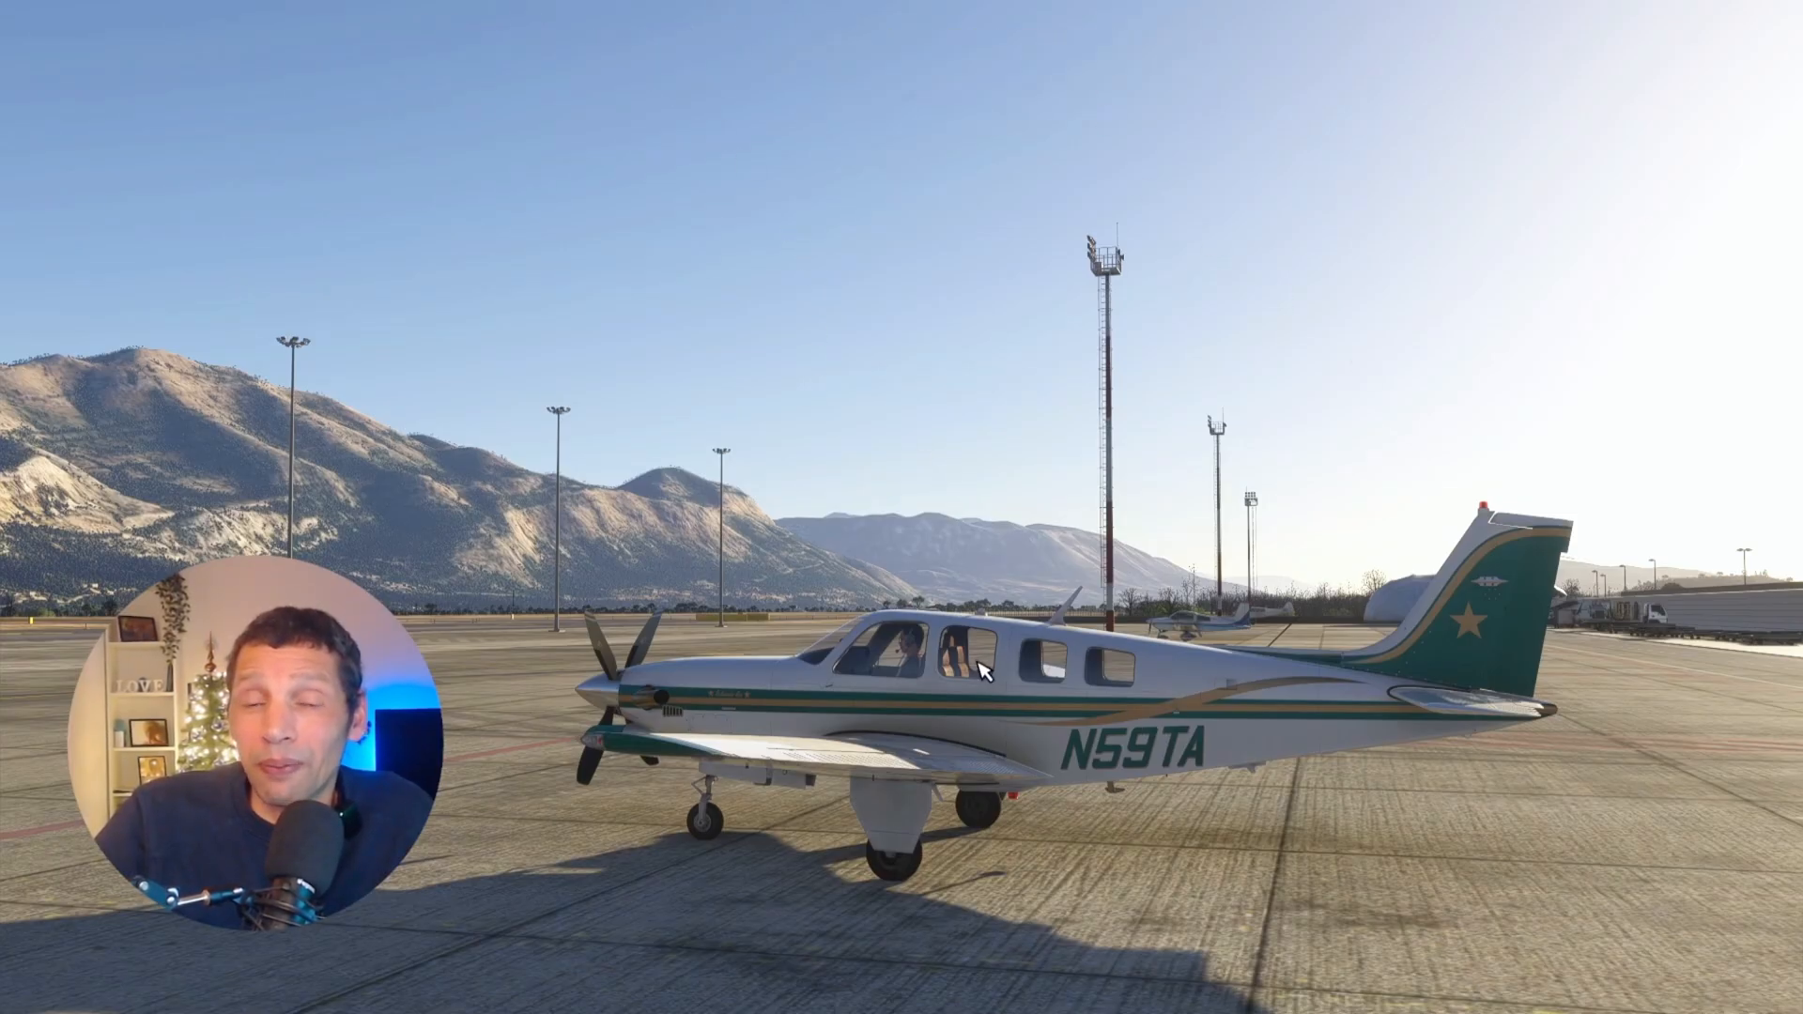
mouse_move(833, 422)
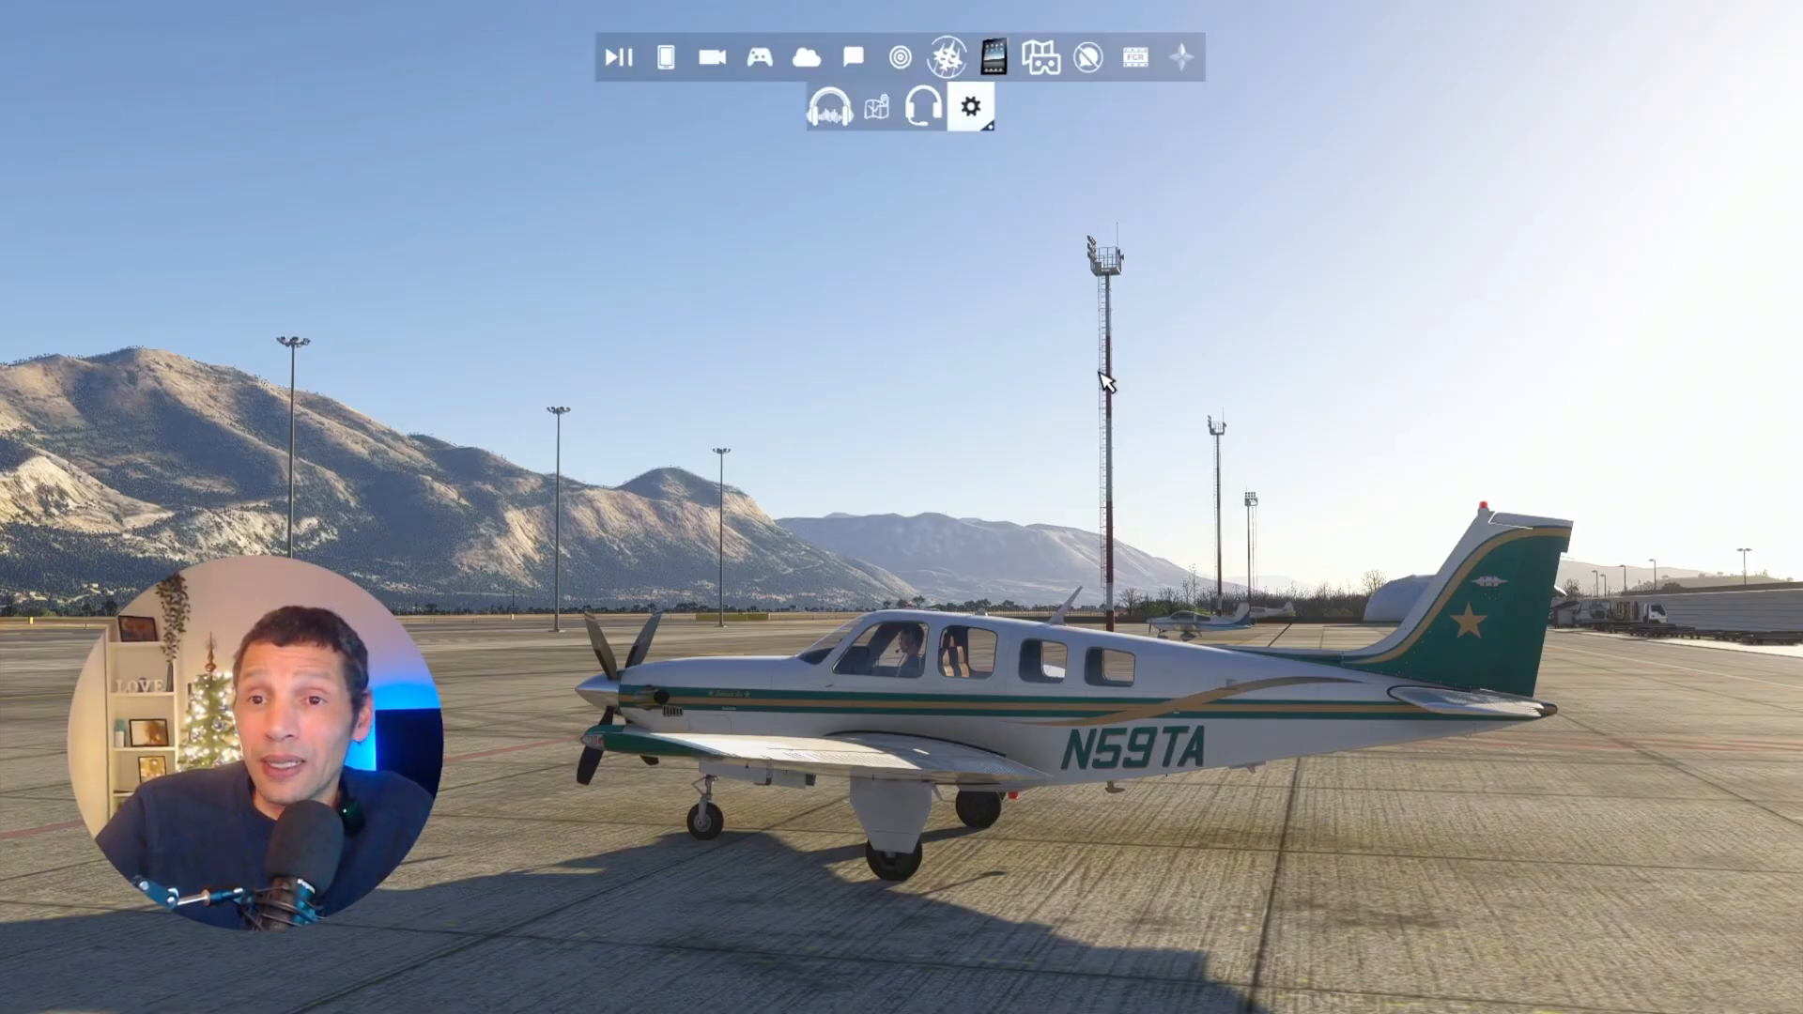
Step: Untick Communication, FSKneeboard and FCR Embedded in the toolbar item list, then close it
click(977, 104)
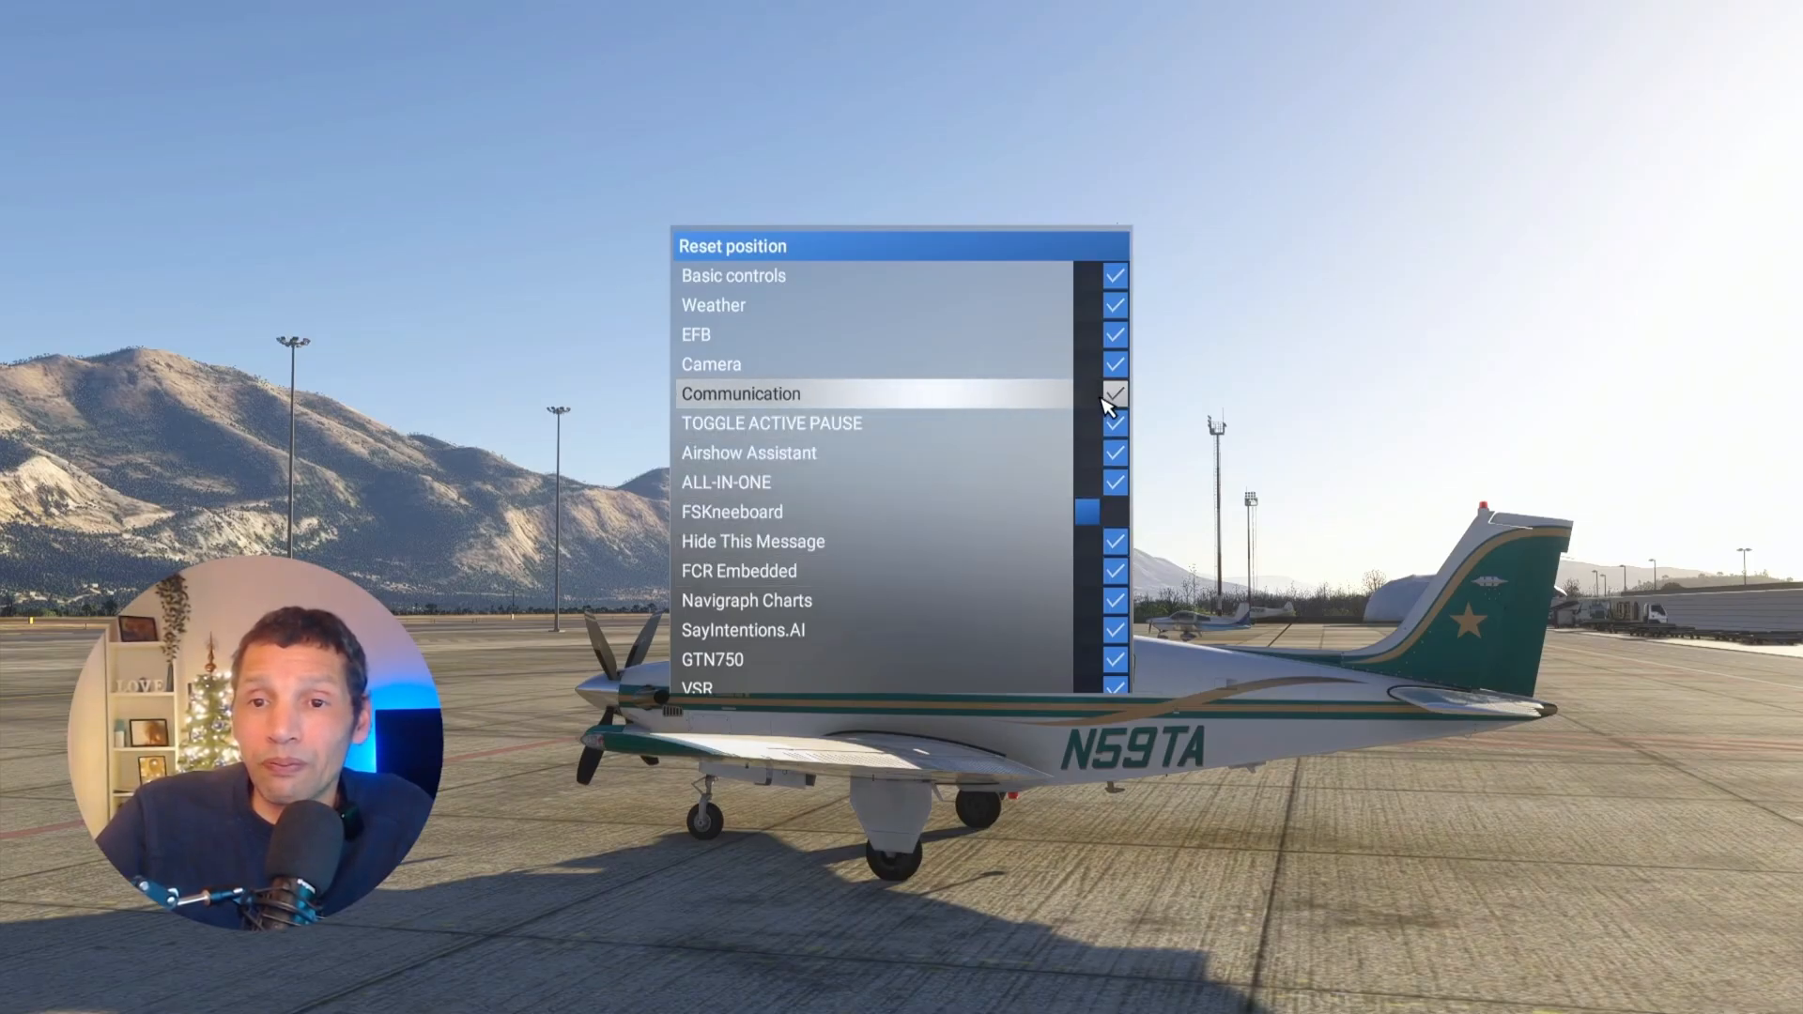
click(1111, 394)
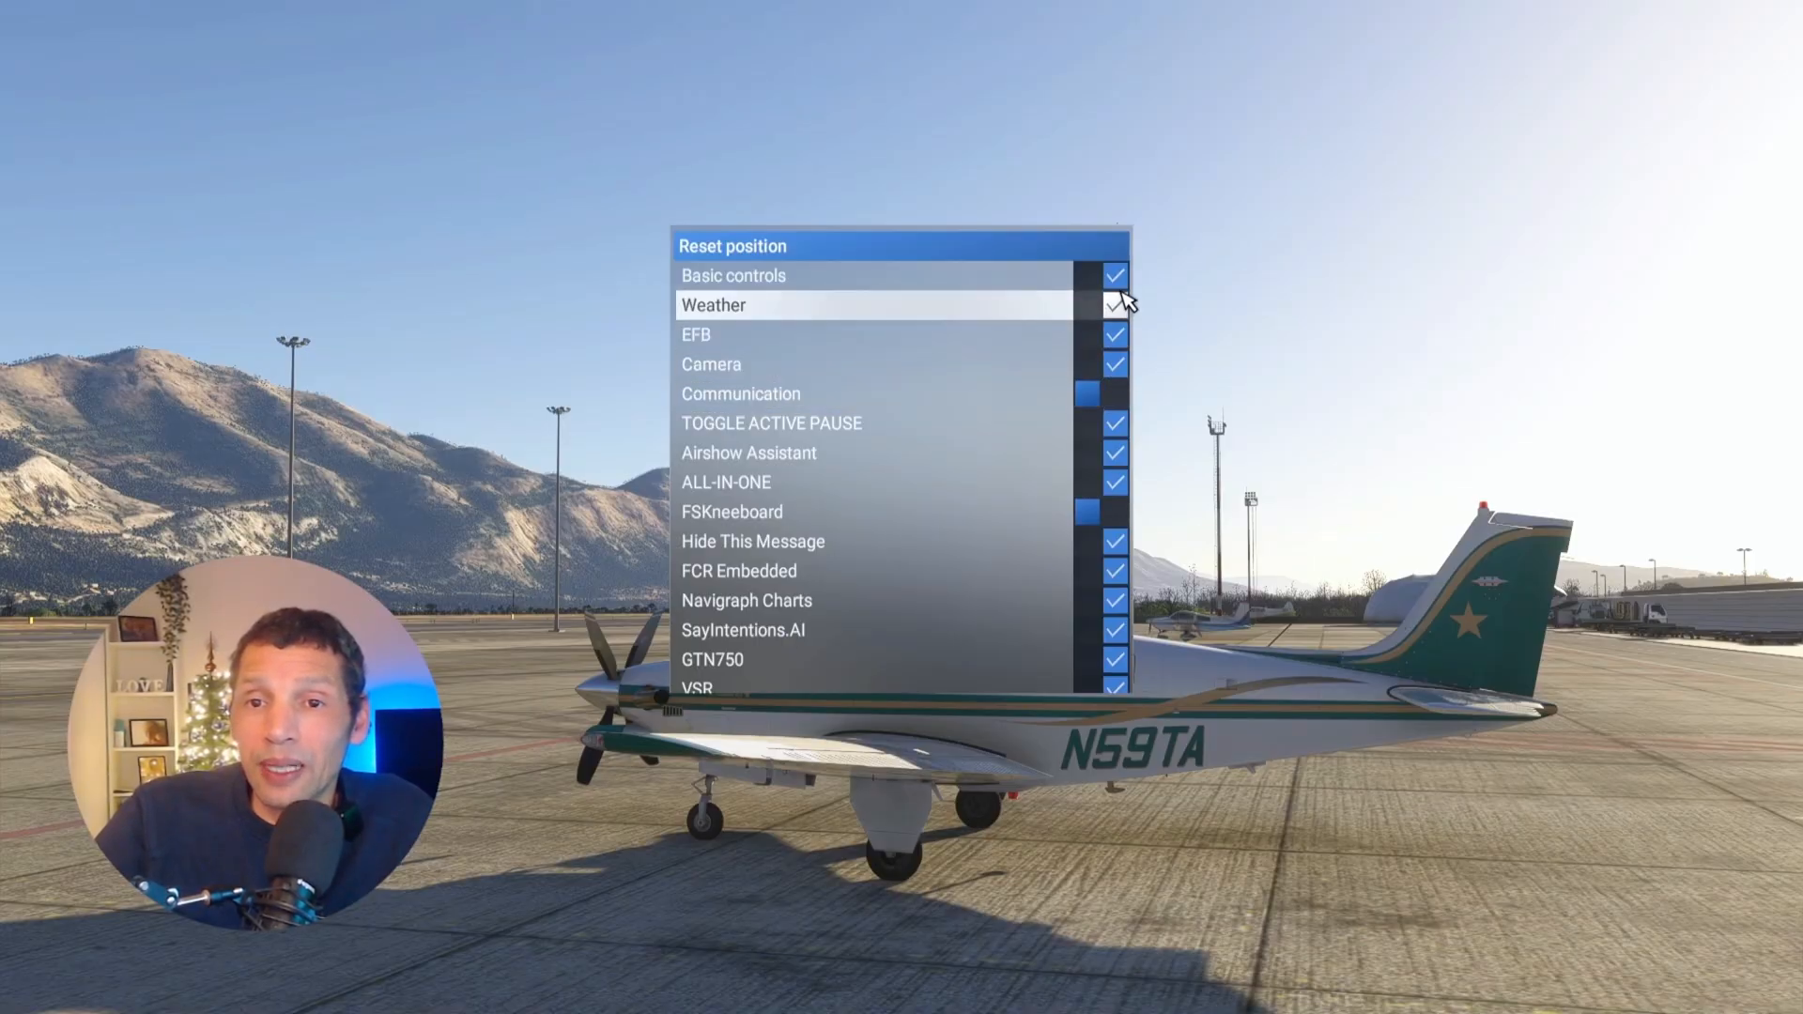
mouse_move(1111, 572)
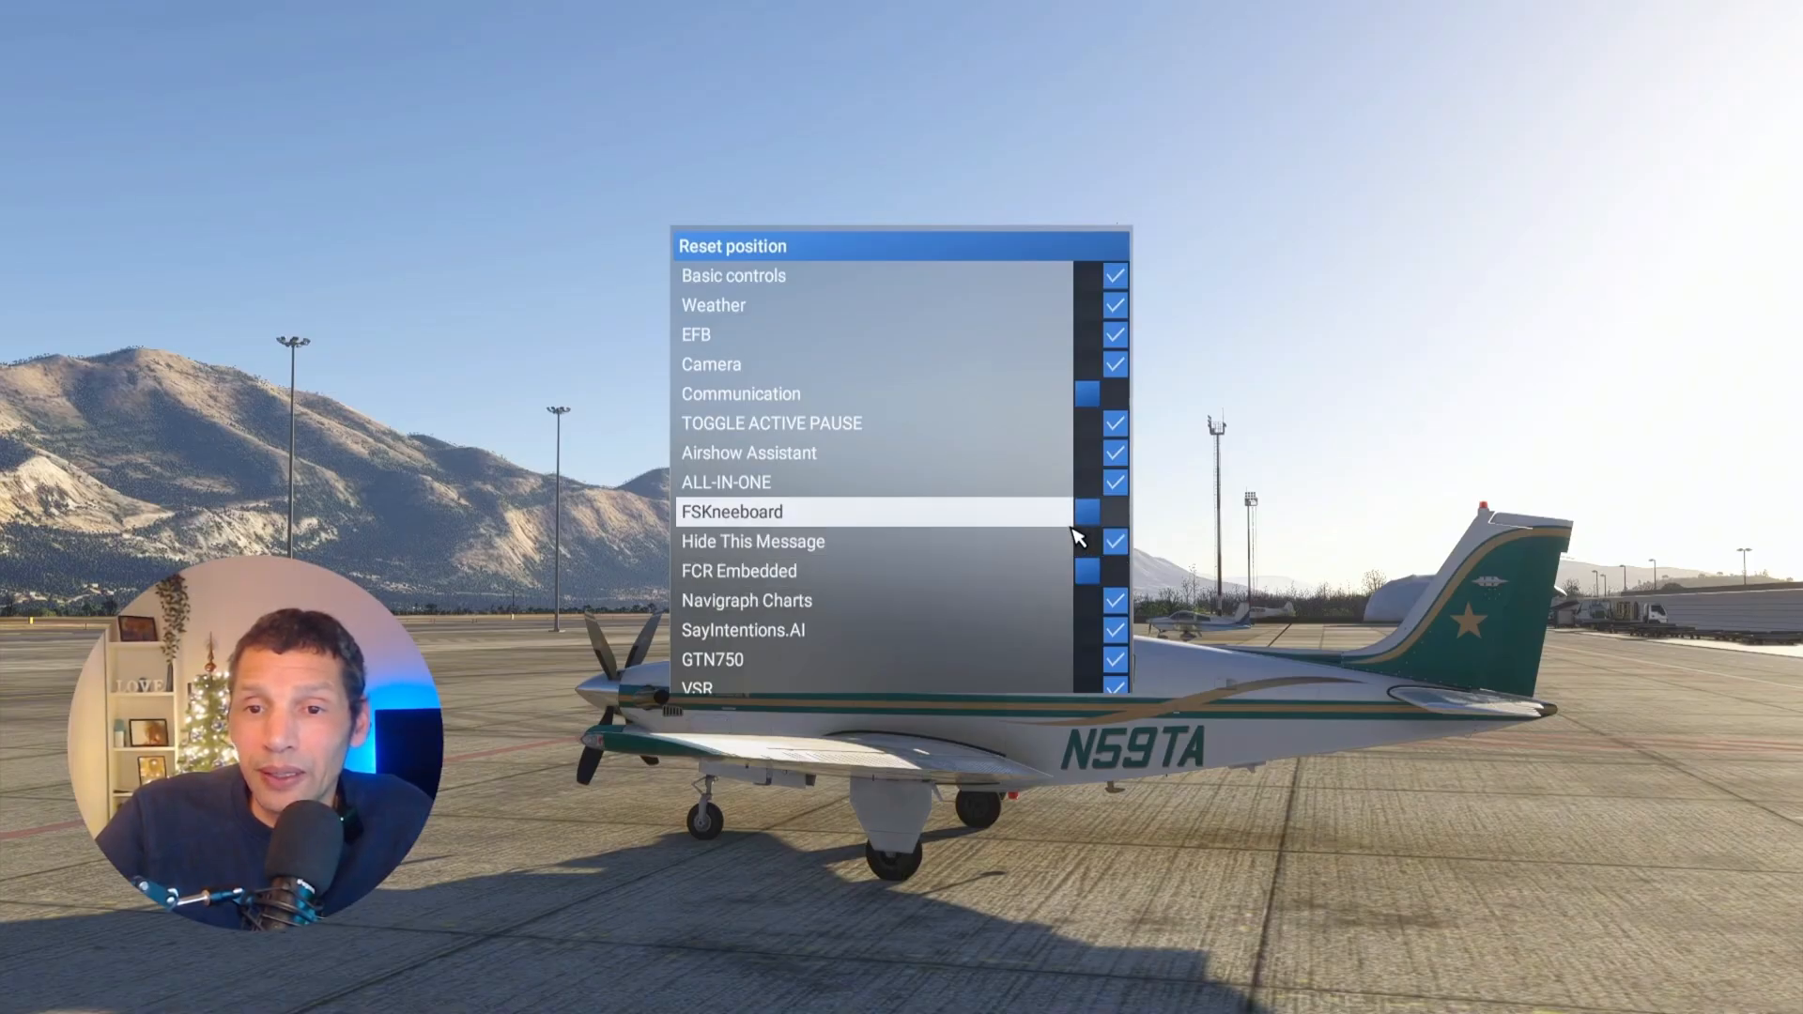
mouse_move(1064, 662)
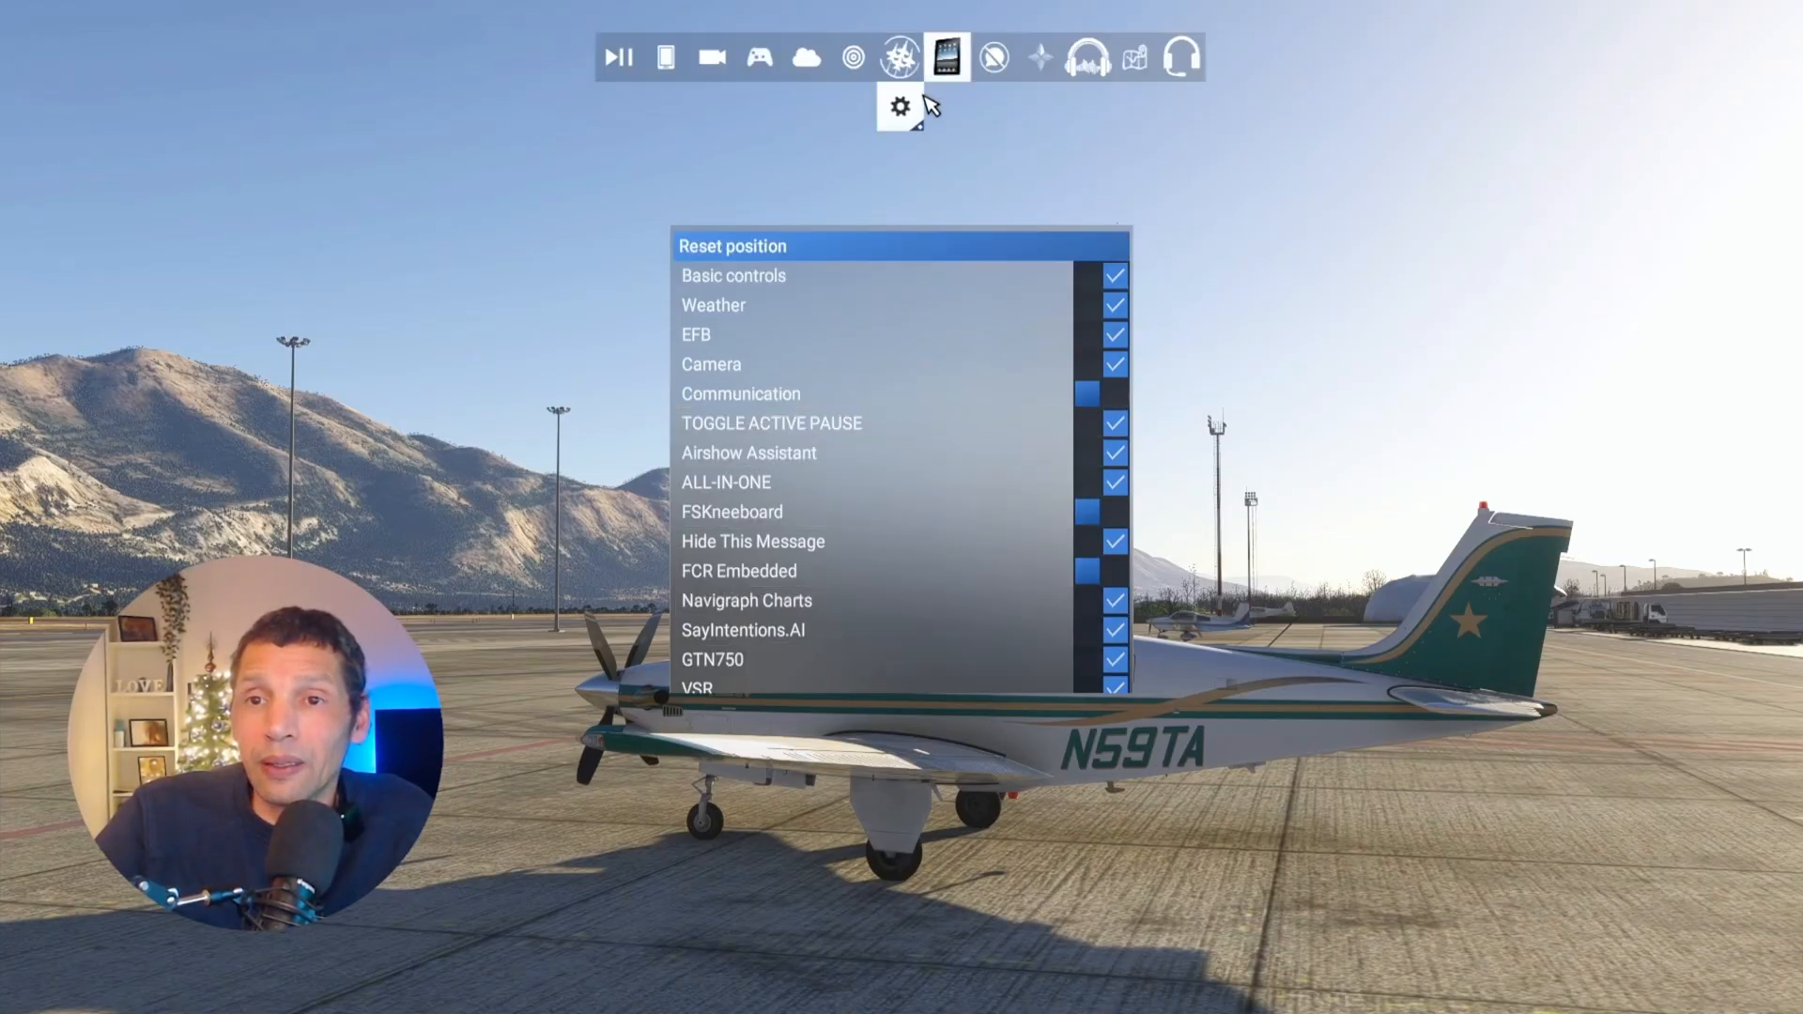
click(666, 56)
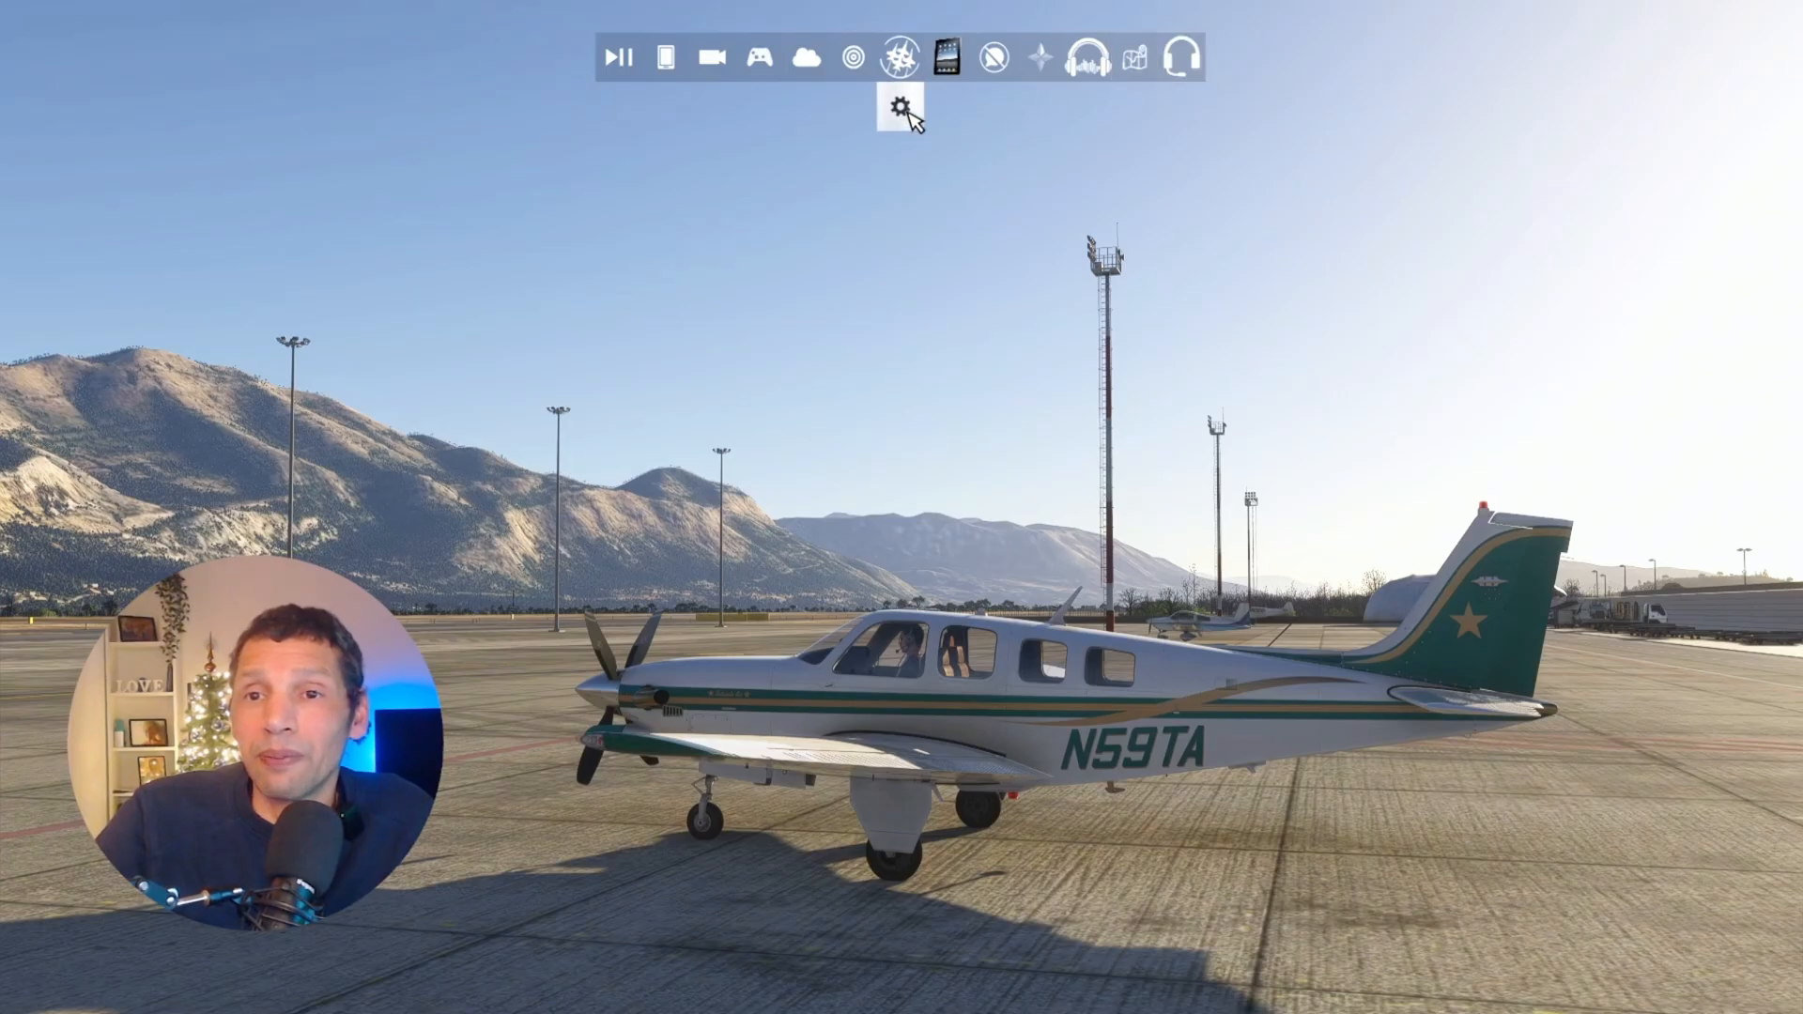
click(899, 104)
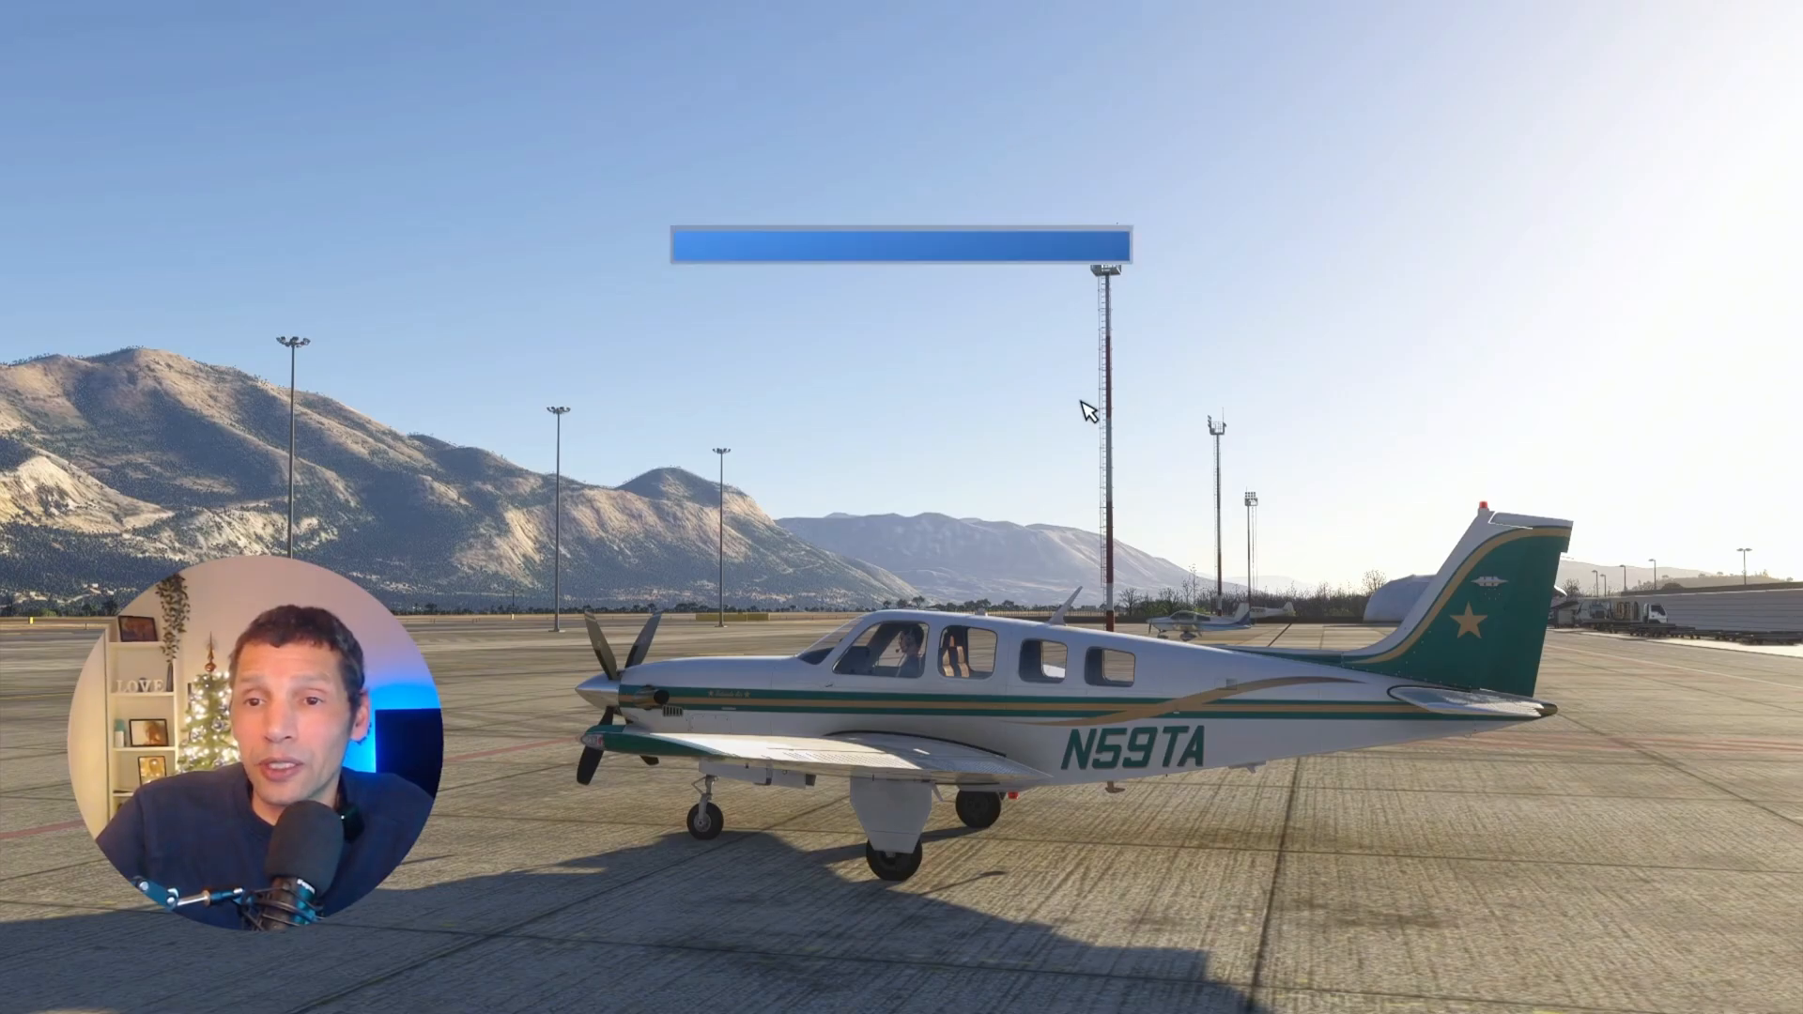
Step: Dismiss the toolbar item list, leaving the parked aircraft unobstructed
click(901, 242)
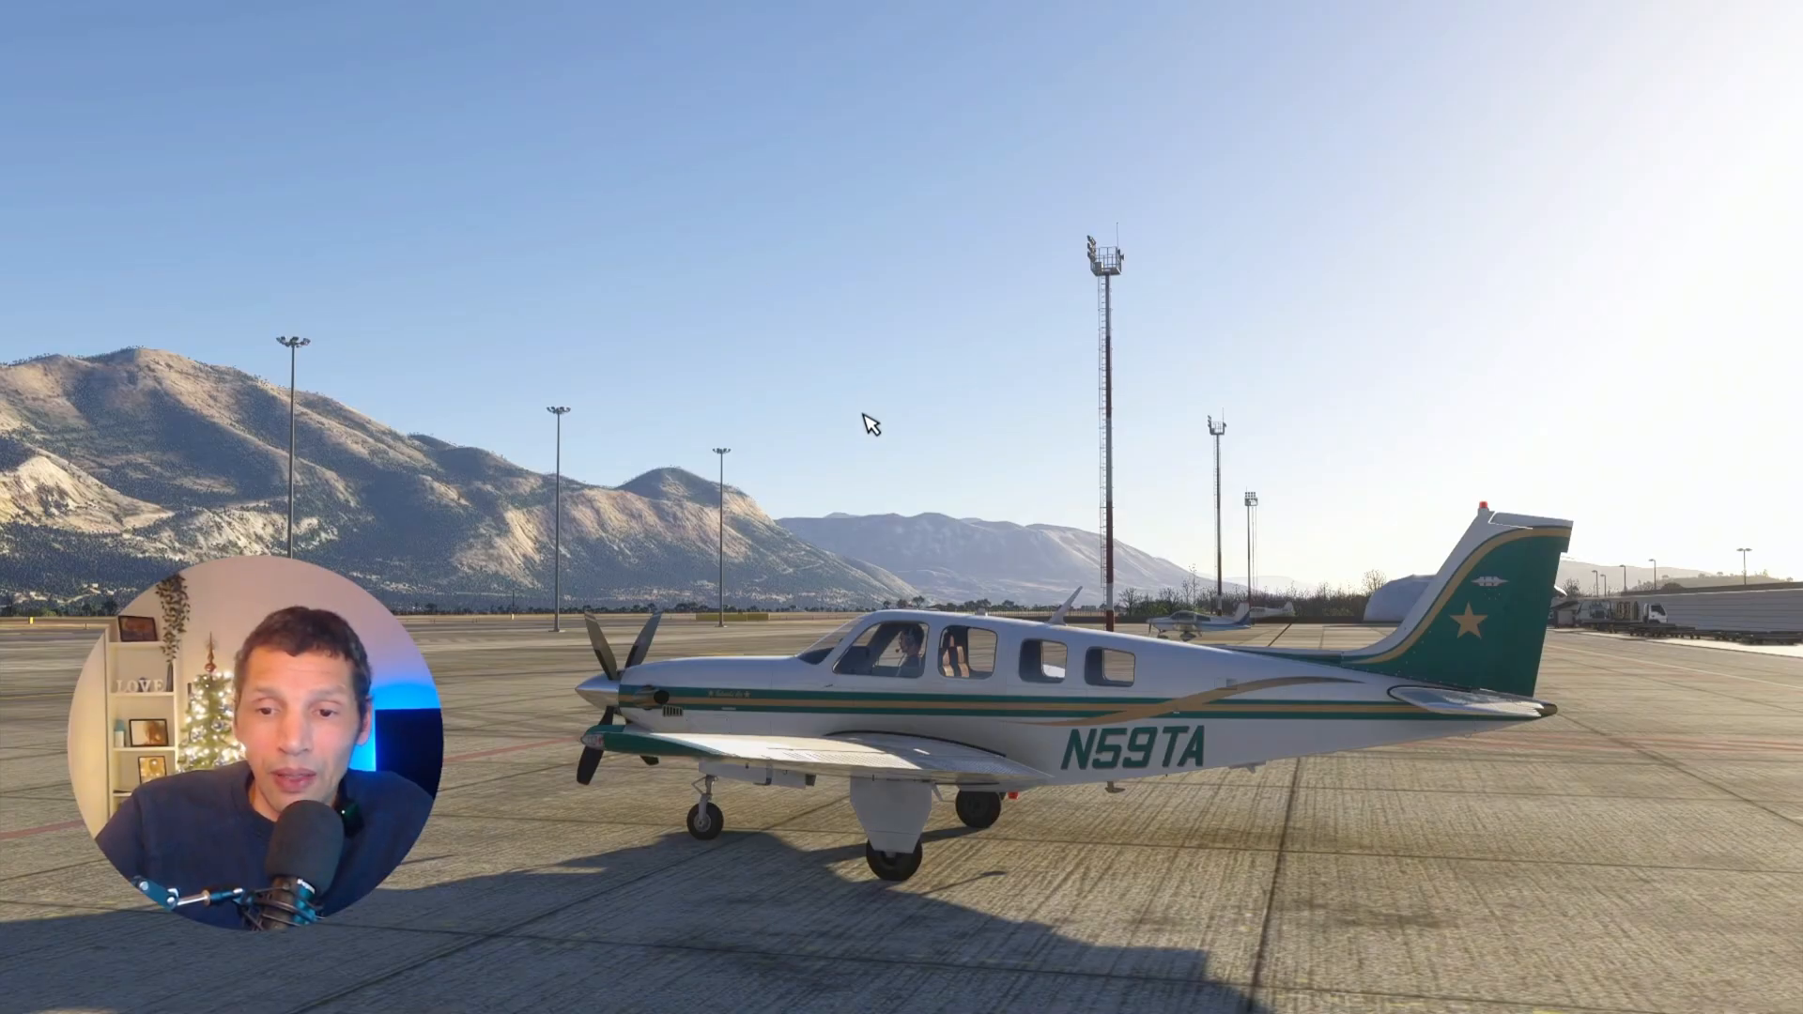
mouse_move(871, 791)
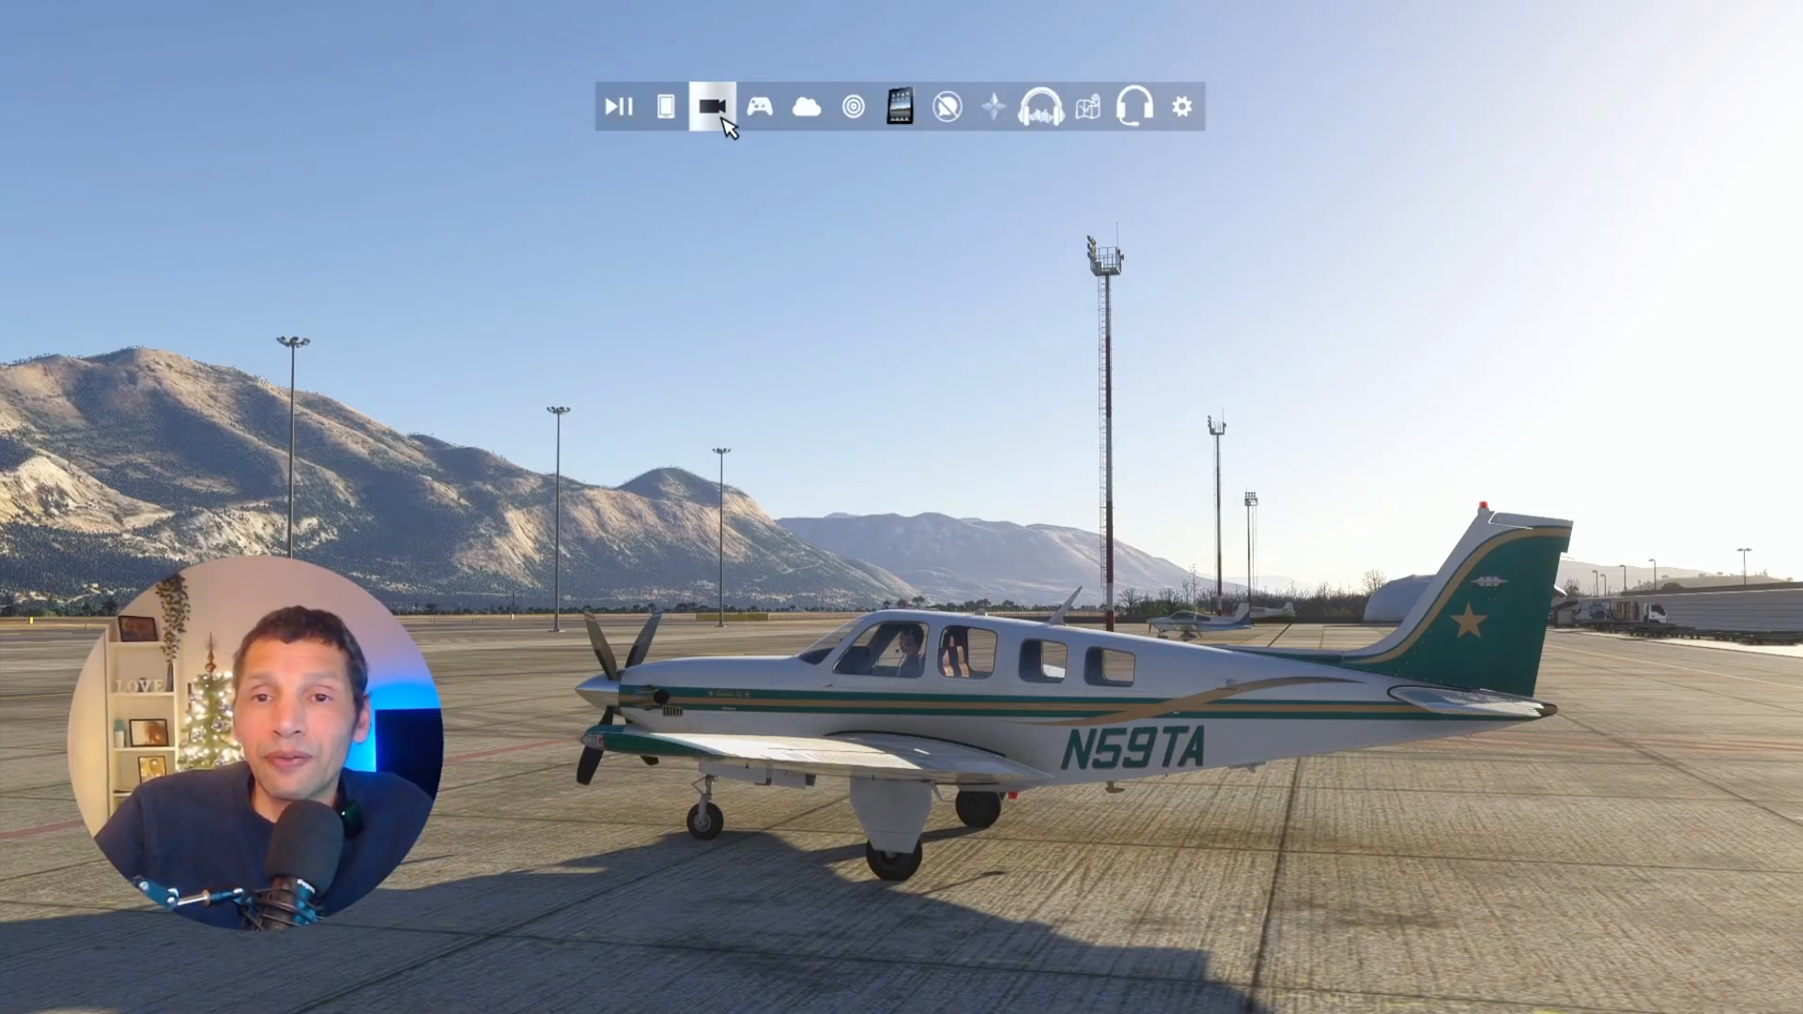
Step: Open the controls window, select Saitek Pro Flight Yoke, and search 'toolbar'
click(717, 107)
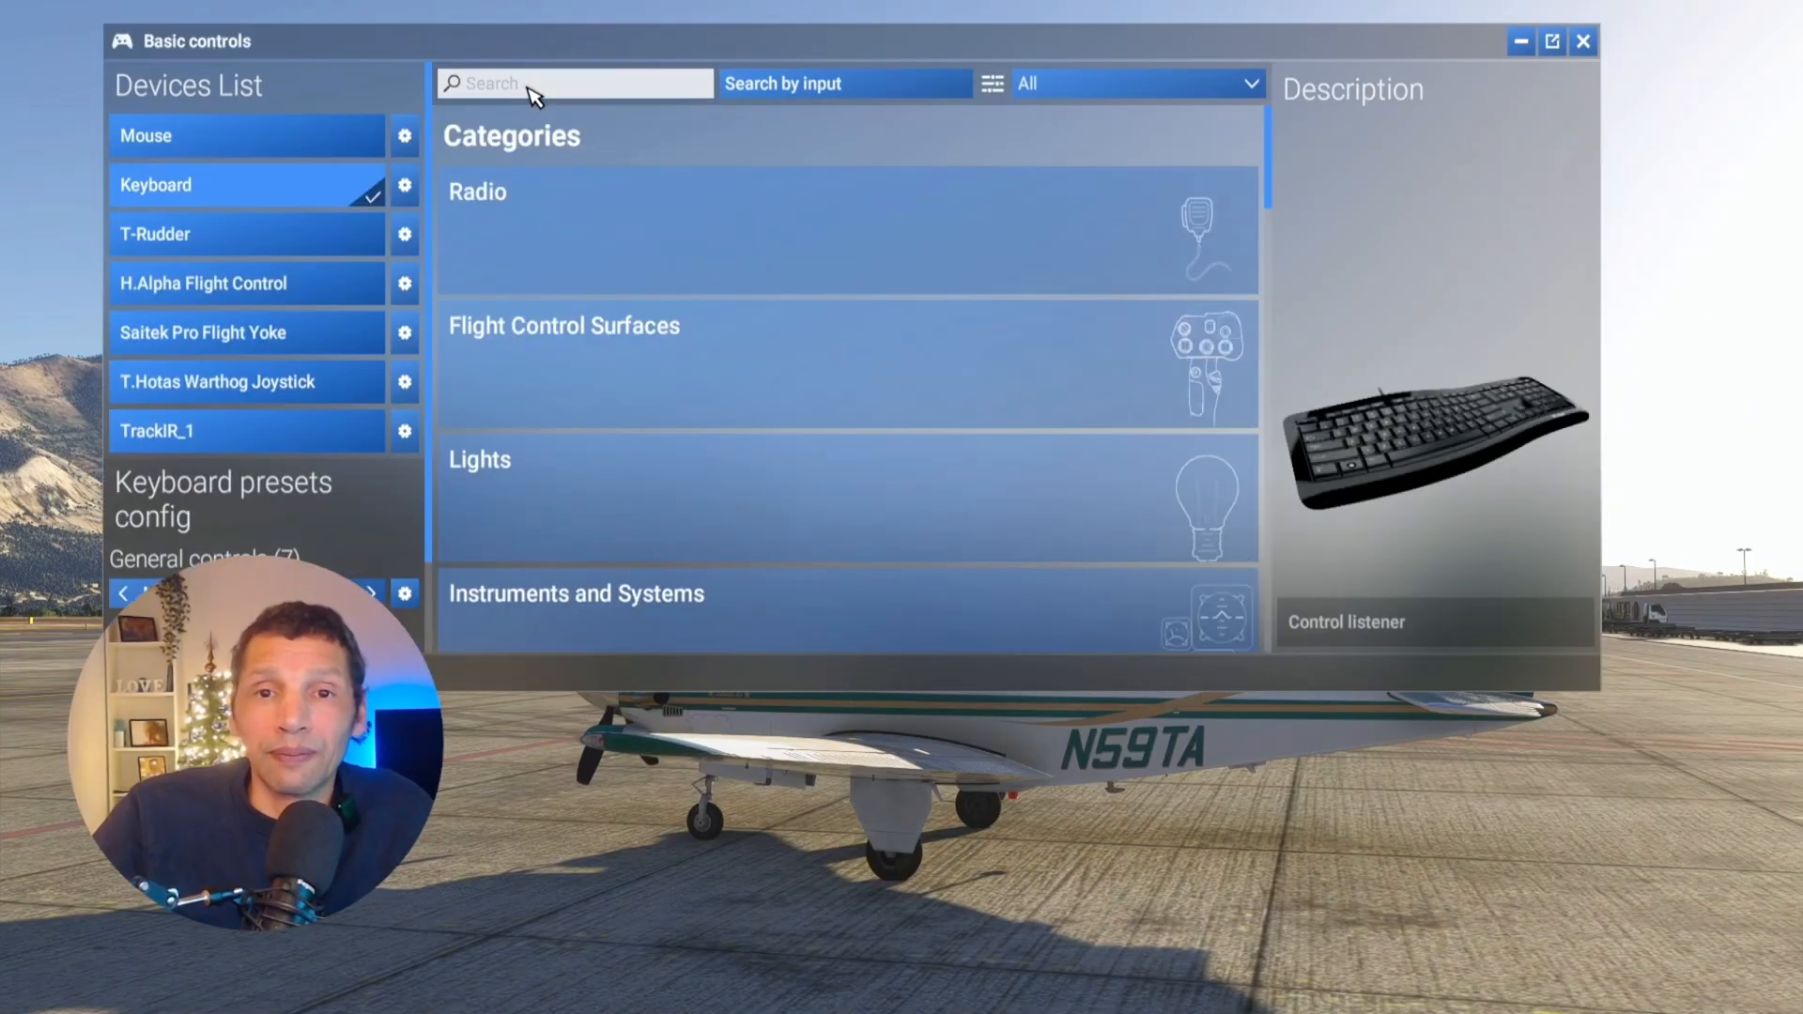
text(vr)
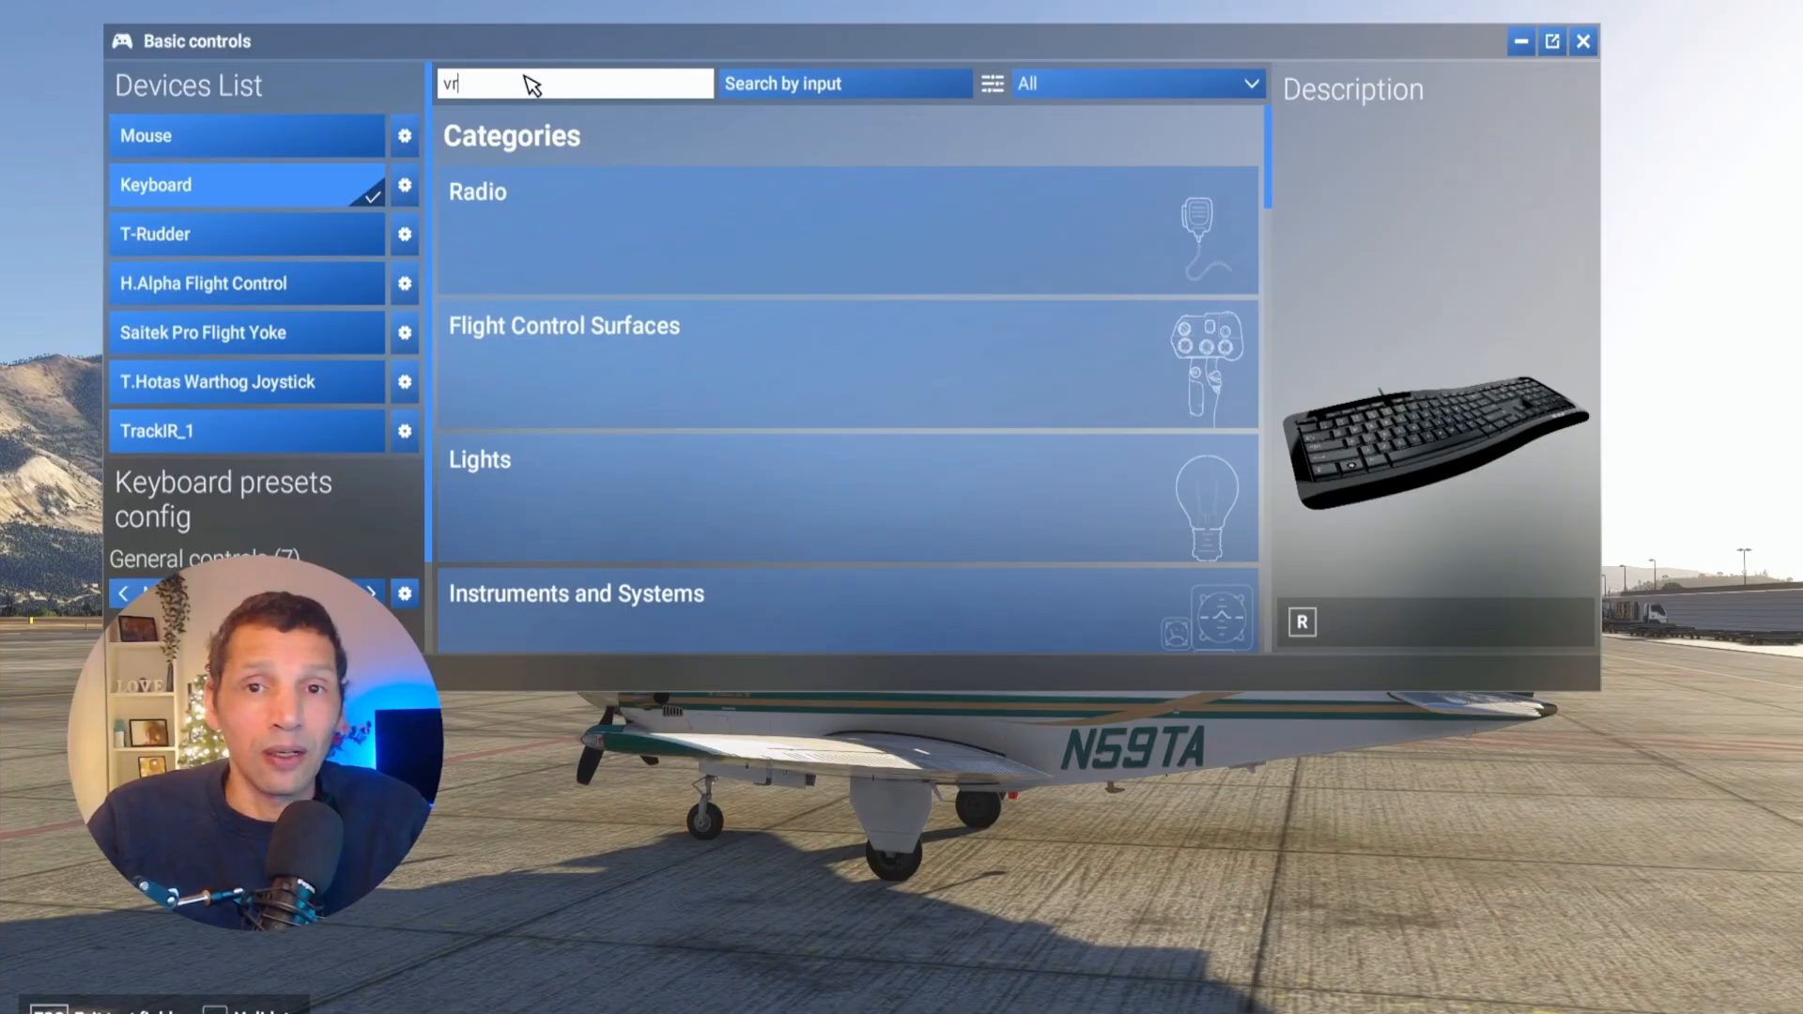
text(too)
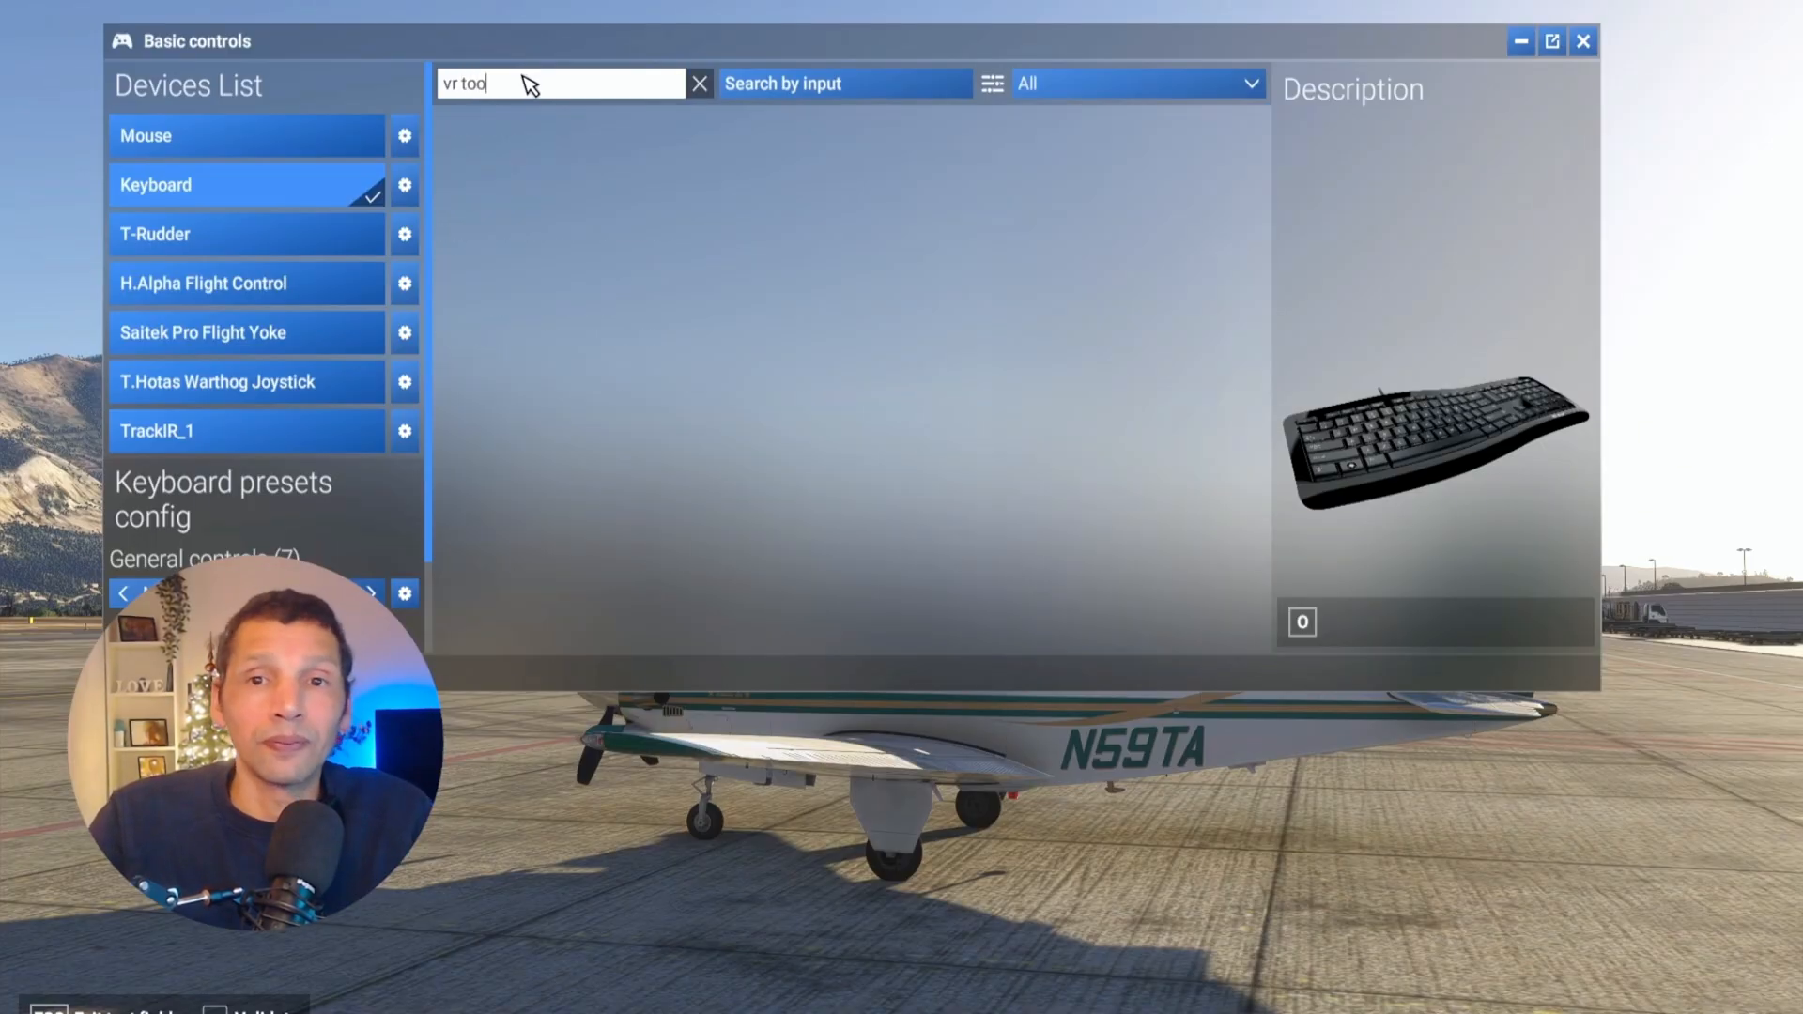
text(;)
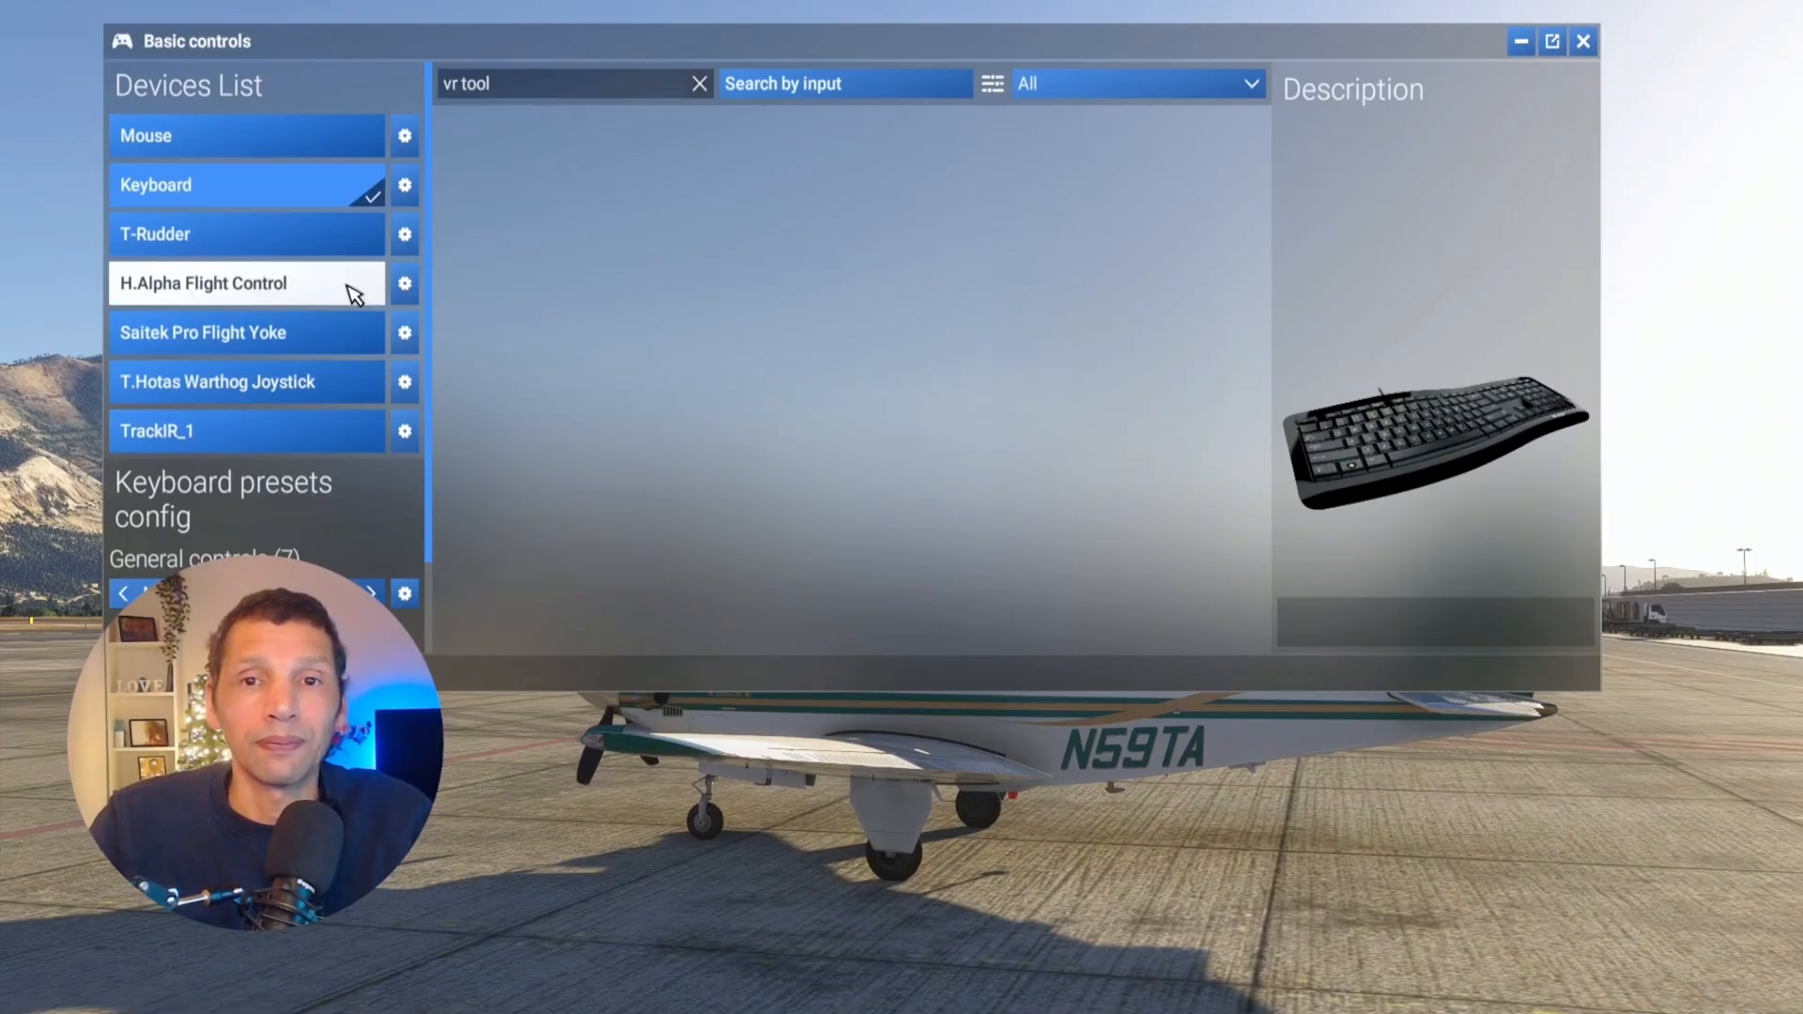
click(203, 333)
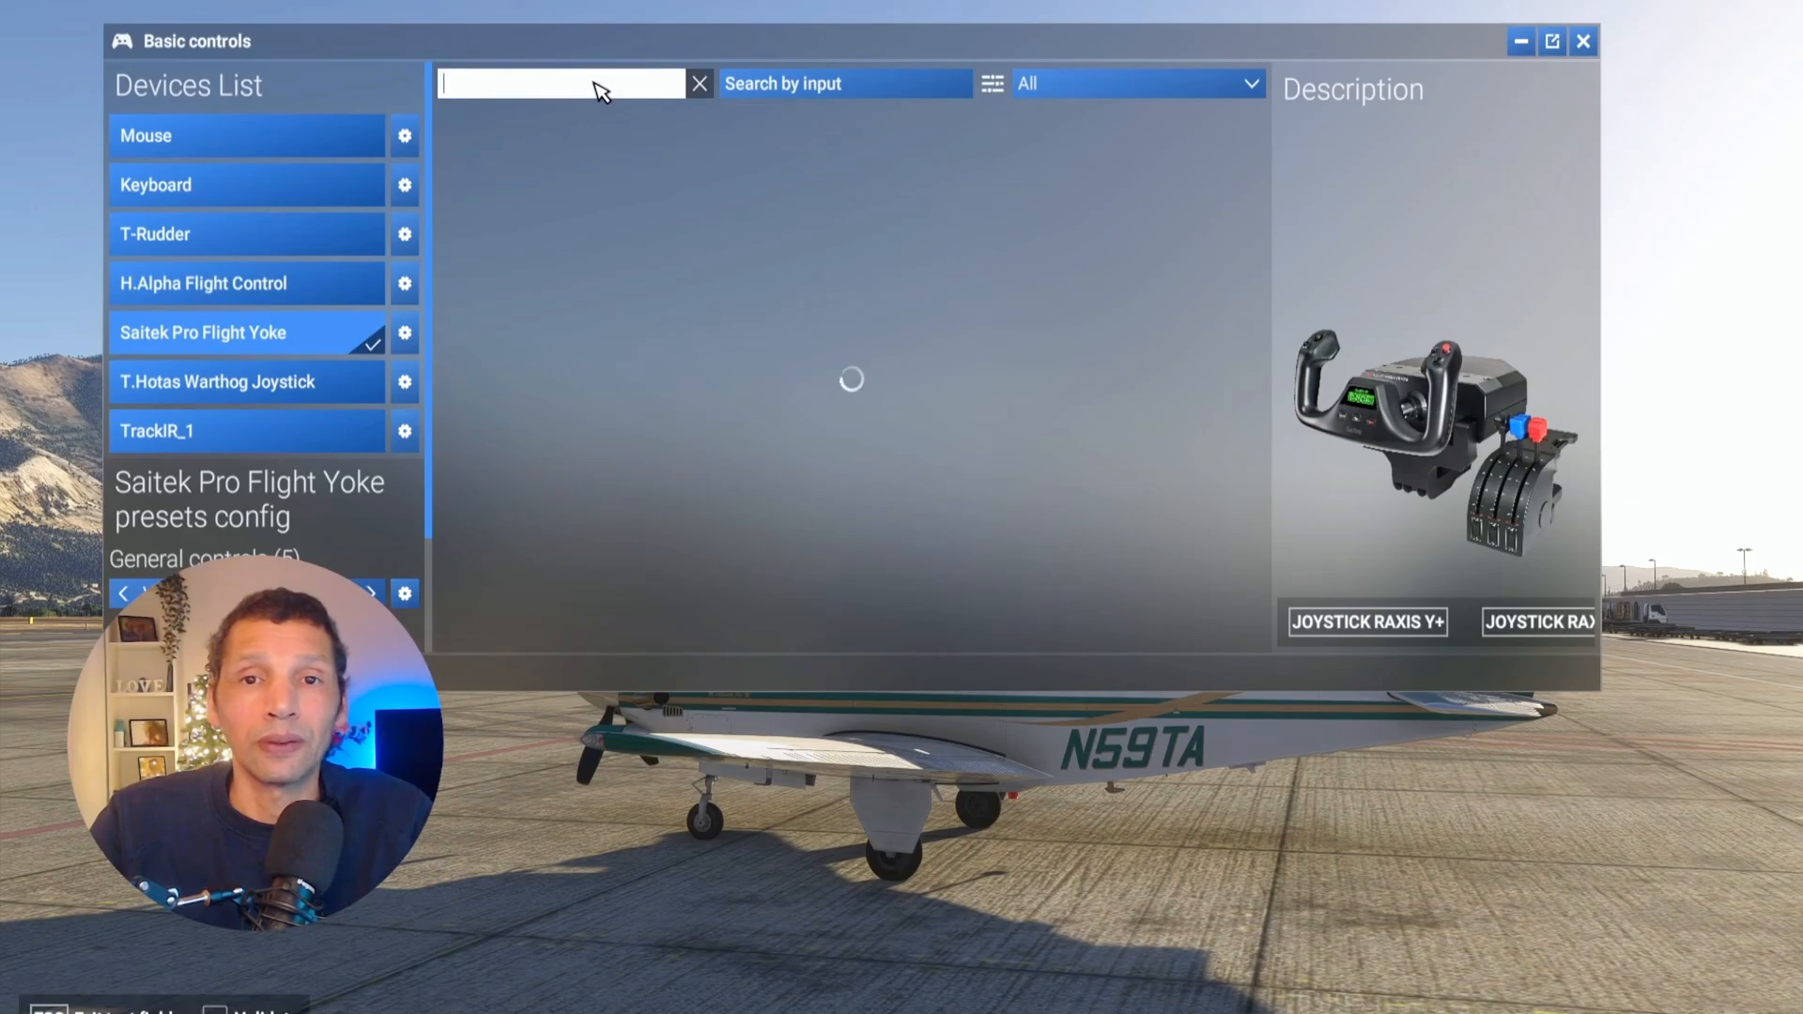
text(too)
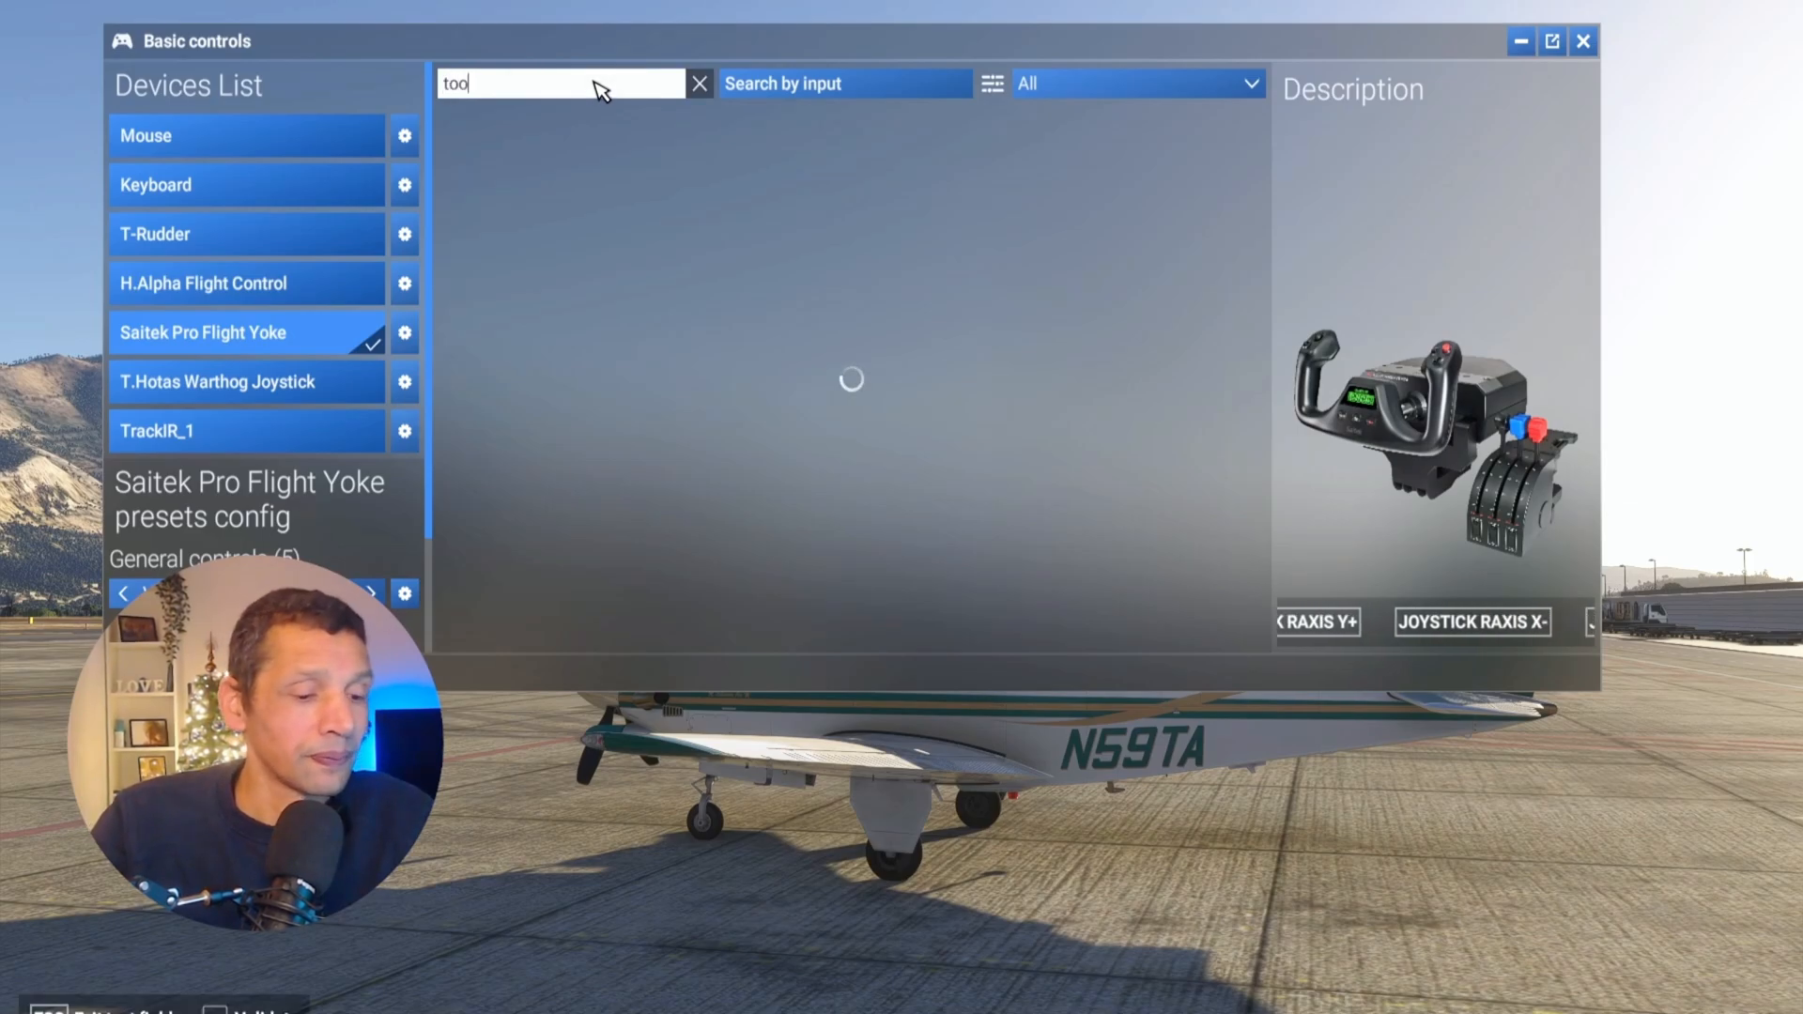
text(lb)
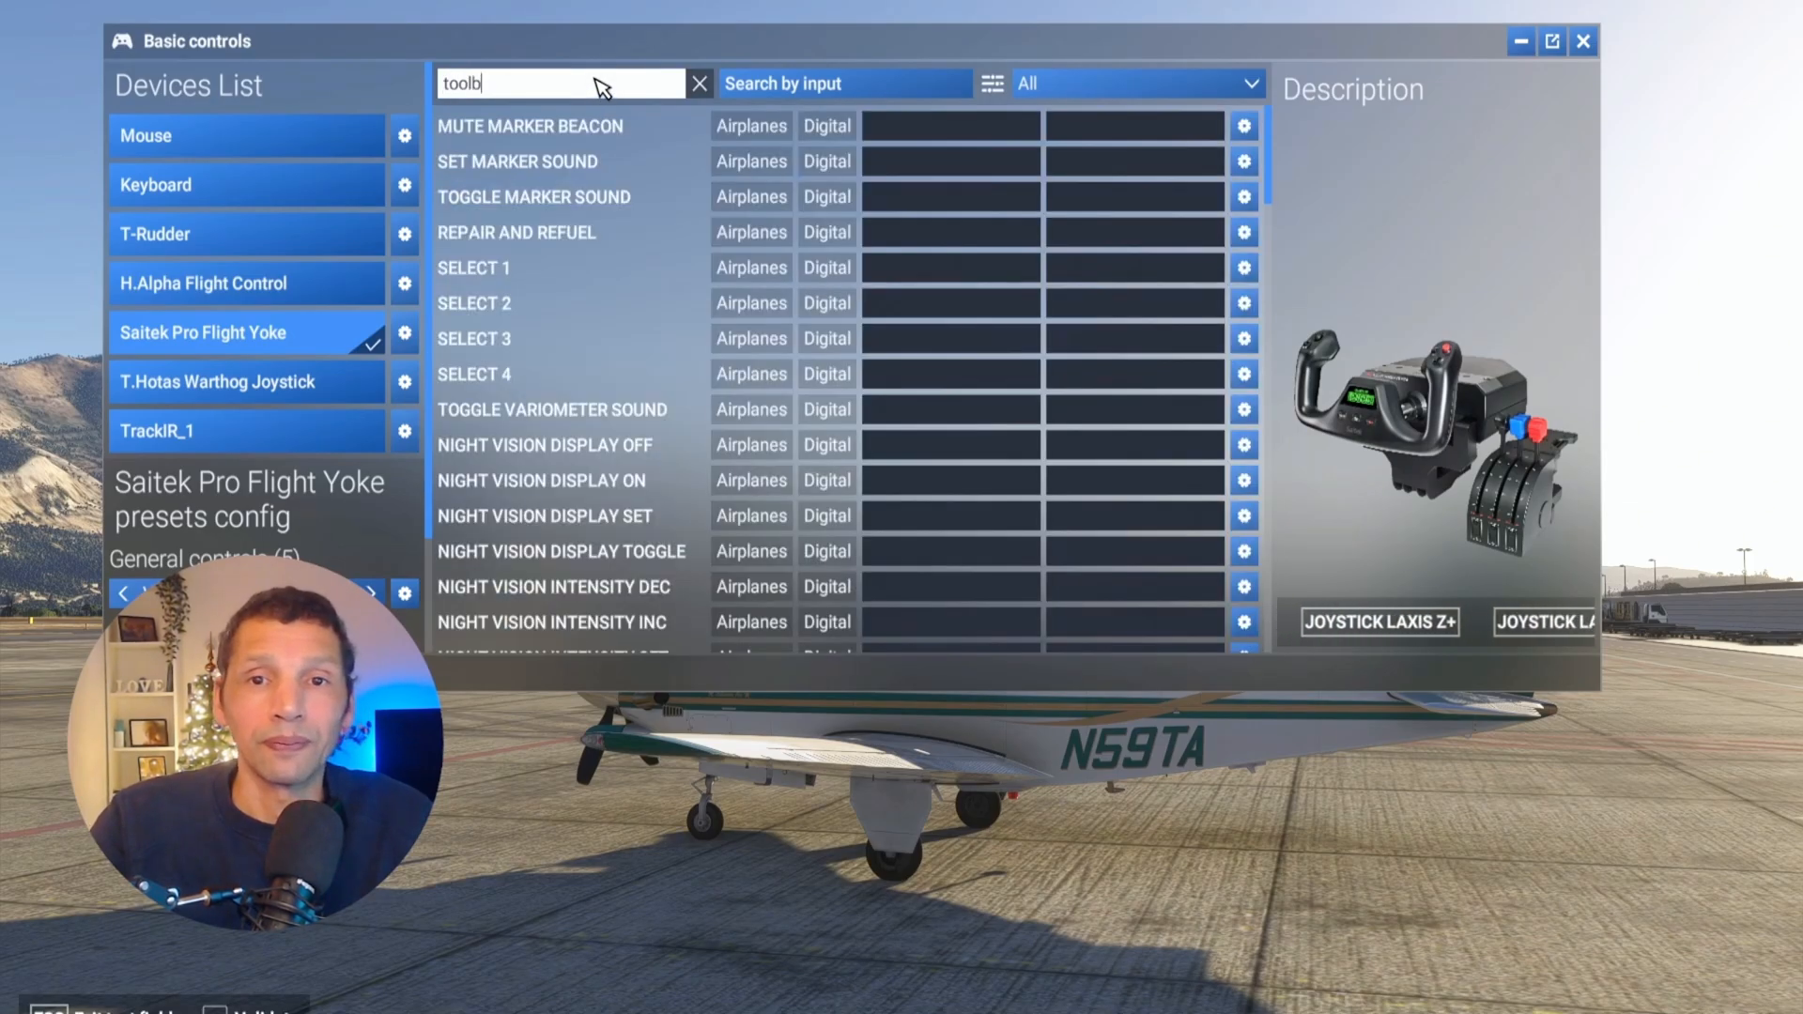
text(ar)
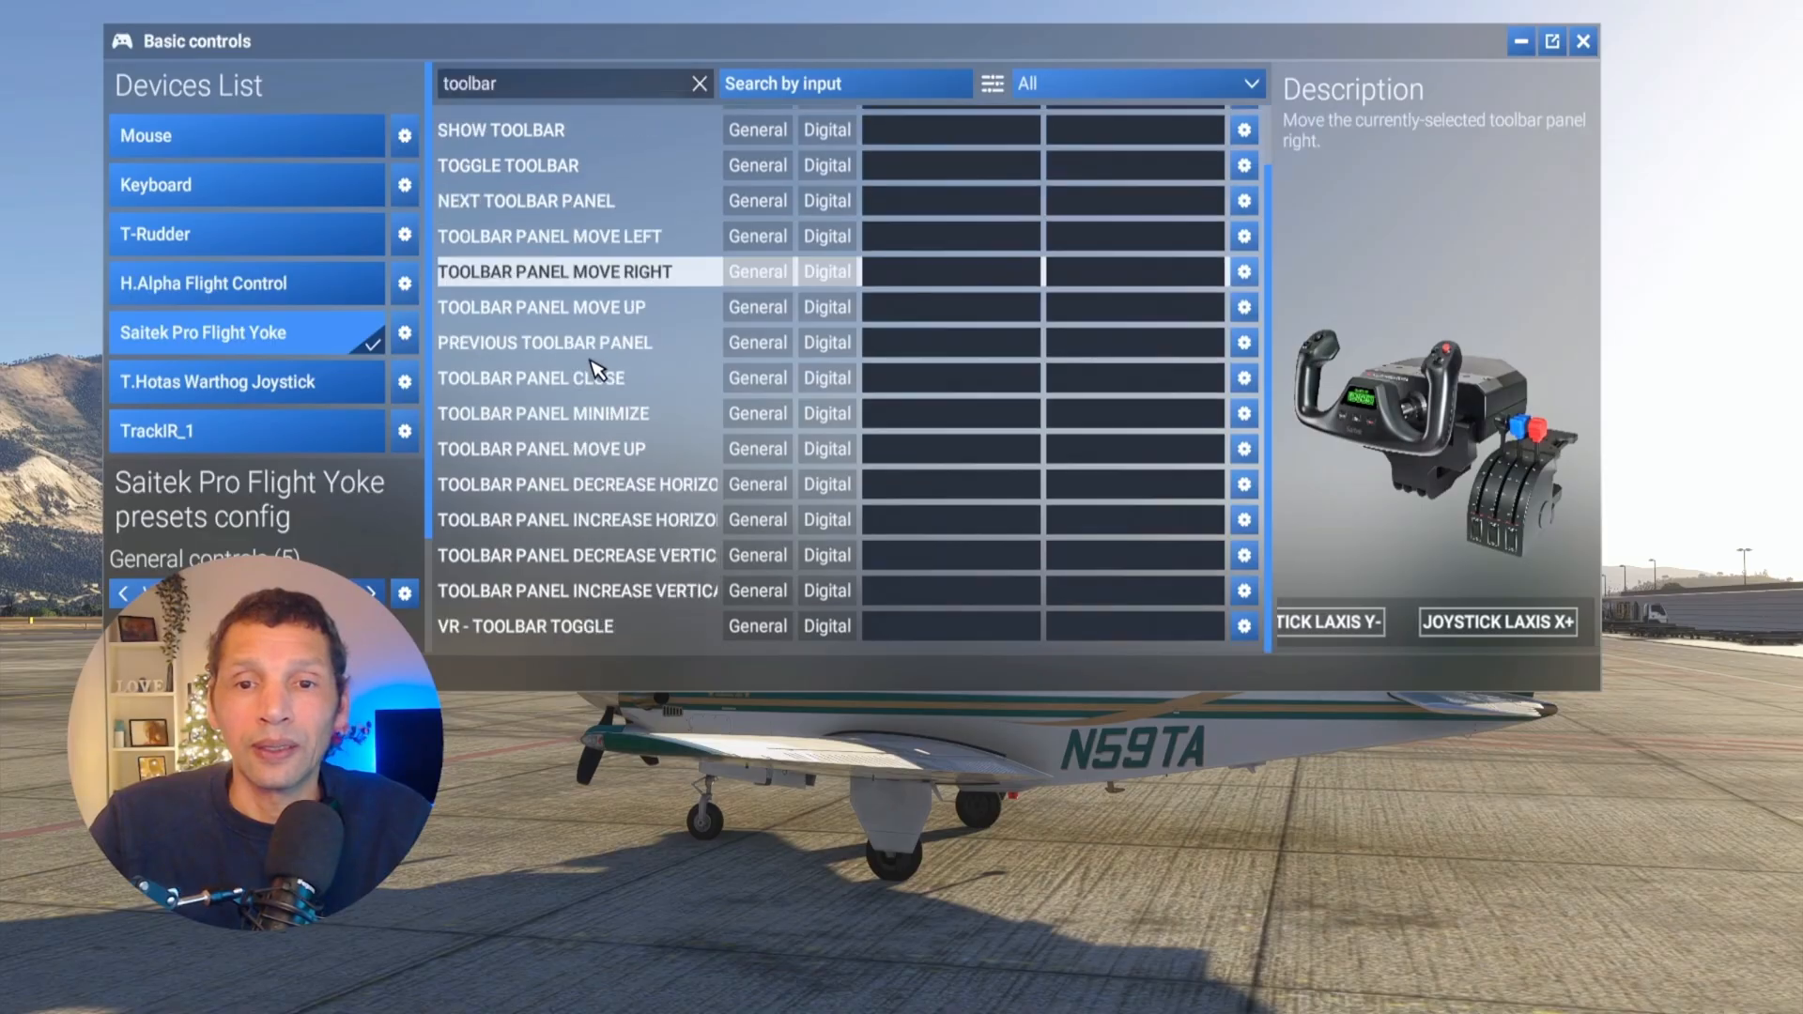
Step: Check the Keyboard and H.Alpha Flight Control VR - Toolbar Toggle bindings, then close controls
click(575, 626)
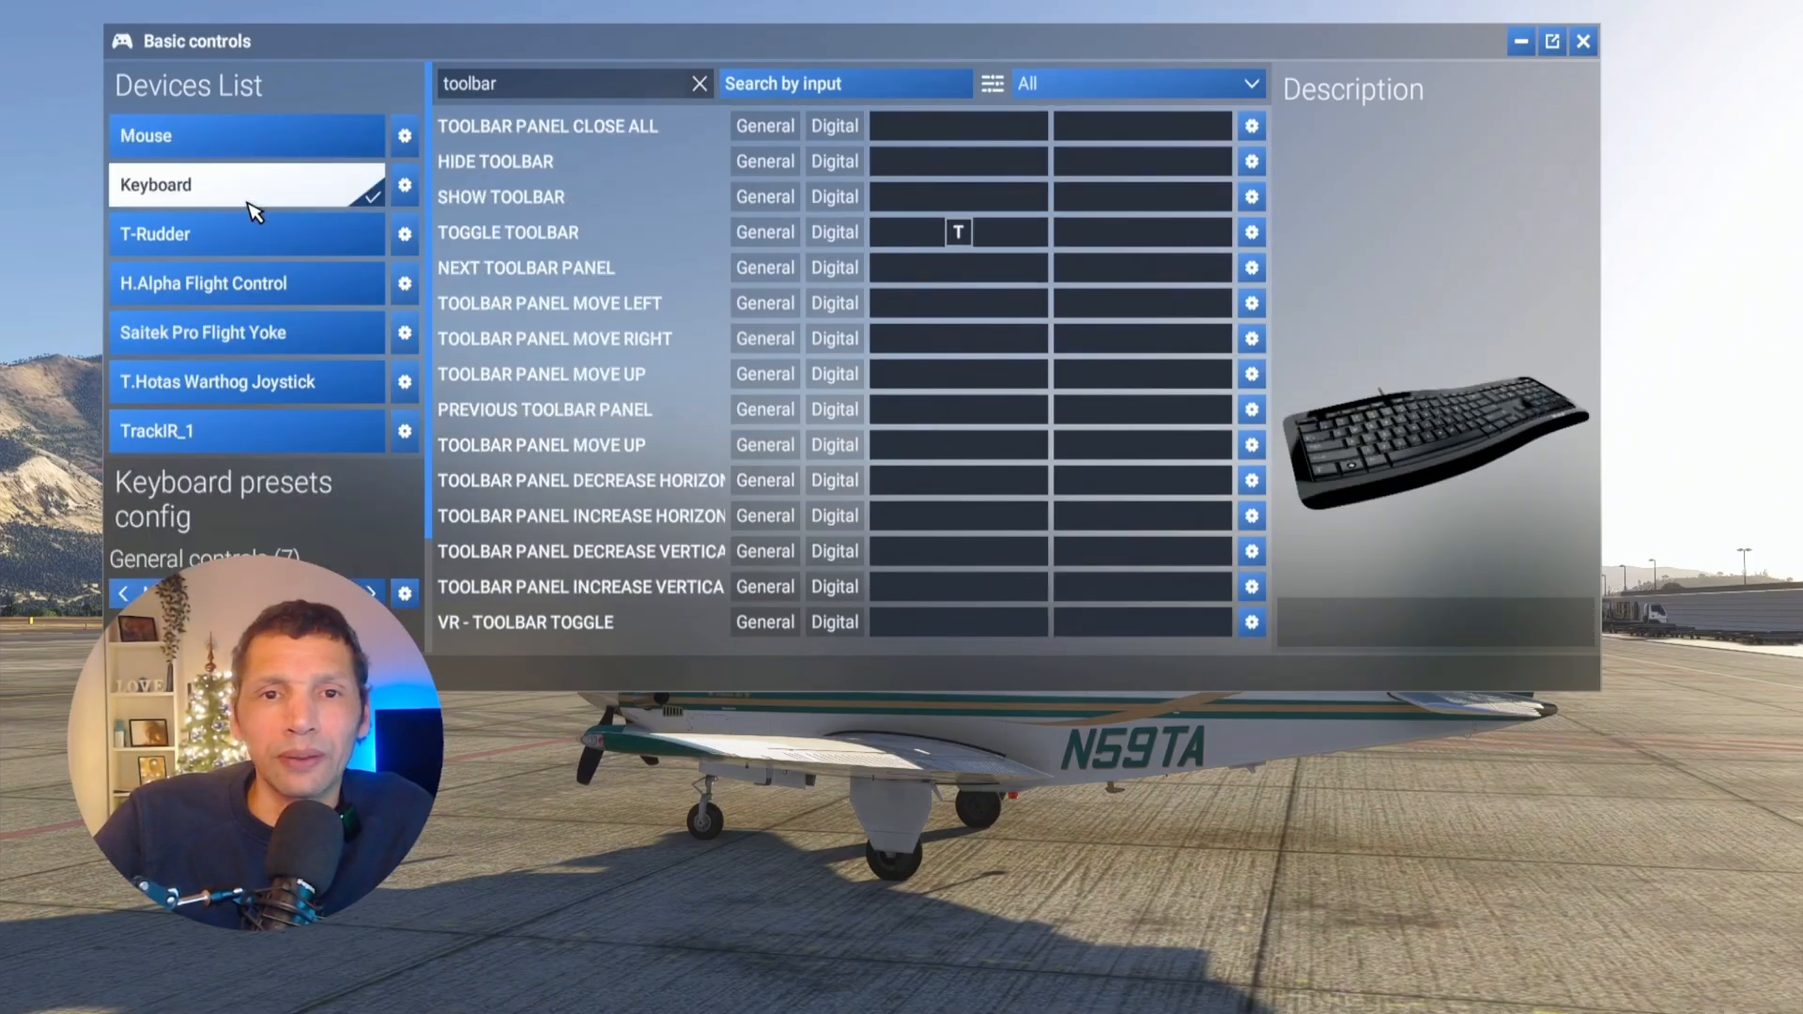
click(203, 282)
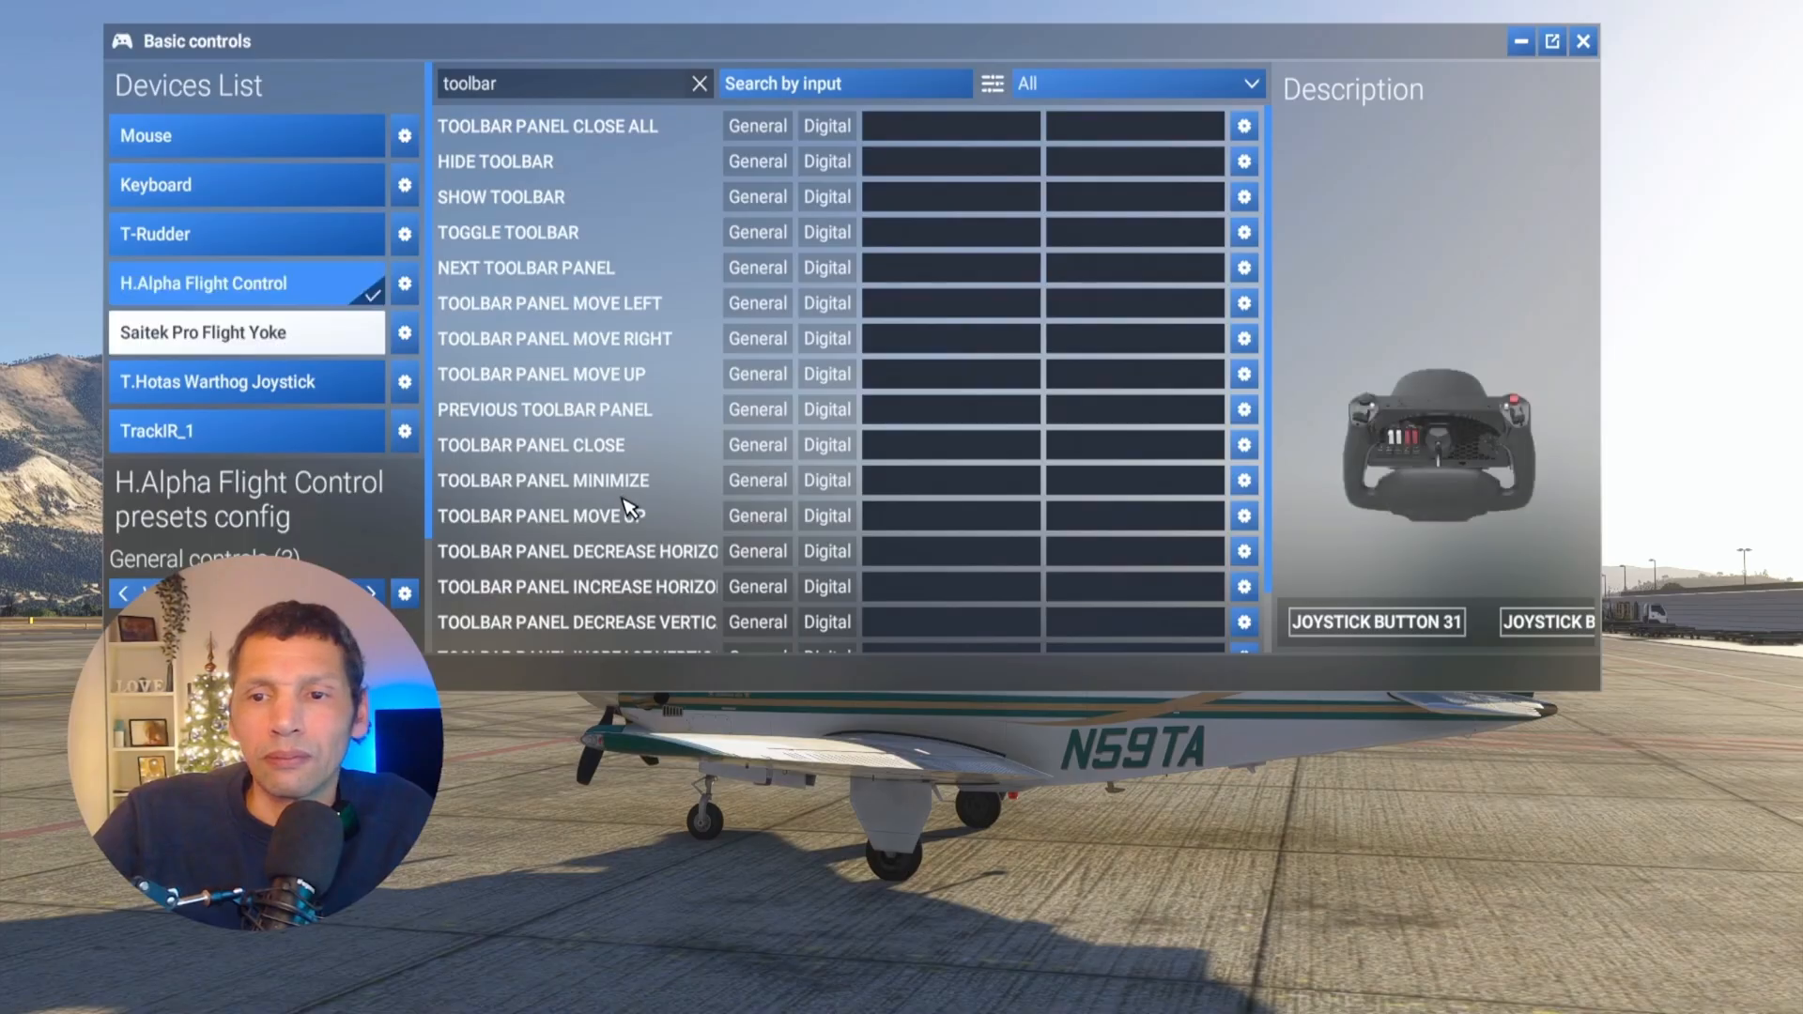
scroll(down, 3)
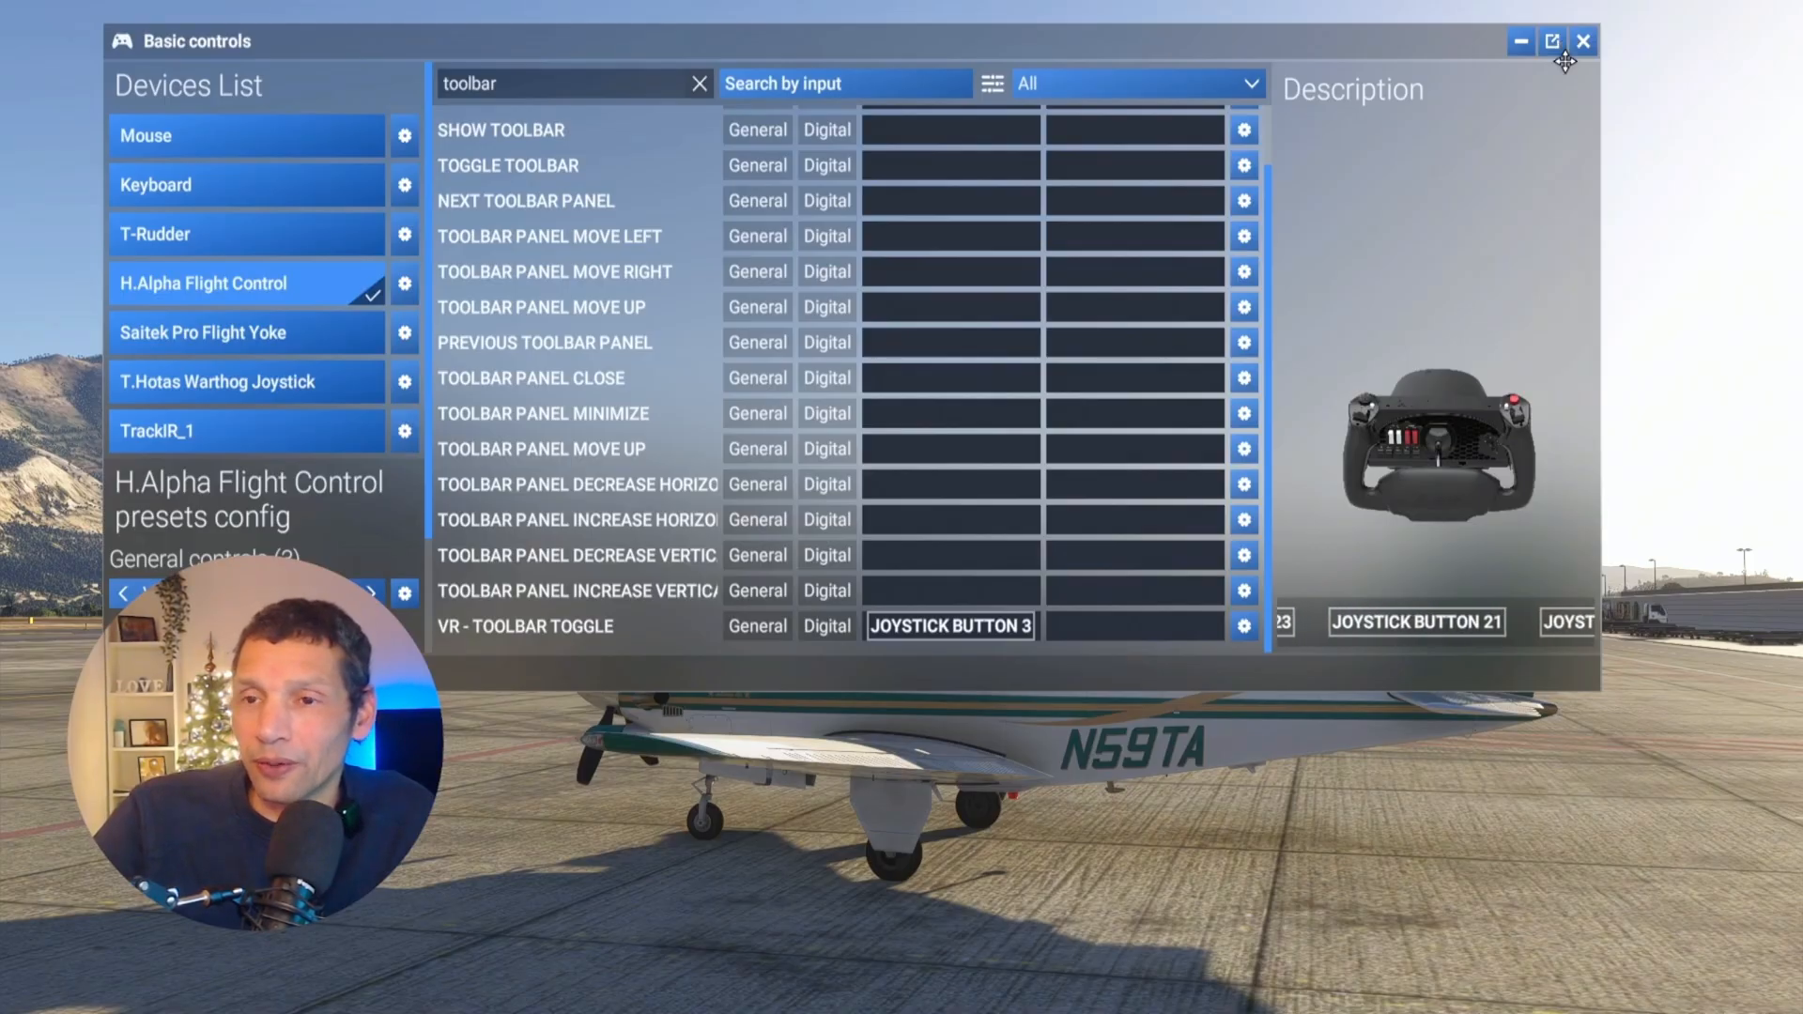
click(1584, 41)
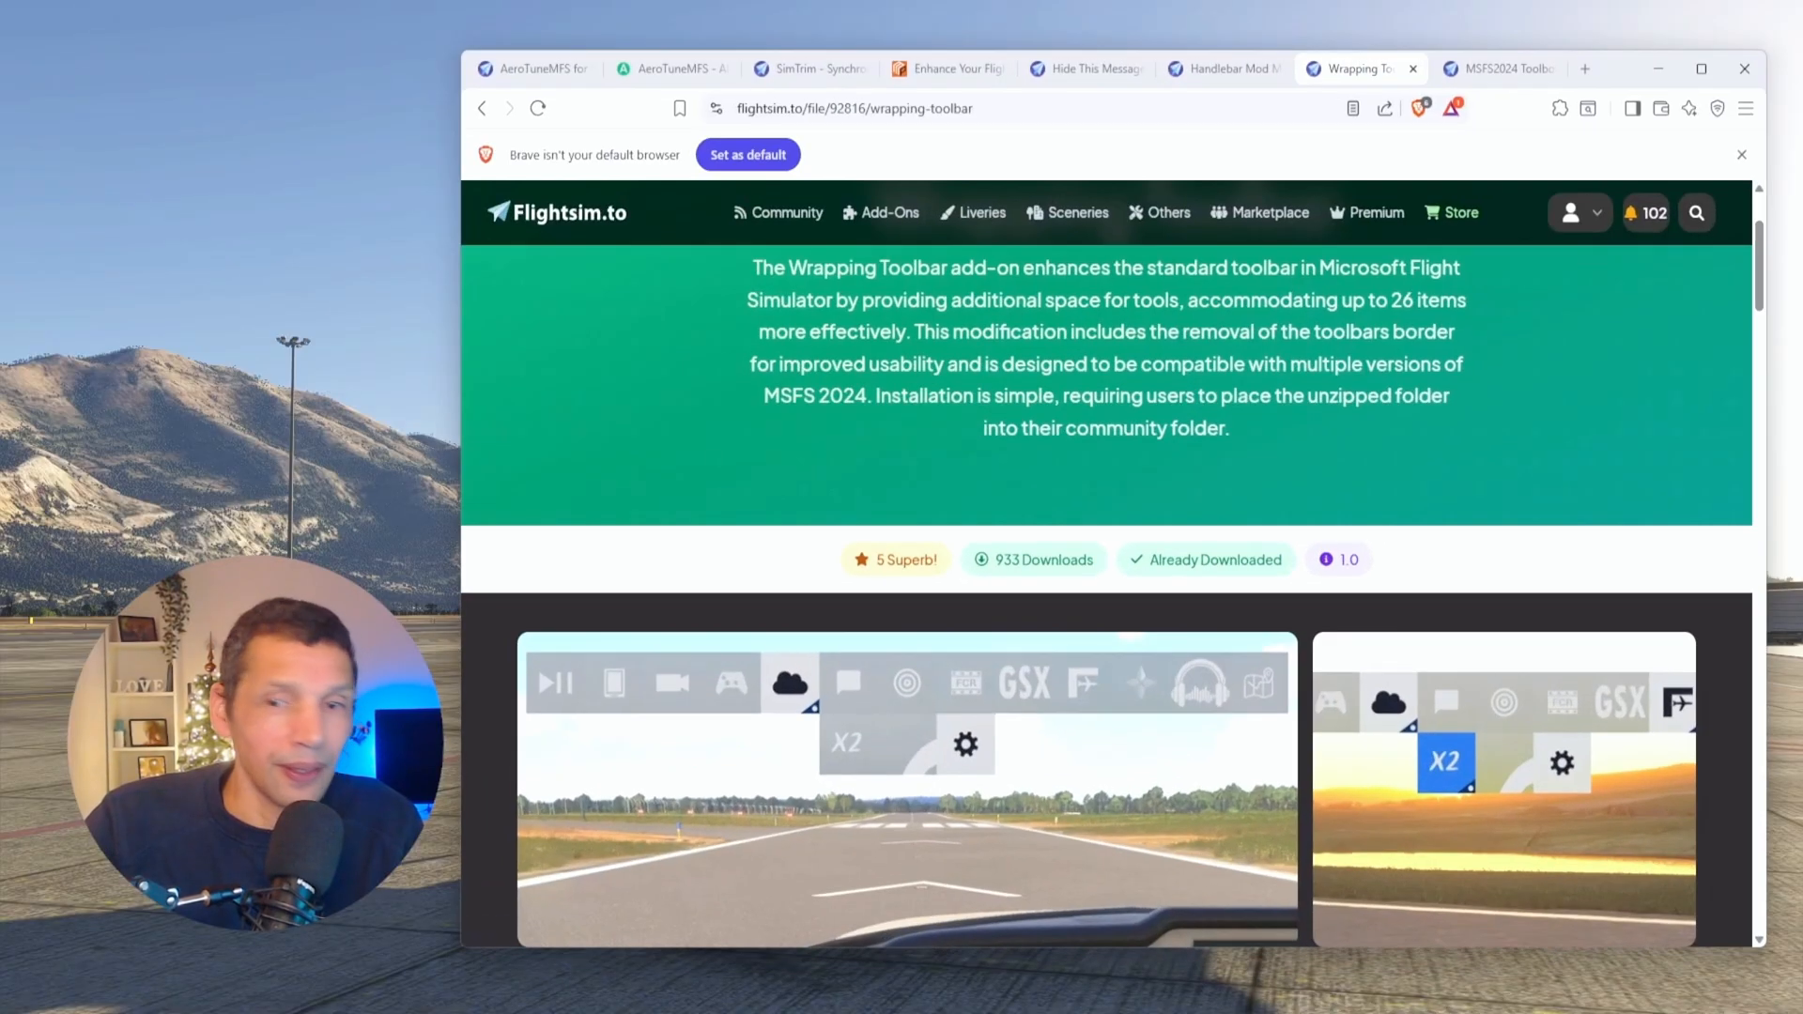
mouse_move(1496, 68)
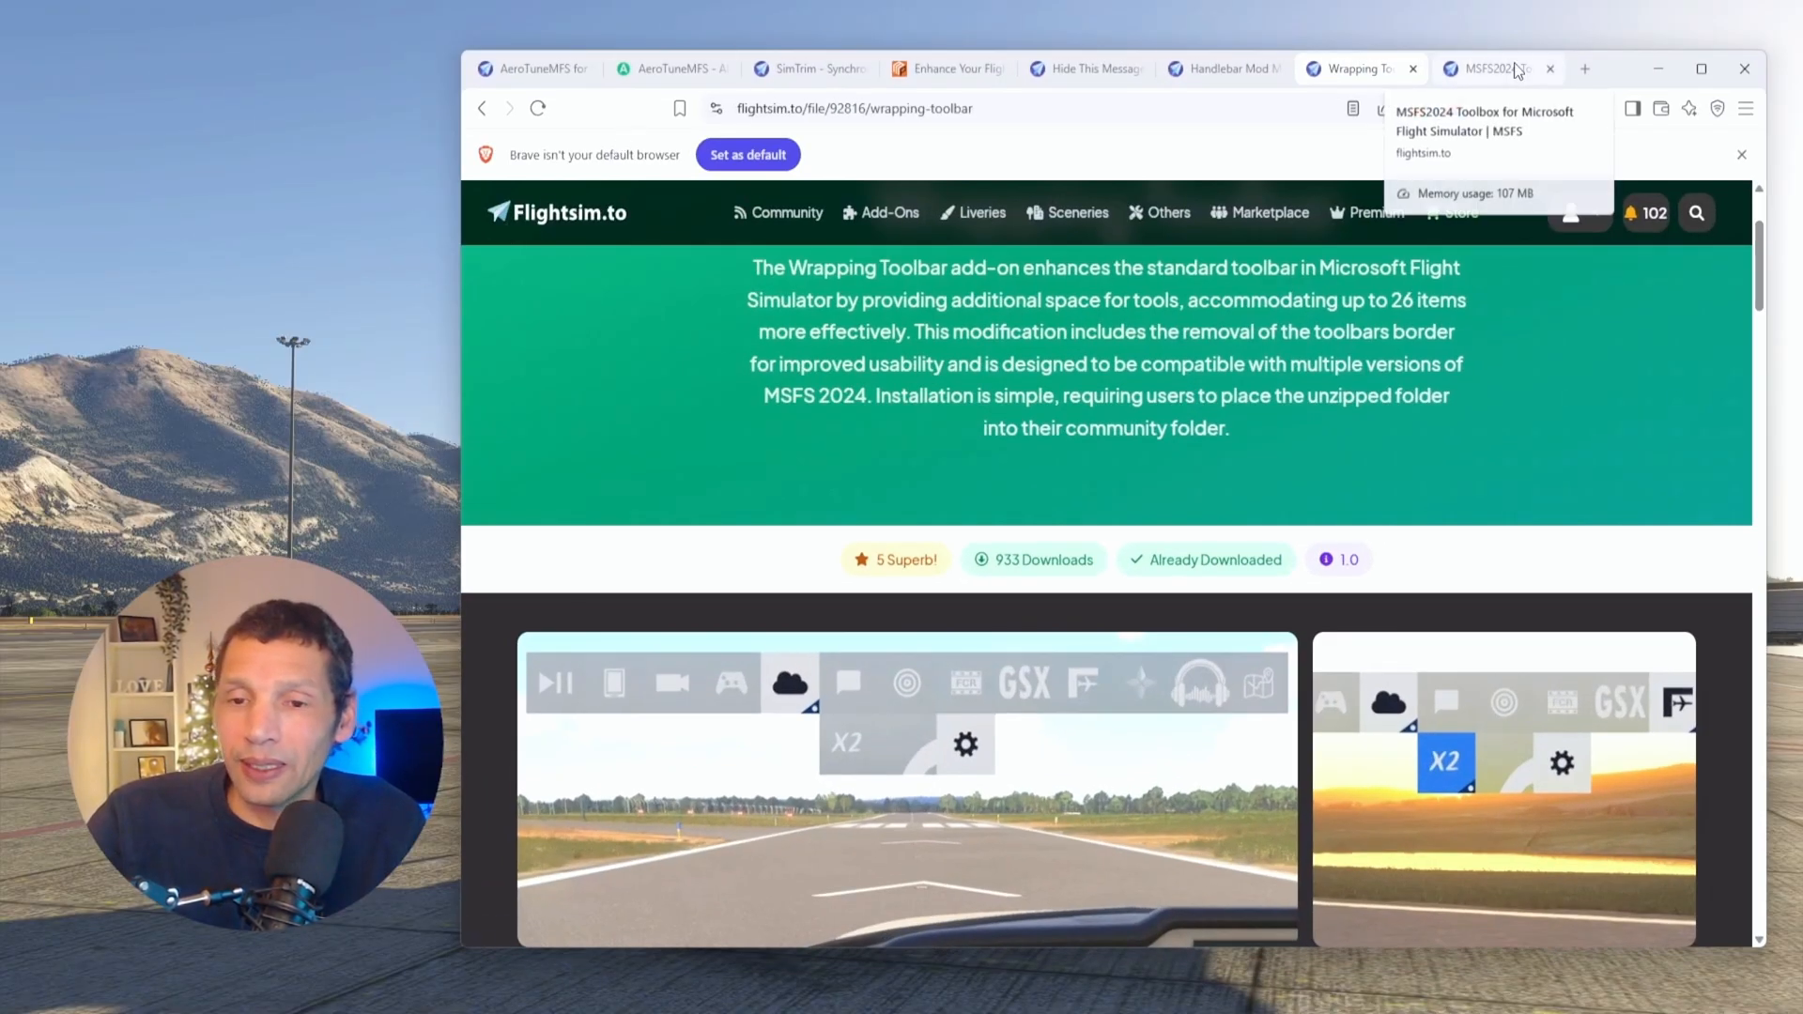
Step: Switch to the MSFS2024 Toolbox tab and scroll through its screenshots and tool descriptions
click(1490, 68)
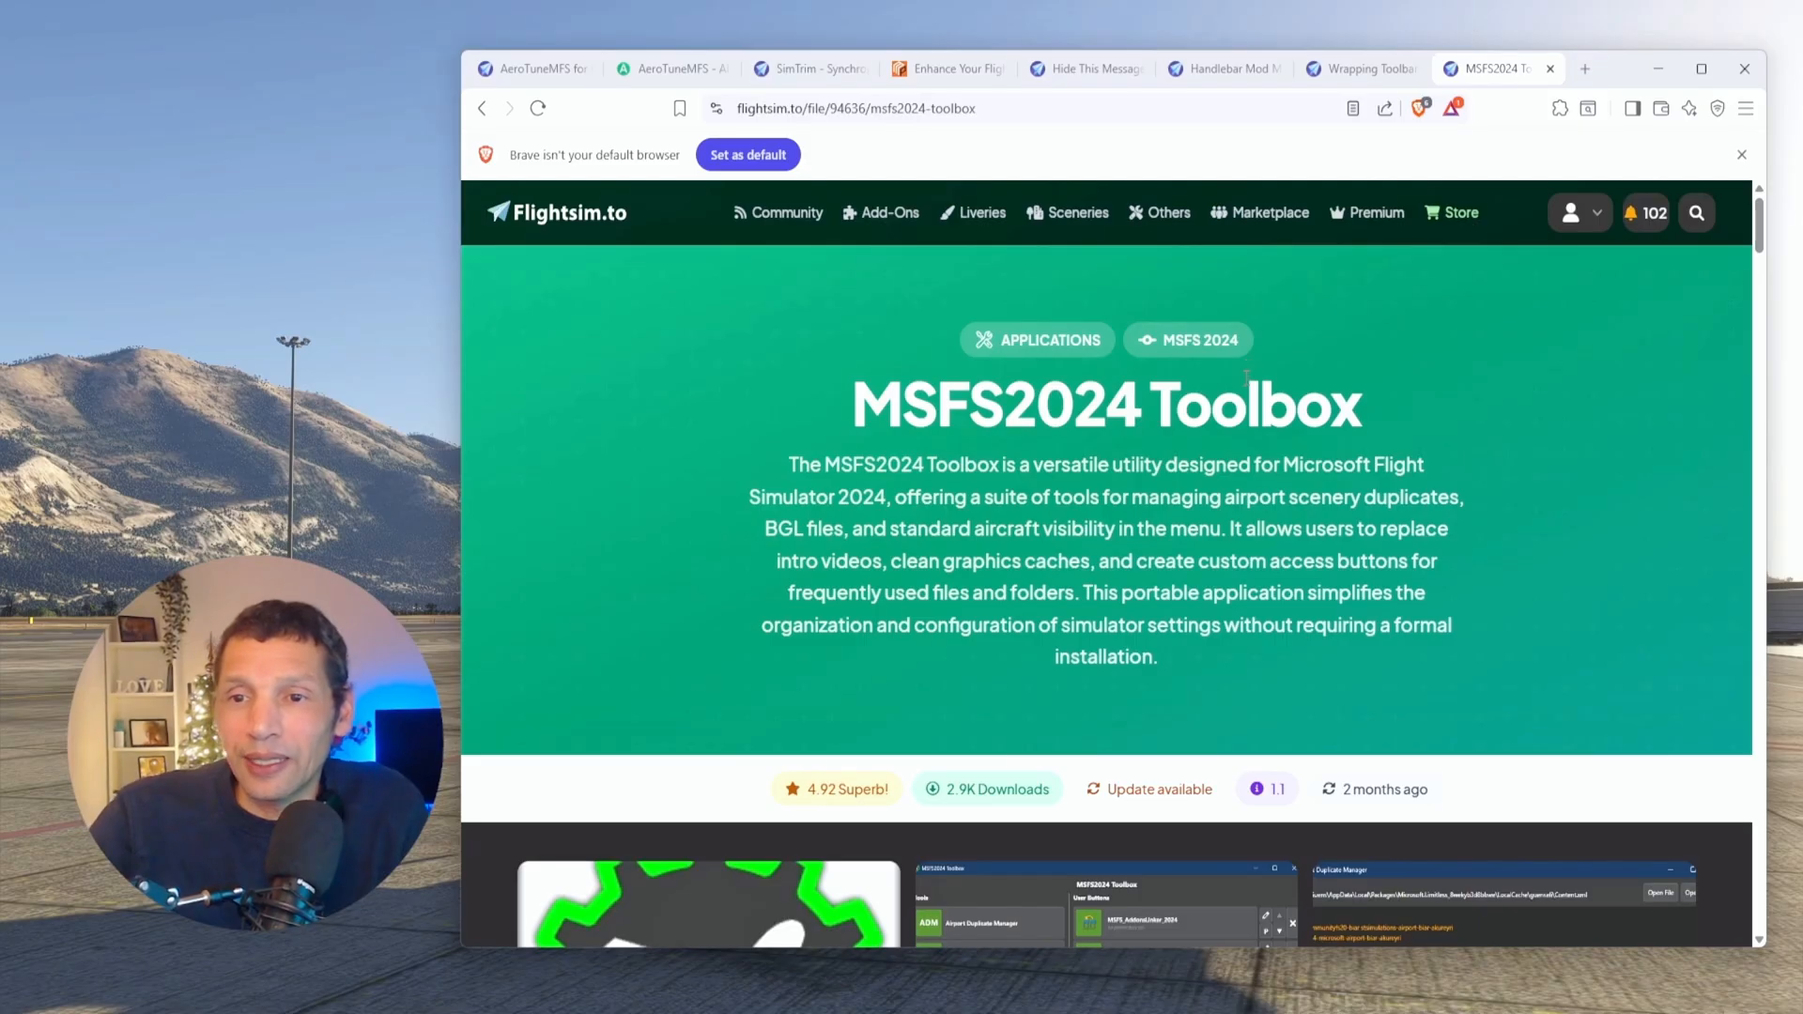
scroll(down, 3)
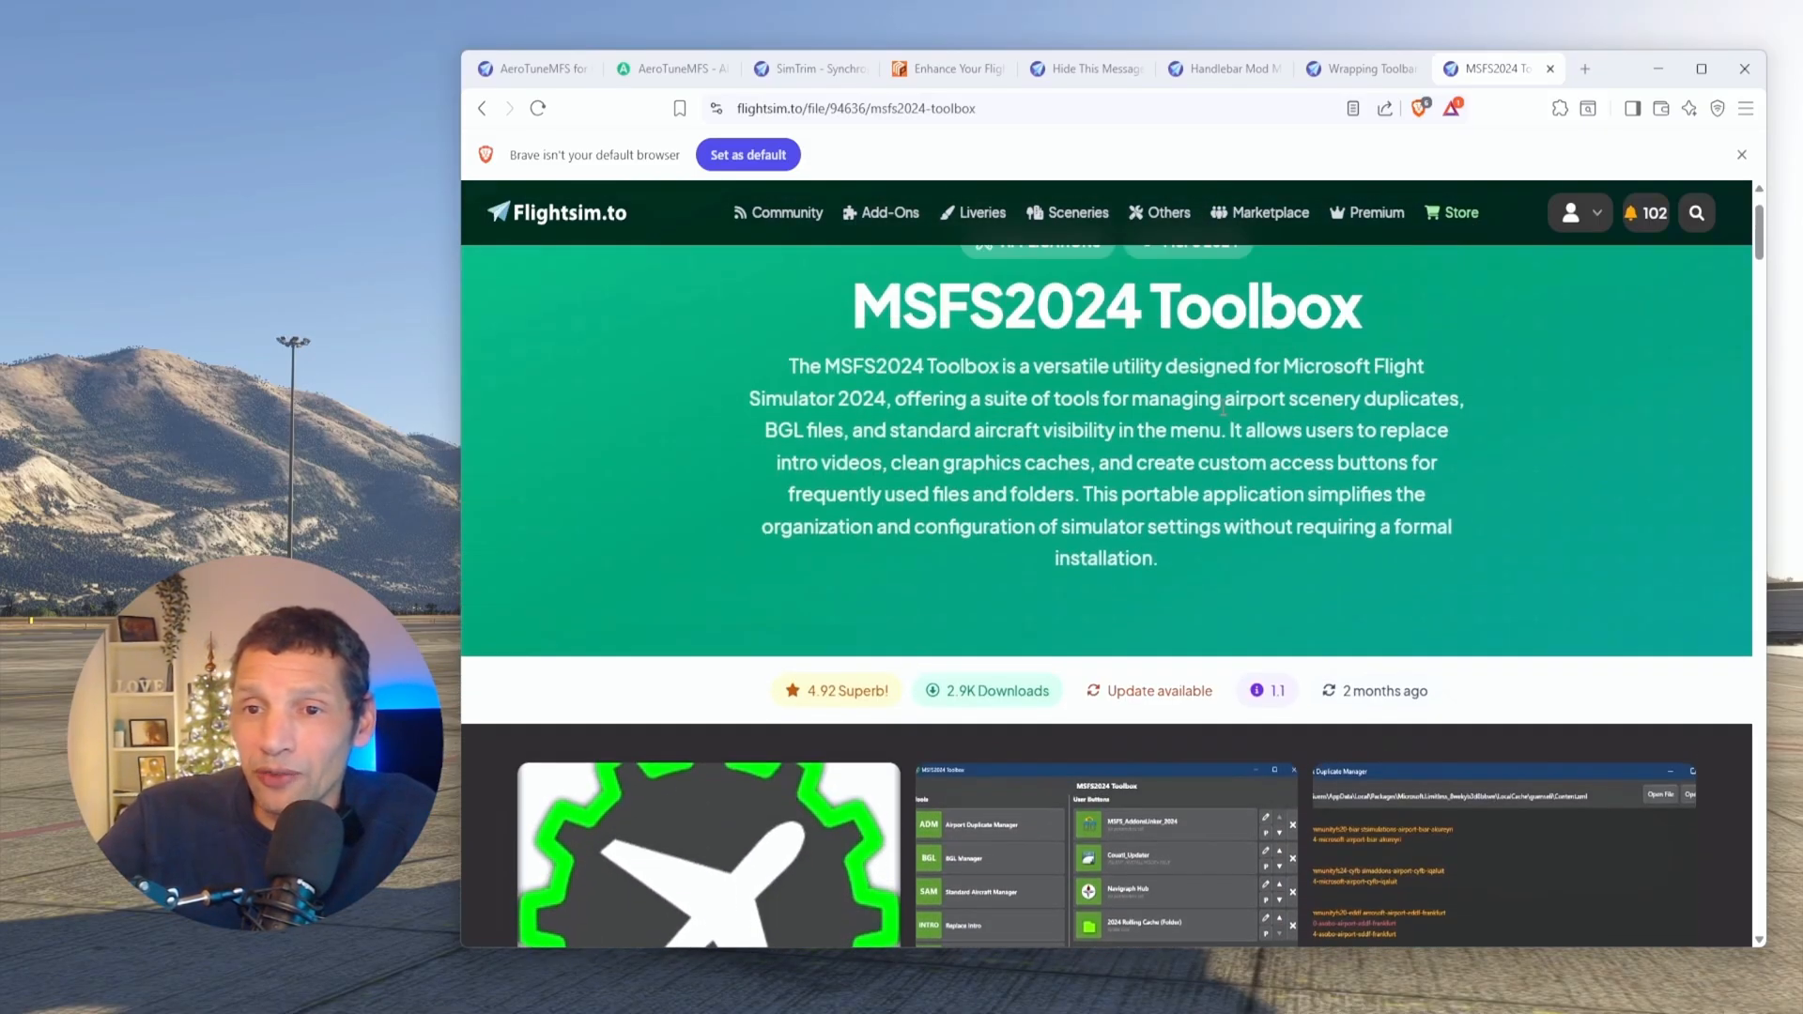
scroll(down, 3)
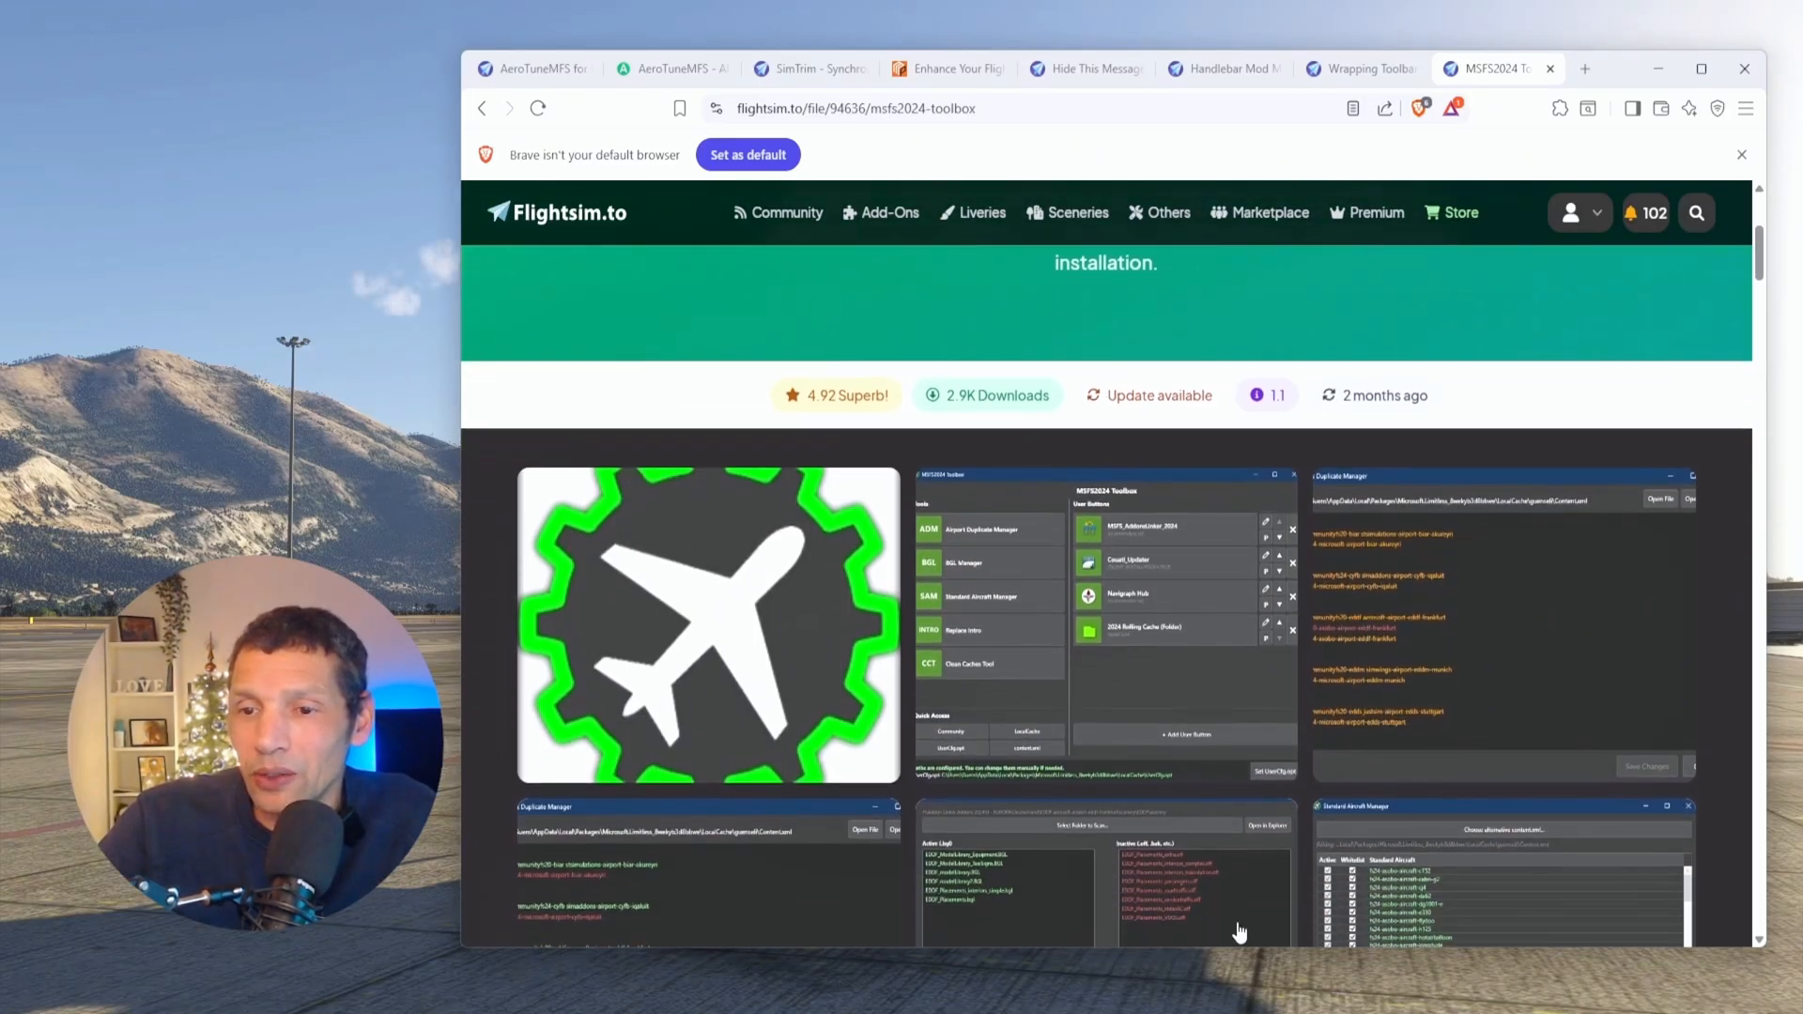
scroll(down, 3)
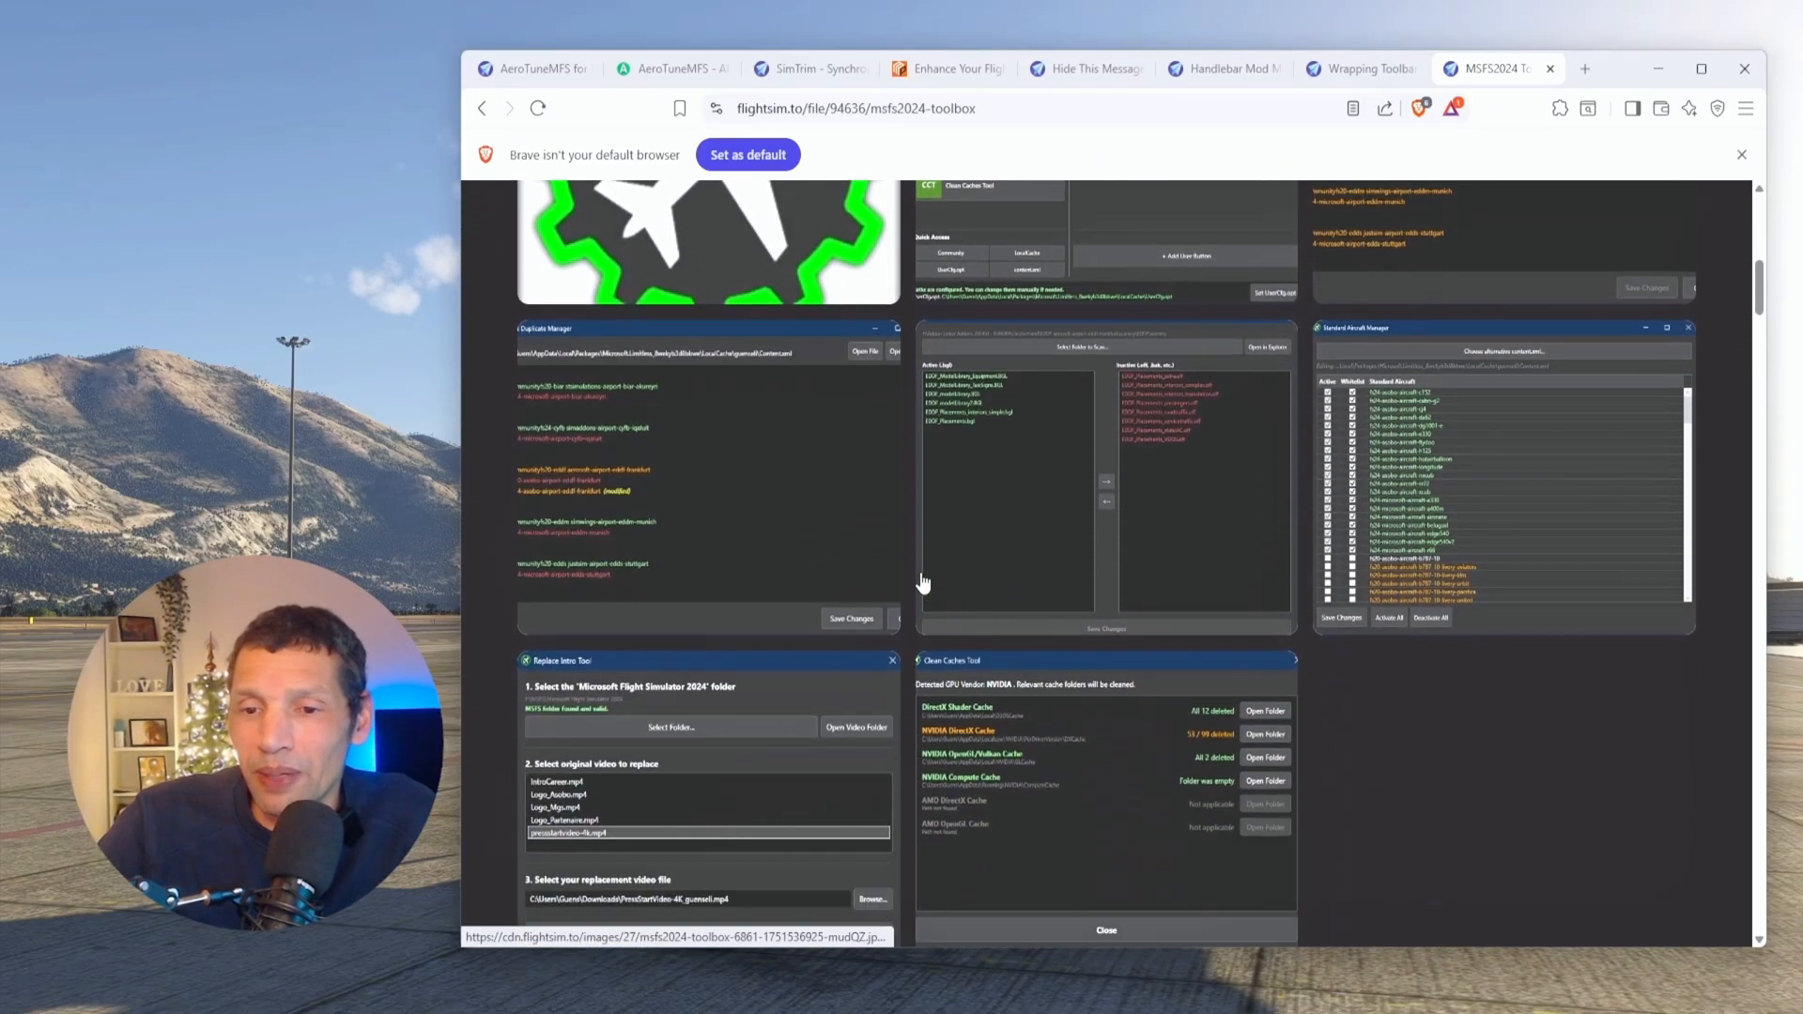
scroll(up, 3)
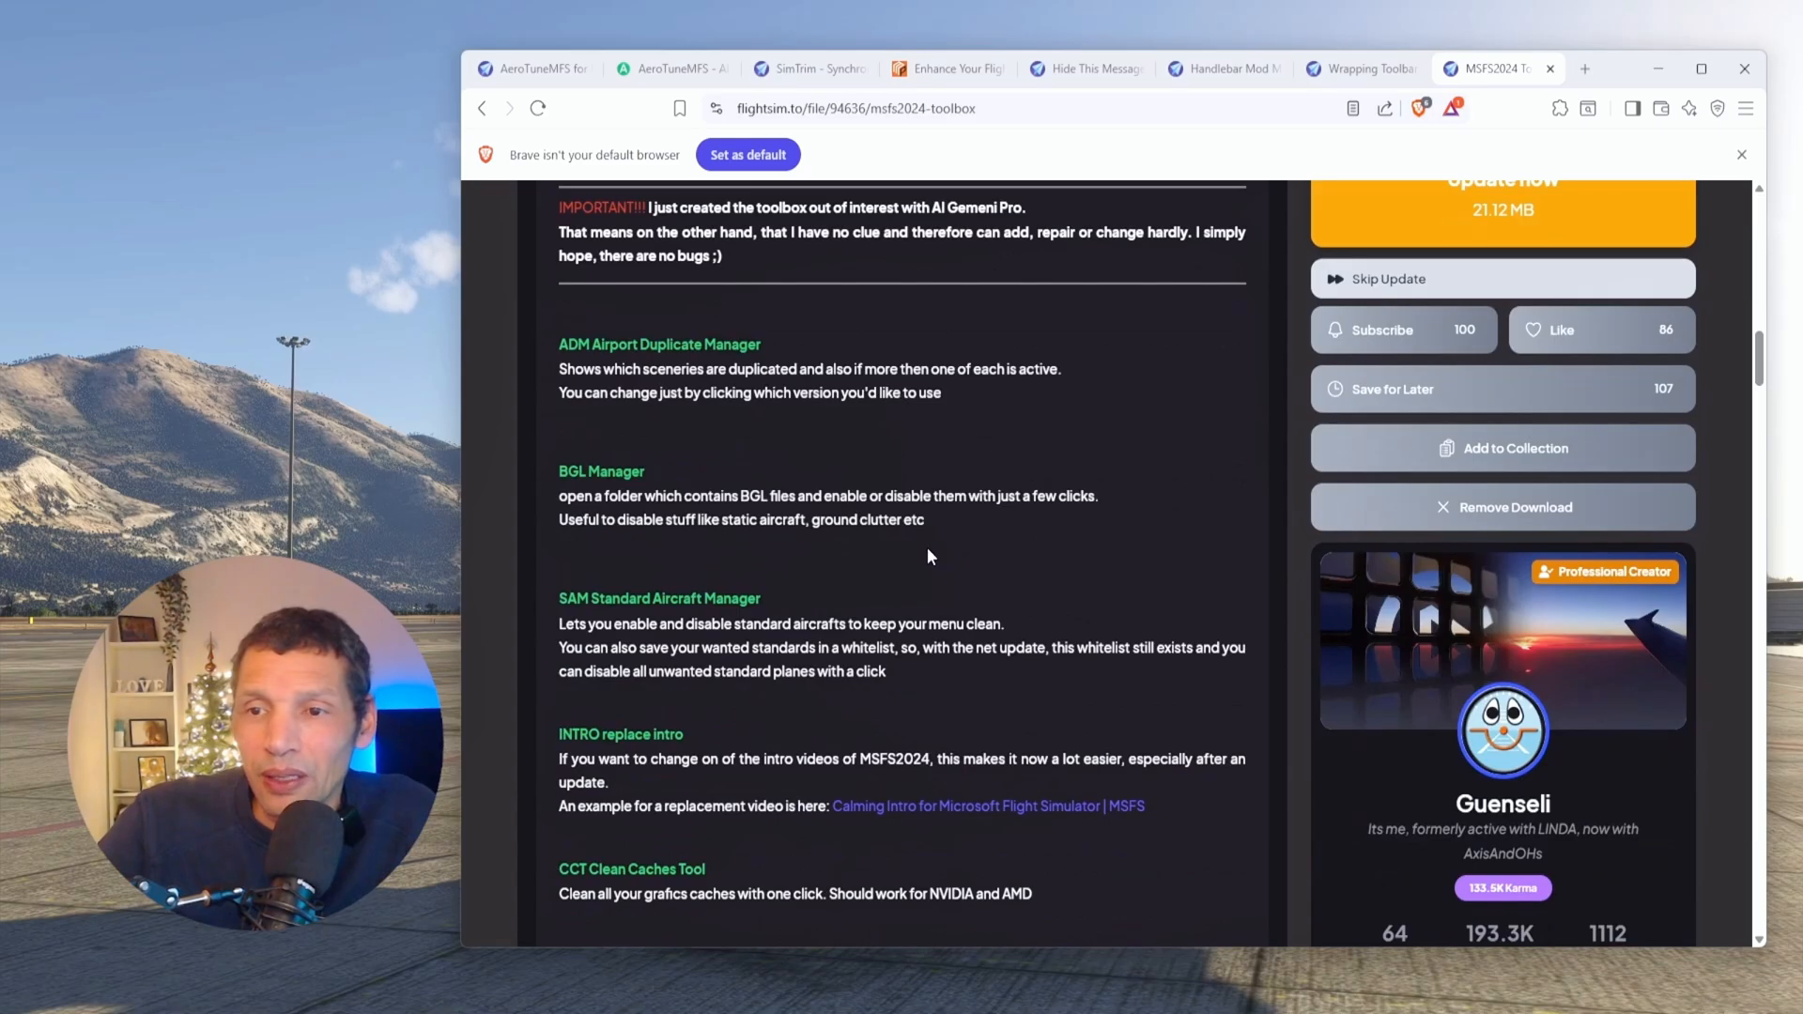
scroll(down, 3)
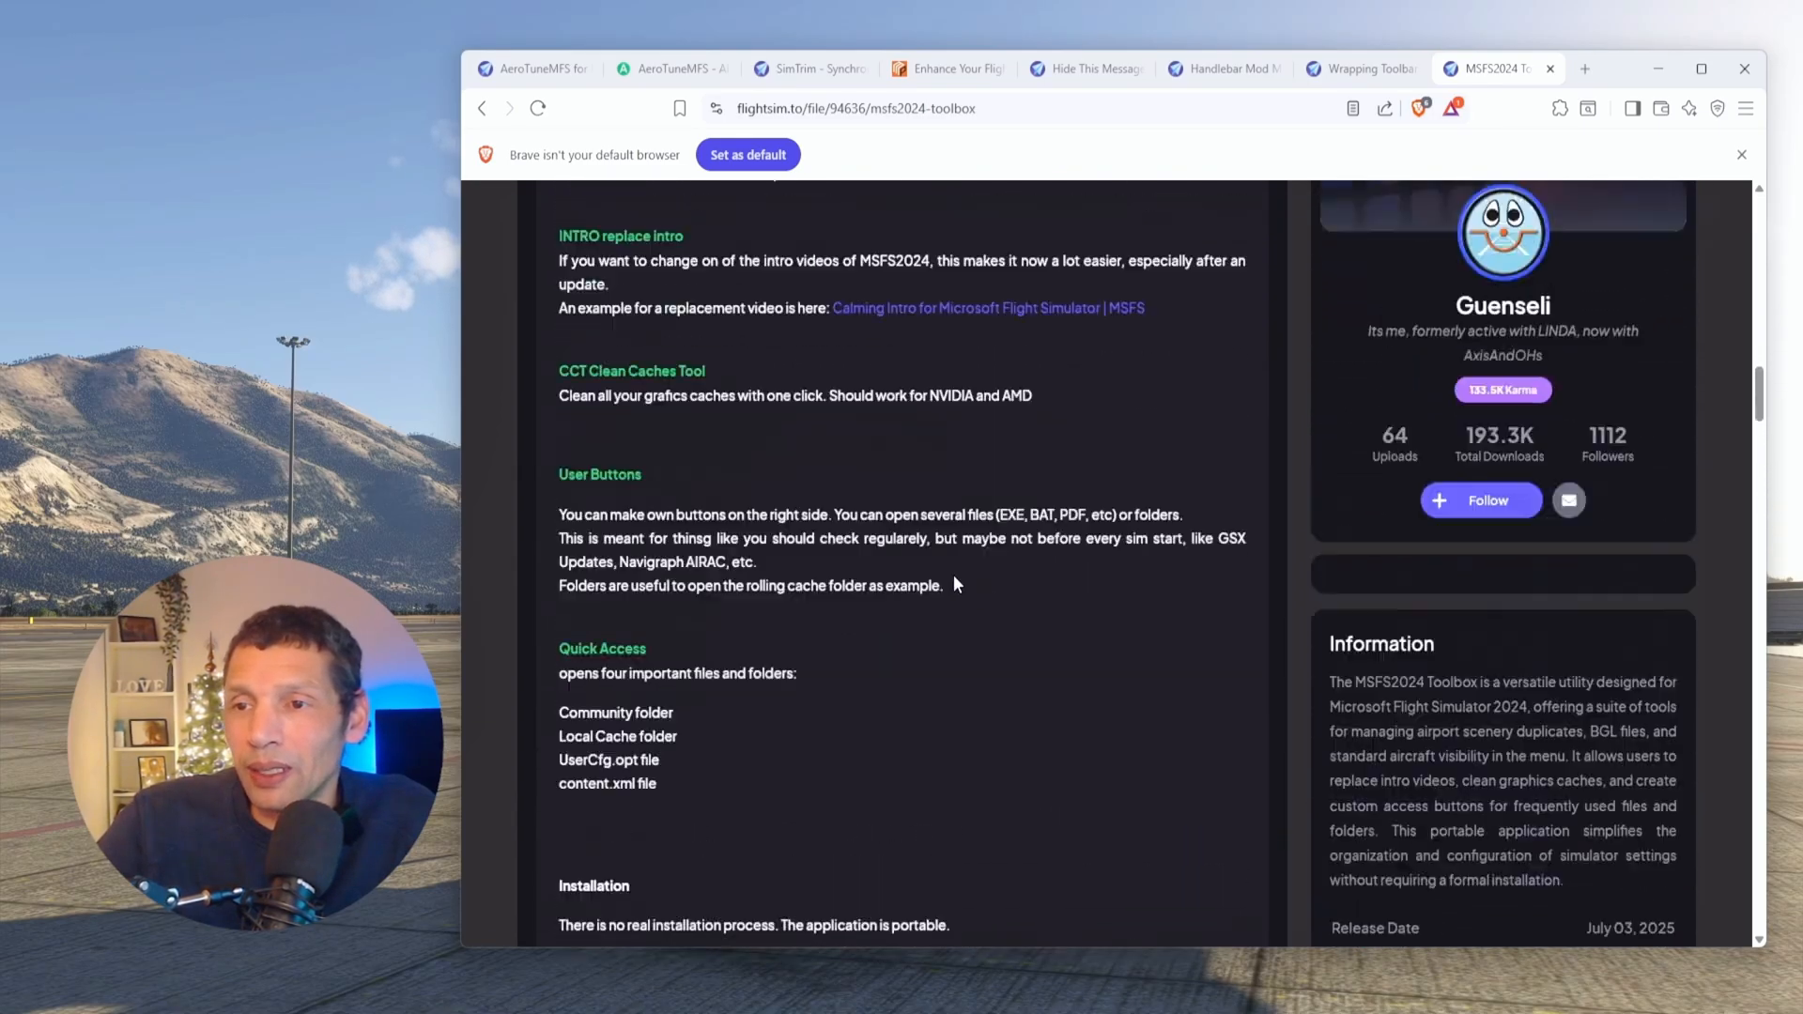
scroll(up, 3)
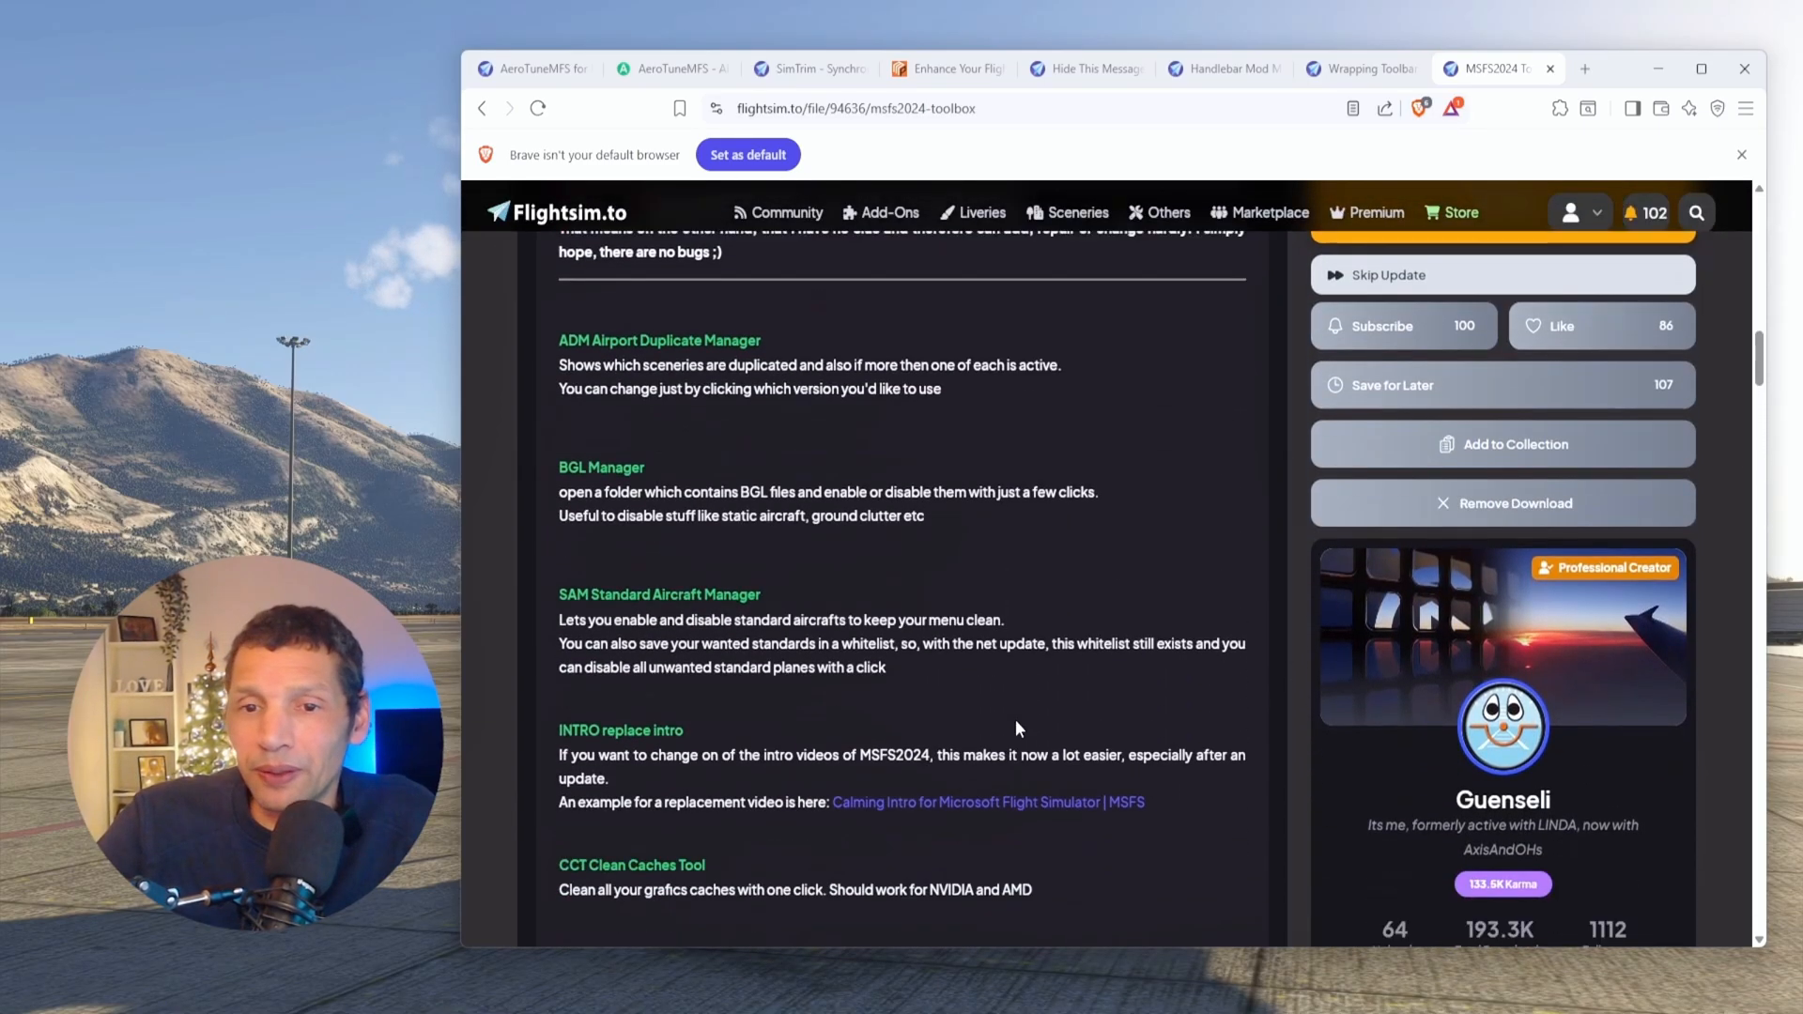
scroll(down, 3)
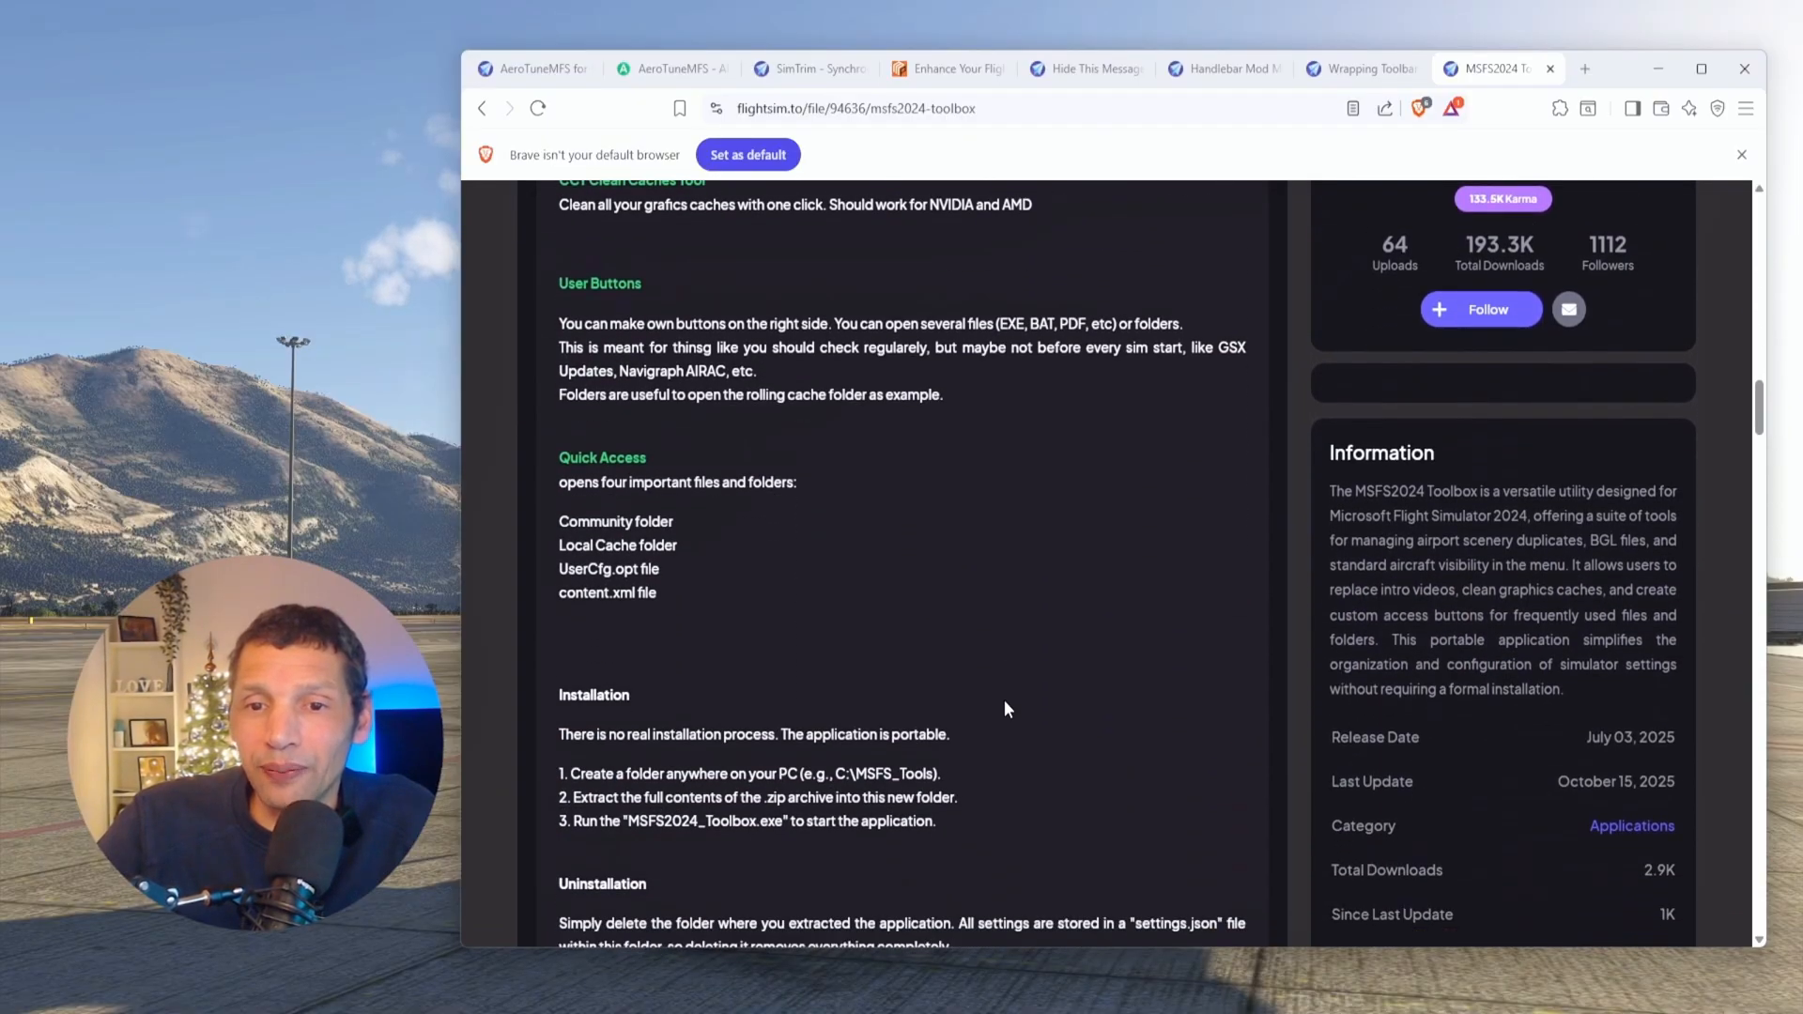
scroll(up, 3)
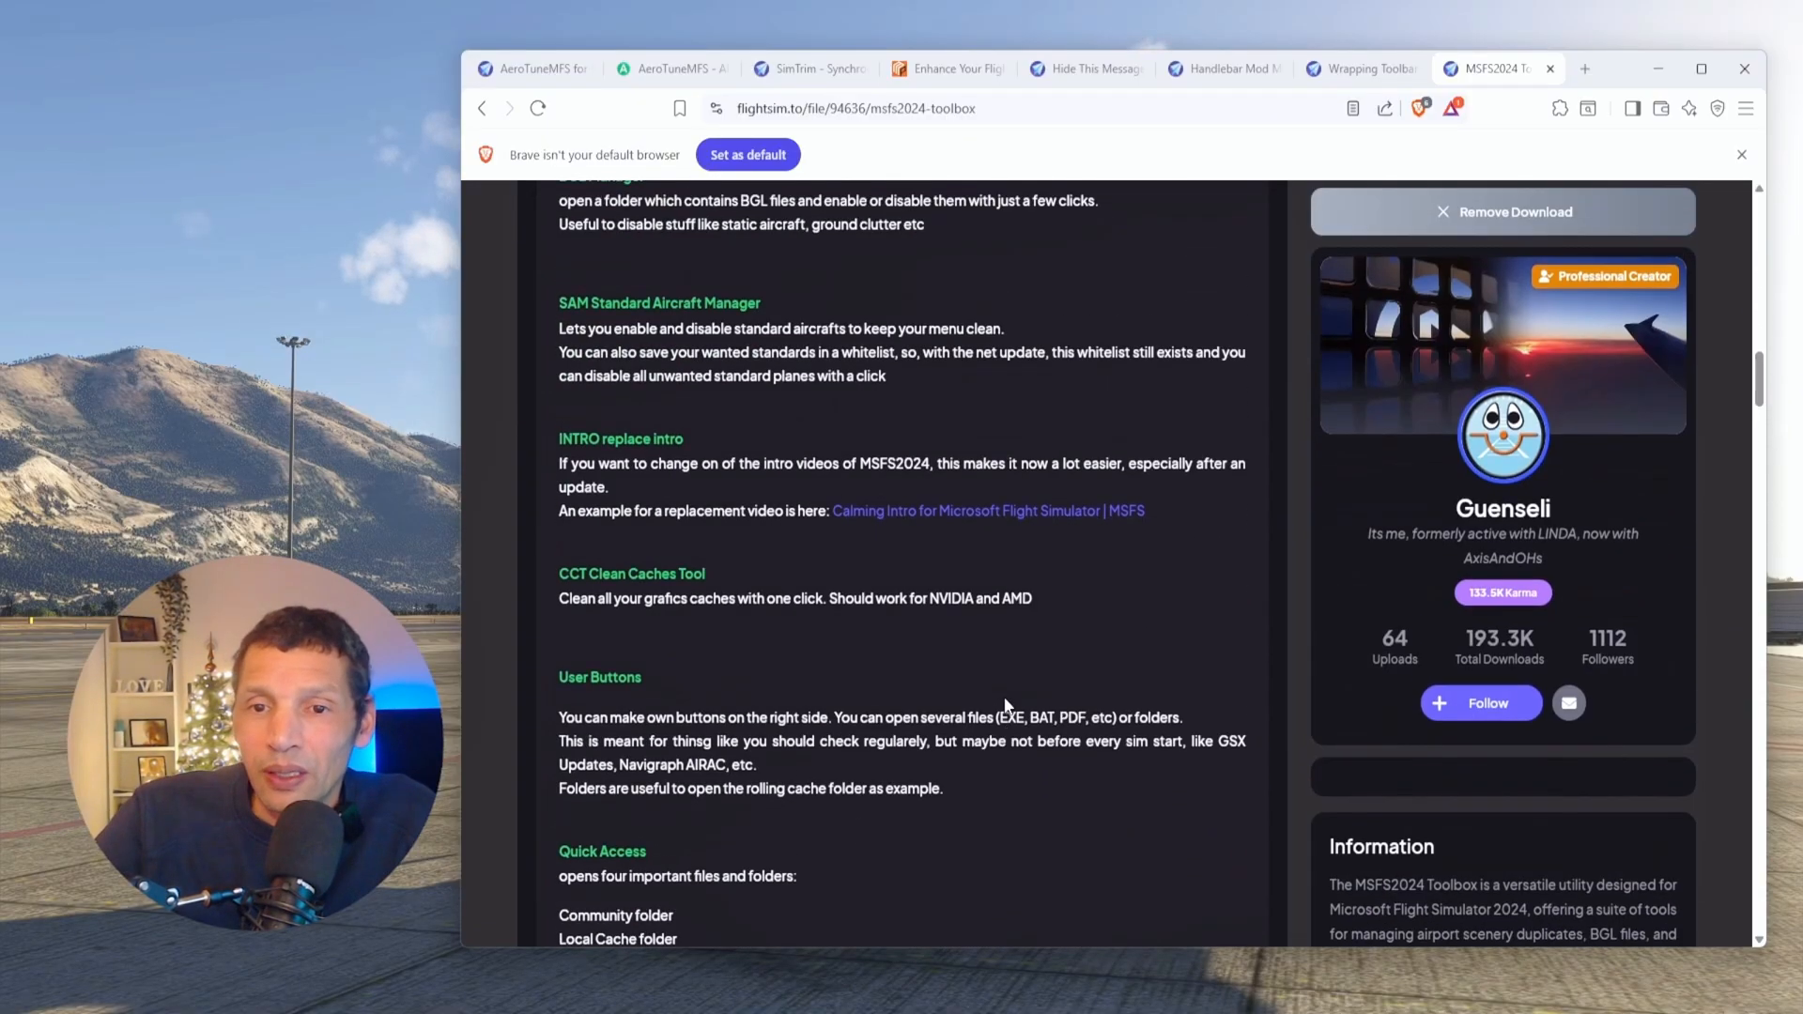
scroll(up, 3)
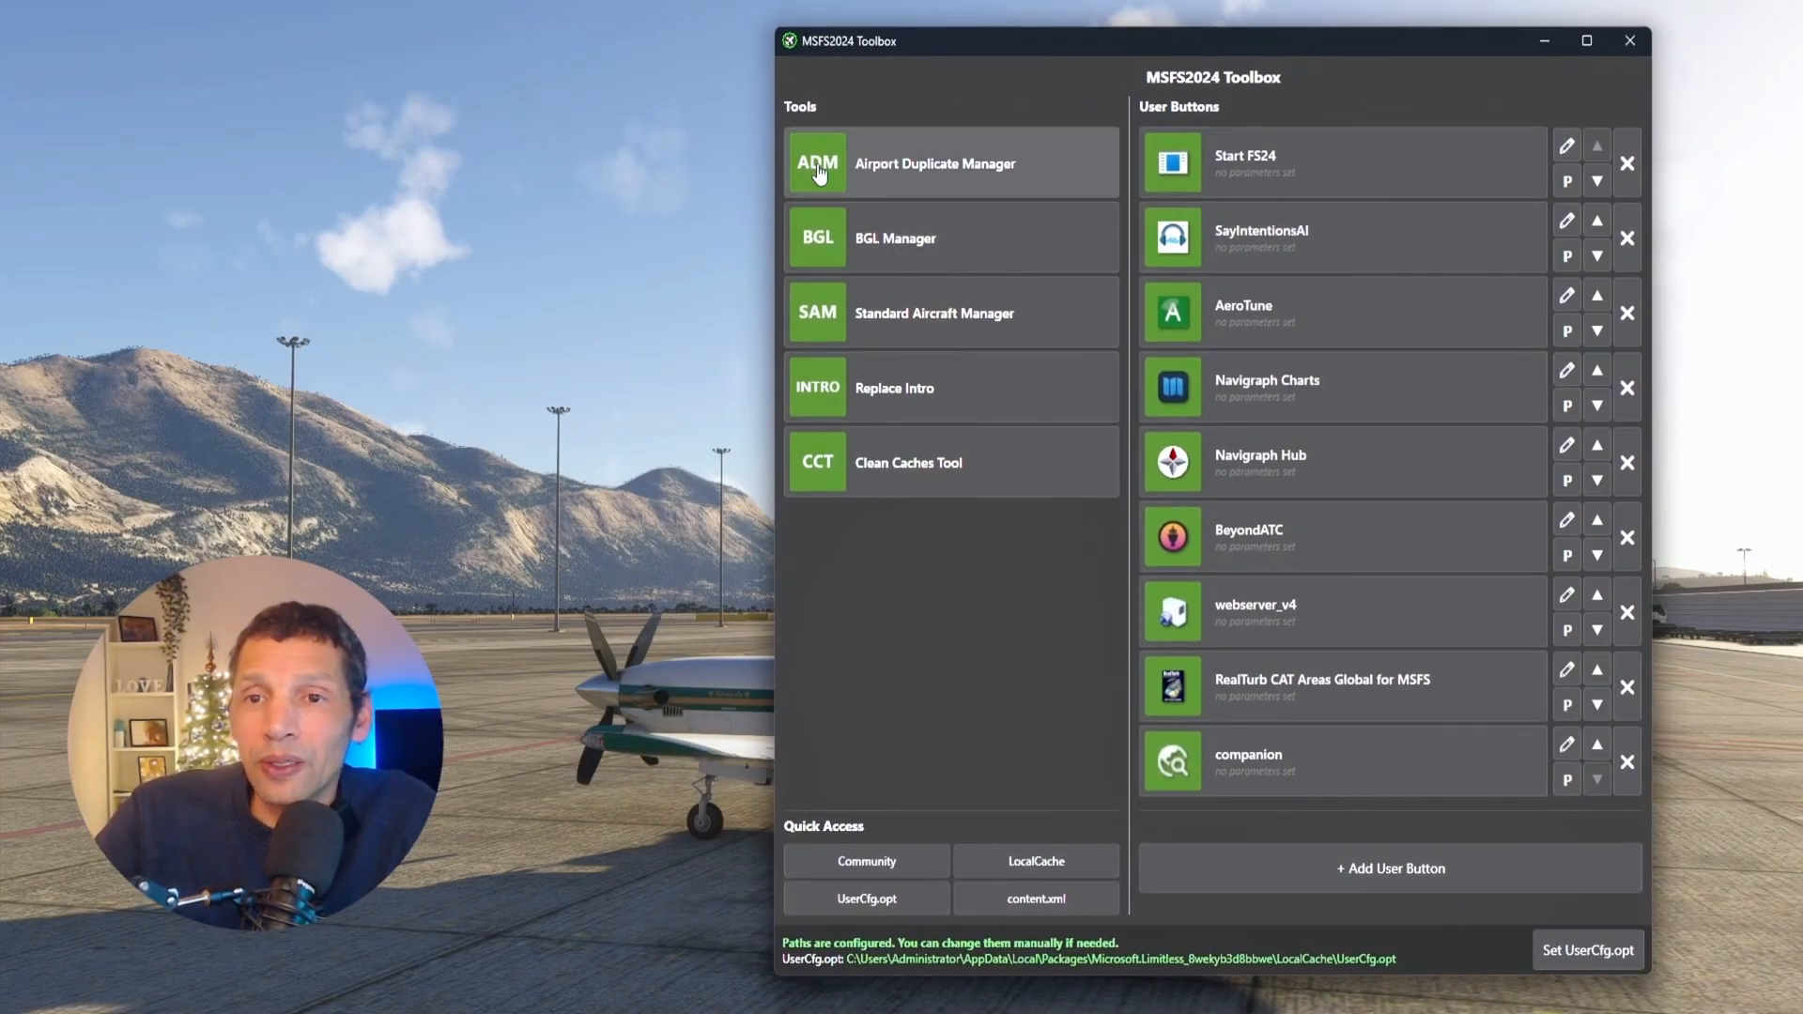
mouse_move(914, 238)
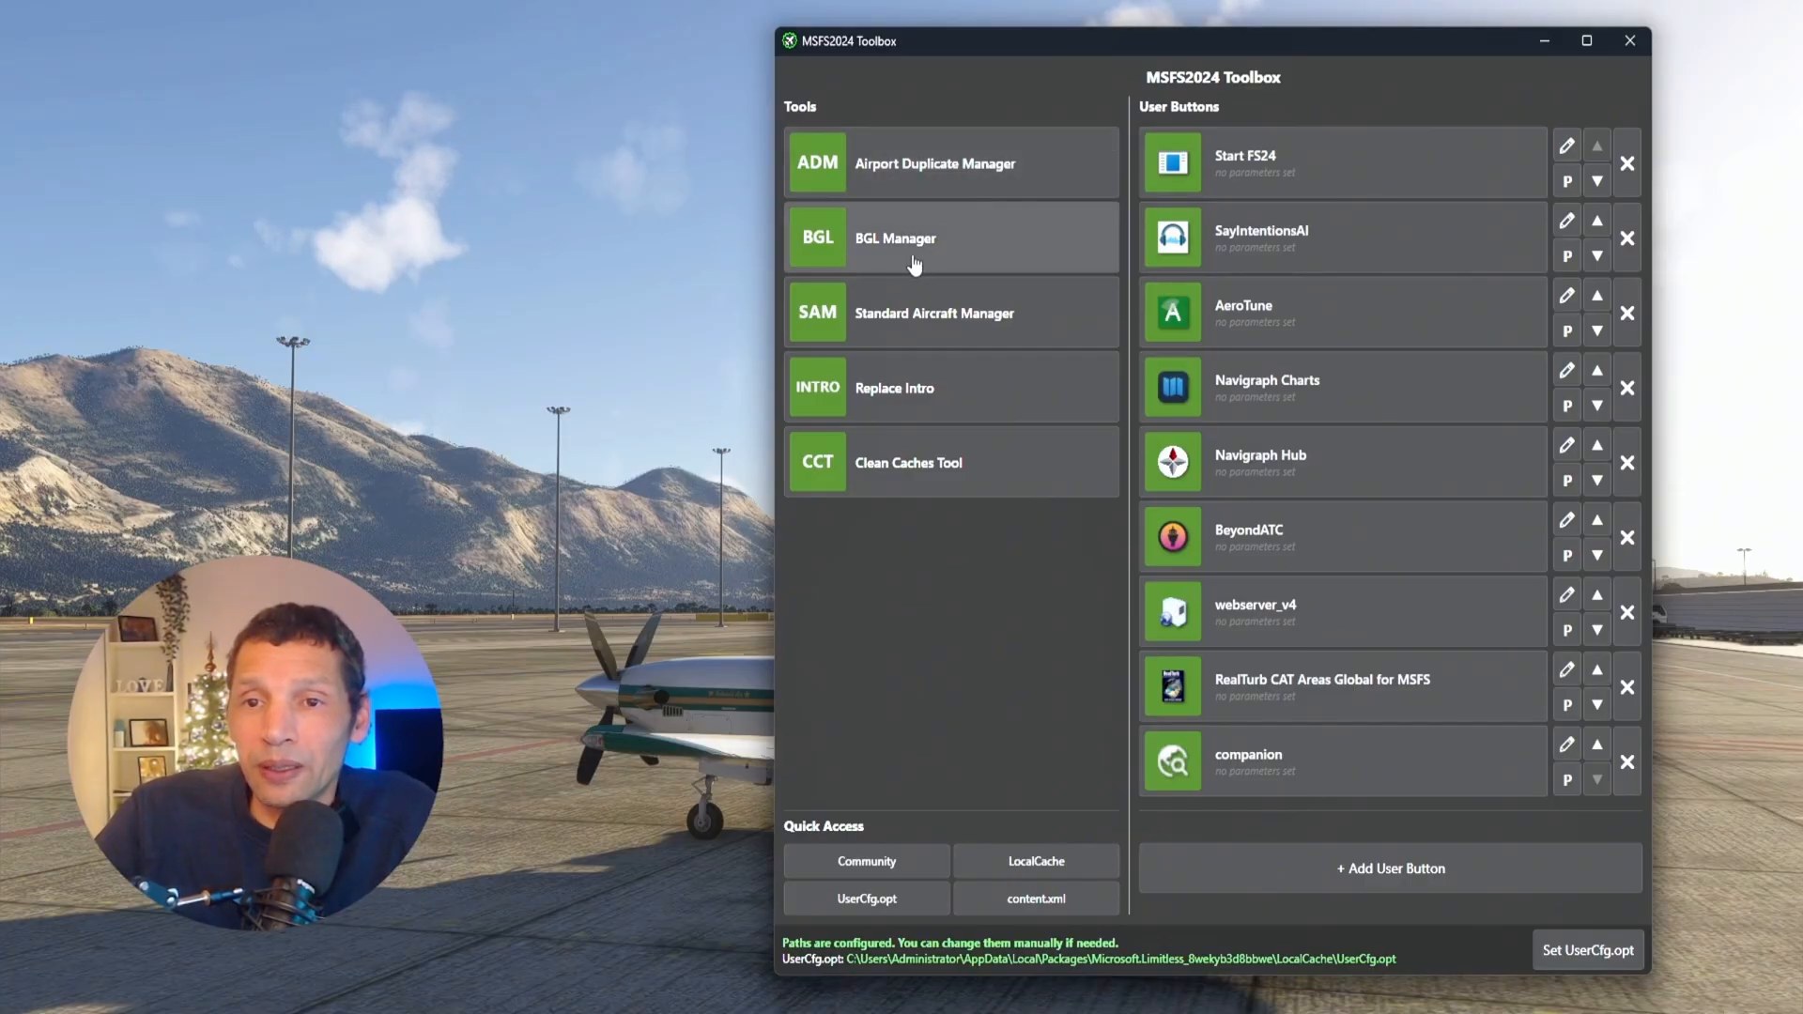
mouse_move(897, 411)
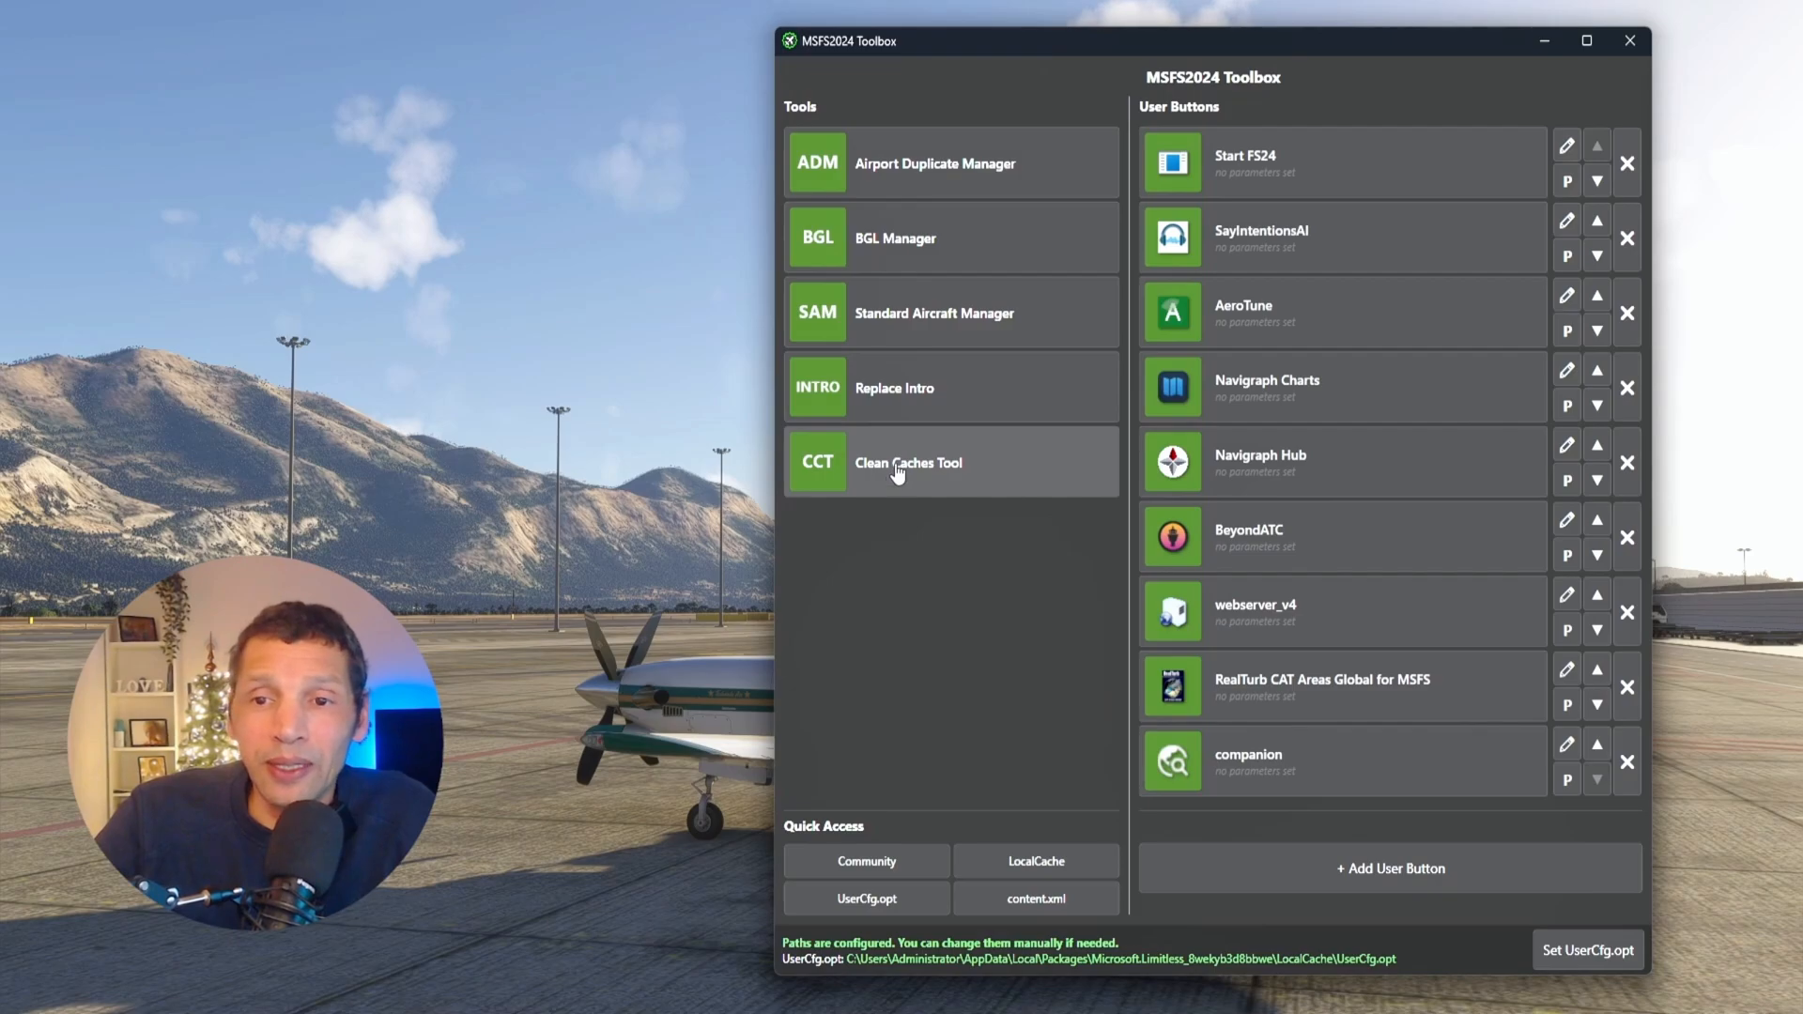
Step: Open Clean Caches Tool to view detected NVIDIA cache folders, then close it without cleaning
click(908, 463)
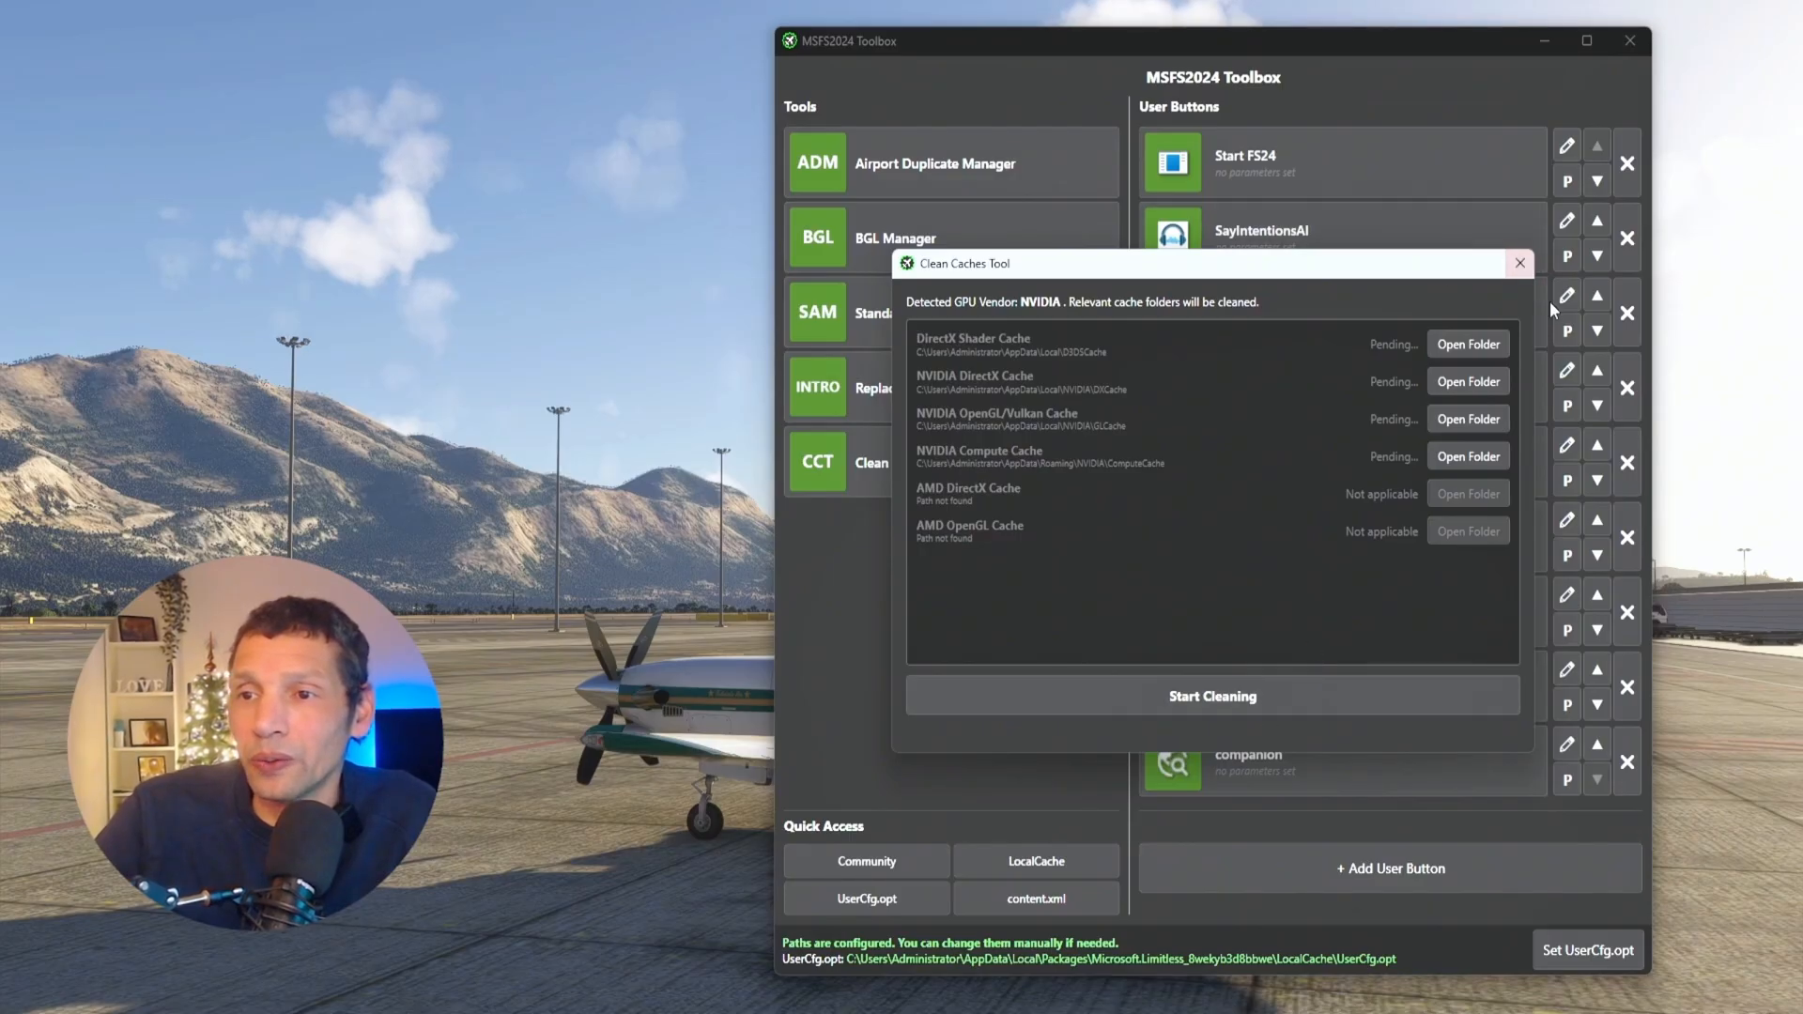
click(1518, 262)
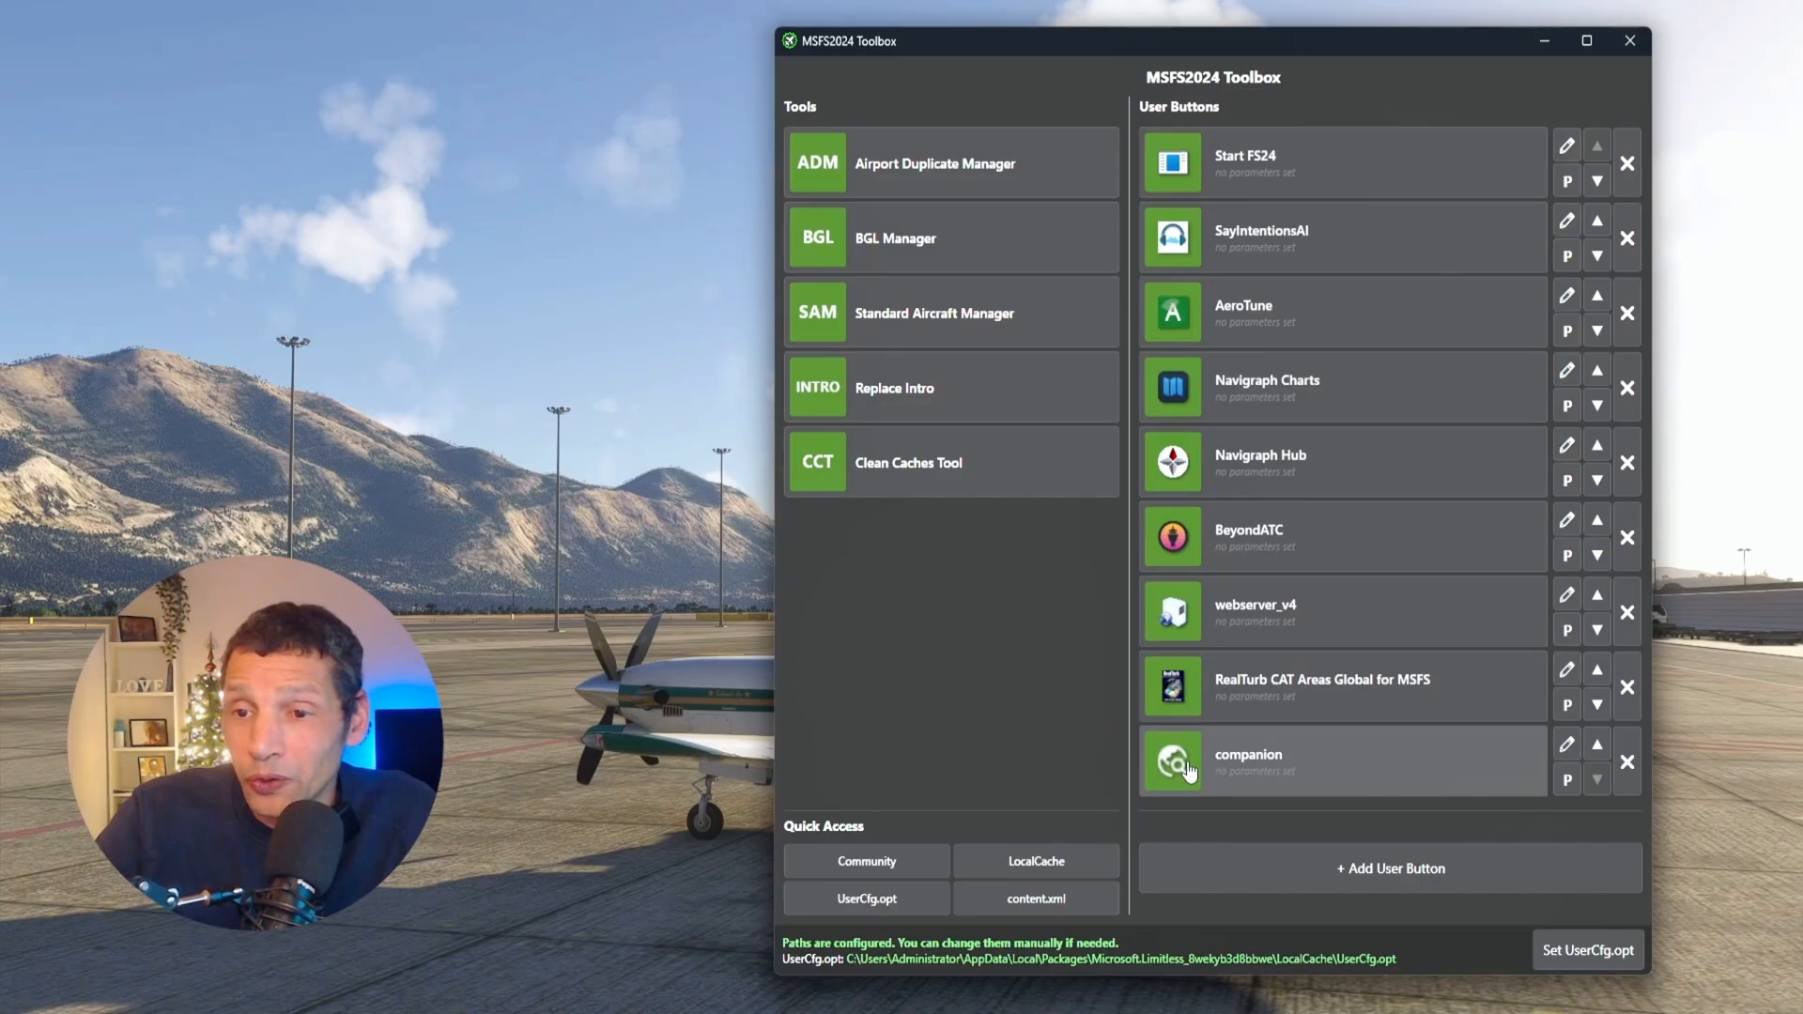
mouse_move(1228, 497)
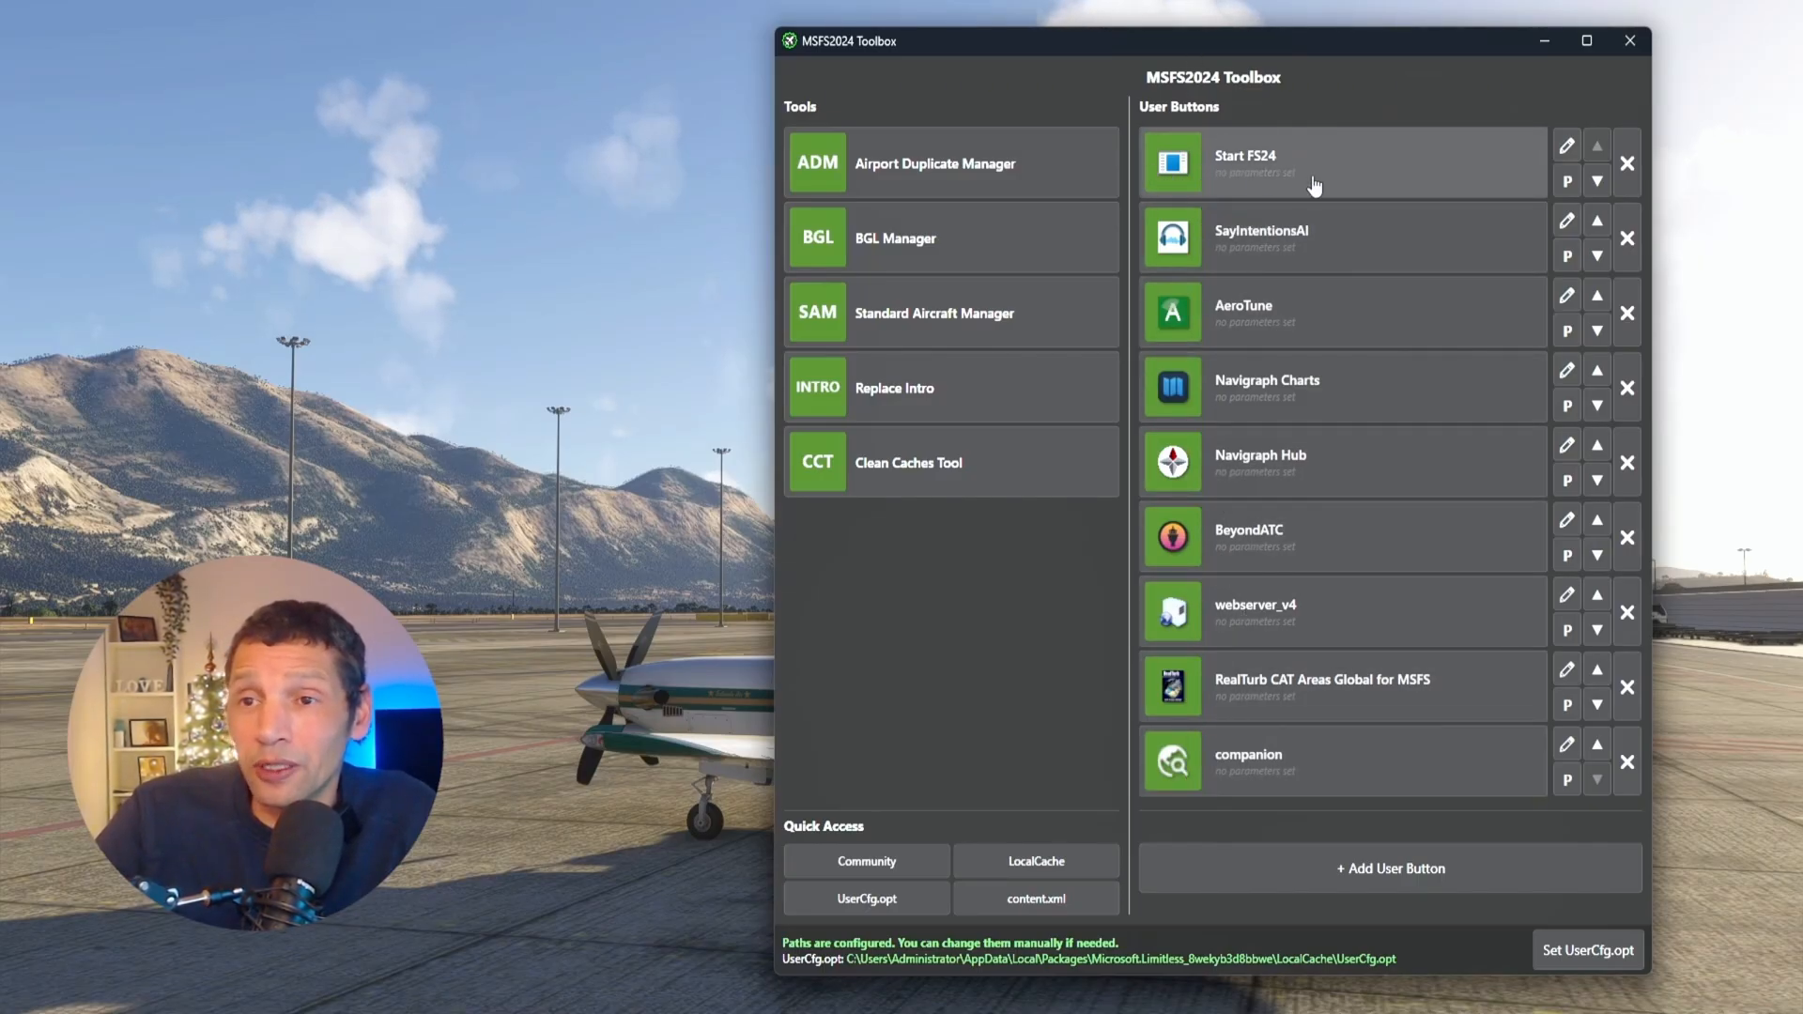
mouse_move(1276, 194)
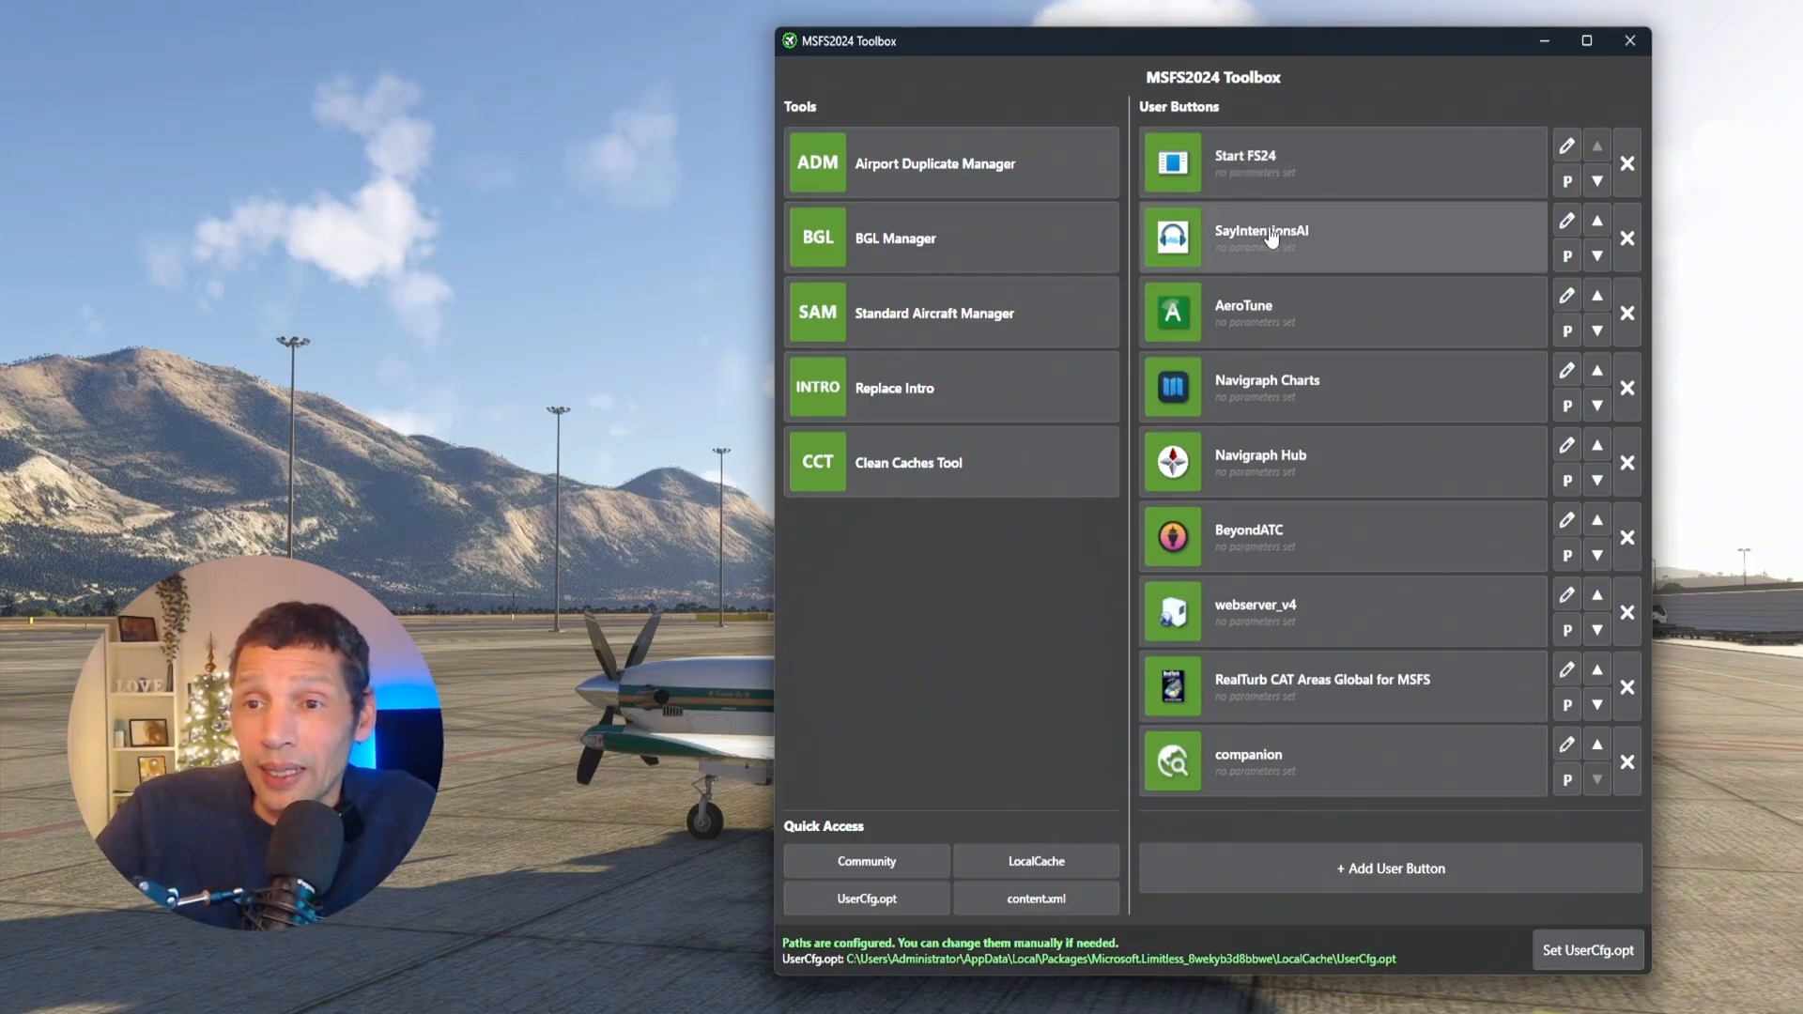
mouse_move(1265, 311)
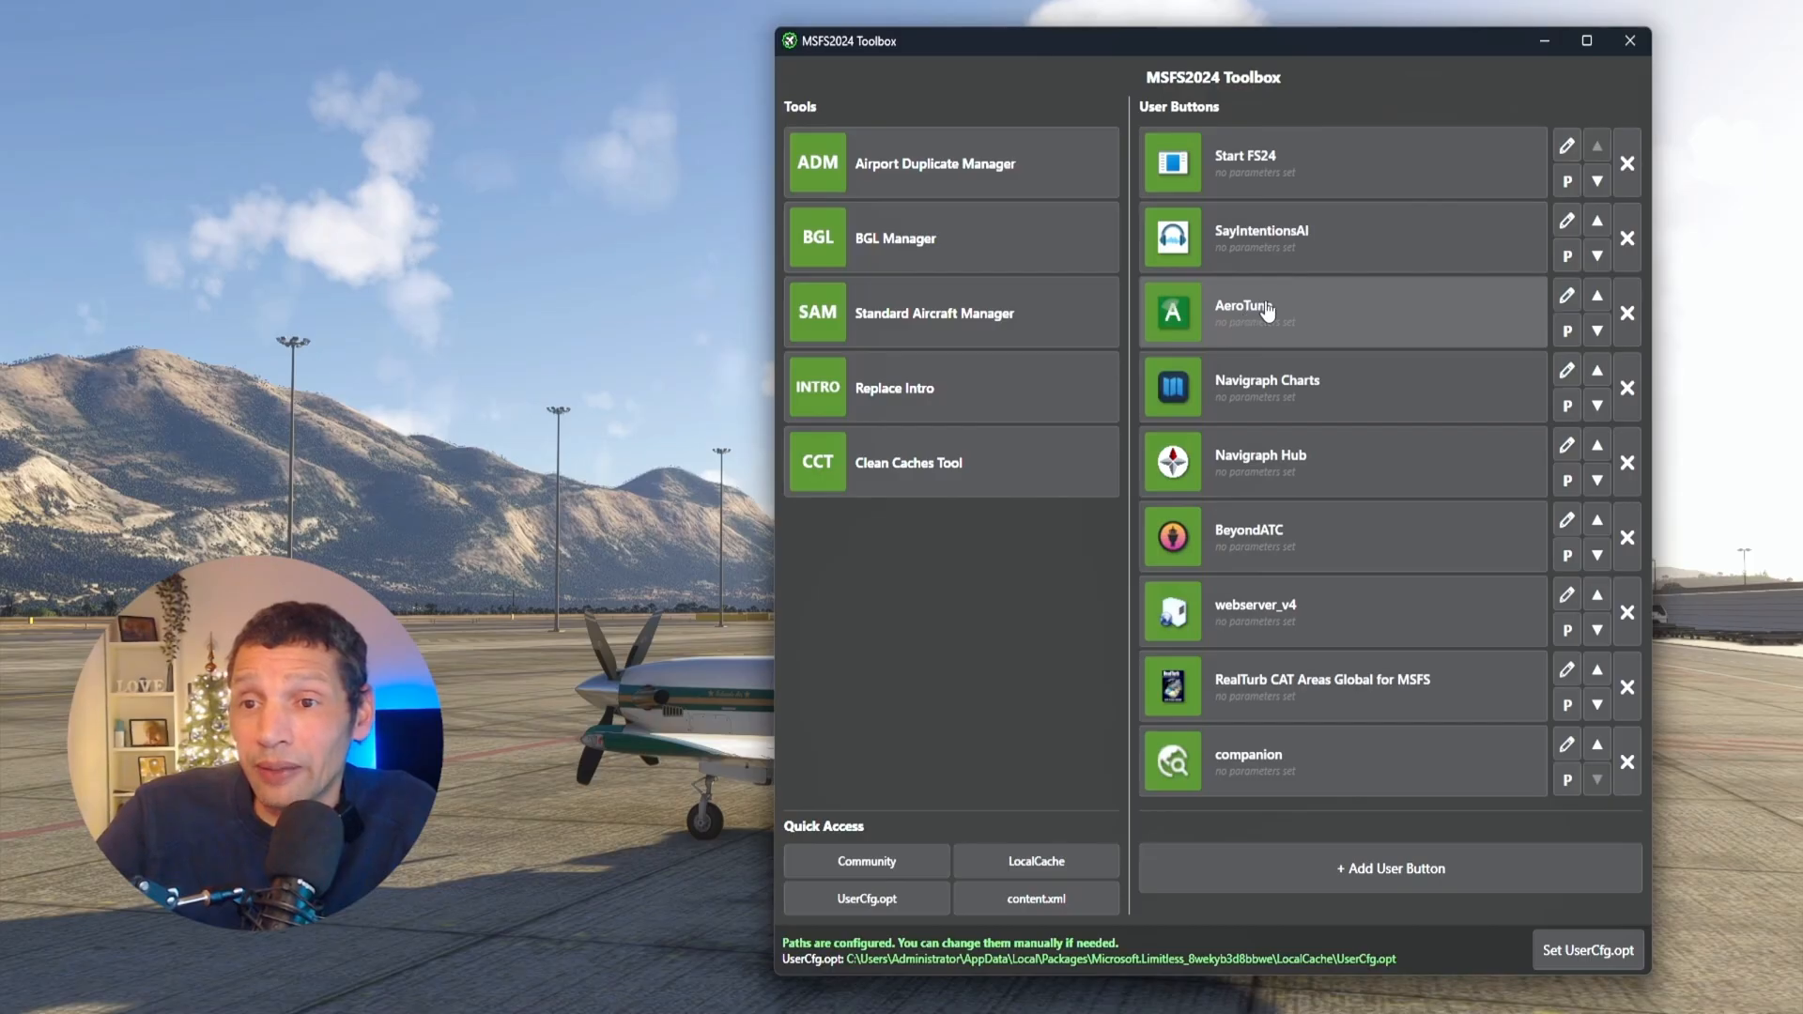
mouse_move(1260, 434)
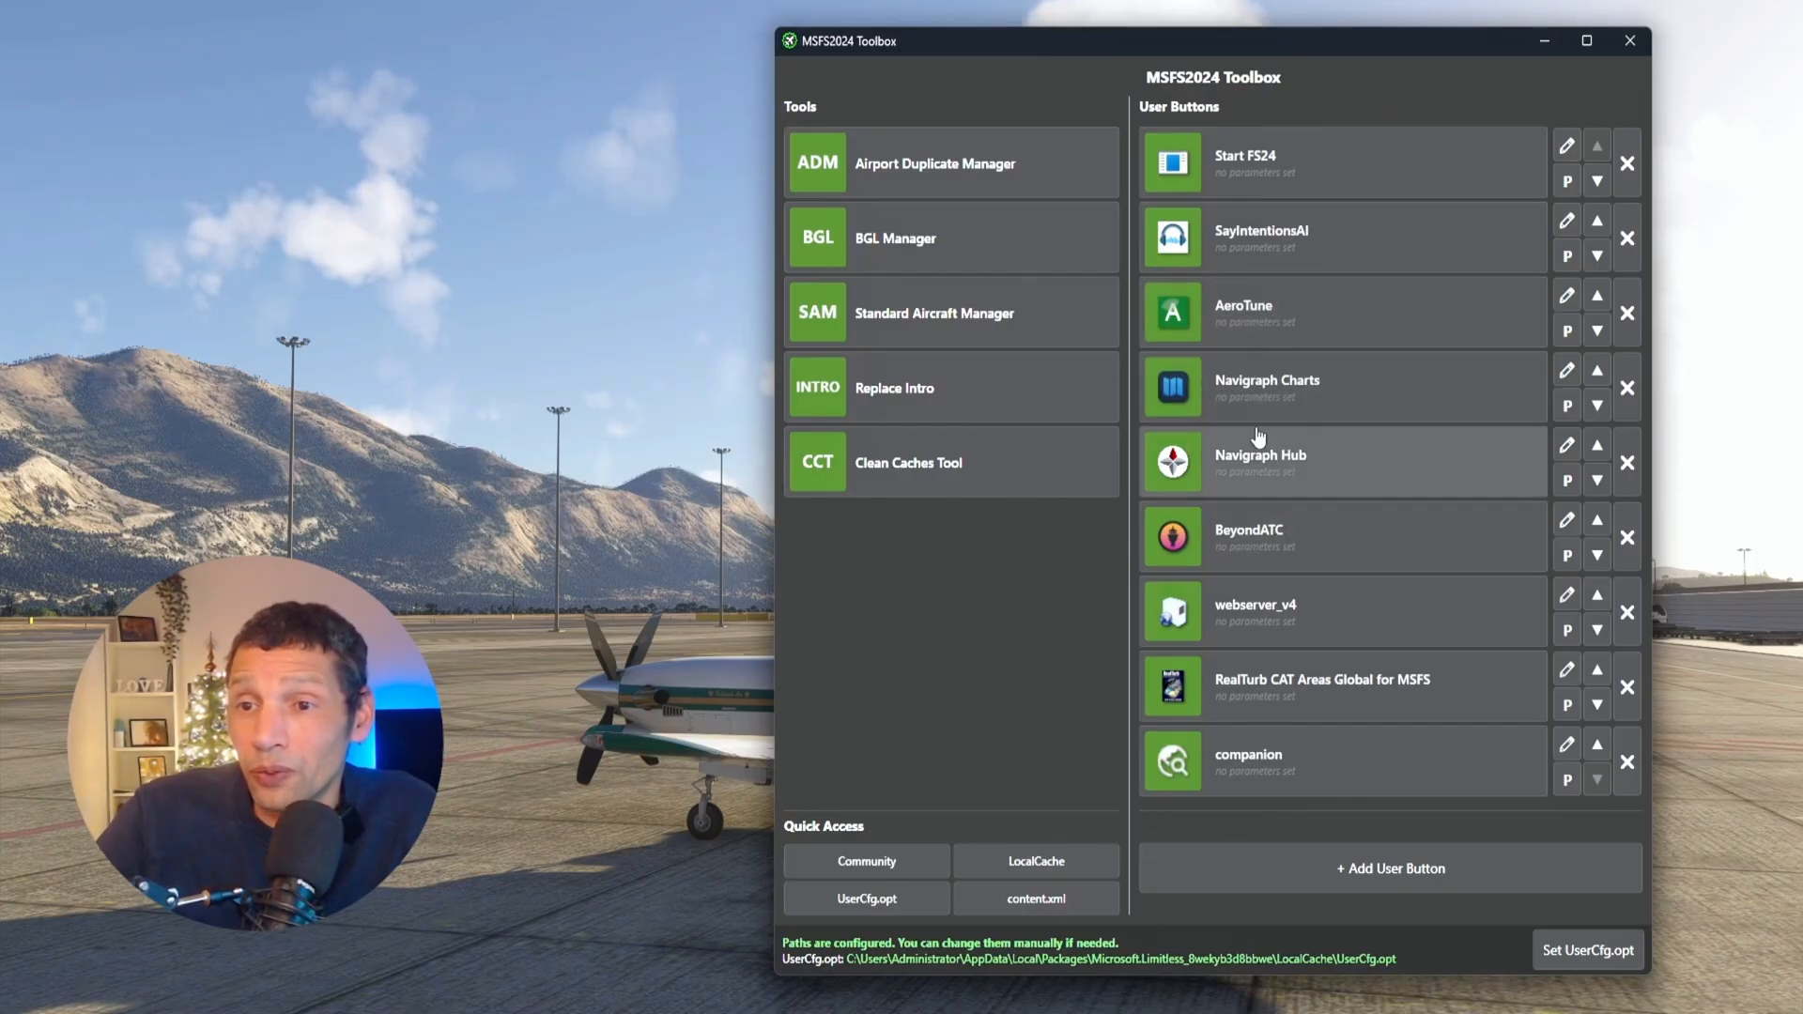
mouse_move(1271, 590)
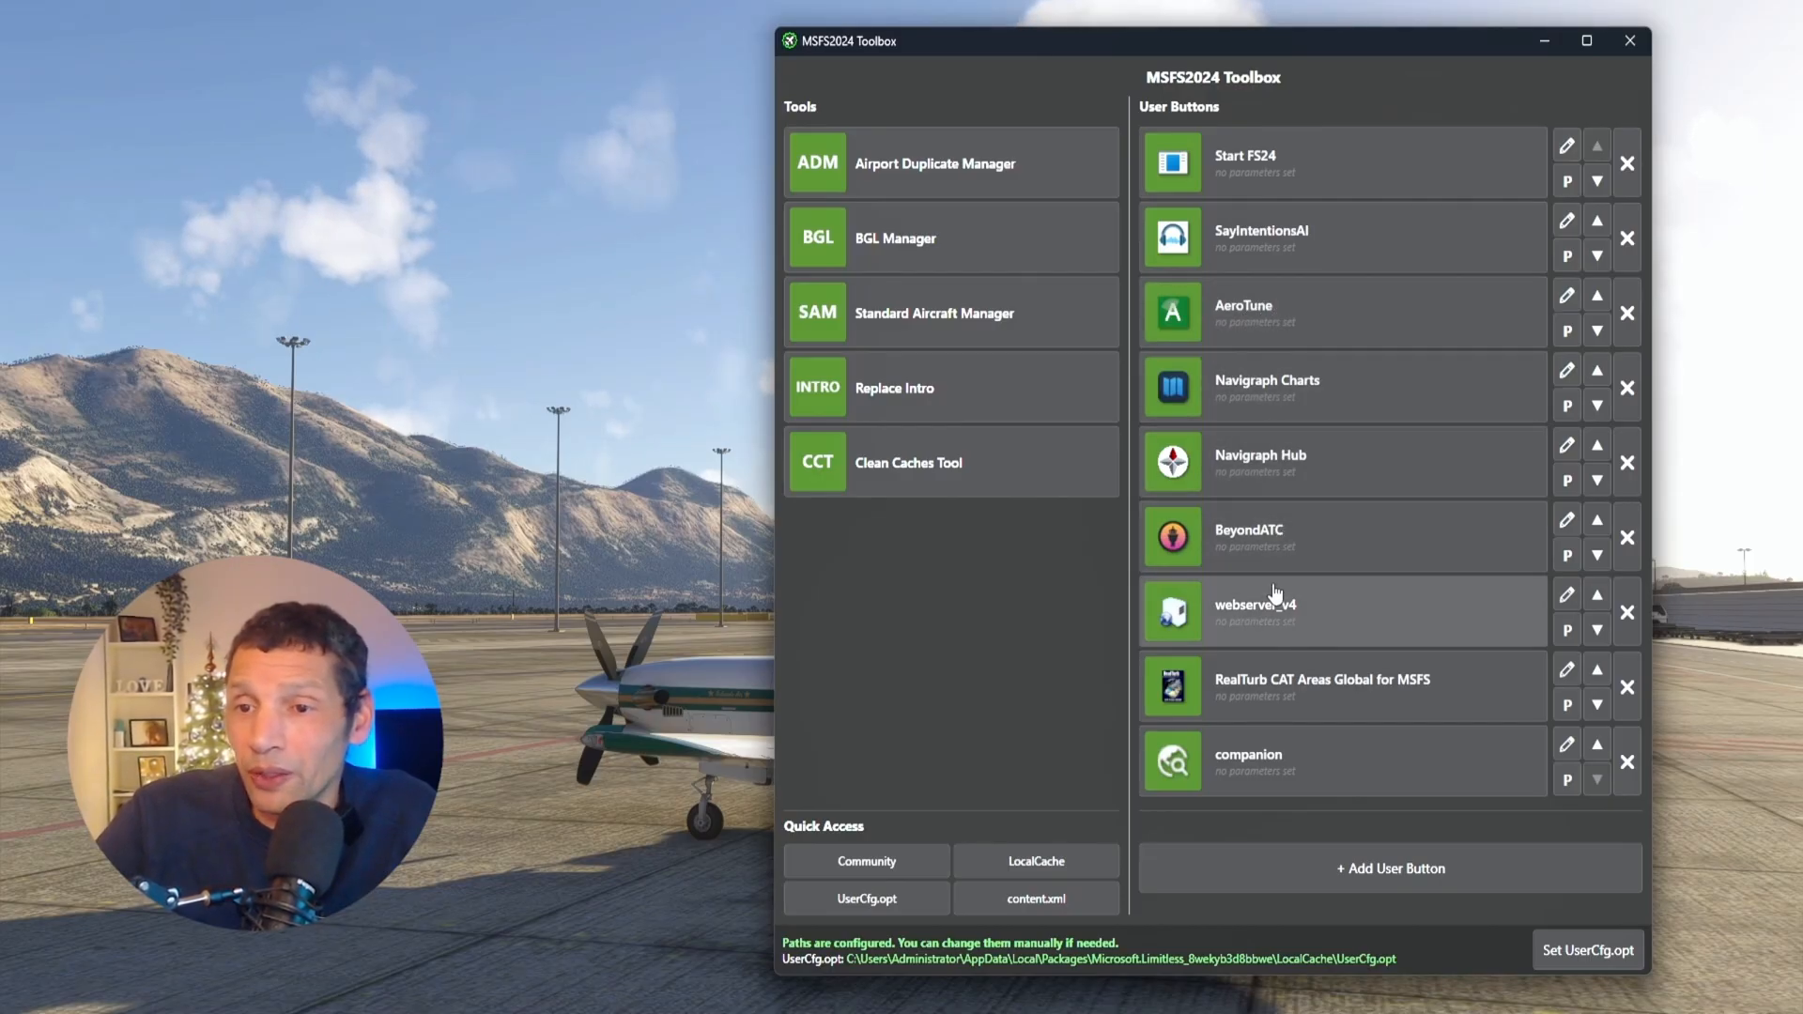
mouse_move(1297, 645)
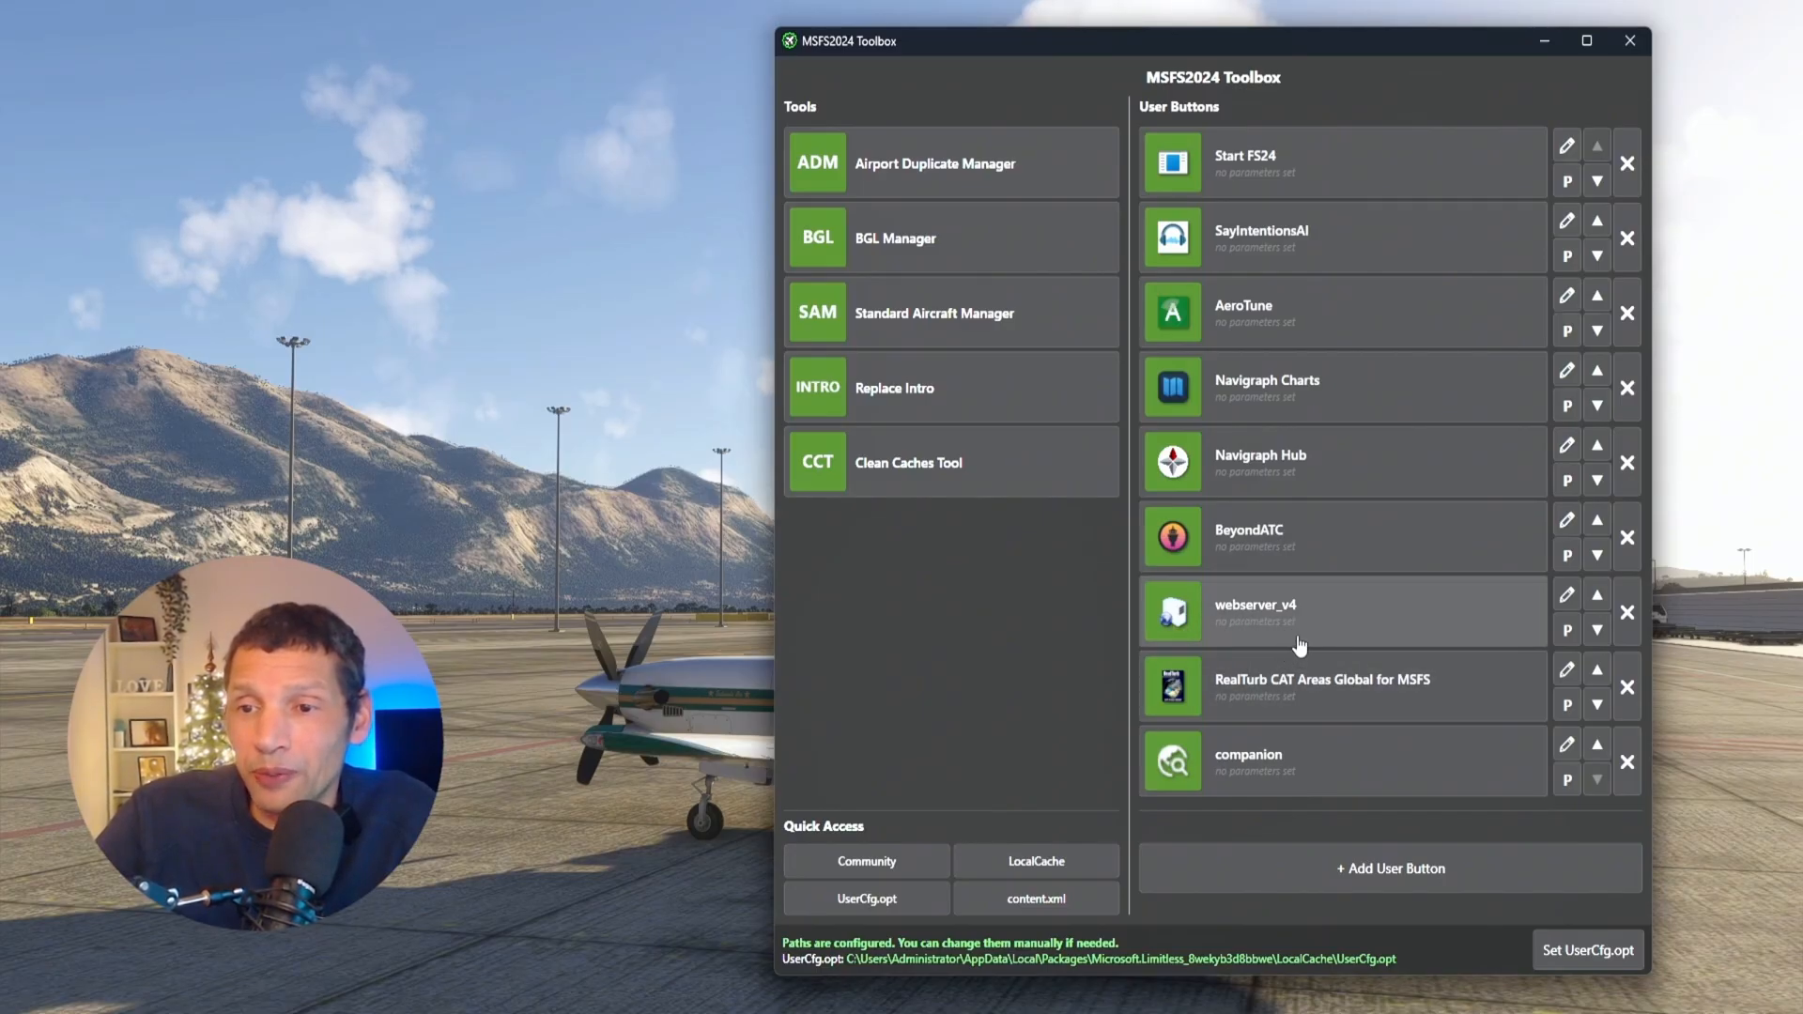
mouse_move(1165, 742)
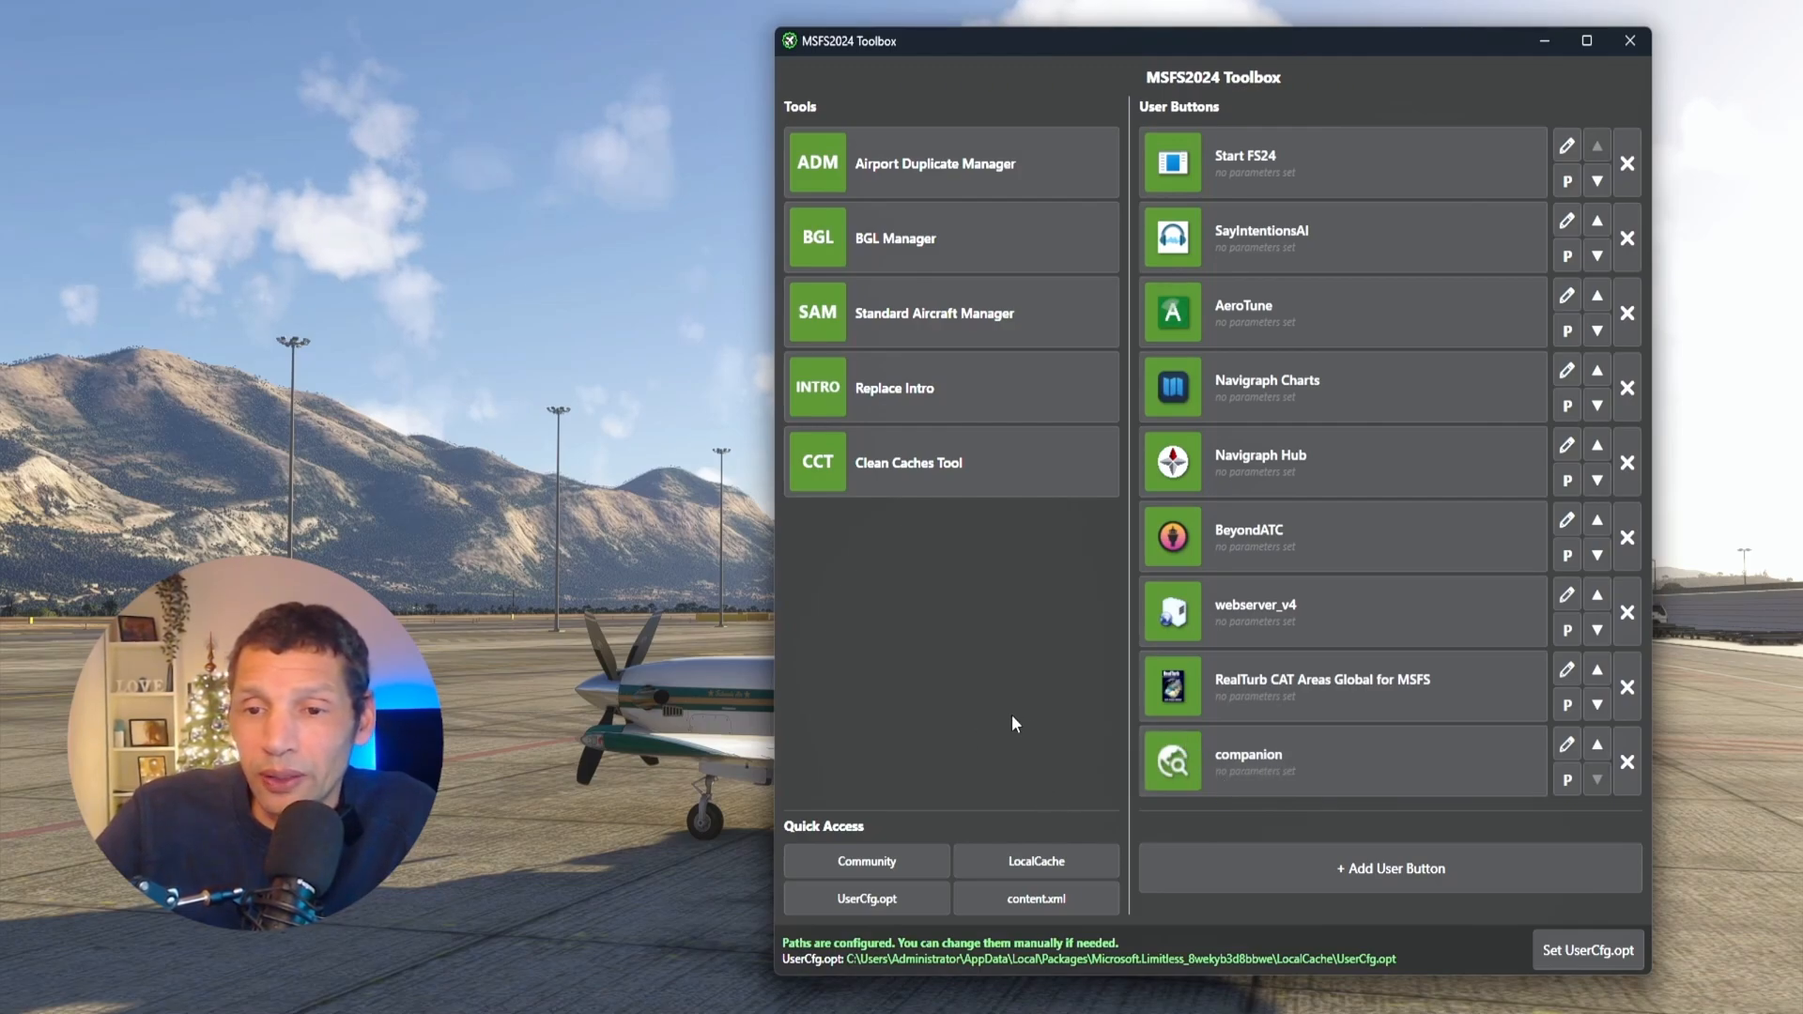
mouse_move(929, 734)
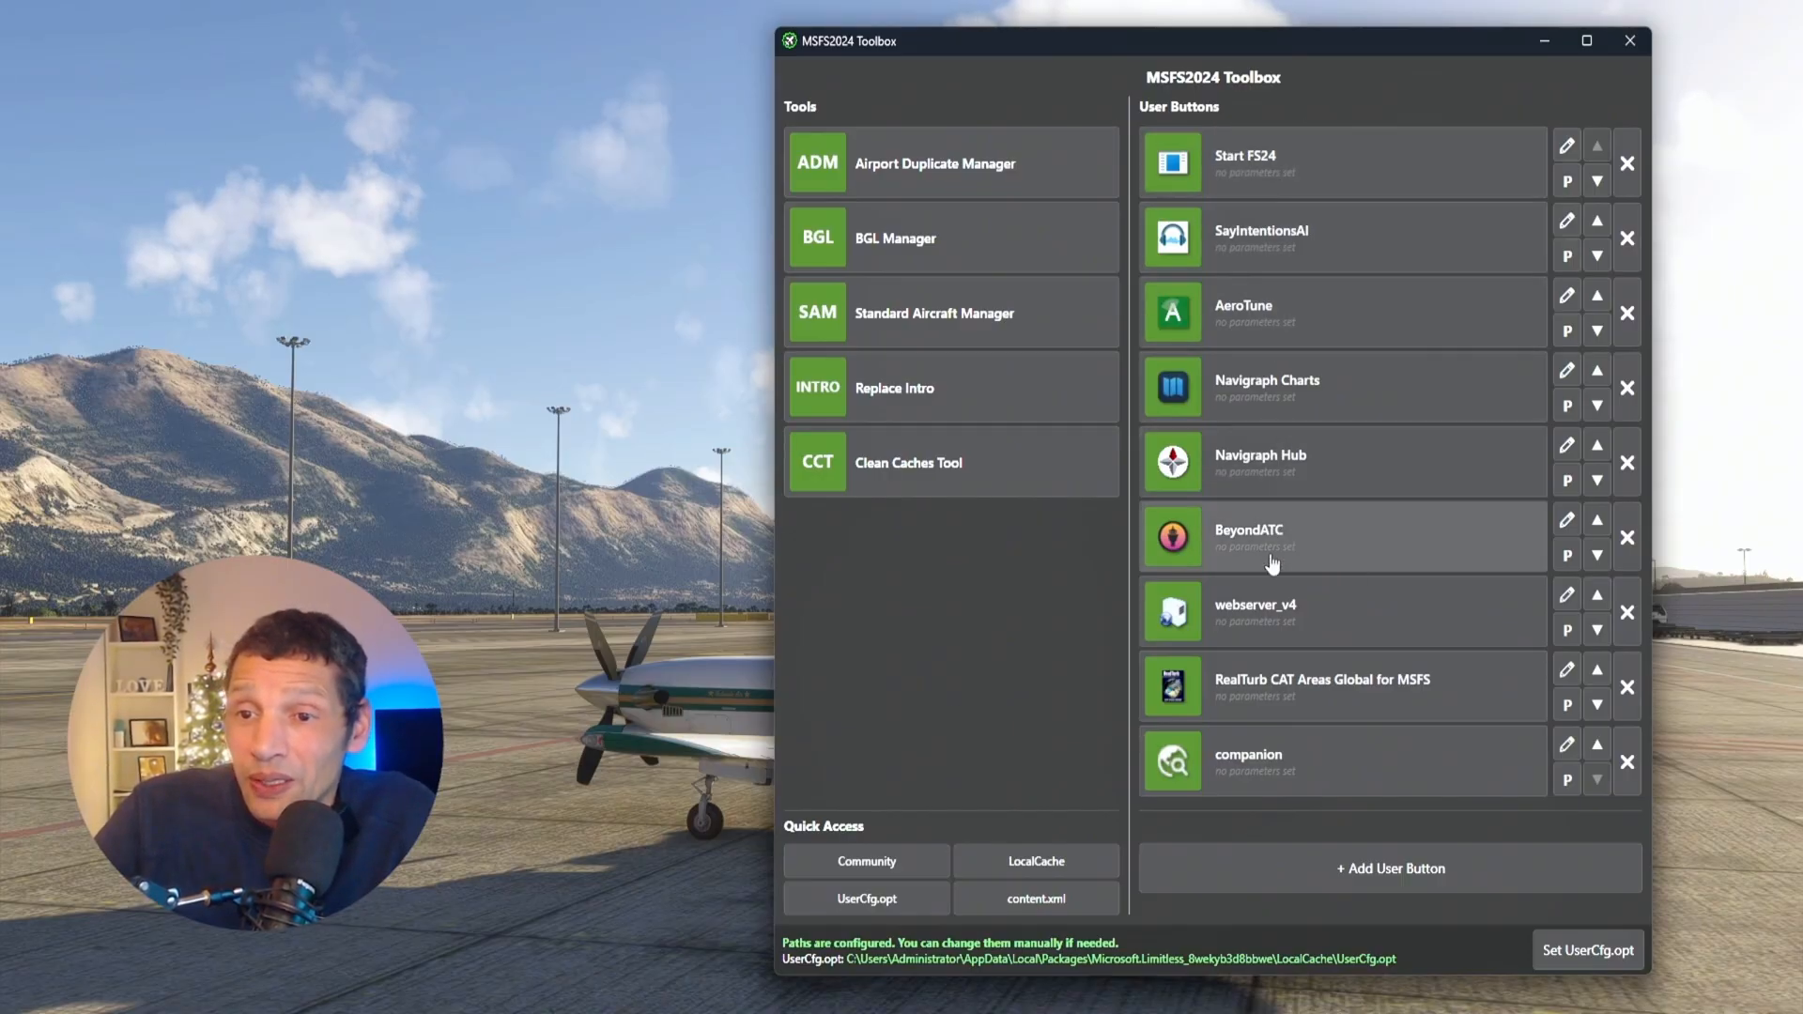
mouse_move(1311, 308)
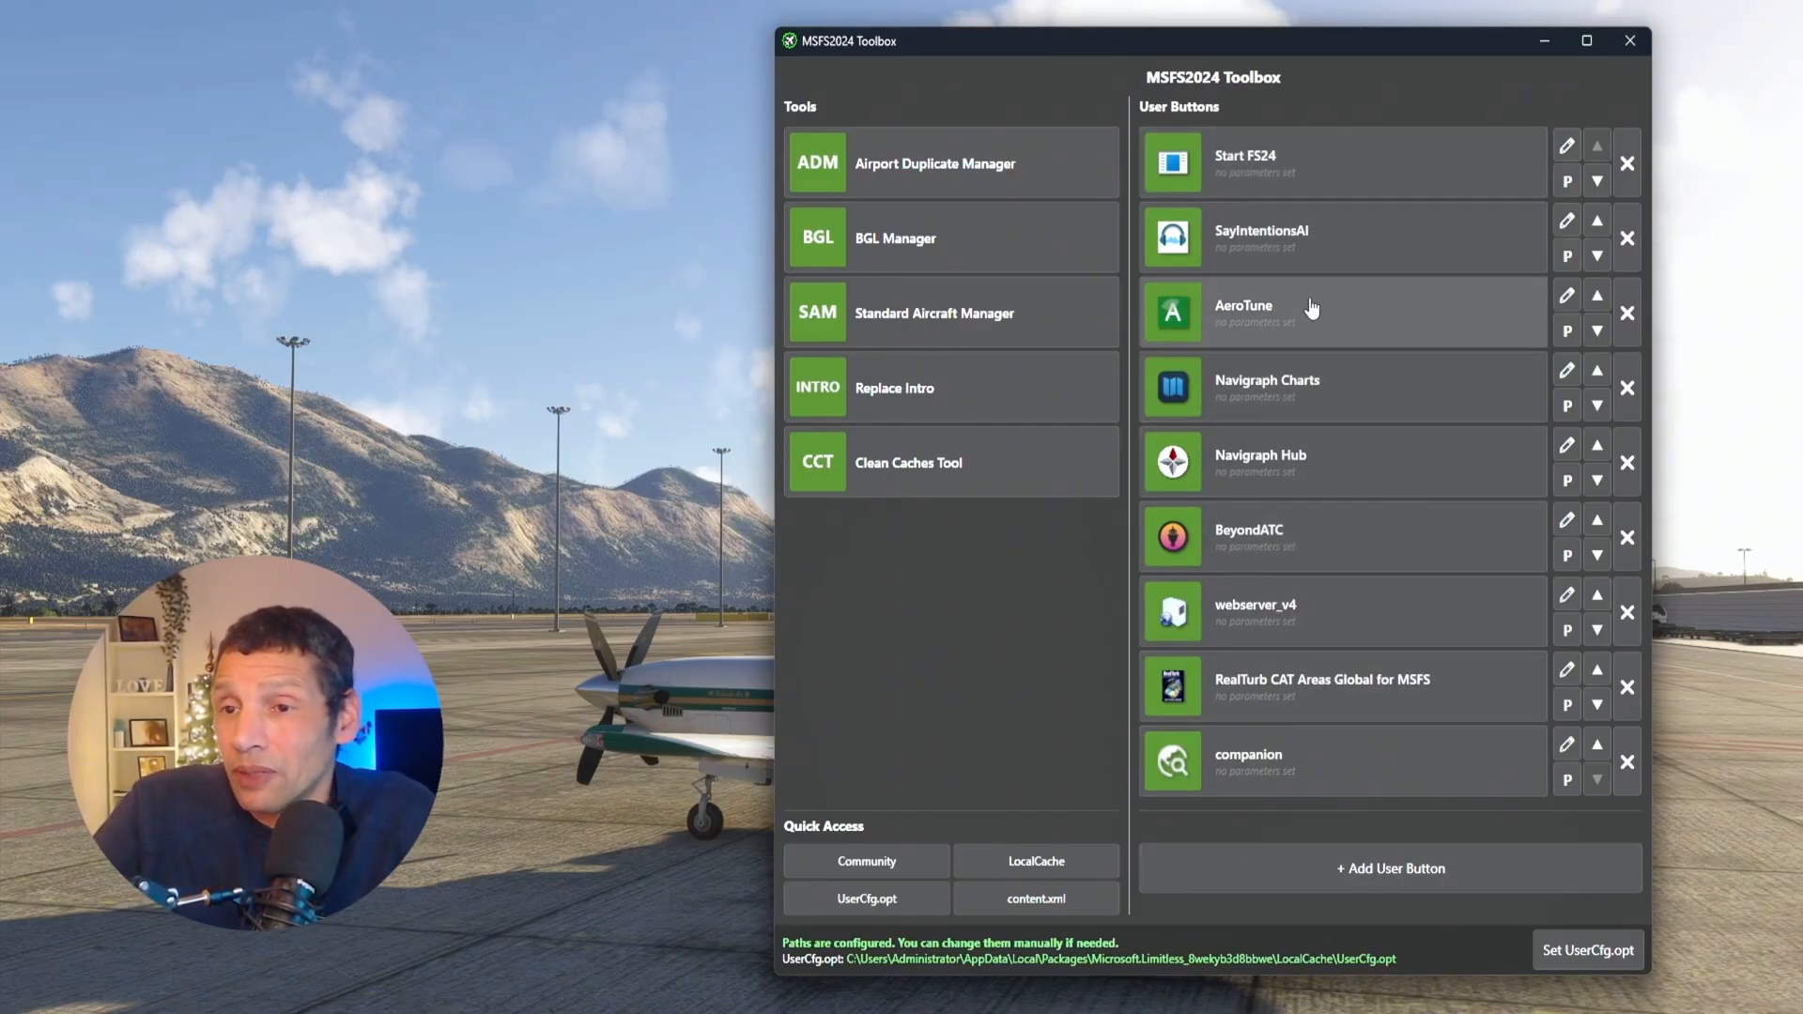
mouse_move(1046, 755)
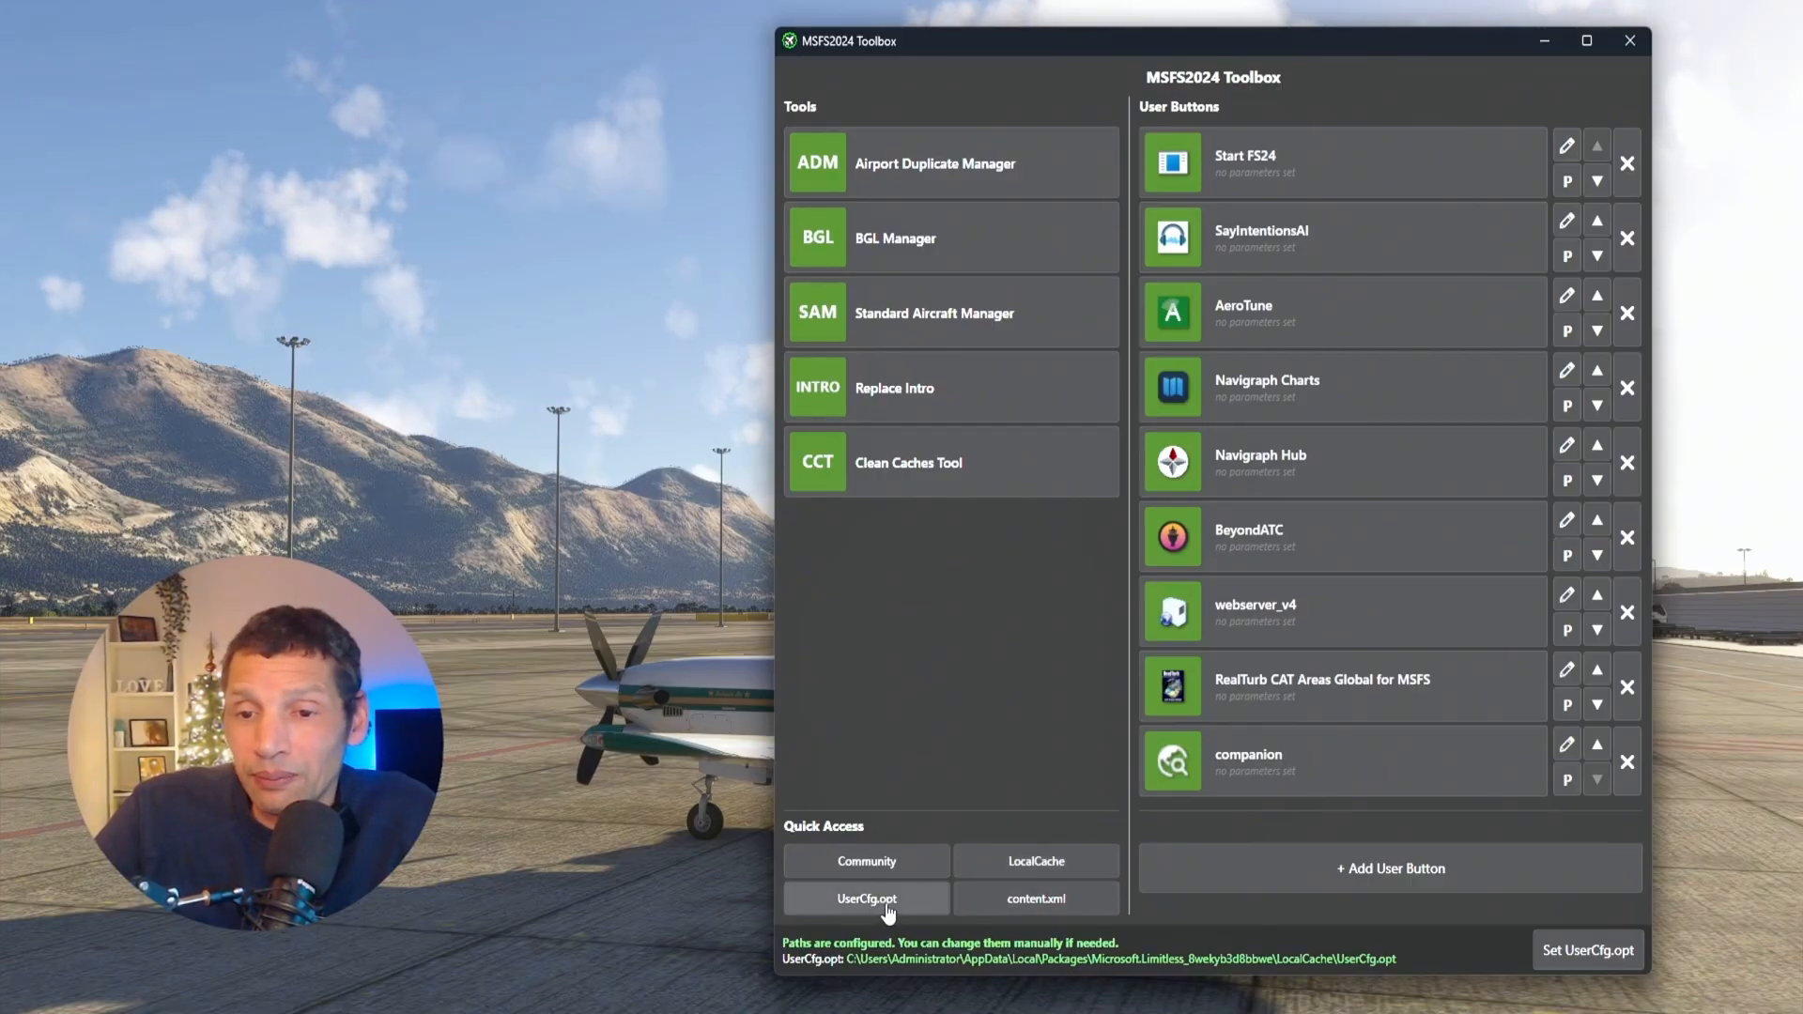
click(866, 898)
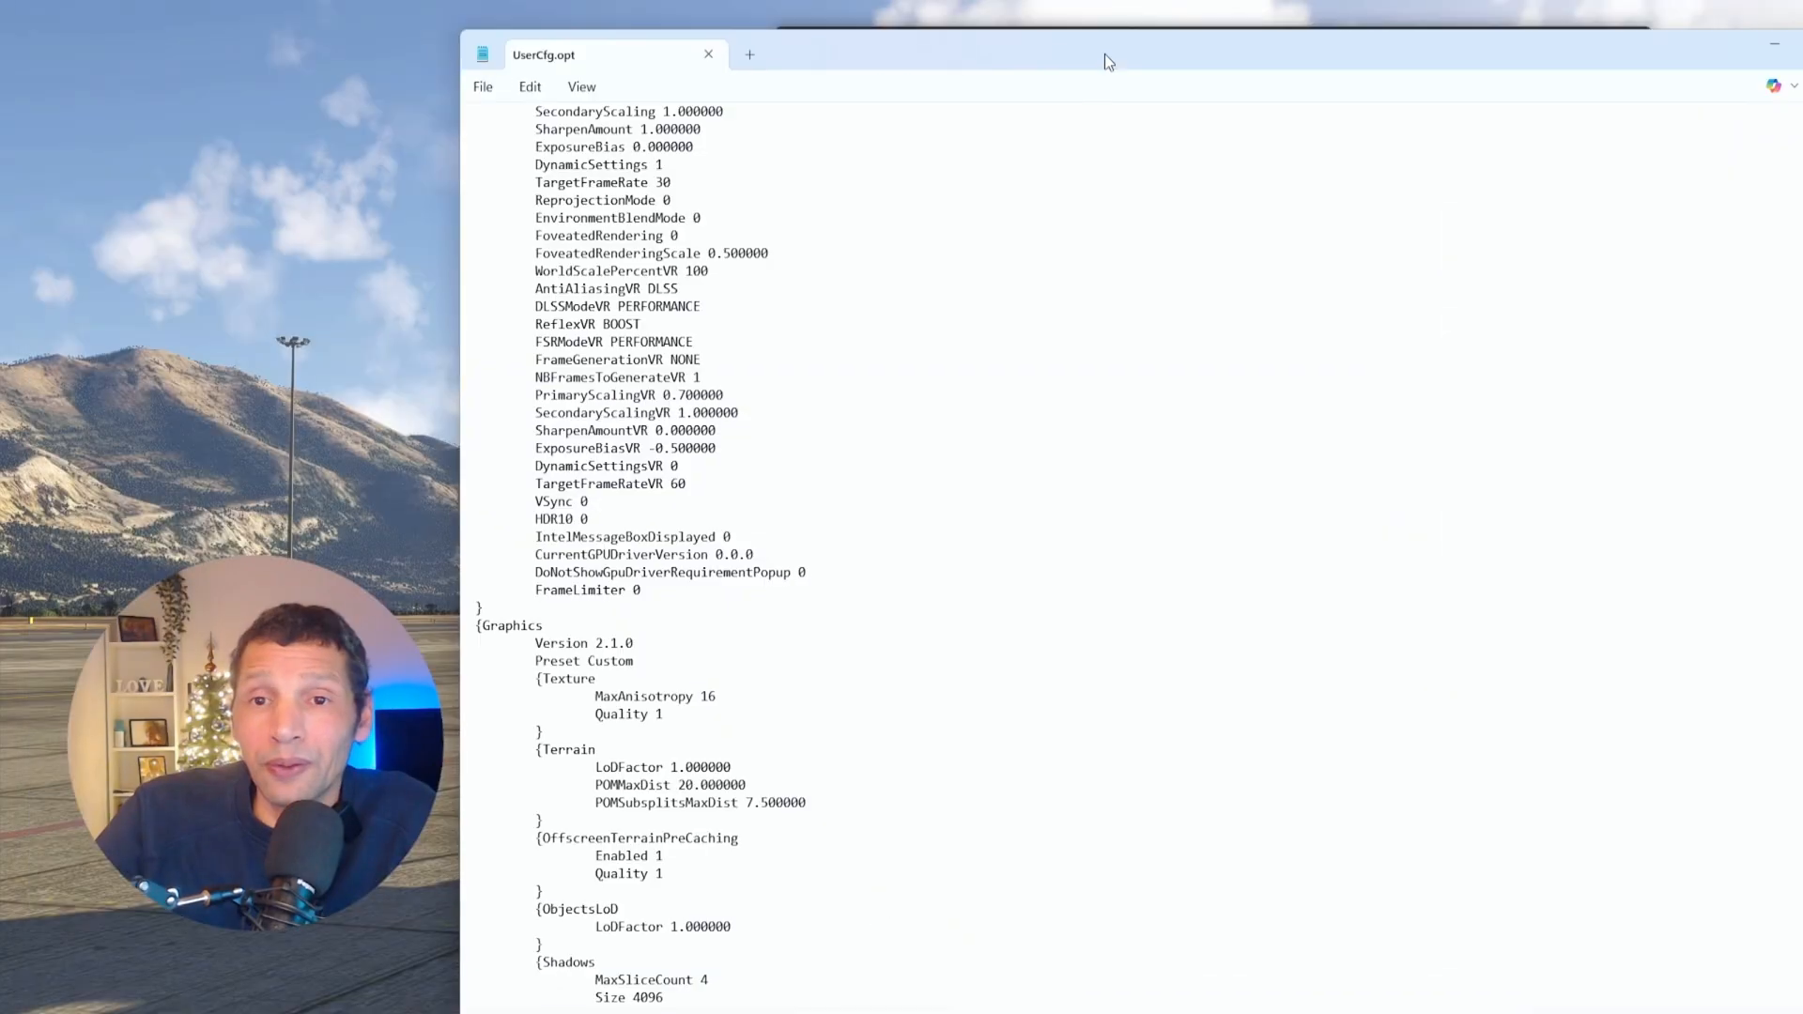
scroll(up, 3)
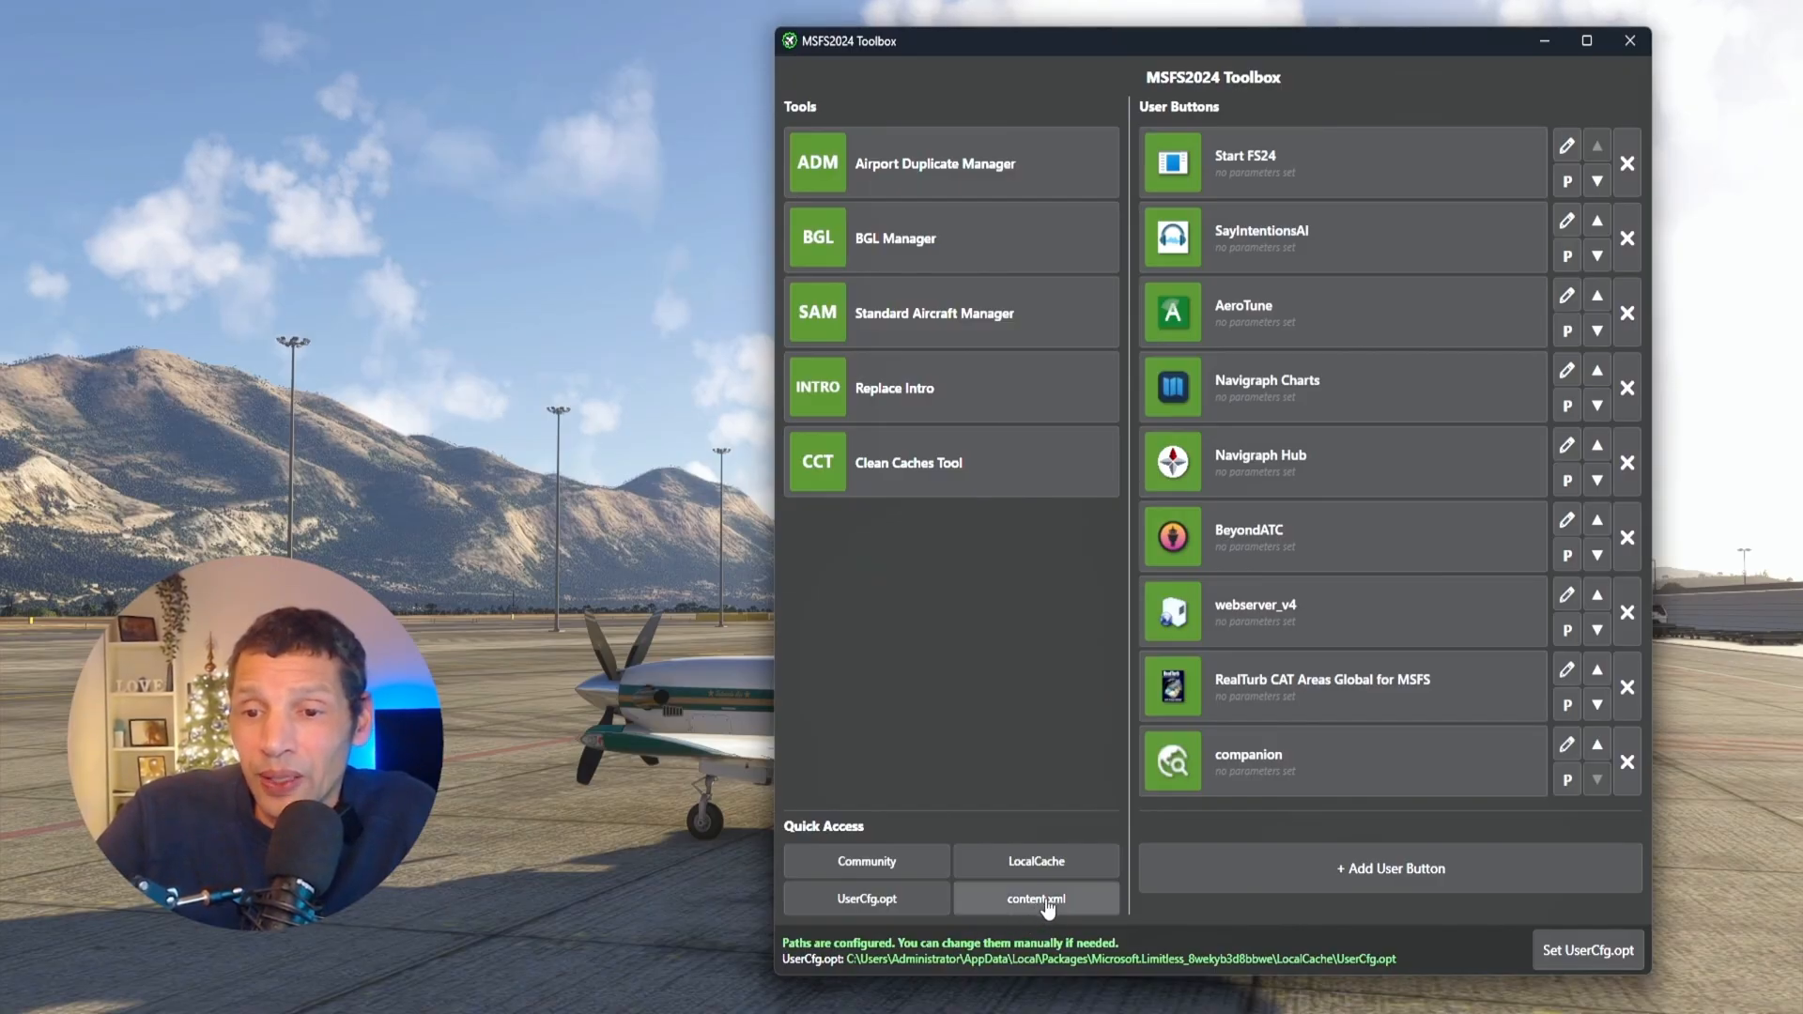
mouse_move(1098, 564)
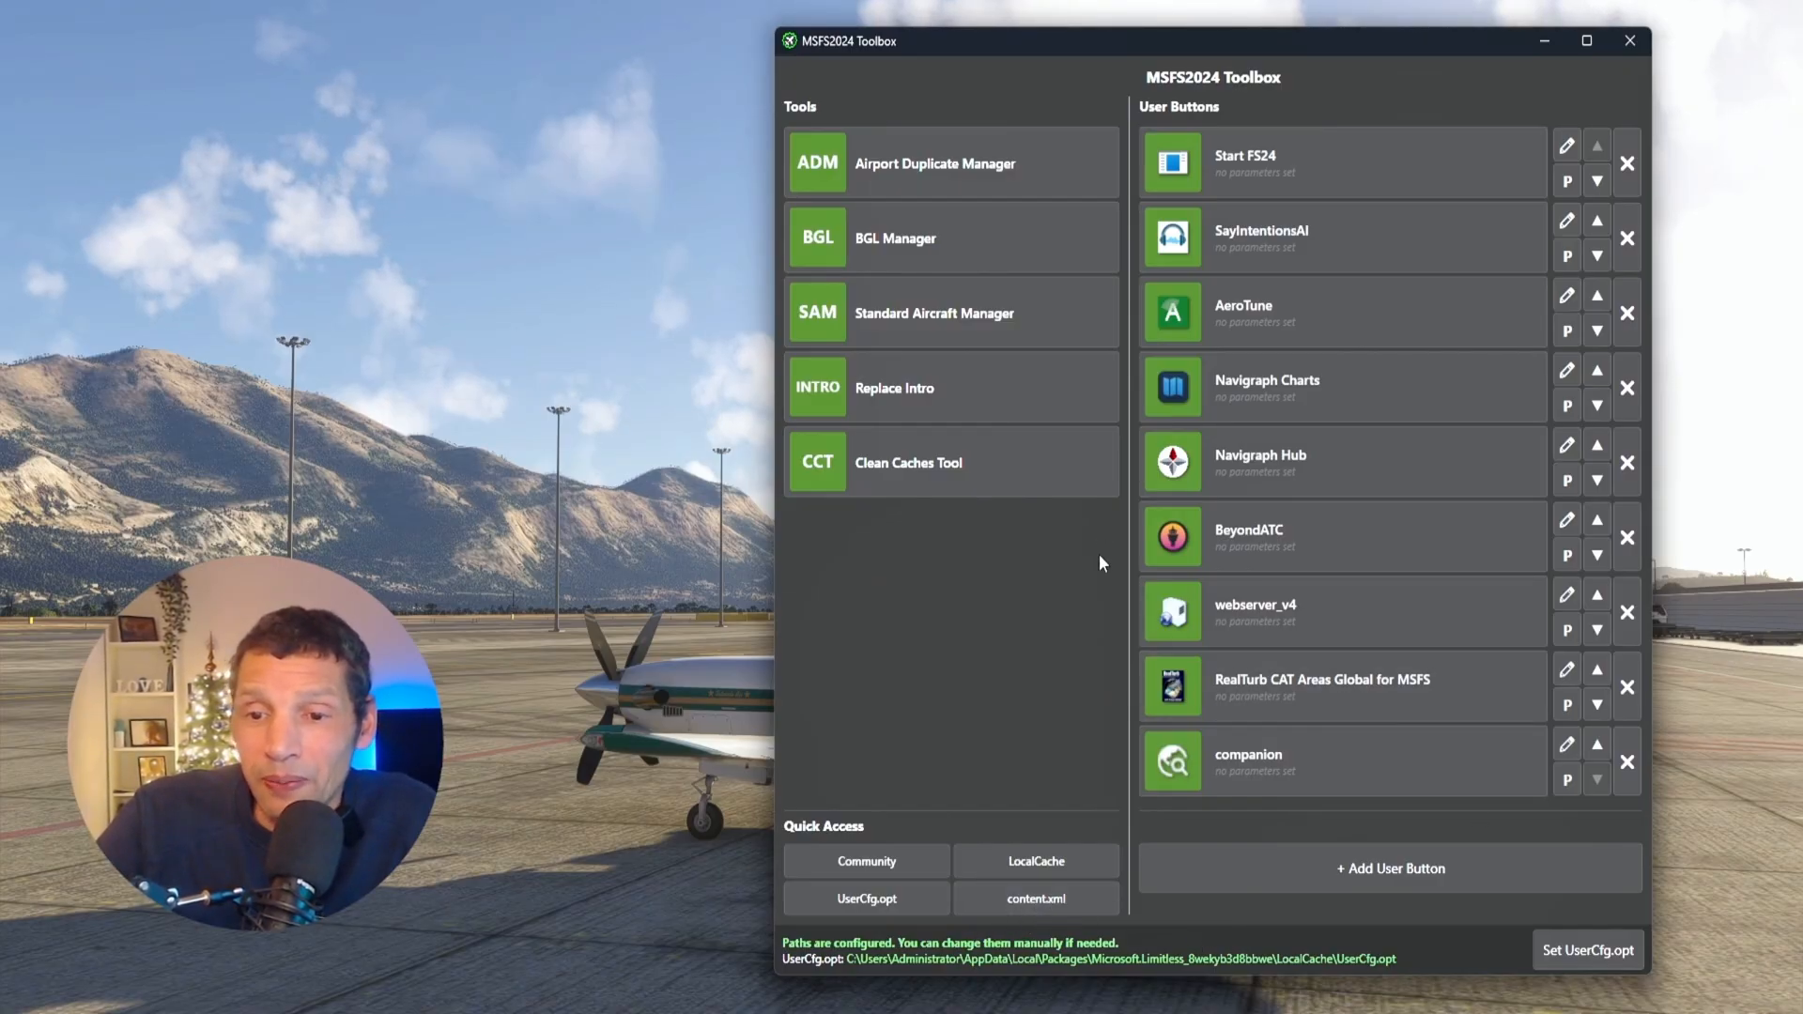
mouse_move(800, 900)
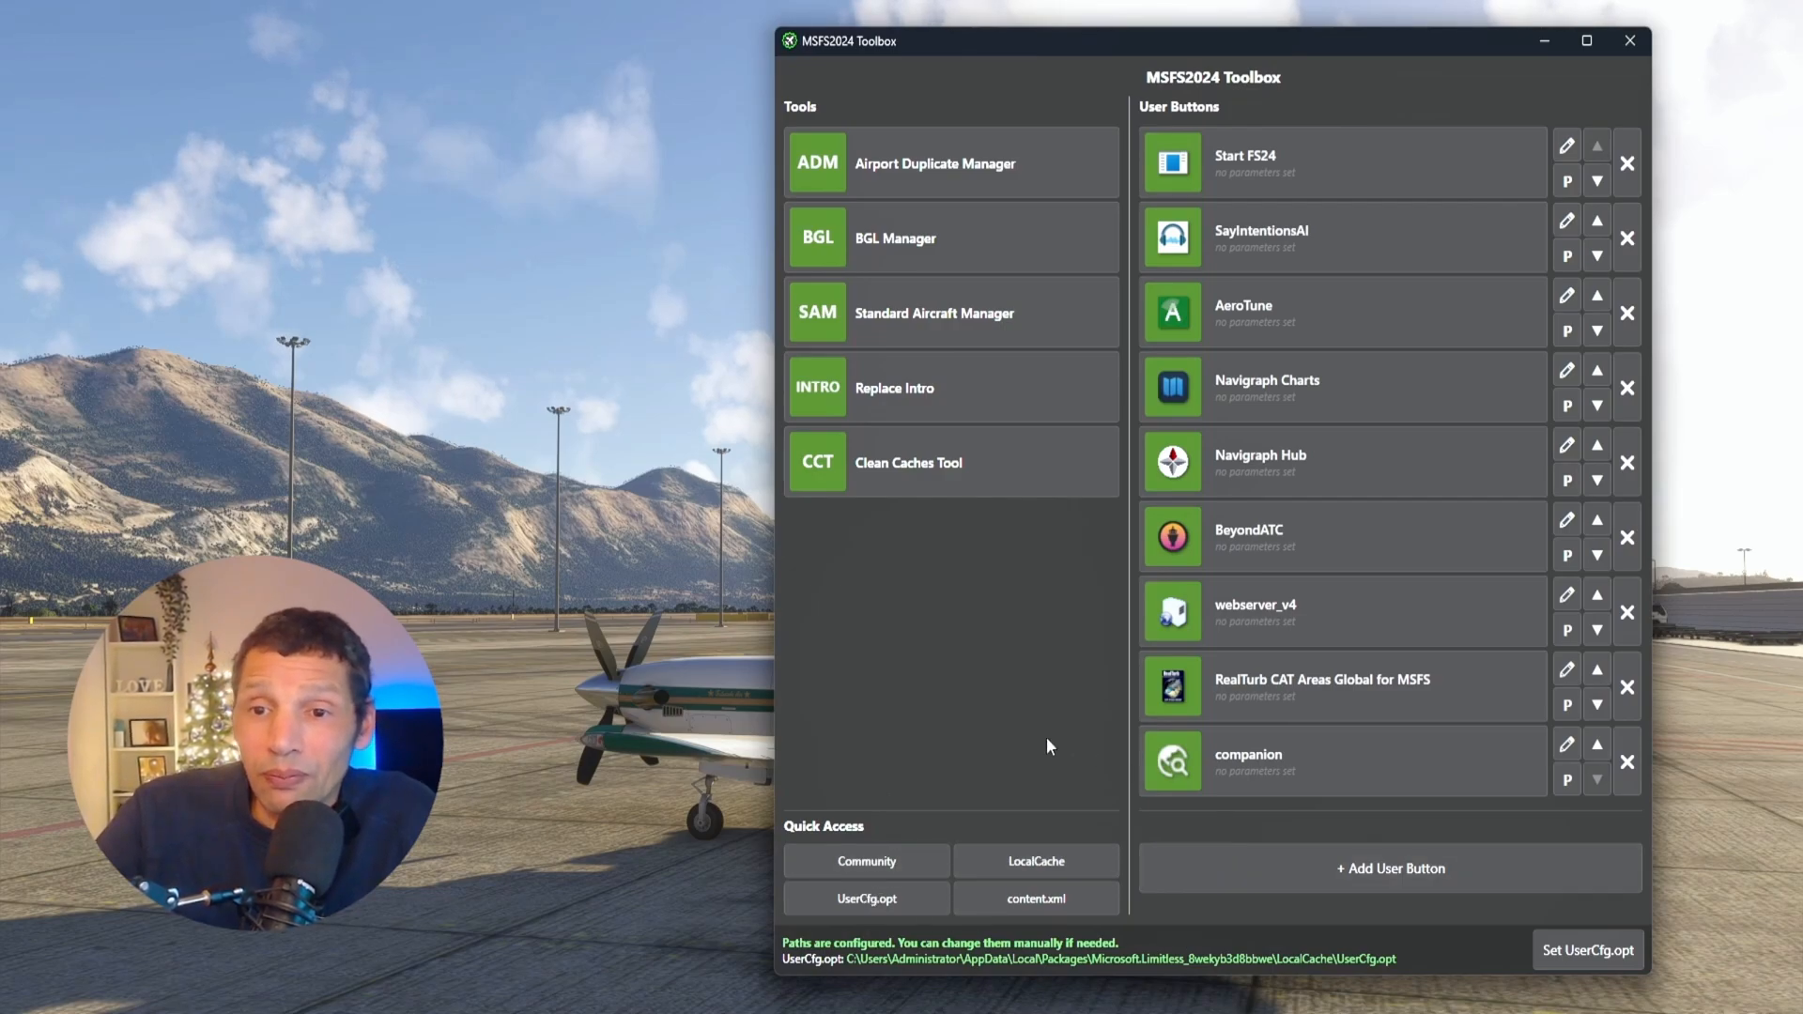
mouse_move(1208, 706)
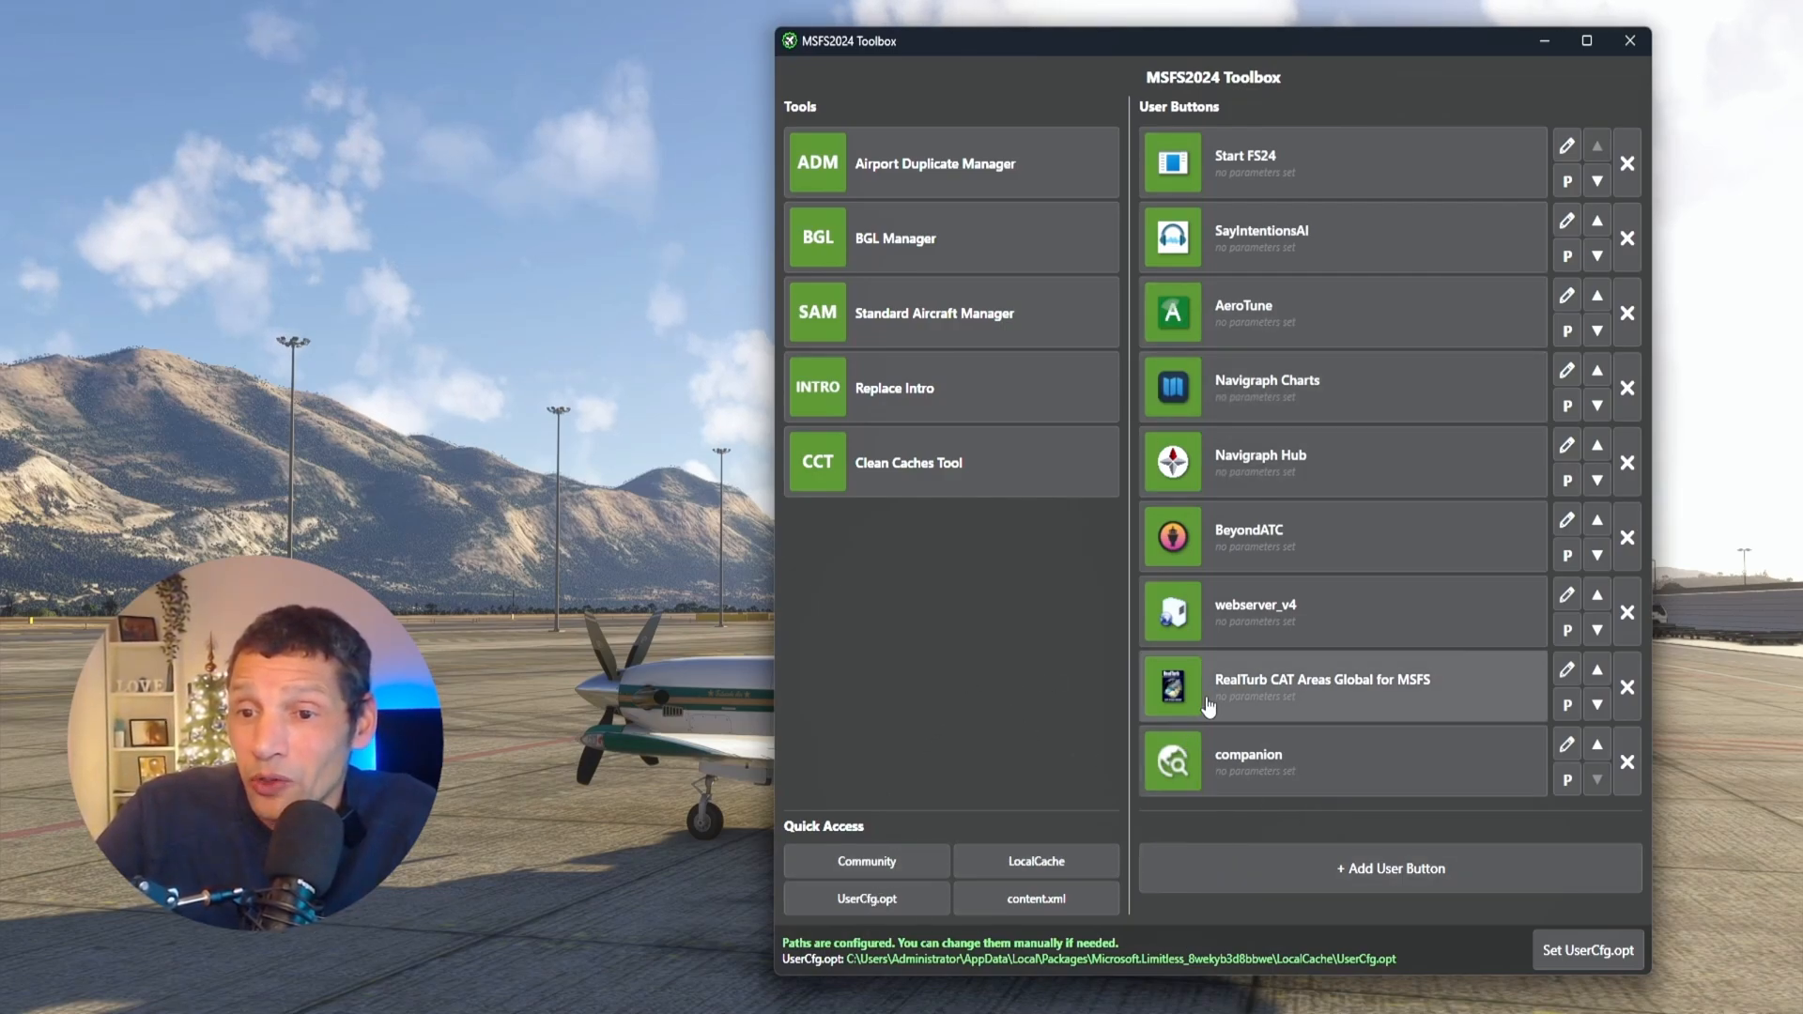